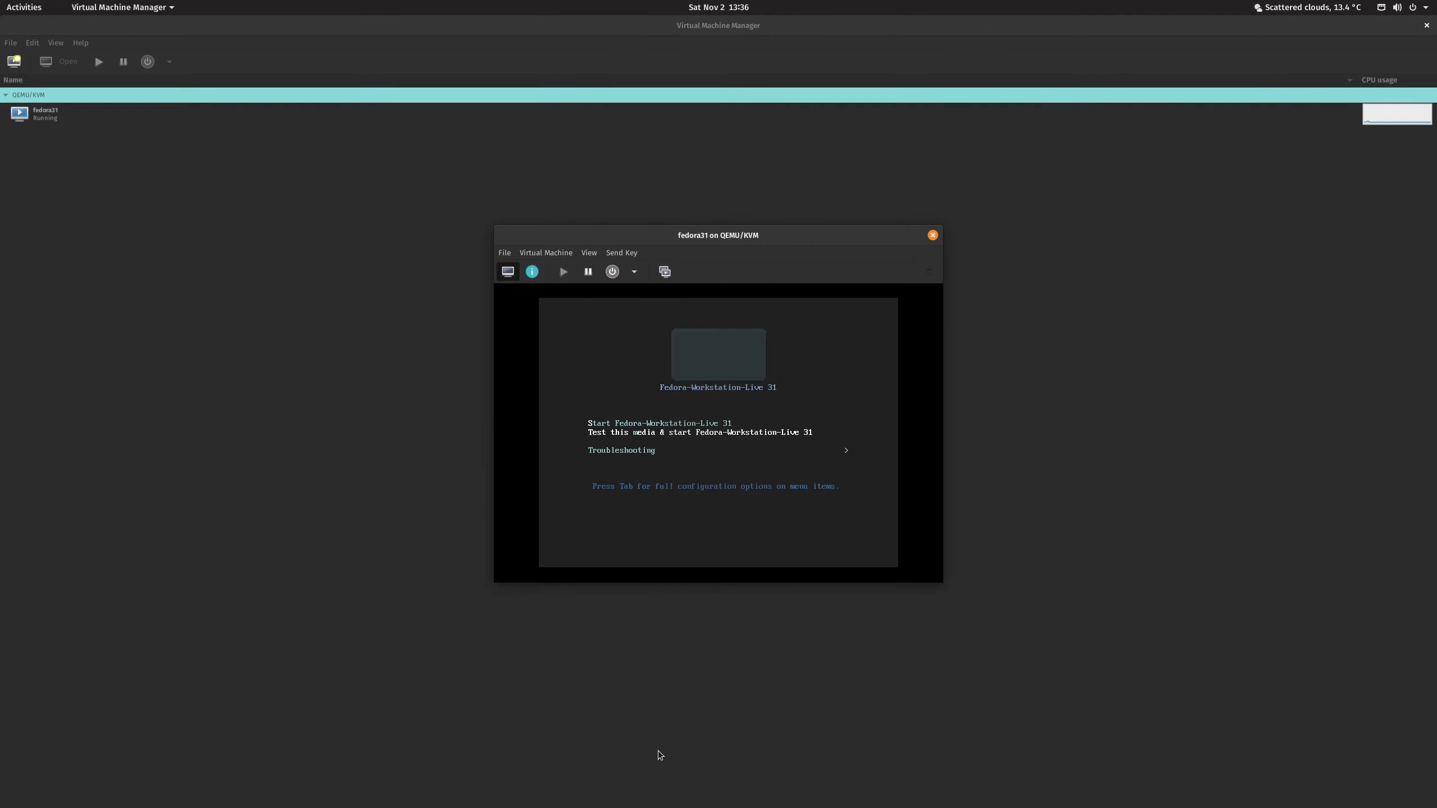
# - Show the fedora31 VM console full screen via the View menu
pyautogui.click(589, 252)
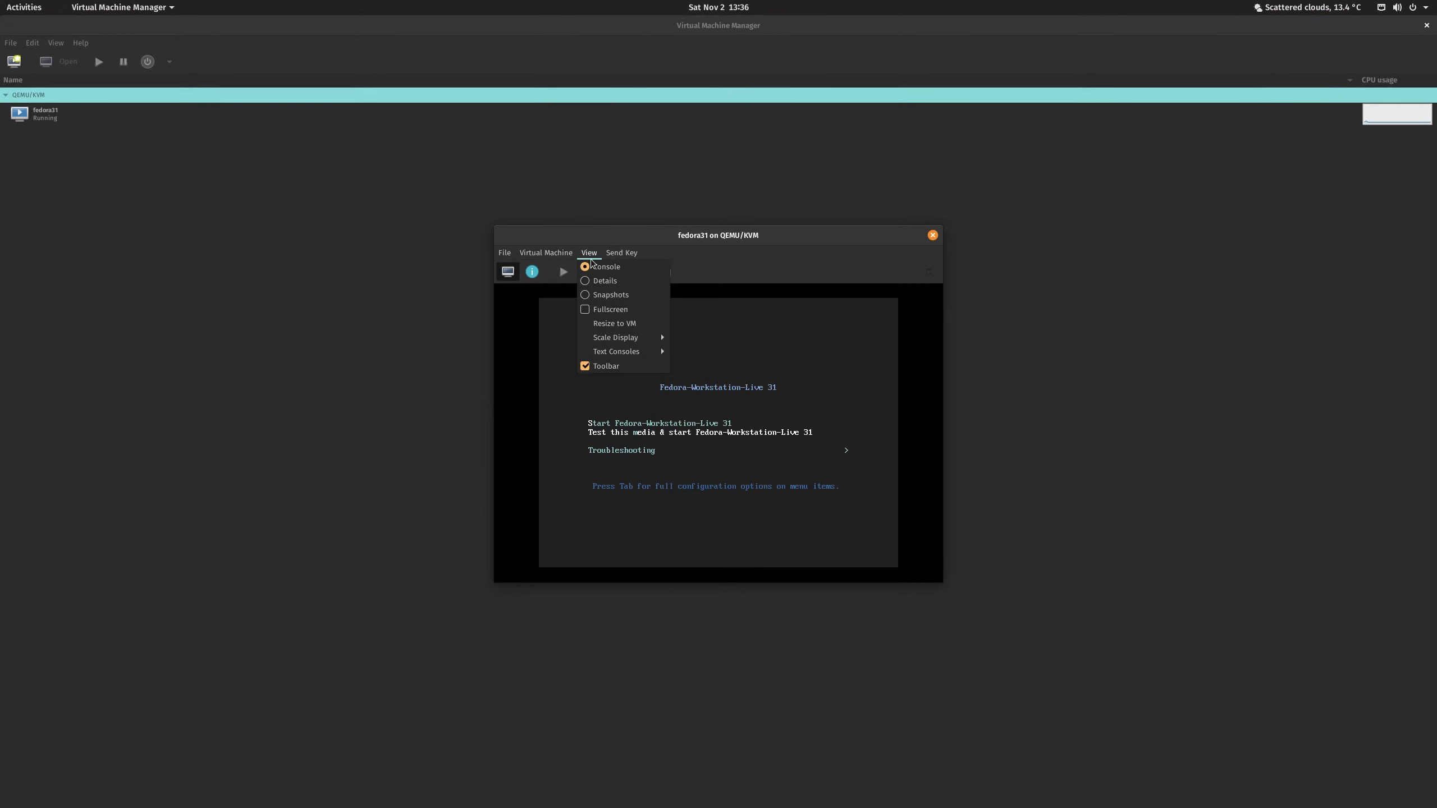
pyautogui.moveTo(610, 309)
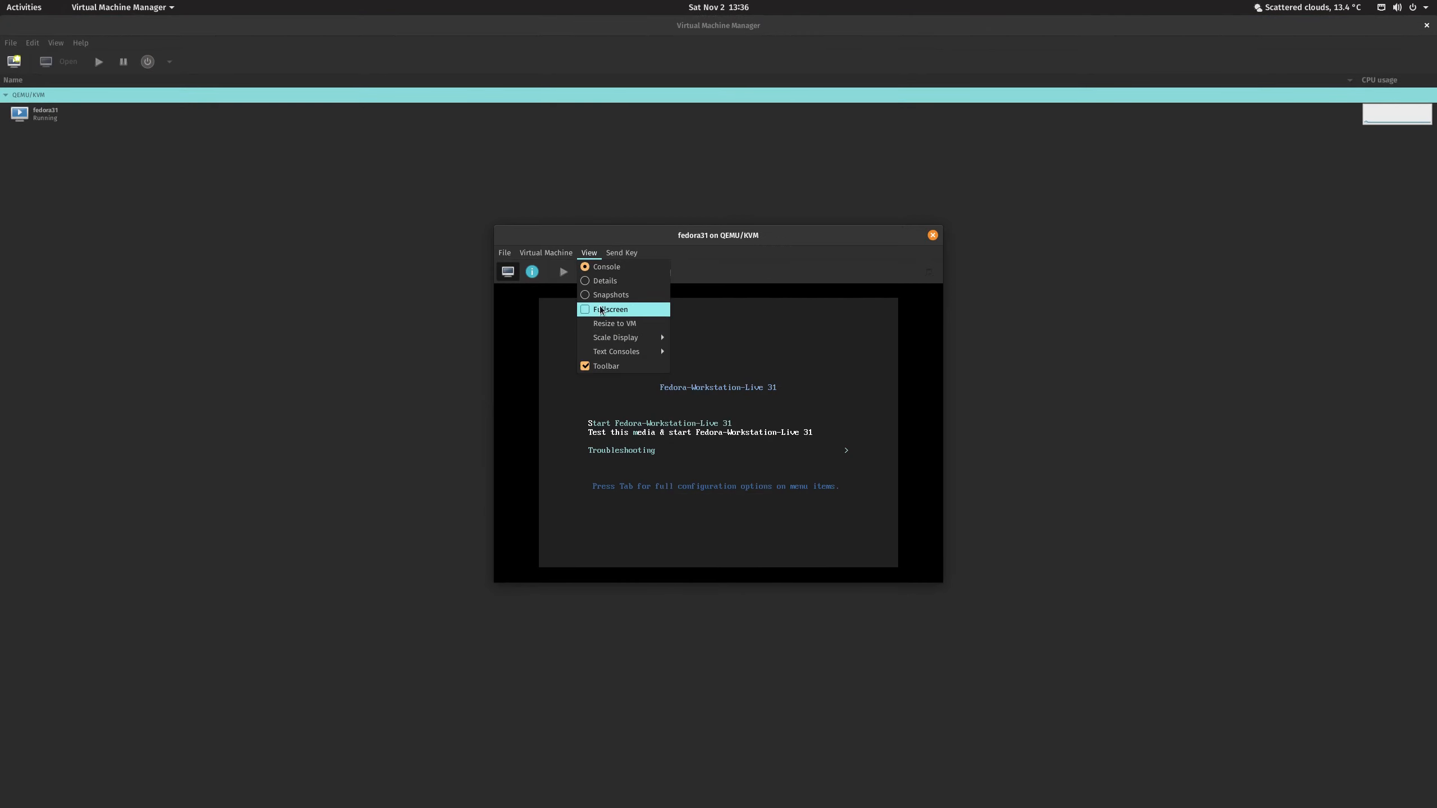
pyautogui.click(610, 308)
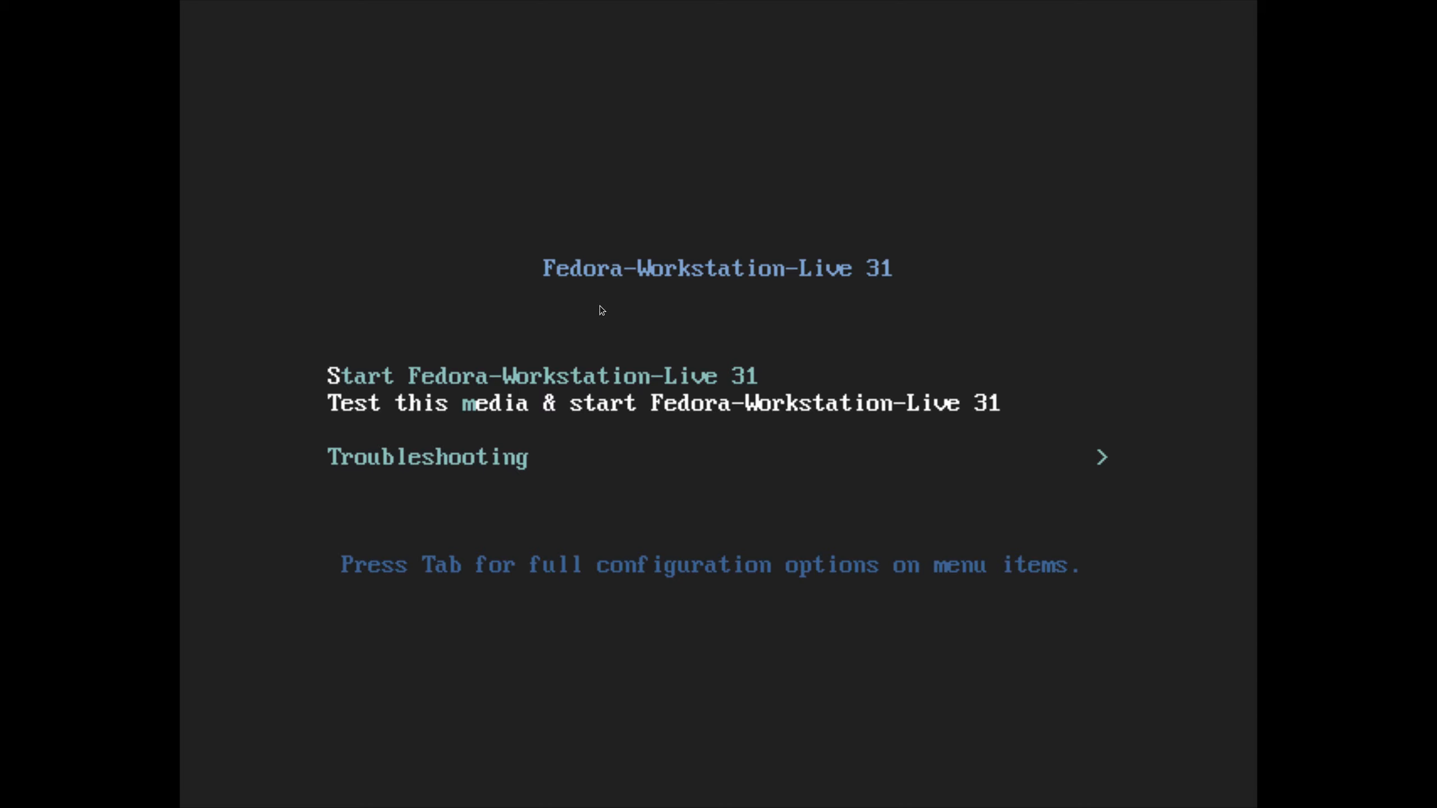
# - Boot Fedora-Workstation-Live 31 and wait for the Welcome to Fedora window
pyautogui.press('Down')
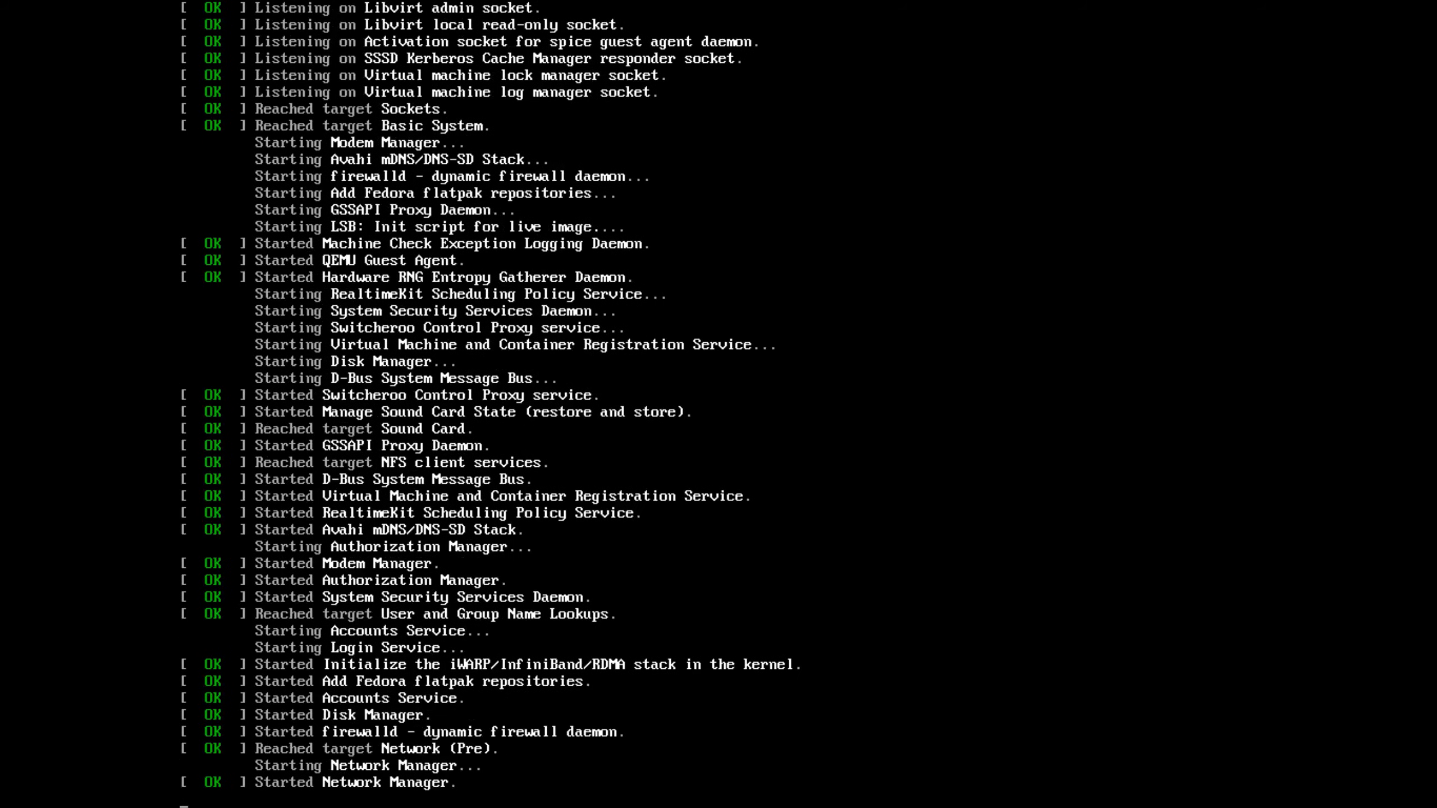
pyautogui.scroll(-3)
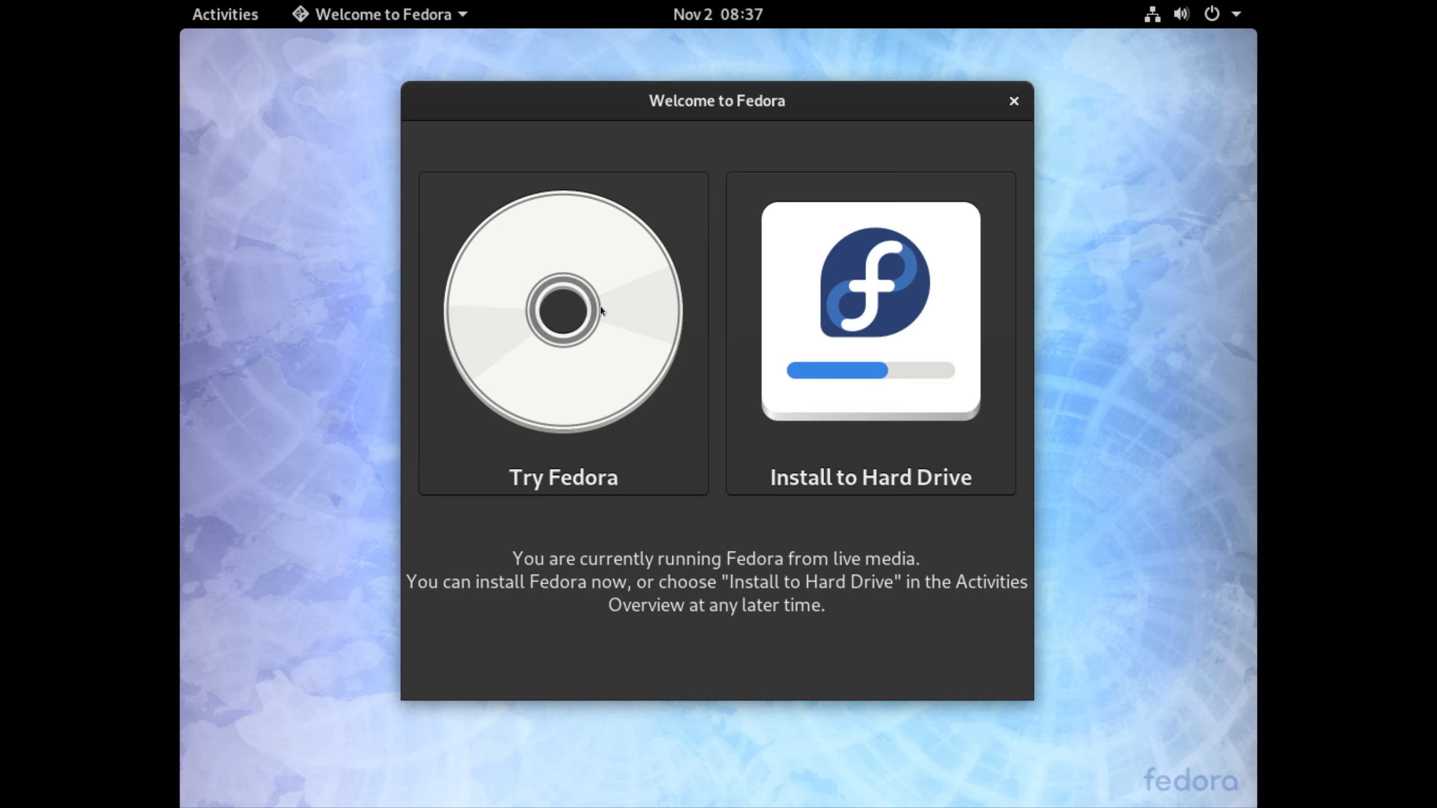
pyautogui.moveTo(931, 324)
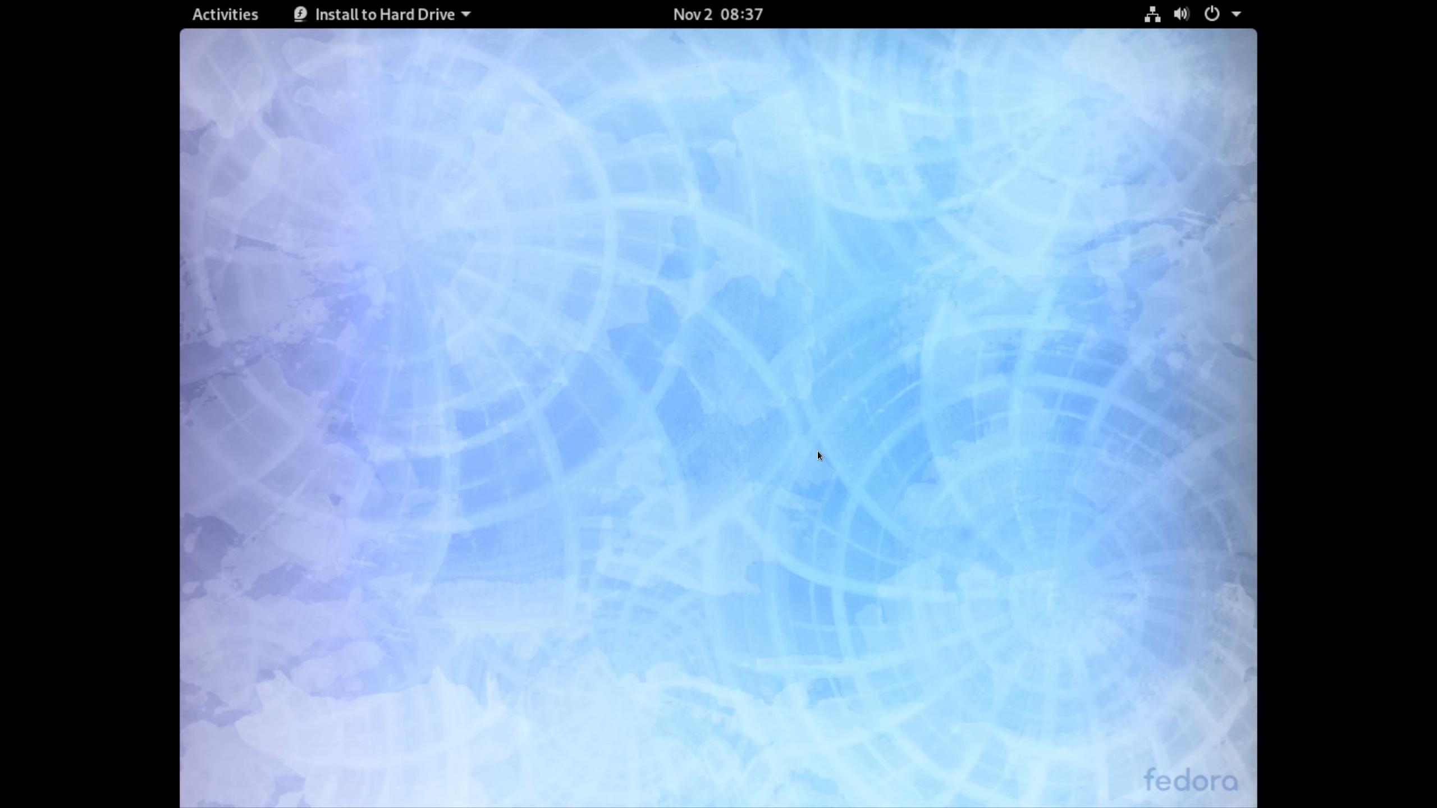
# - Choose English (United States) as the installer language and continue to the summary
pyautogui.click(383, 14)
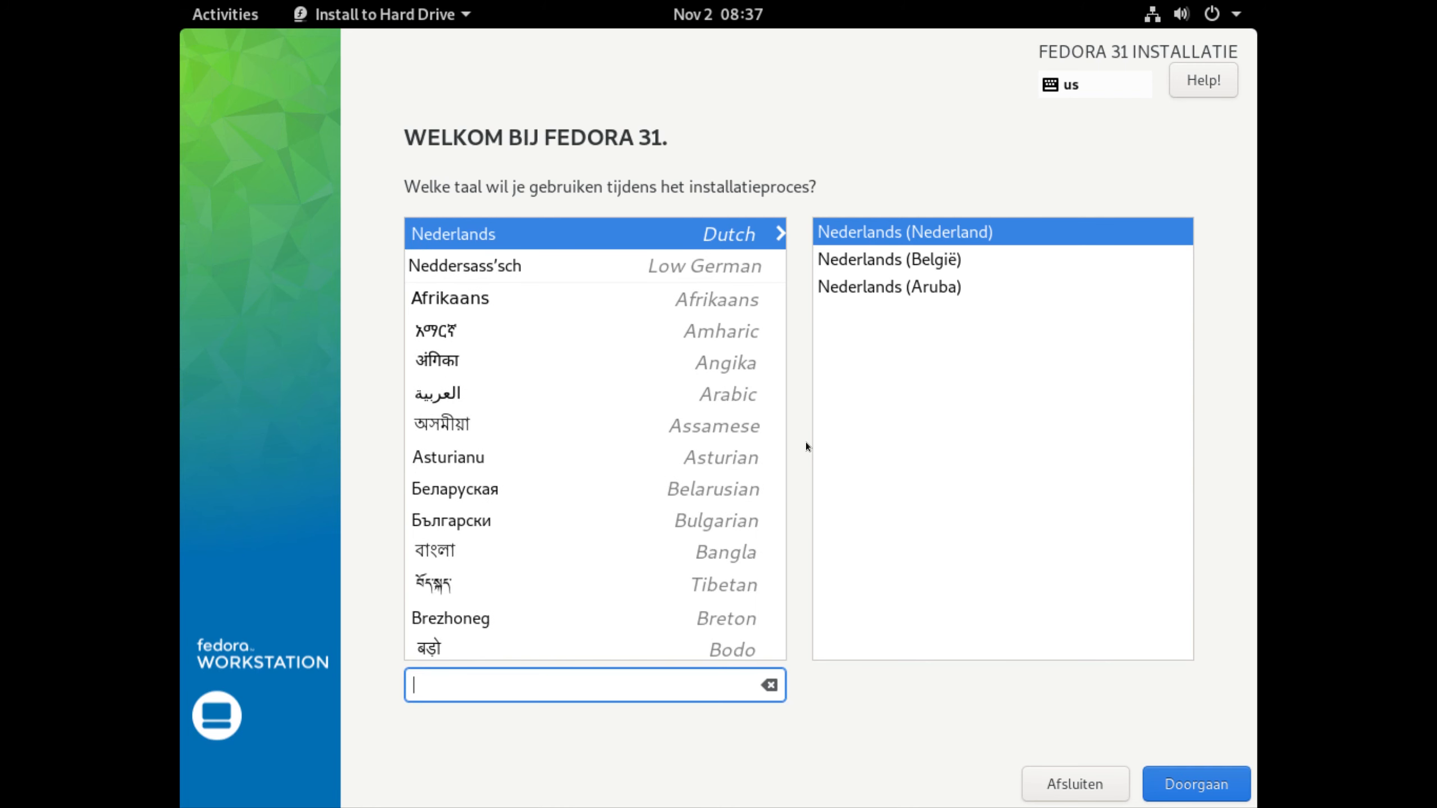
pyautogui.scroll(-3)
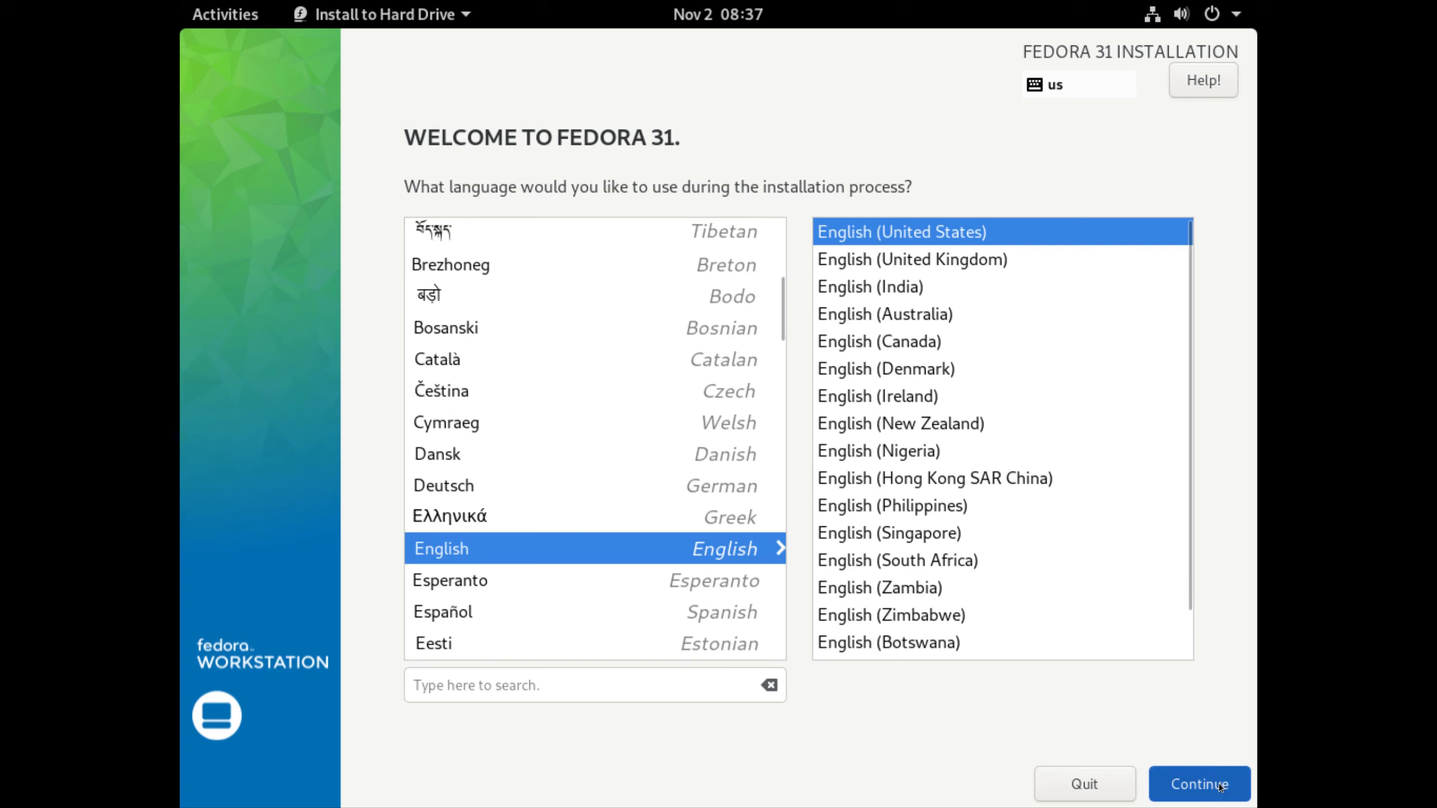
pyautogui.click(1199, 785)
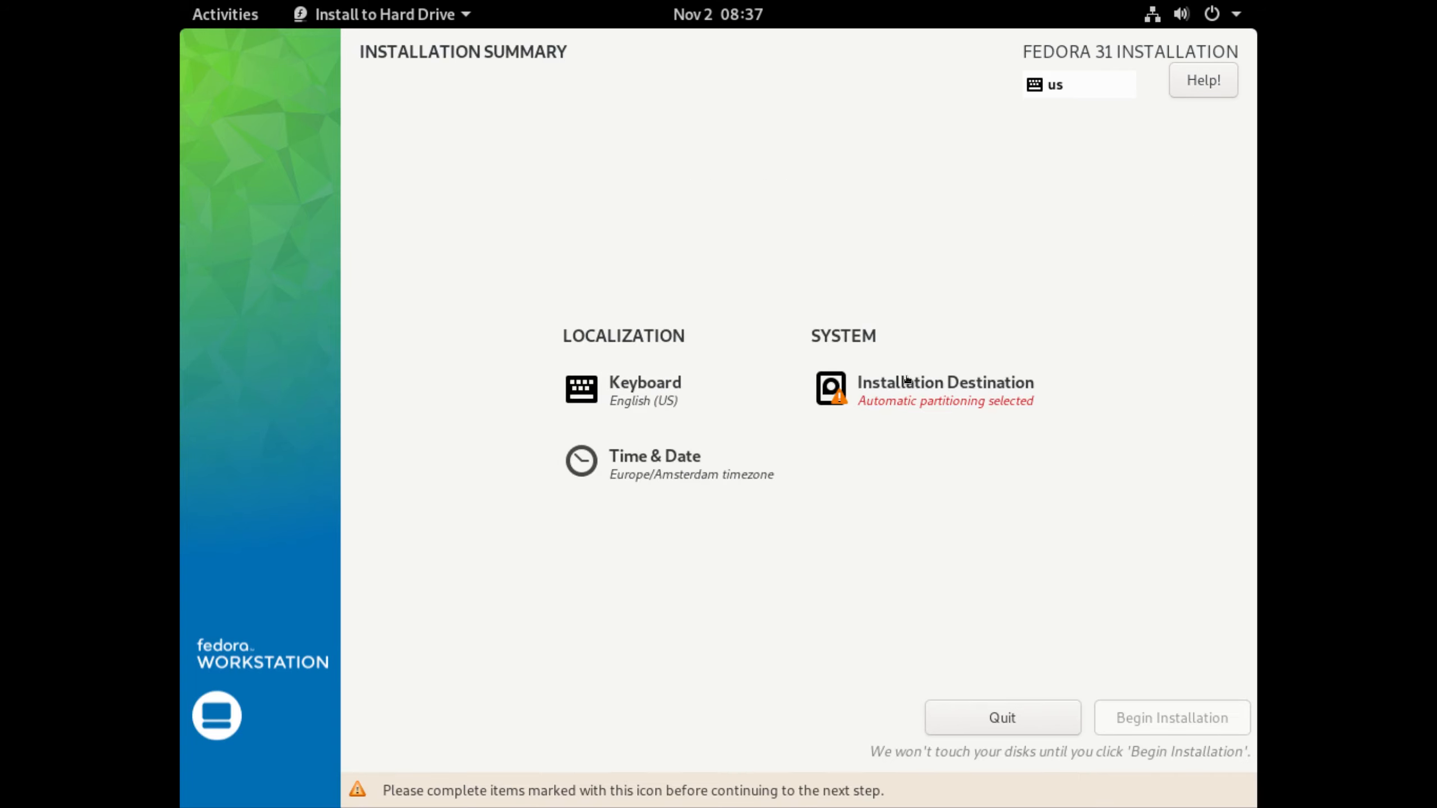
# - Confirm the 30 GiB vda disk as destination with automatic partitioning
pyautogui.click(944, 383)
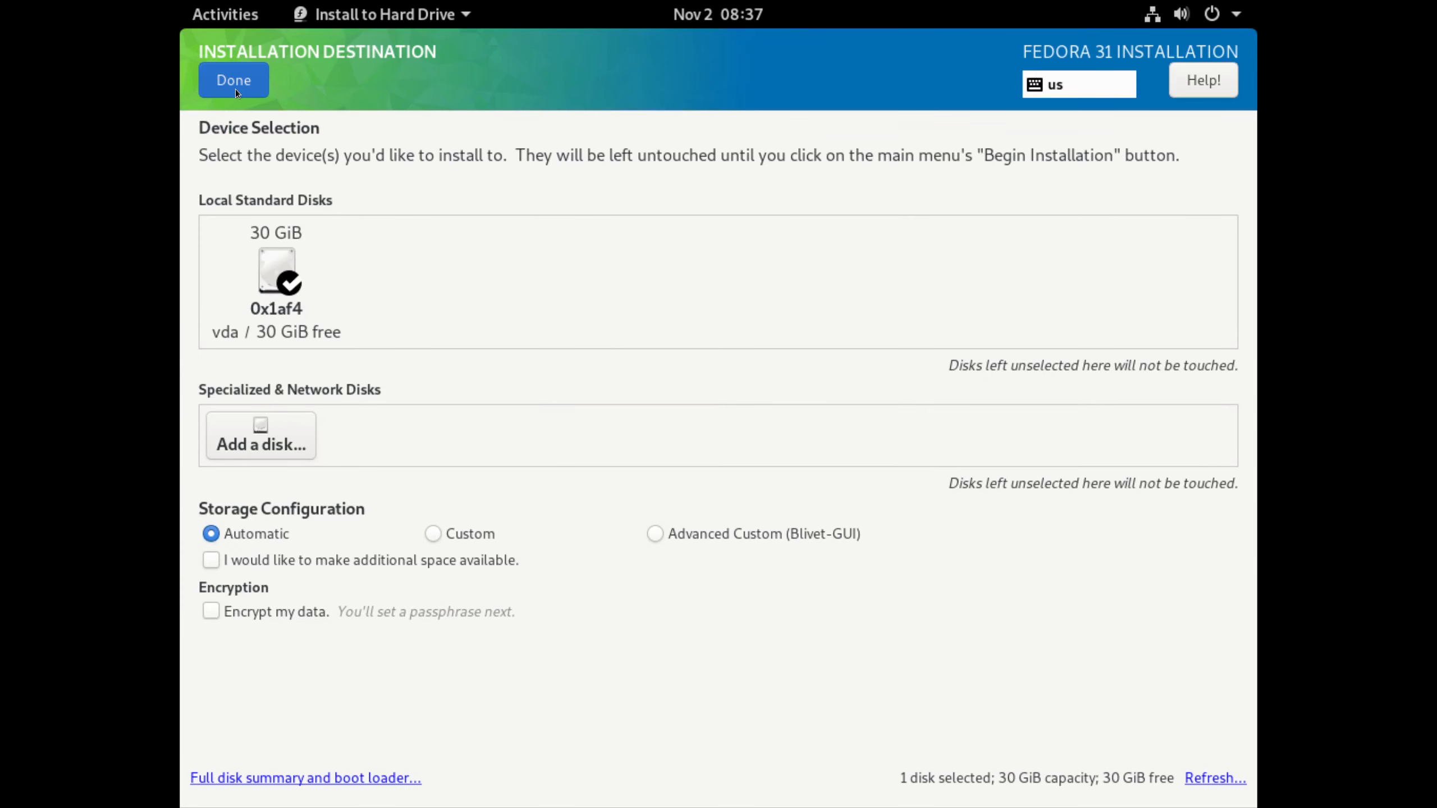
pyautogui.click(233, 80)
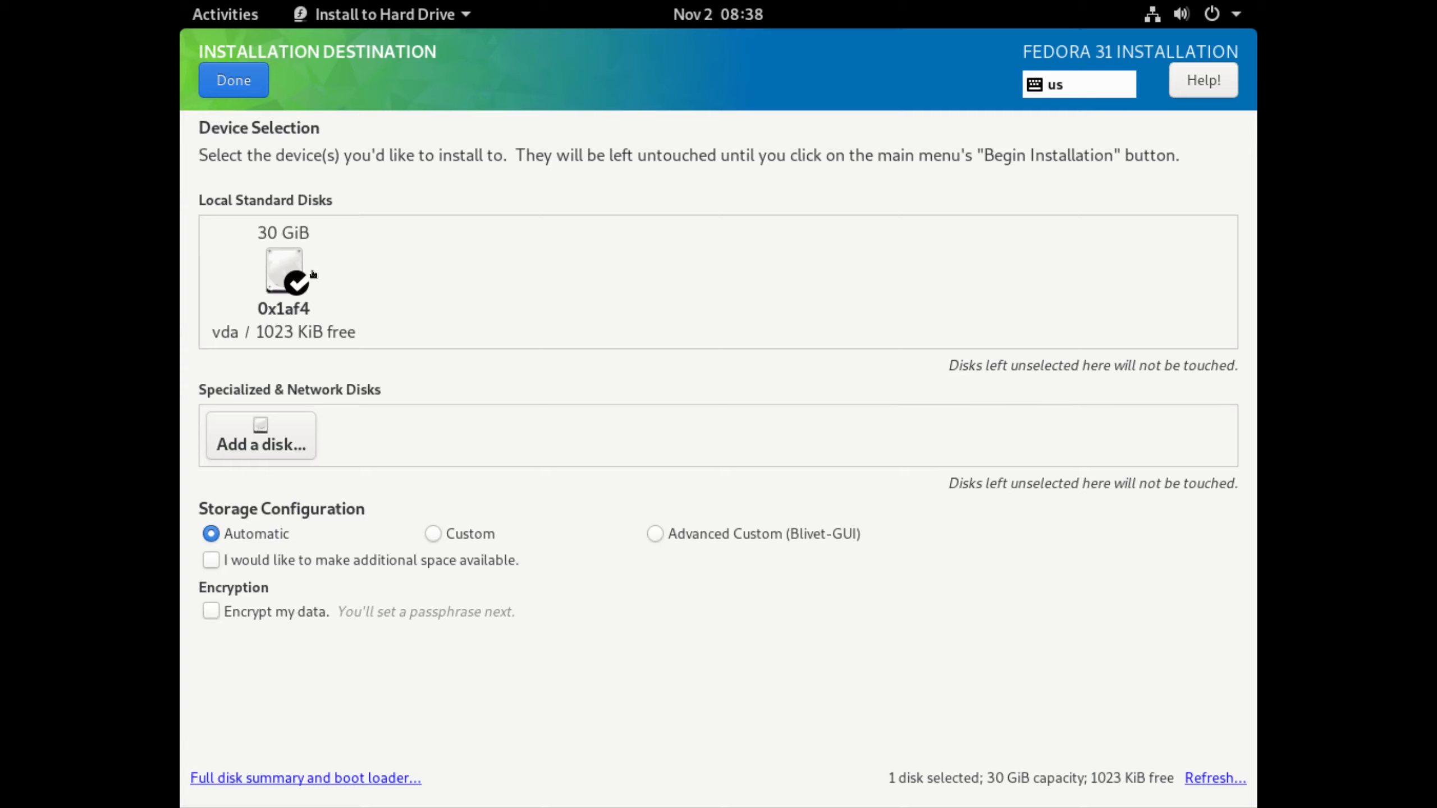
pyautogui.moveTo(288, 303)
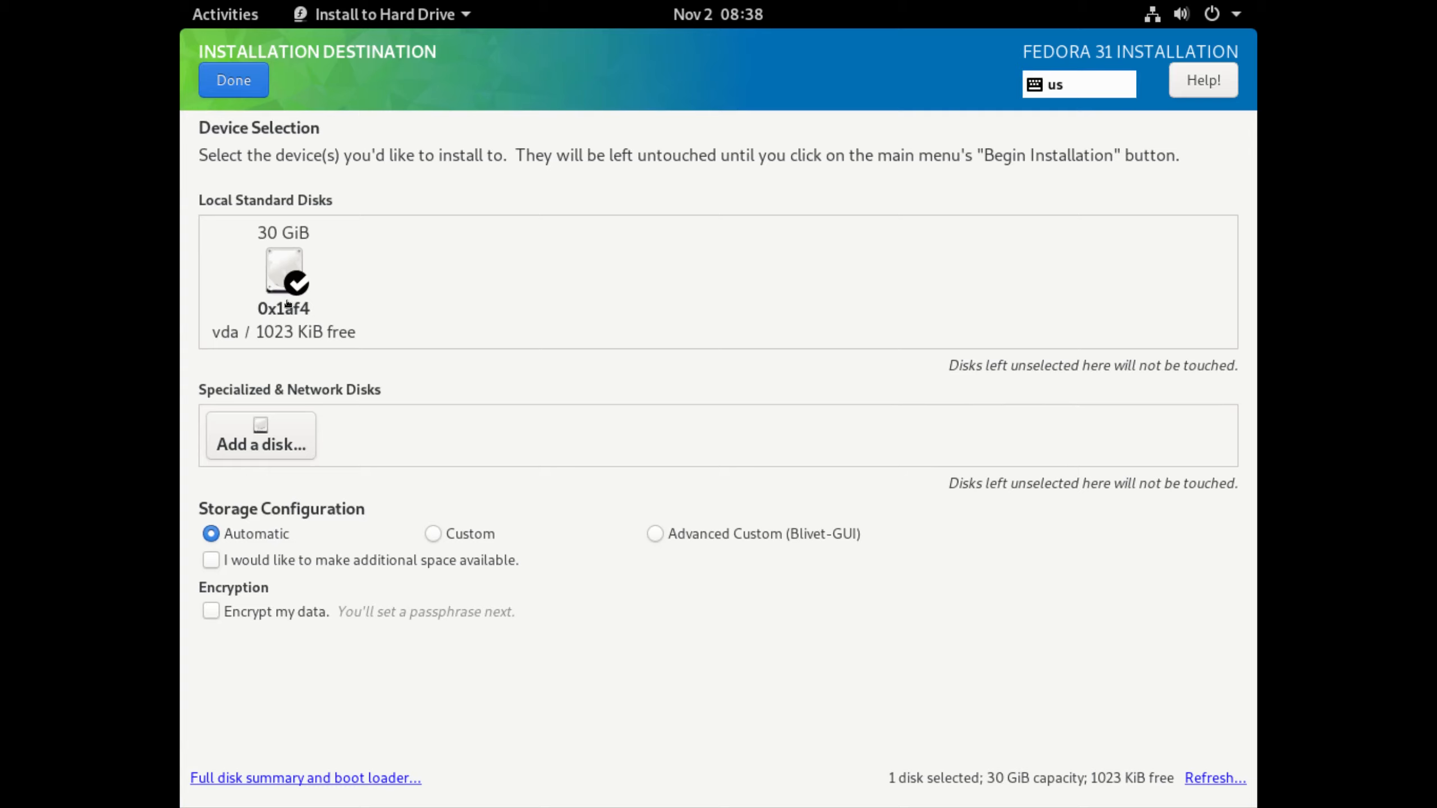
pyautogui.moveTo(333, 572)
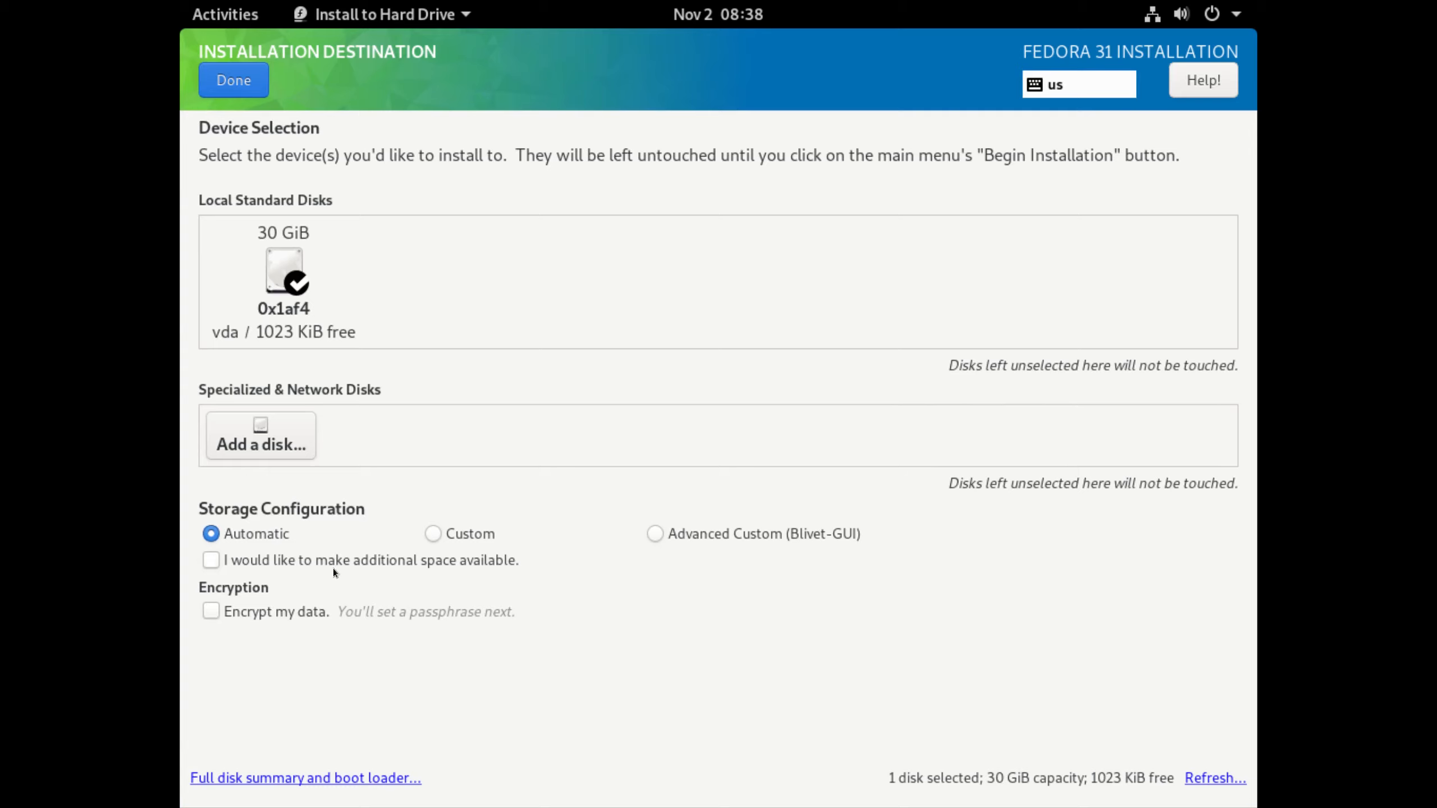
pyautogui.moveTo(853, 507)
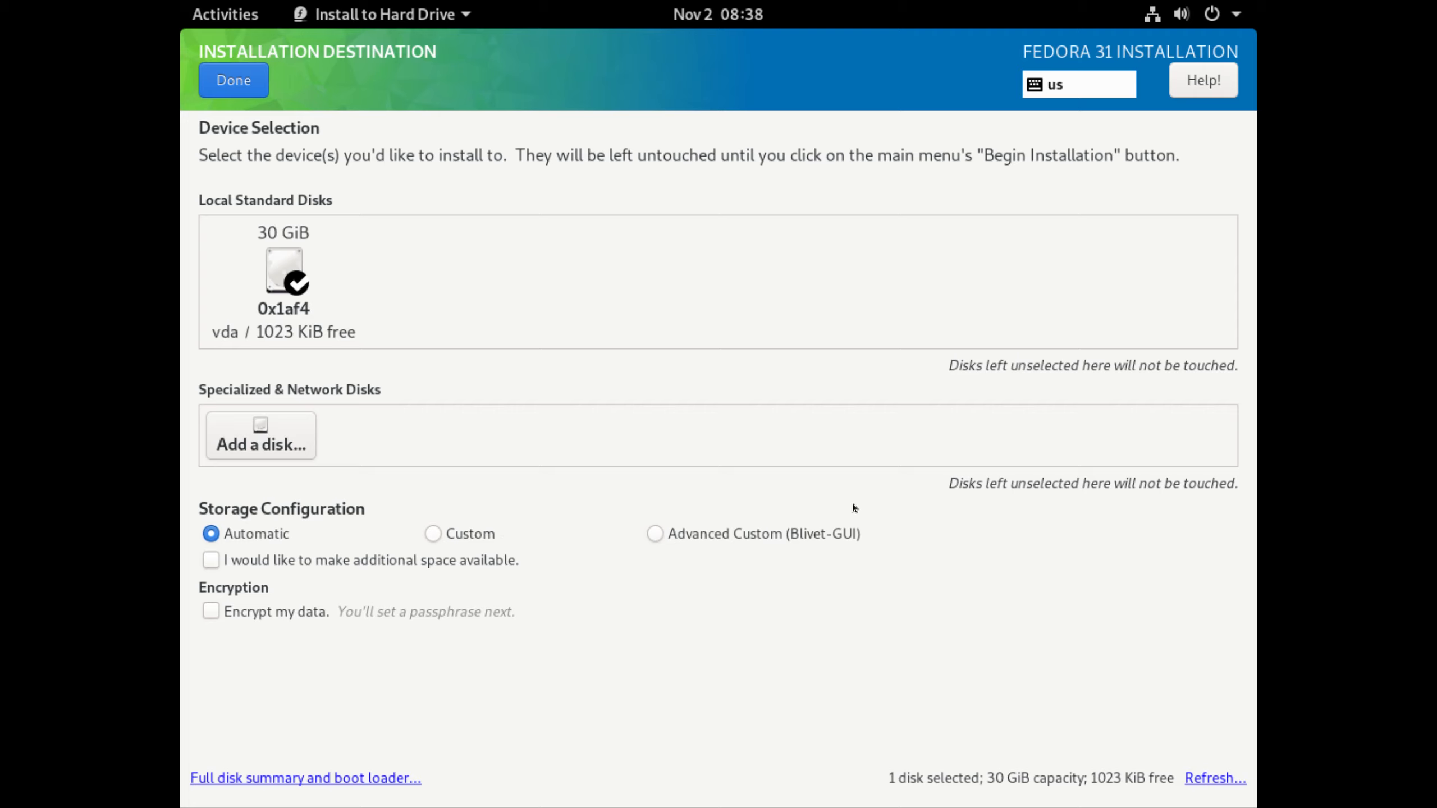
pyautogui.moveTo(714, 529)
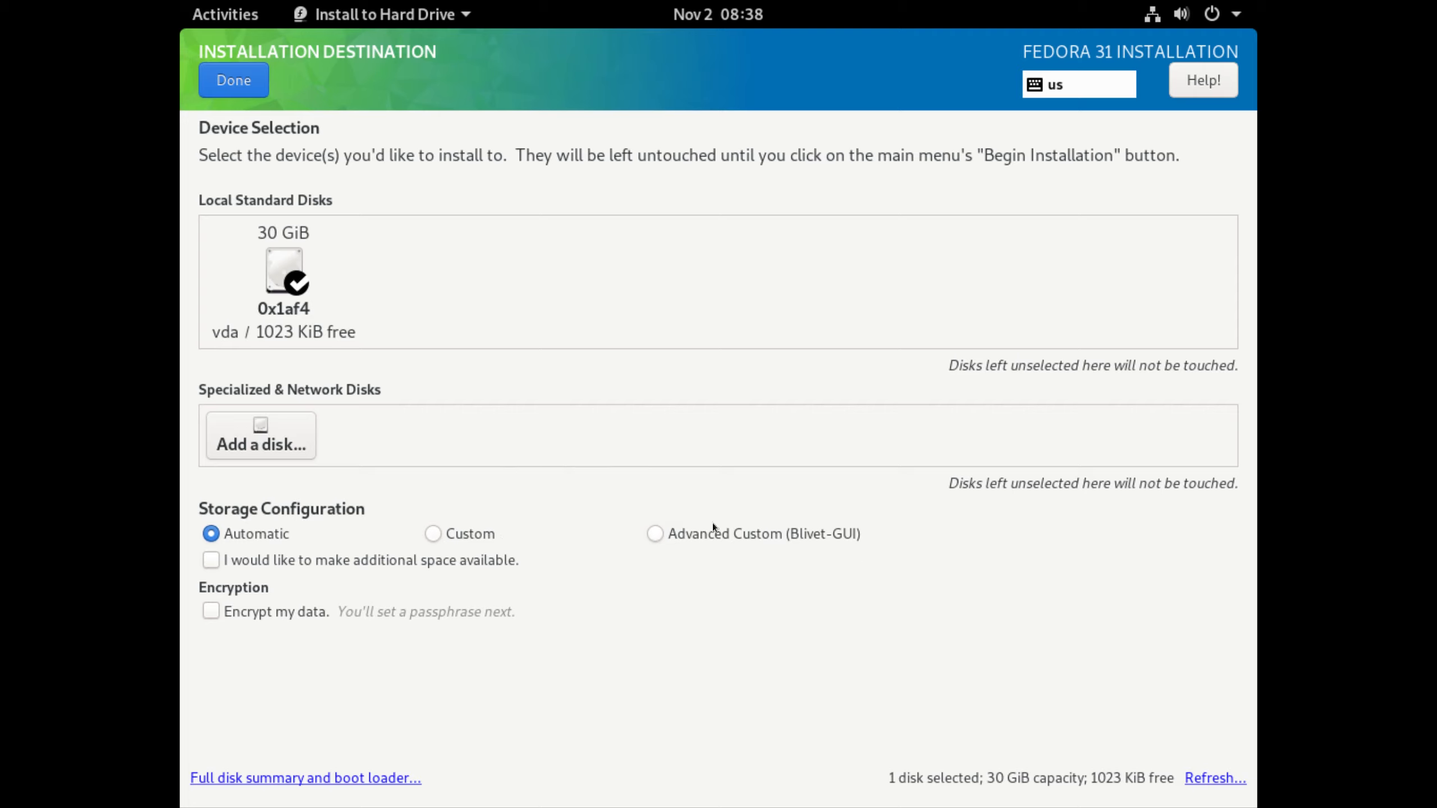
pyautogui.moveTo(237, 630)
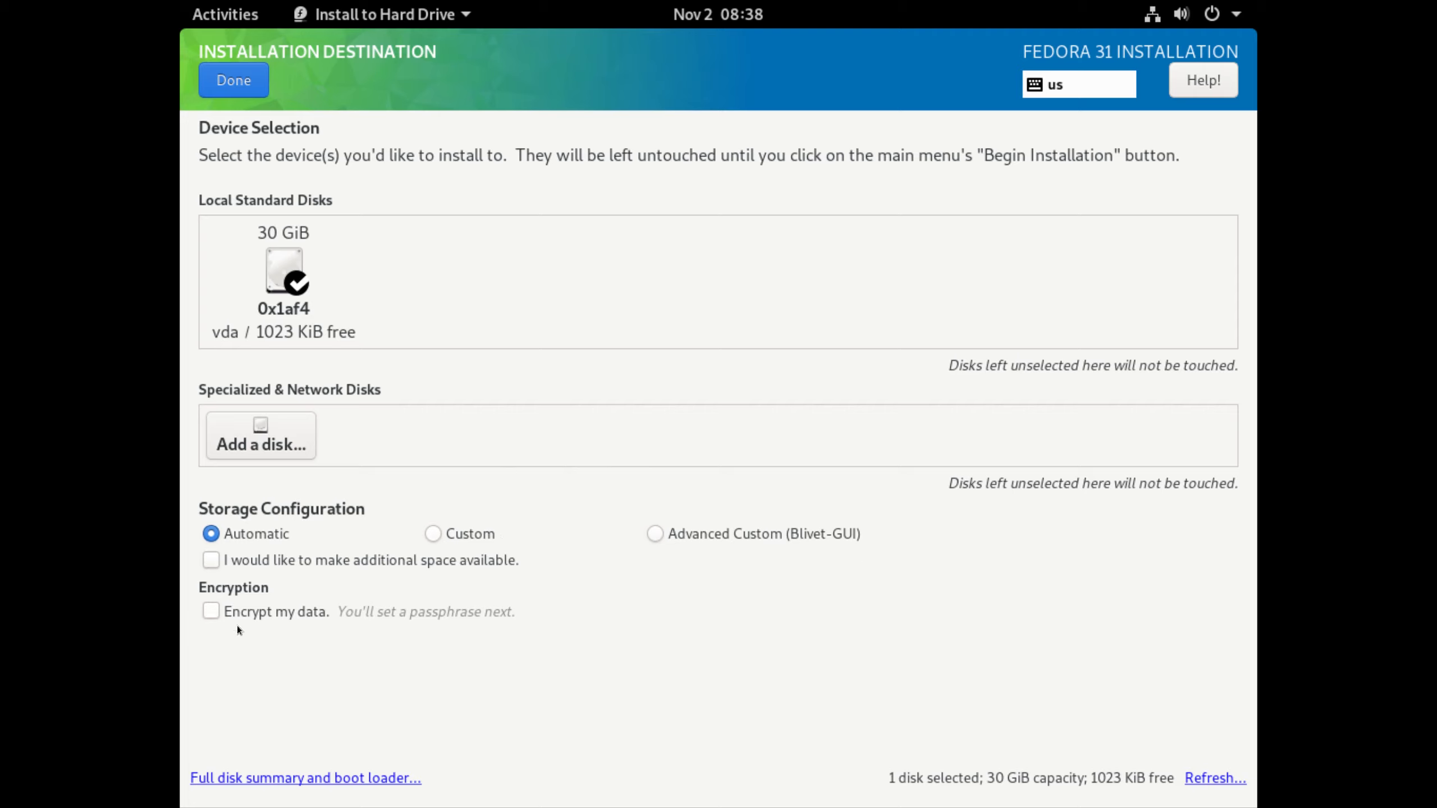
pyautogui.moveTo(312, 443)
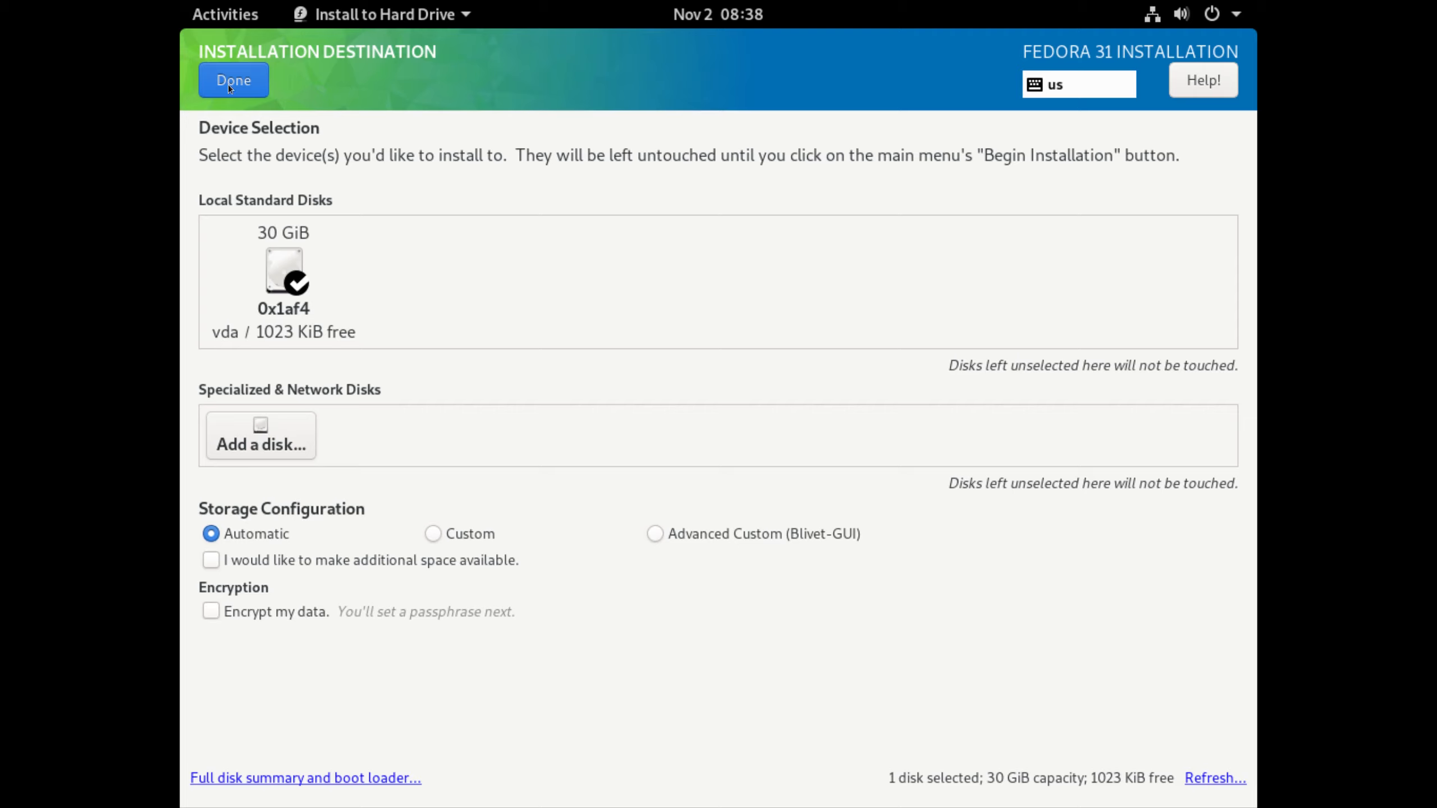
pyautogui.click(233, 80)
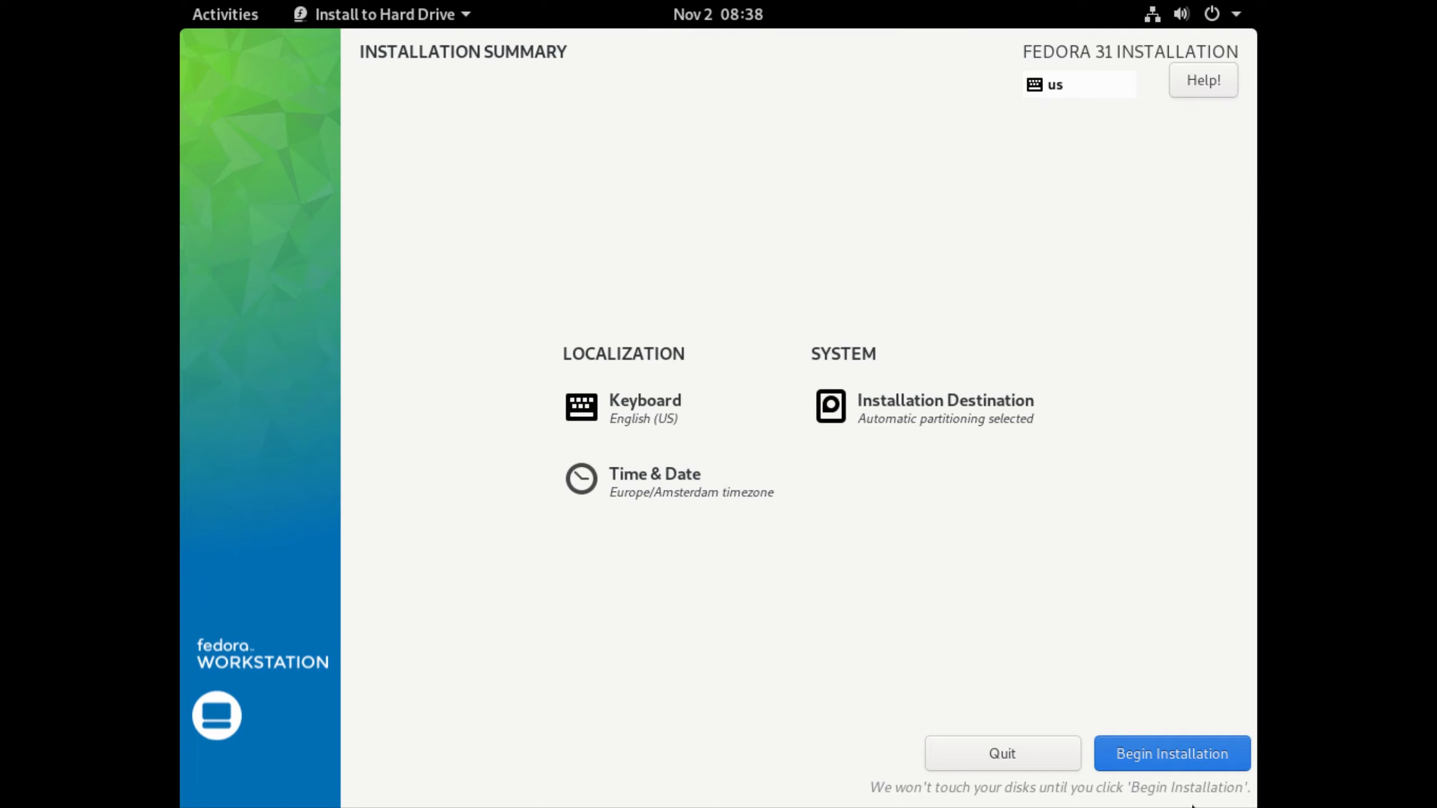
# - Begin the Fedora 31 installation and finish it once Complete! appears
pyautogui.click(1172, 753)
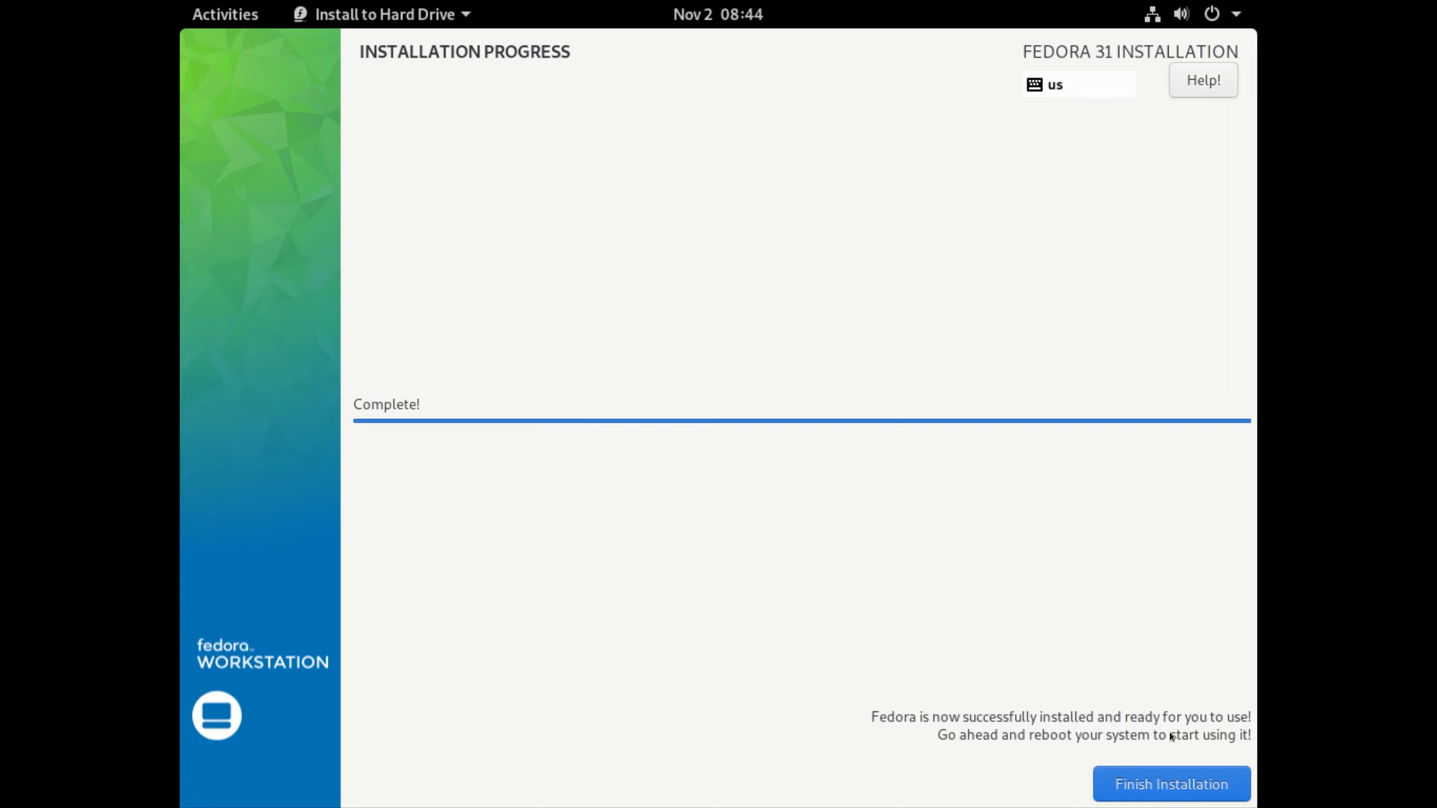
pyautogui.moveTo(639, 364)
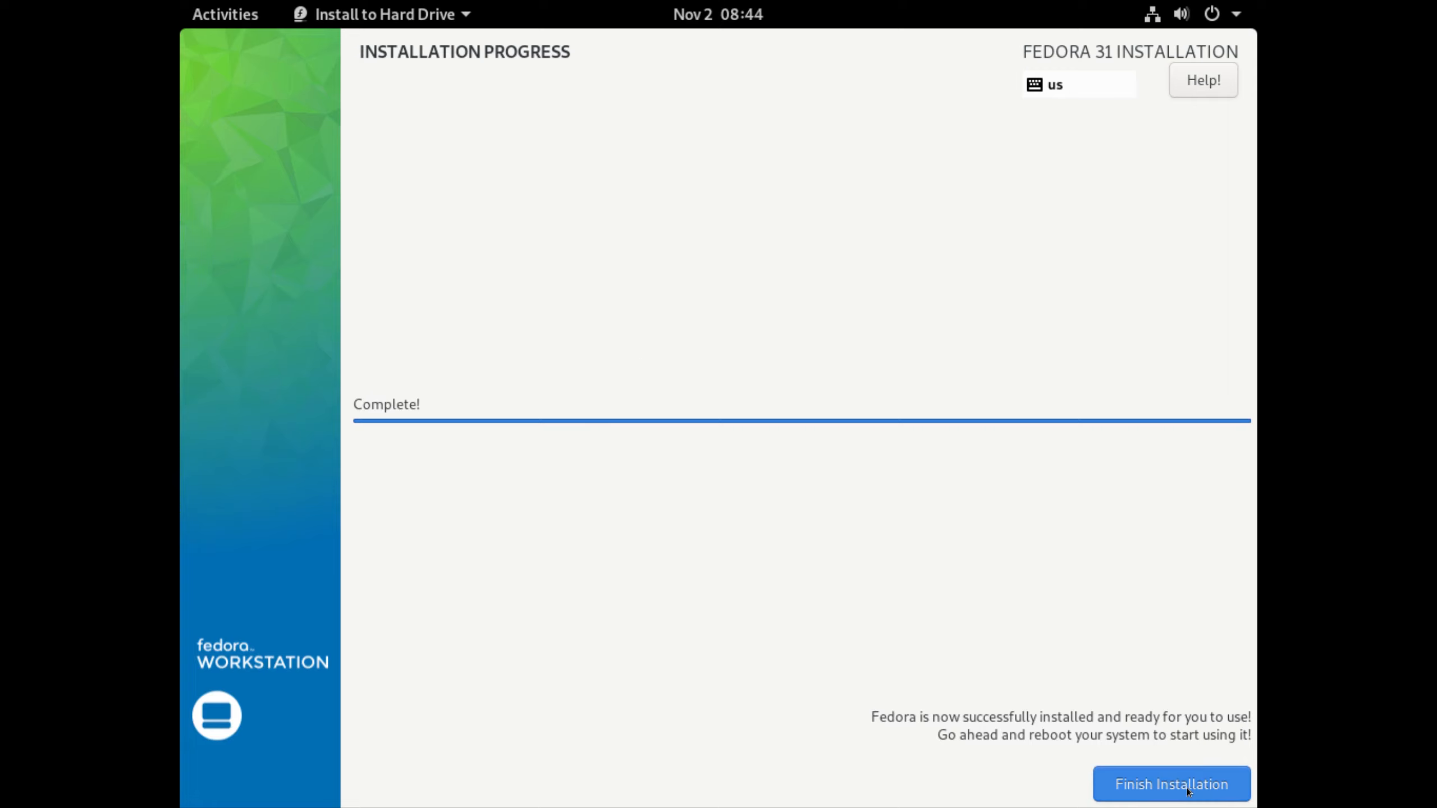
pyautogui.click(1170, 783)
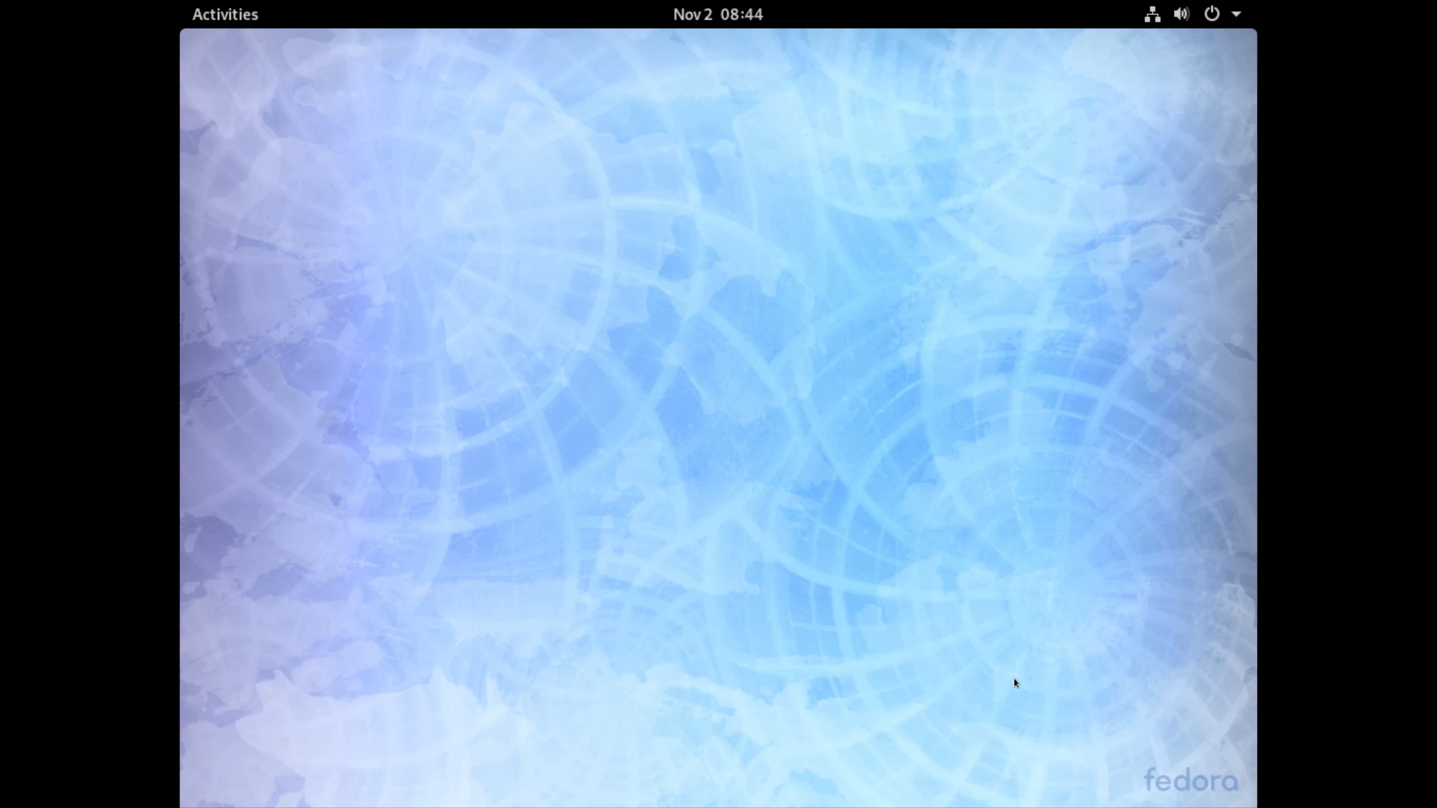
# - Reboot the fedora31 VM into the installed system's first-boot Welcome screen
pyautogui.click(1211, 13)
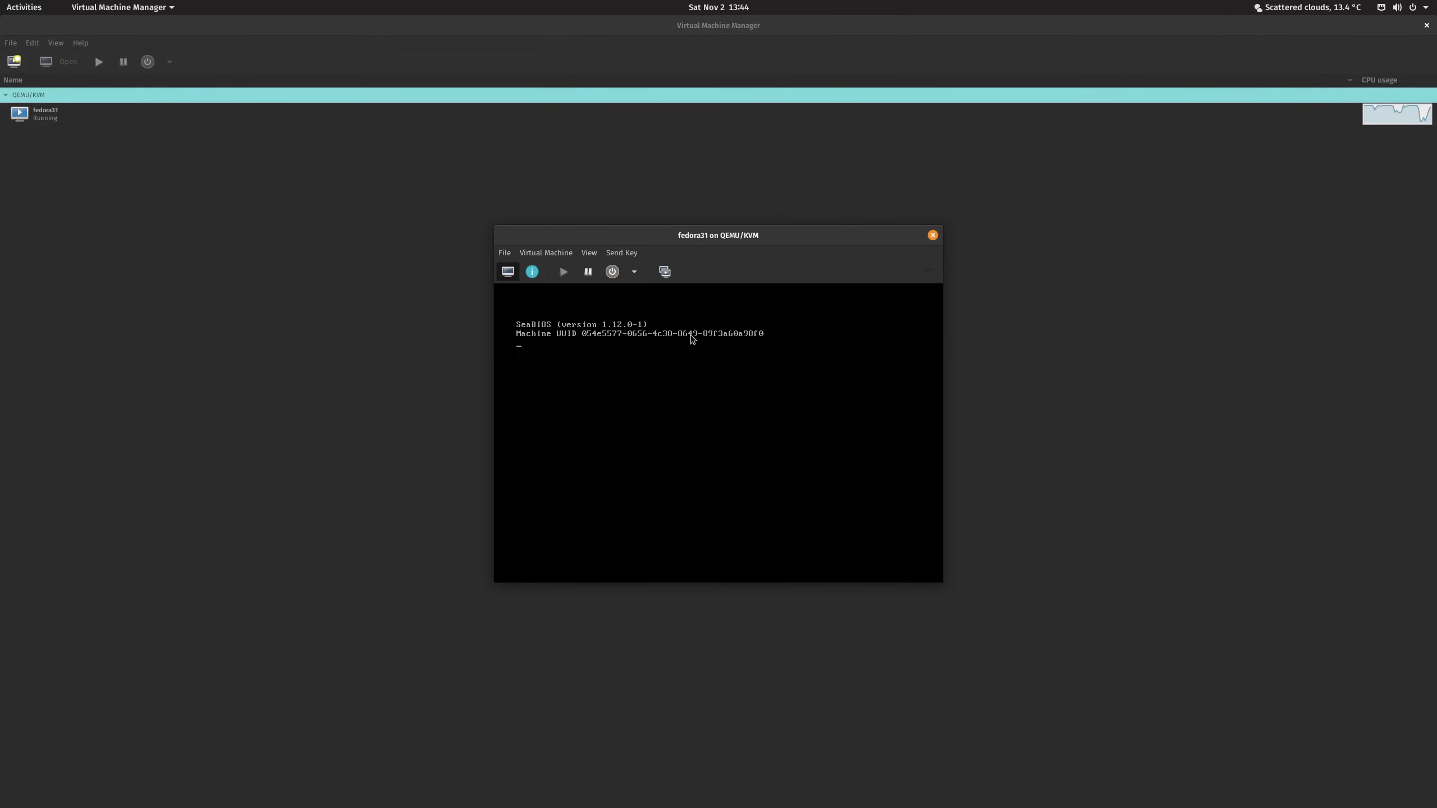
pyautogui.click(589, 253)
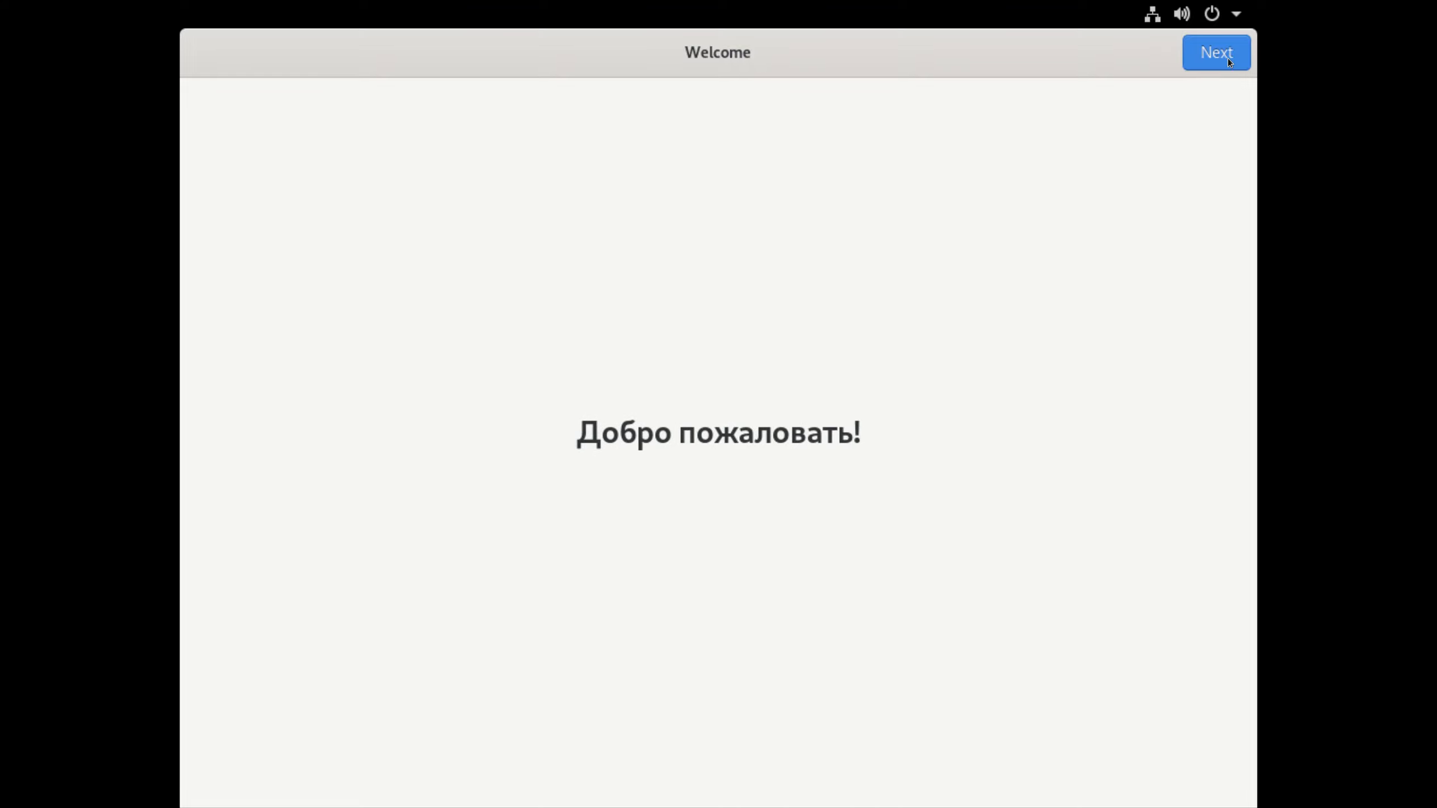
# - Pass the Welcome page, disable Location Services, and reach Online Accounts
pyautogui.click(1216, 53)
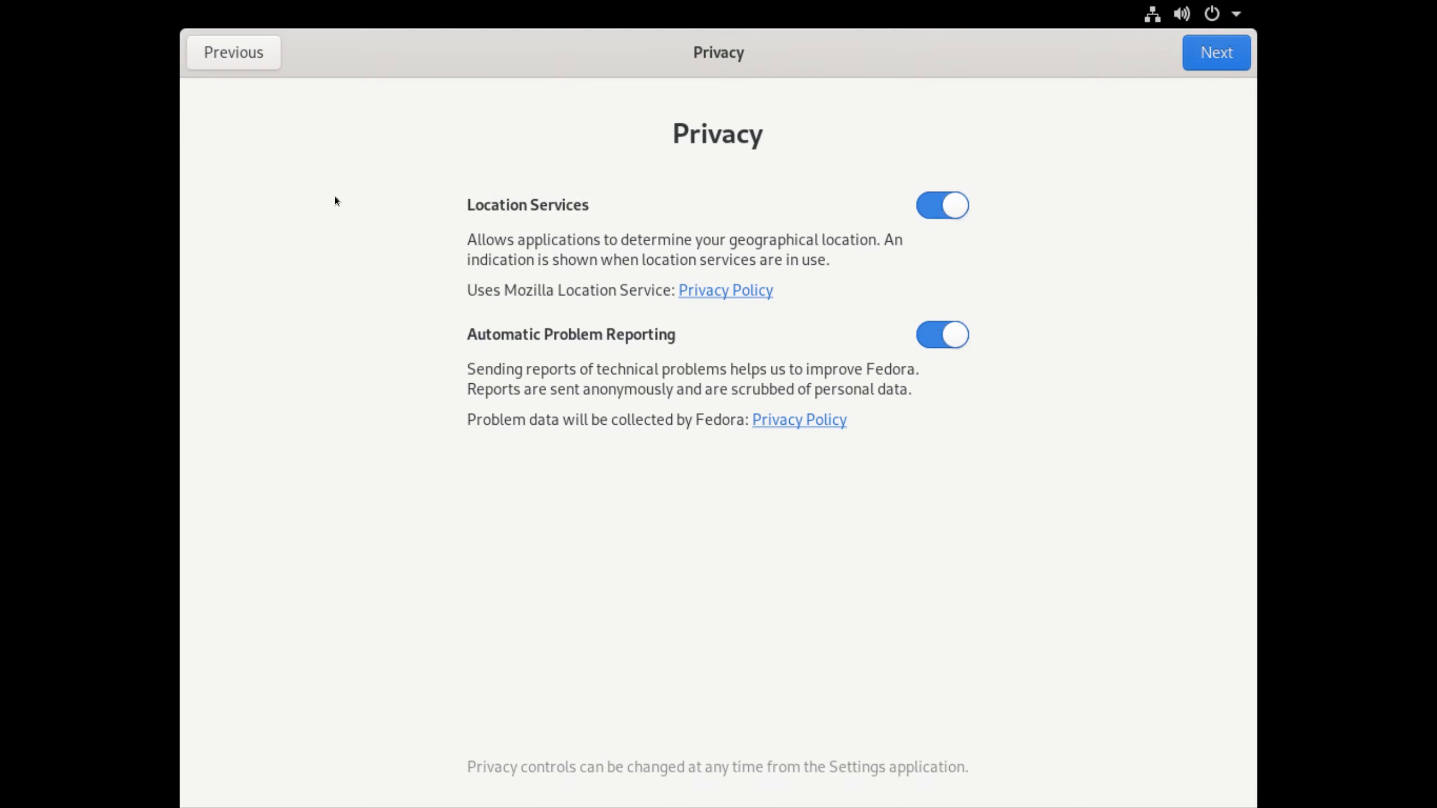
pyautogui.moveTo(436, 211)
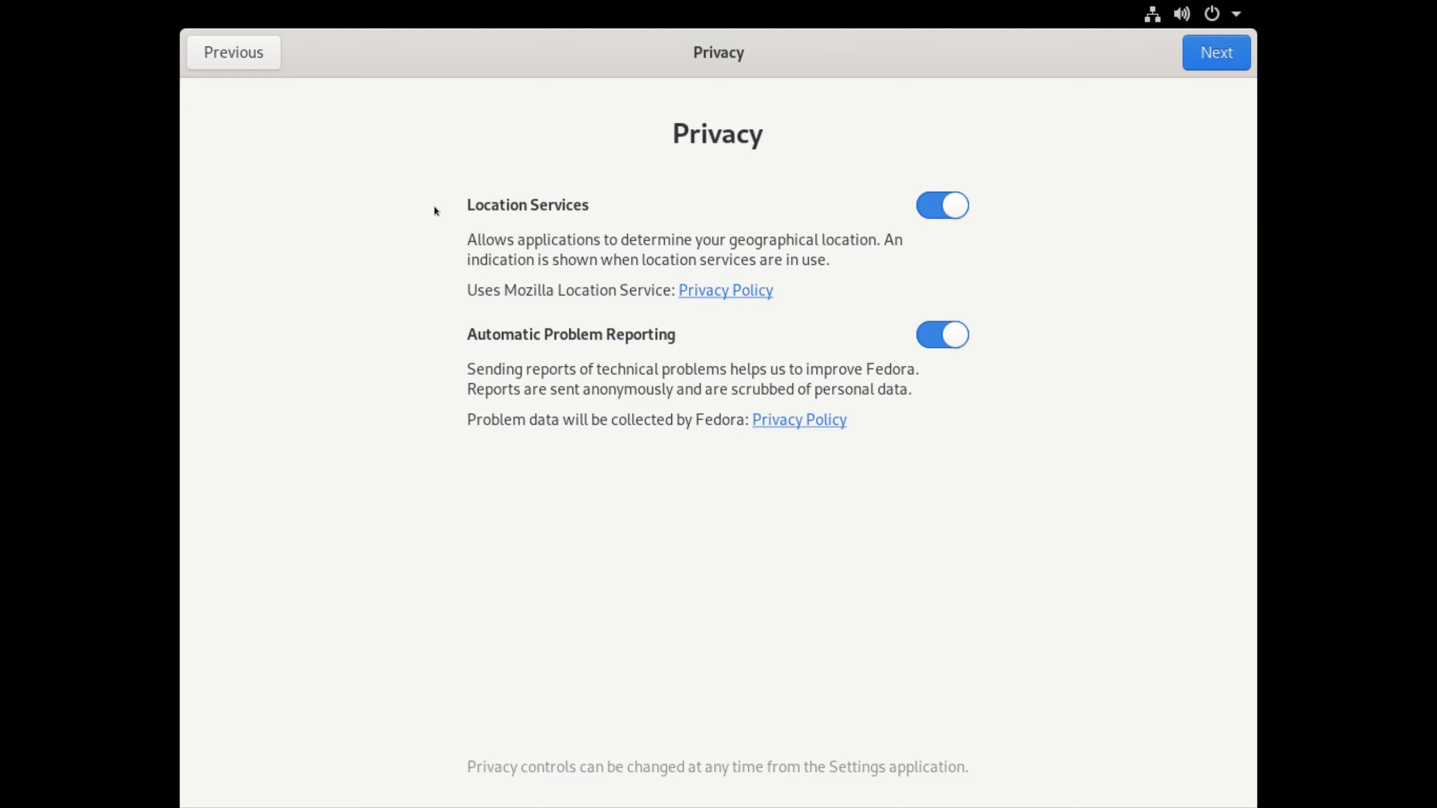
pyautogui.moveTo(754, 258)
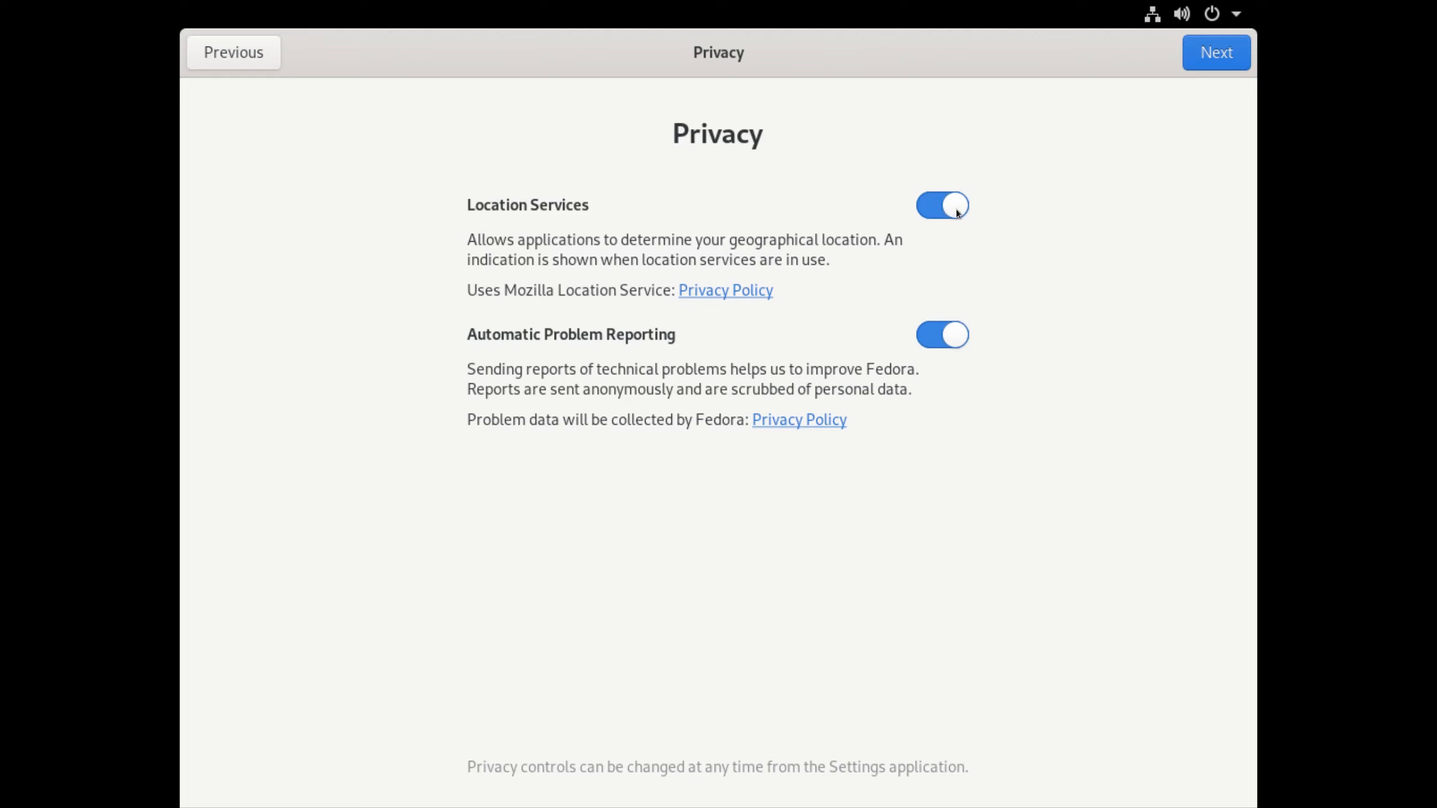
pyautogui.click(942, 204)
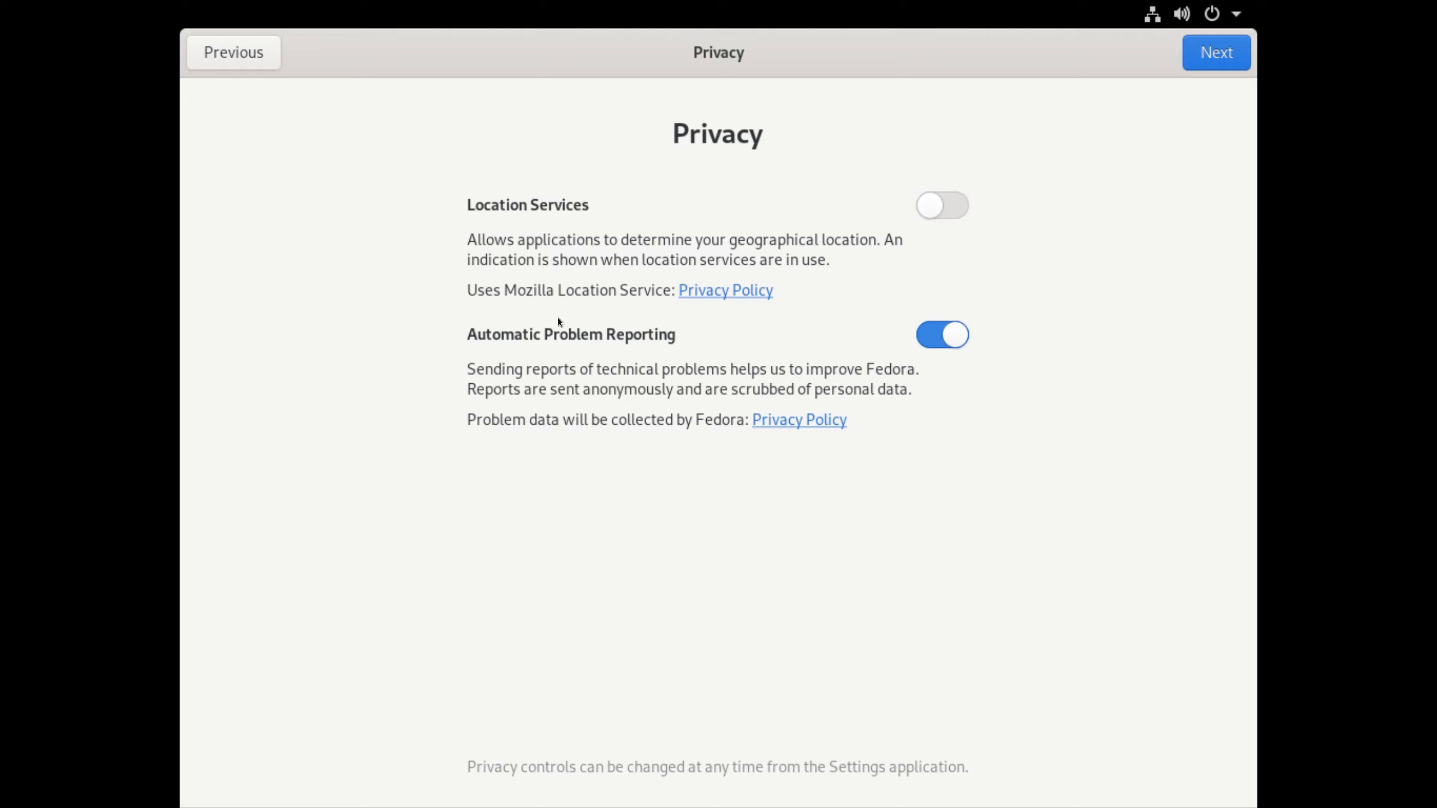
pyautogui.moveTo(575, 456)
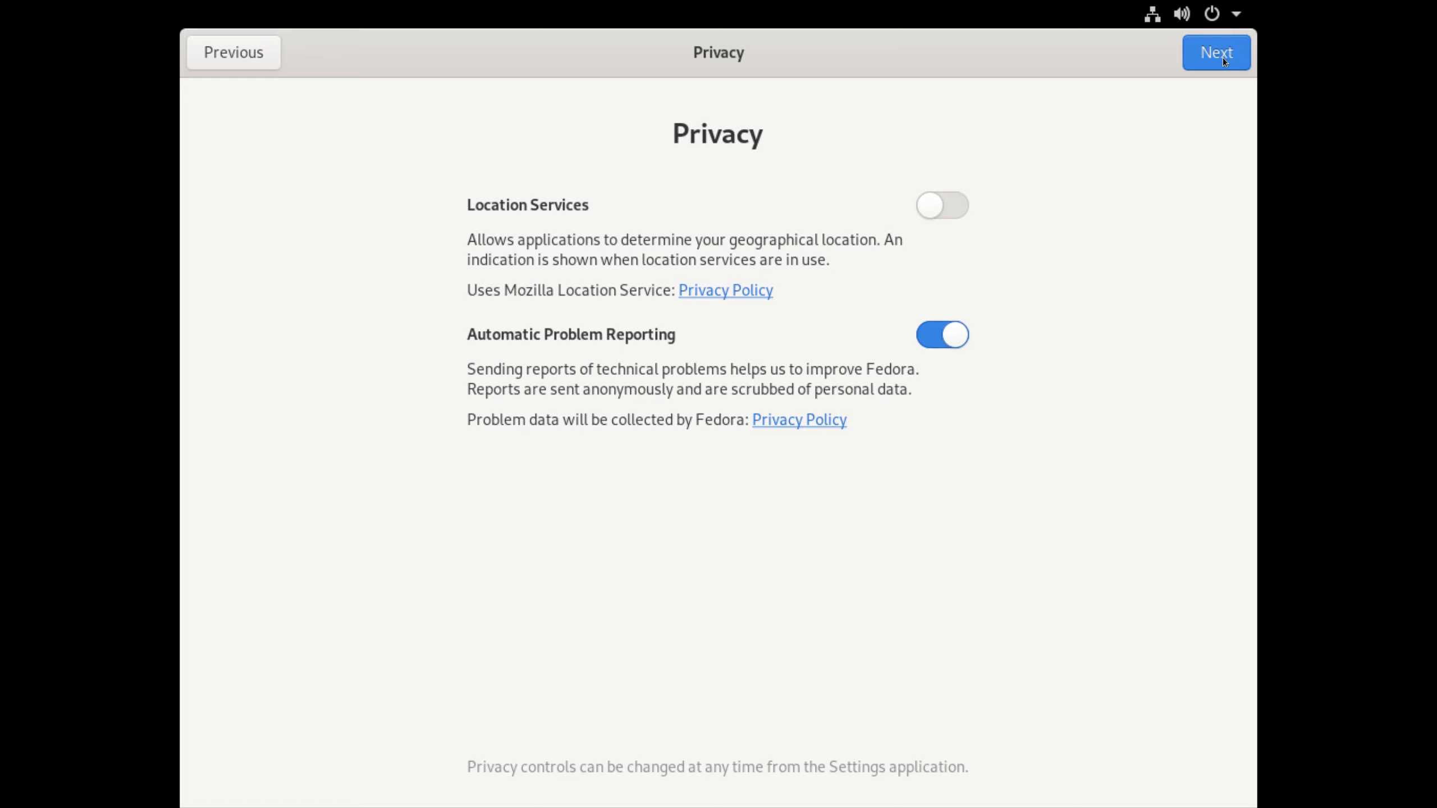
pyautogui.click(1217, 53)
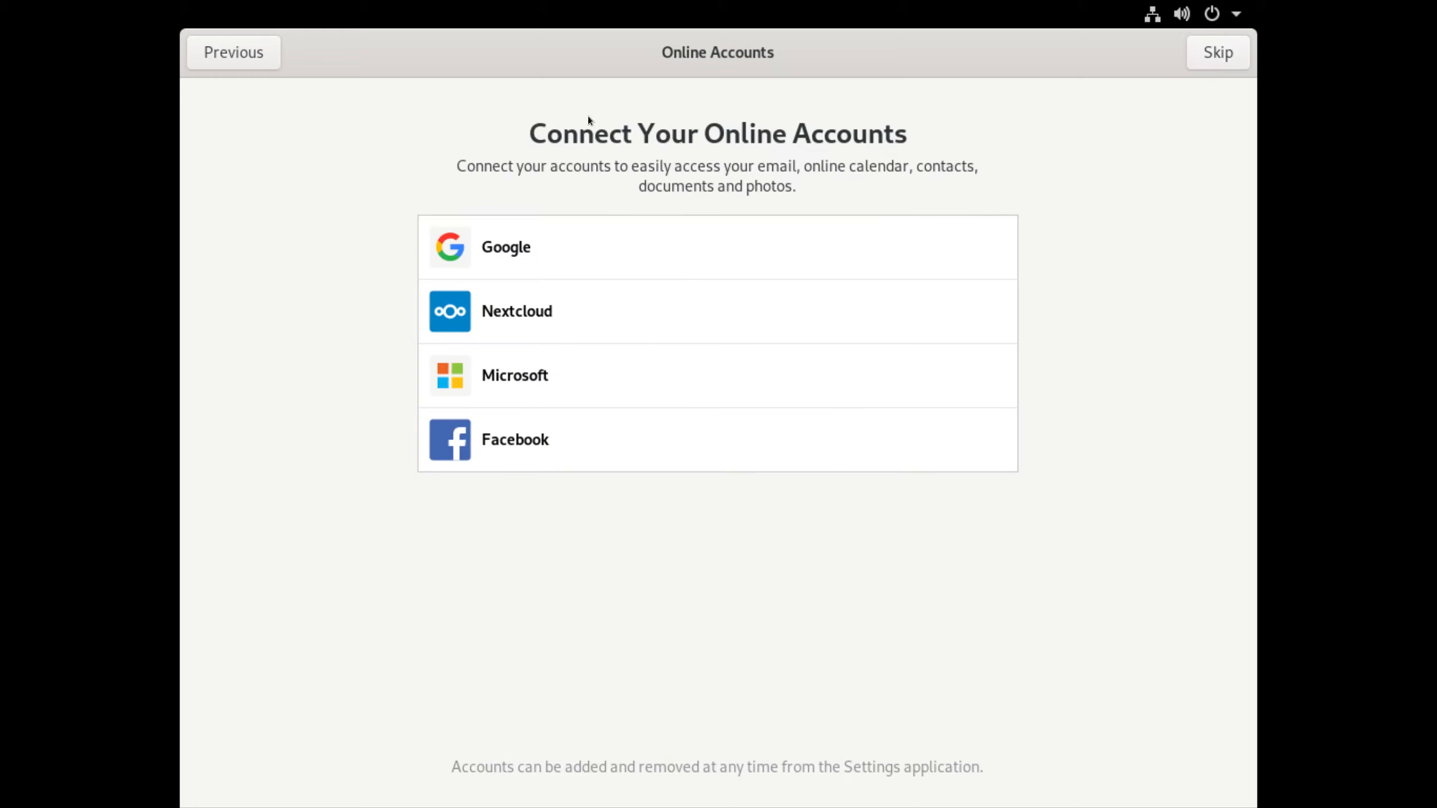
pyautogui.moveTo(768, 610)
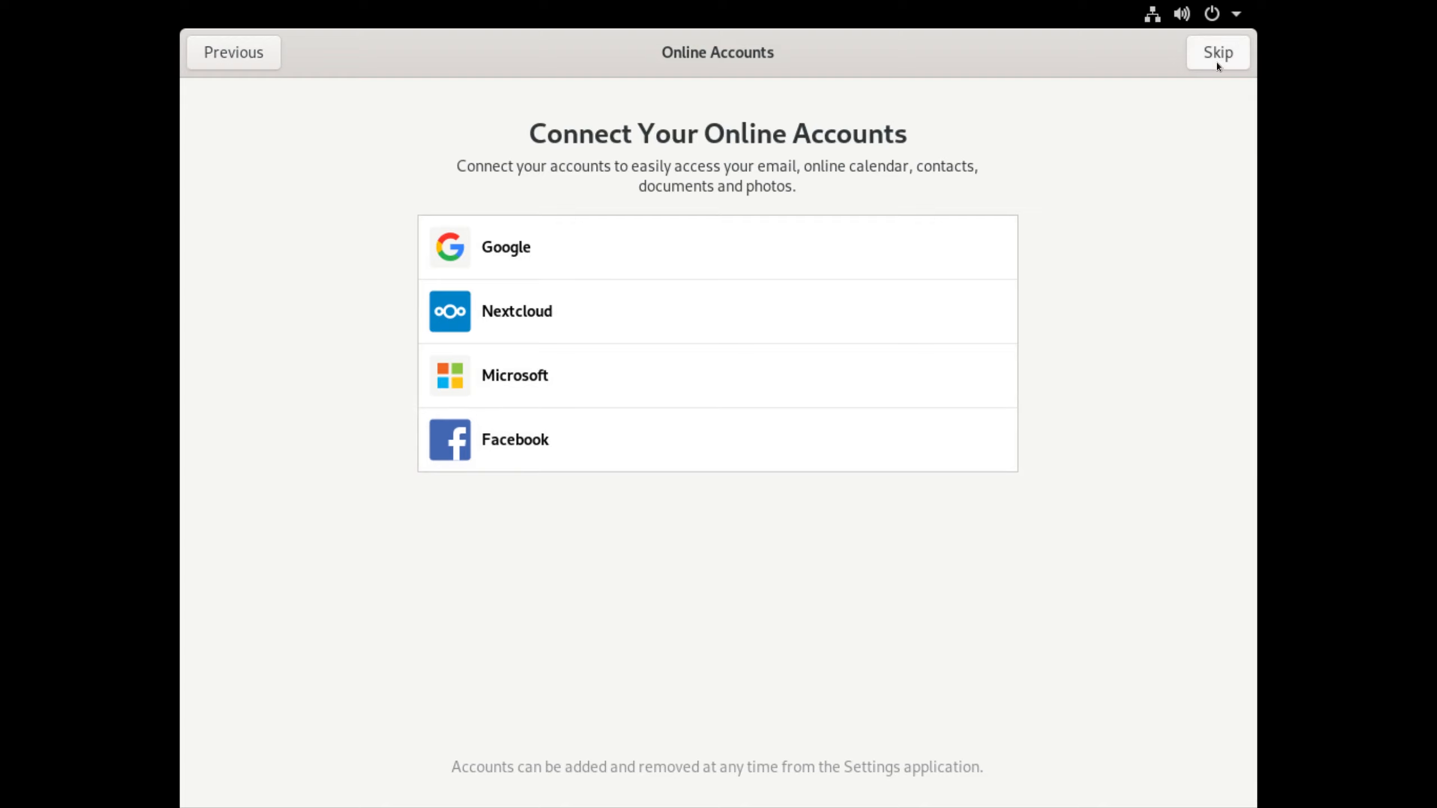
# - Enter the full name 'TDL' for the new account
pyautogui.click(1217, 52)
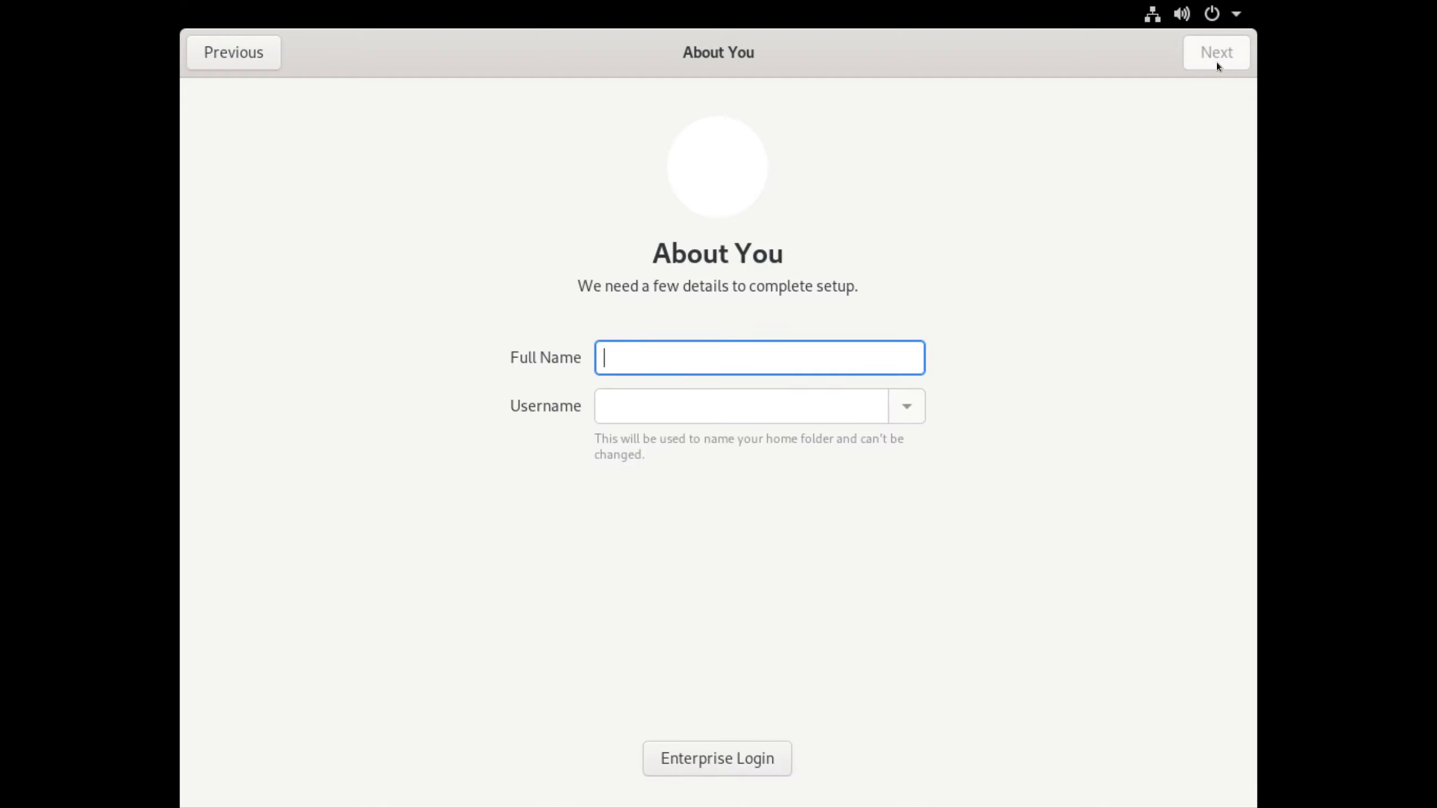
pyautogui.write('TDL')
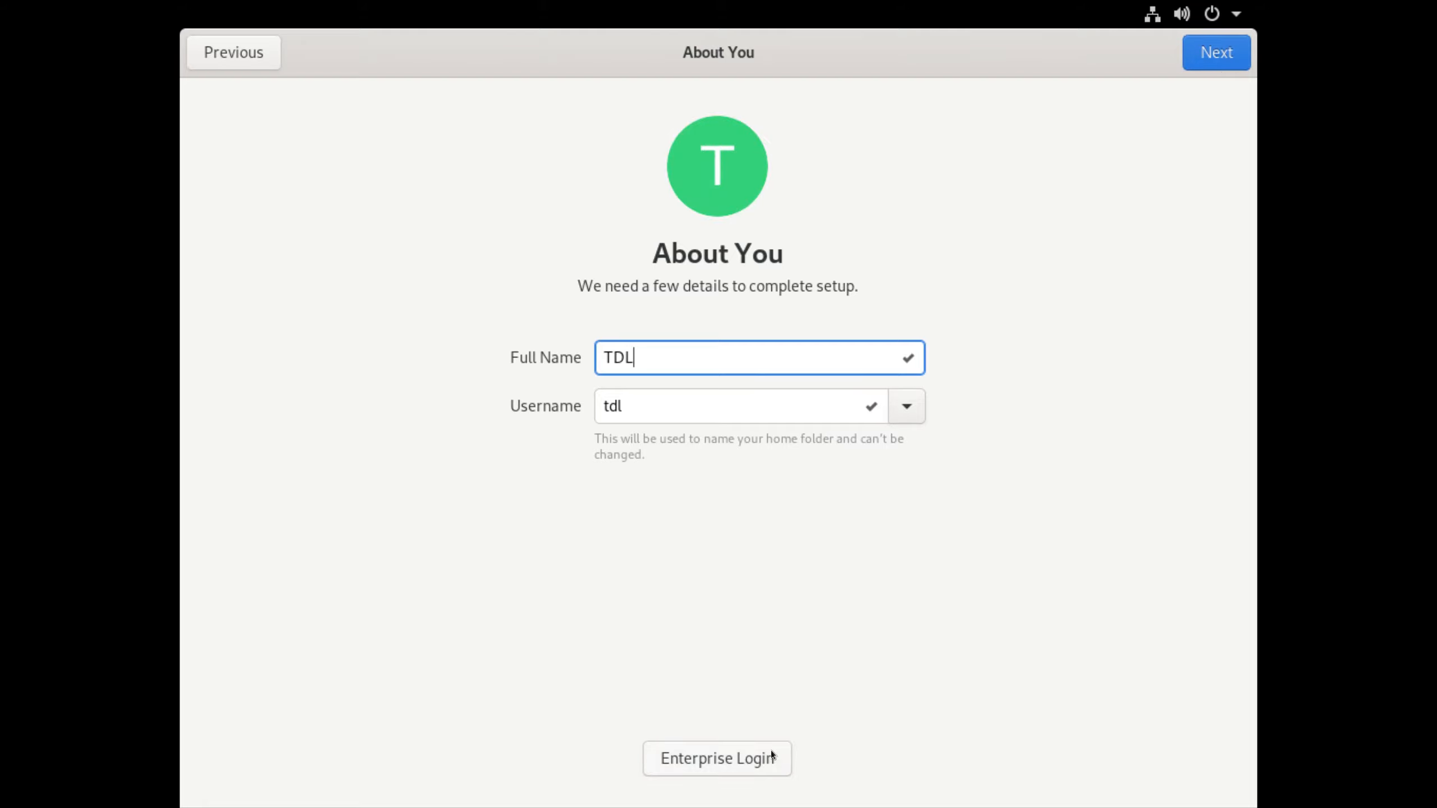
pyautogui.moveTo(765, 795)
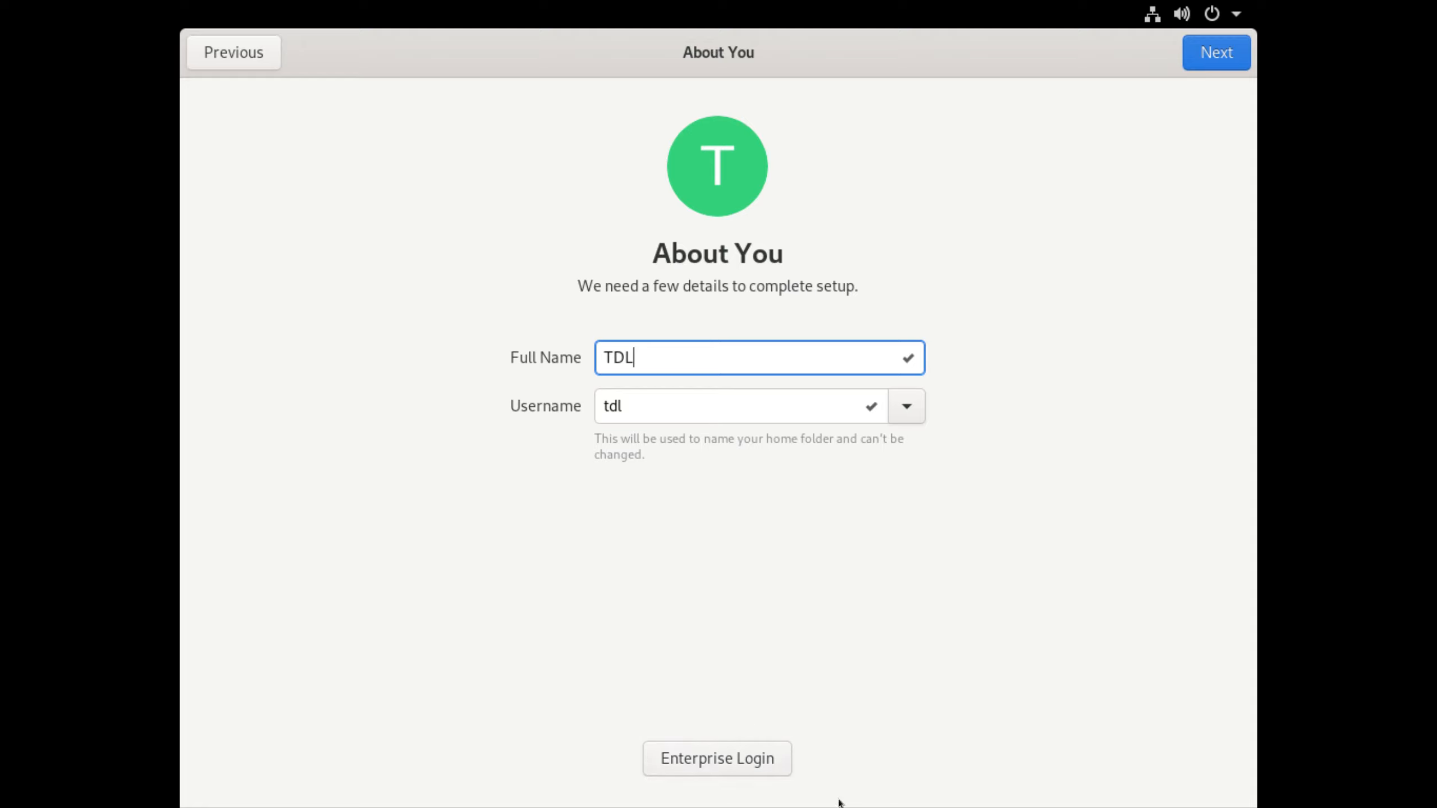
pyautogui.moveTo(766, 703)
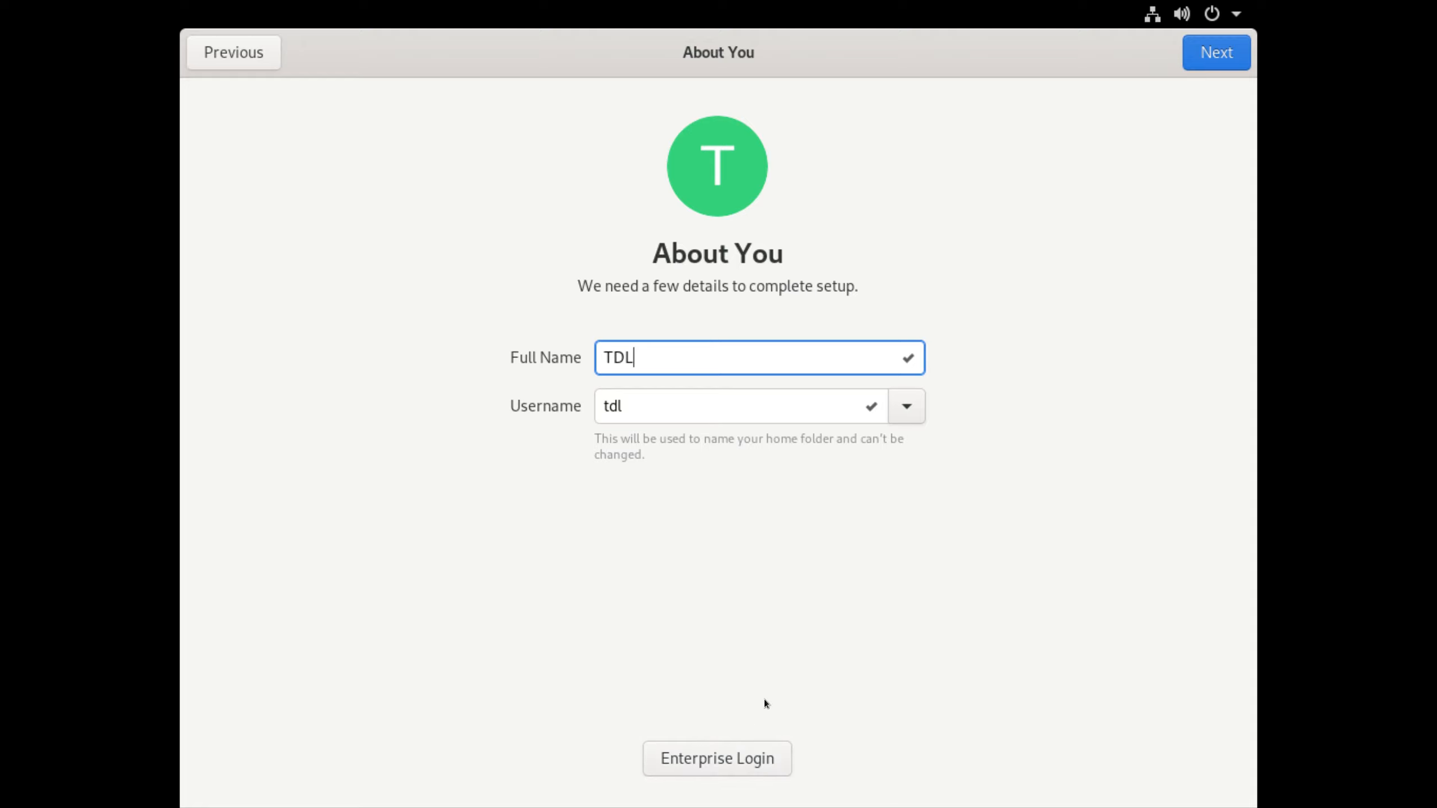
pyautogui.moveTo(837, 534)
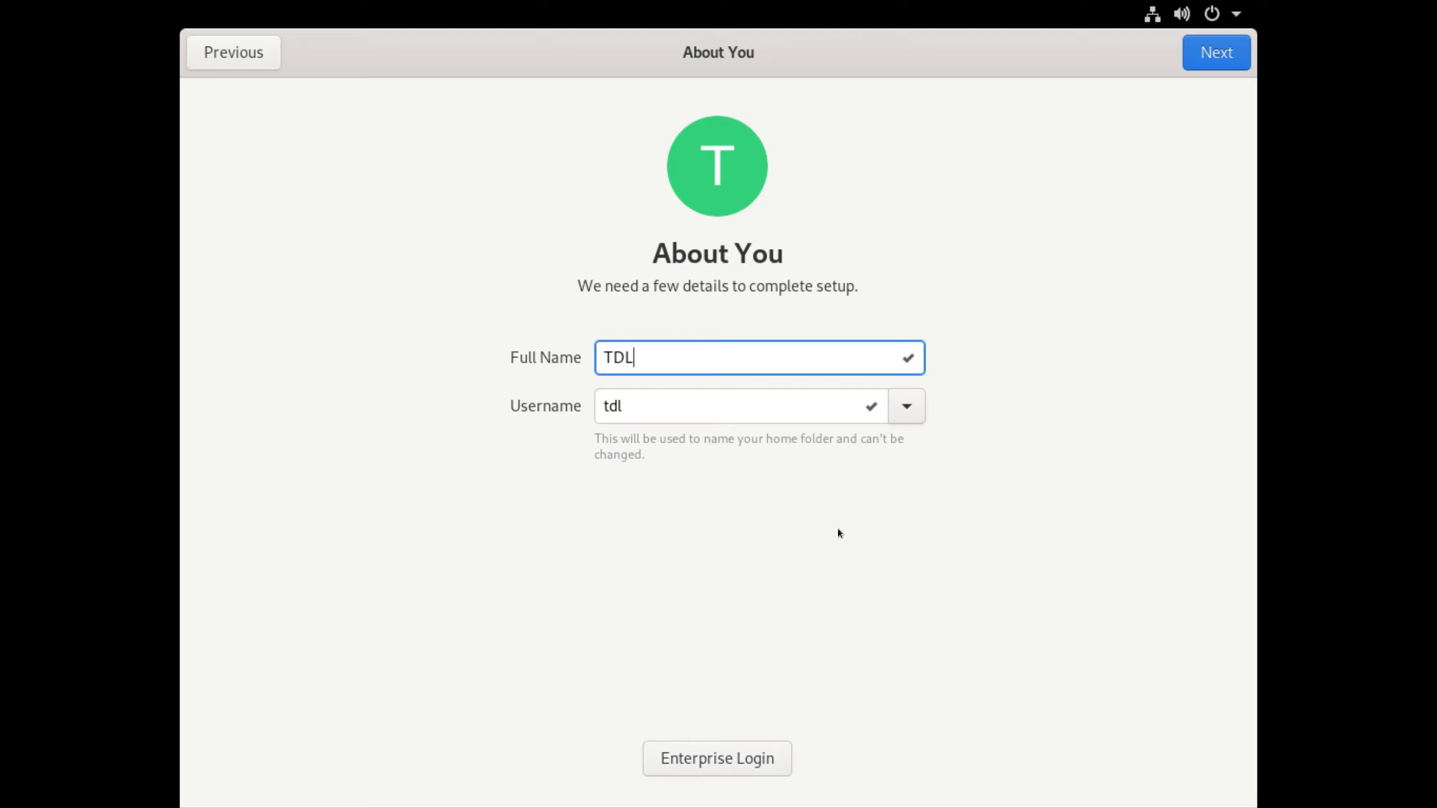
pyautogui.moveTo(467, 284)
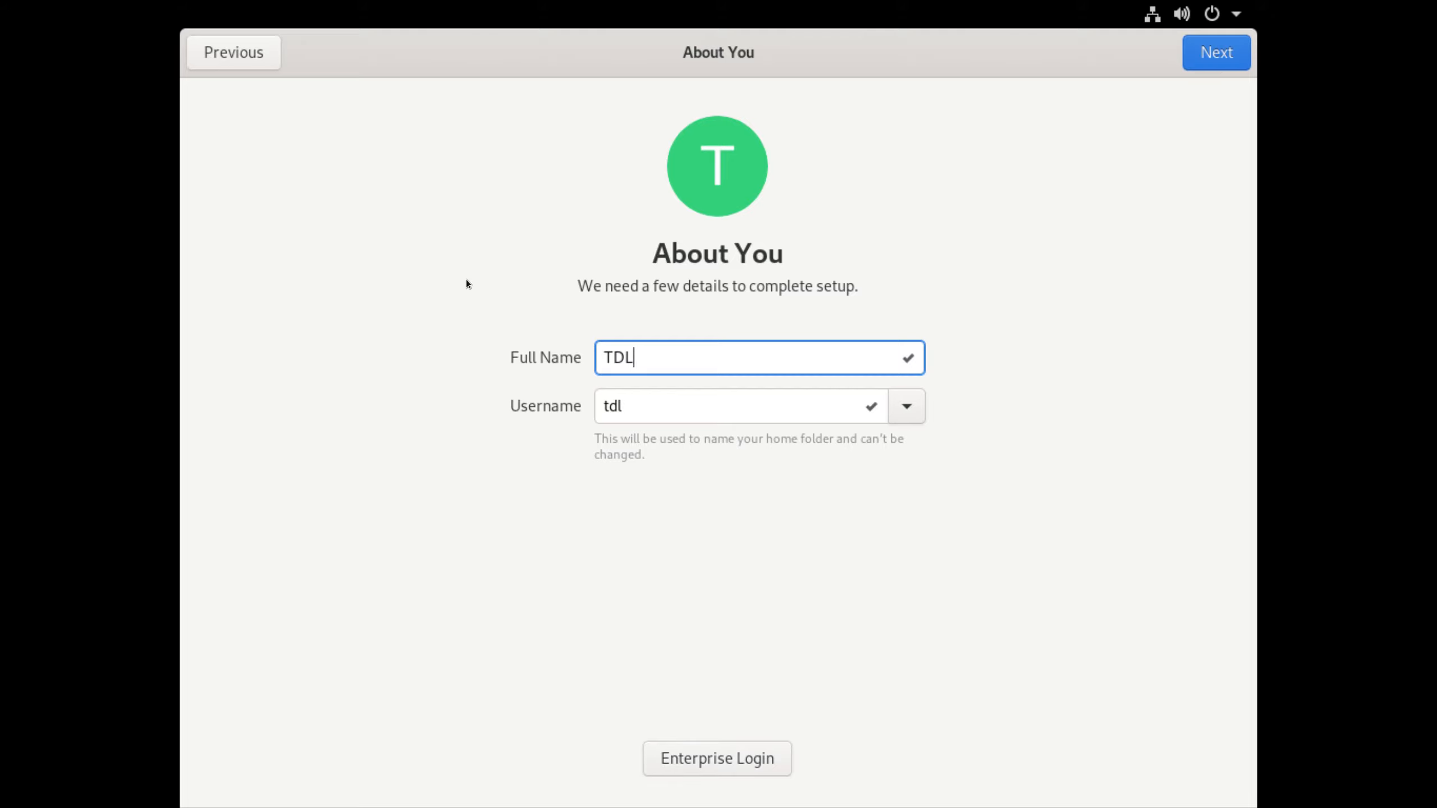
pyautogui.click(1216, 52)
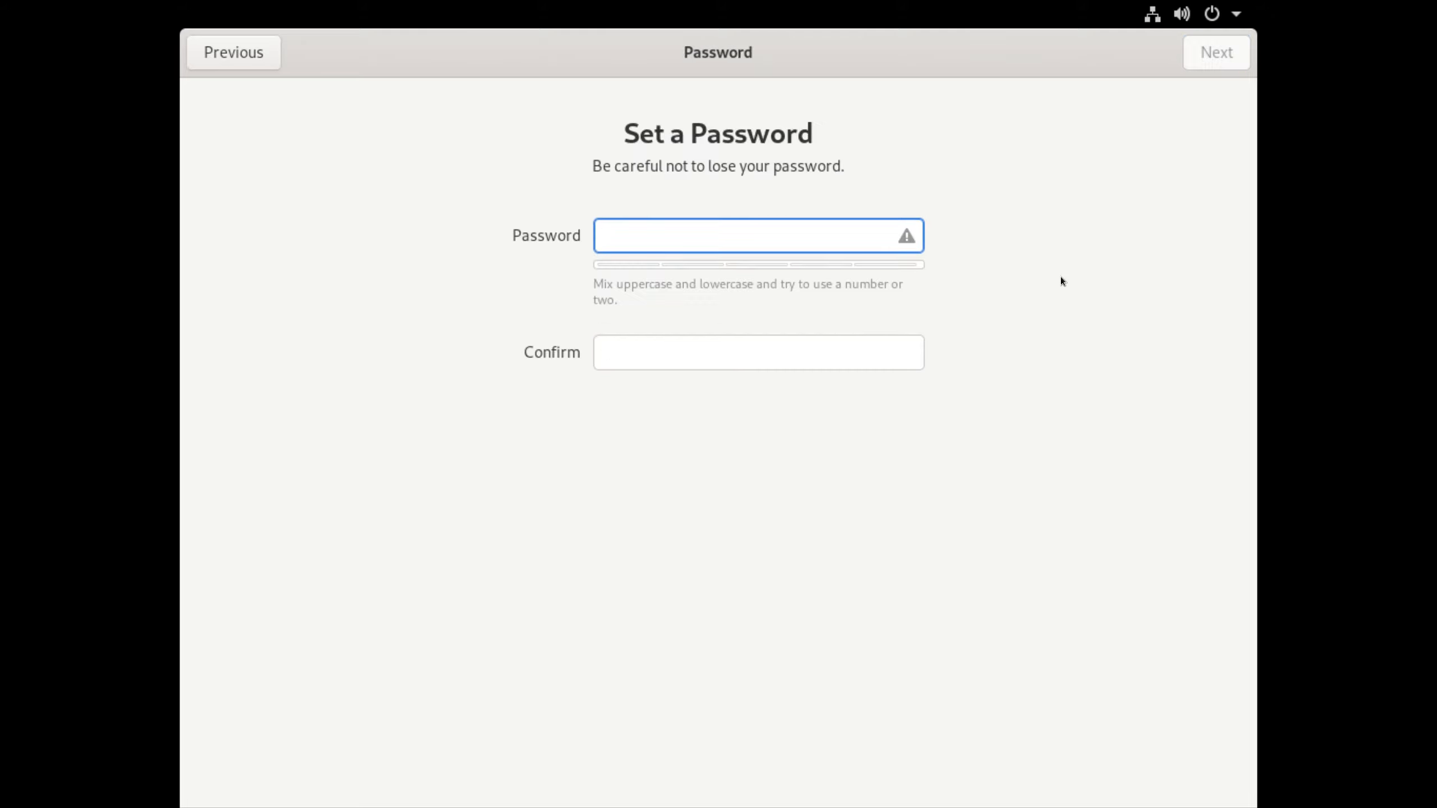
# - Set and confirm the account password to reach 'You're ready to go'
pyautogui.click(757, 236)
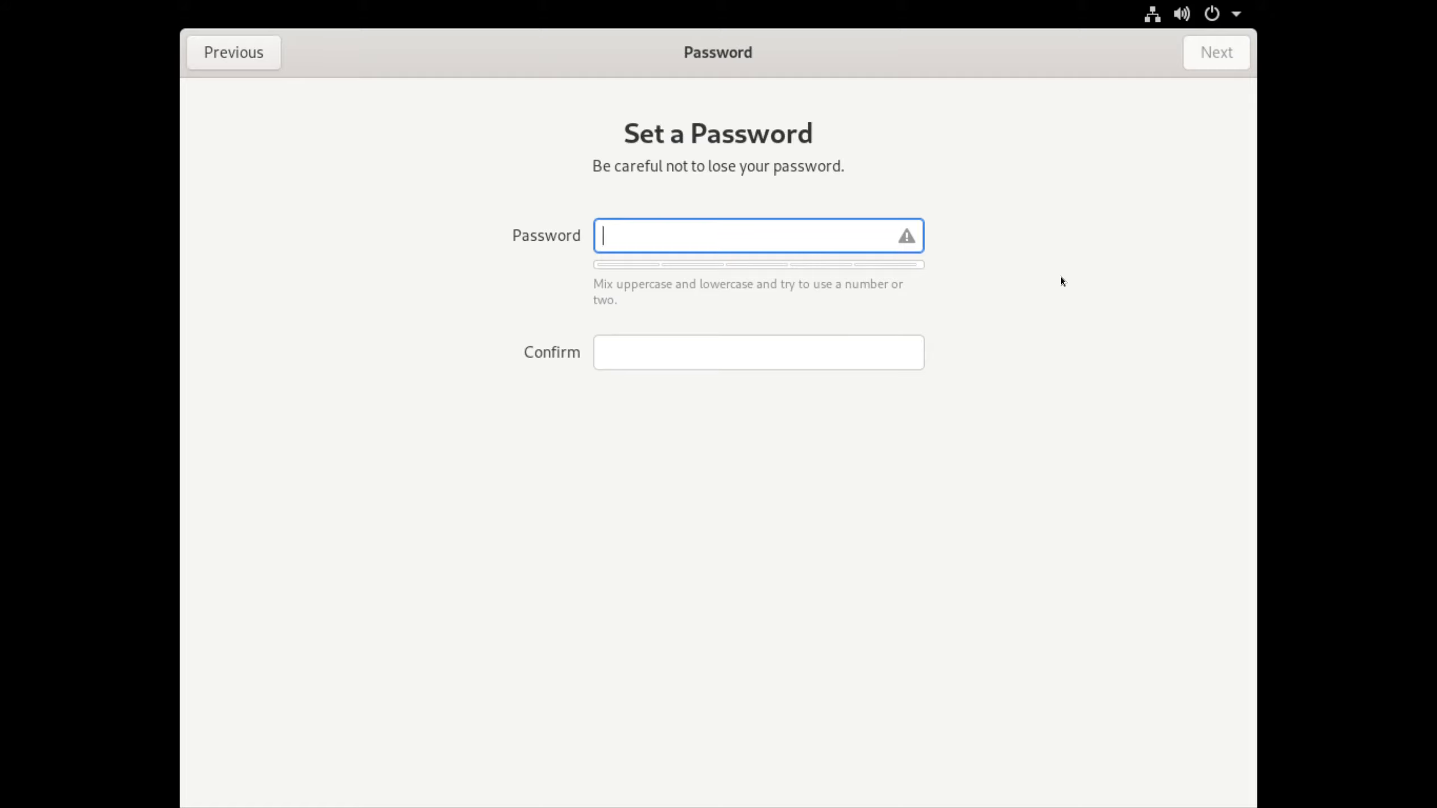
pyautogui.write('password')
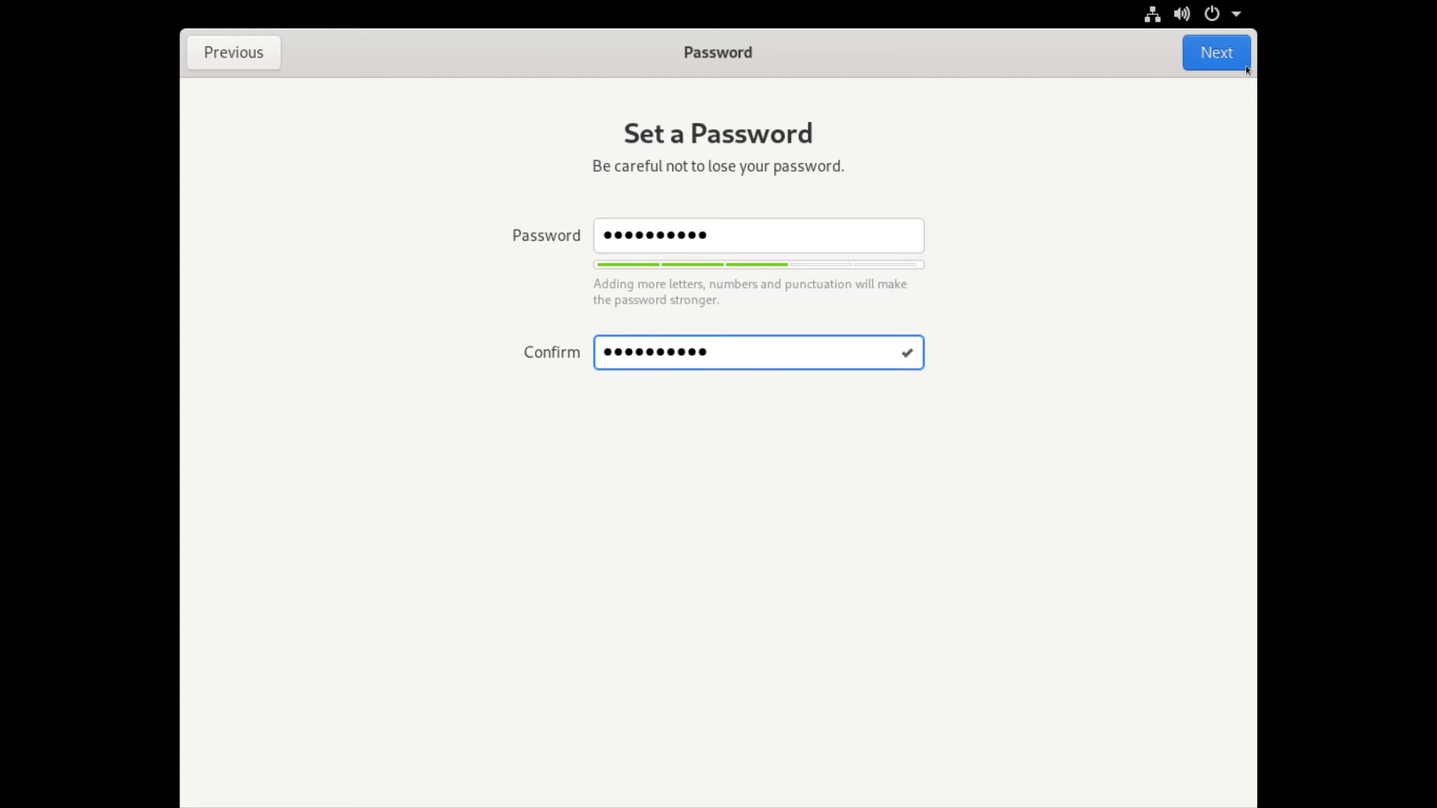
pyautogui.click(1215, 52)
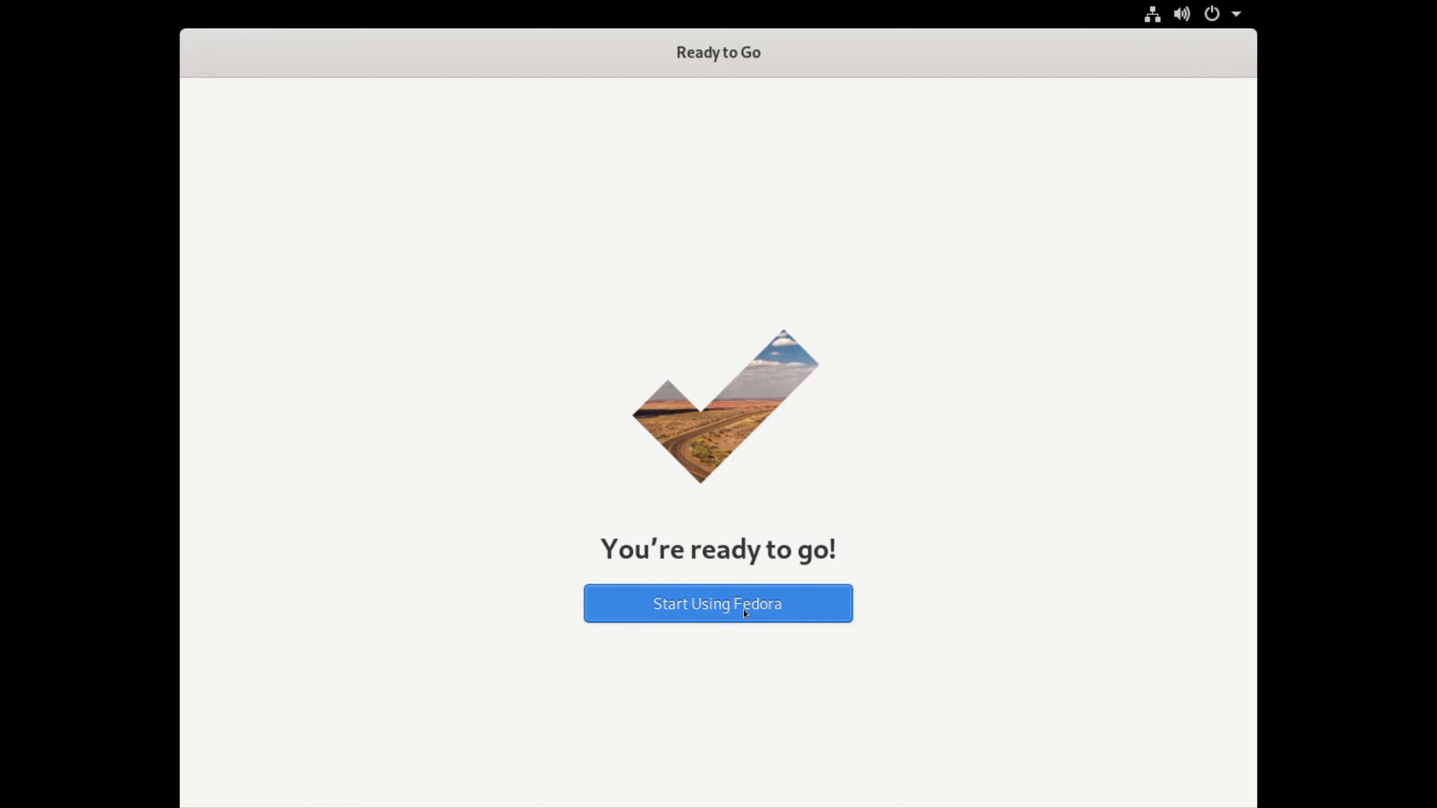
# - Start using Fedora and close the GNOME Help Getting Started window
pyautogui.click(717, 604)
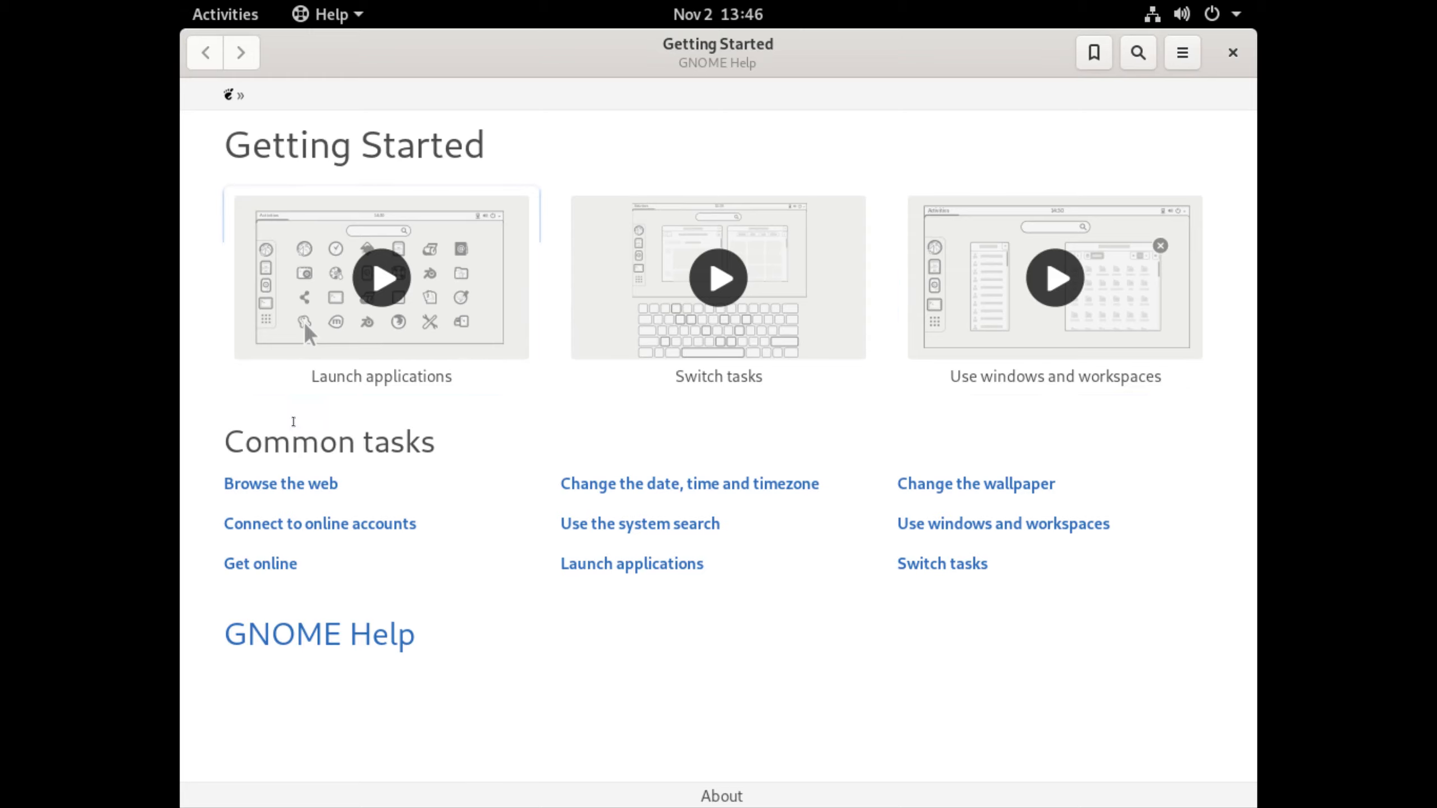
pyautogui.moveTo(318, 609)
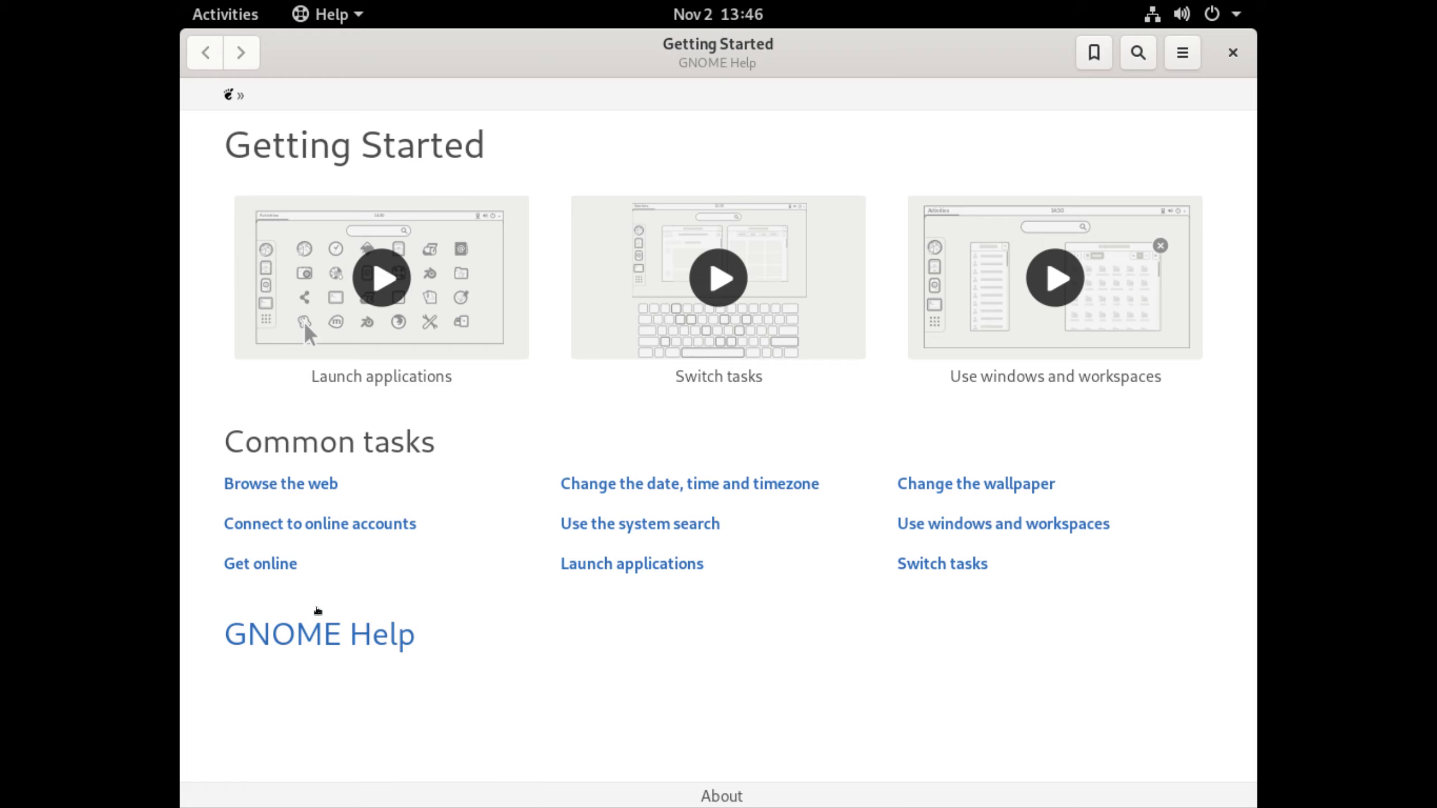
pyautogui.moveTo(748, 344)
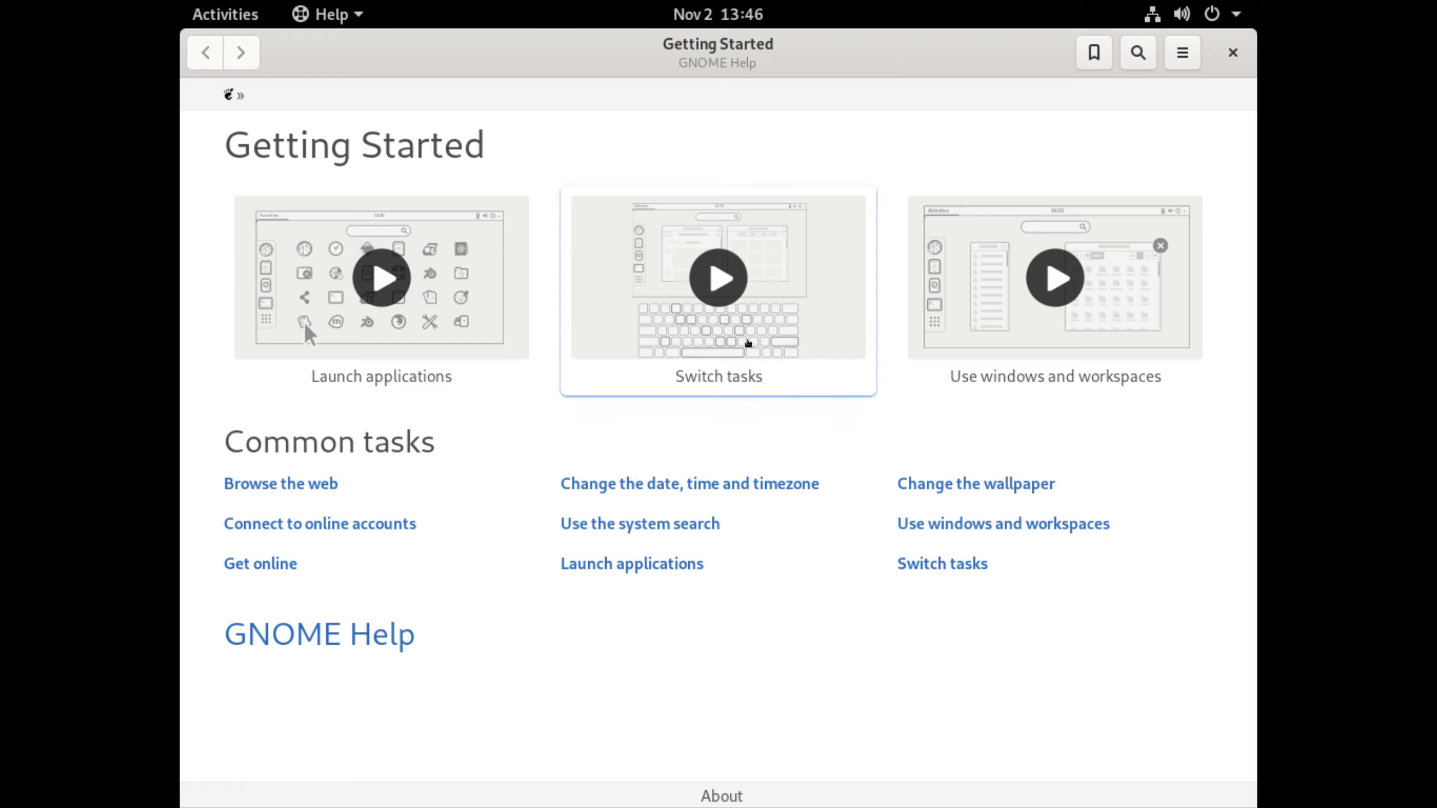
pyautogui.moveTo(982, 325)
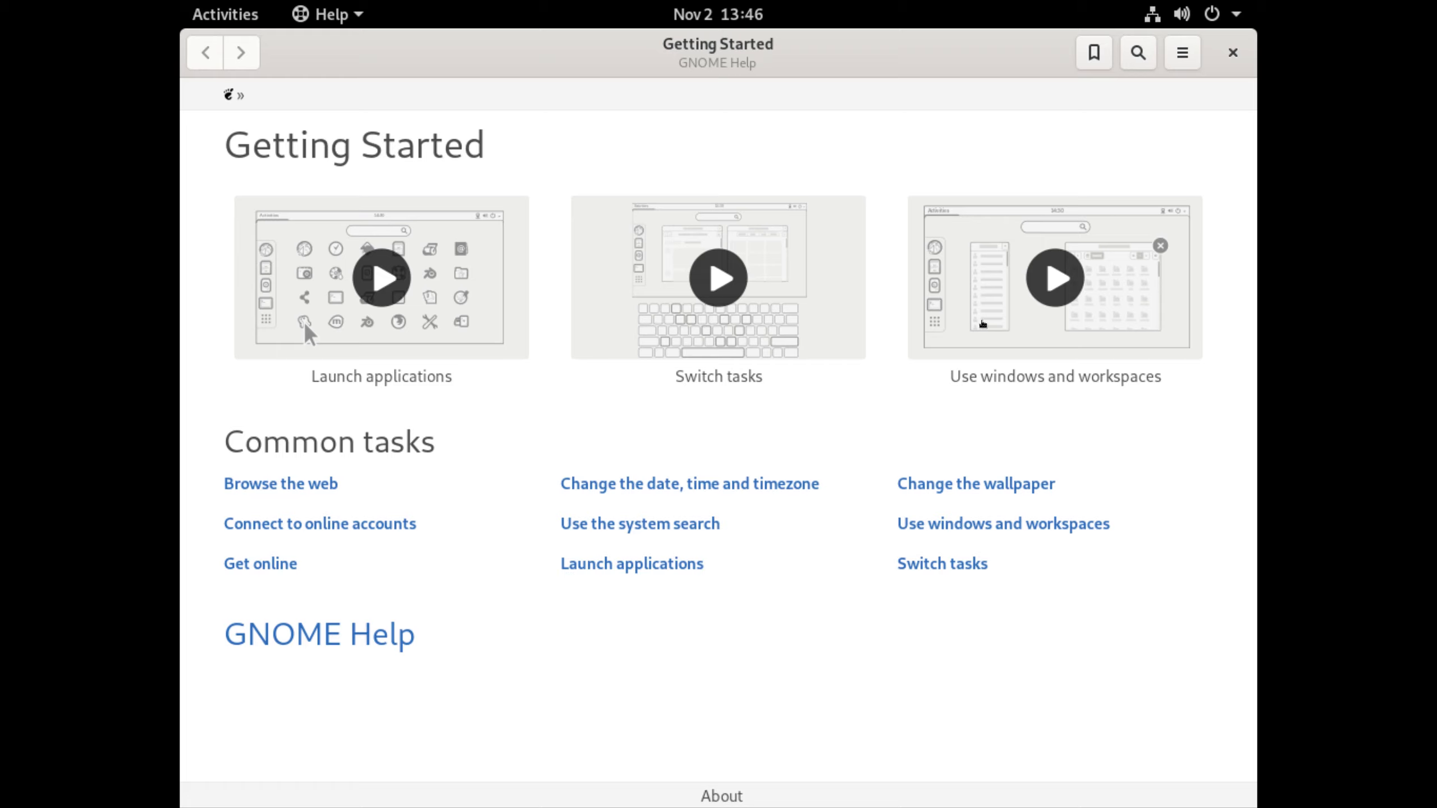
pyautogui.moveTo(996, 645)
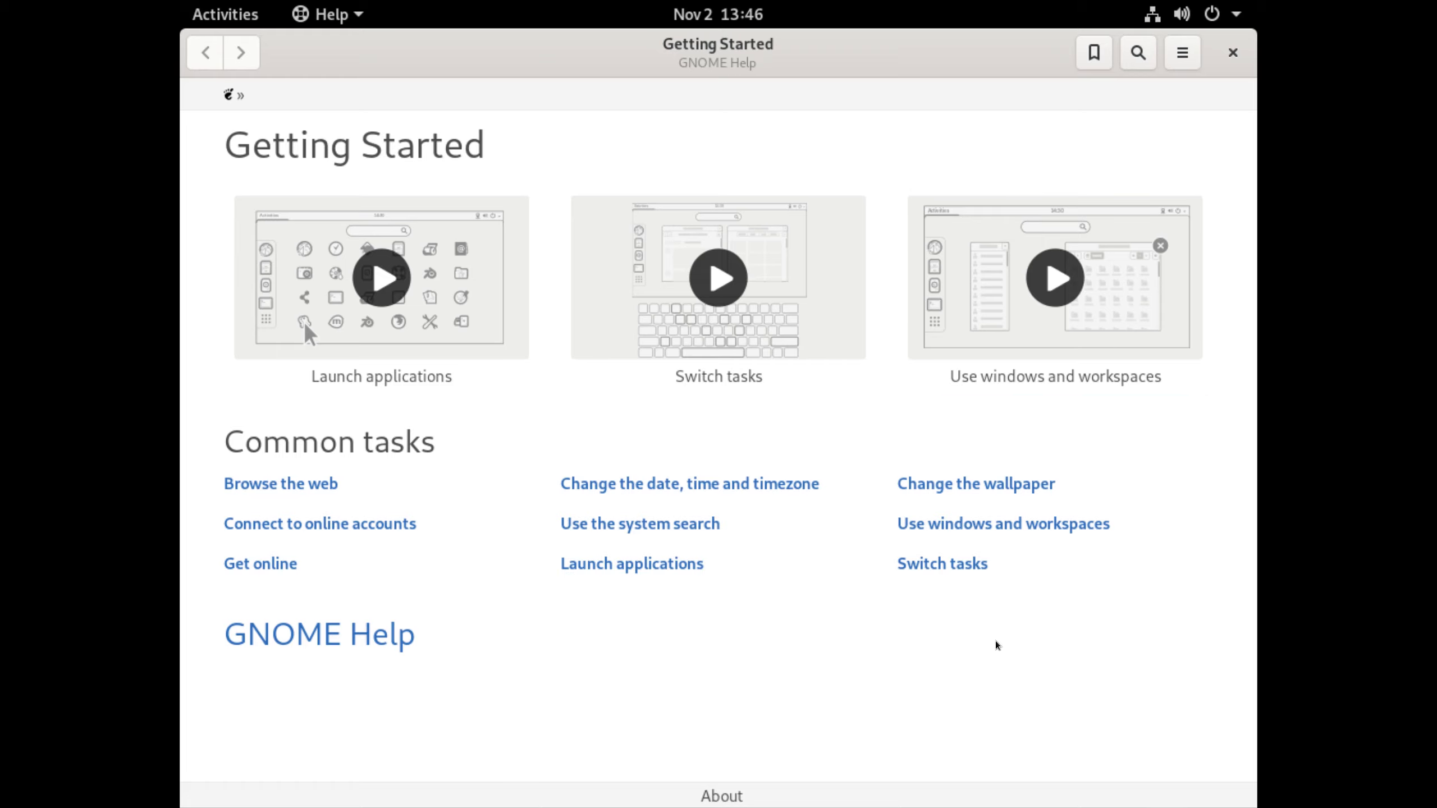
pyautogui.moveTo(1003, 523)
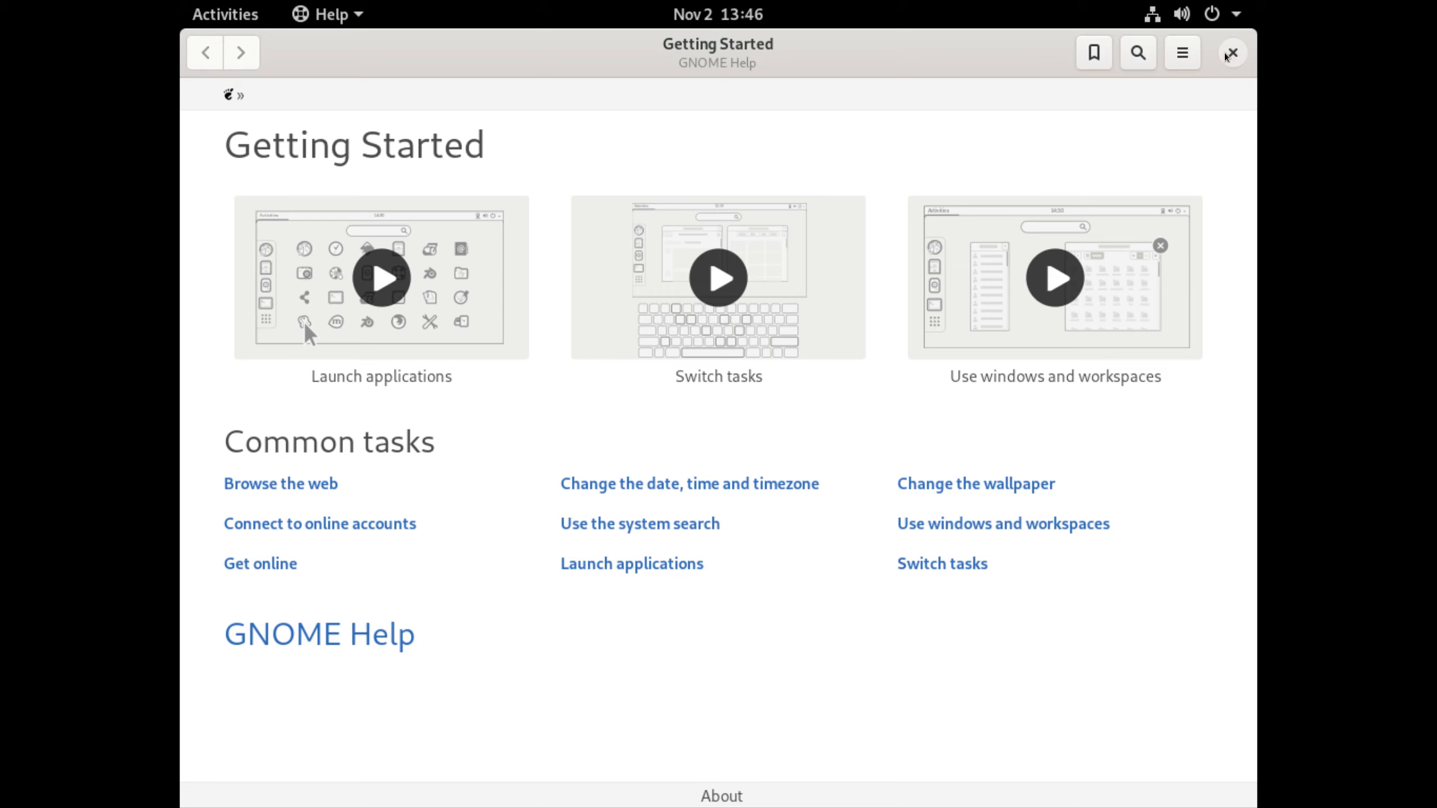
pyautogui.click(1232, 52)
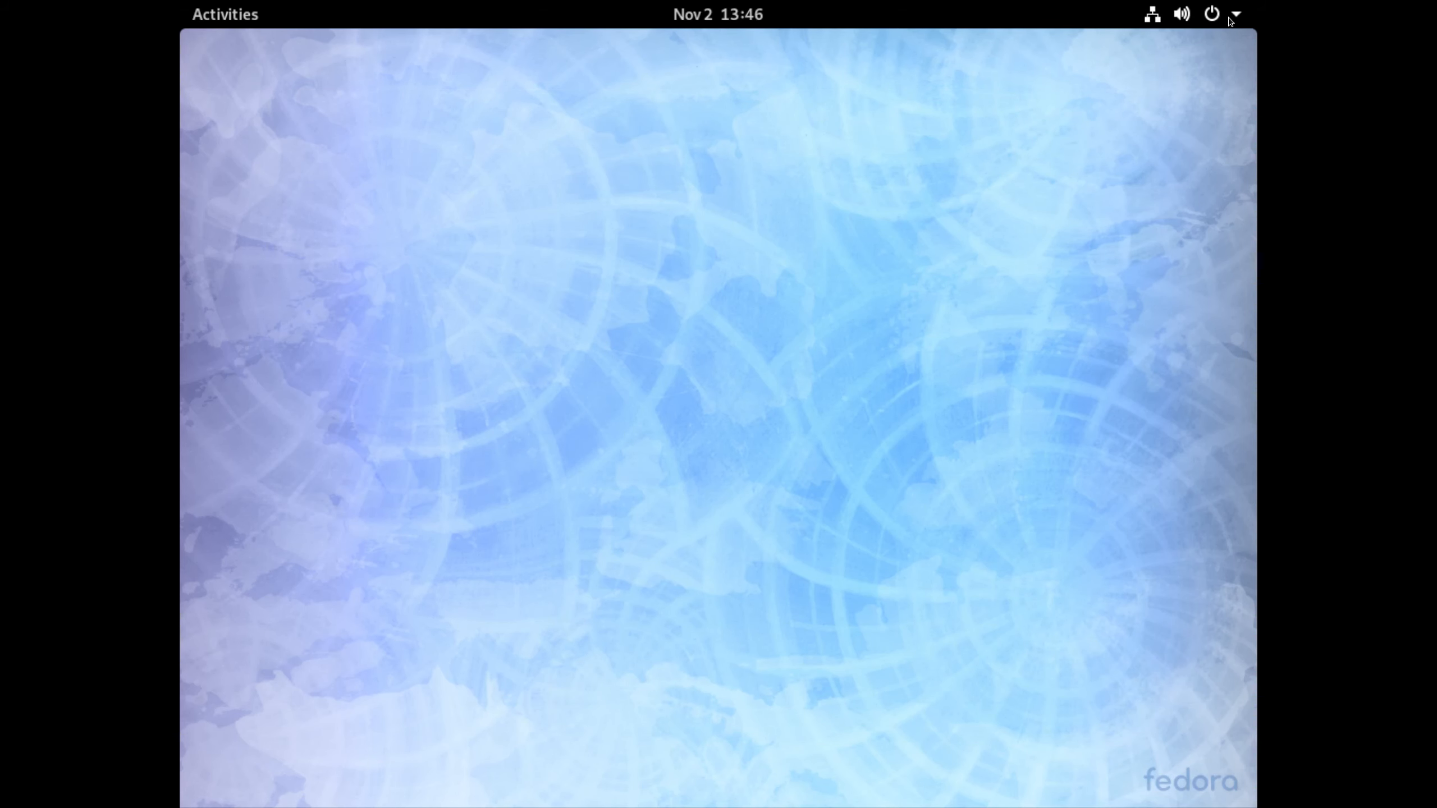
pyautogui.click(1235, 13)
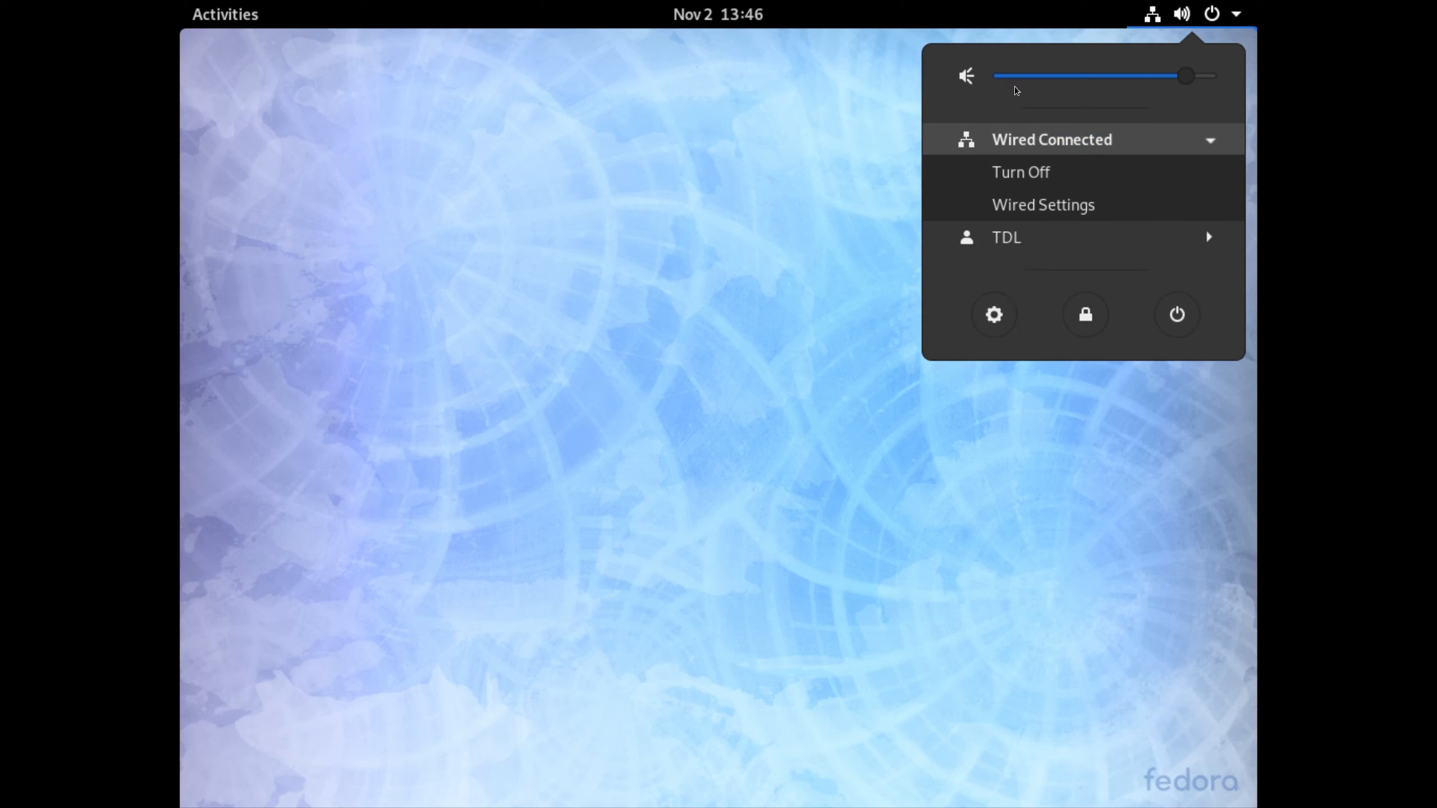
pyautogui.moveTo(1049, 248)
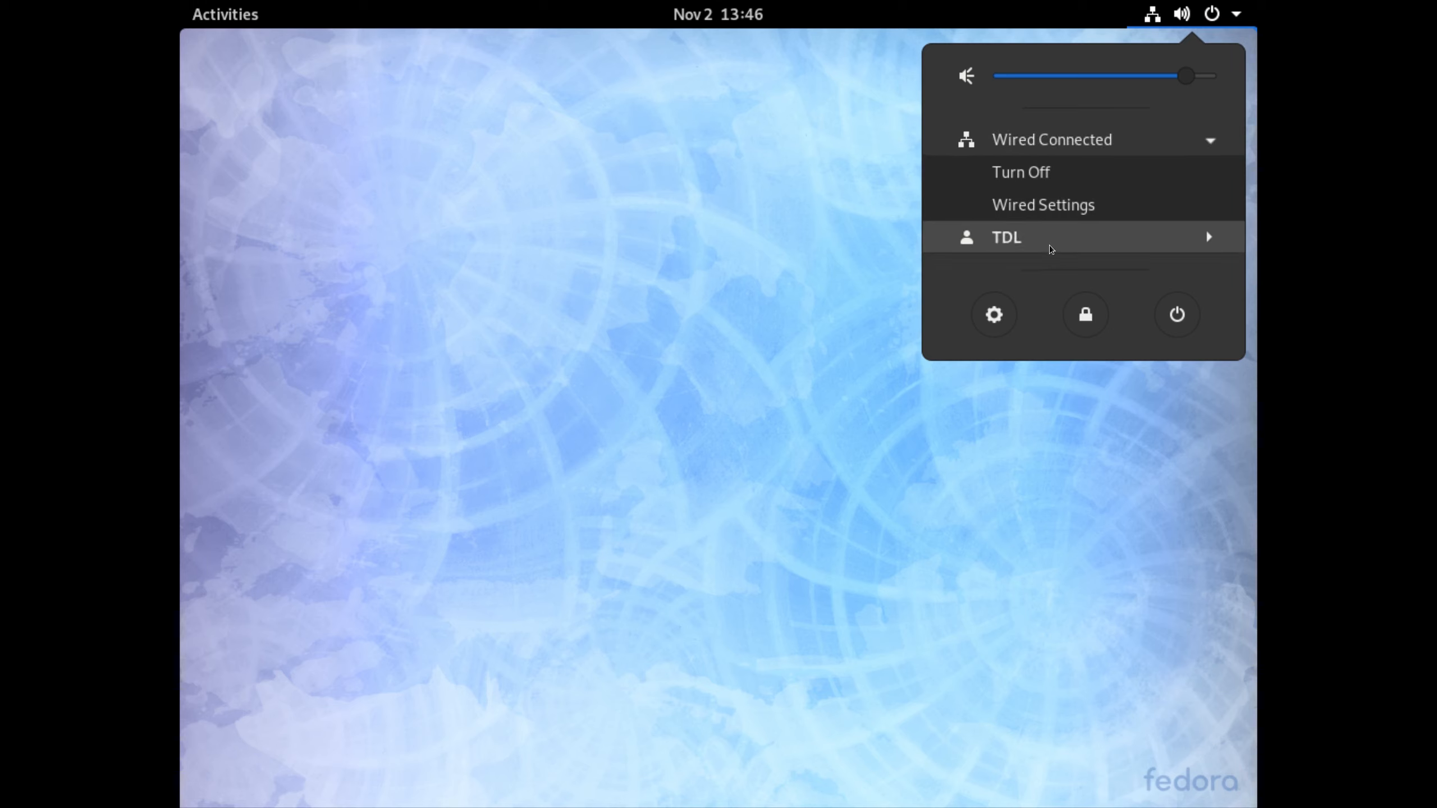
pyautogui.click(1005, 236)
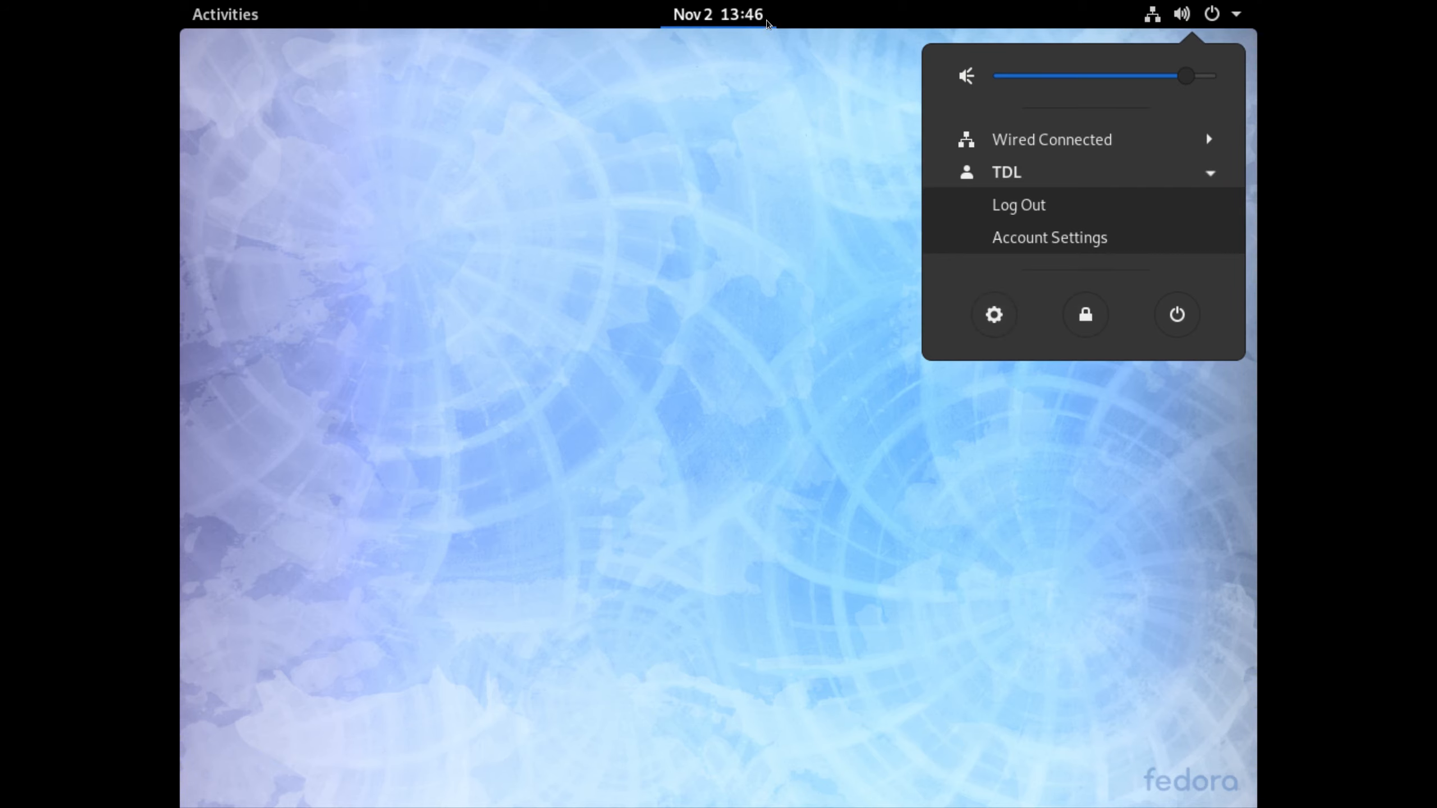
pyautogui.click(718, 14)
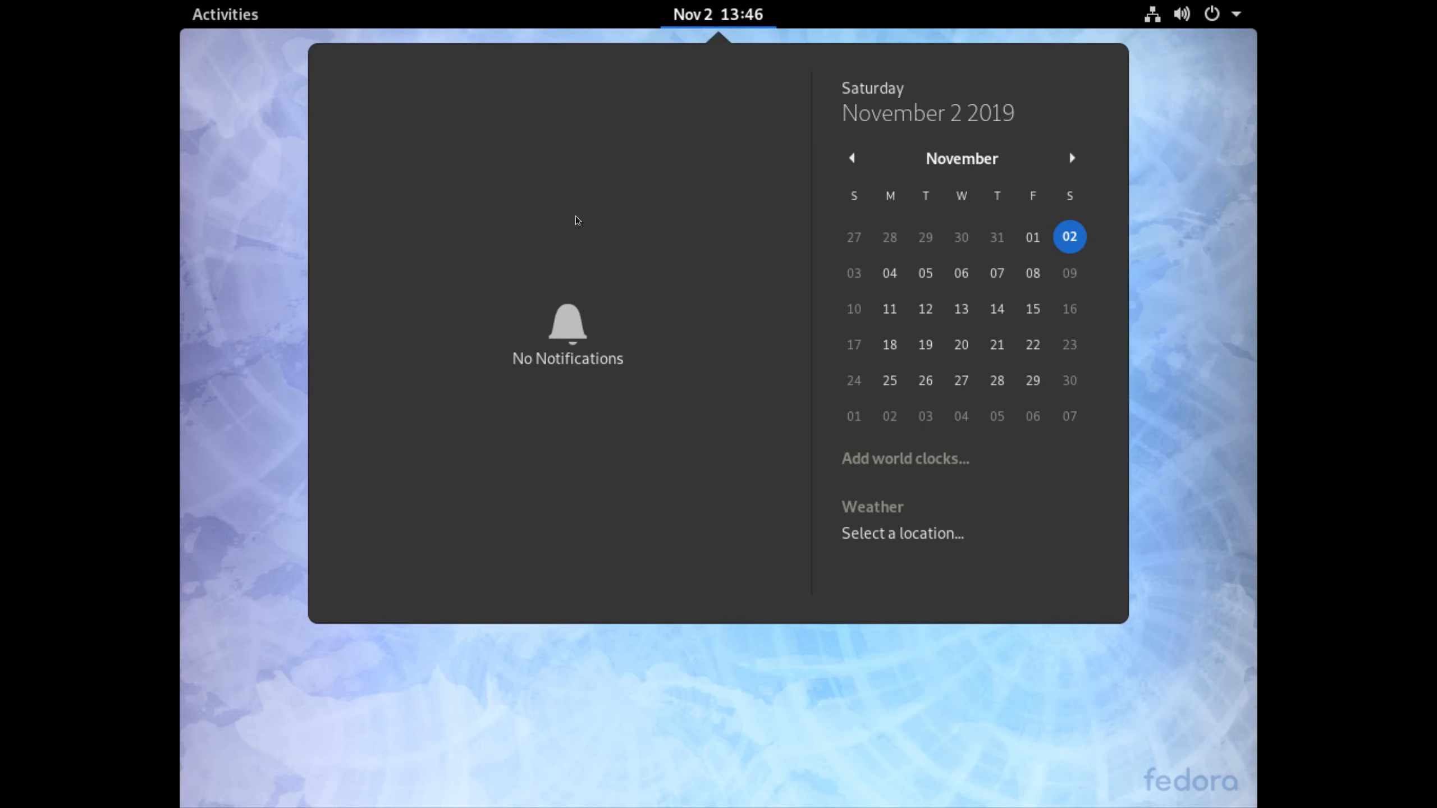
pyautogui.moveTo(1003, 199)
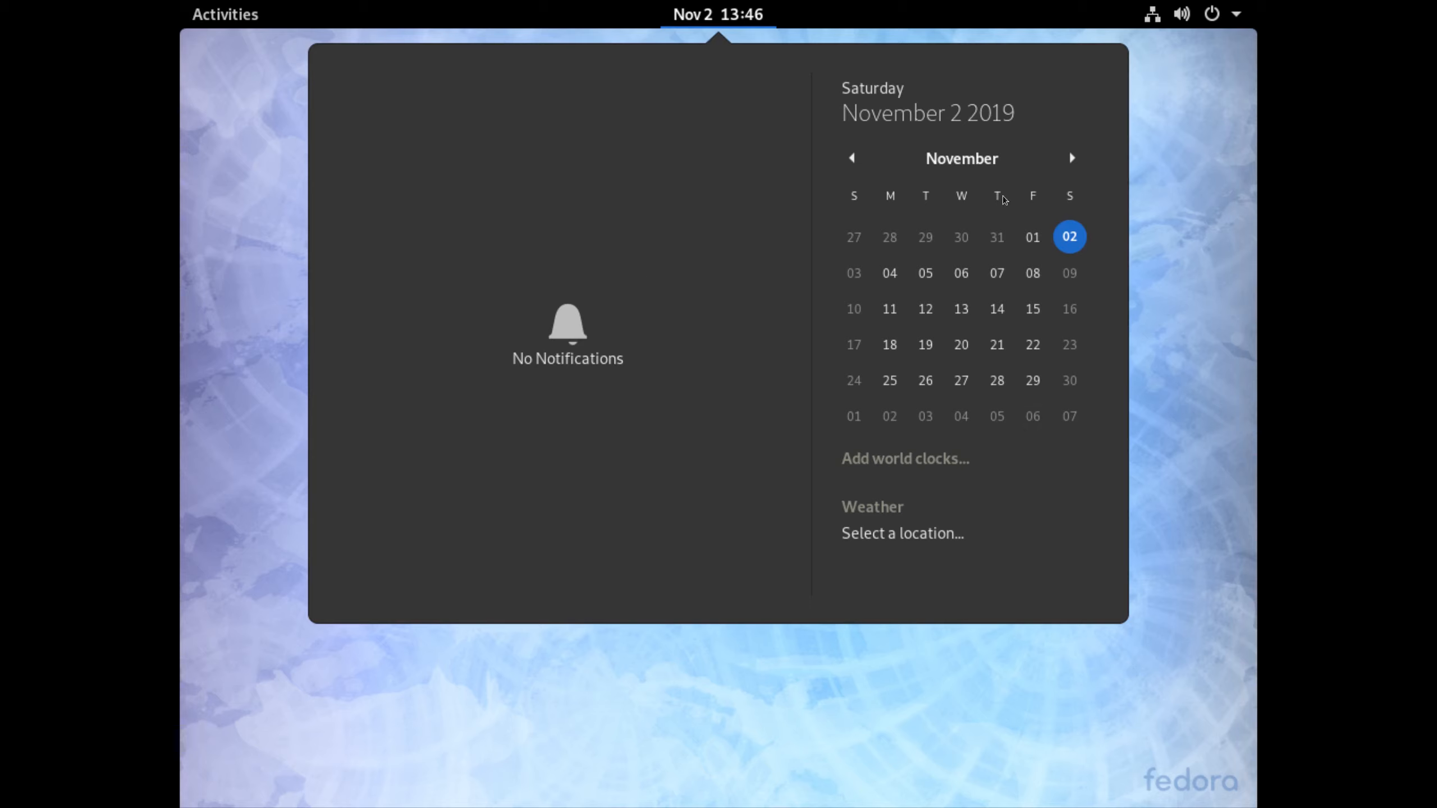
pyautogui.click(997, 273)
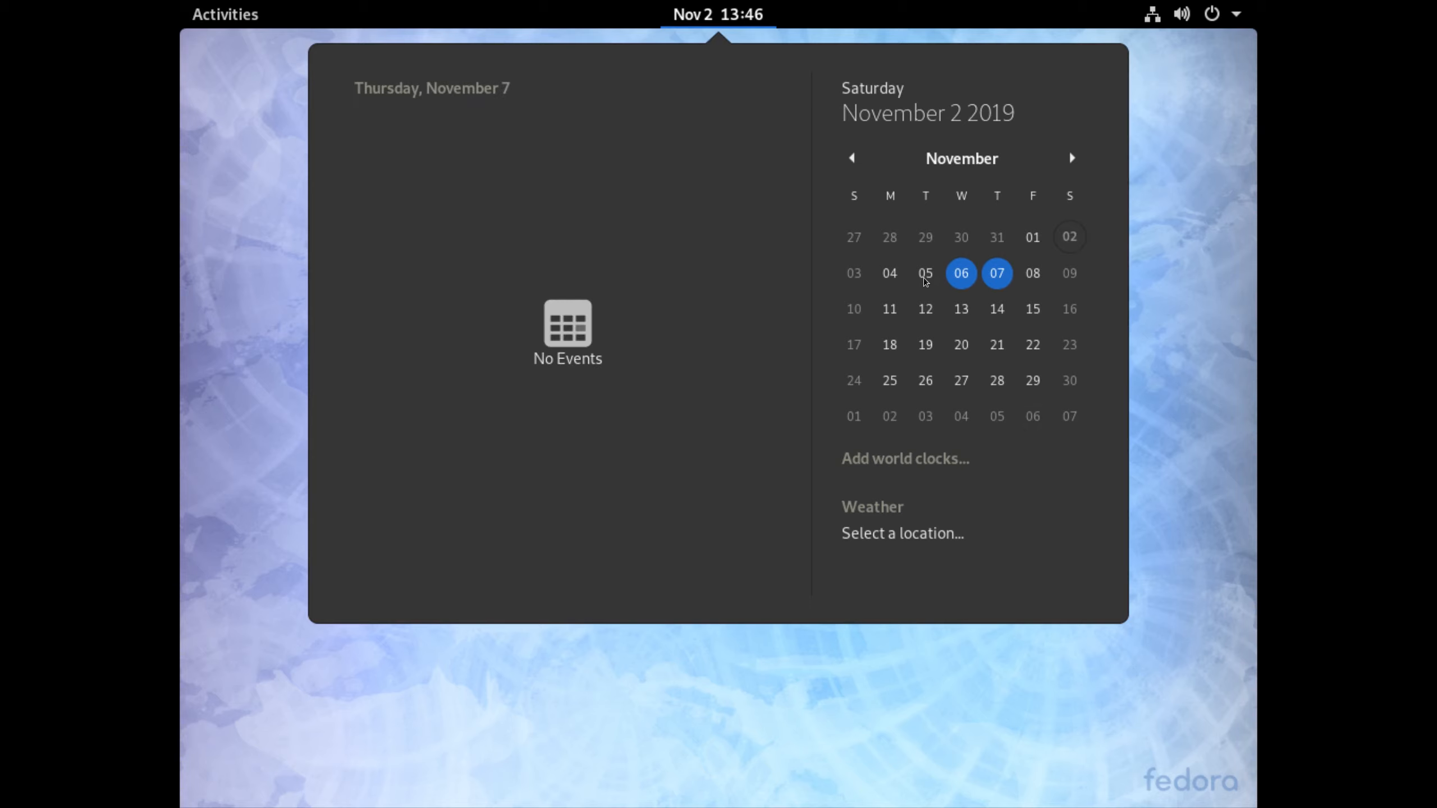
pyautogui.click(889, 274)
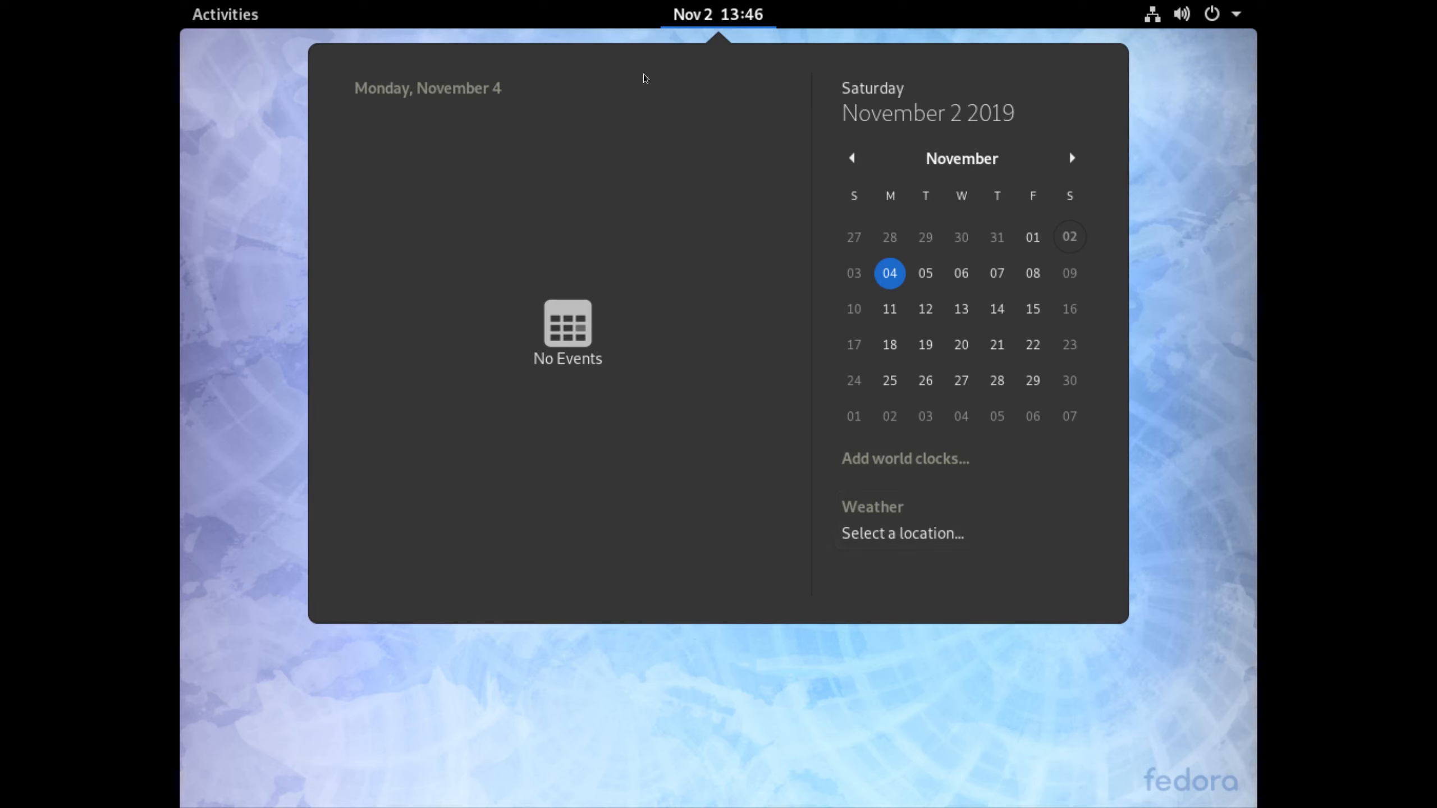
pyautogui.click(718, 14)
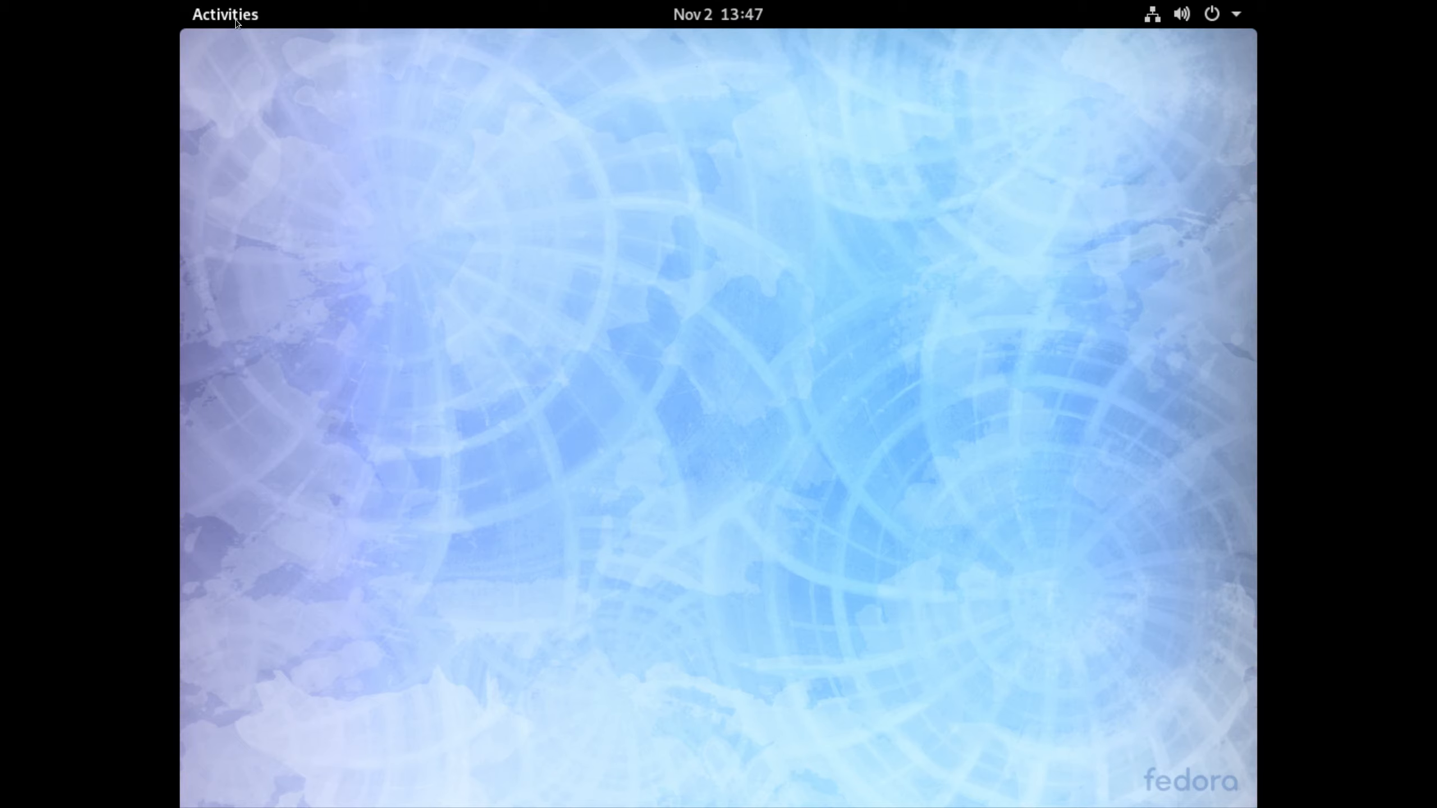
pyautogui.moveTo(681, 250)
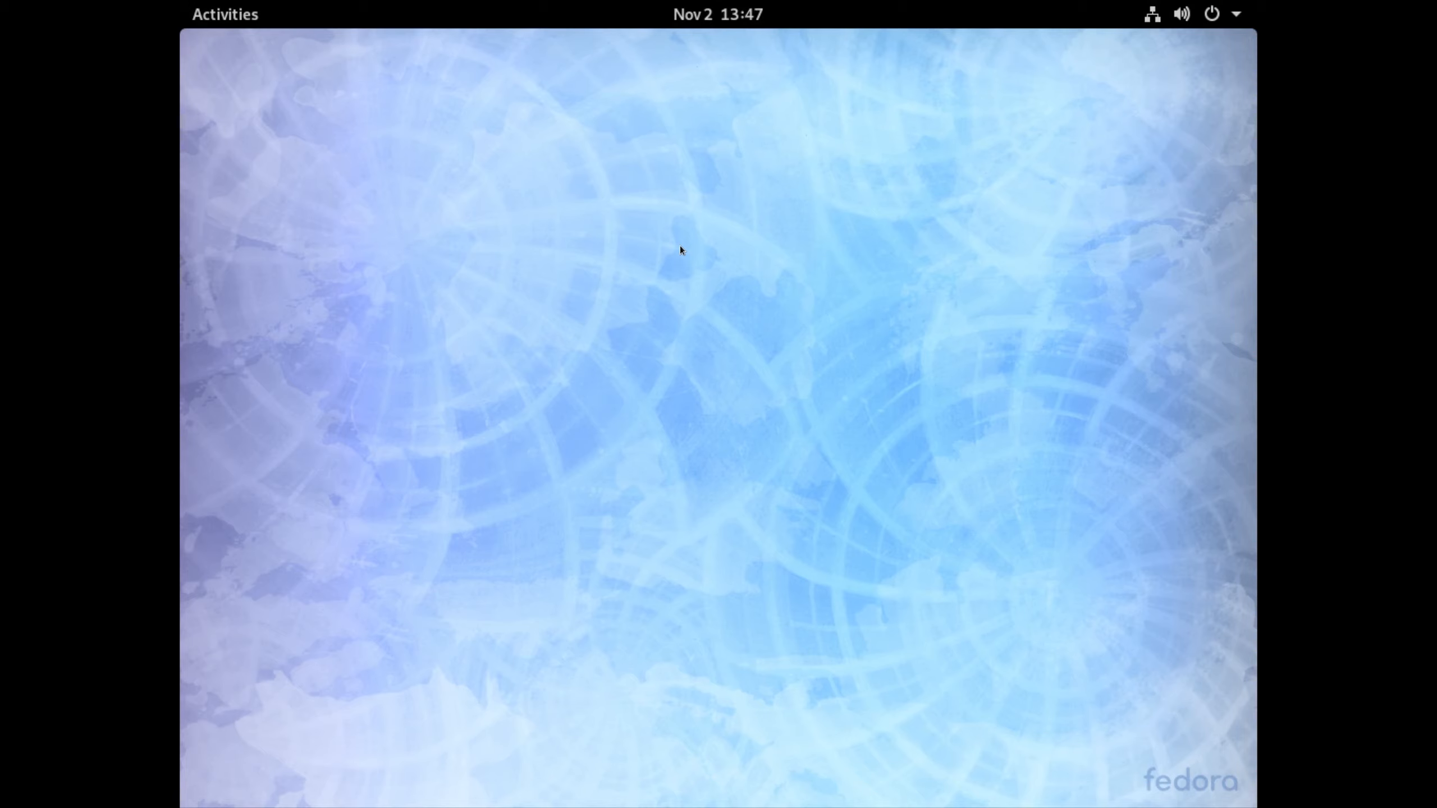
# - Open Activities and display the grid of all installed applications
pyautogui.click(224, 13)
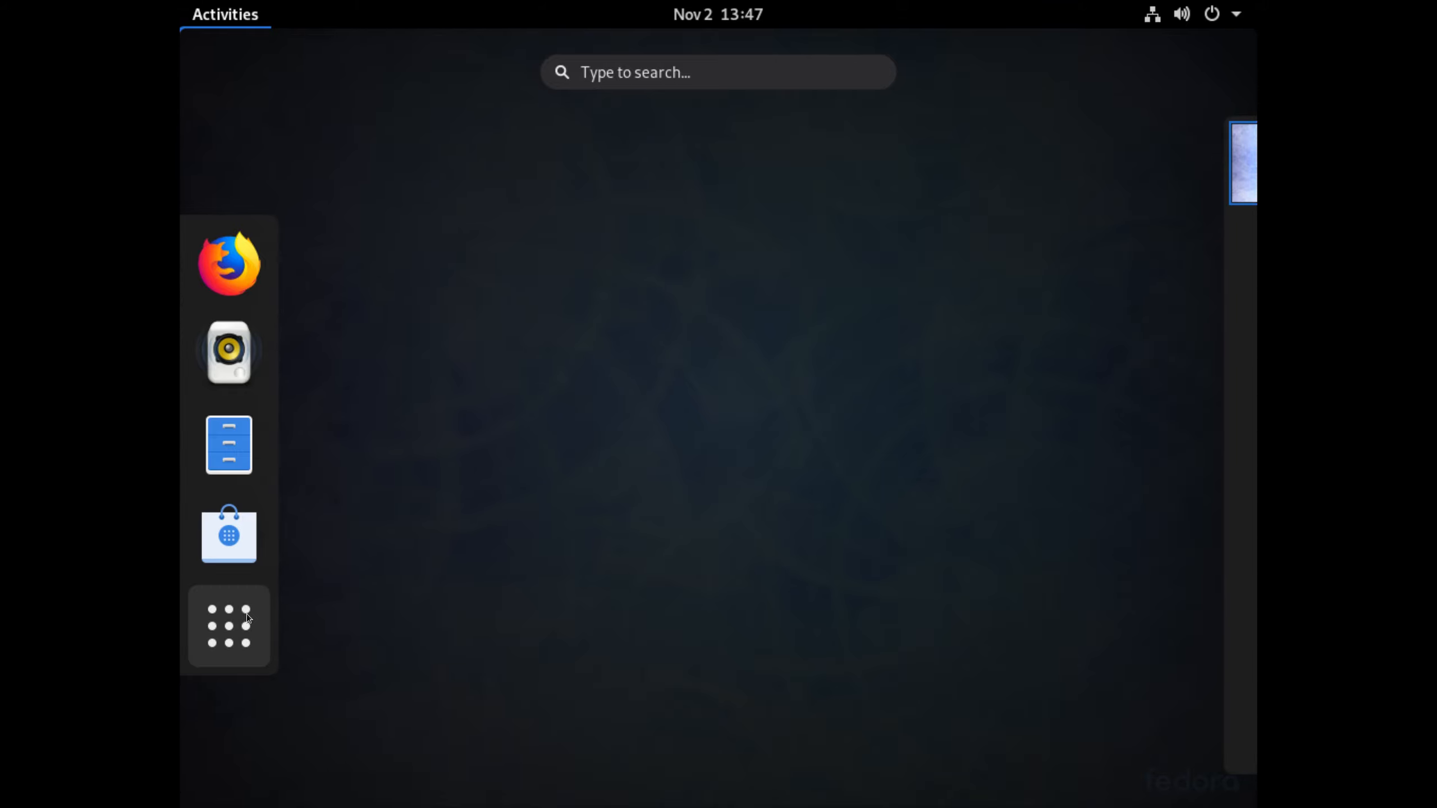
pyautogui.moveTo(229, 626)
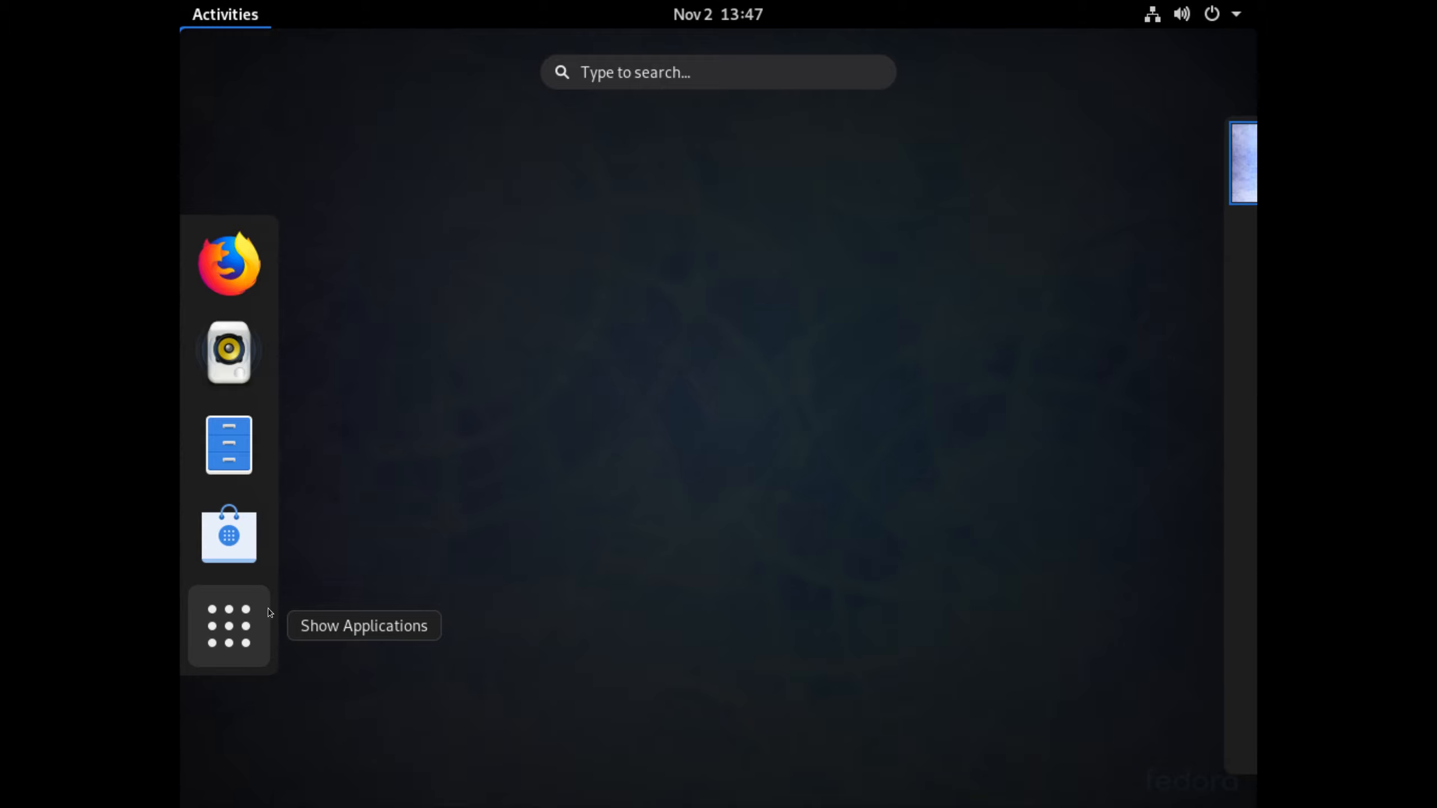
pyautogui.click(229, 626)
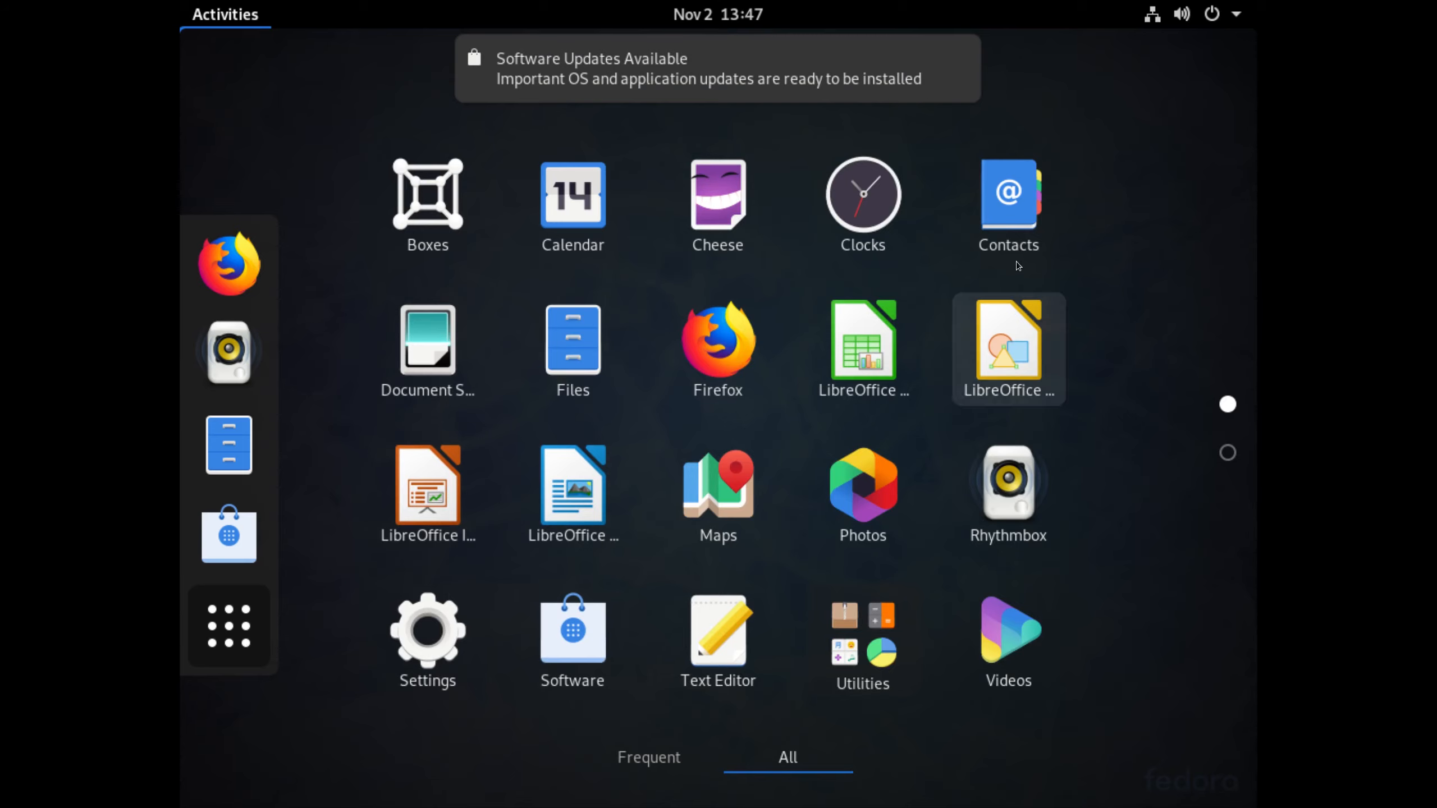
pyautogui.moveTo(1085, 393)
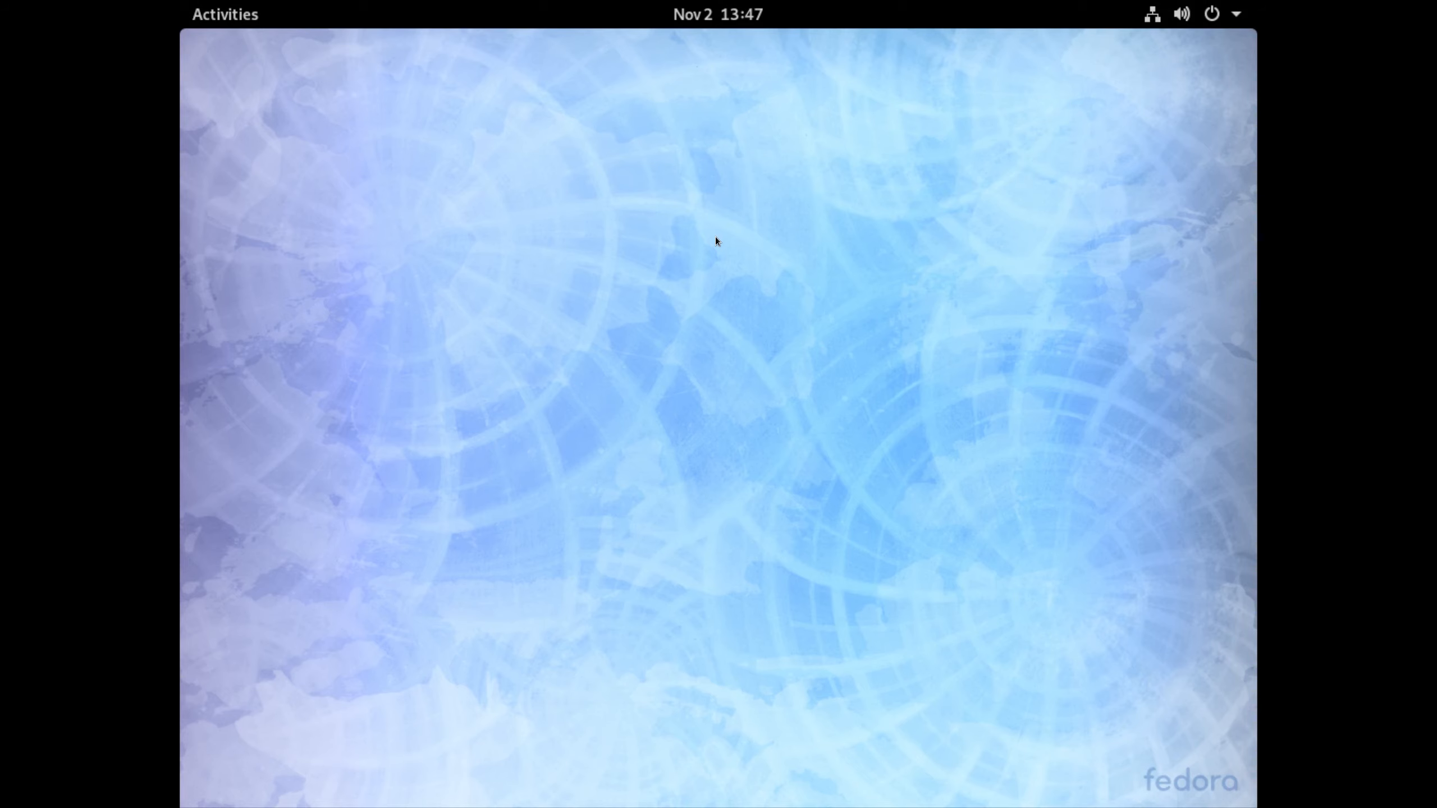
pyautogui.click(224, 14)
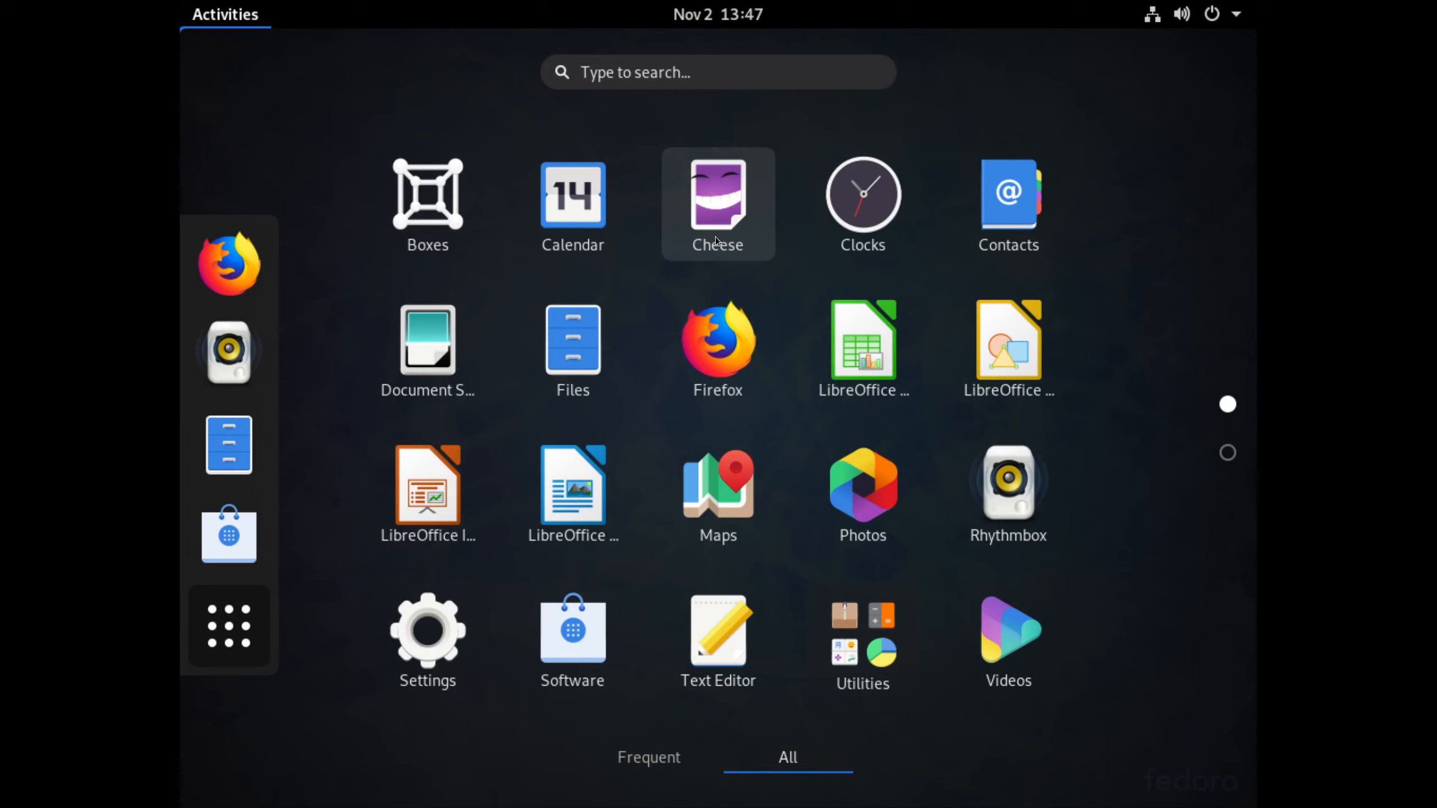
pyautogui.moveTo(1218, 207)
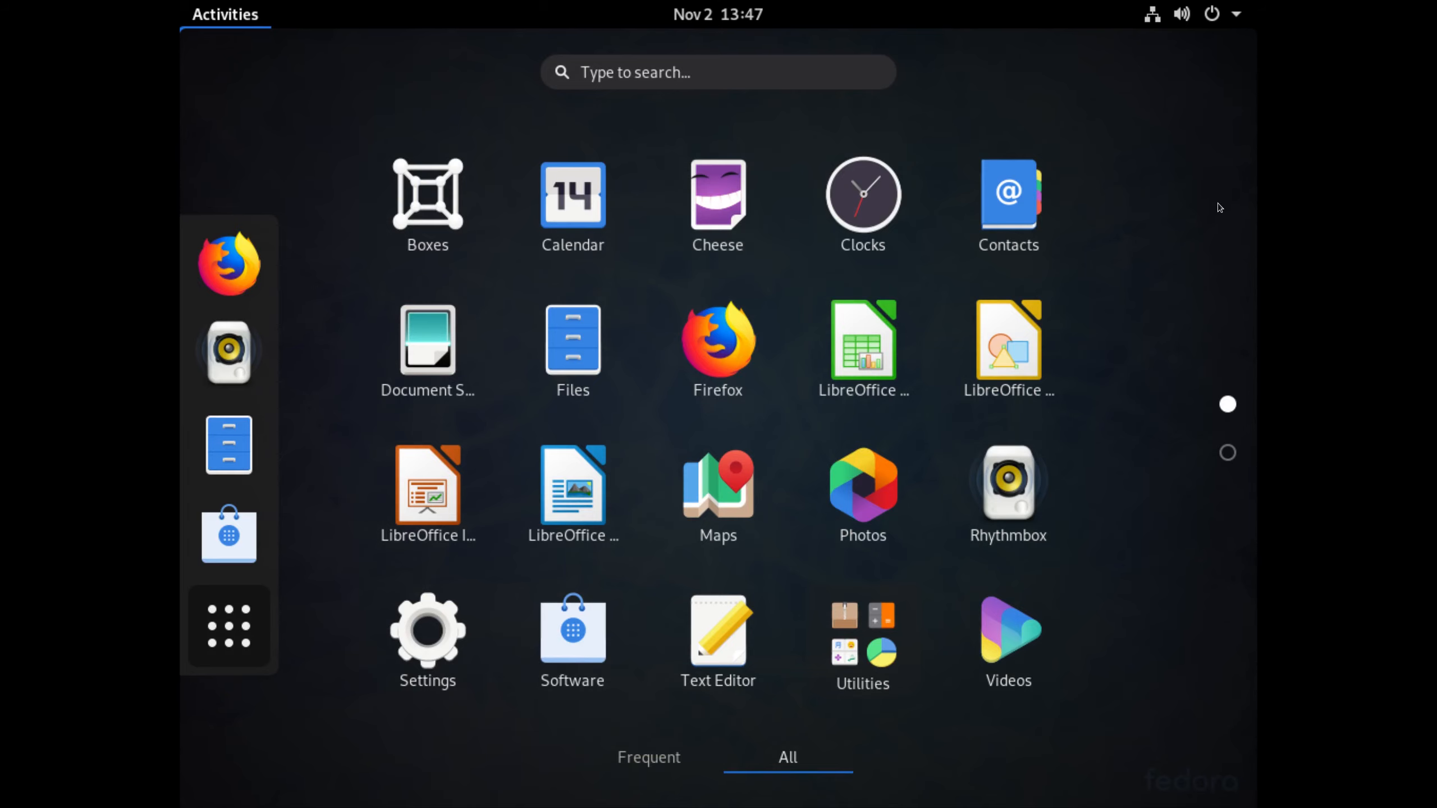
# - Search 'f' in the Activities overview and open Files on the Home folder
pyautogui.write('fi')
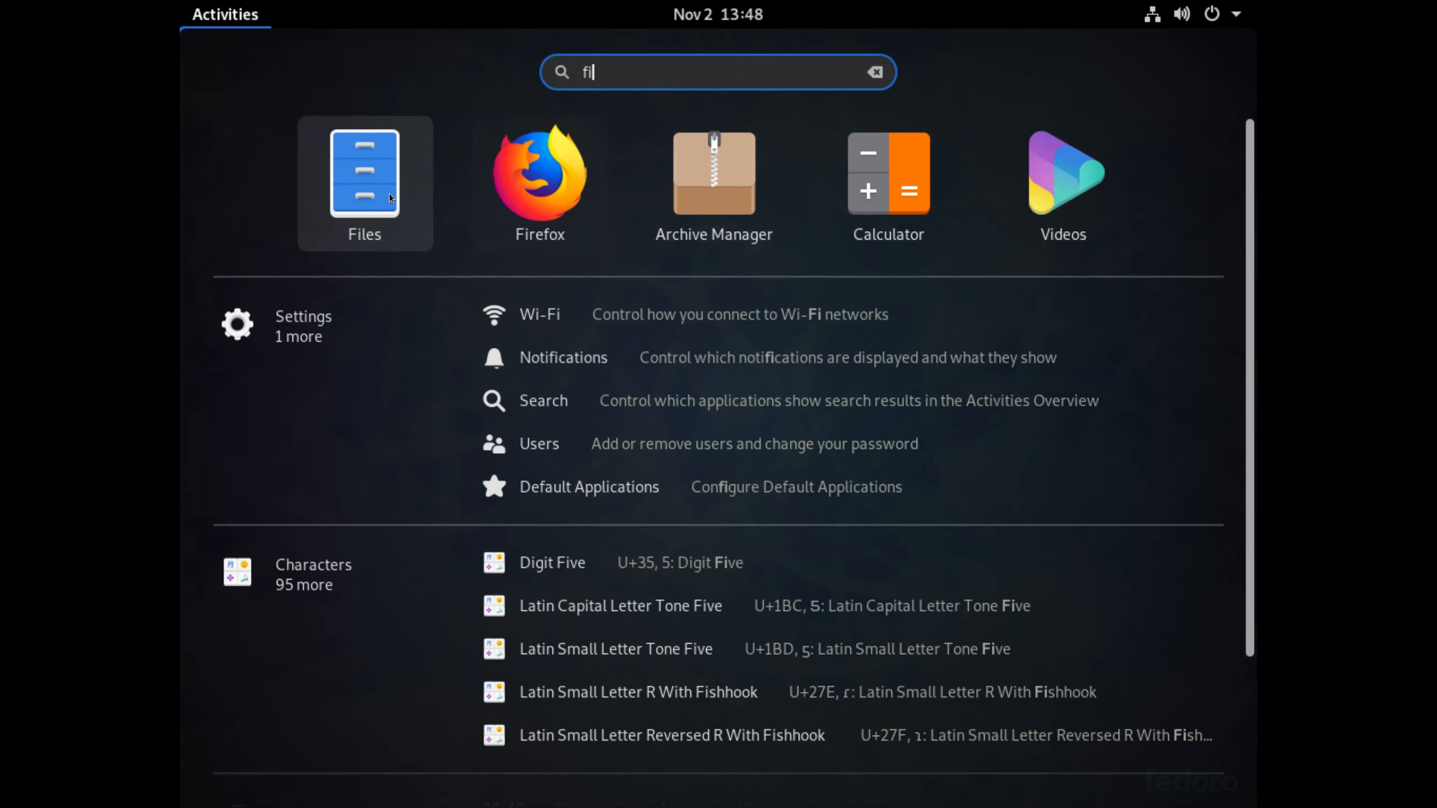
pyautogui.click(364, 173)
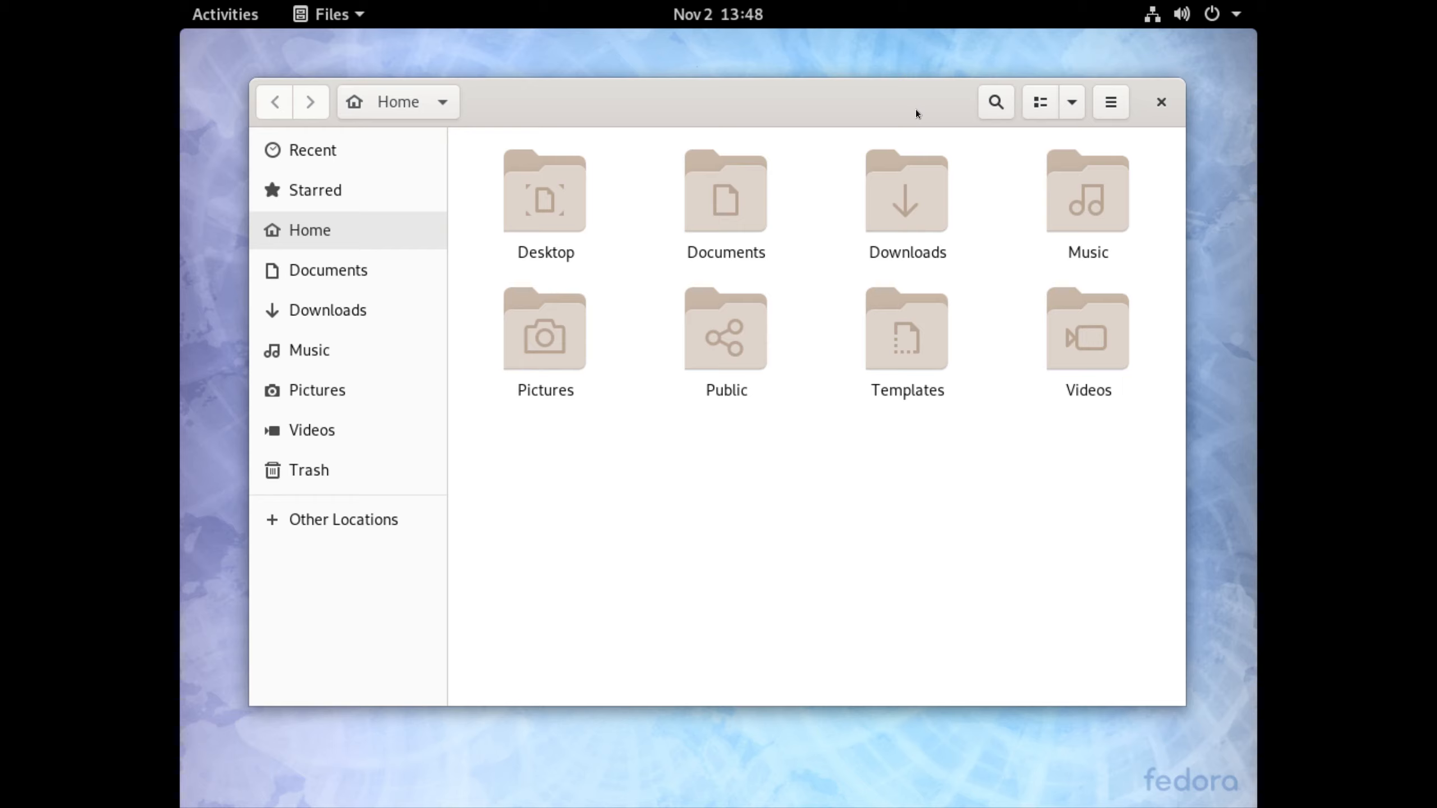
# - Switch the Home folder to list view and back, and preview the search filters
pyautogui.click(1040, 101)
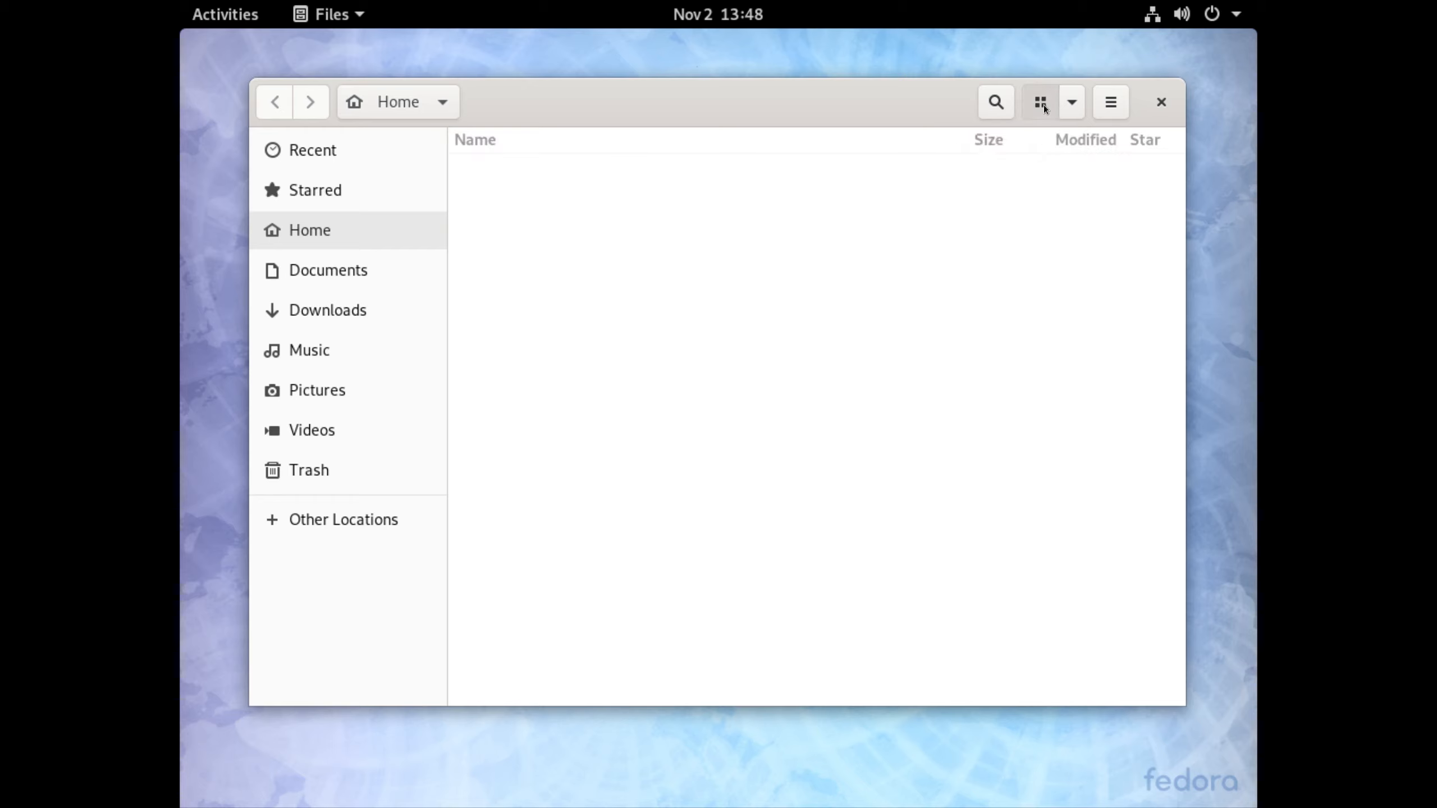
pyautogui.click(1040, 101)
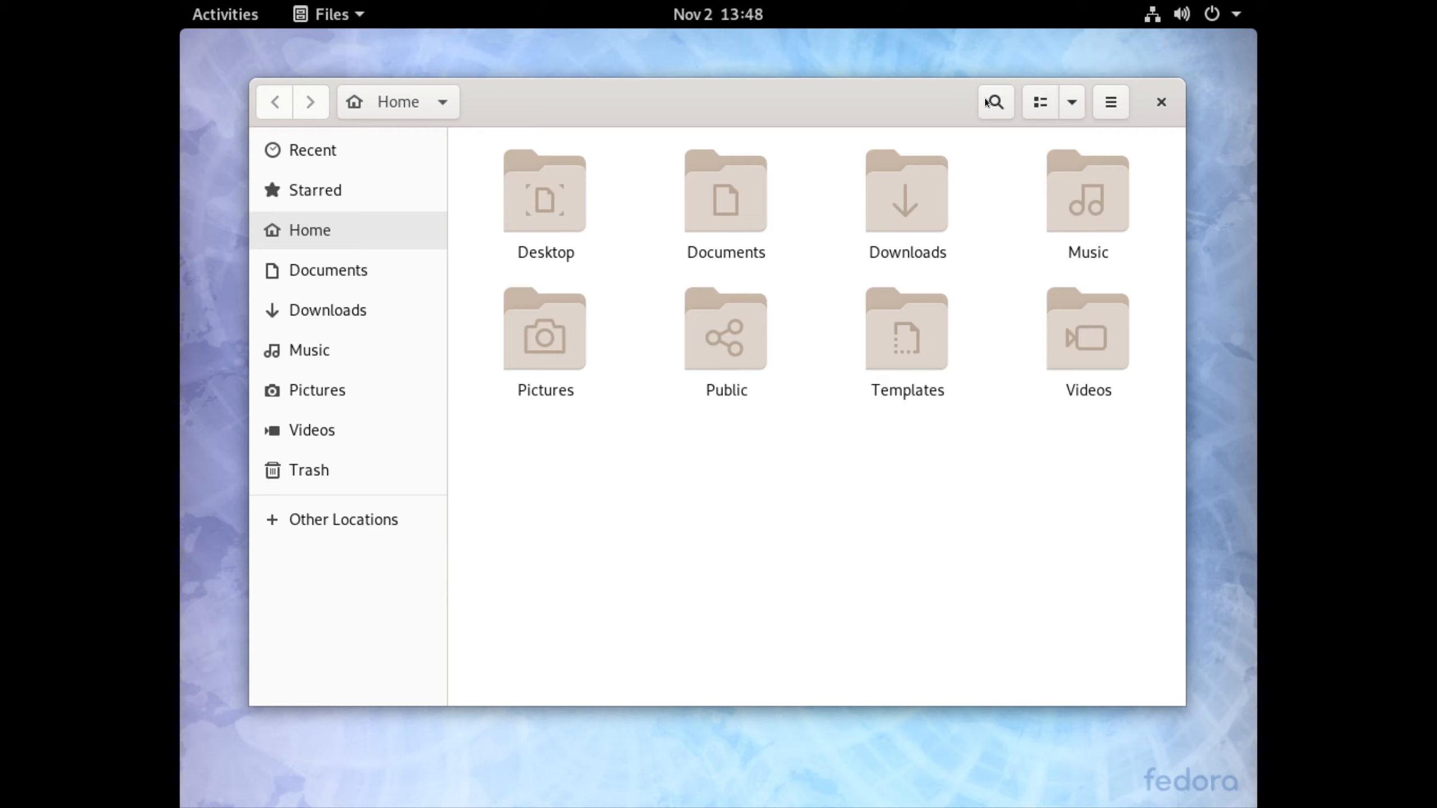
pyautogui.click(994, 101)
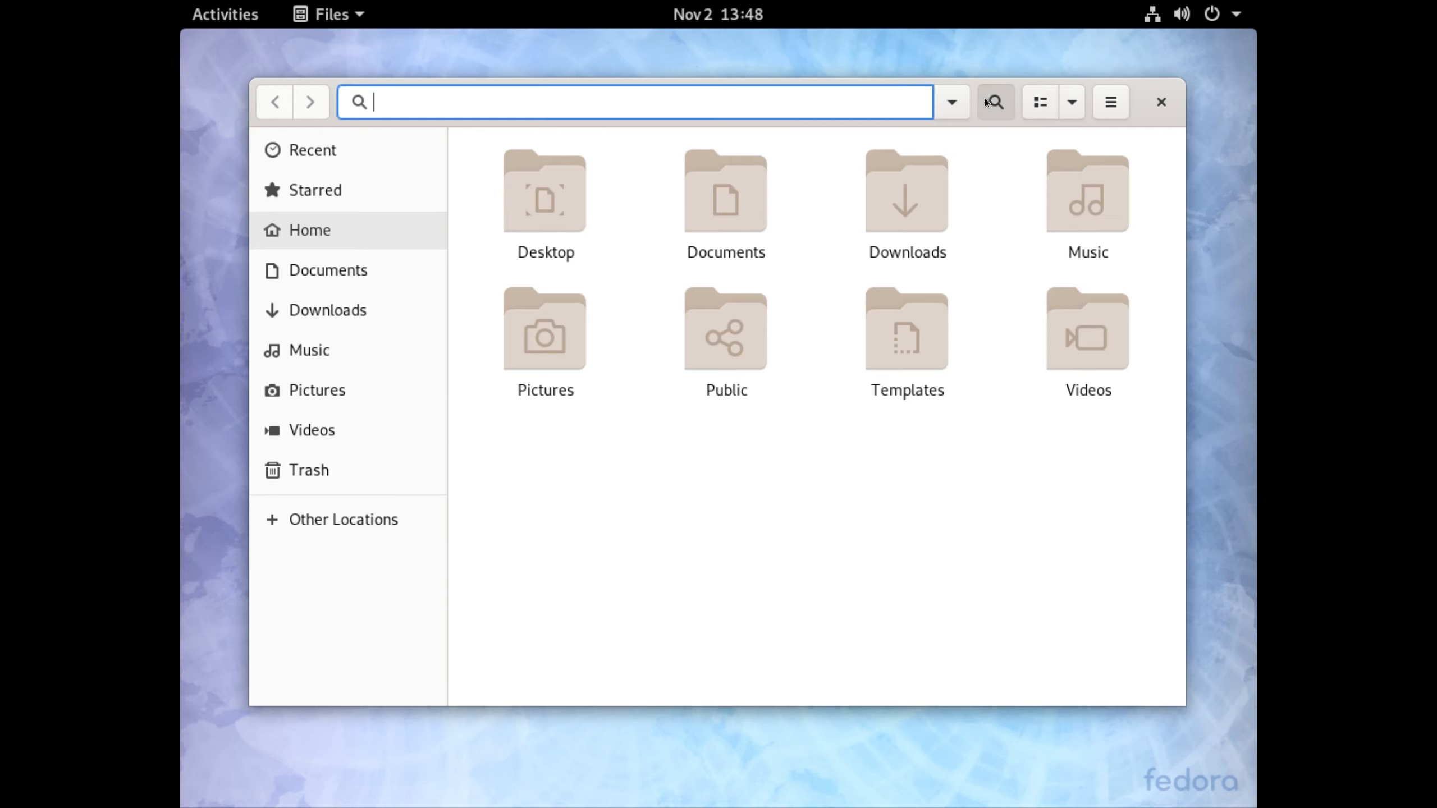
pyautogui.click(952, 102)
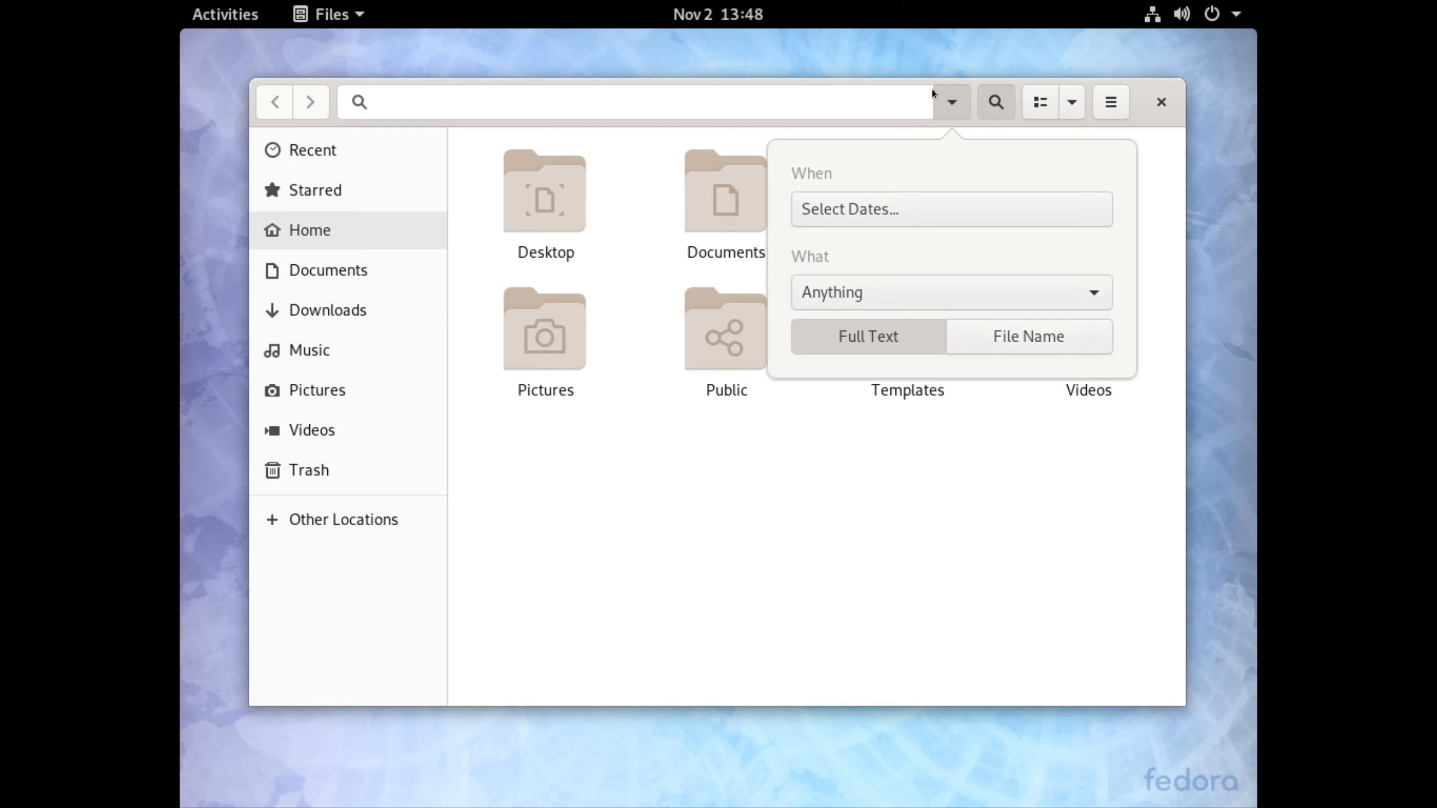
pyautogui.click(950, 102)
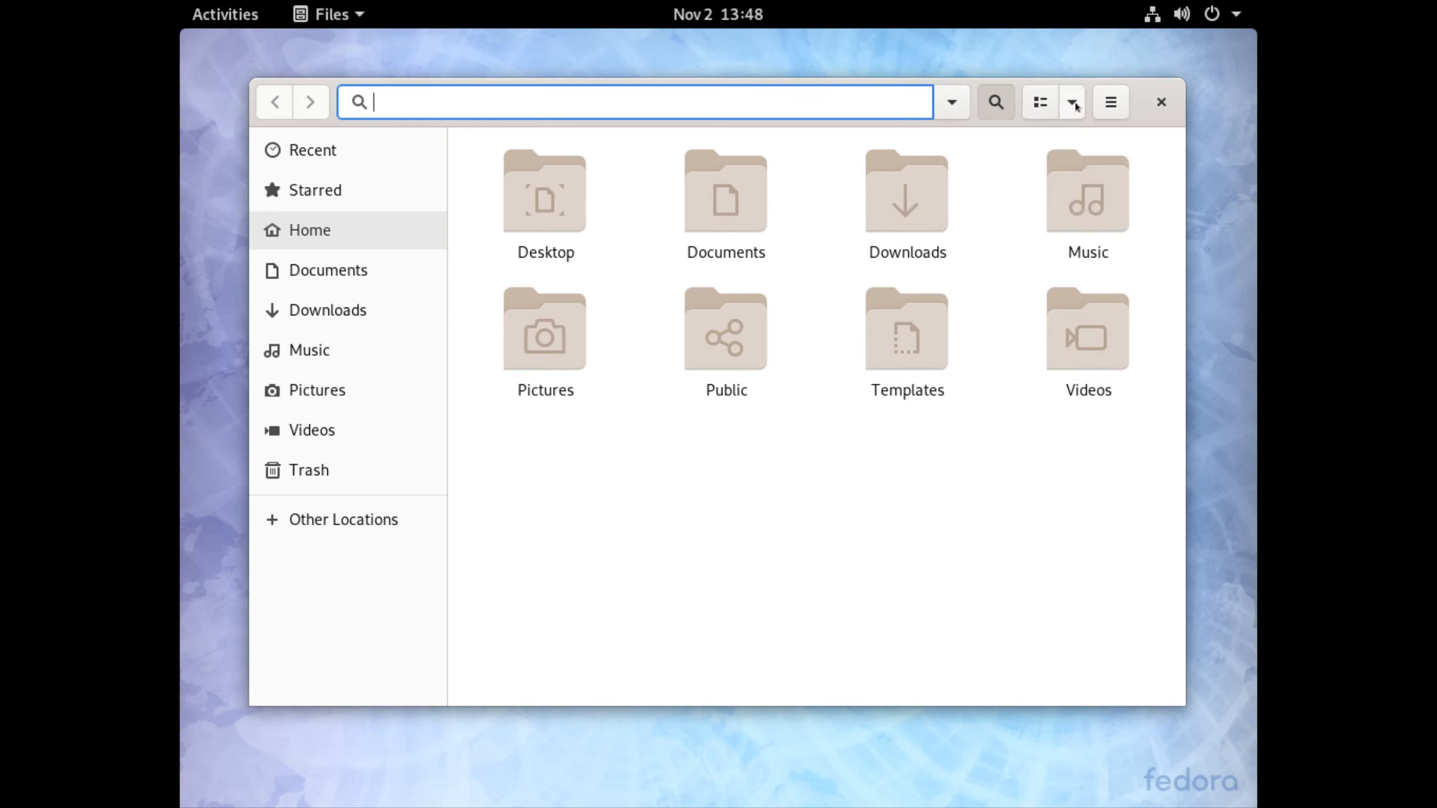
pyautogui.moveTo(1072, 102)
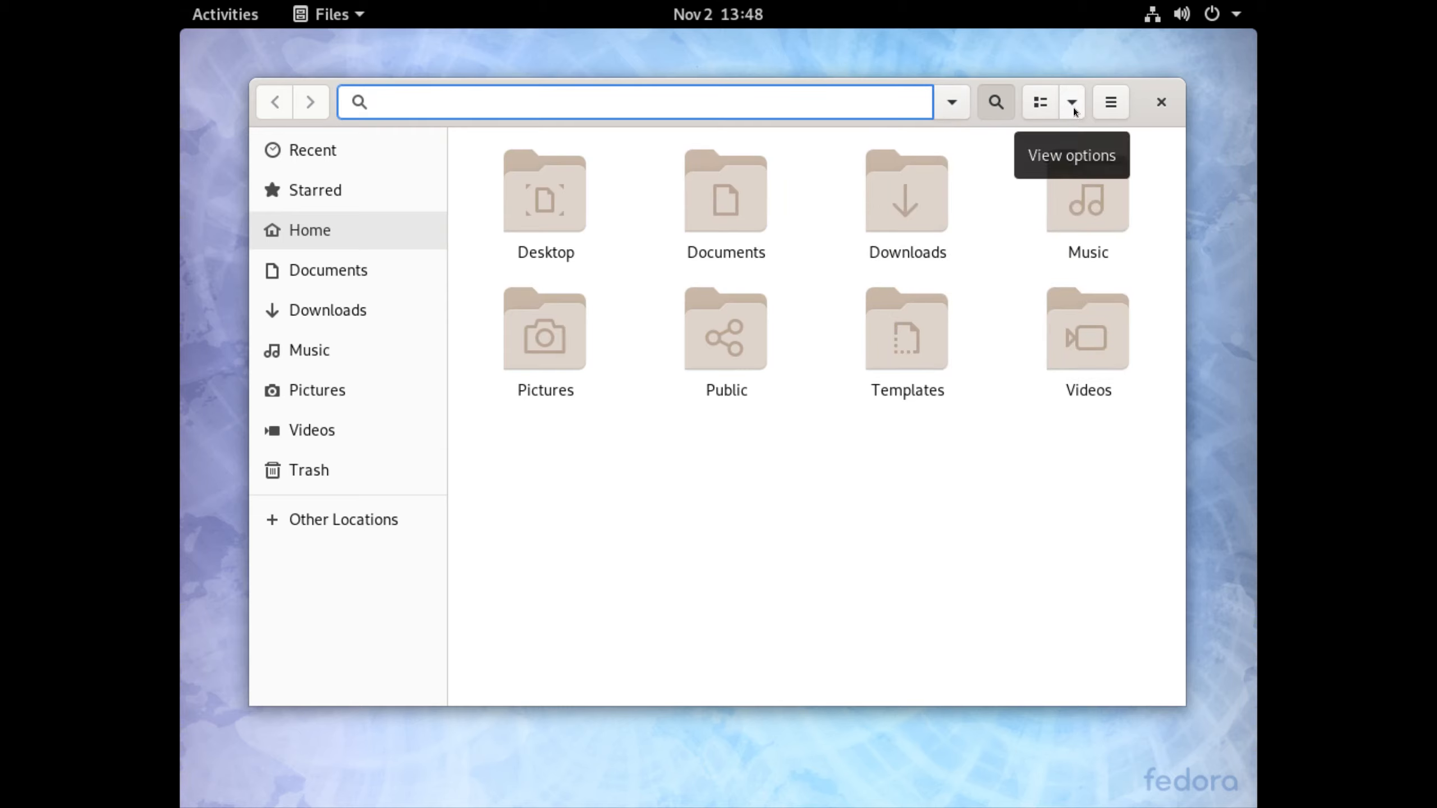
# - Check the Files version 3.34.1-stable in About Files, then close the dialog
pyautogui.click(1071, 101)
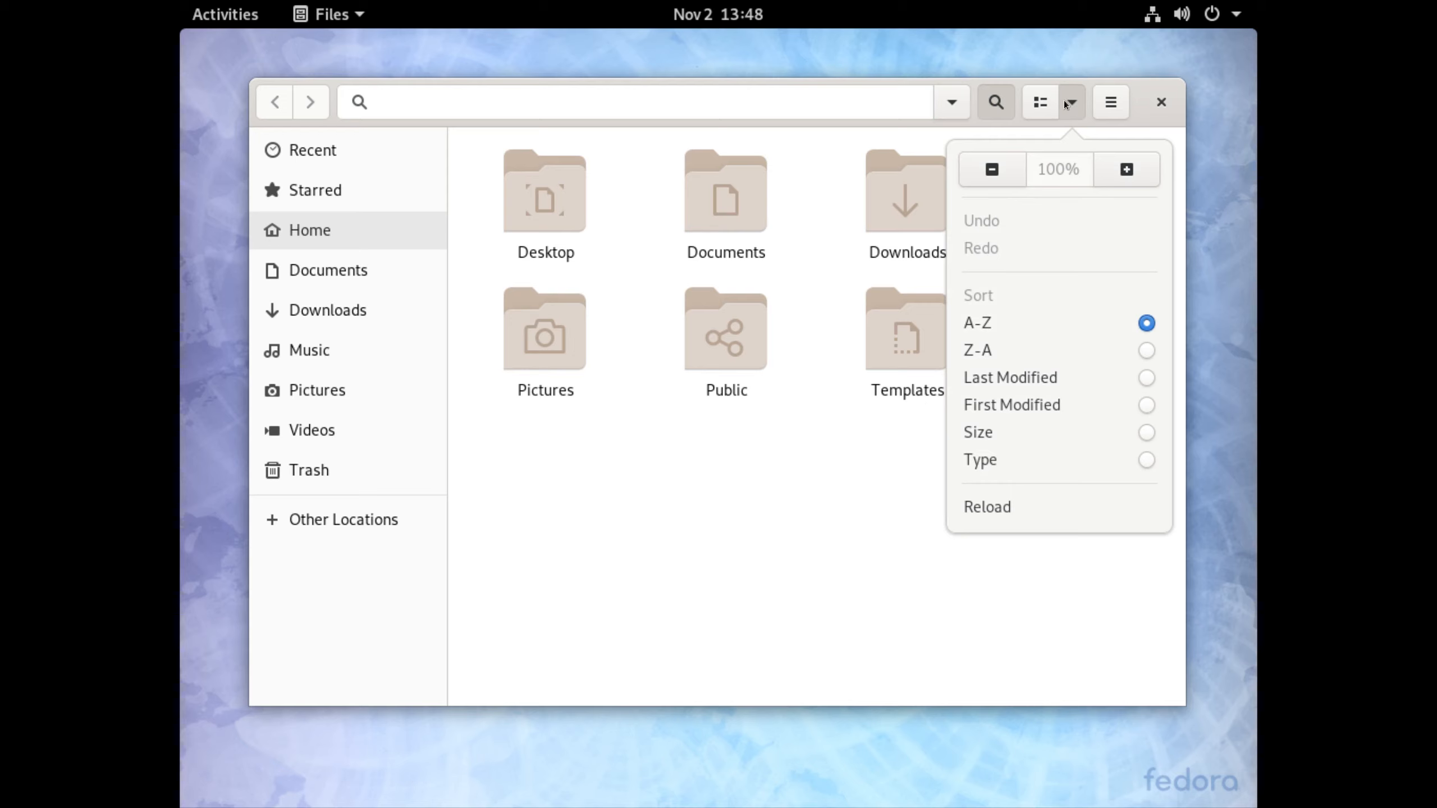
pyautogui.click(1110, 101)
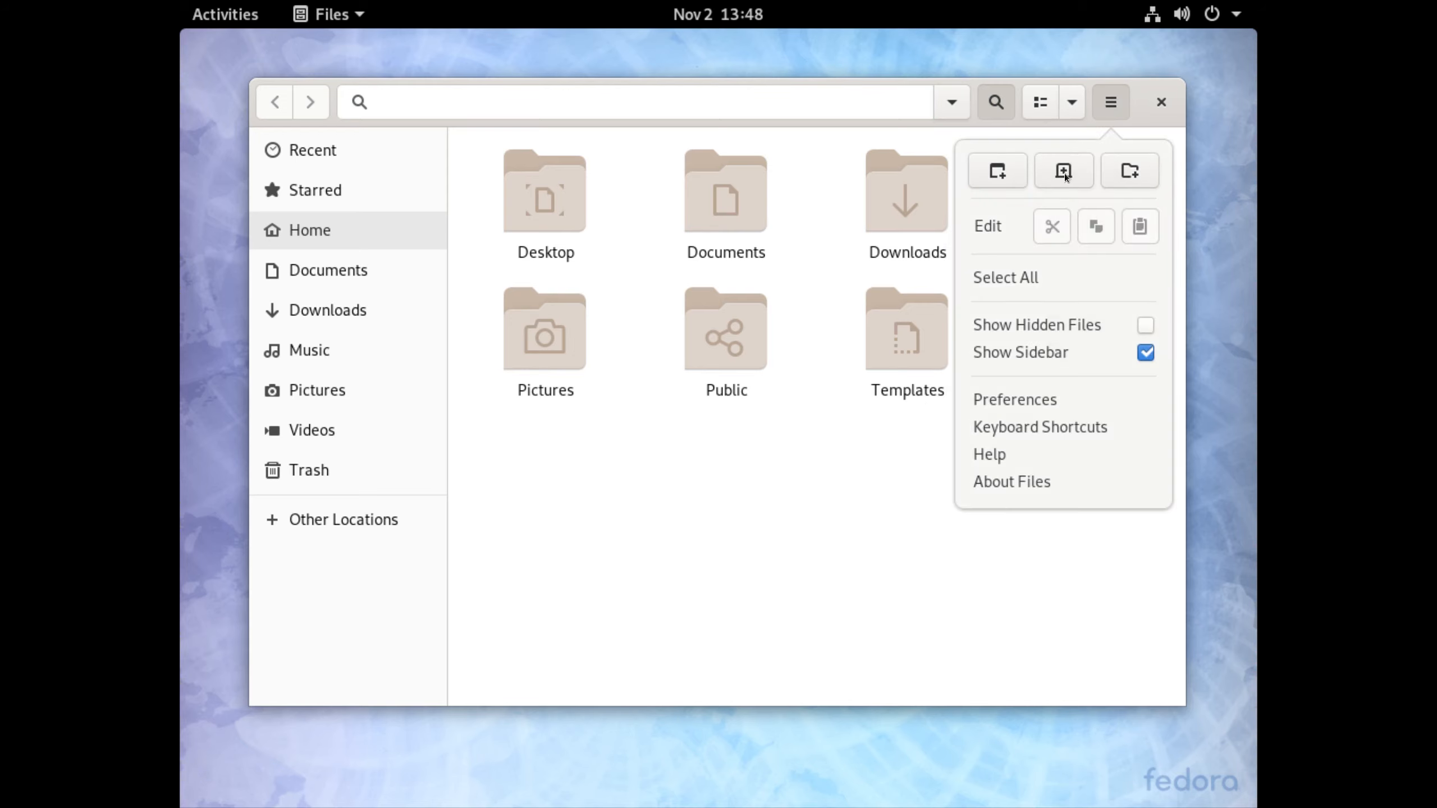
pyautogui.moveTo(997, 171)
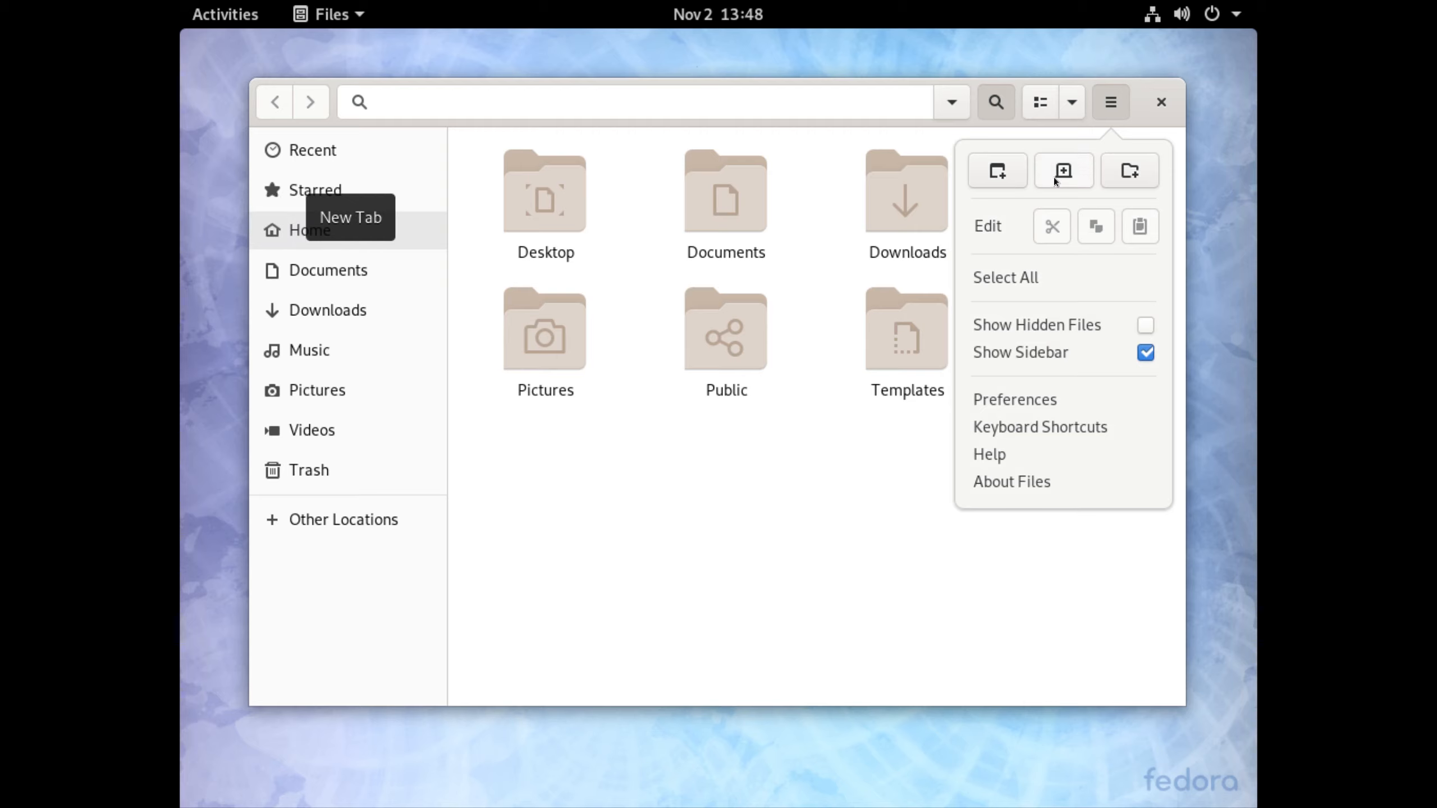
pyautogui.moveTo(1131, 170)
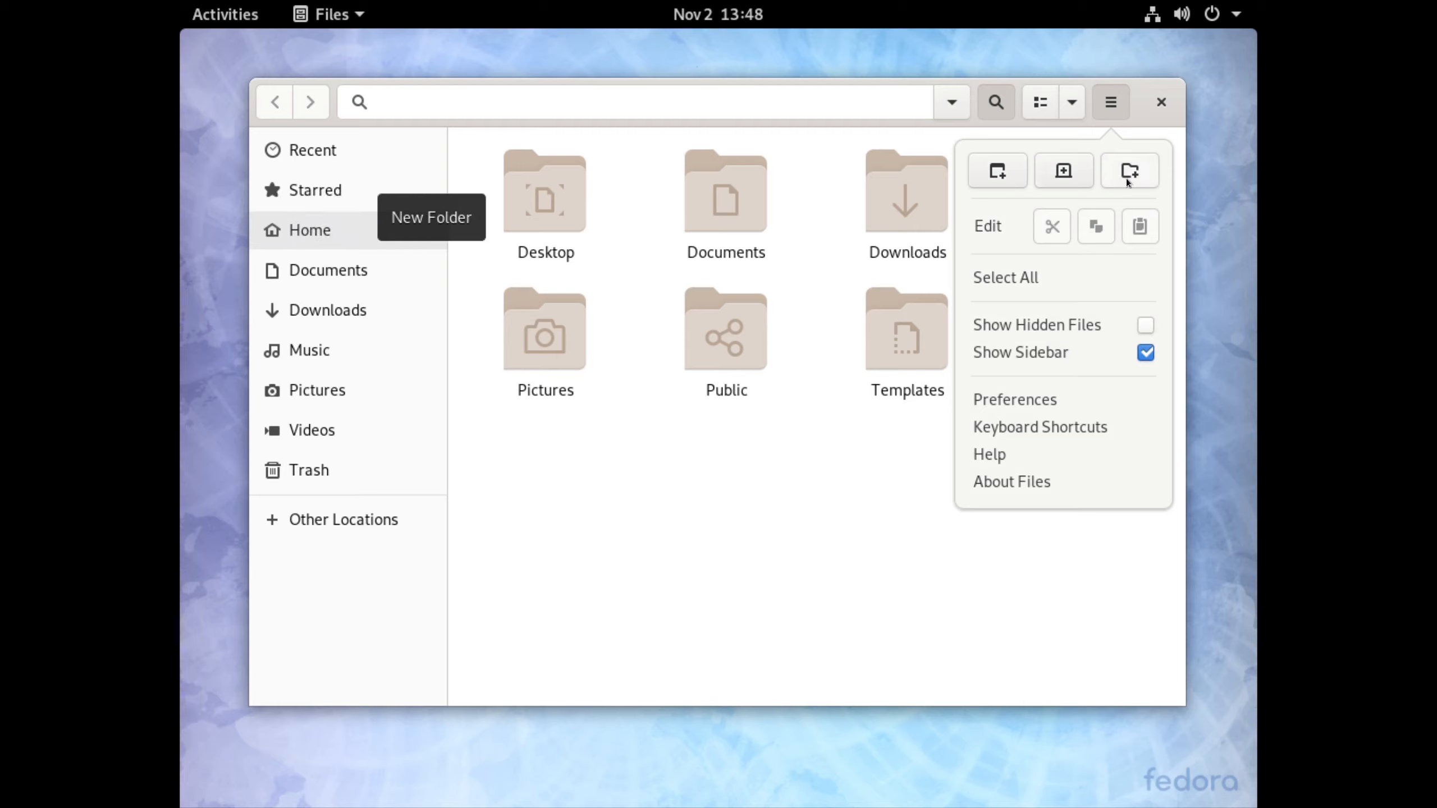
pyautogui.moveTo(1111, 331)
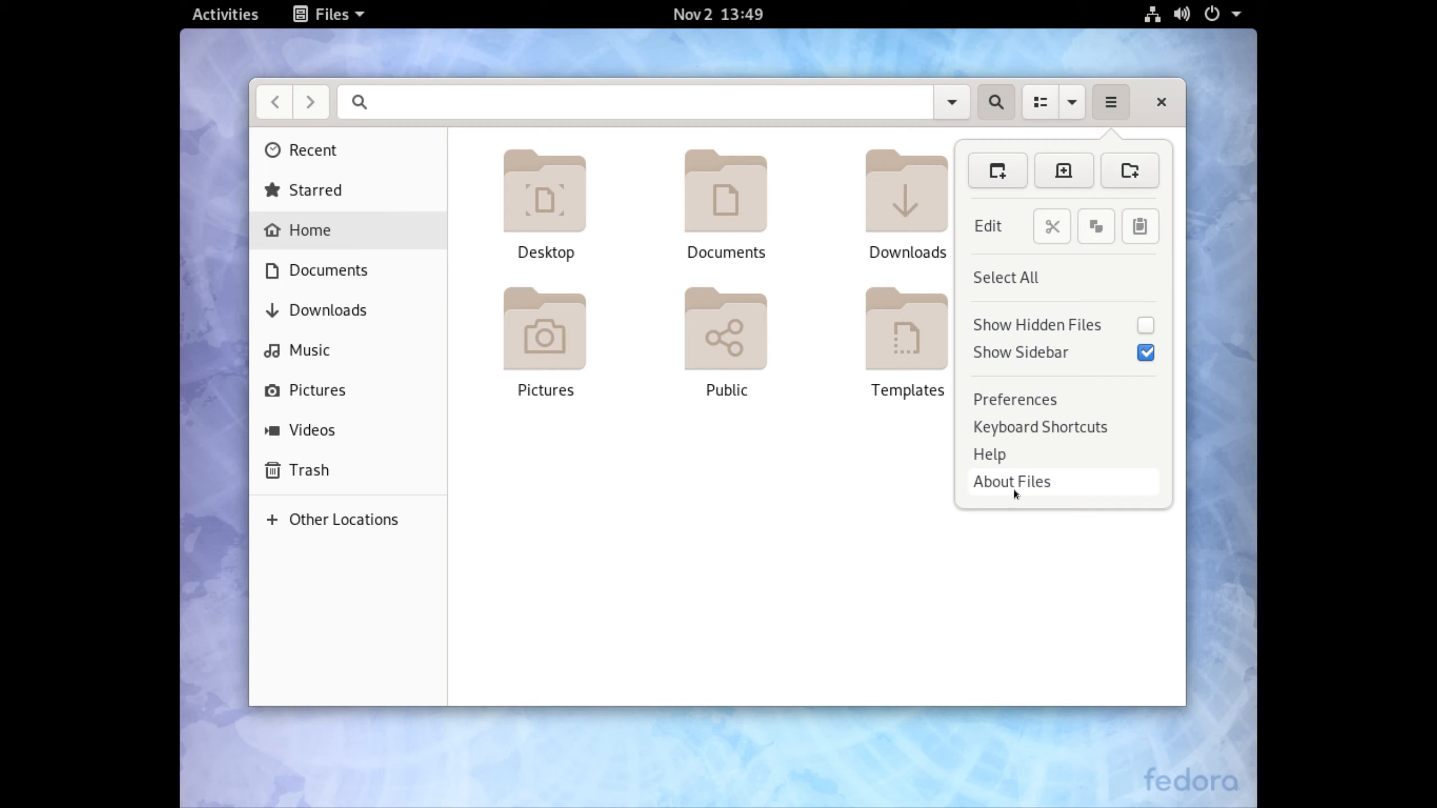
pyautogui.click(1012, 481)
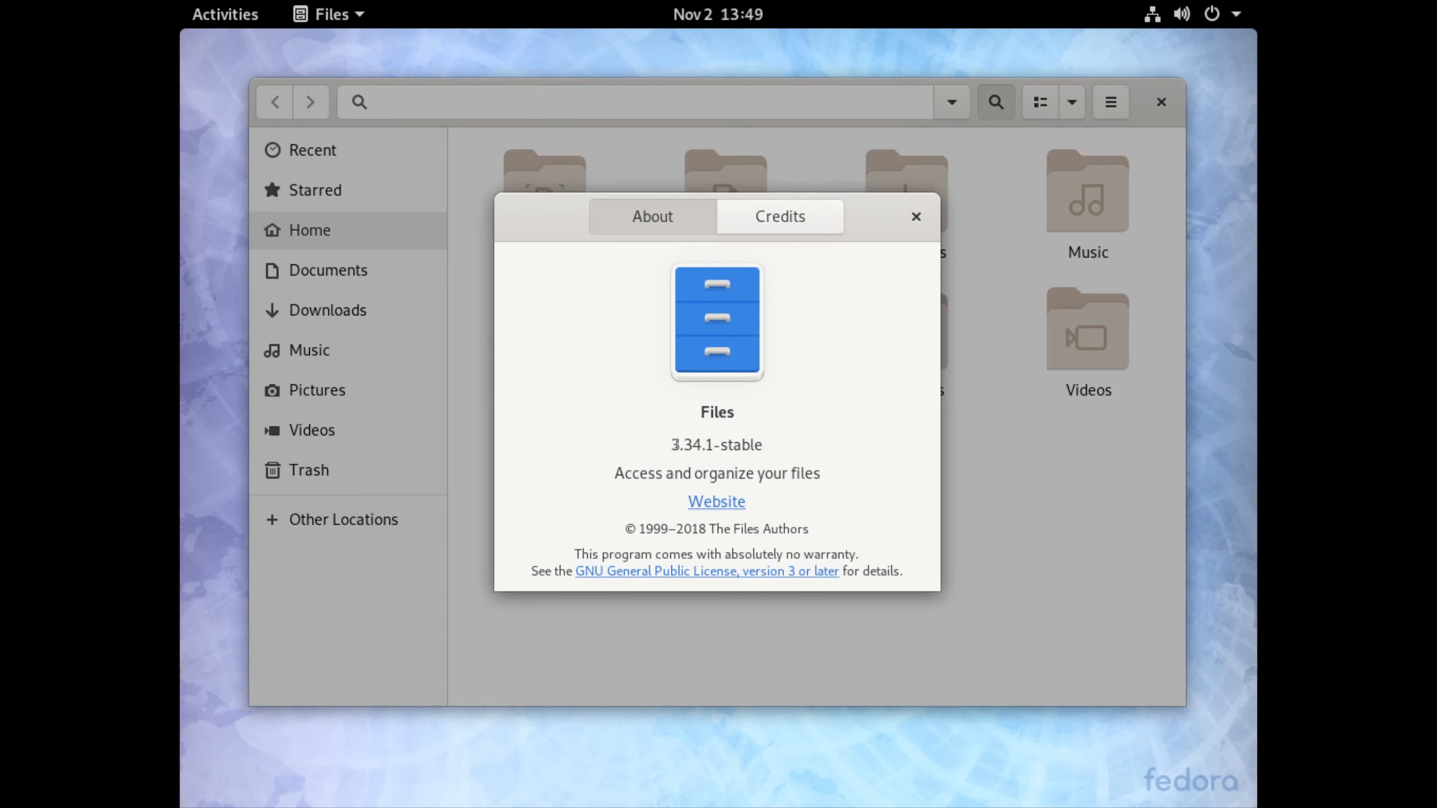
pyautogui.doubleClick(716, 444)
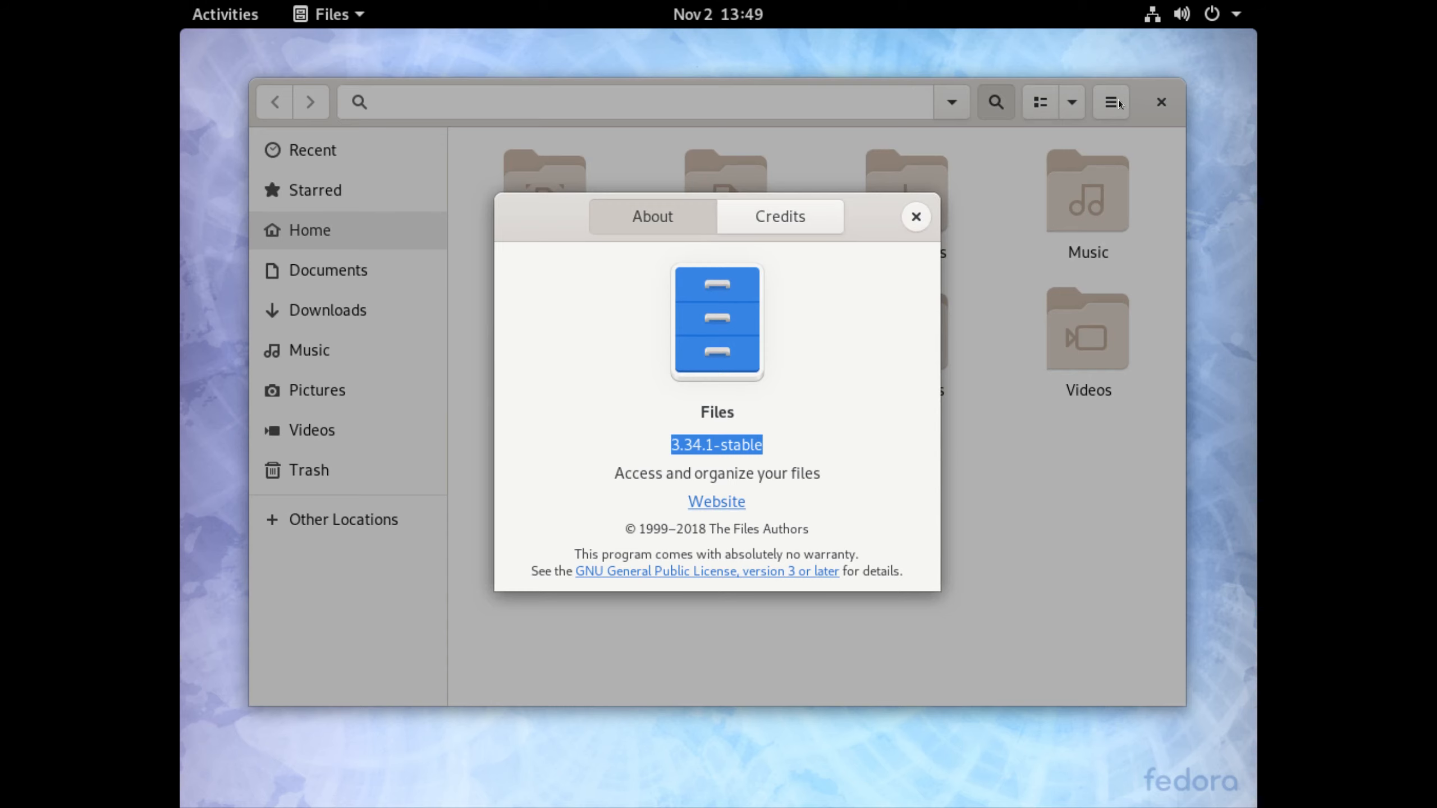
pyautogui.click(914, 216)
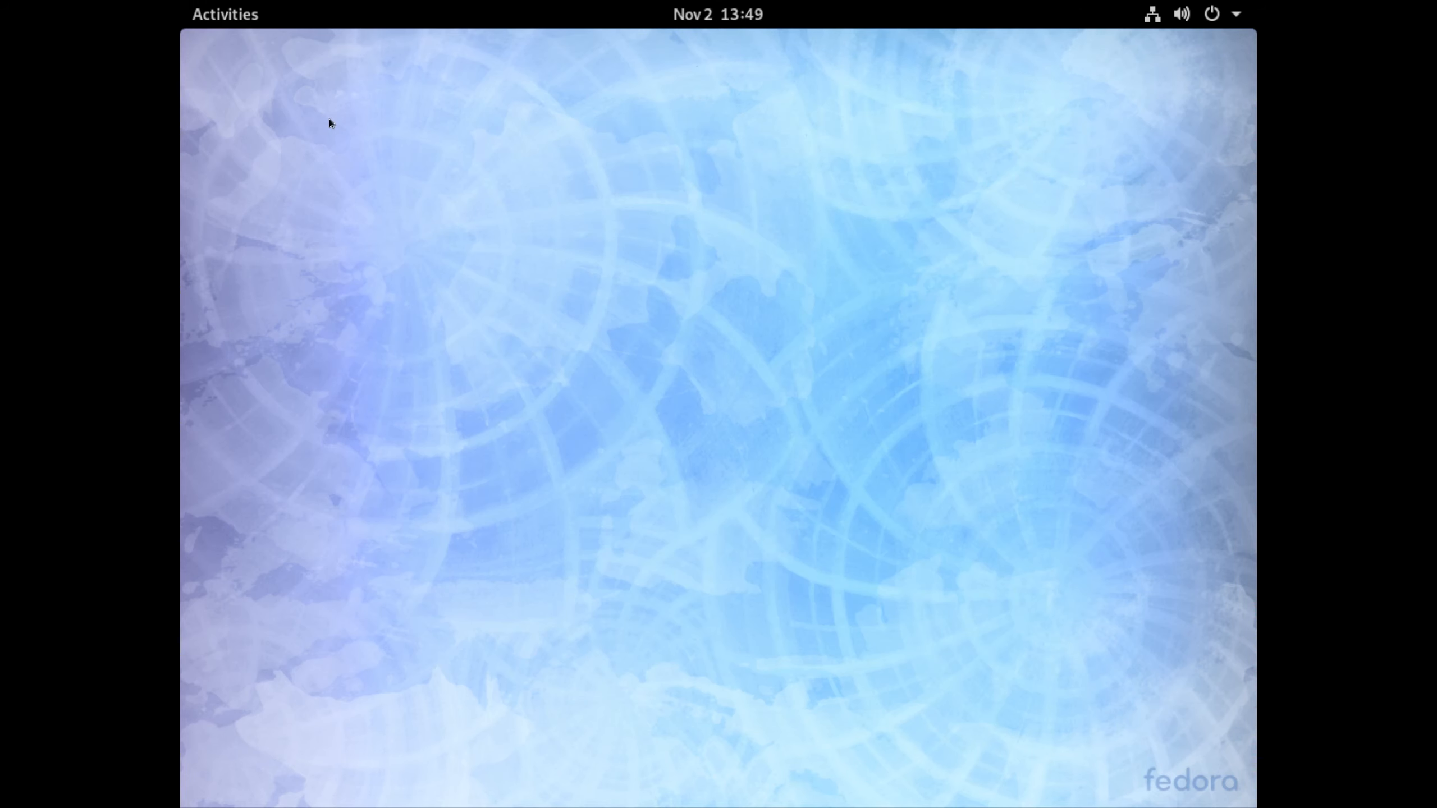
# - Launch Boxes from the Activities applications grid
pyautogui.click(225, 13)
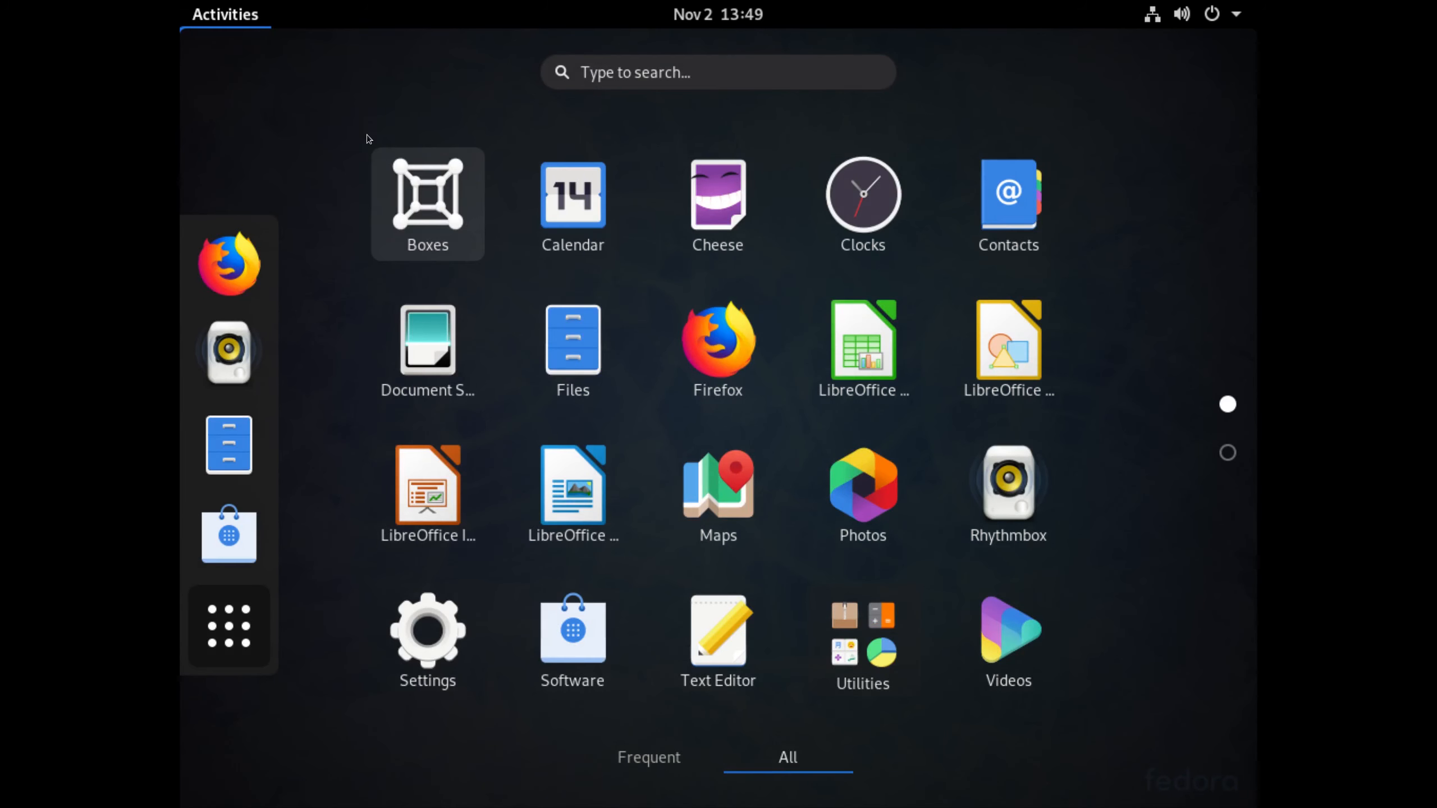
pyautogui.moveTo(399, 154)
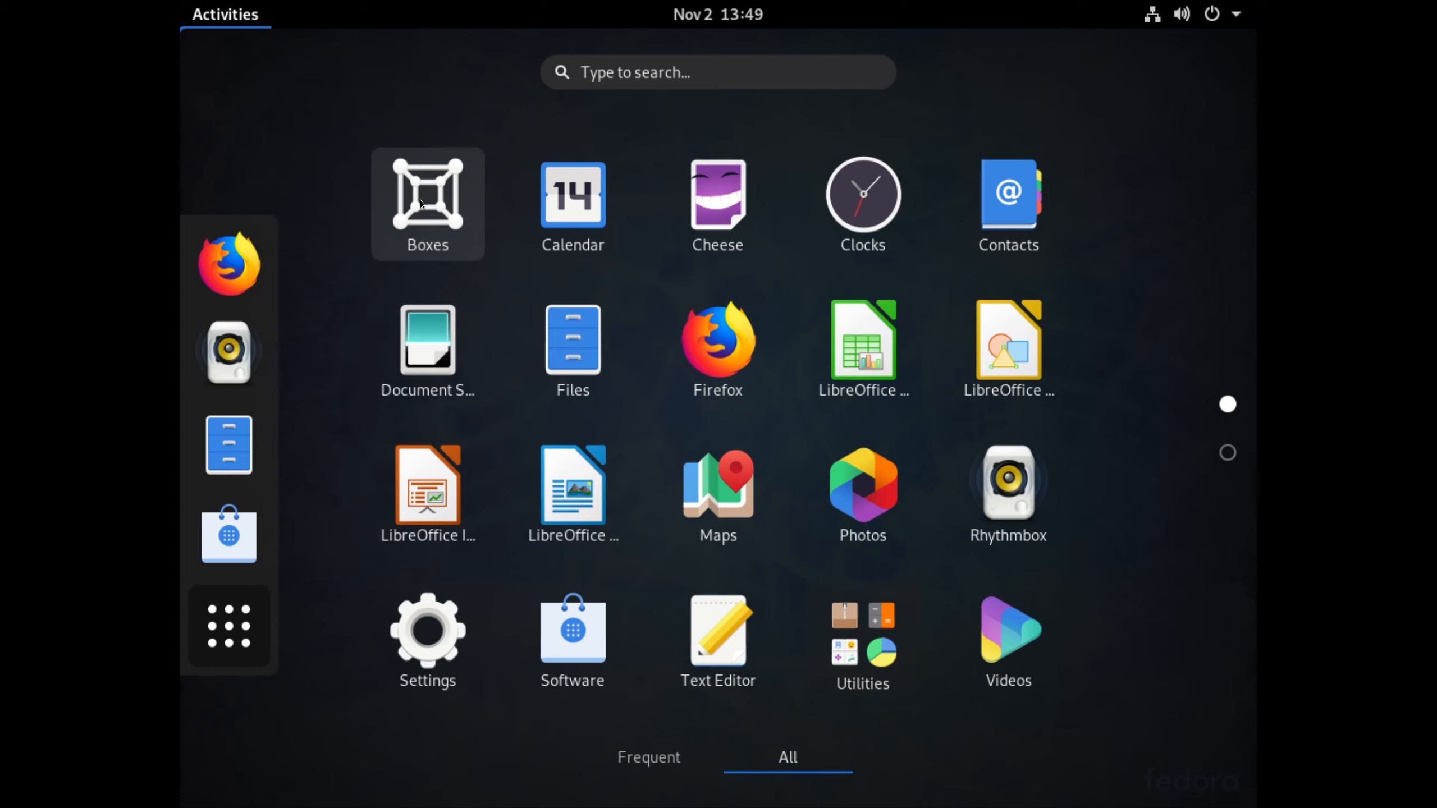
pyautogui.moveTo(573, 193)
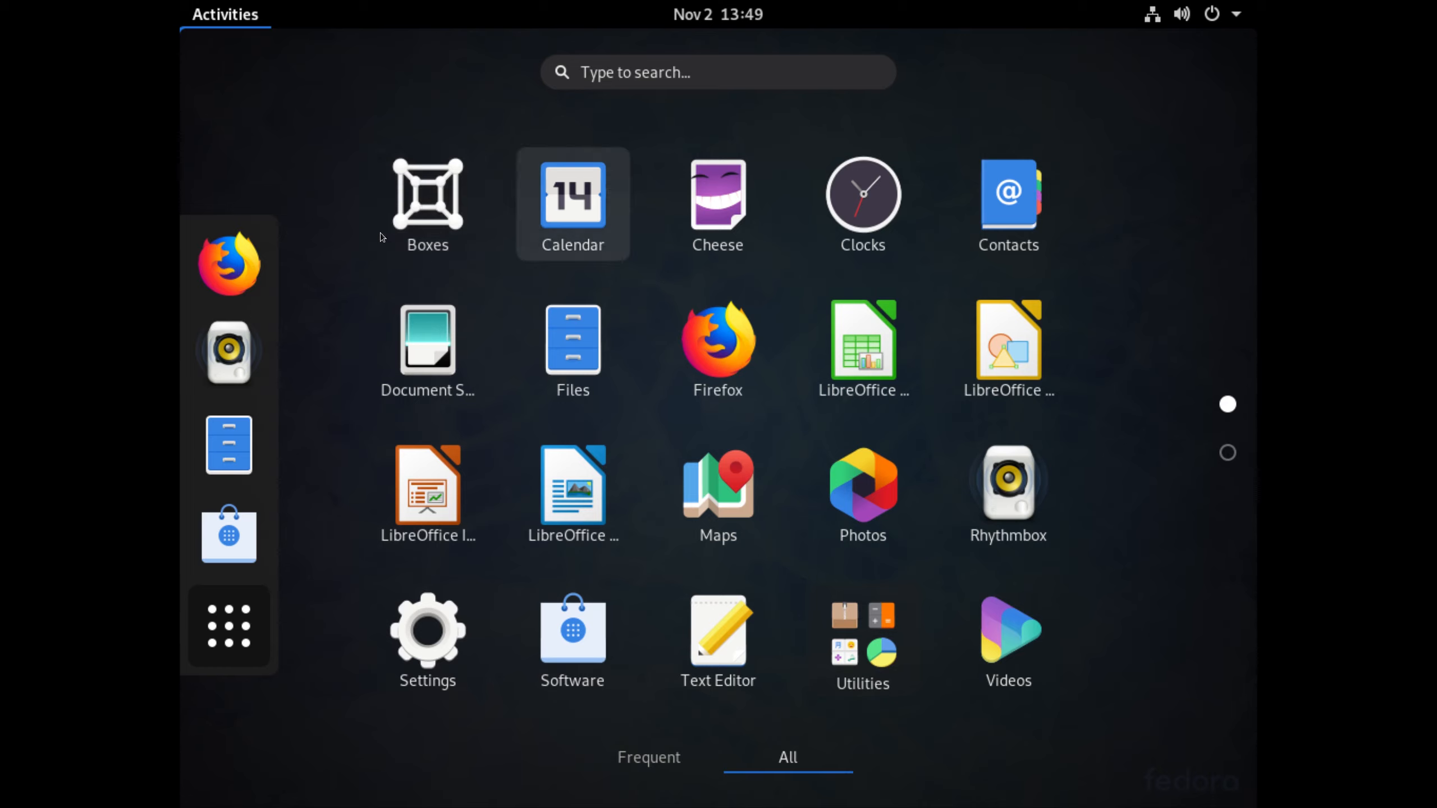
pyautogui.moveTo(427, 203)
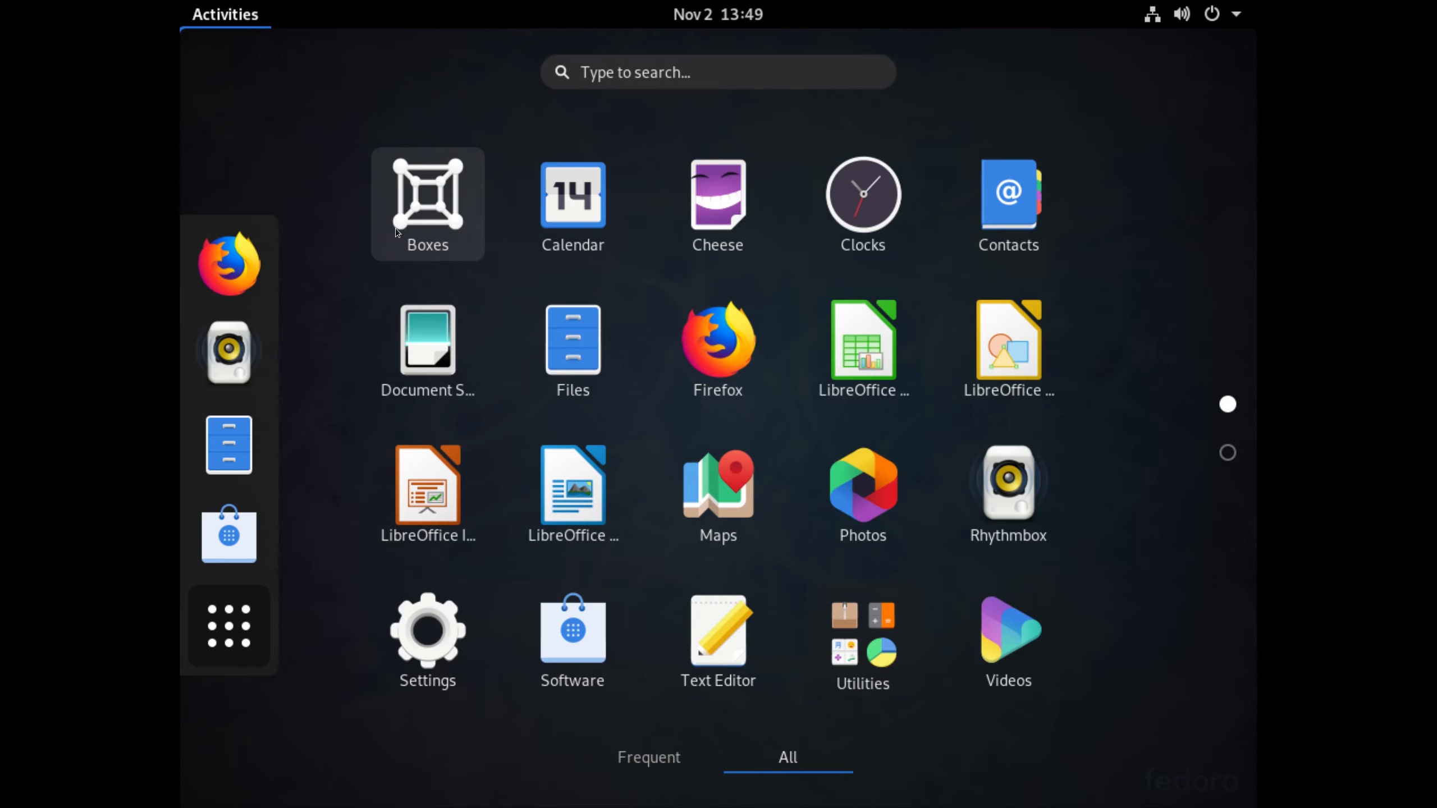
pyautogui.click(426, 192)
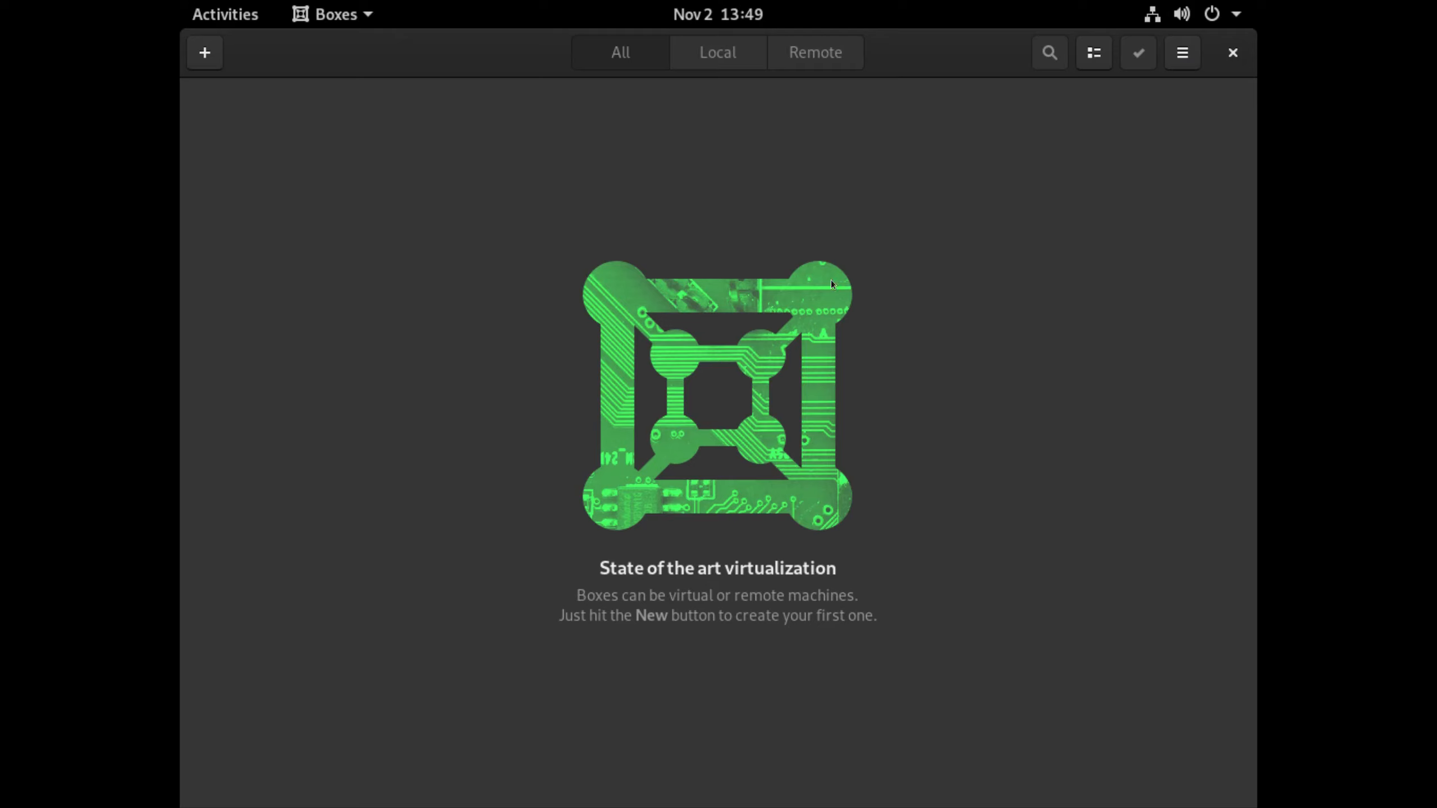
# - Browse the installation sources in the Create a Box wizard, then cancel and quit Boxes
pyautogui.click(204, 52)
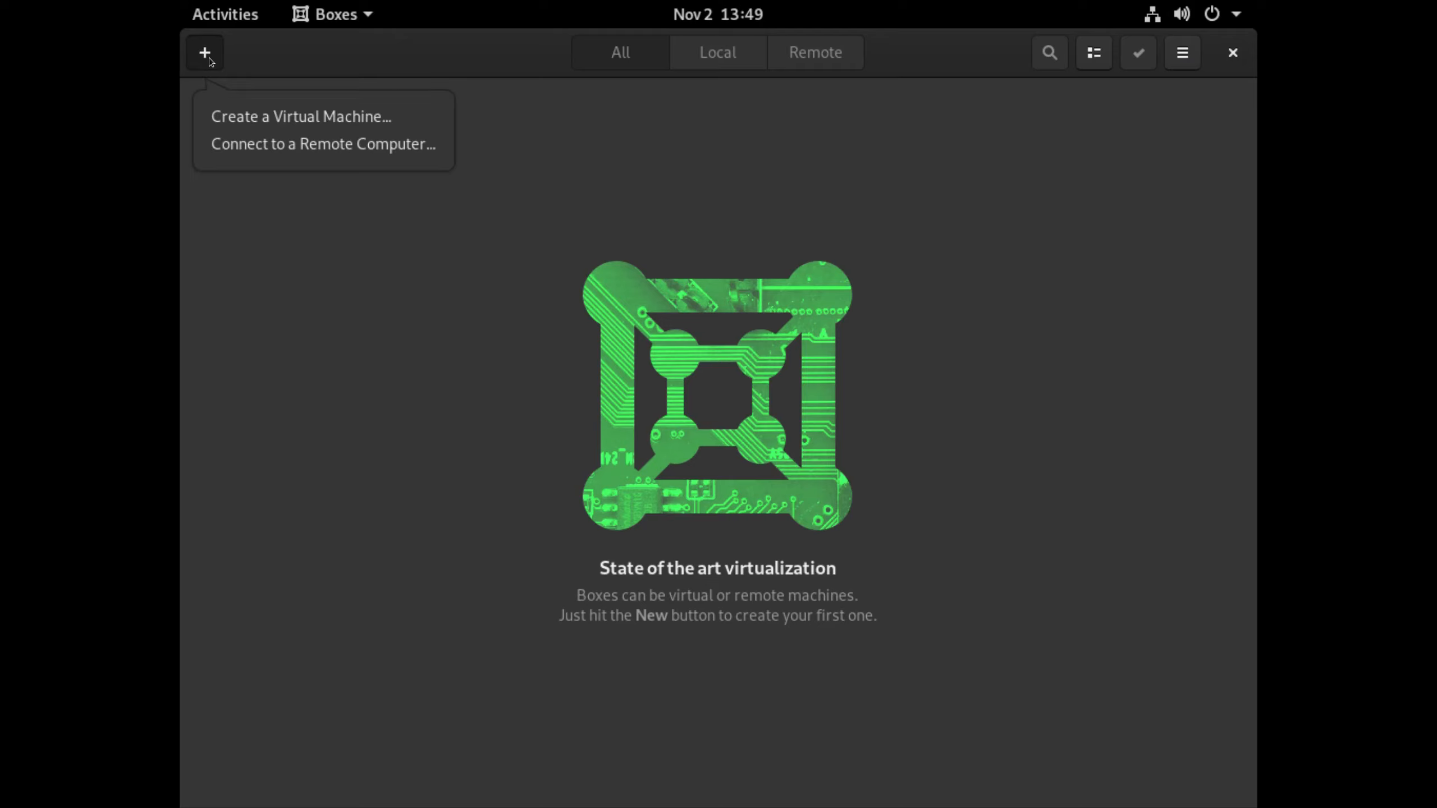
pyautogui.moveTo(246, 123)
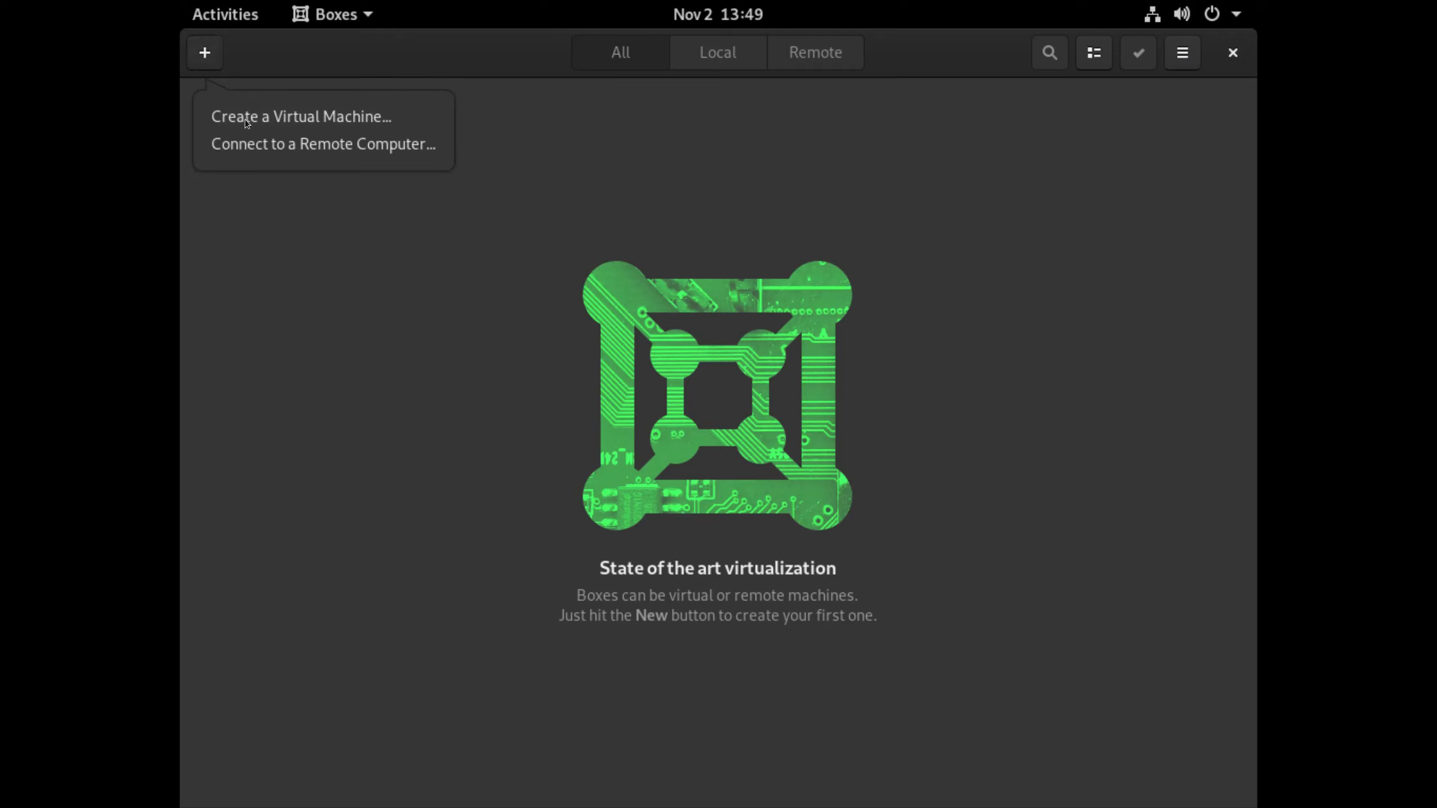
pyautogui.click(301, 116)
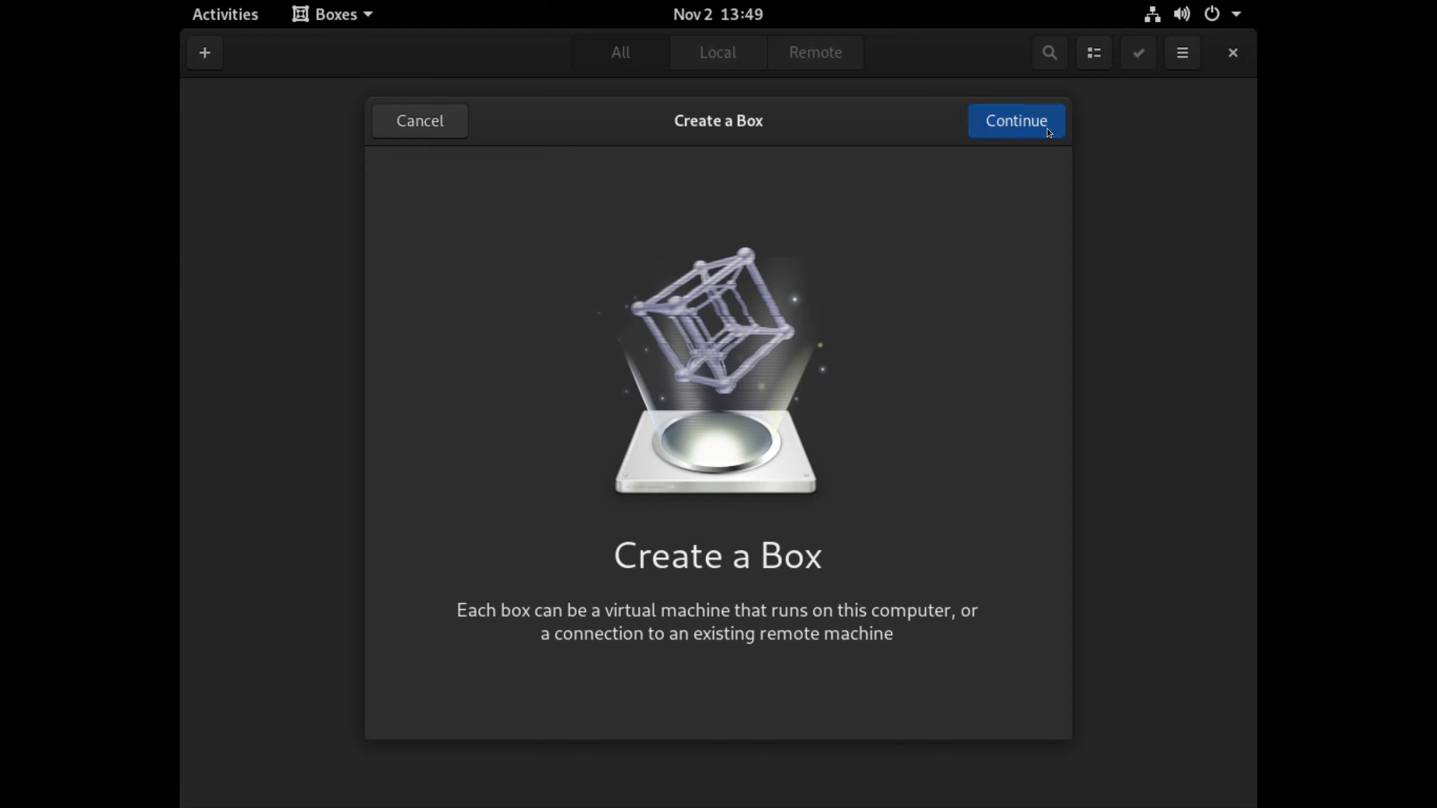
pyautogui.click(1015, 120)
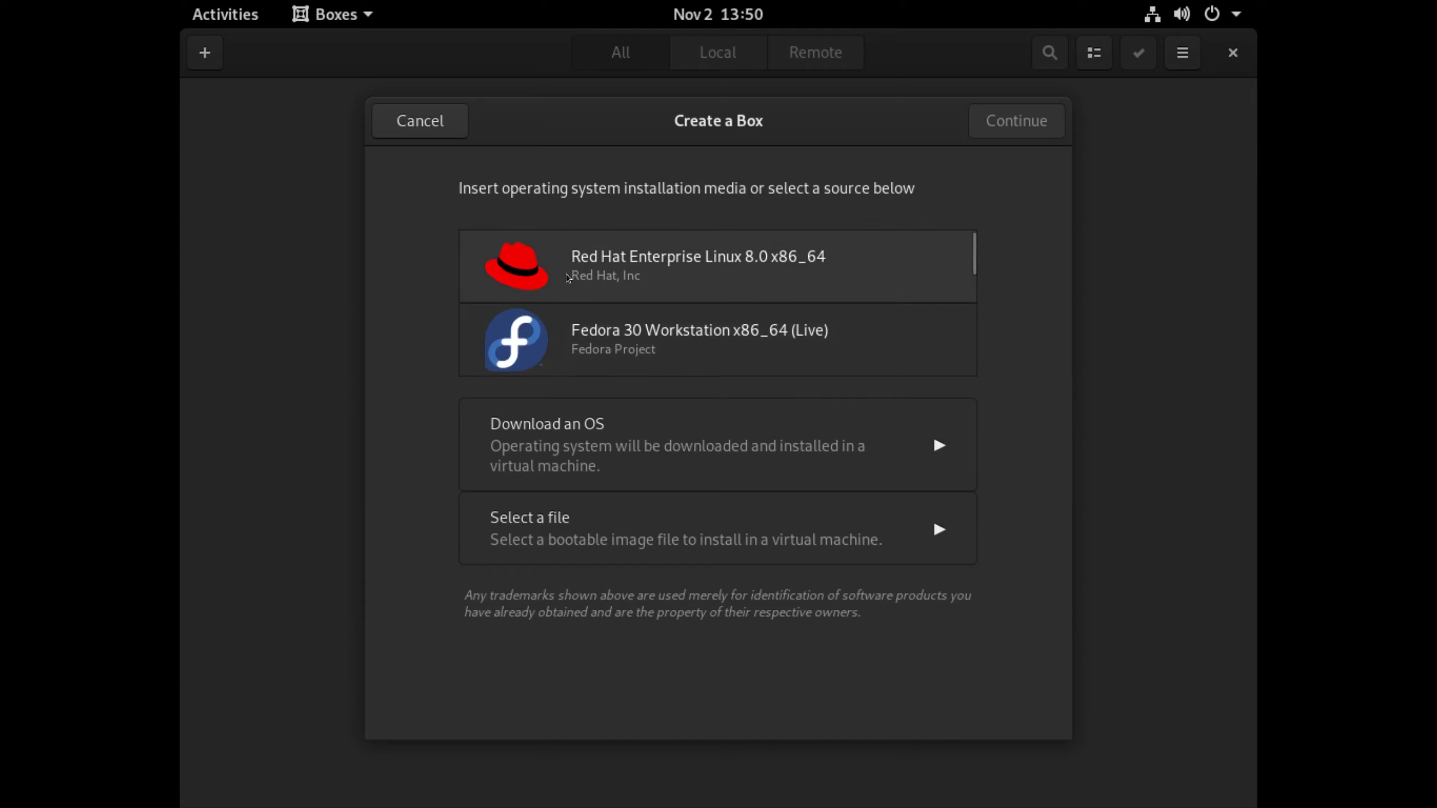
pyautogui.scroll(-3)
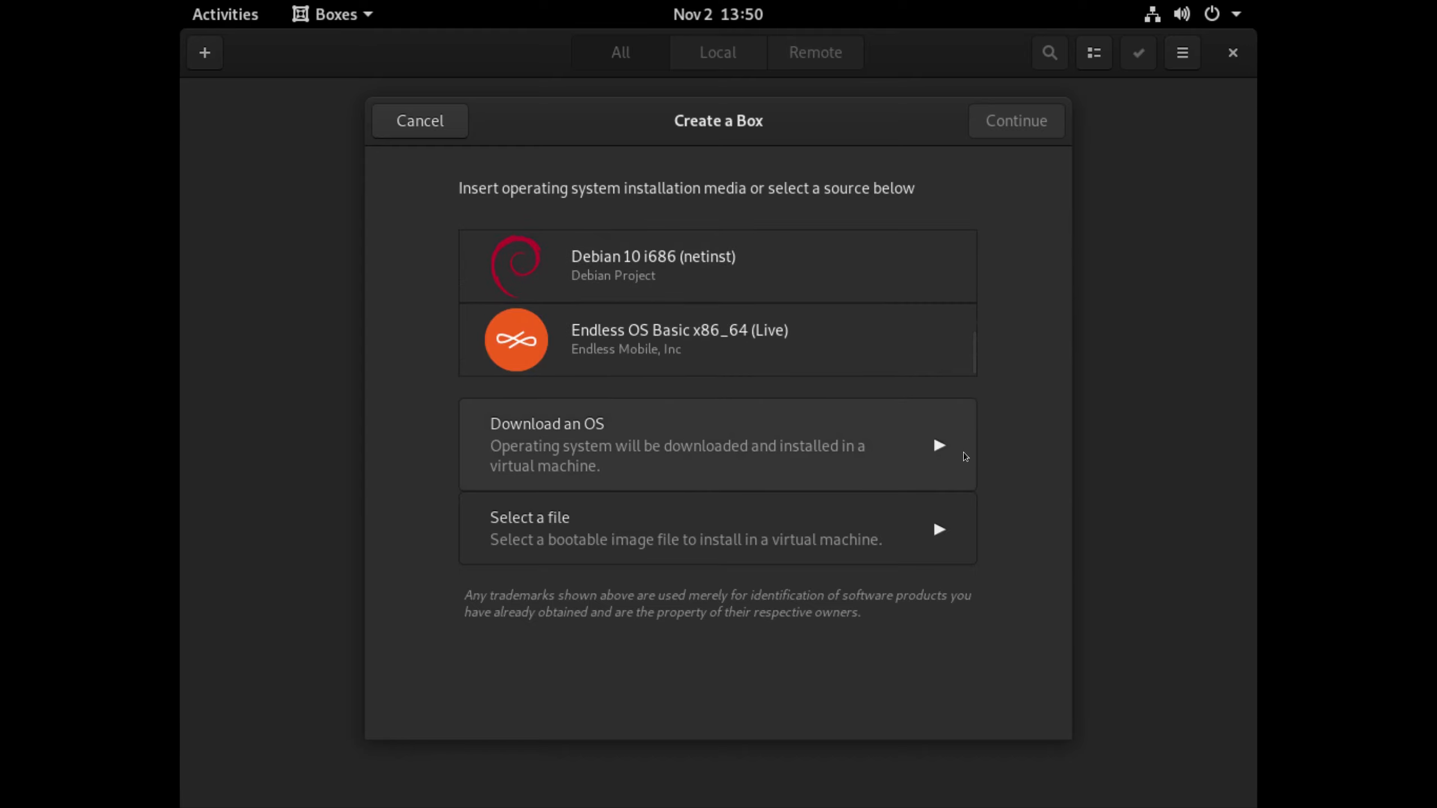
pyautogui.moveTo(1032, 580)
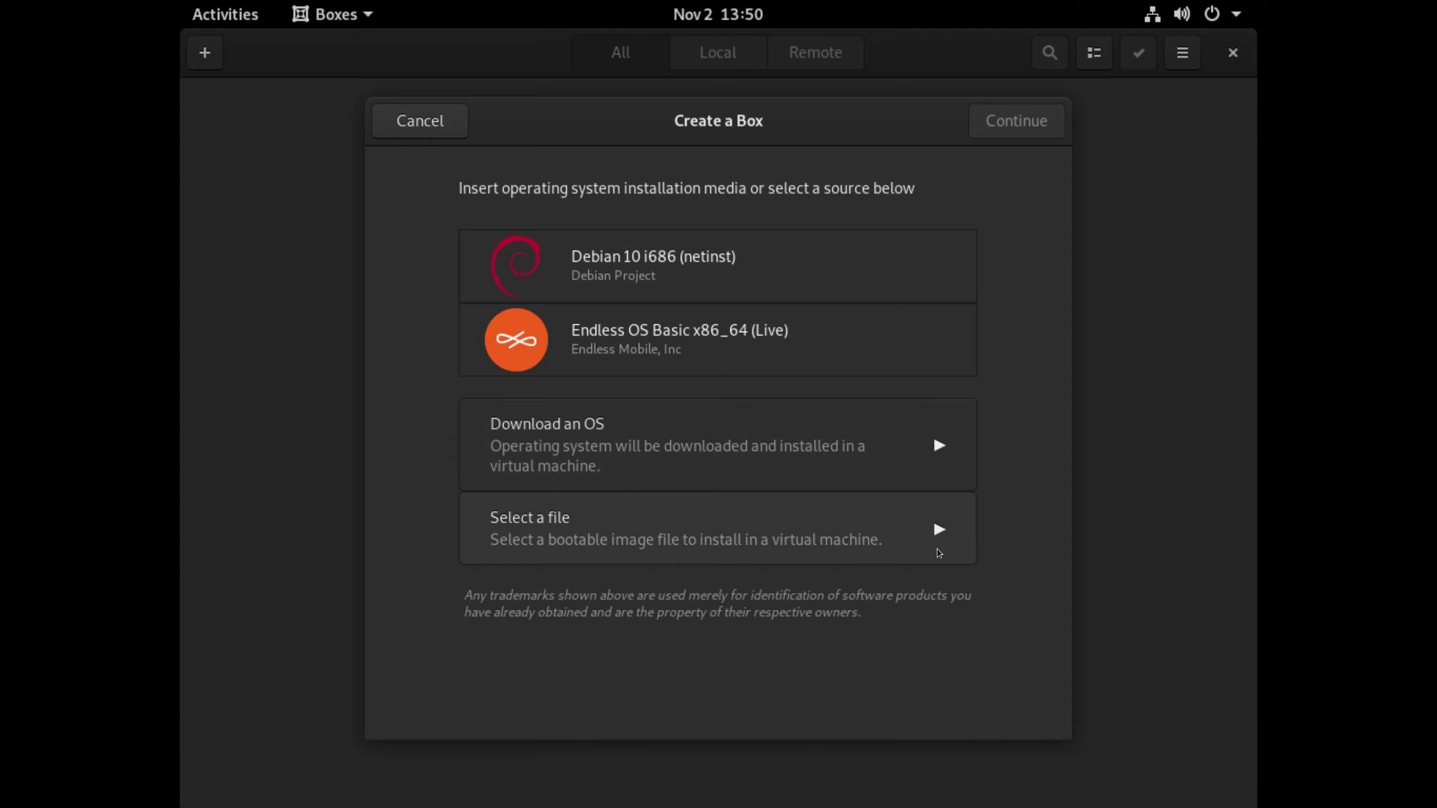
pyautogui.click(419, 120)
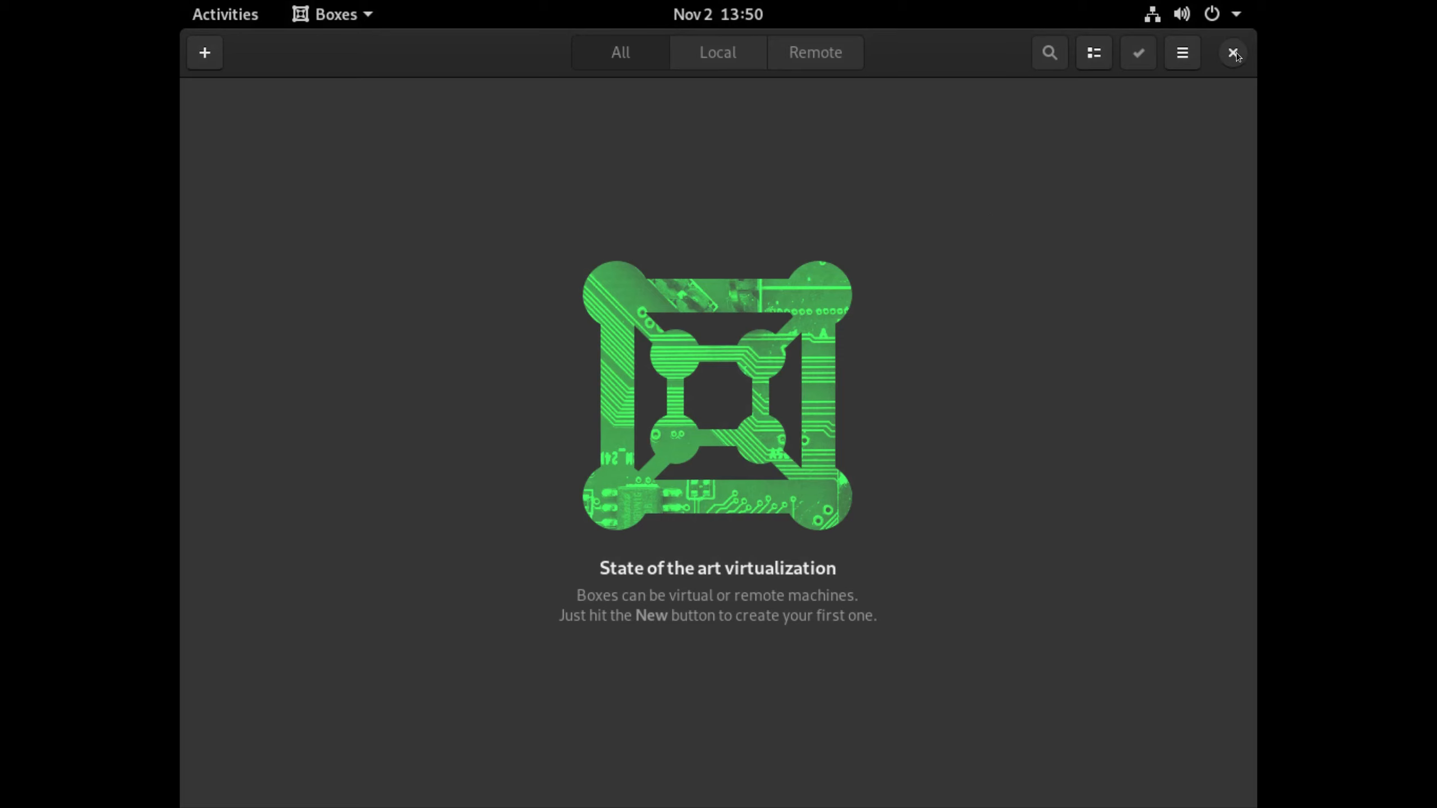
pyautogui.click(1234, 52)
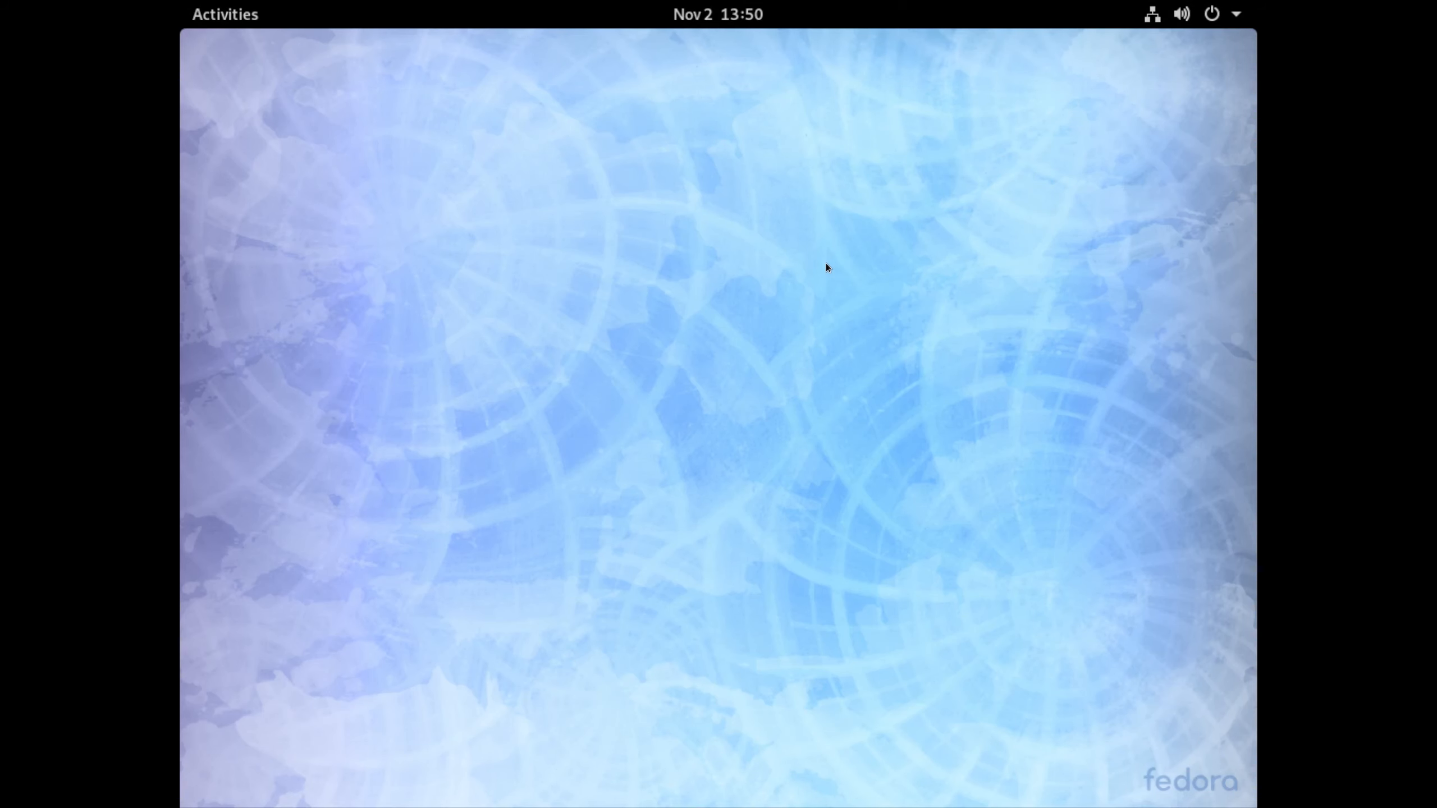
# - Bring up the full applications grid in the Activities overview
pyautogui.click(224, 13)
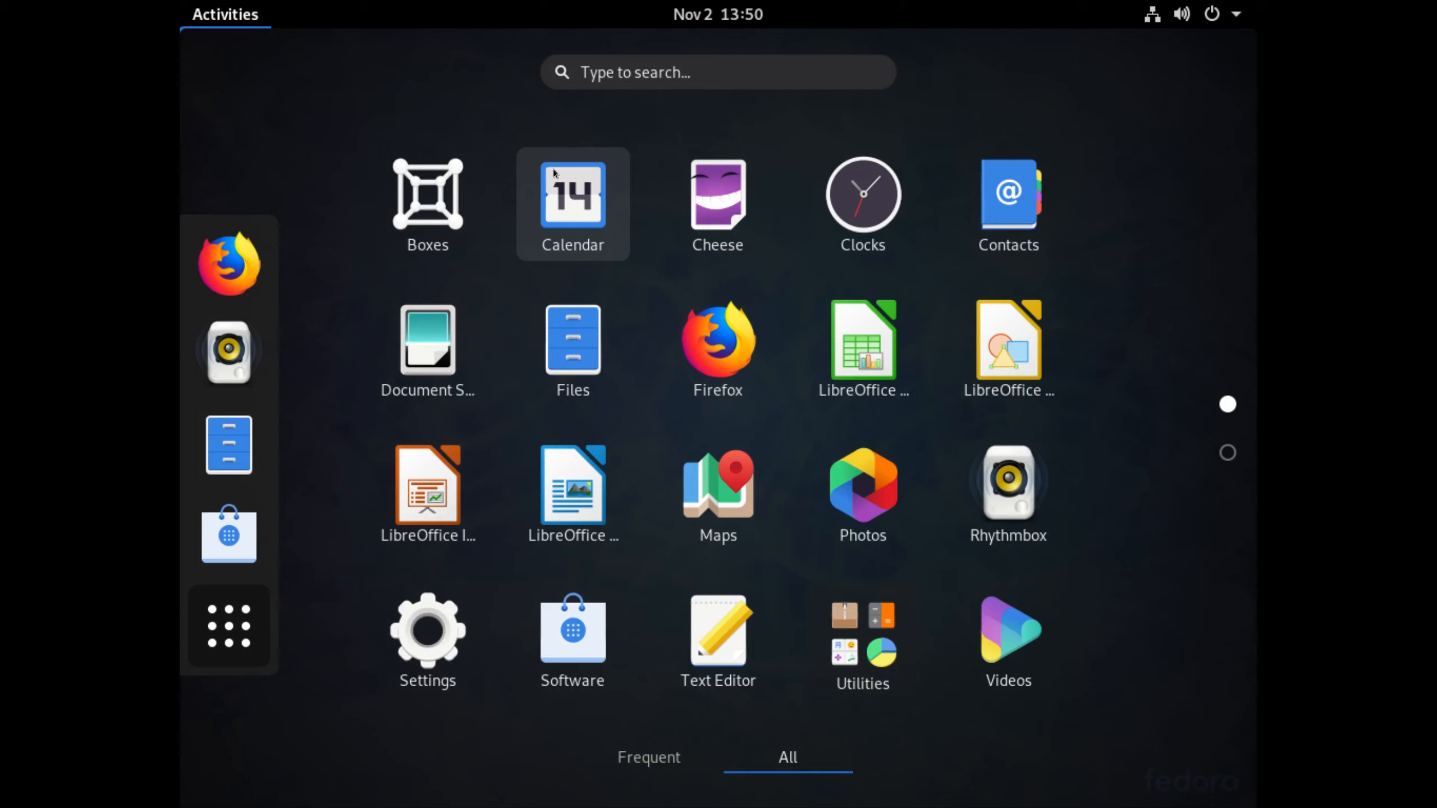
pyautogui.moveTo(718, 192)
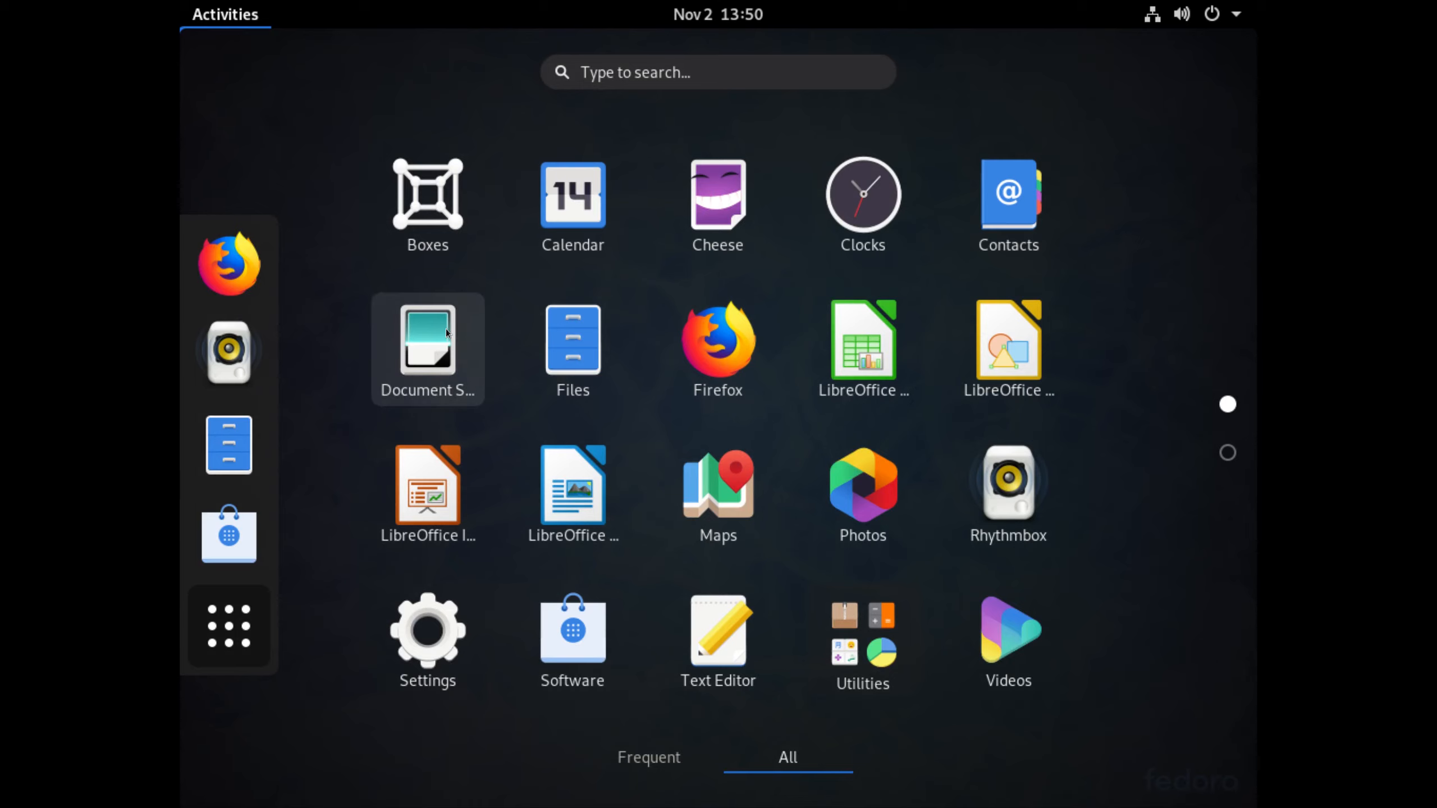
pyautogui.moveTo(718, 346)
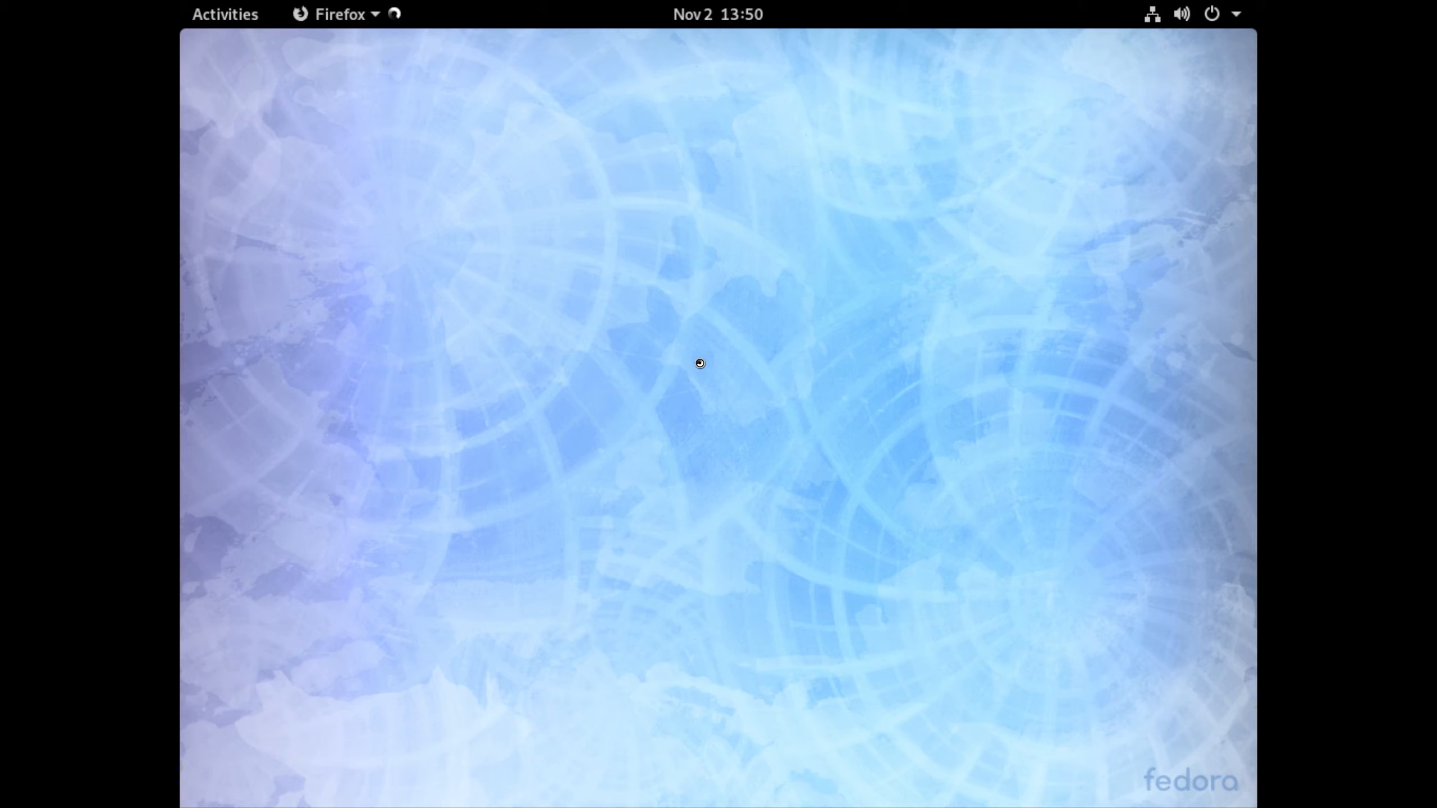
# - View Firefox version 69.0.1, then close the About window and Privacy Notice tab
pyautogui.click(1237, 84)
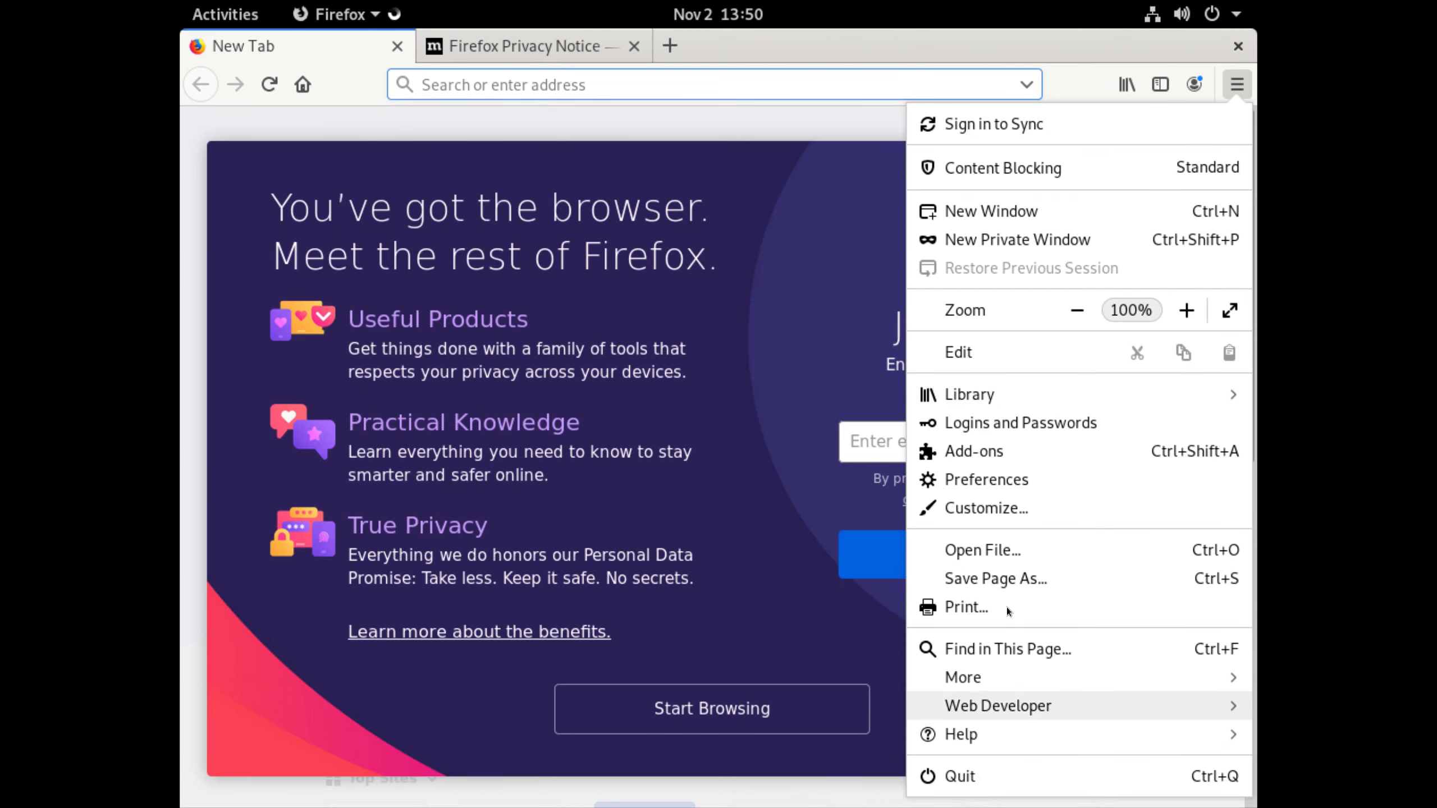
pyautogui.moveTo(1005, 410)
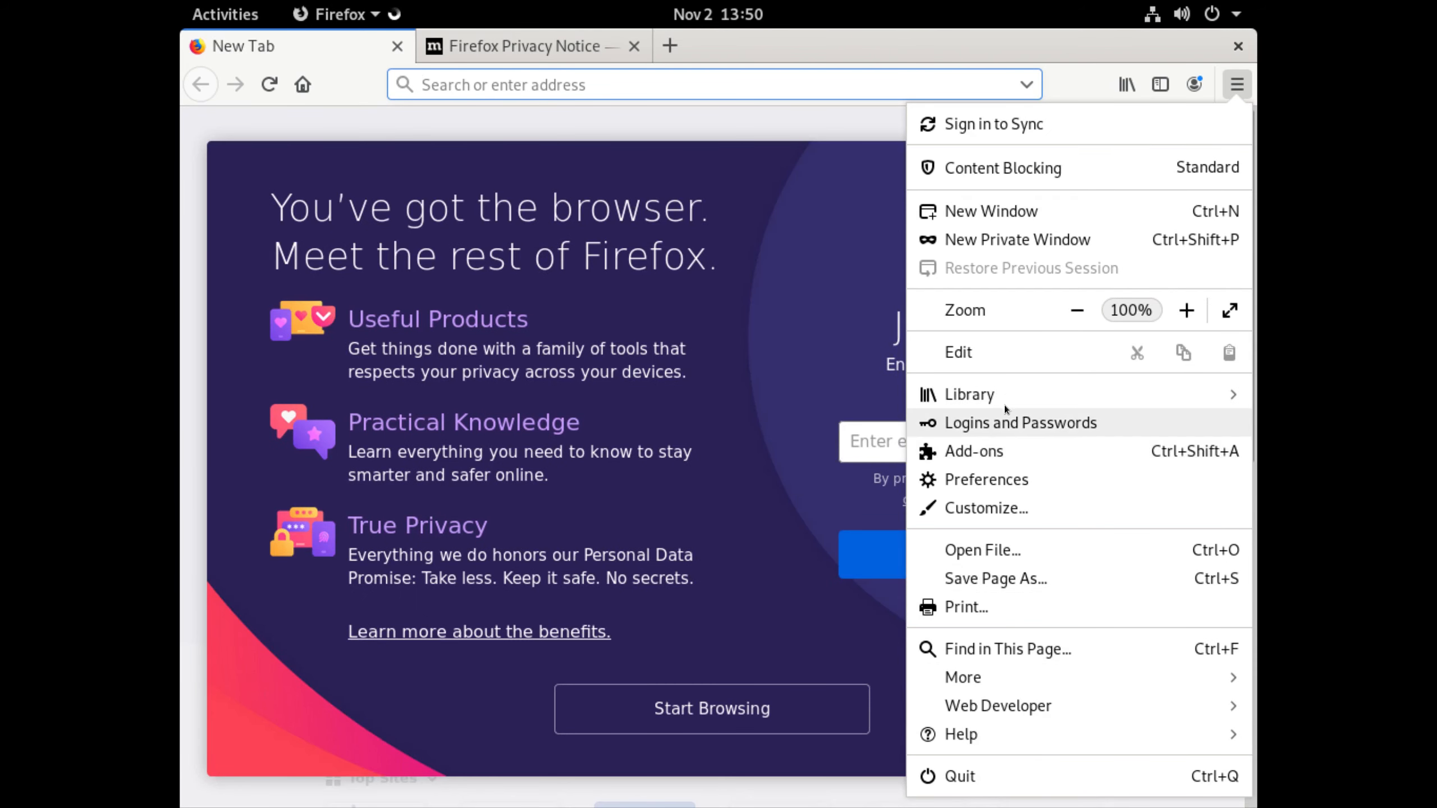
pyautogui.moveTo(990, 738)
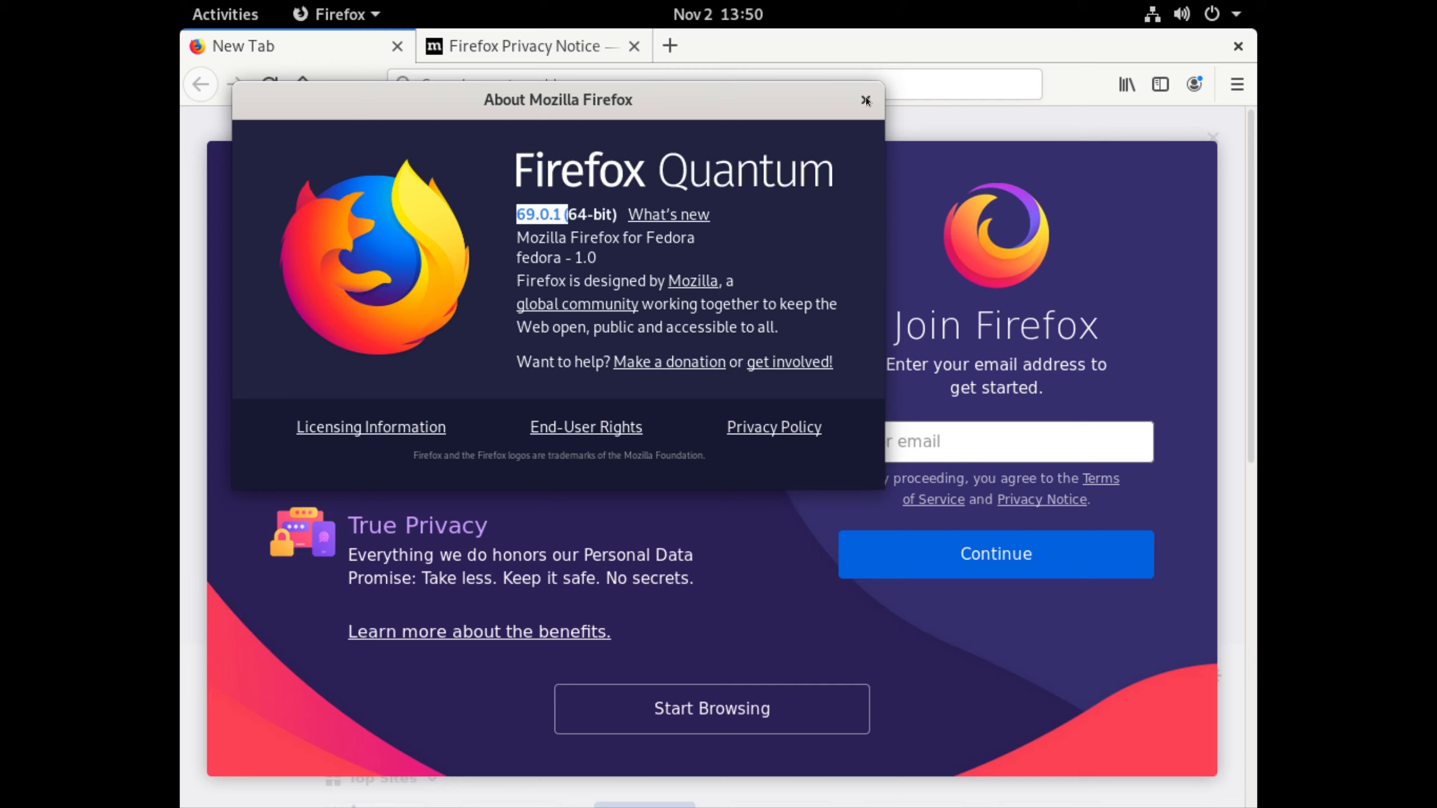
pyautogui.click(864, 100)
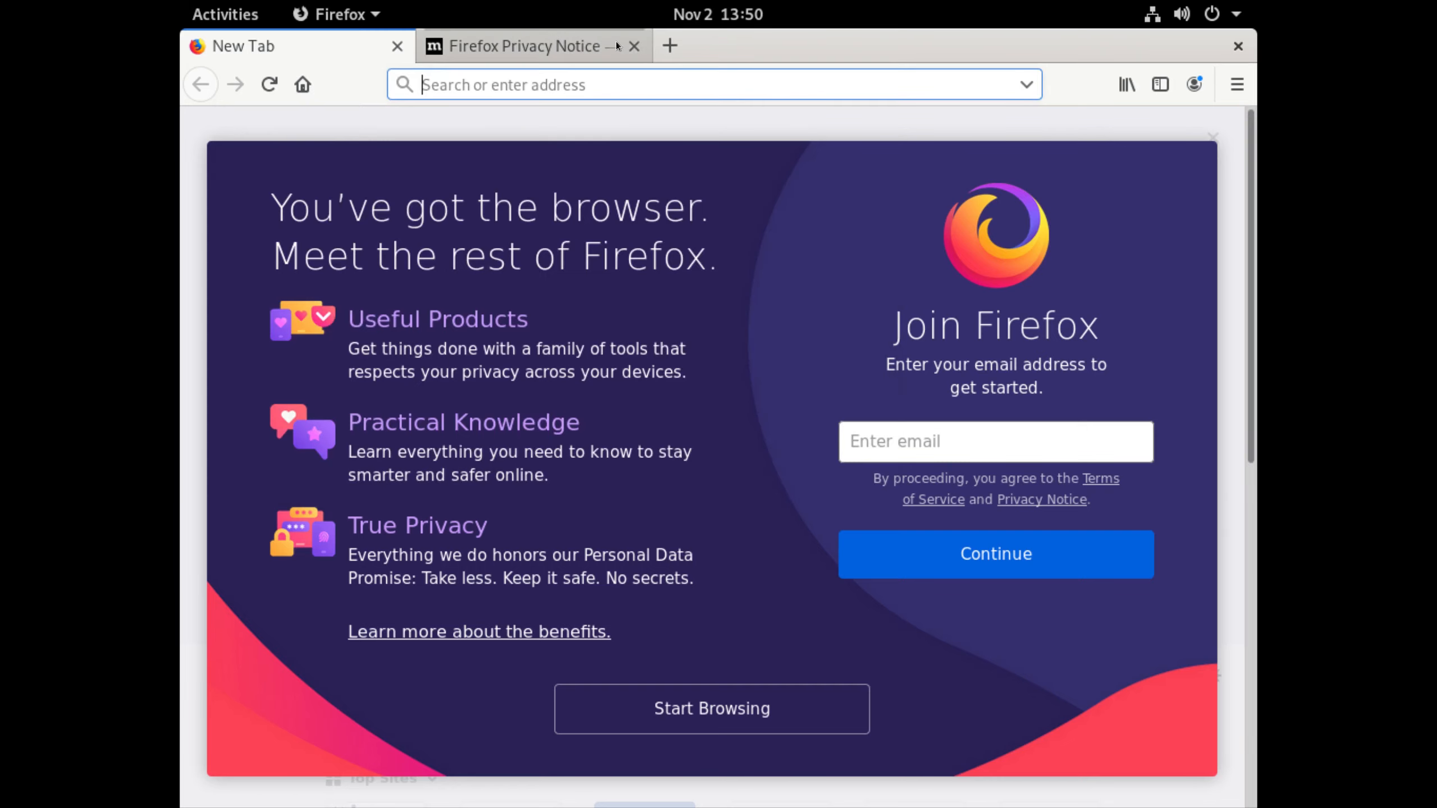
pyautogui.click(634, 46)
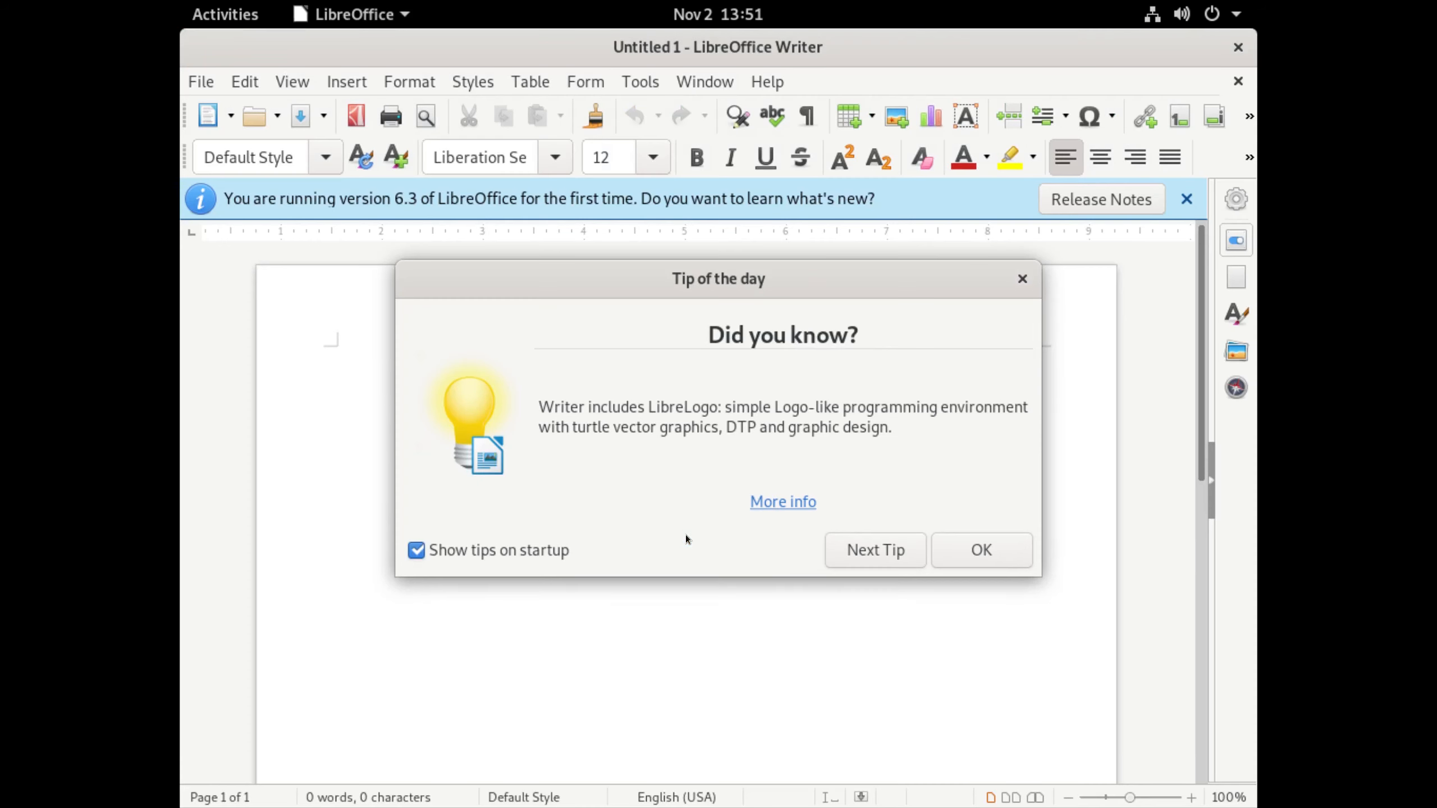
# - Dismiss the Tip of the day dialog in LibreOffice Writer with OK
pyautogui.click(979, 551)
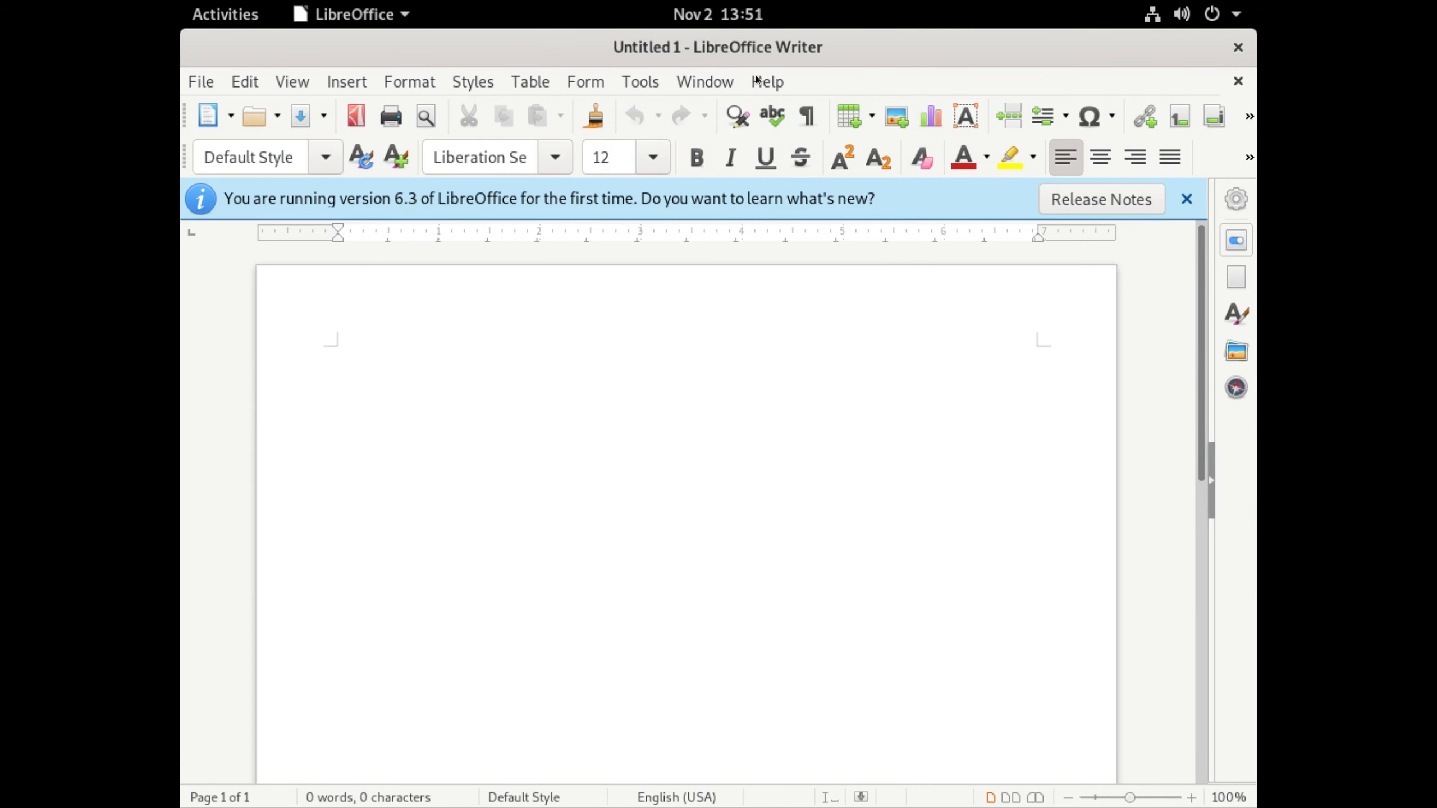
pyautogui.moveTo(825, 367)
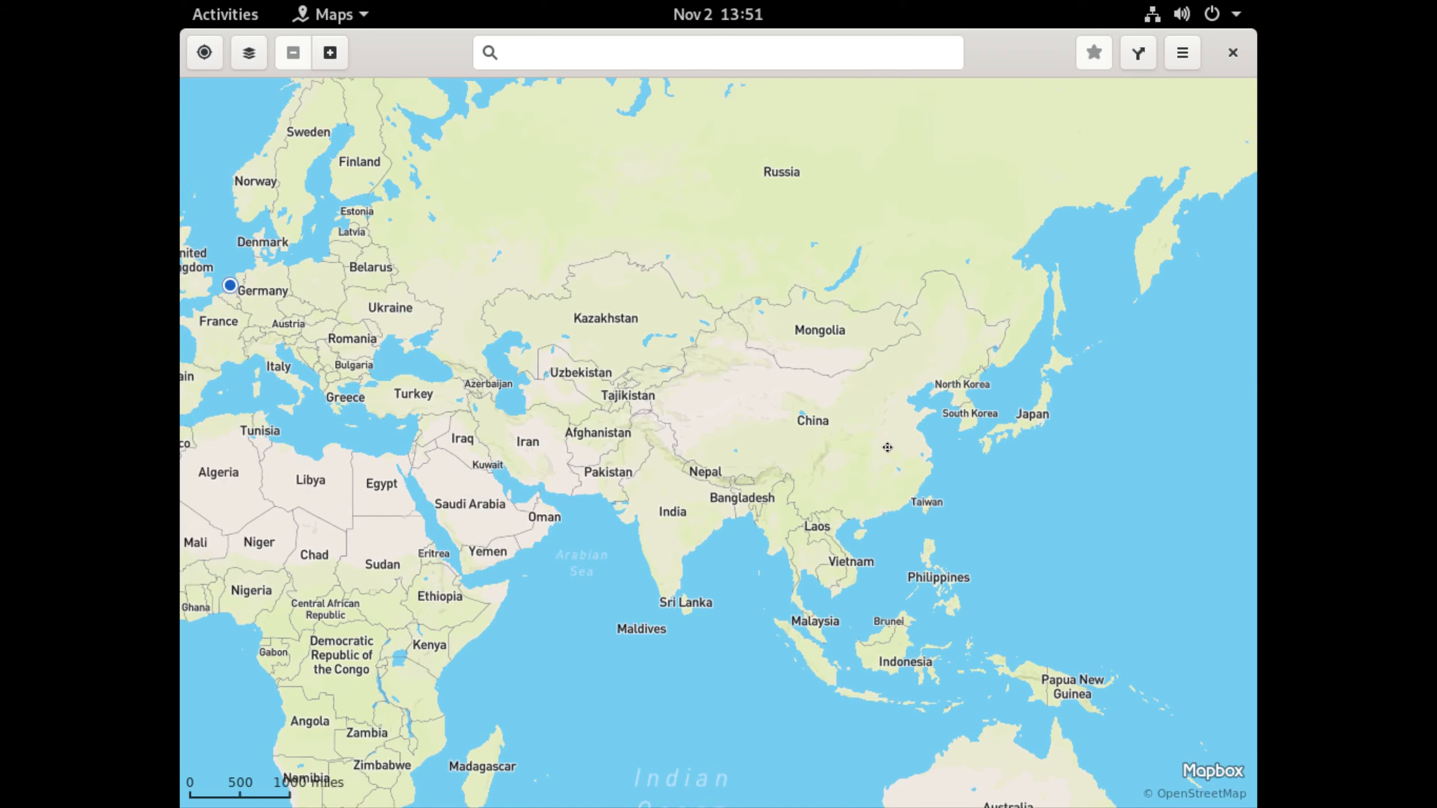
# - Show the current location near Gouda in Maps and zoom back out
pyautogui.scroll(-3)
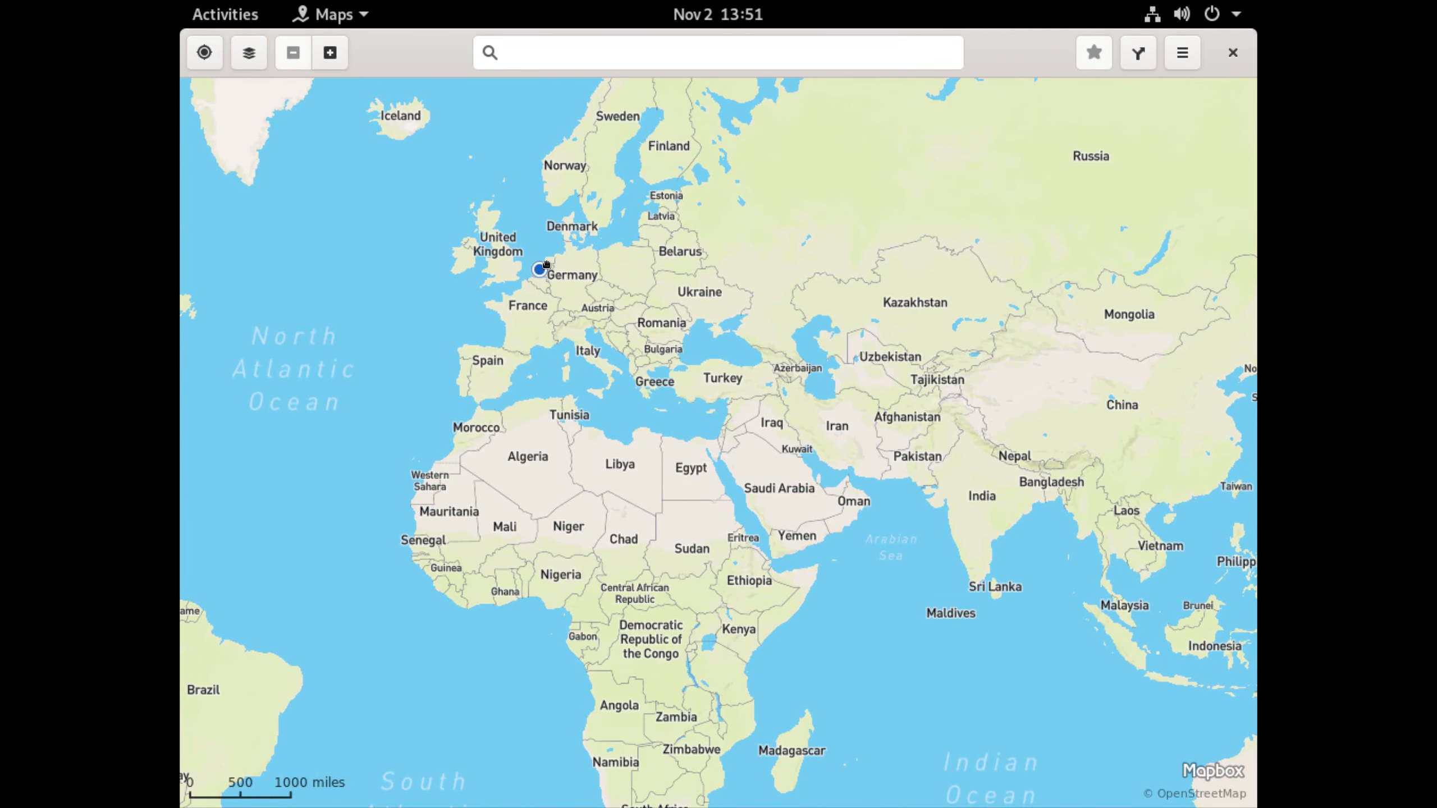
pyautogui.click(537, 269)
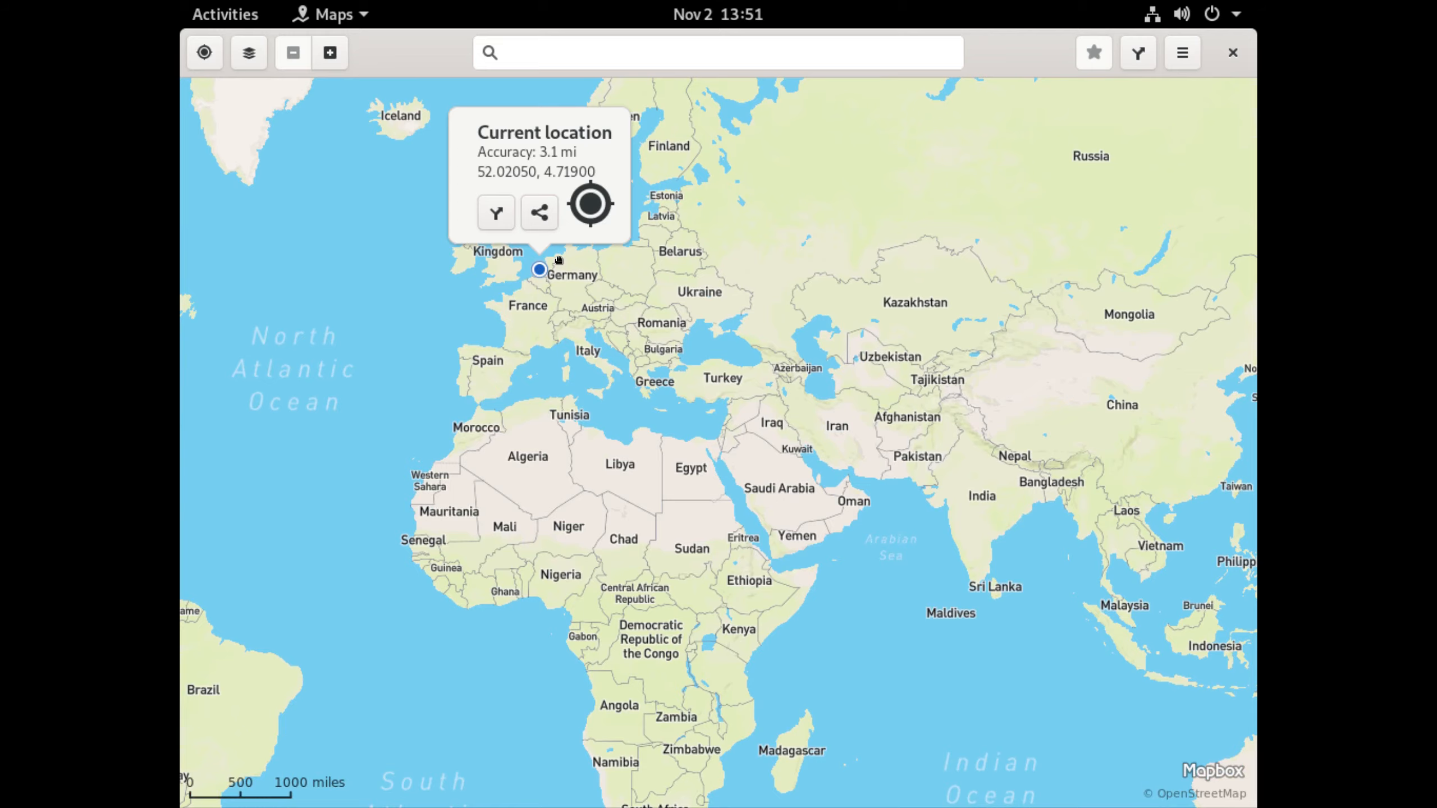
pyautogui.moveTo(541, 275)
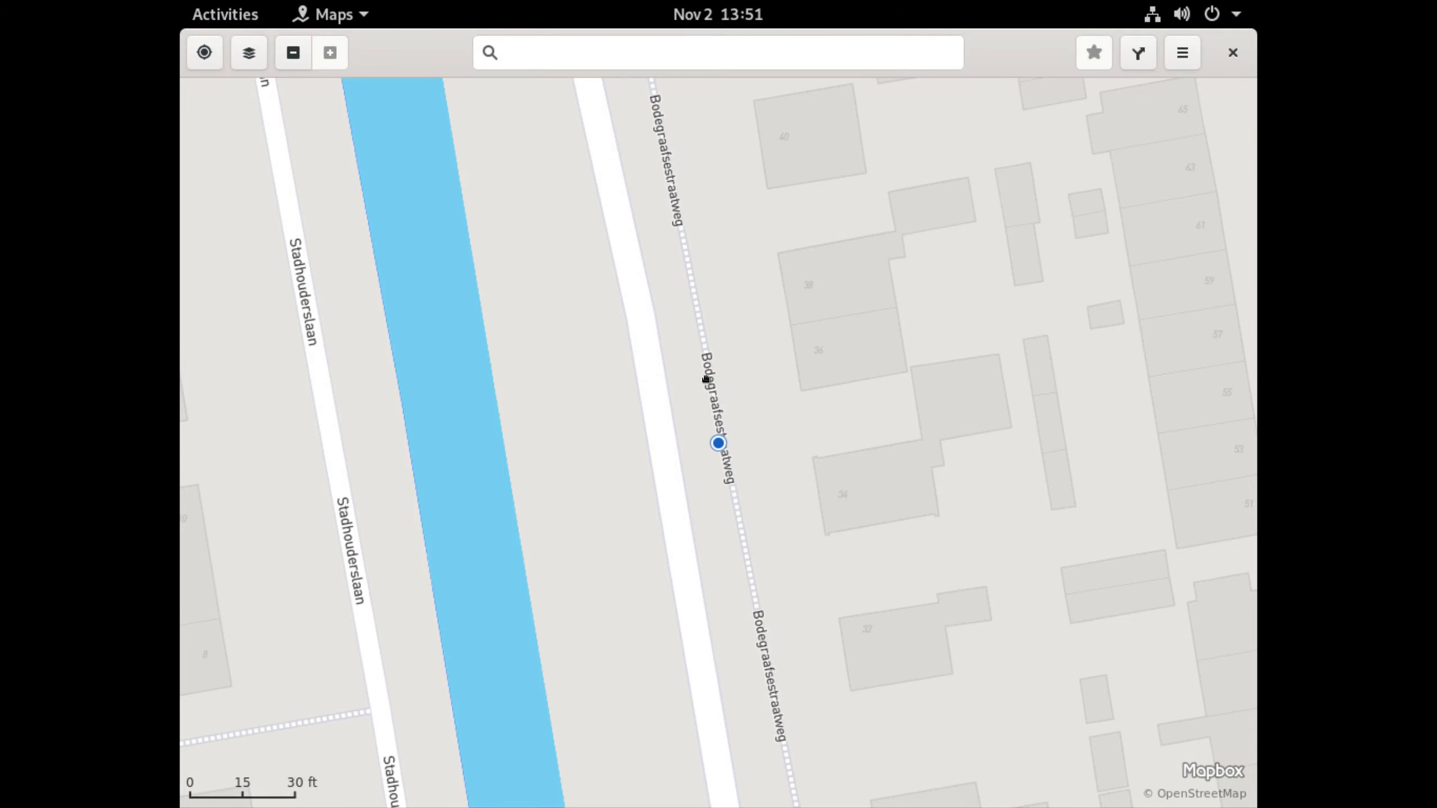
pyautogui.click(292, 52)
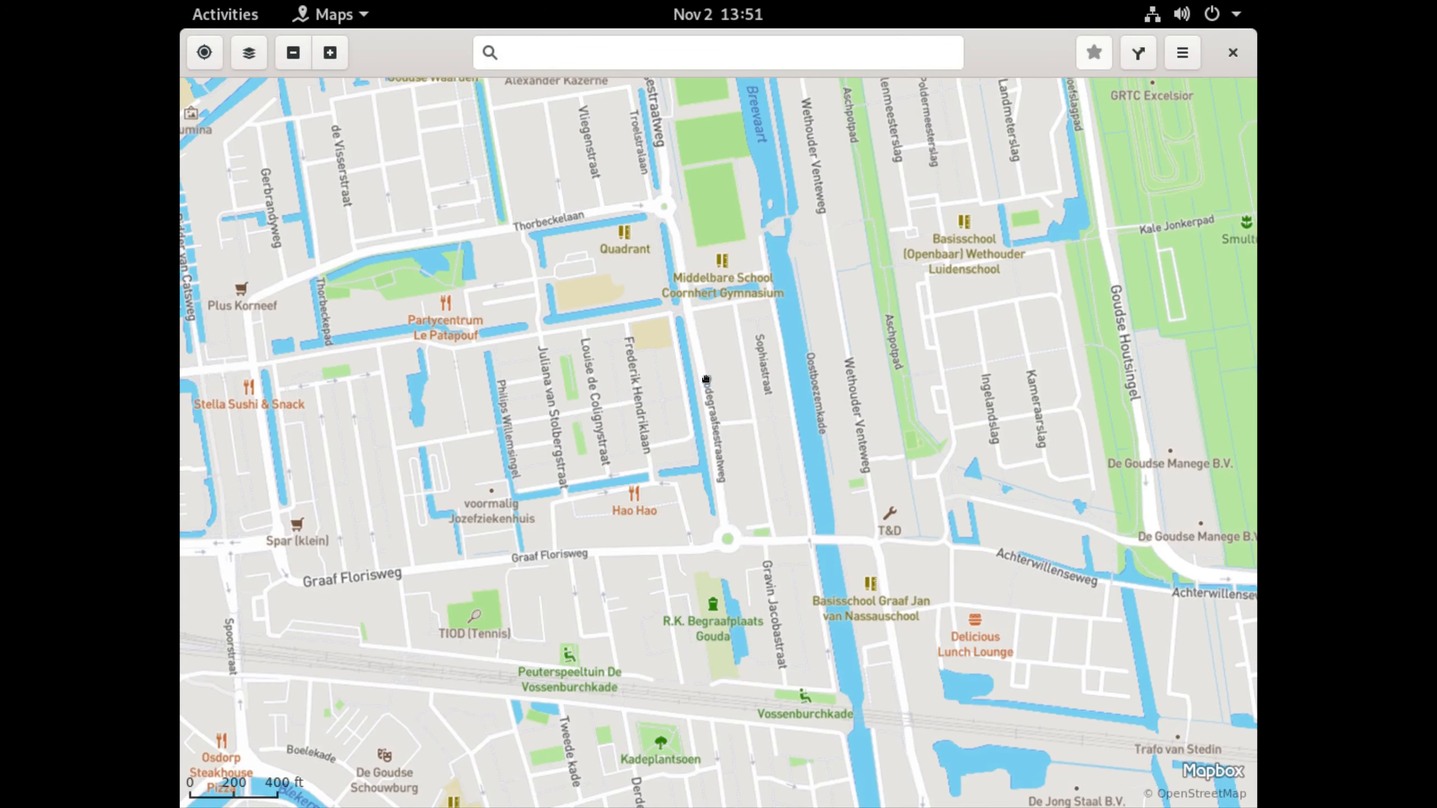
pyautogui.click(293, 52)
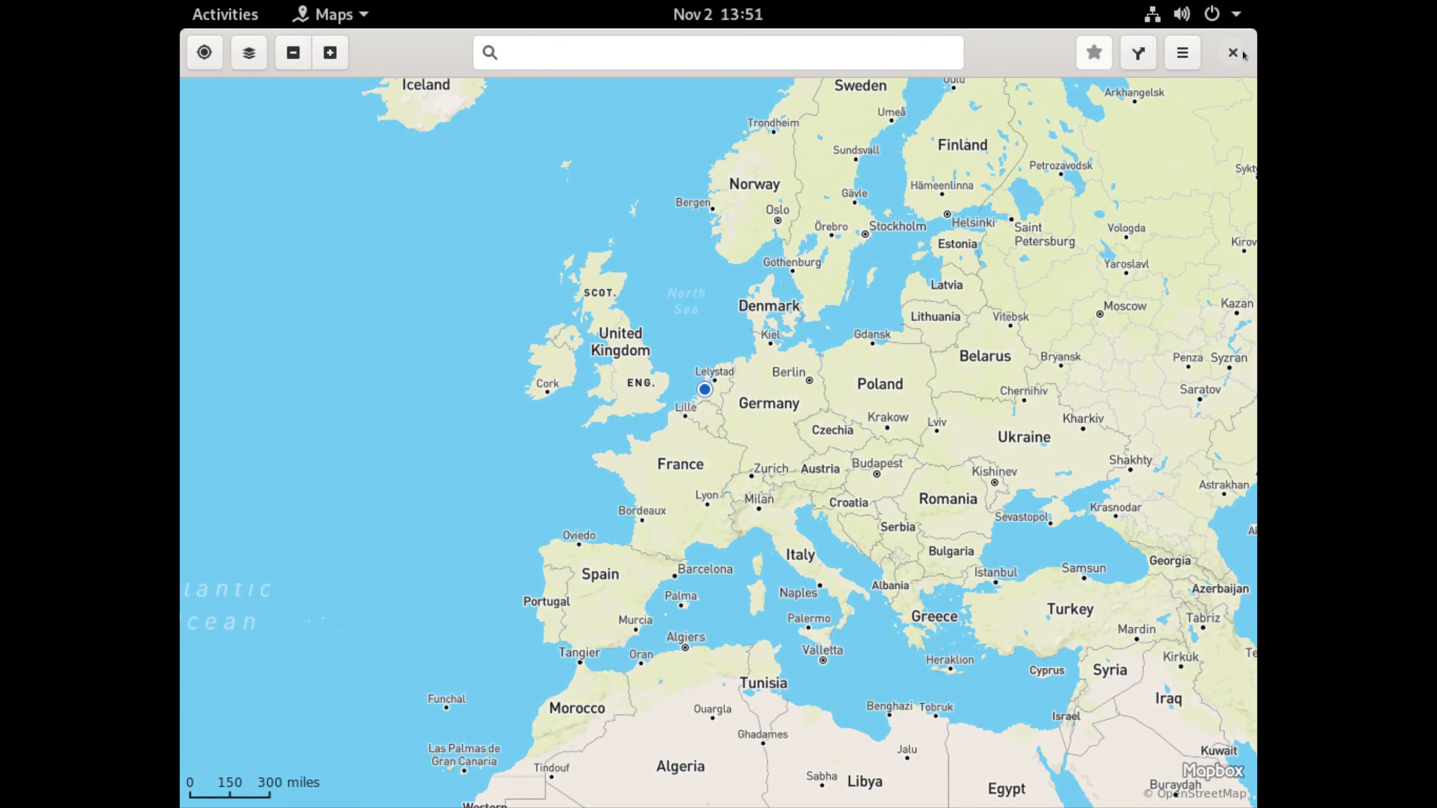
# - Close Maps to return to the empty desktop
pyautogui.click(1235, 52)
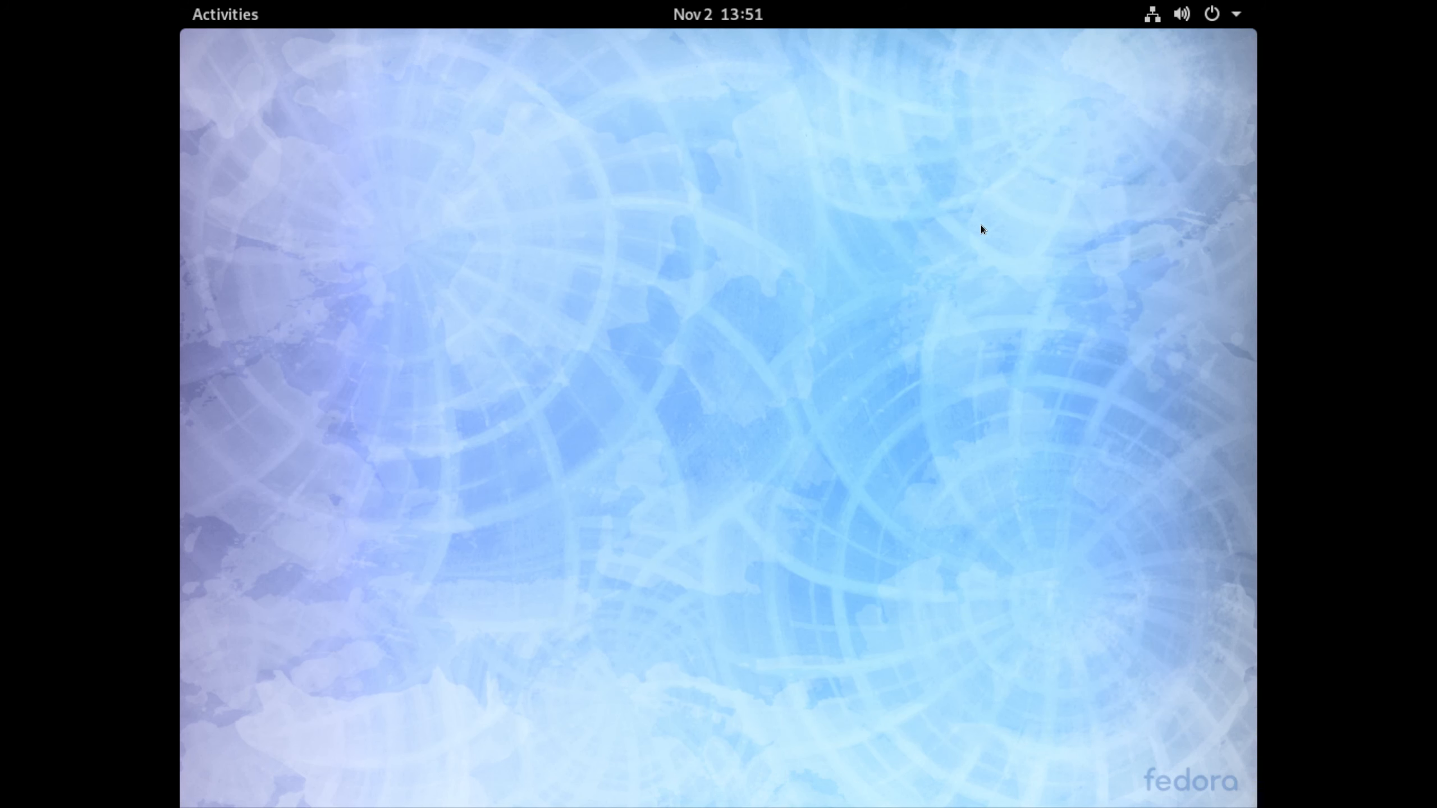
# - Launch Text Editor and view its version 3.34.0 in the About dialog
pyautogui.click(224, 13)
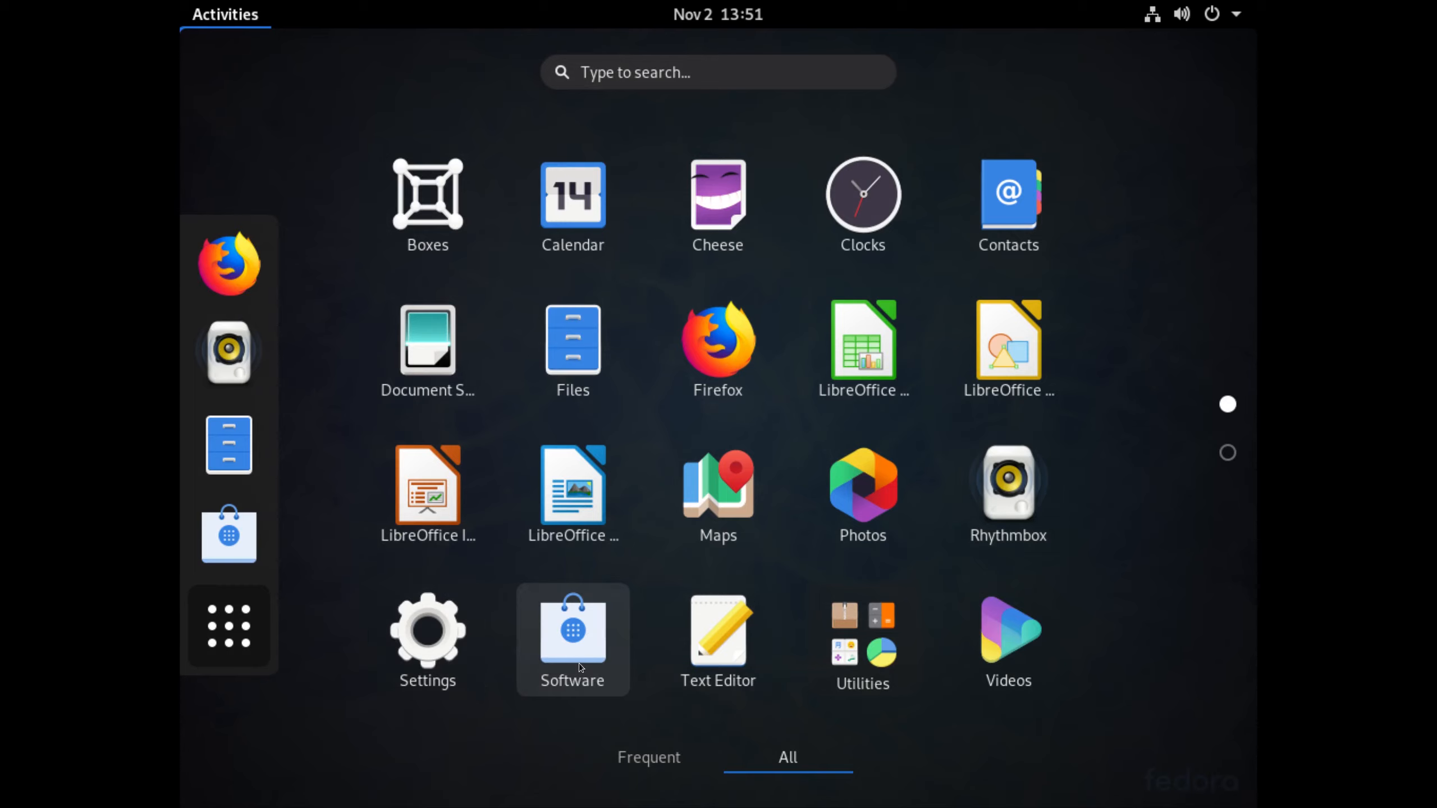
pyautogui.click(718, 633)
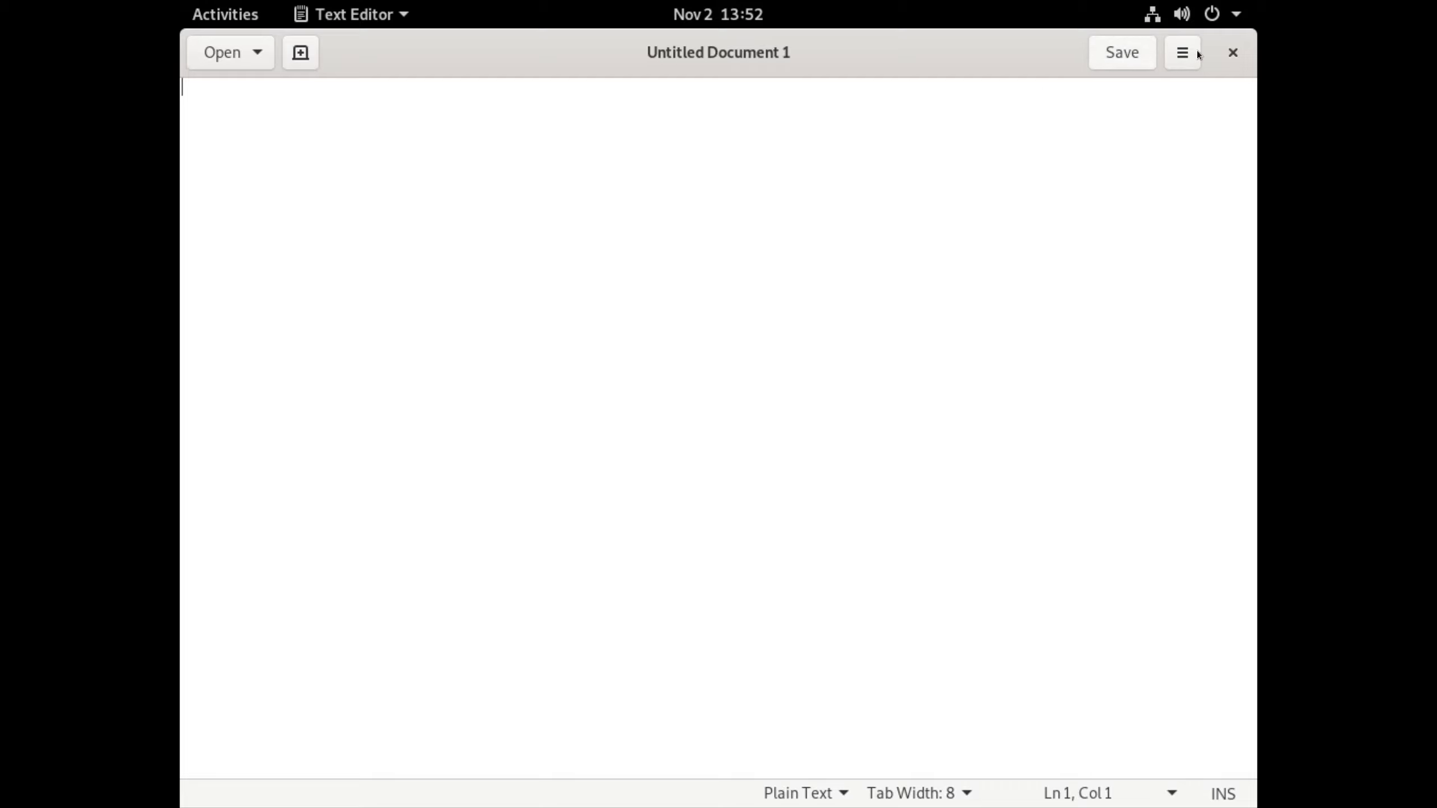
pyautogui.click(1182, 52)
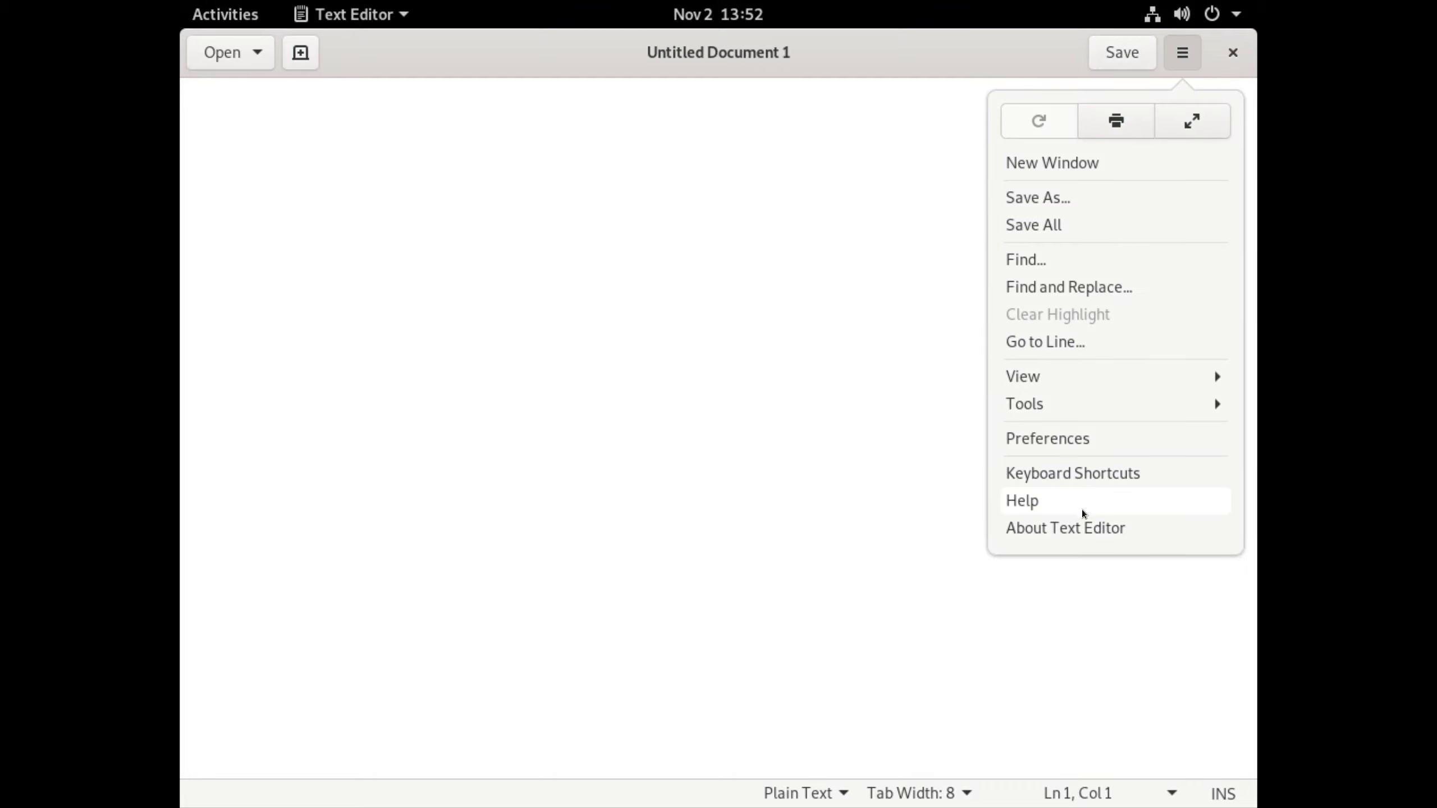
pyautogui.click(1065, 528)
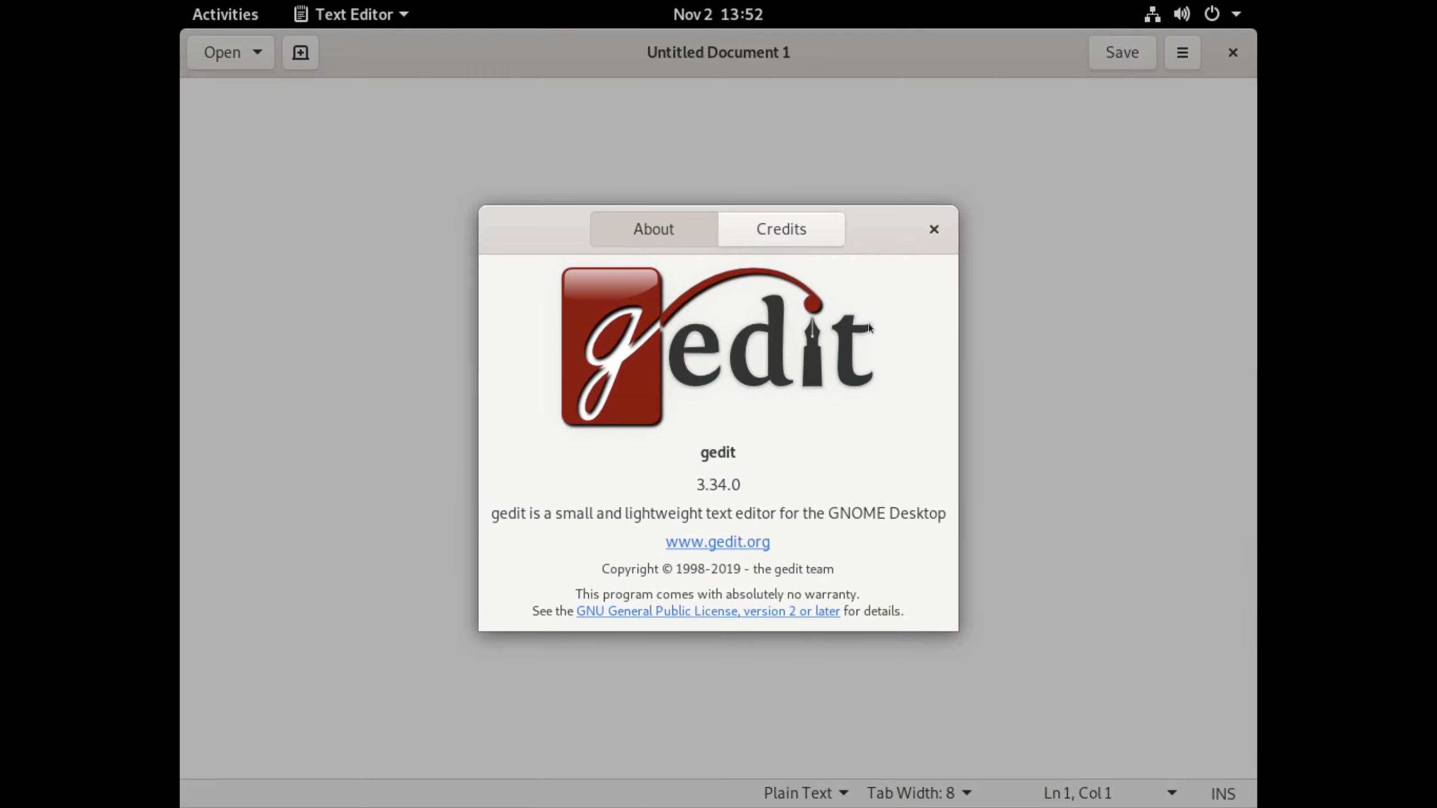
pyautogui.click(934, 229)
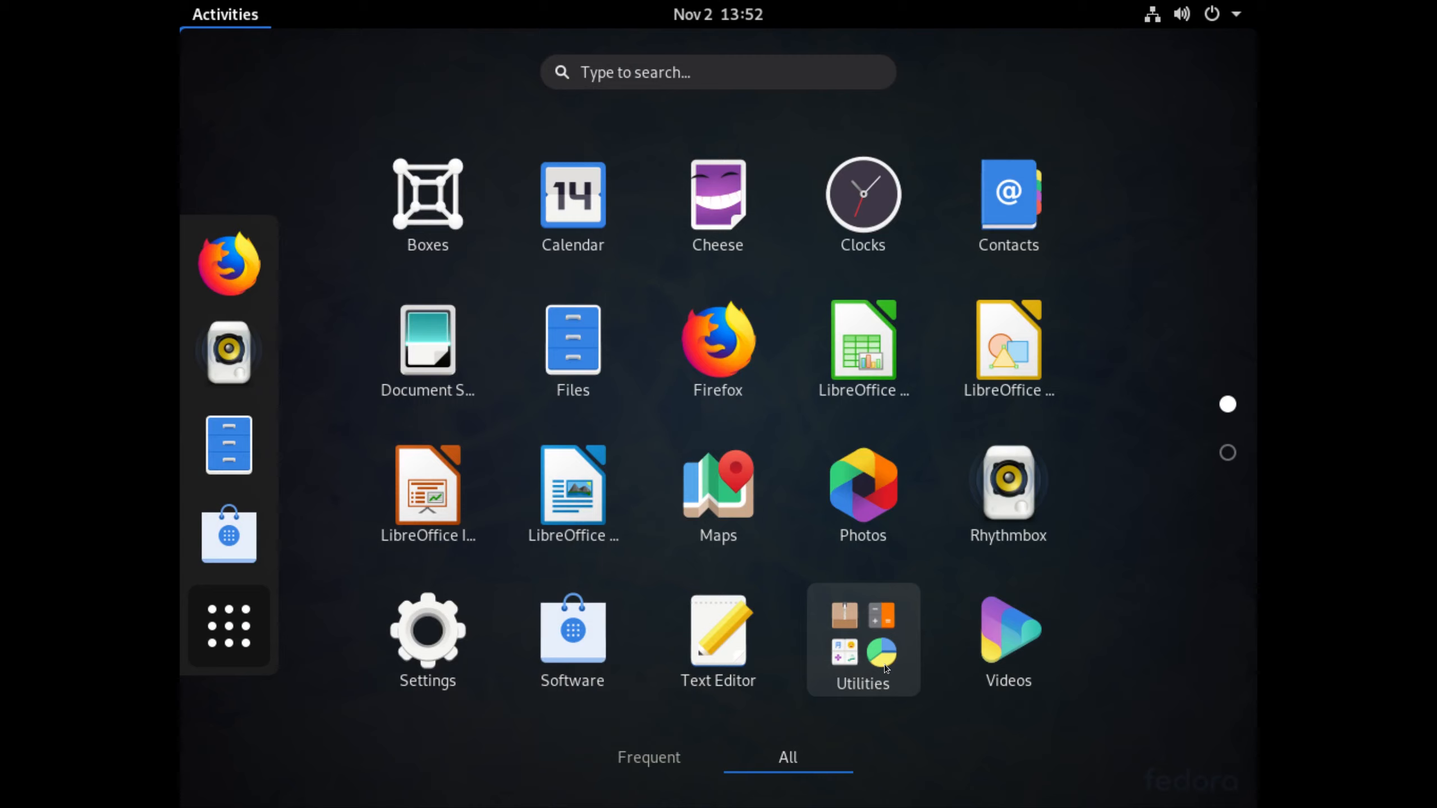
# - Open the Utilities app folder, showing Disks, Terminal, Calculator and Archive Manager
pyautogui.click(861, 640)
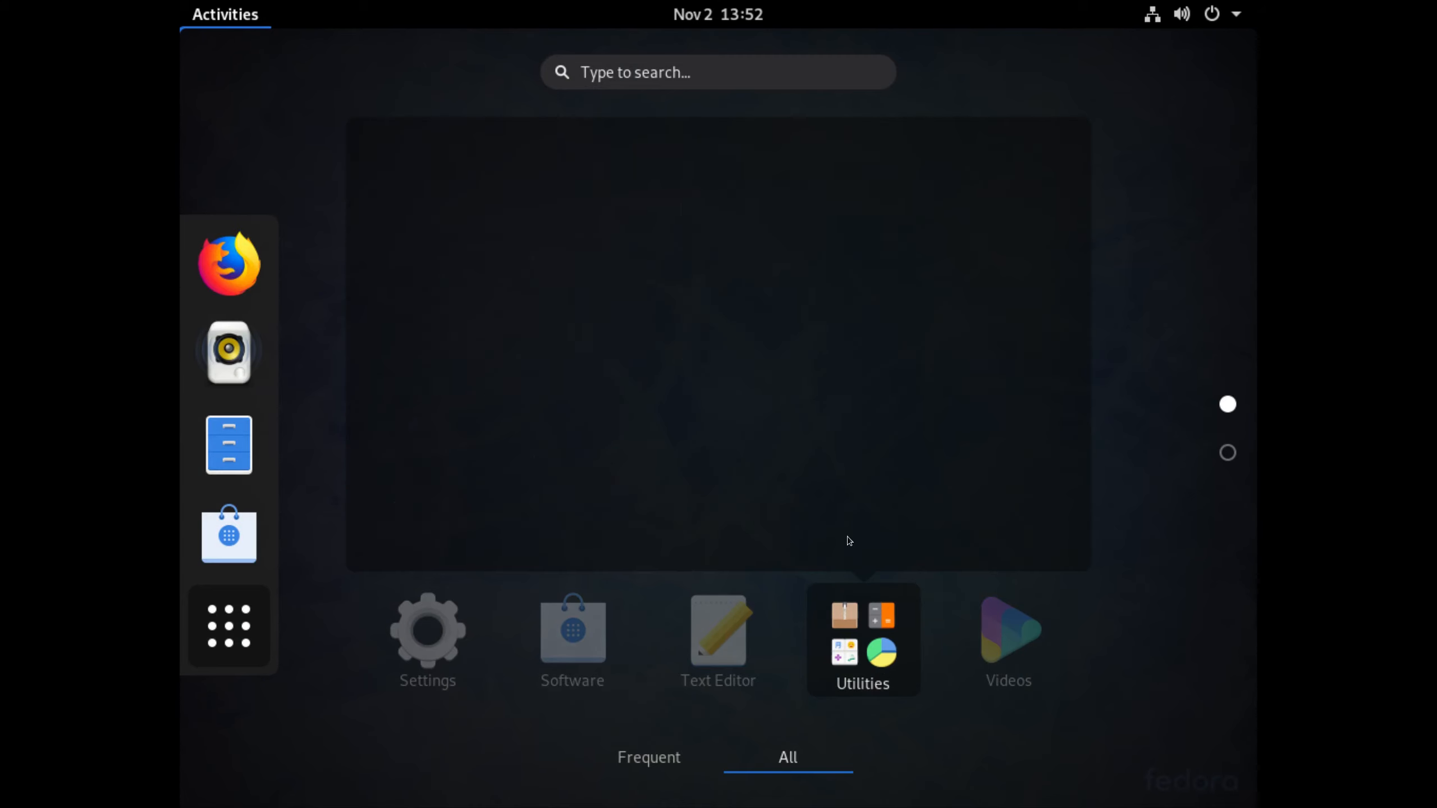
pyautogui.click(861, 640)
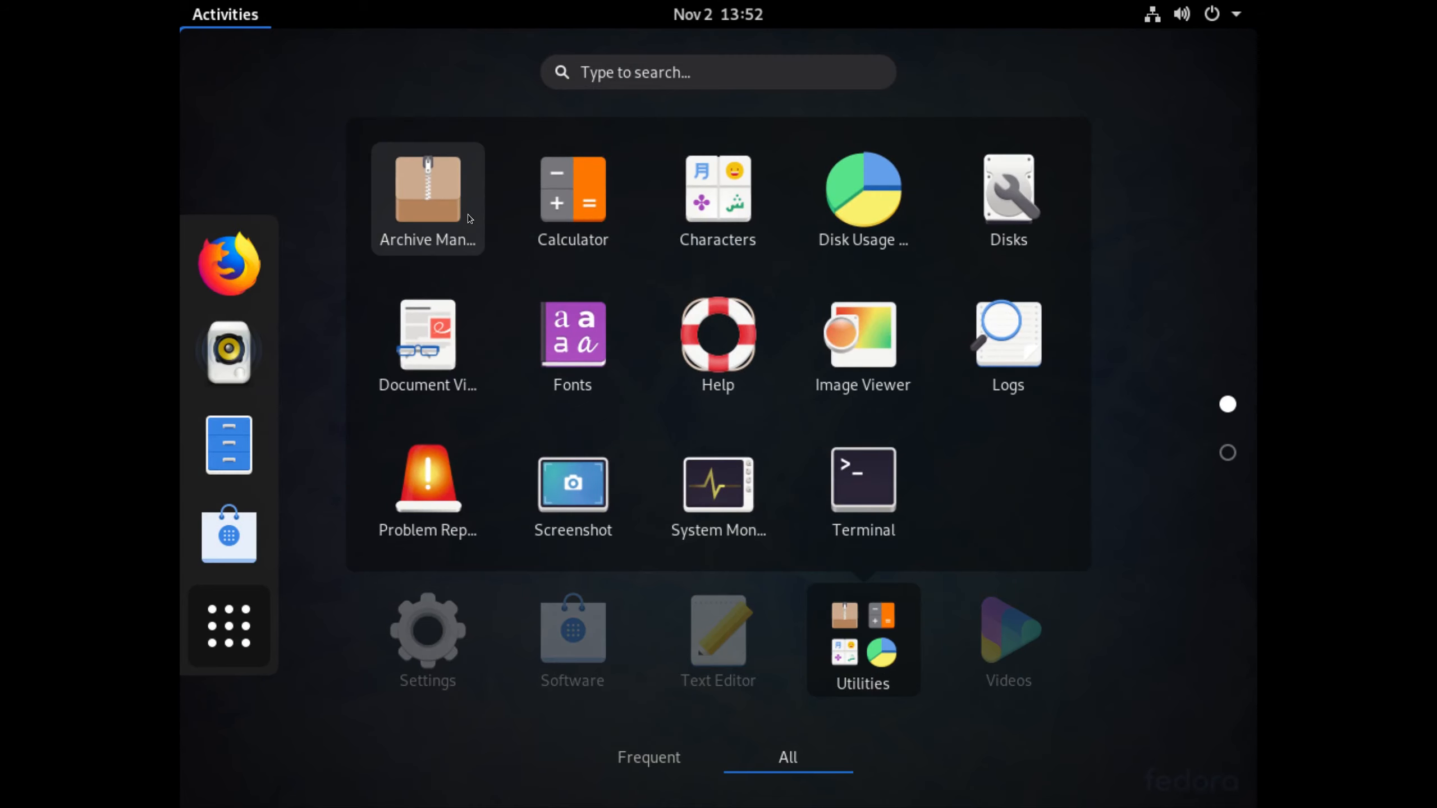
pyautogui.moveTo(478, 212)
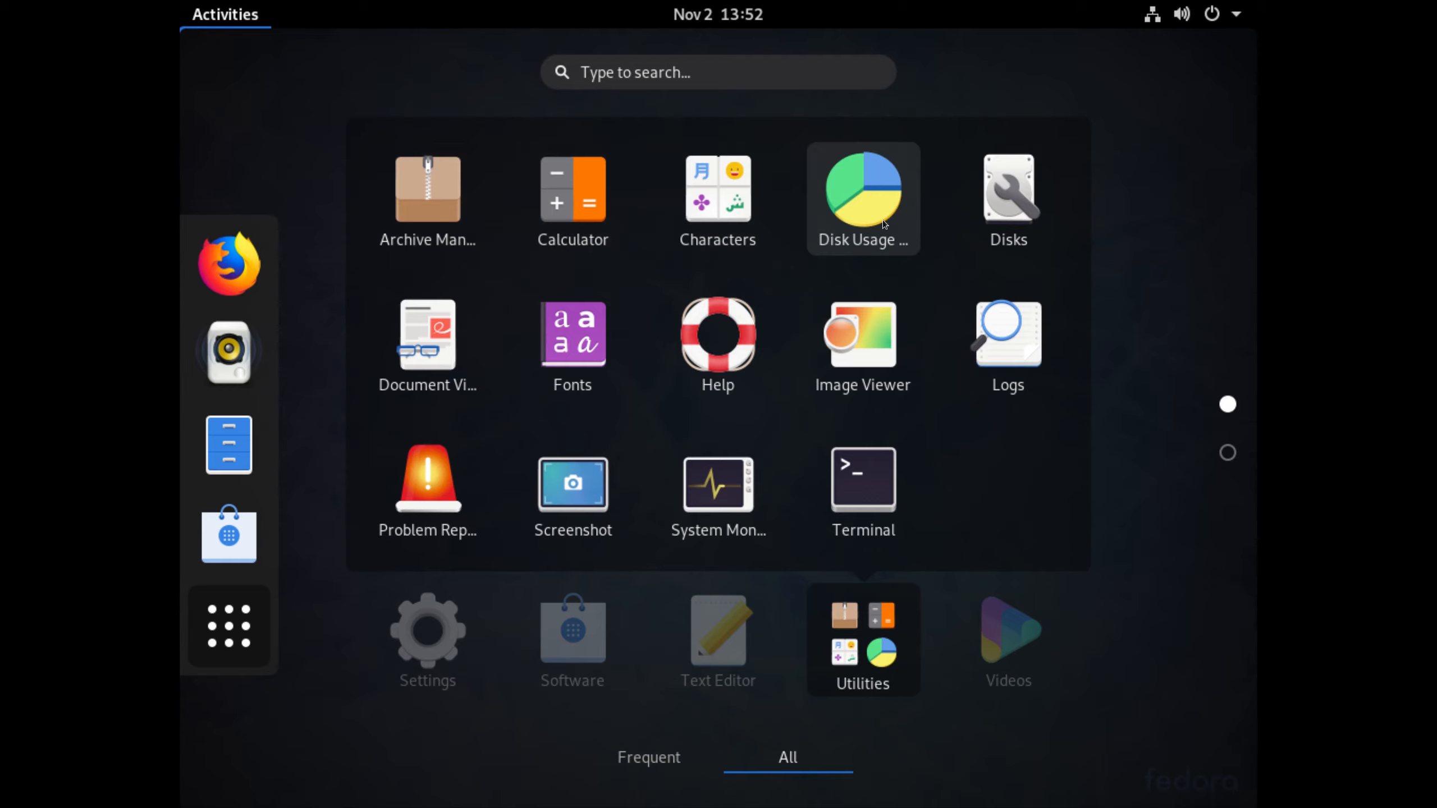
pyautogui.moveTo(1008, 197)
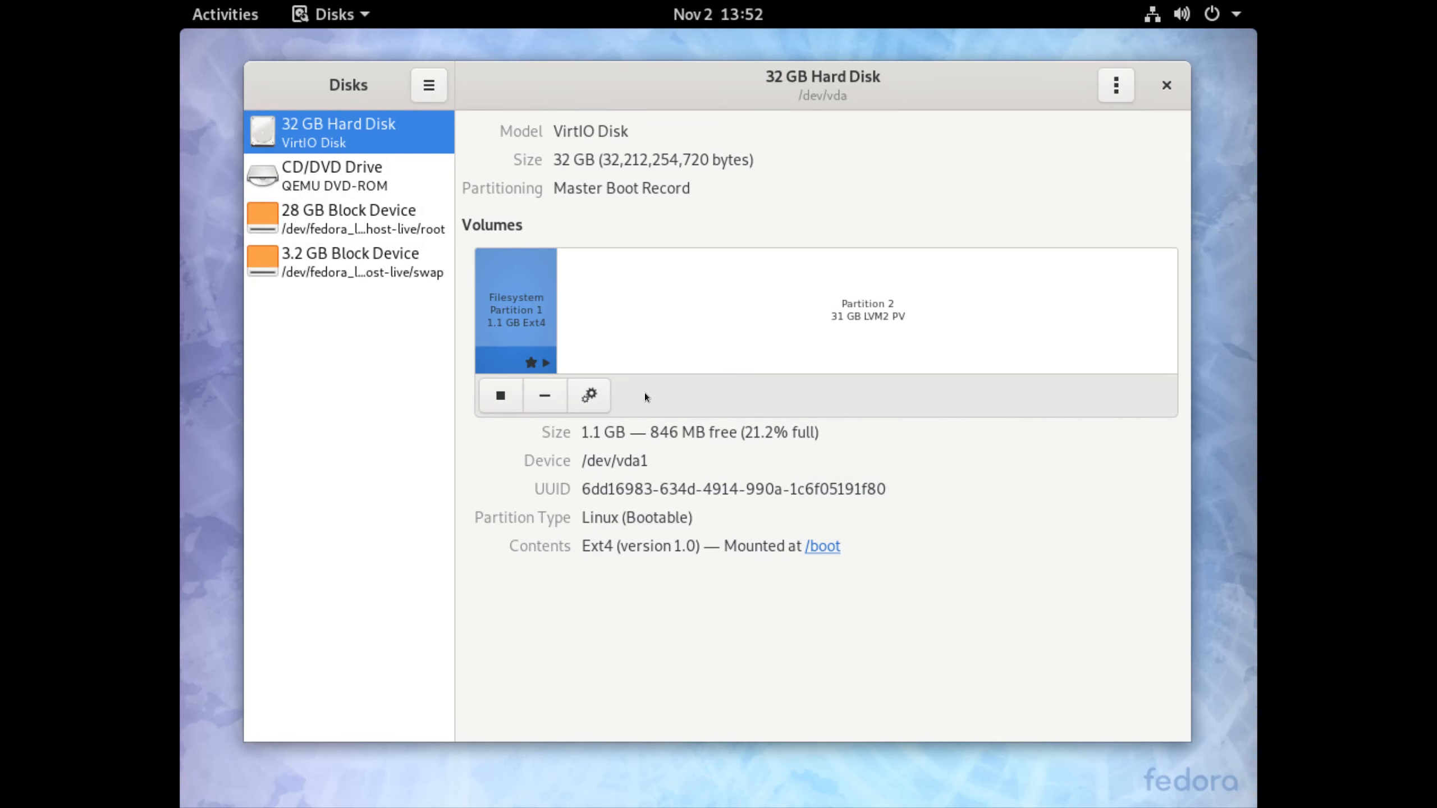
pyautogui.moveTo(506, 348)
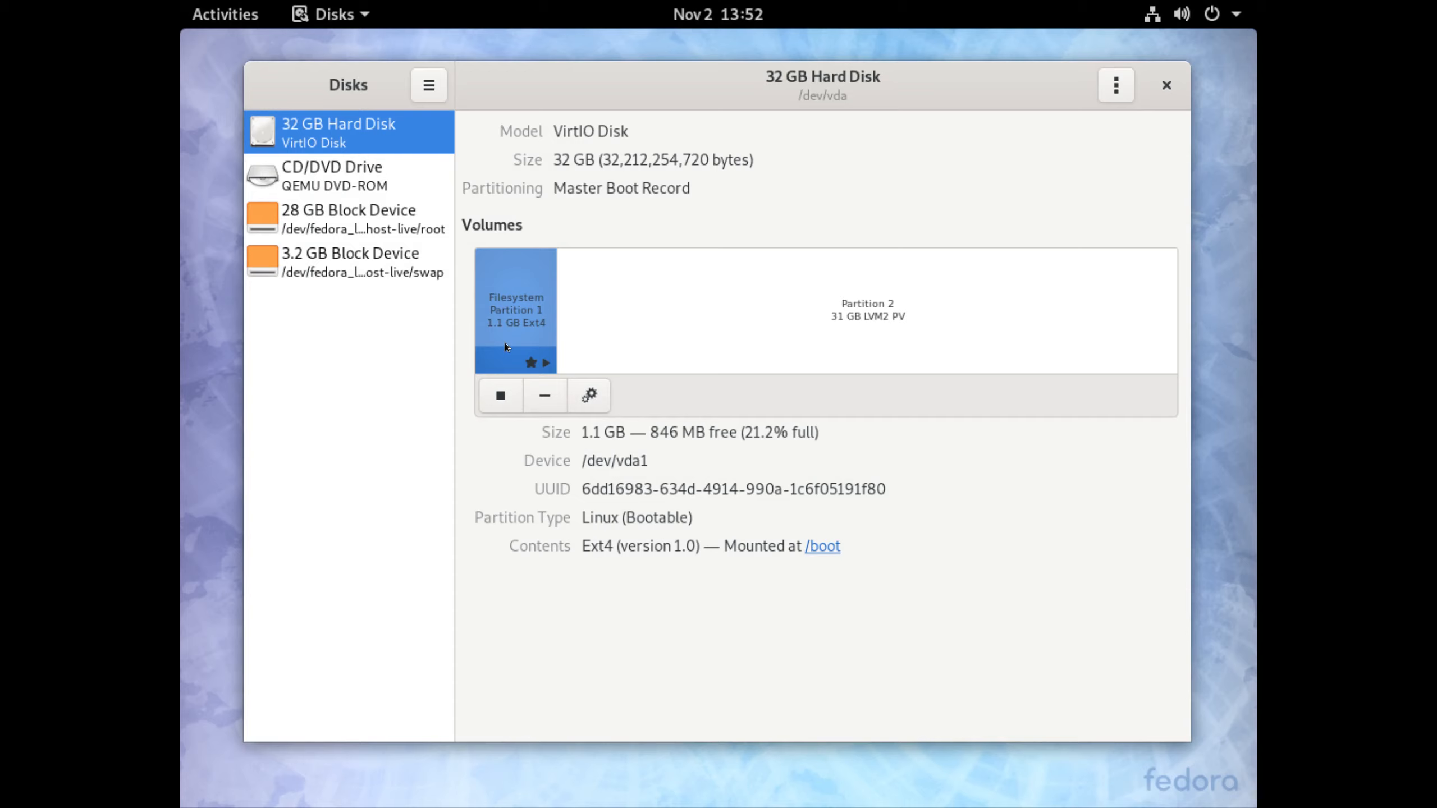
pyautogui.moveTo(923, 323)
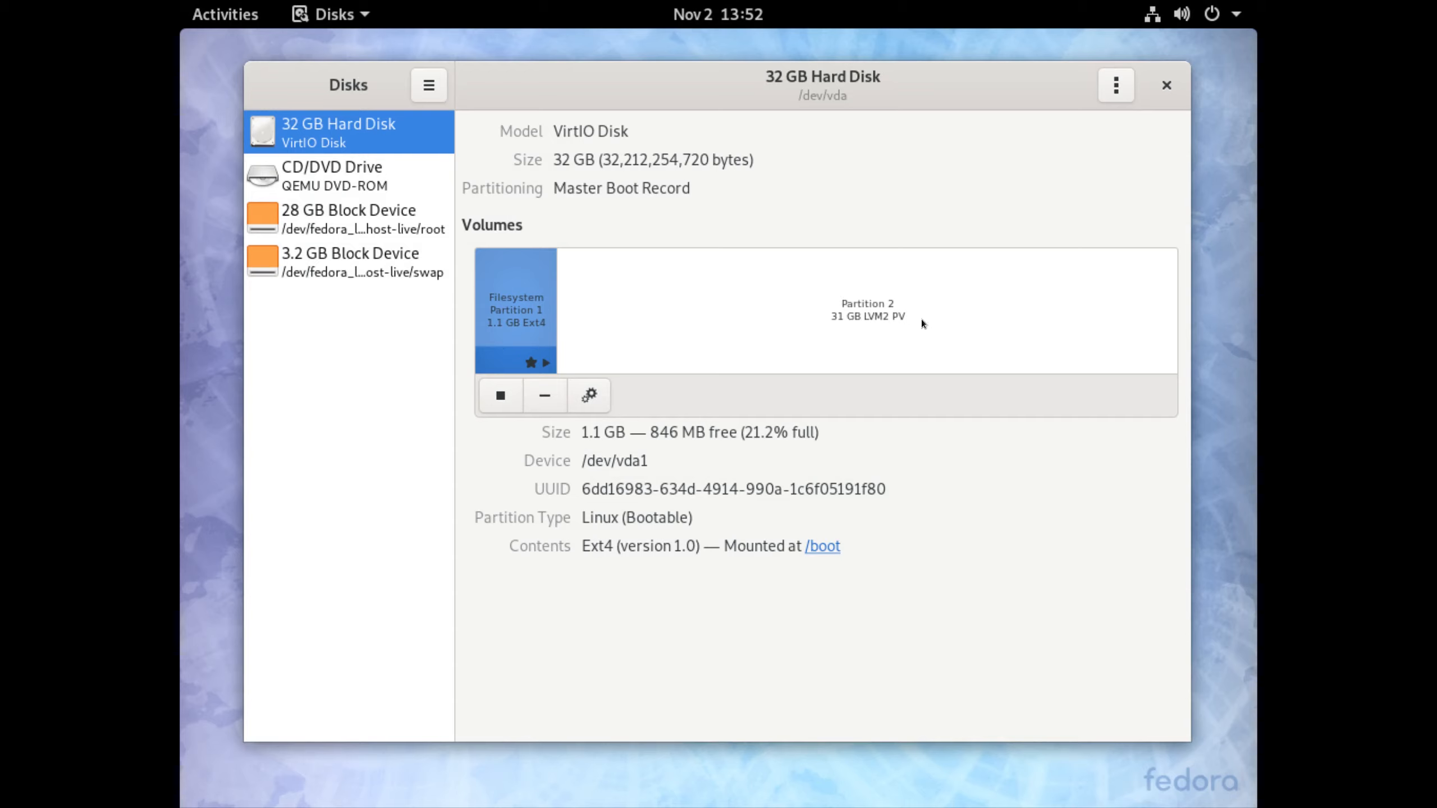
pyautogui.moveTo(935, 399)
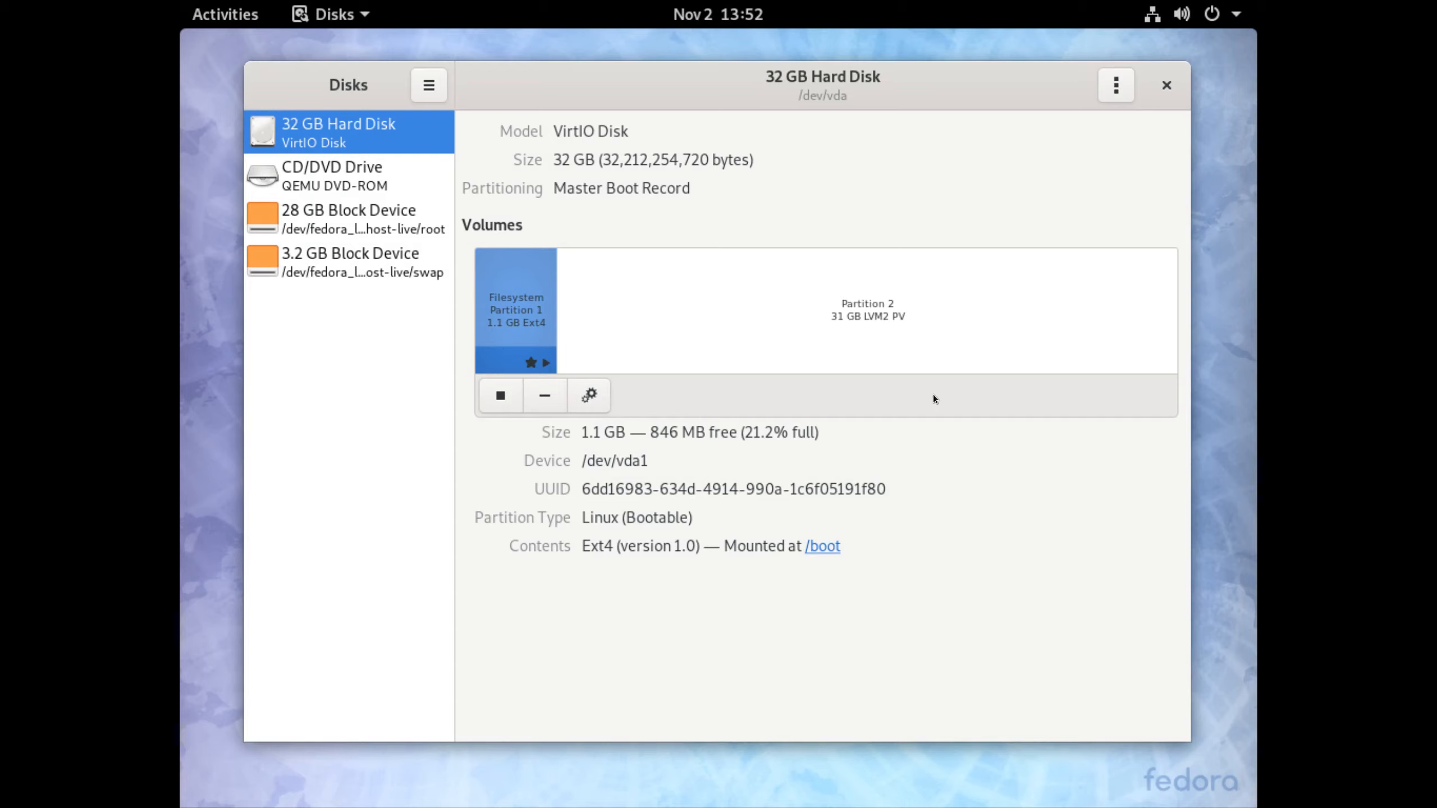
pyautogui.moveTo(1020, 293)
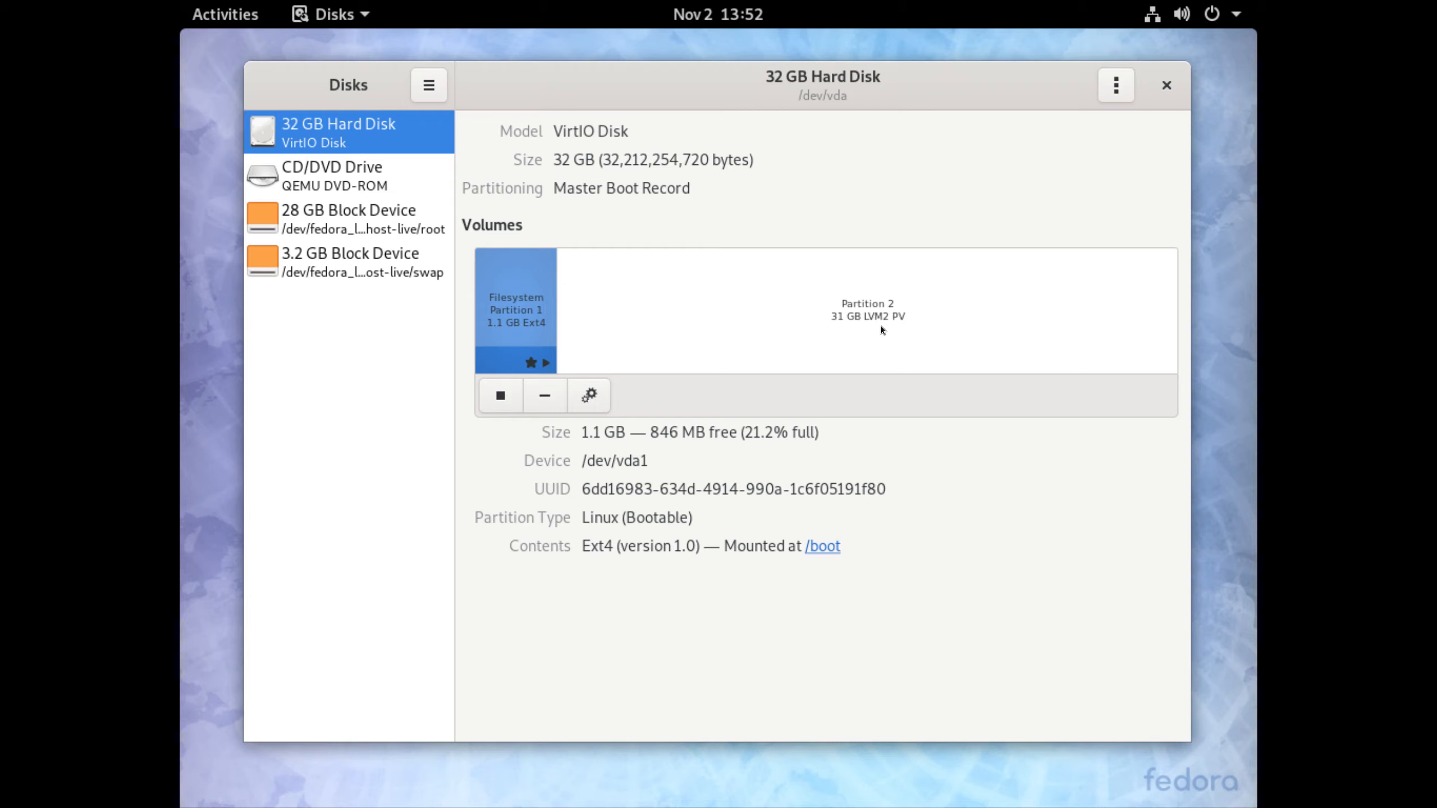
pyautogui.moveTo(1005, 250)
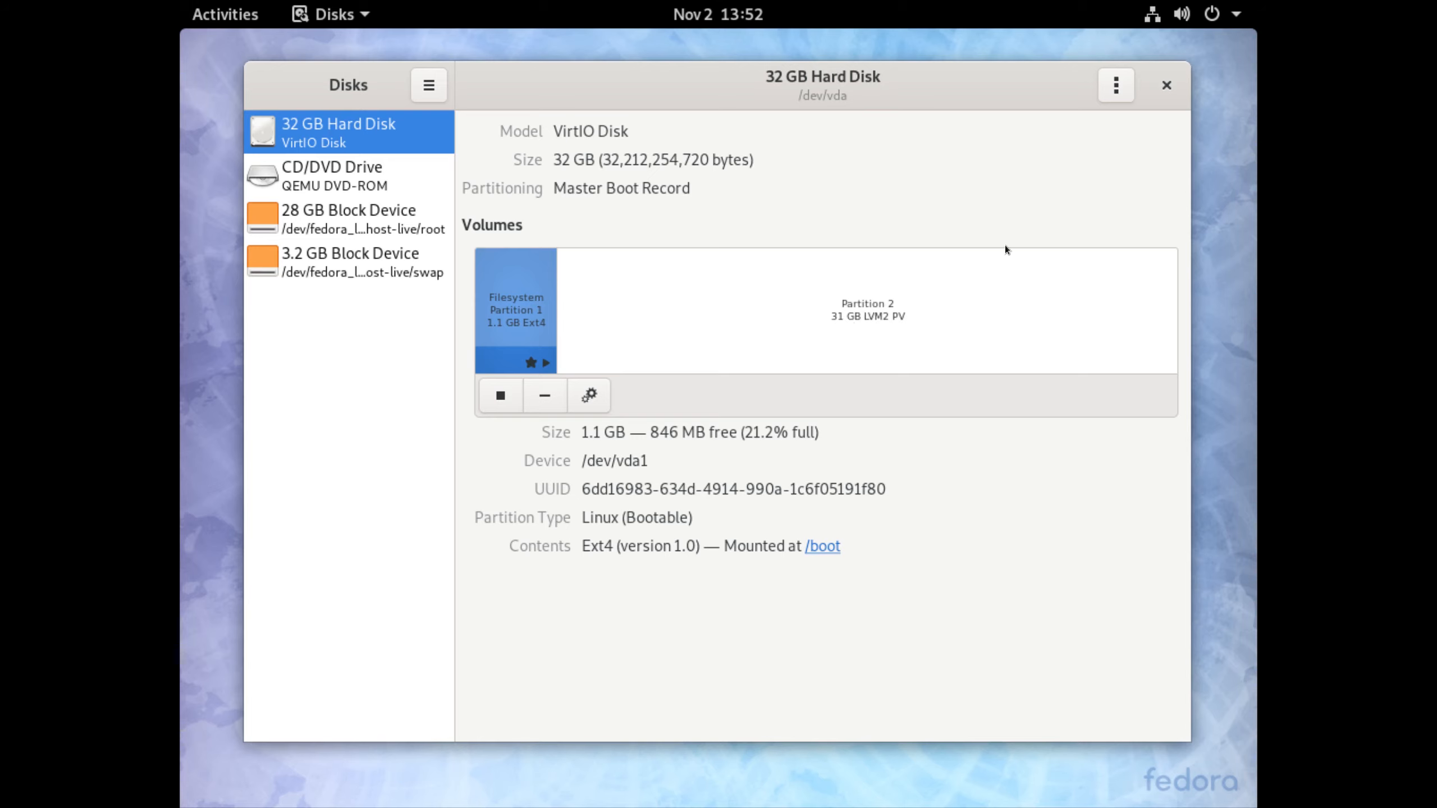
# - Close GNOME Disks after reviewing the 32 GB disk's ext4 boot and LVM partitions
pyautogui.click(1167, 84)
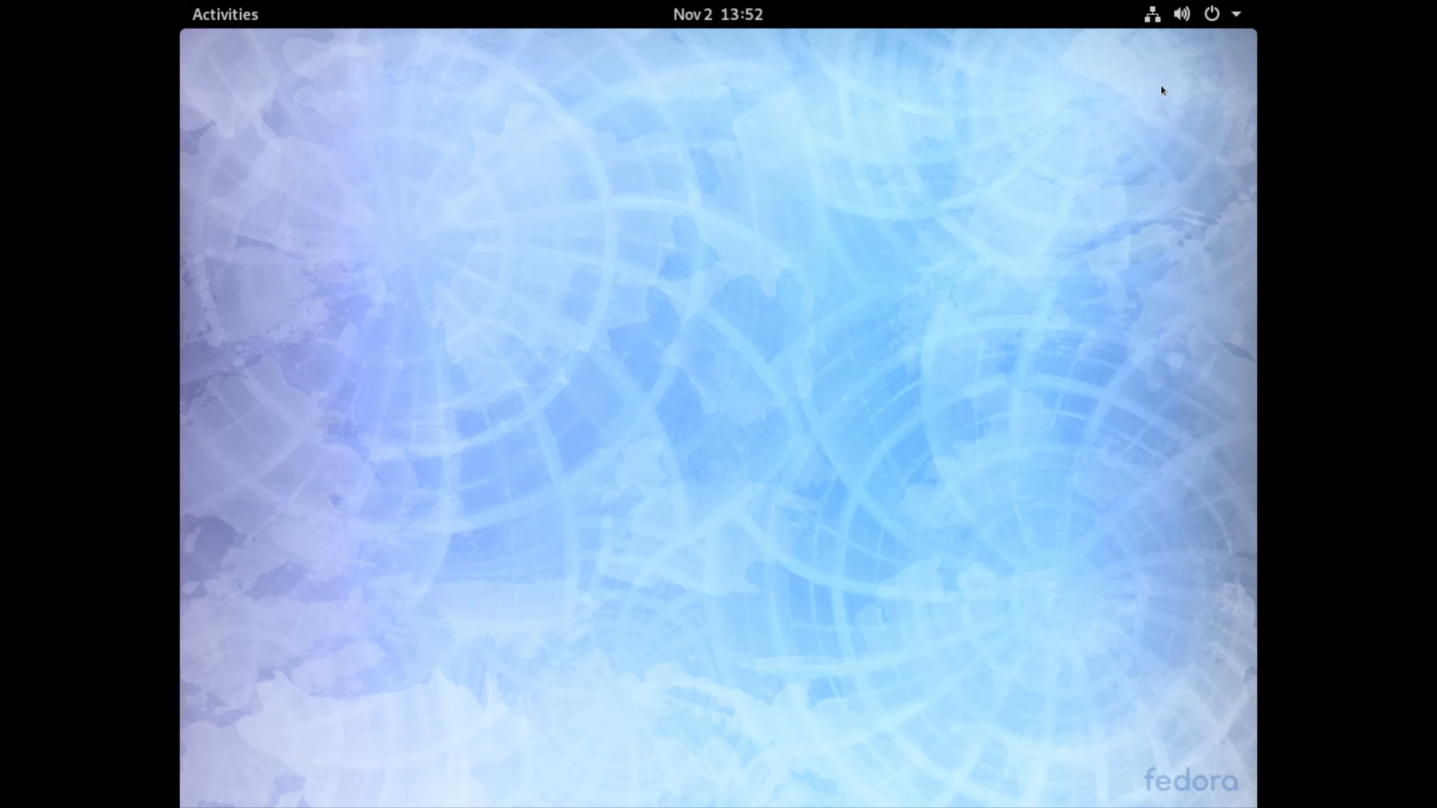
# - From the Activities overview, launch System Monitor from the Utilities folder
pyautogui.click(224, 14)
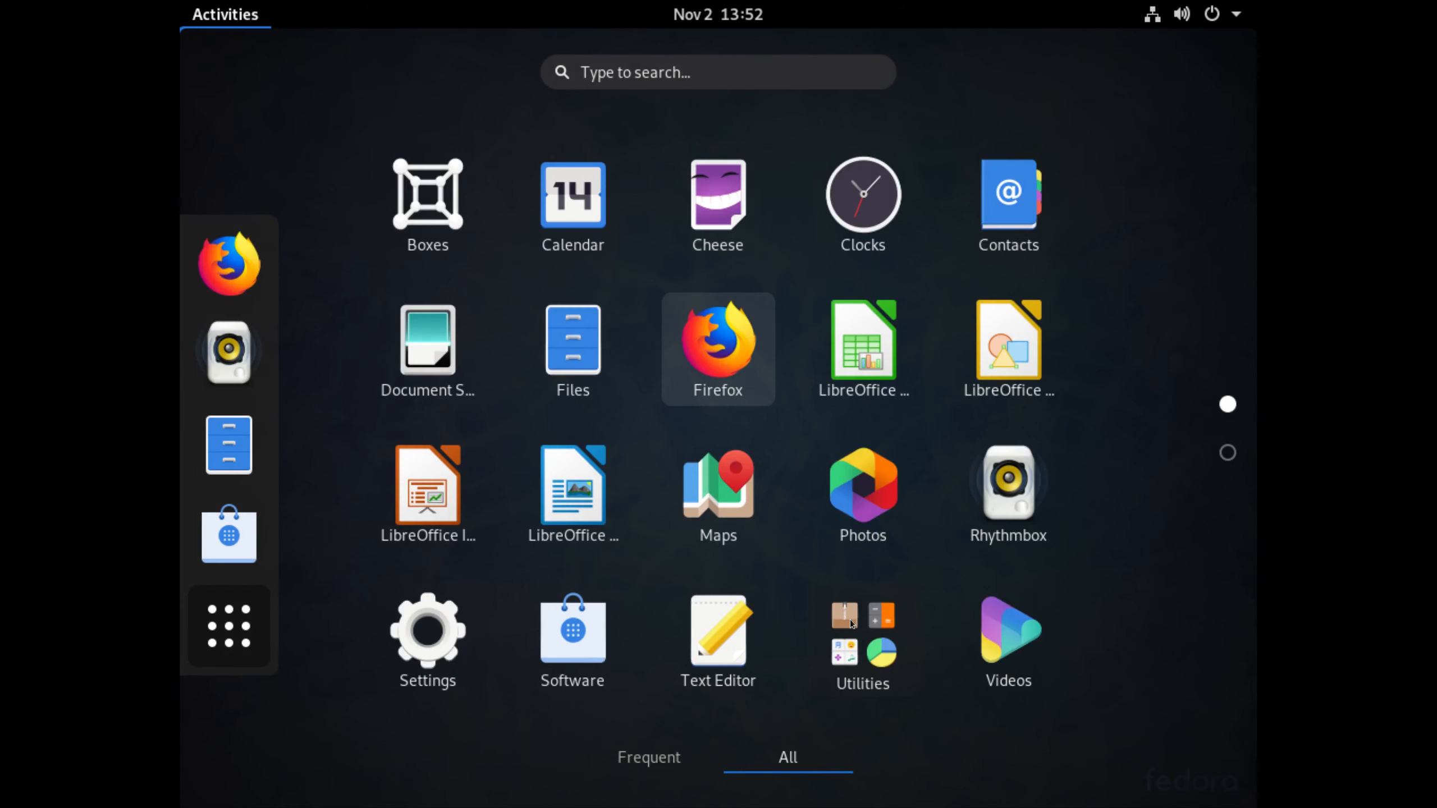
pyautogui.click(862, 633)
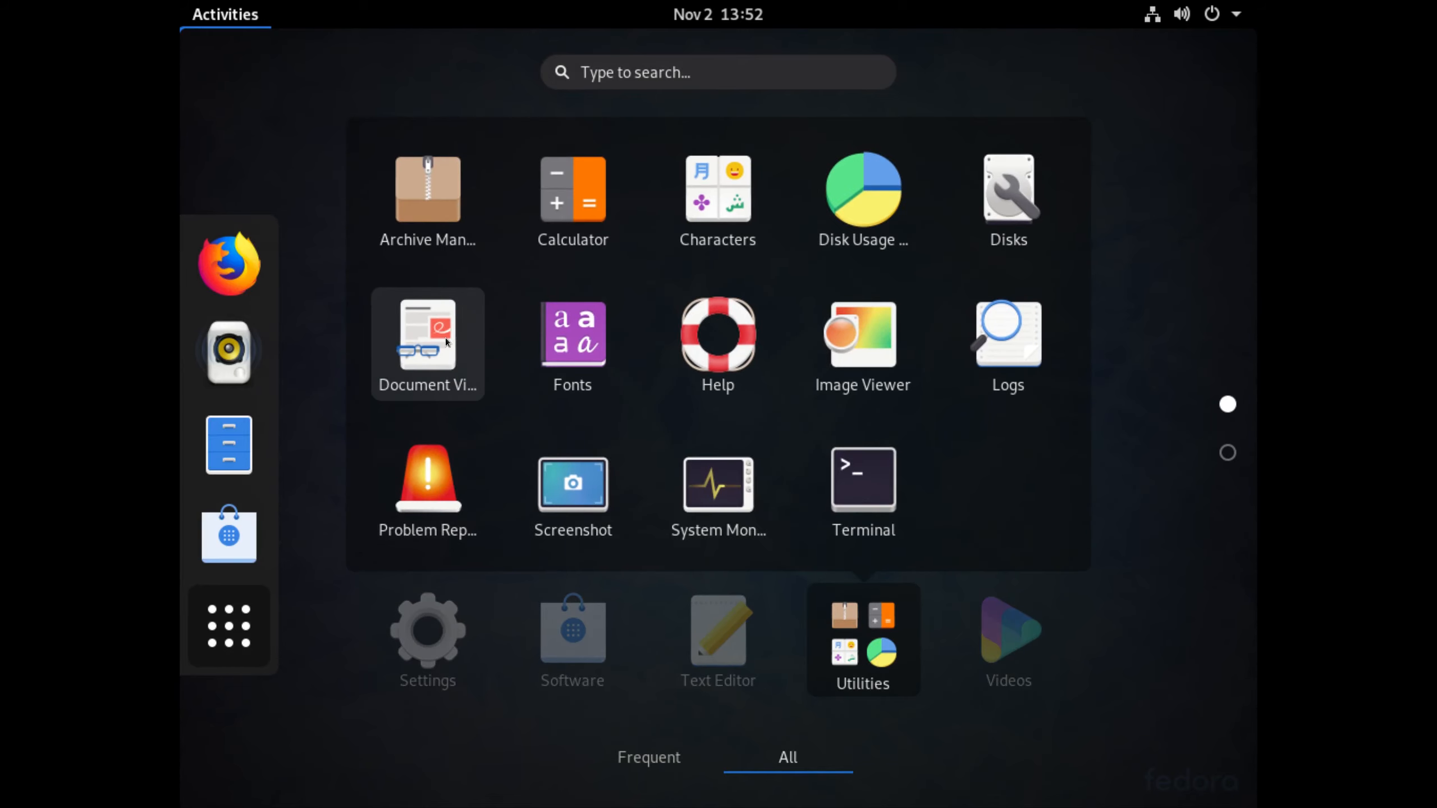
pyautogui.moveTo(972, 359)
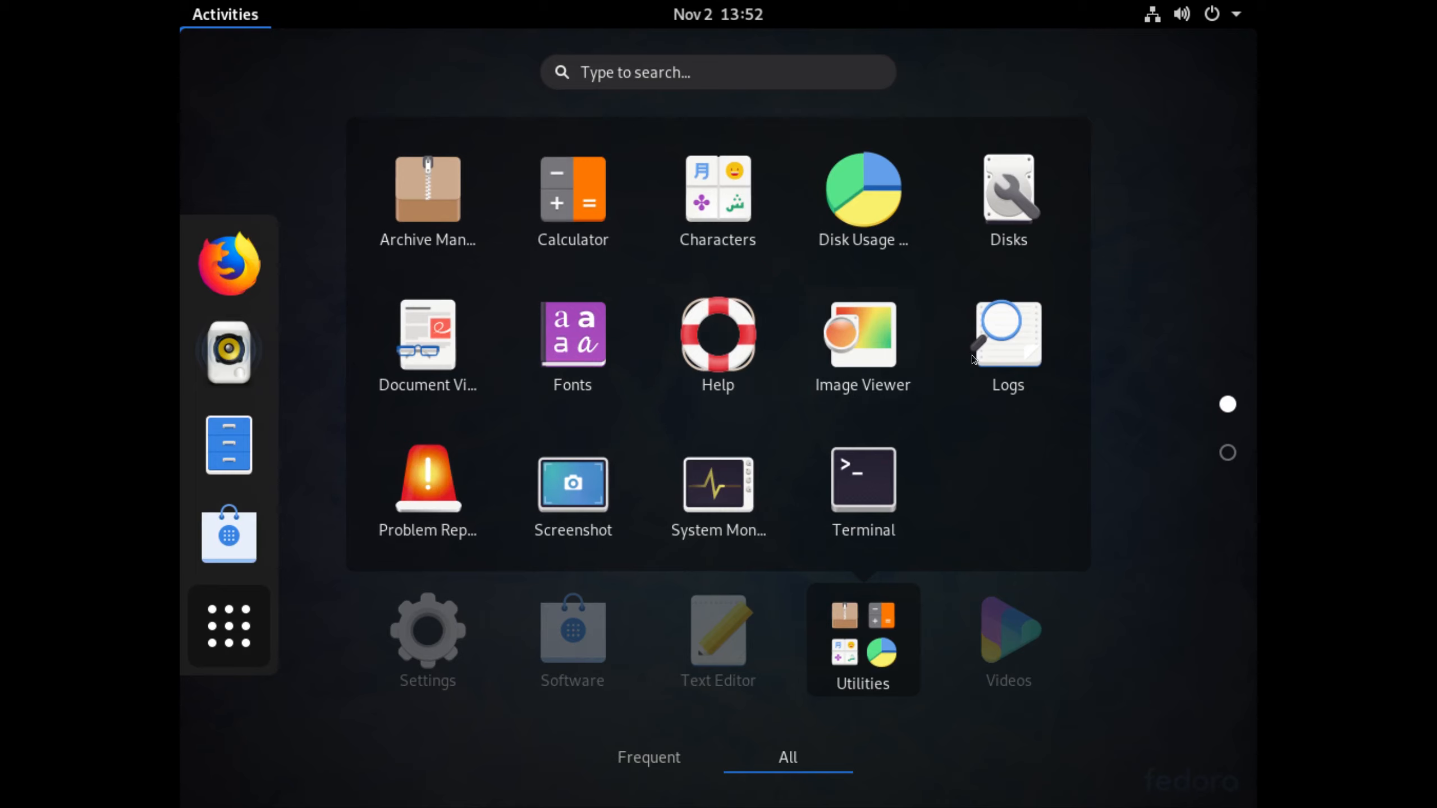
pyautogui.moveTo(572, 482)
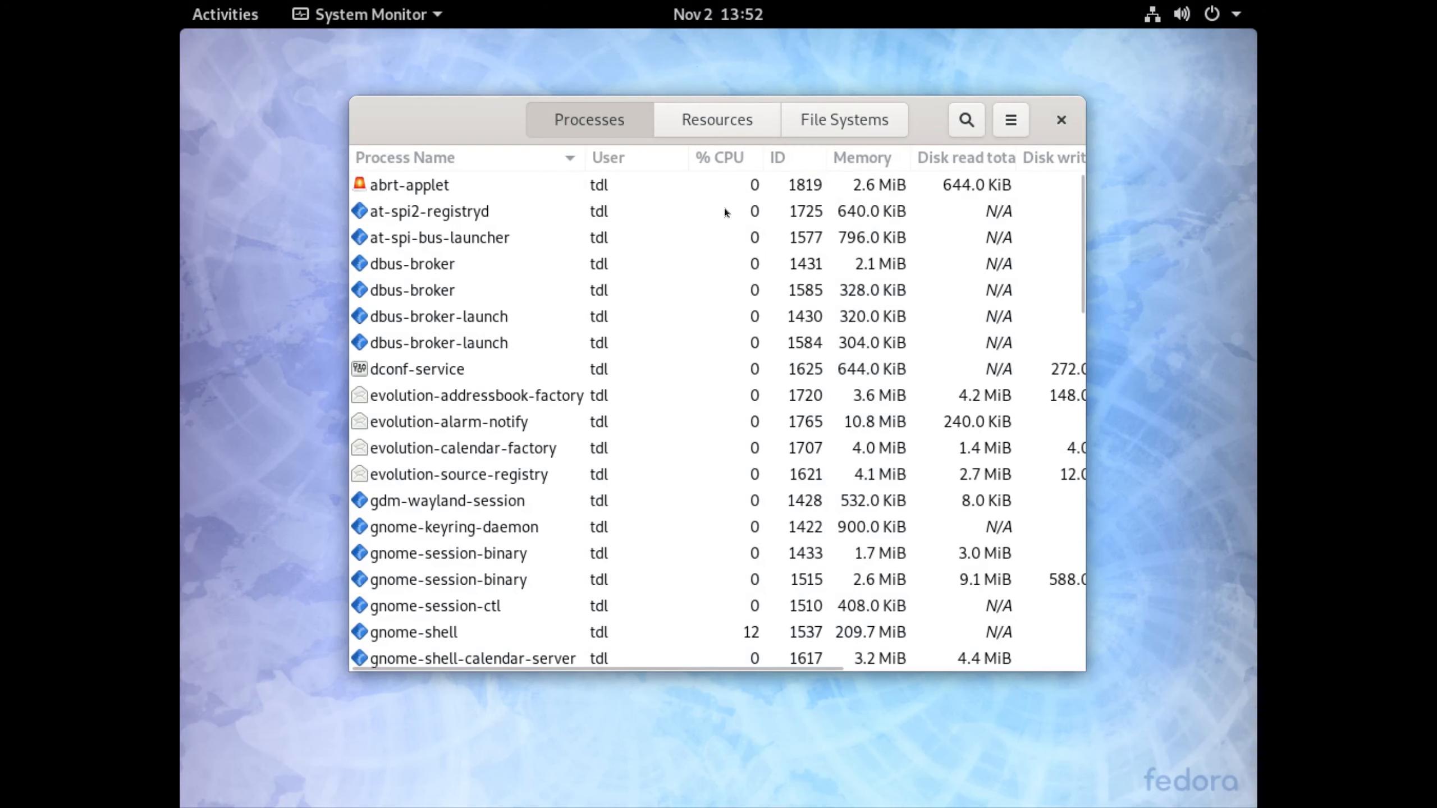
# - View the CPU, memory and network graphs under Resources, then close System Monitor
pyautogui.click(716, 119)
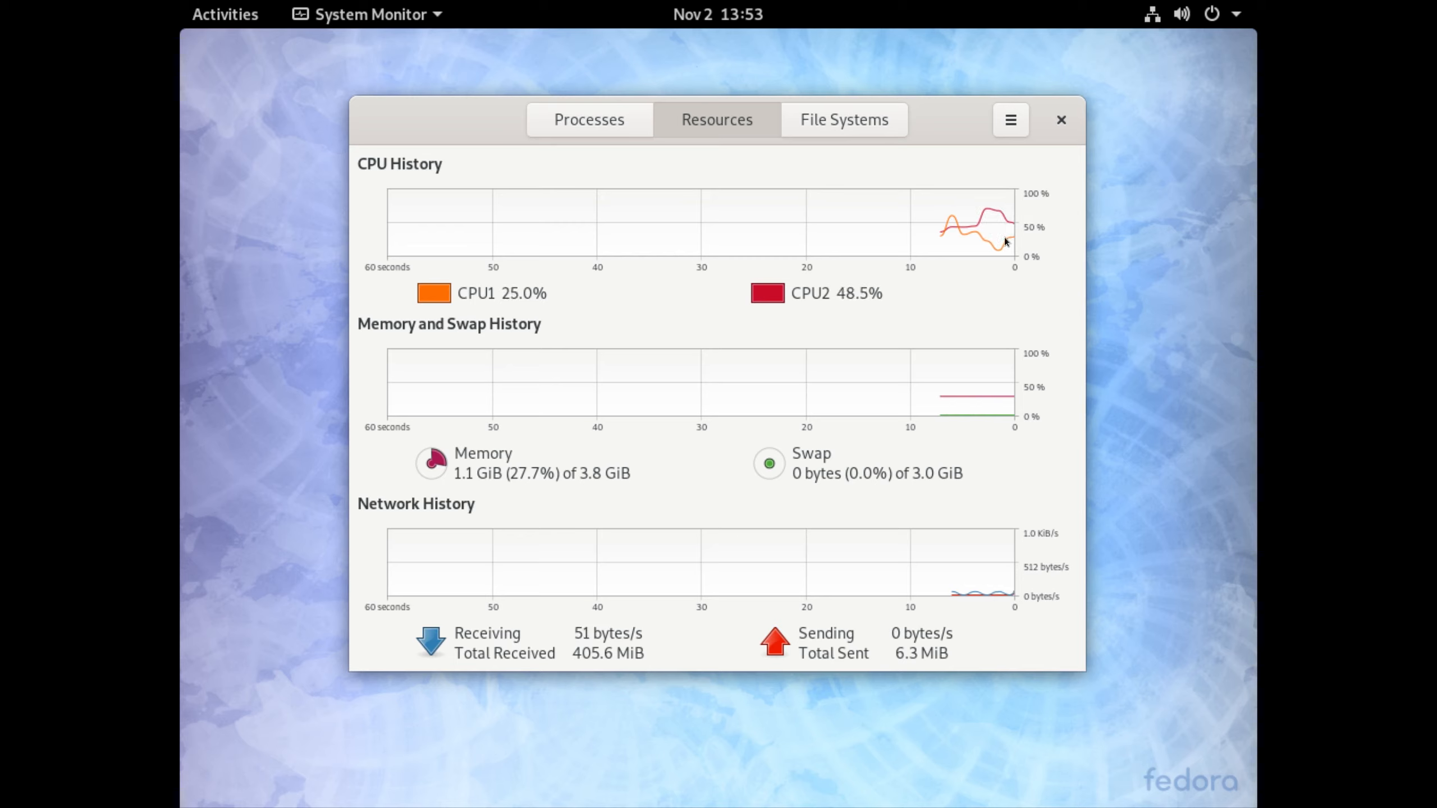
pyautogui.moveTo(432, 293)
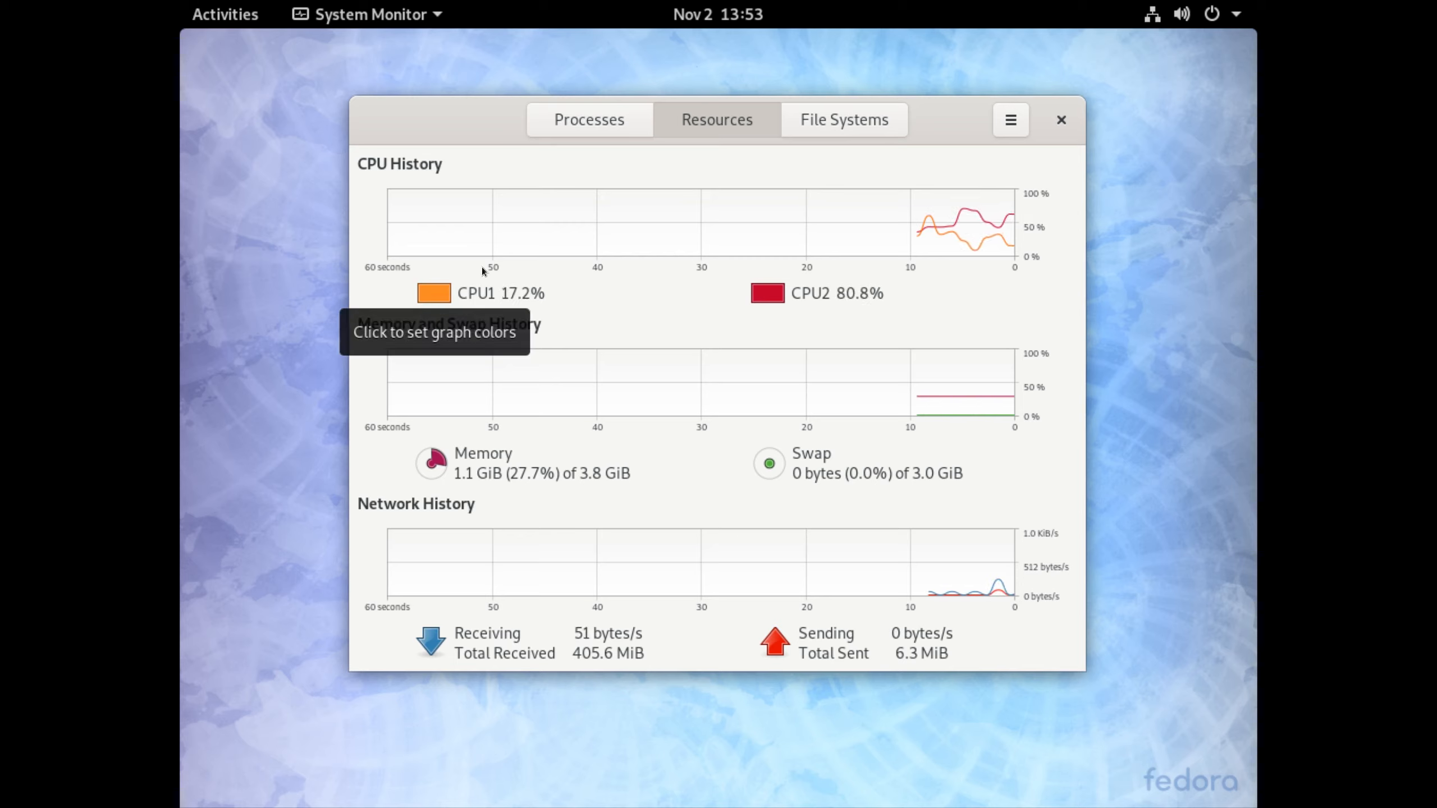
pyautogui.moveTo(1062, 120)
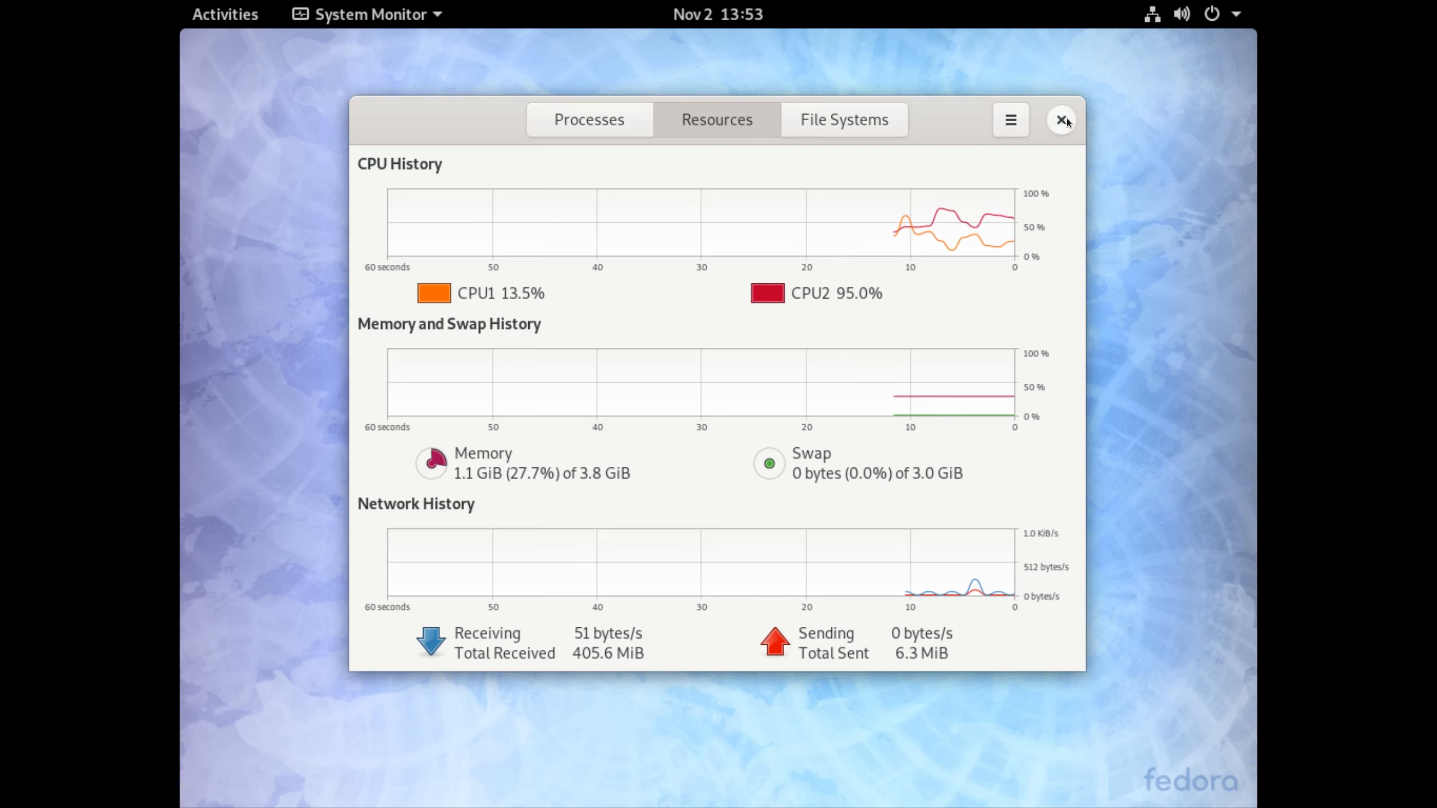
pyautogui.click(1062, 120)
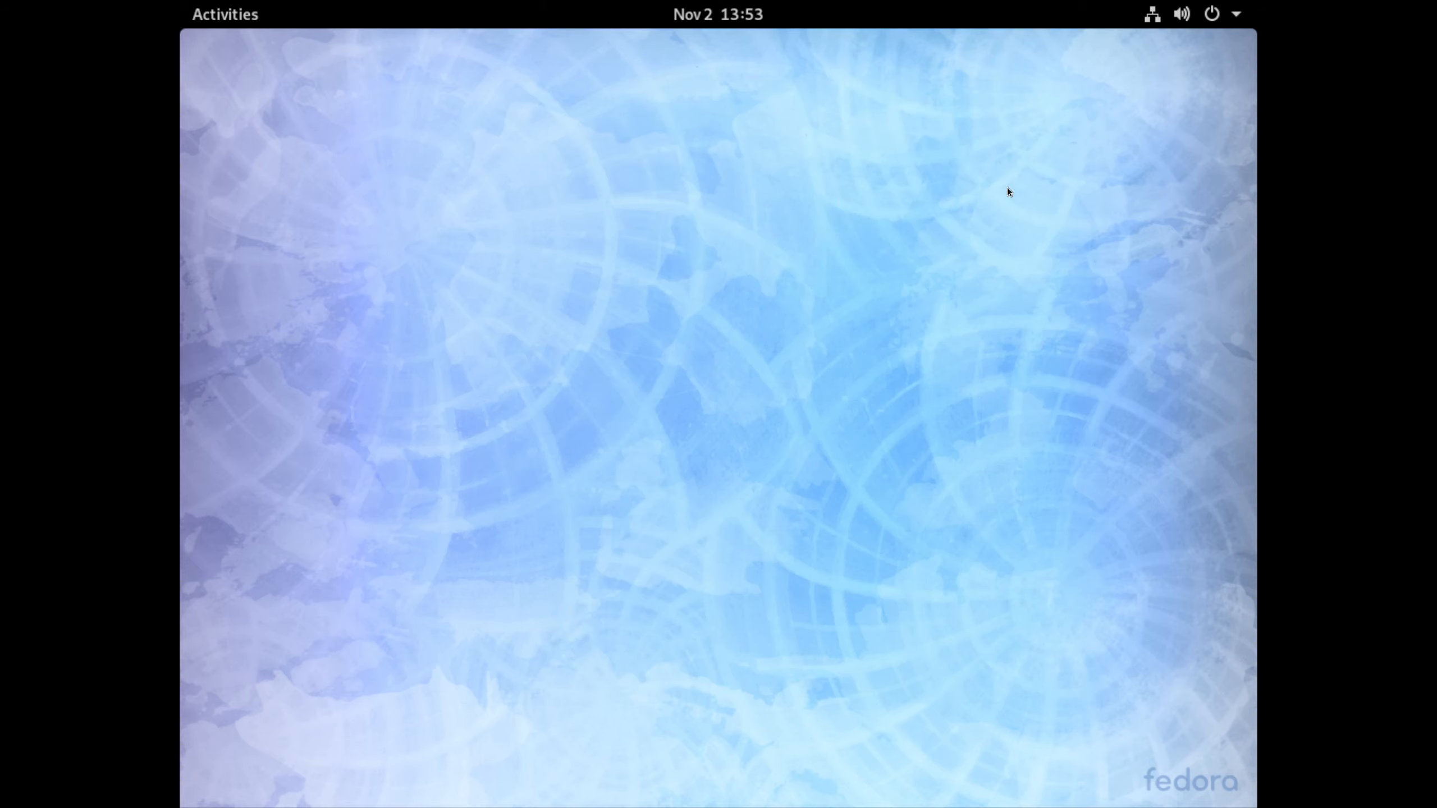
# - Launch GNOME Software from the Activities applications grid
pyautogui.click(225, 13)
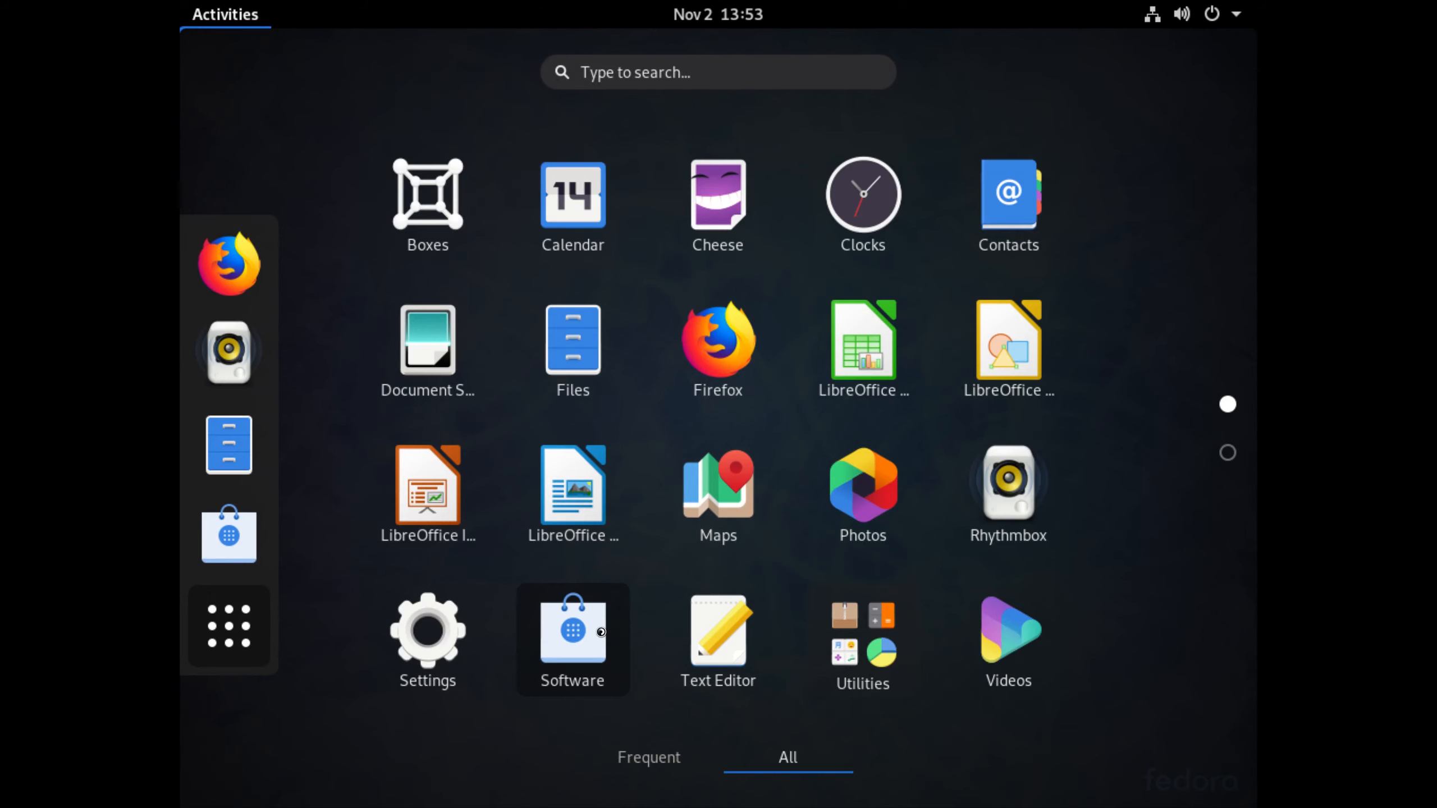
pyautogui.click(572, 630)
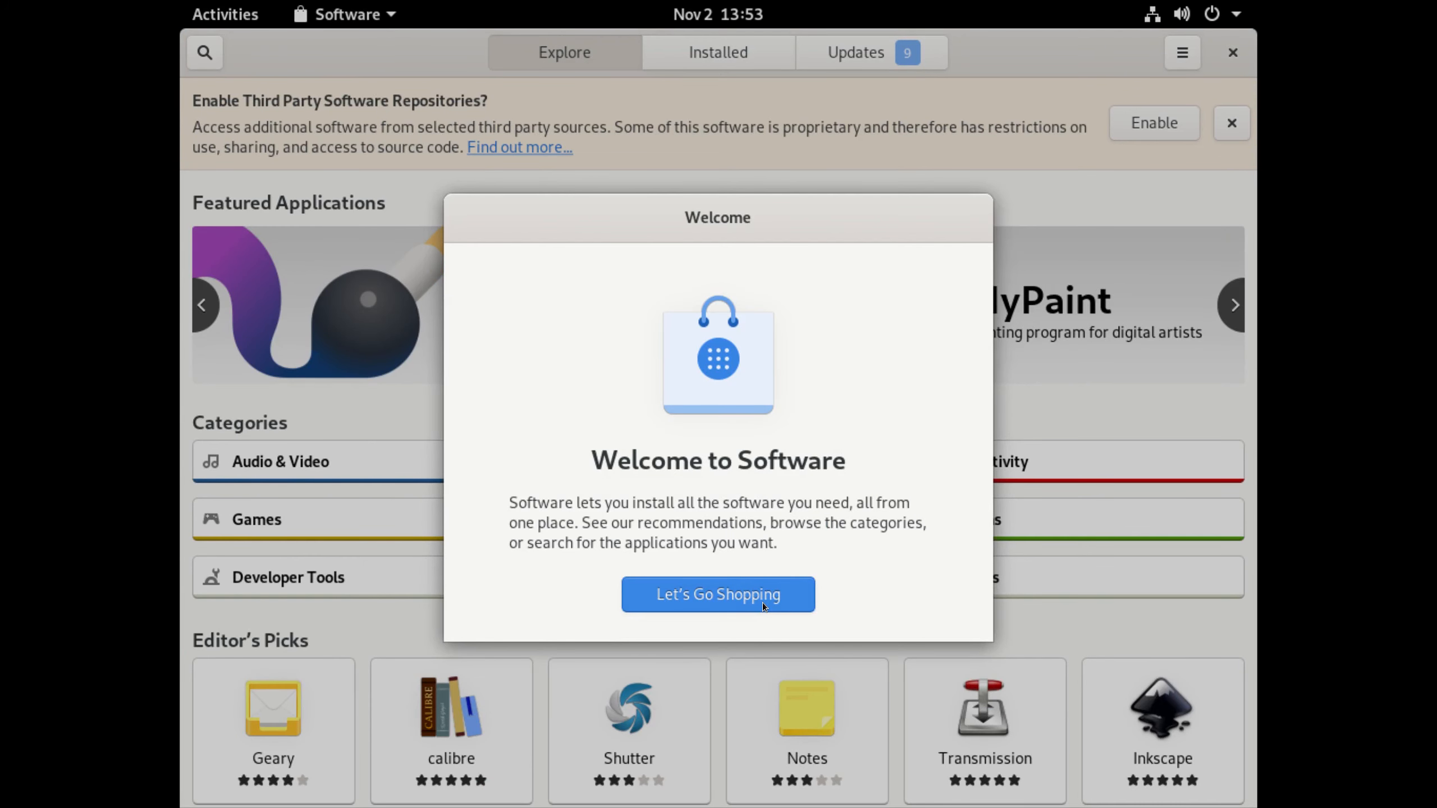
# - Dismiss the welcome greeting, check Updates, search for 'htop', then clear search back to Explore
pyautogui.click(717, 594)
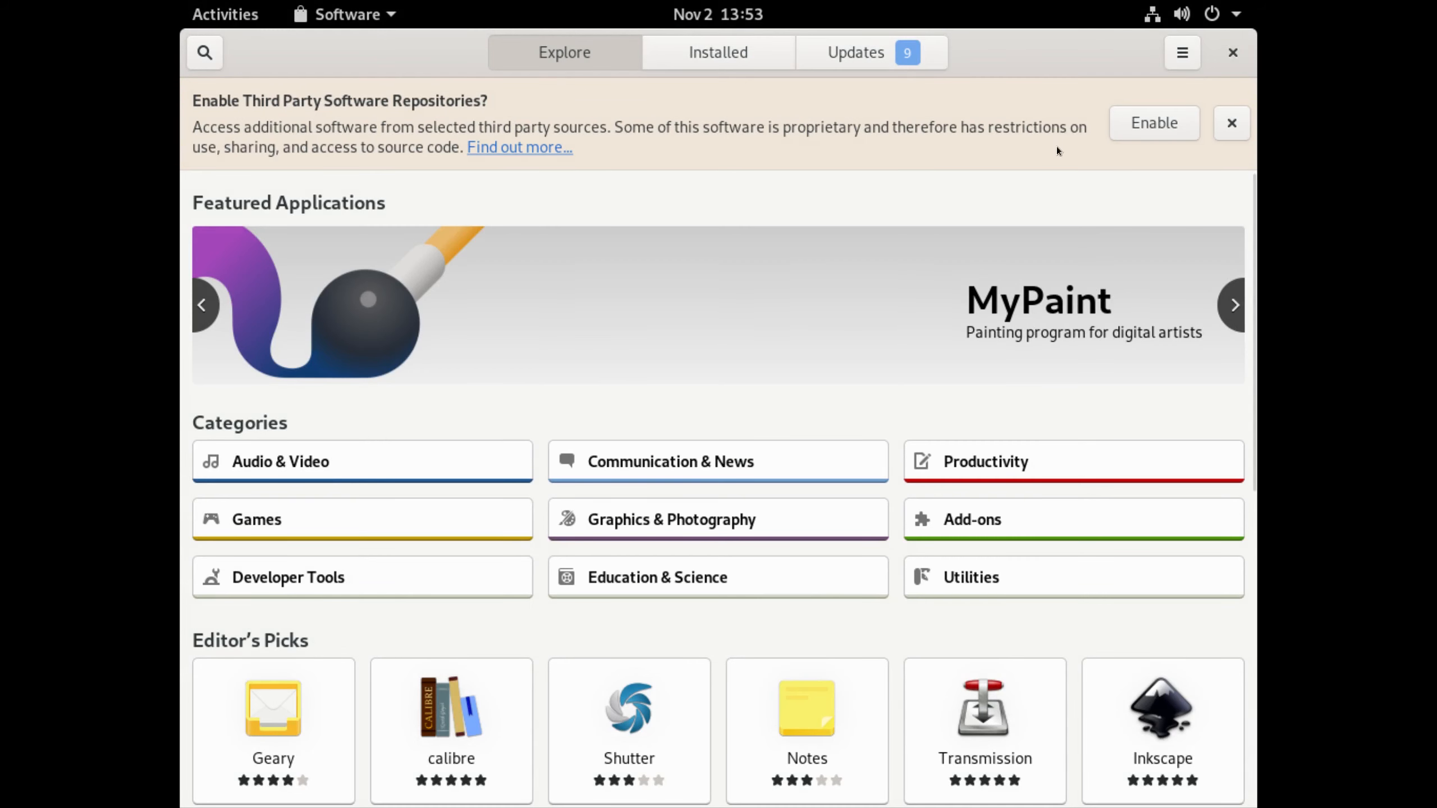
pyautogui.moveTo(652, 291)
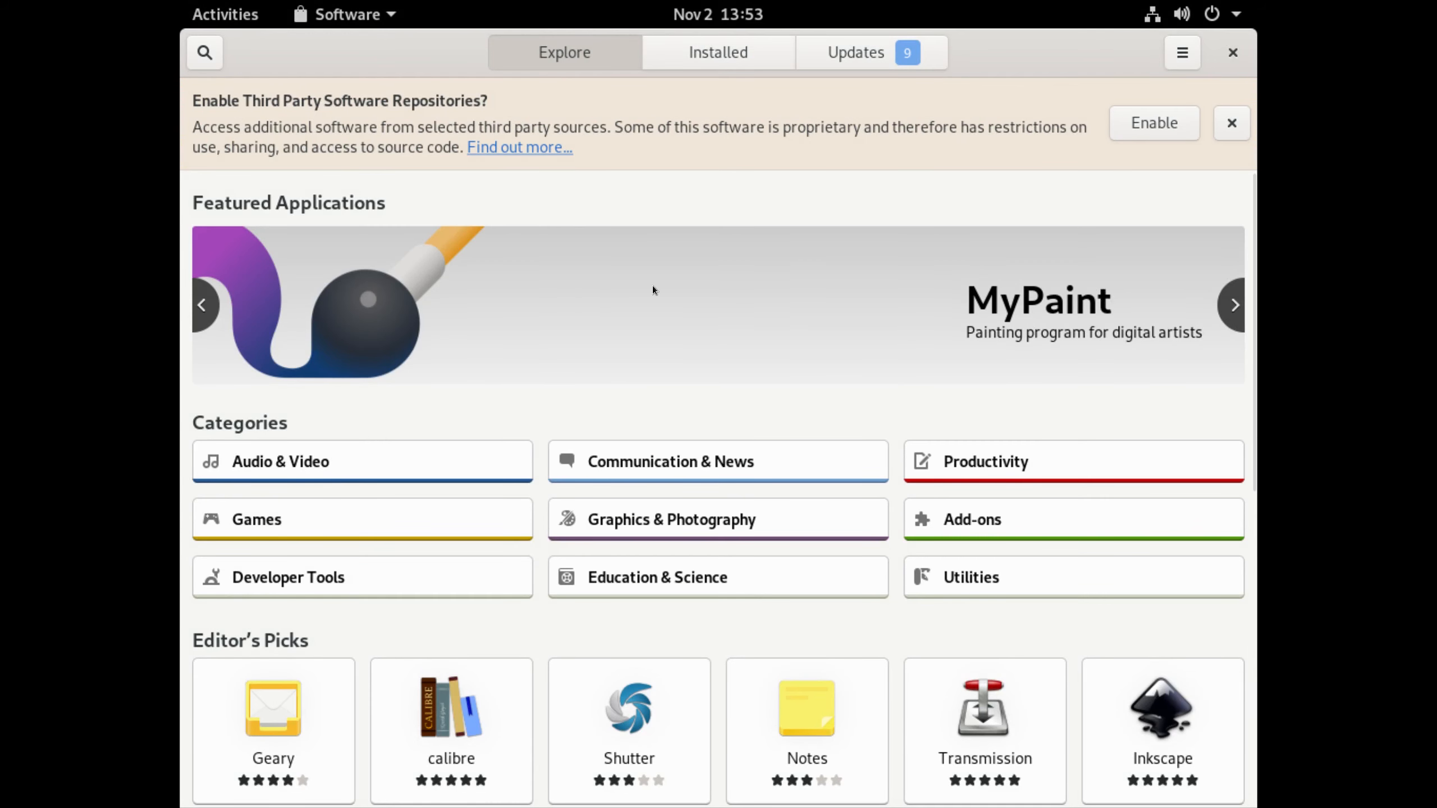
pyautogui.moveTo(354, 134)
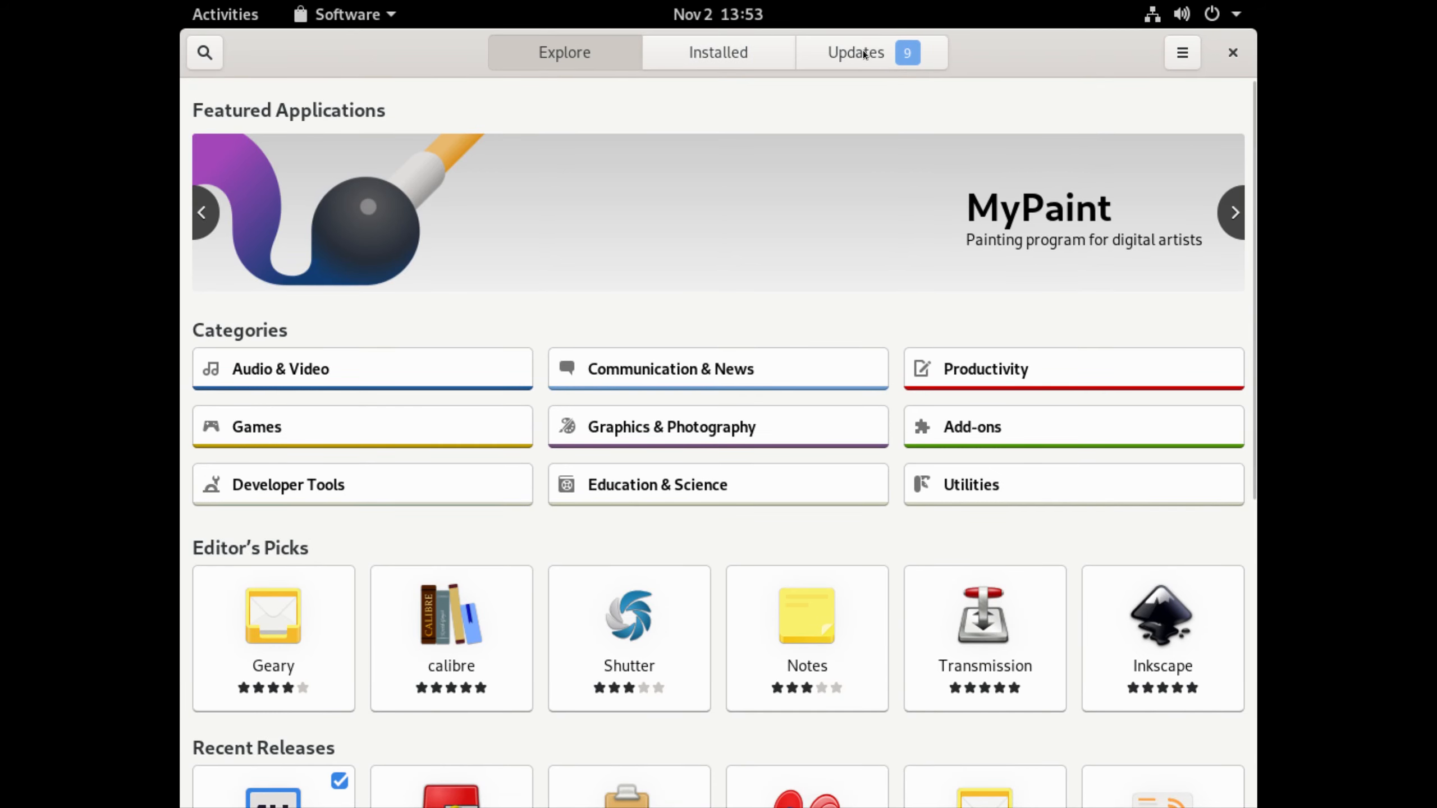
pyautogui.click(855, 52)
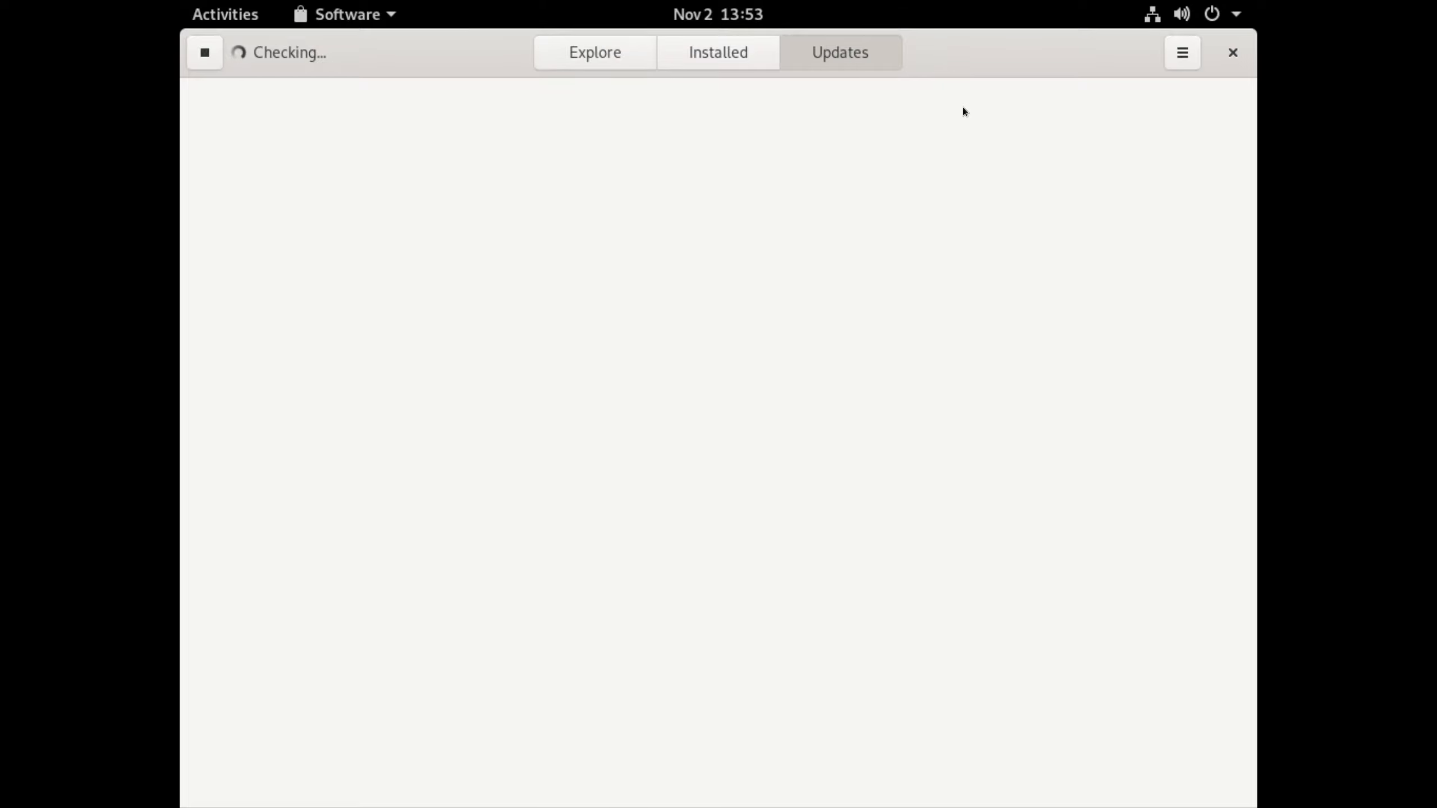
pyautogui.moveTo(1114, 561)
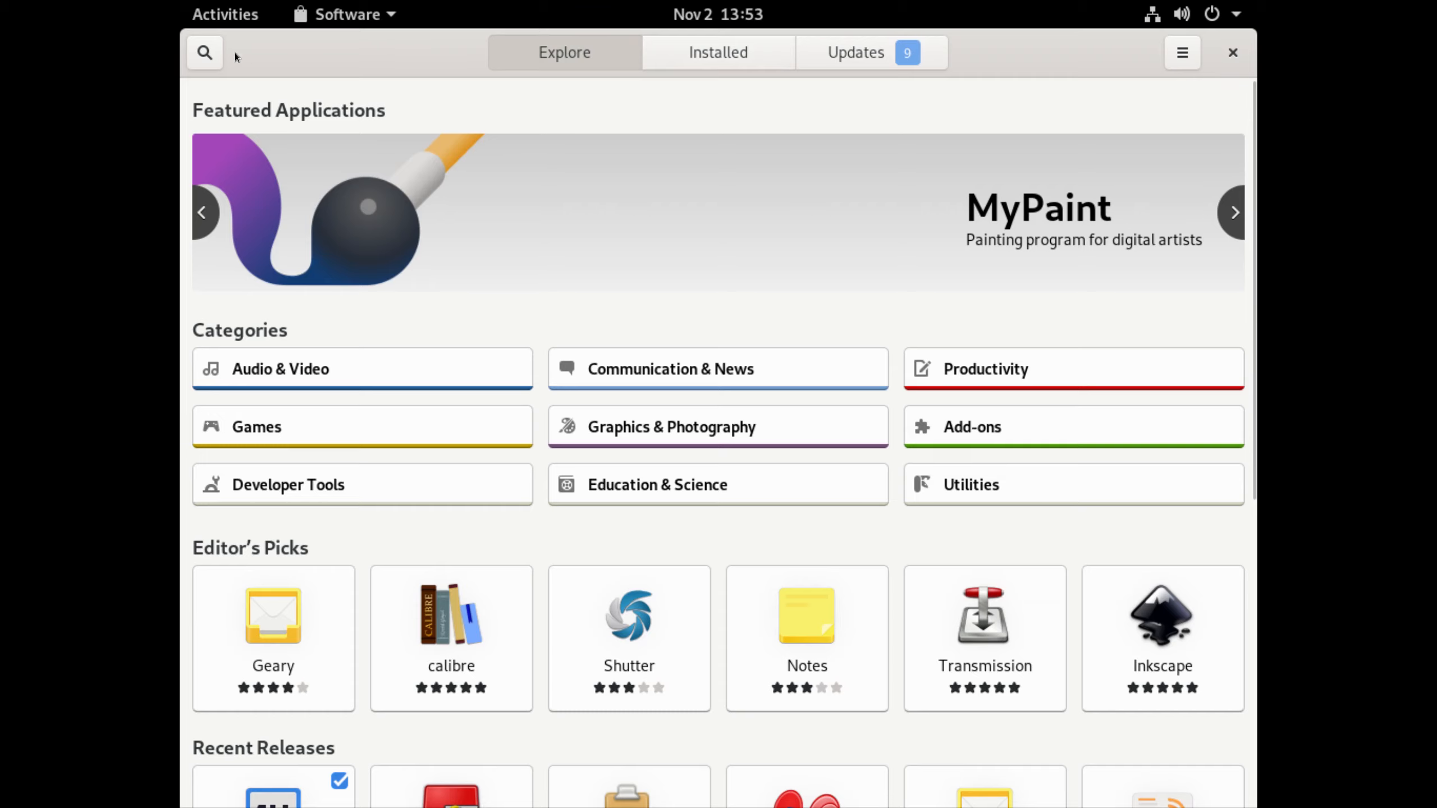
pyautogui.click(204, 53)
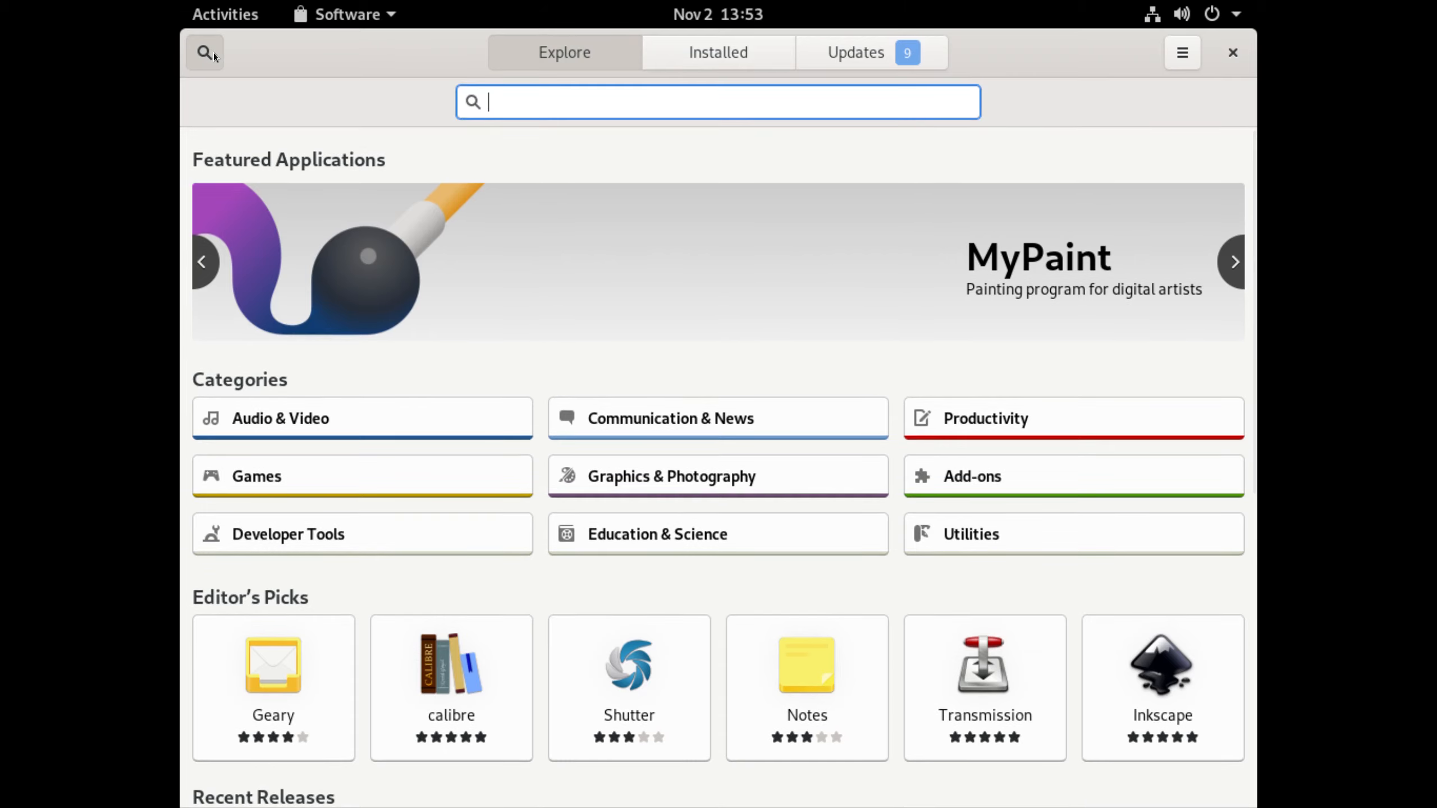
pyautogui.write('htop')
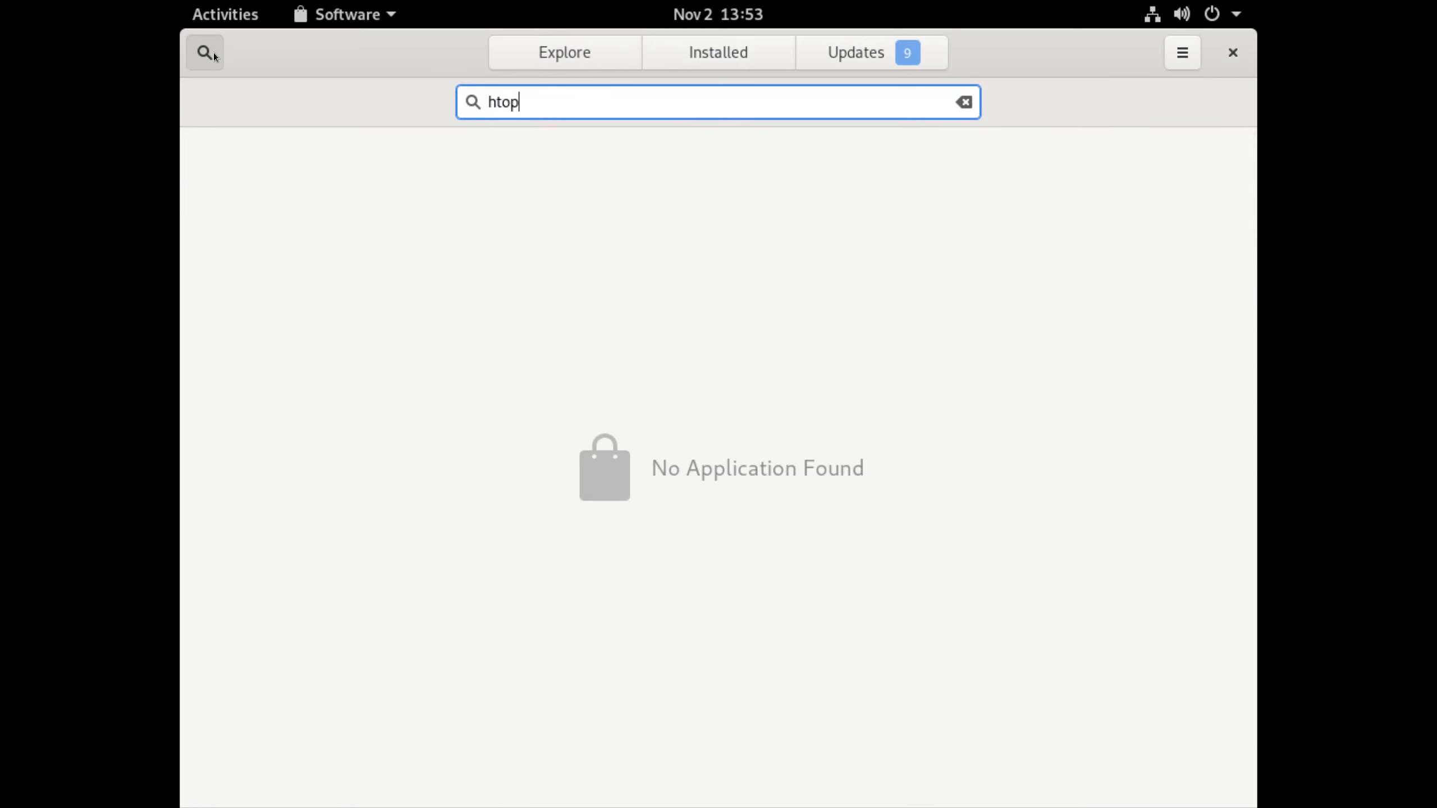
pyautogui.press('BackSpace')
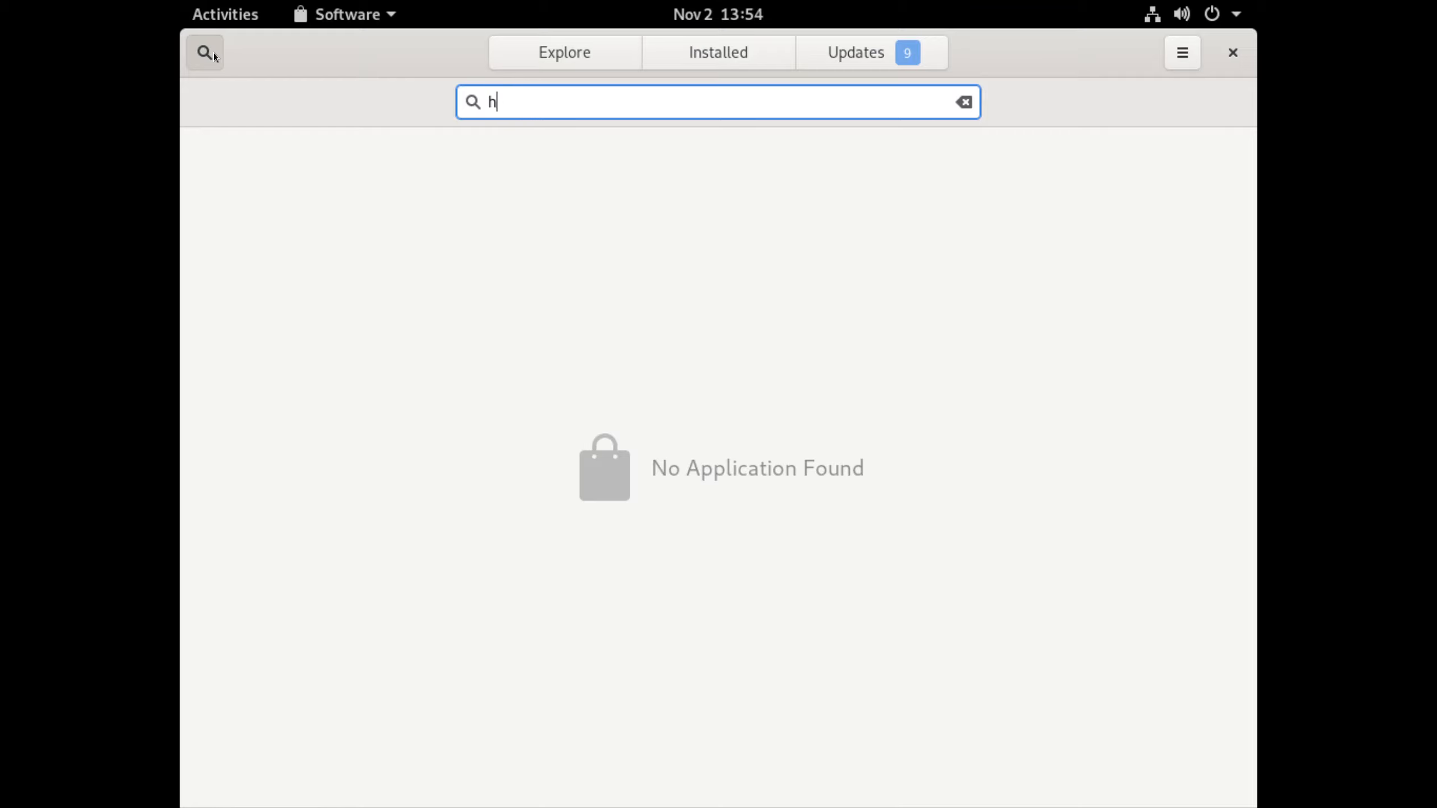
pyautogui.click(963, 102)
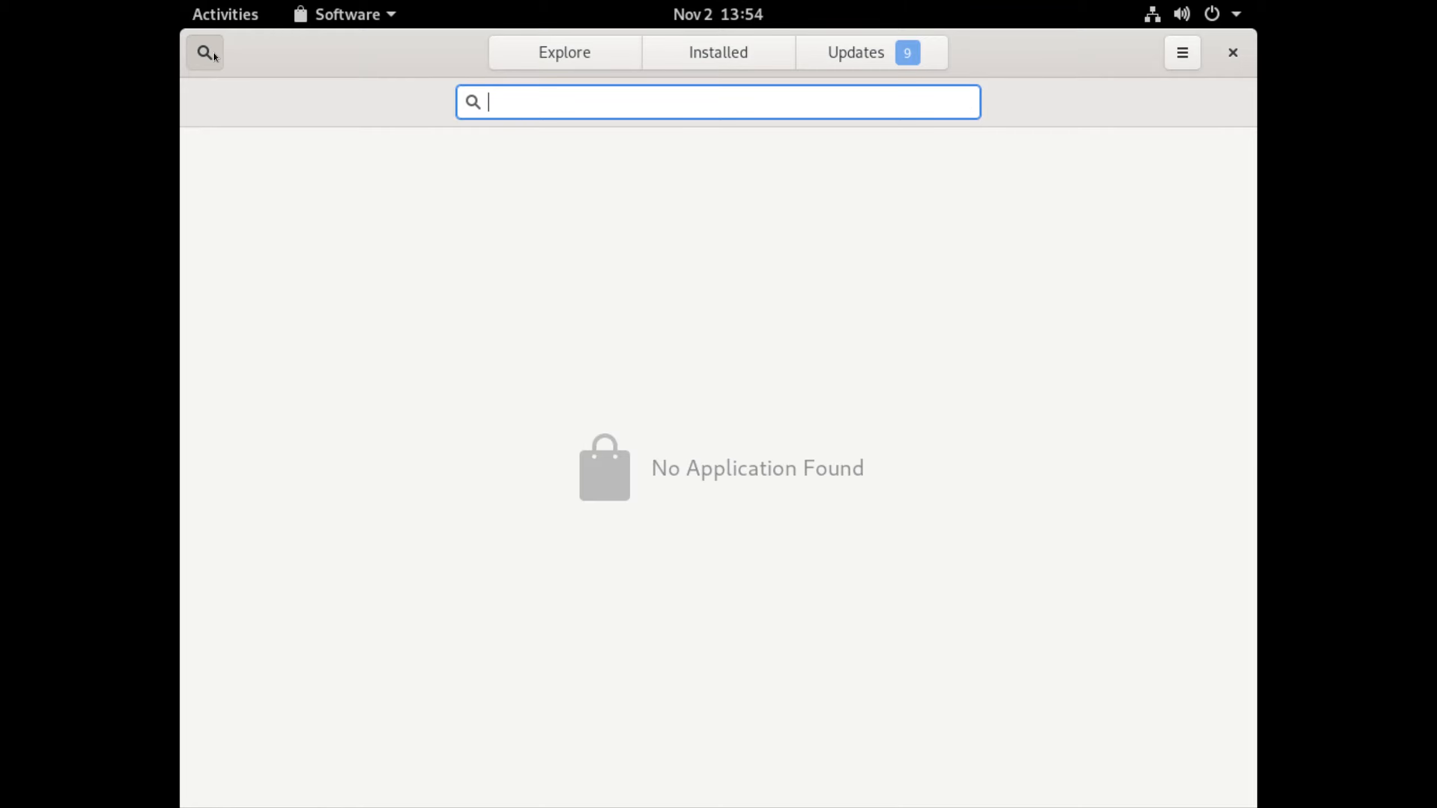
pyautogui.click(565, 52)
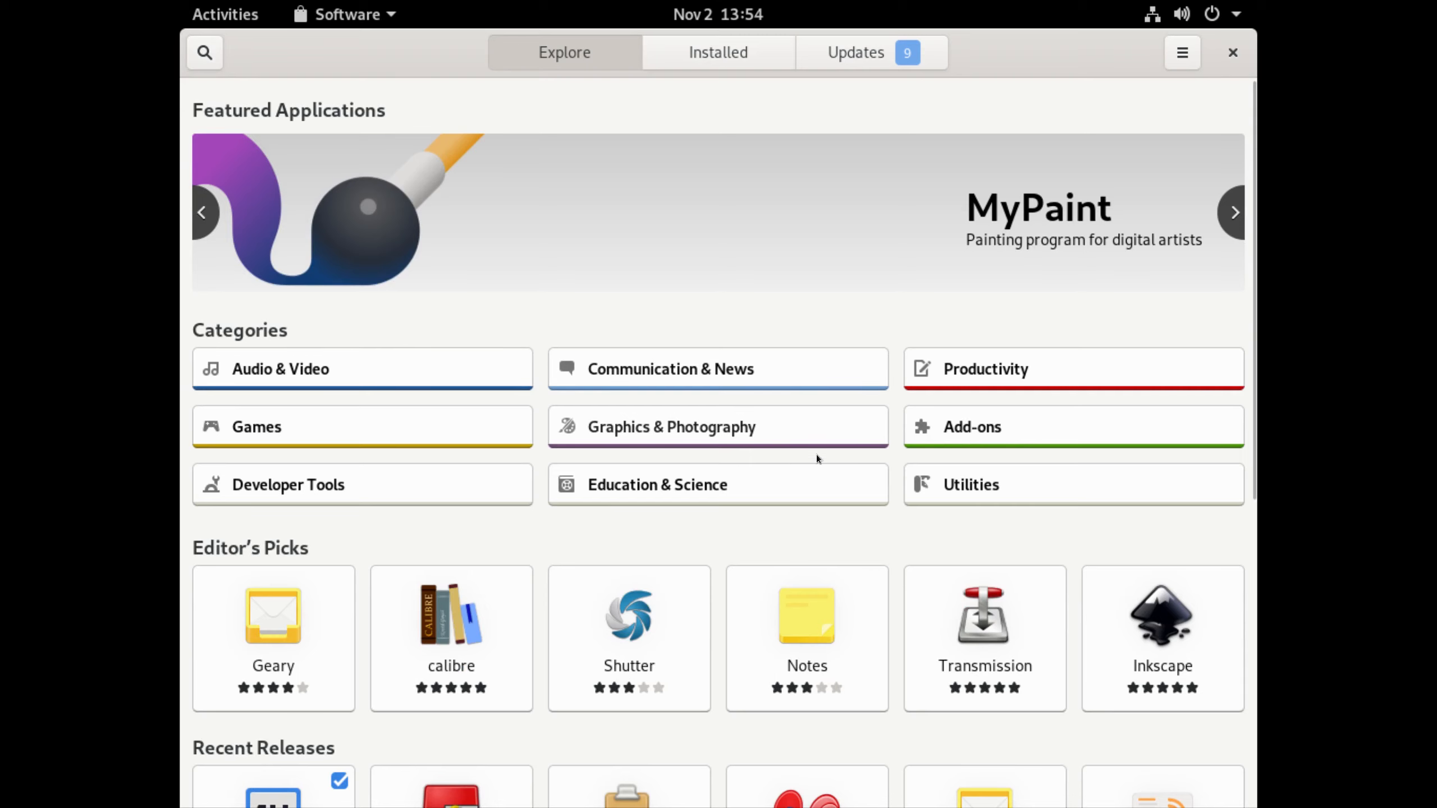
pyautogui.scroll(-3)
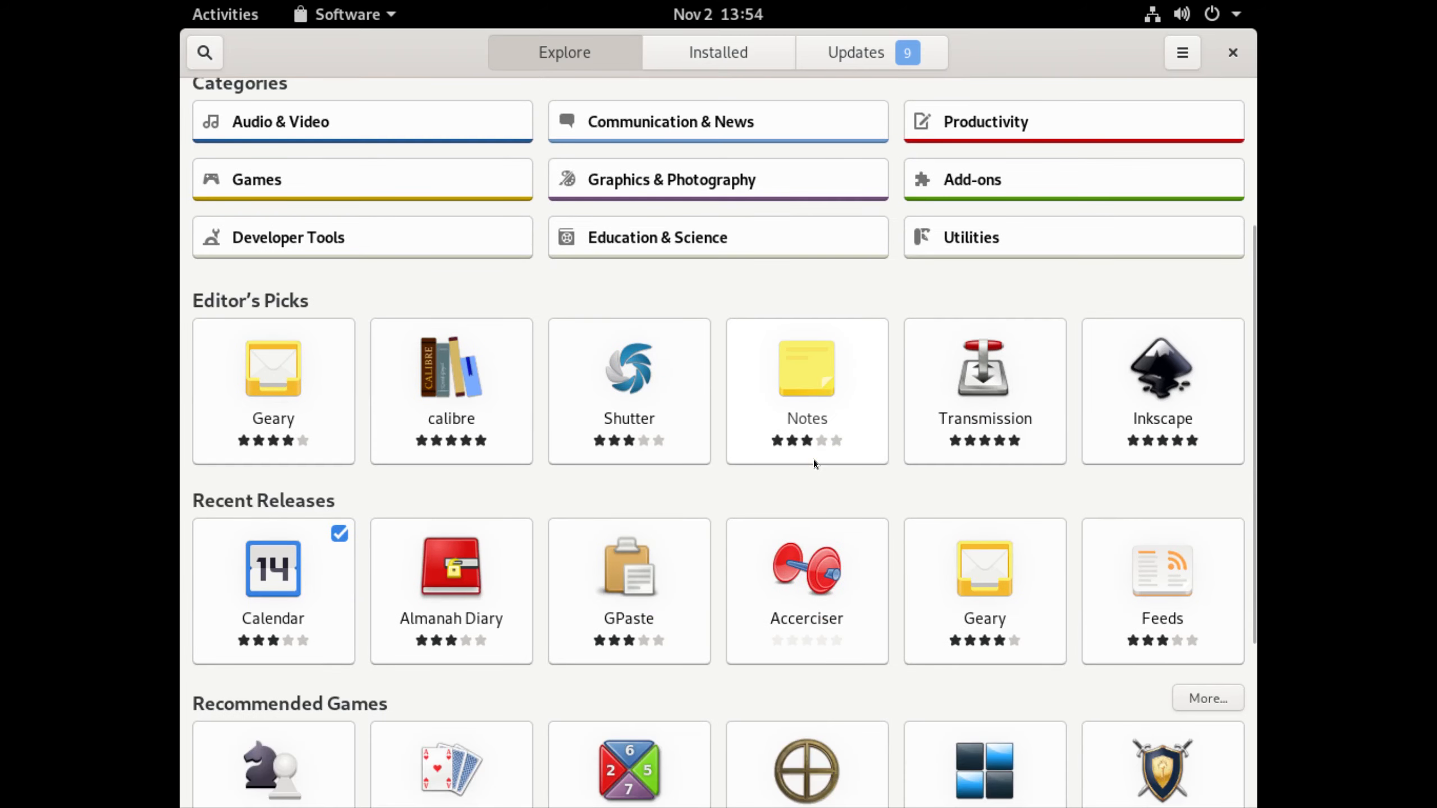
pyautogui.scroll(-3)
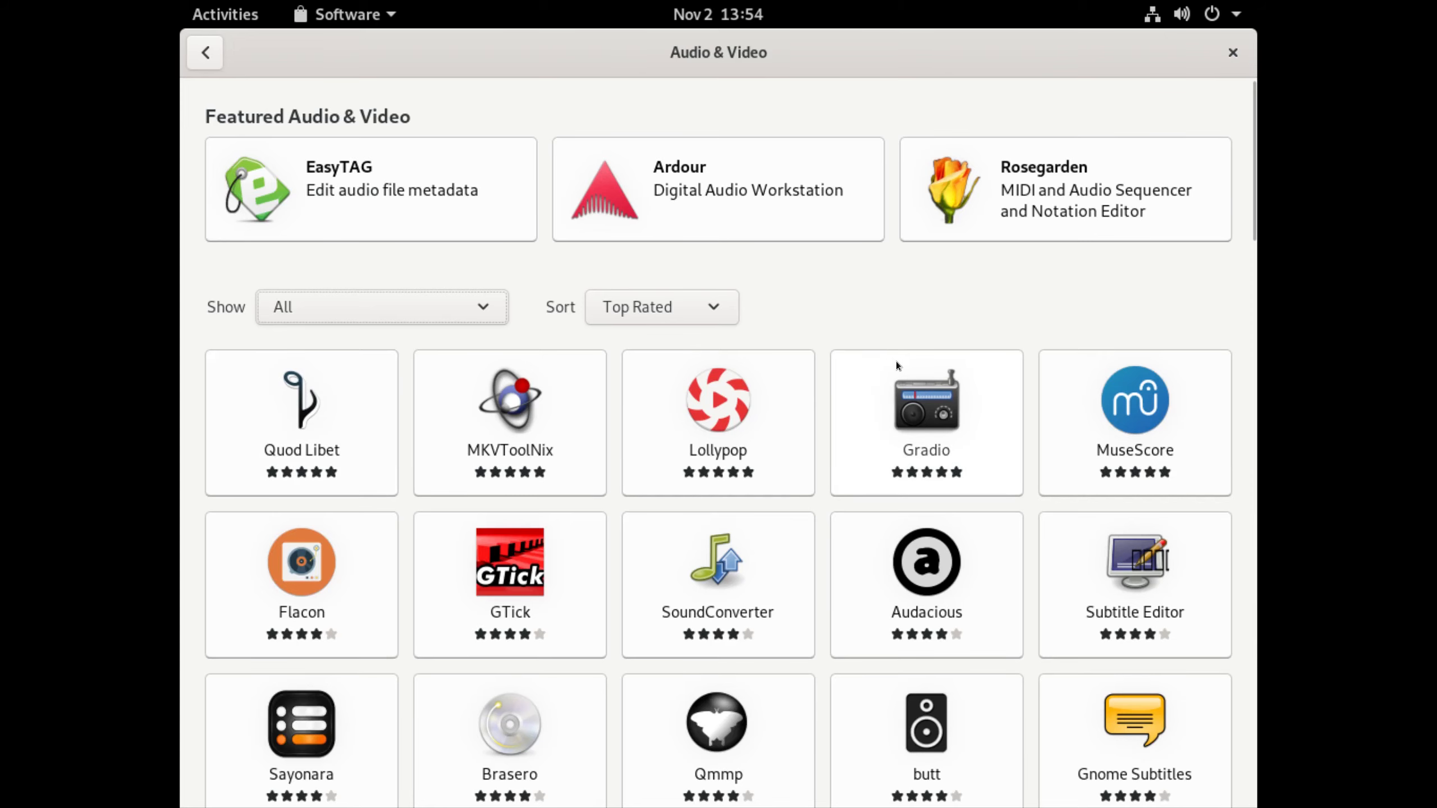
pyautogui.scroll(-3)
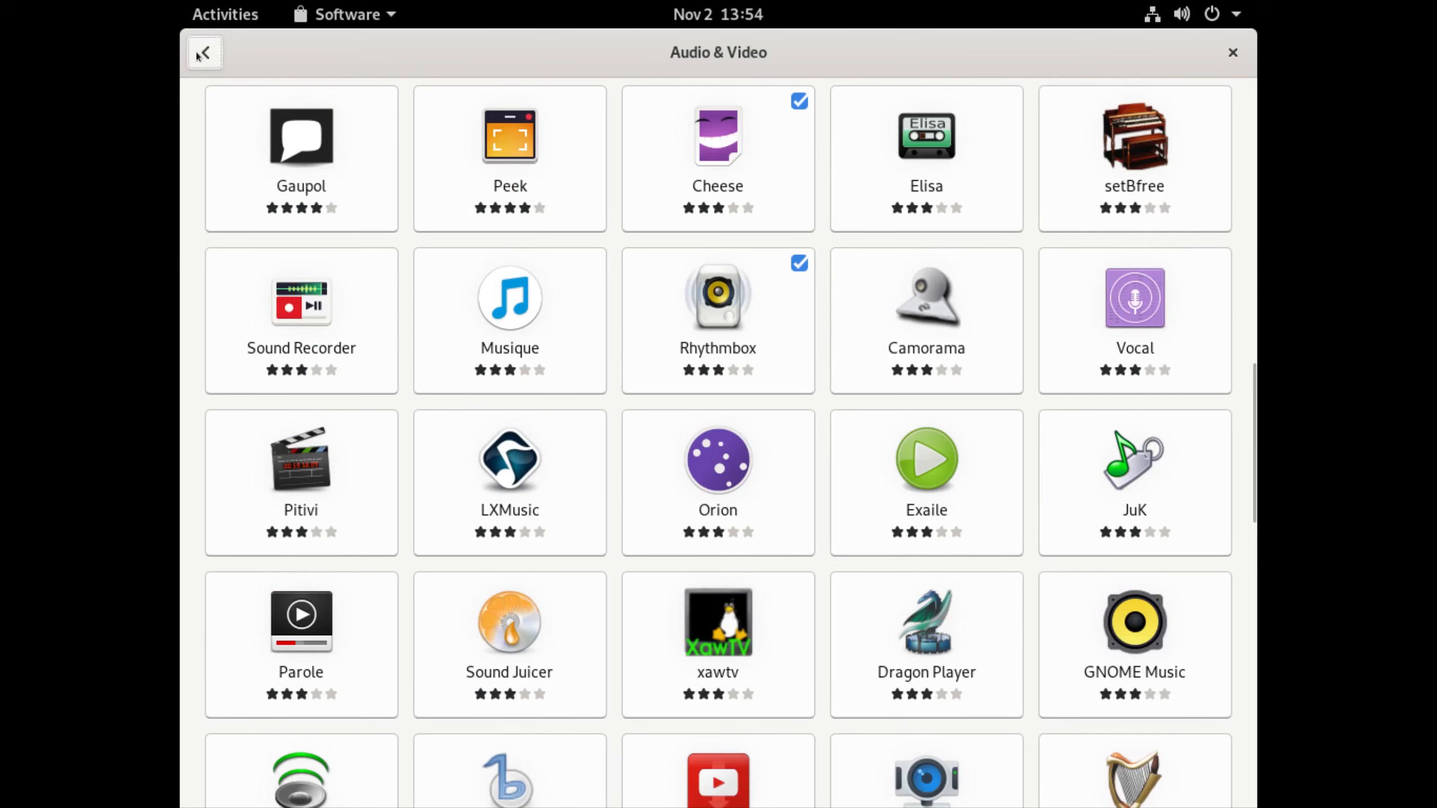
pyautogui.click(204, 52)
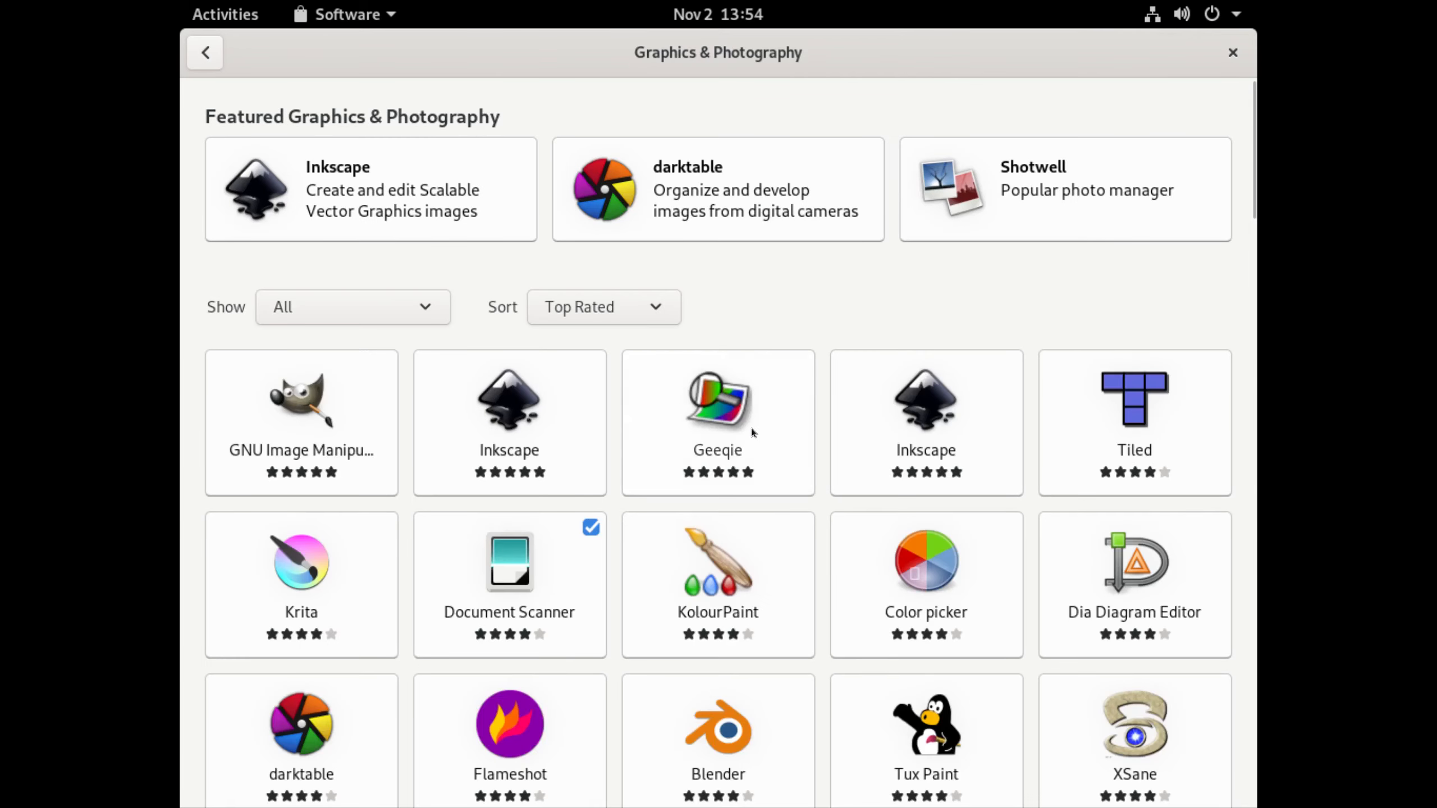
pyautogui.moveTo(570, 445)
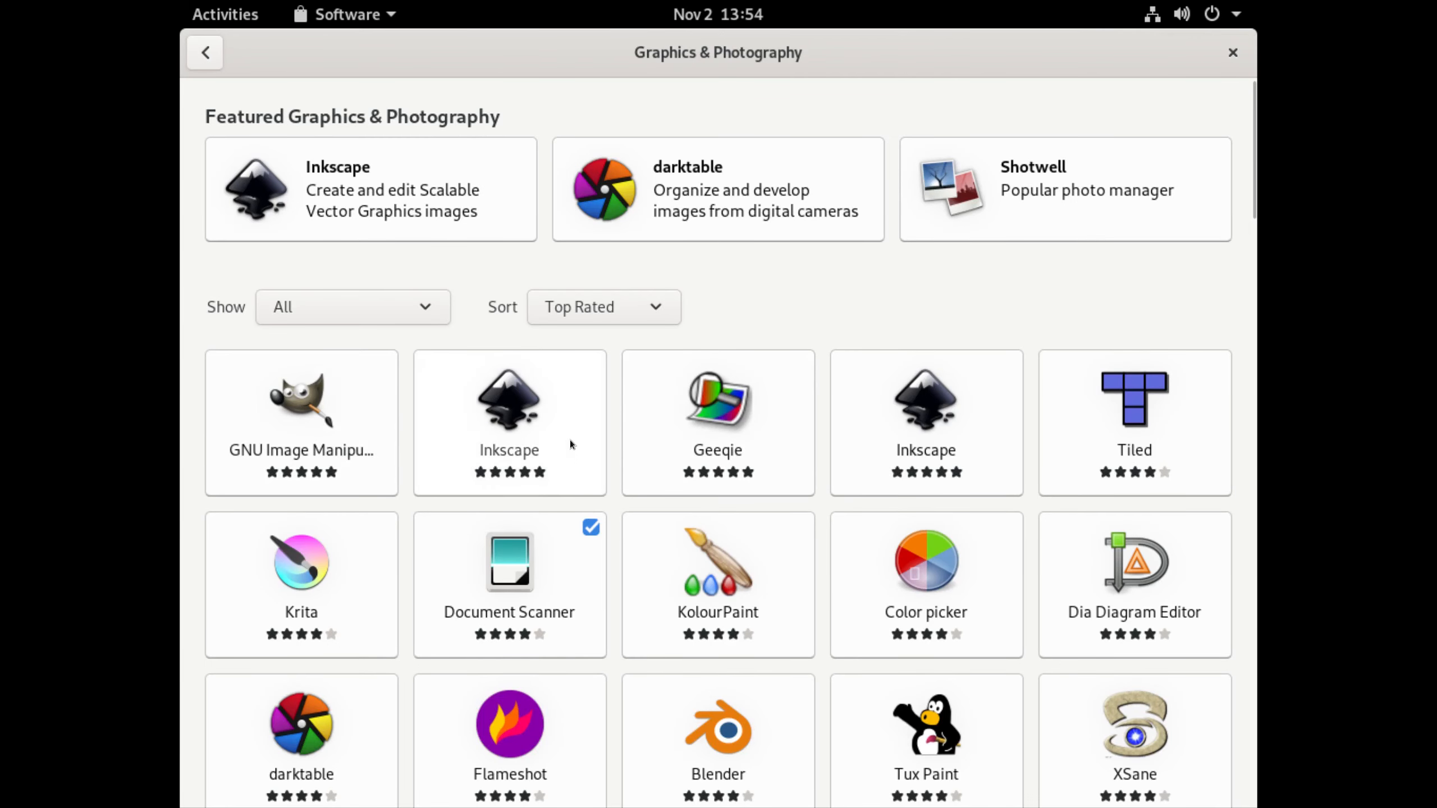
pyautogui.scroll(-3)
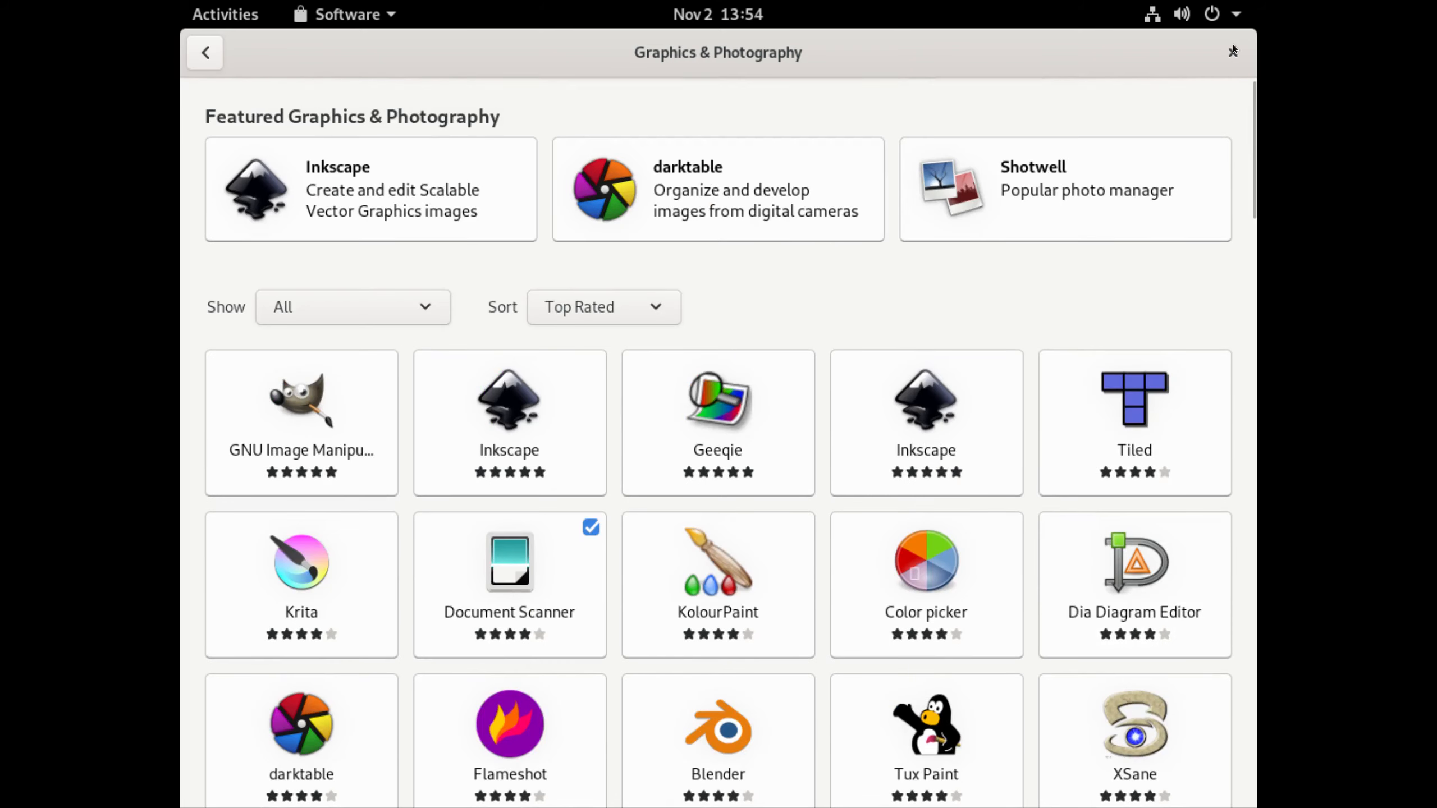
pyautogui.click(204, 52)
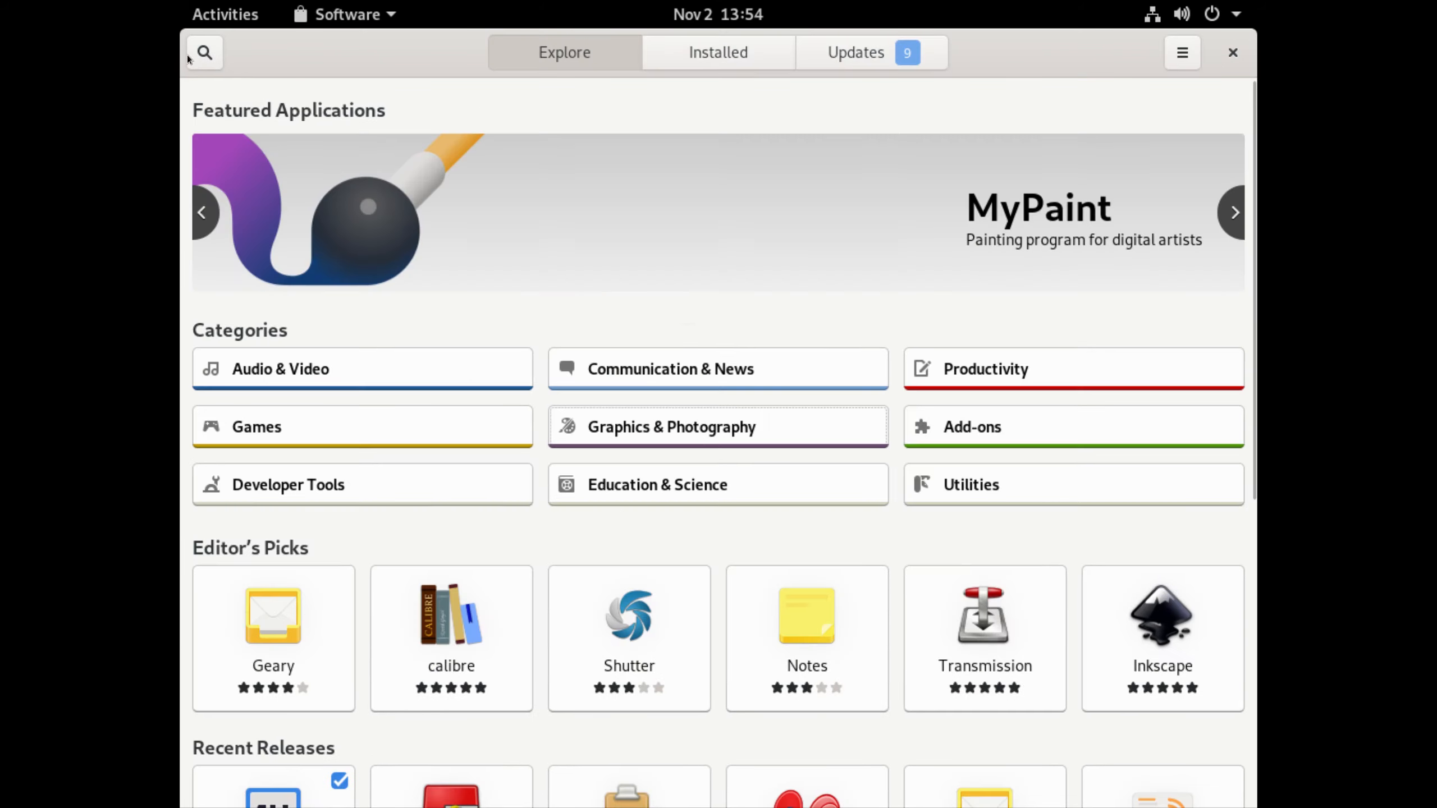
# - Scroll through the Updates page's pending updates, including Firefox 70.0
pyautogui.click(855, 52)
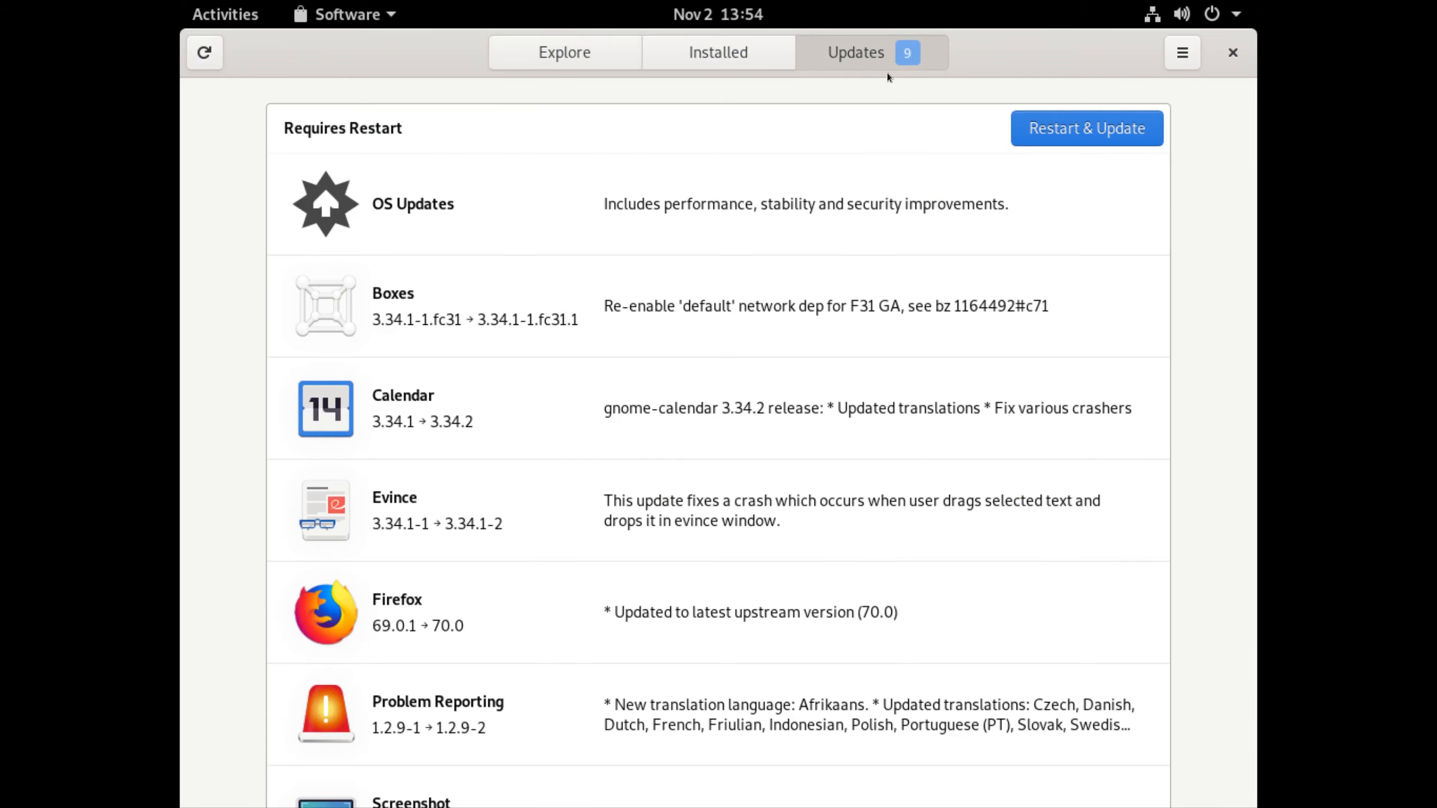
pyautogui.scroll(-3)
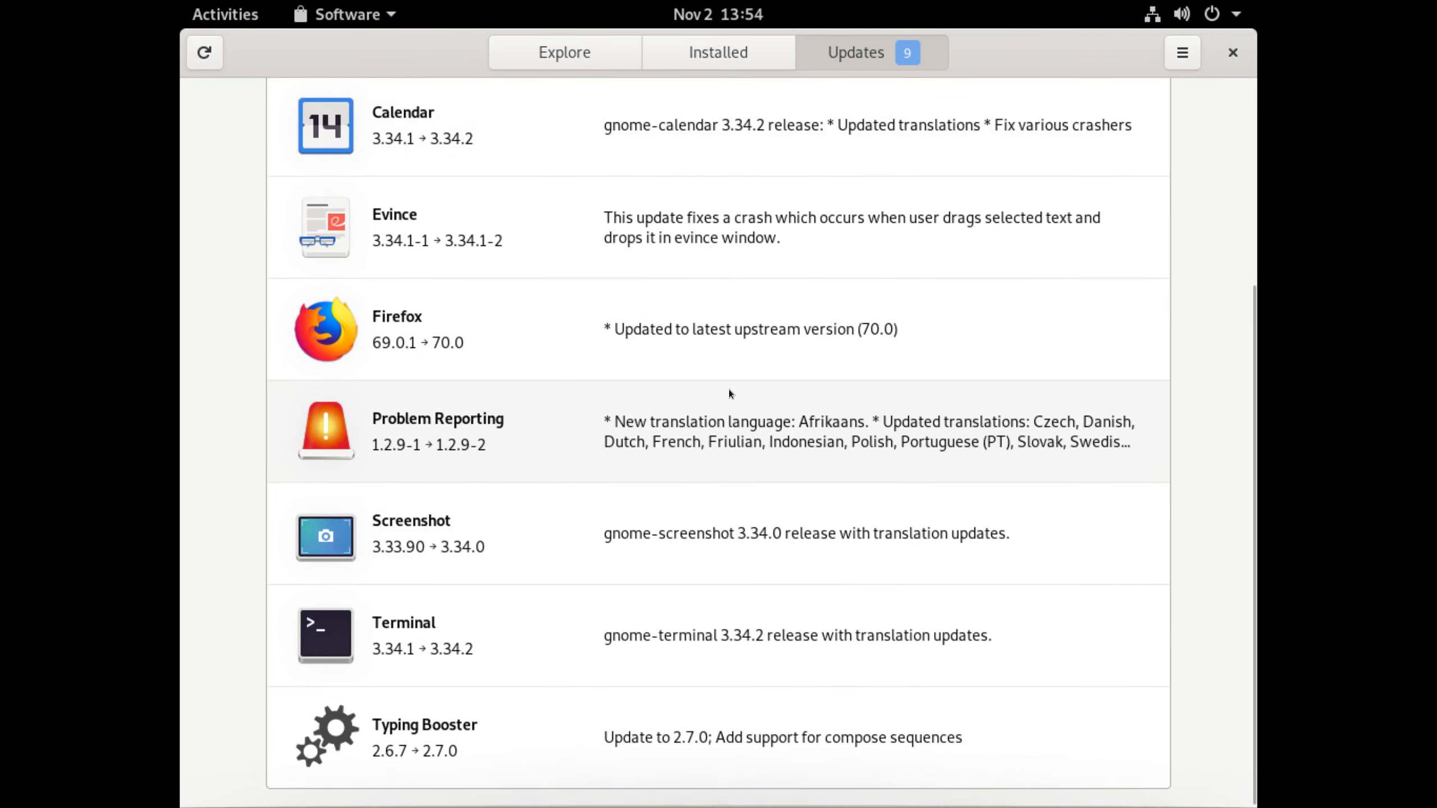
pyautogui.scroll(-3)
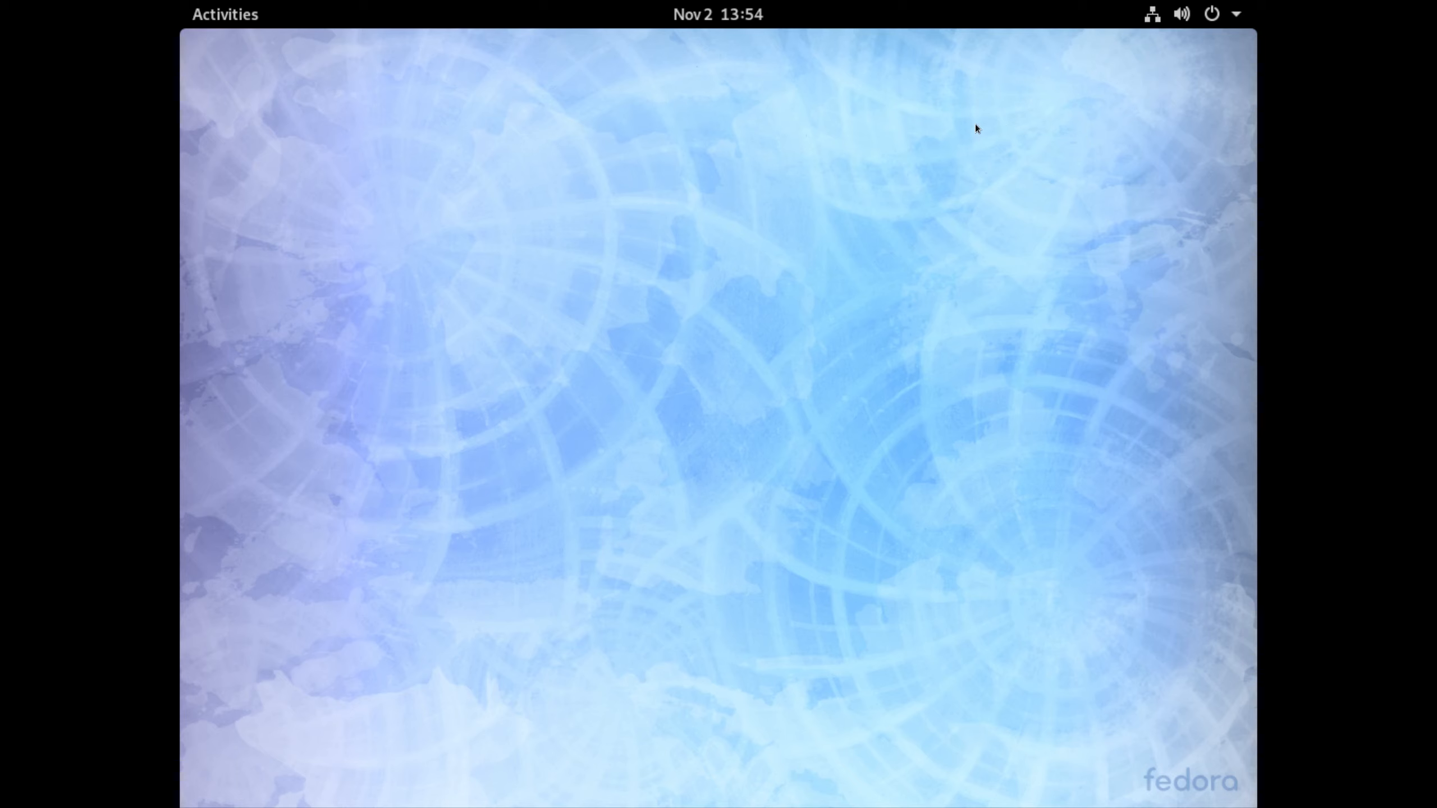
# - Run 'sudo dnf install gimp' in Terminal to install GIMP 2.10.12 with its dependencies
pyautogui.write('te')
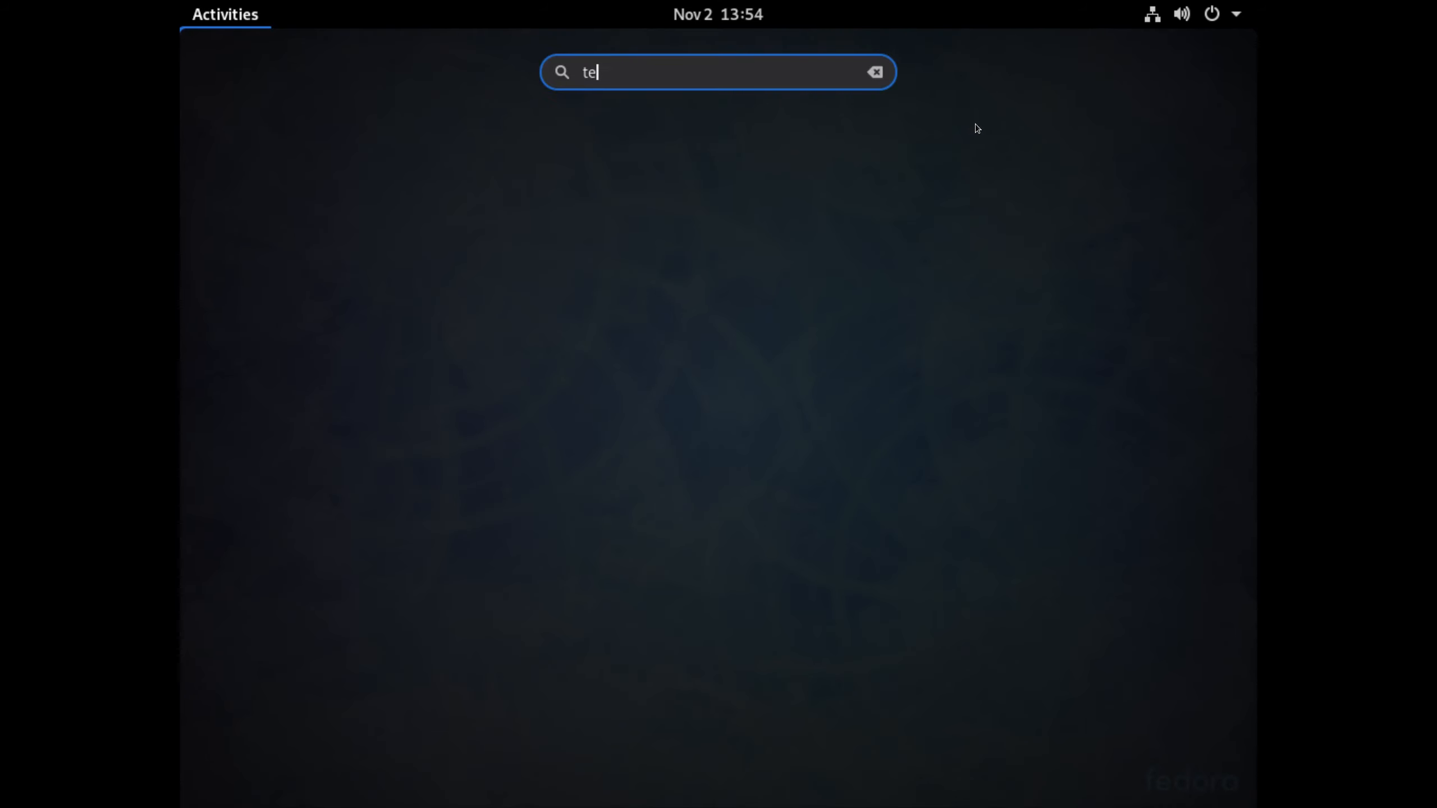
pyautogui.write('r')
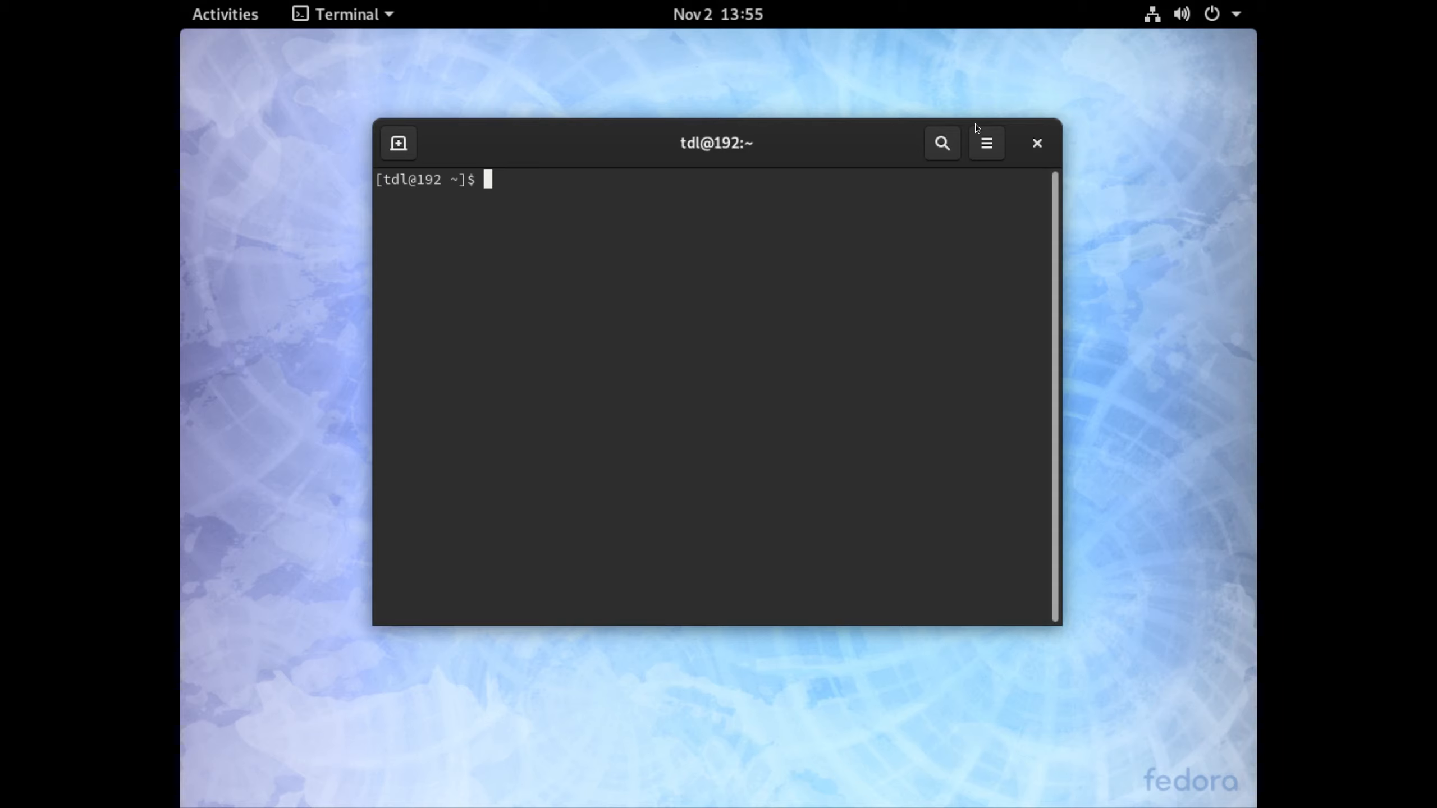
pyautogui.write('dn')
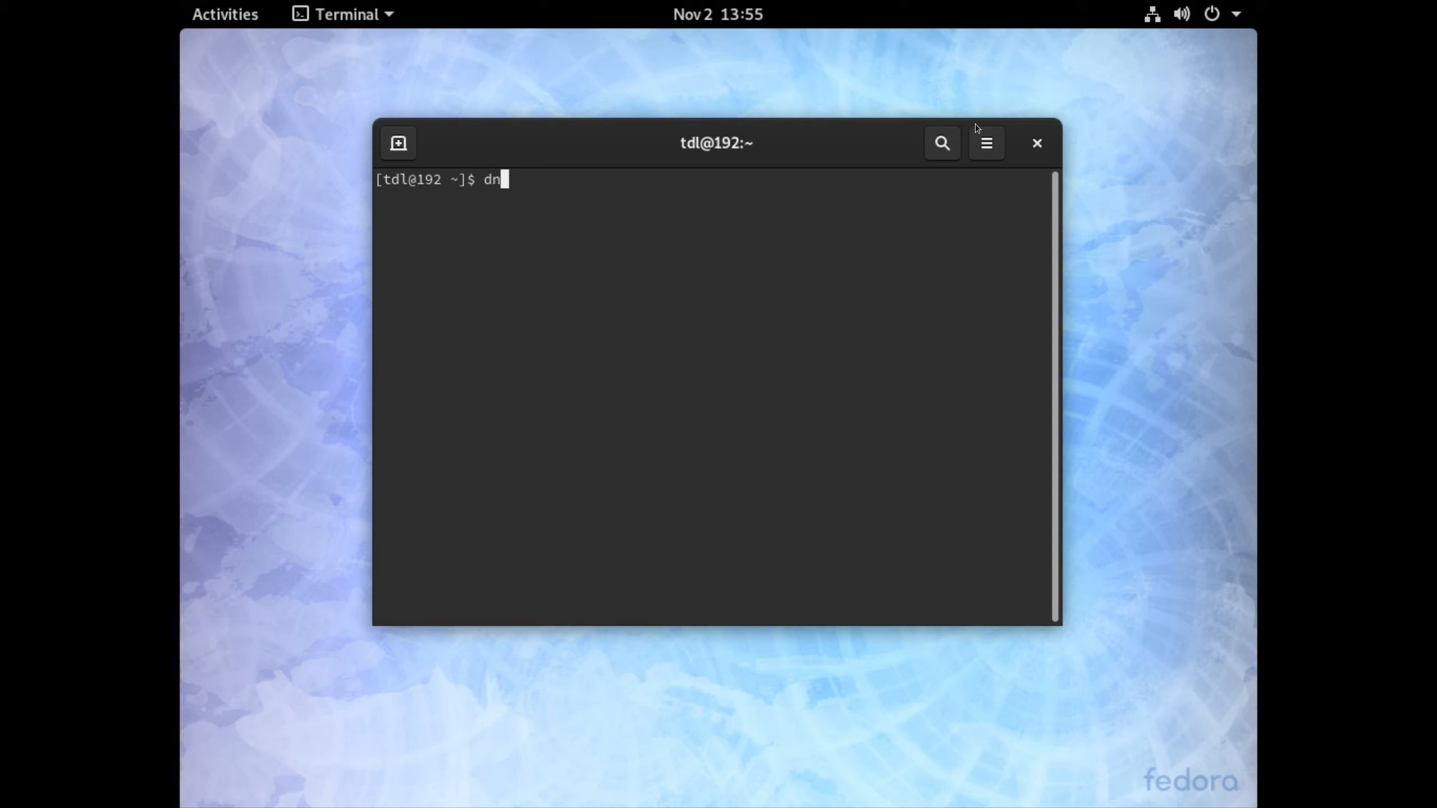
pyautogui.press('BackSpace')
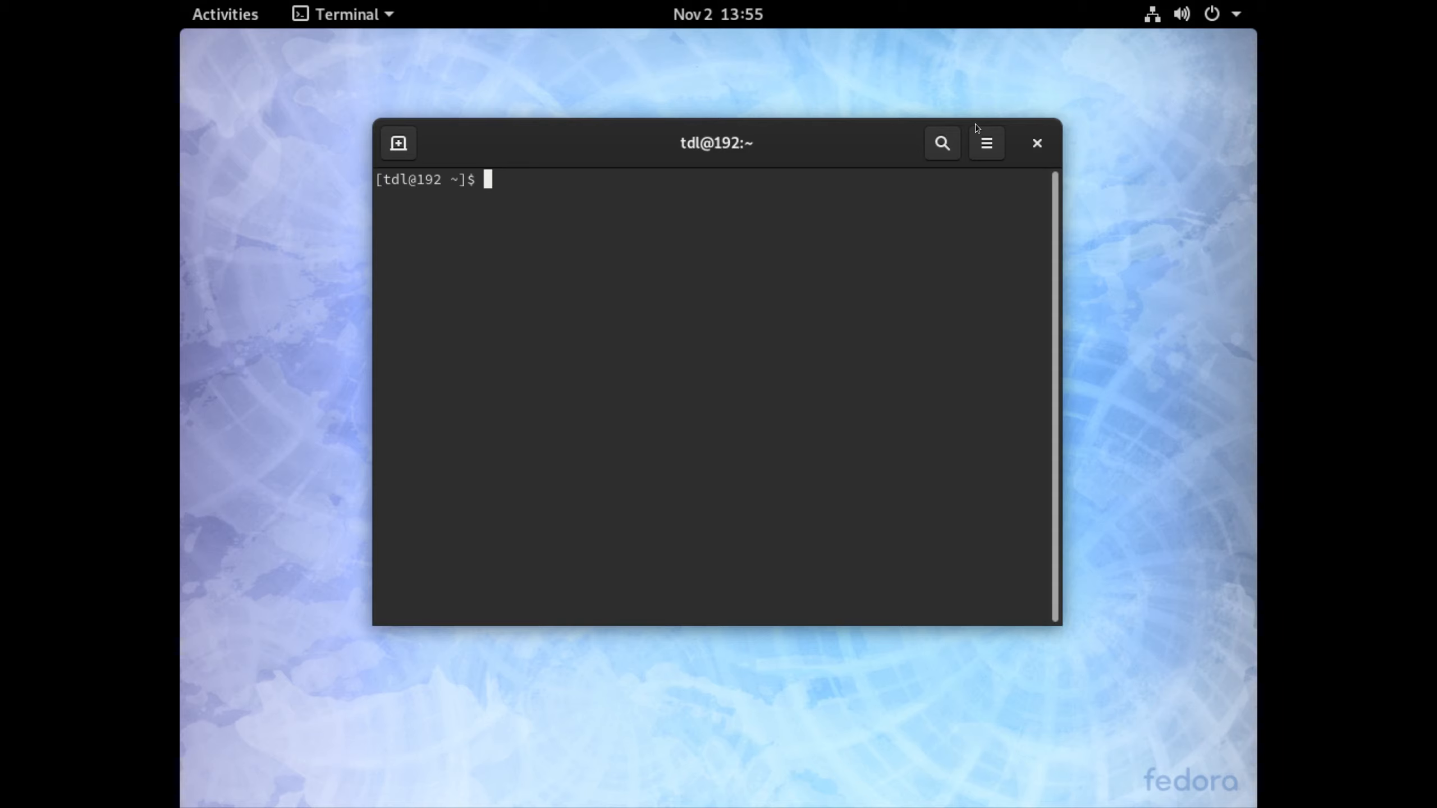
pyautogui.write('sudo')
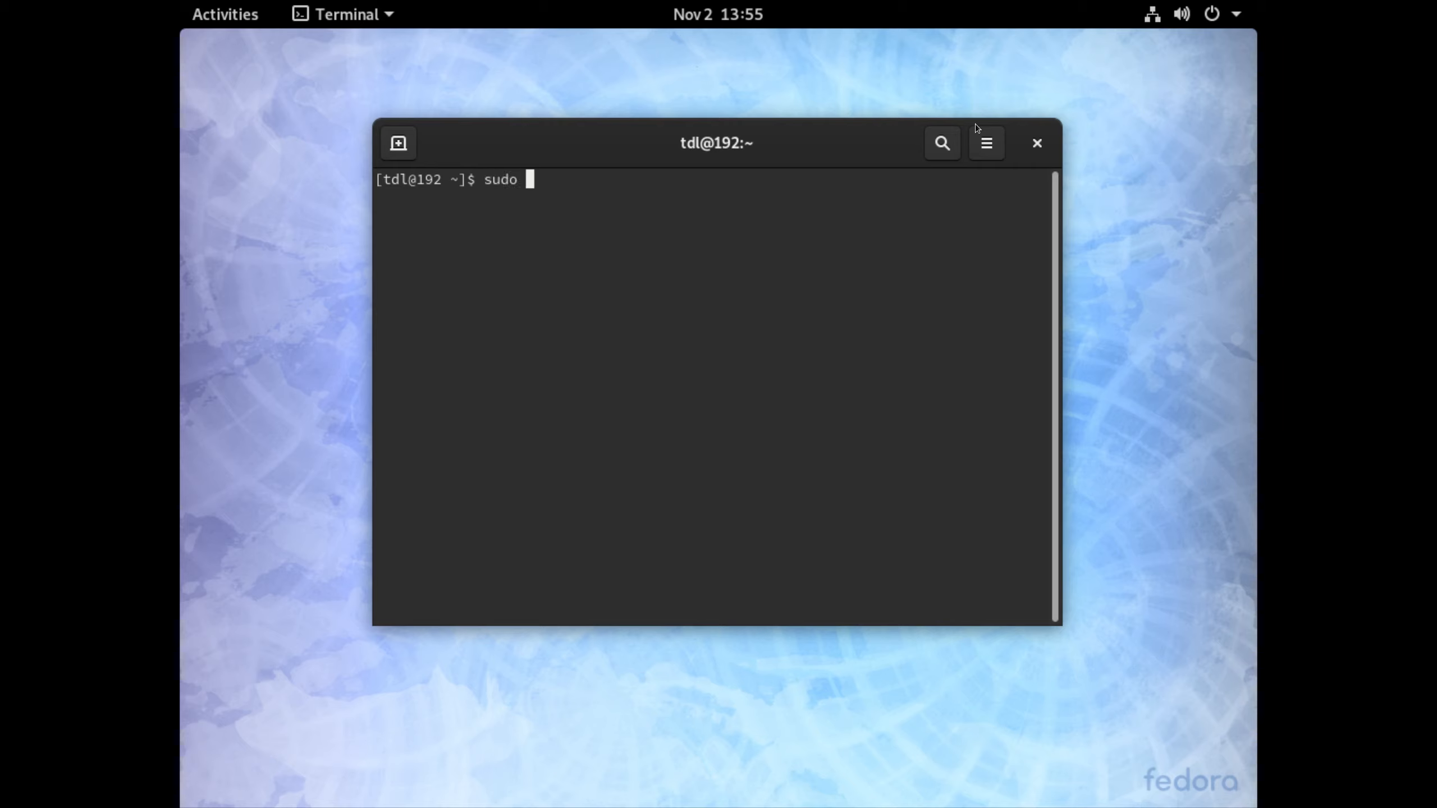
pyautogui.write('dnf')
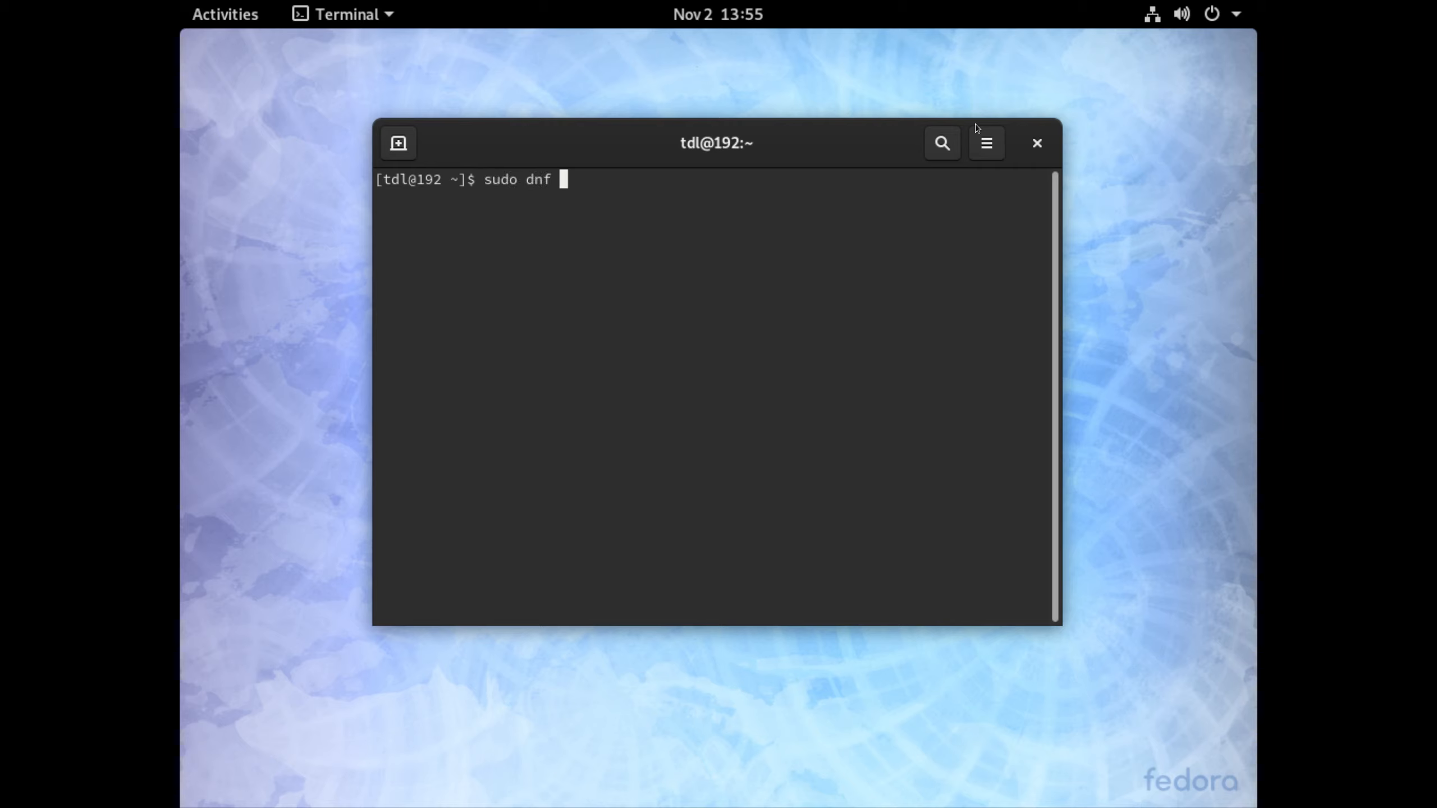
pyautogui.write('install')
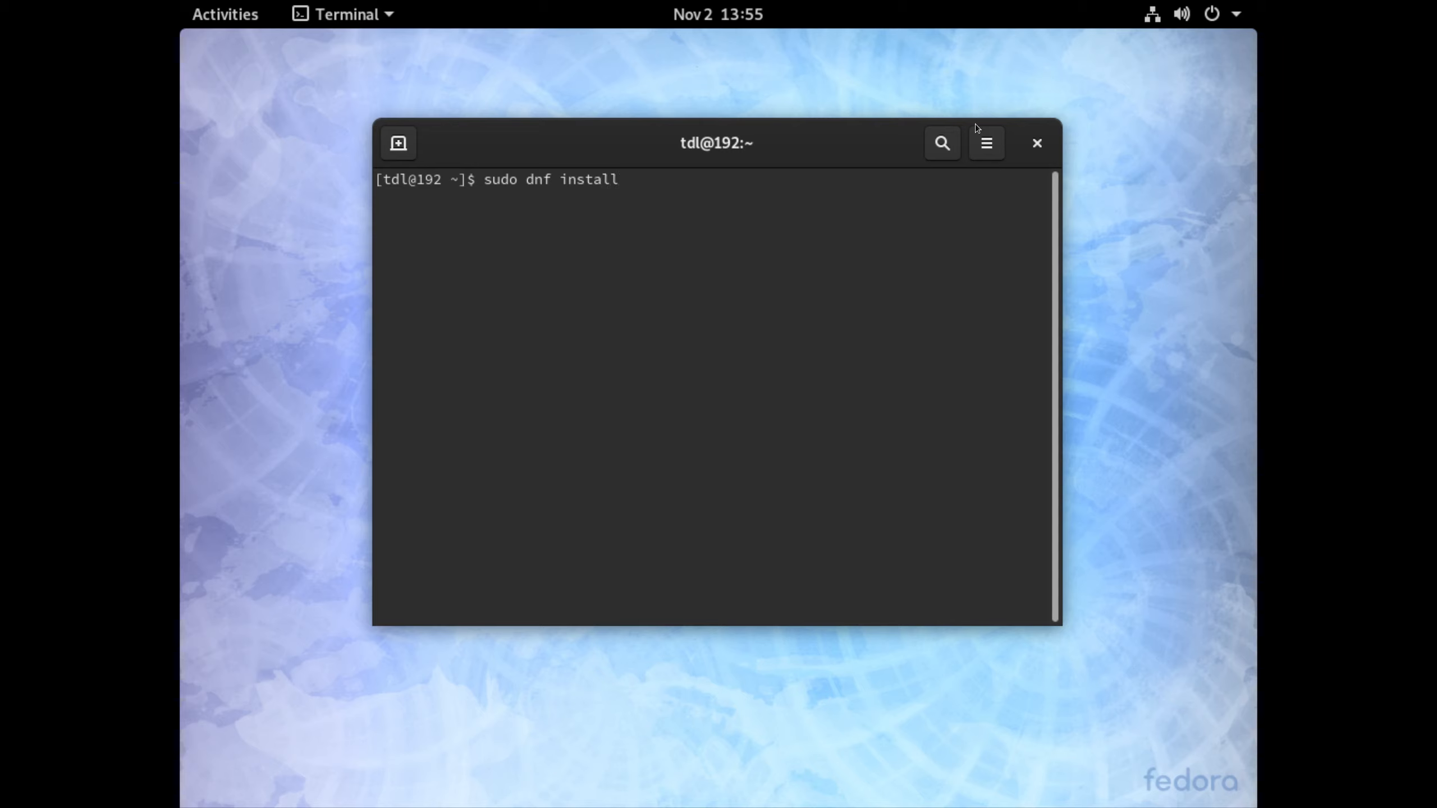
pyautogui.write('gimp')
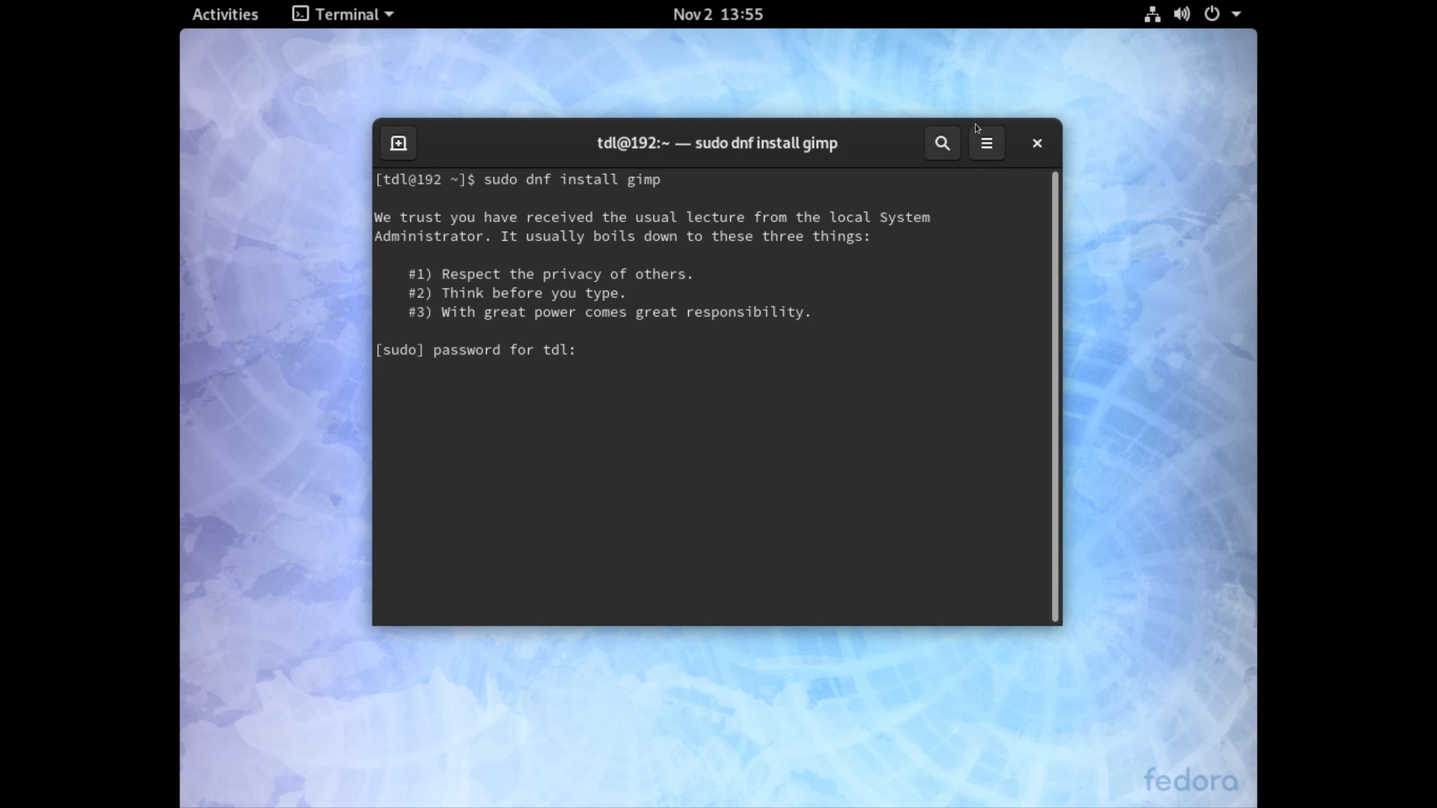
pyautogui.press('Return')
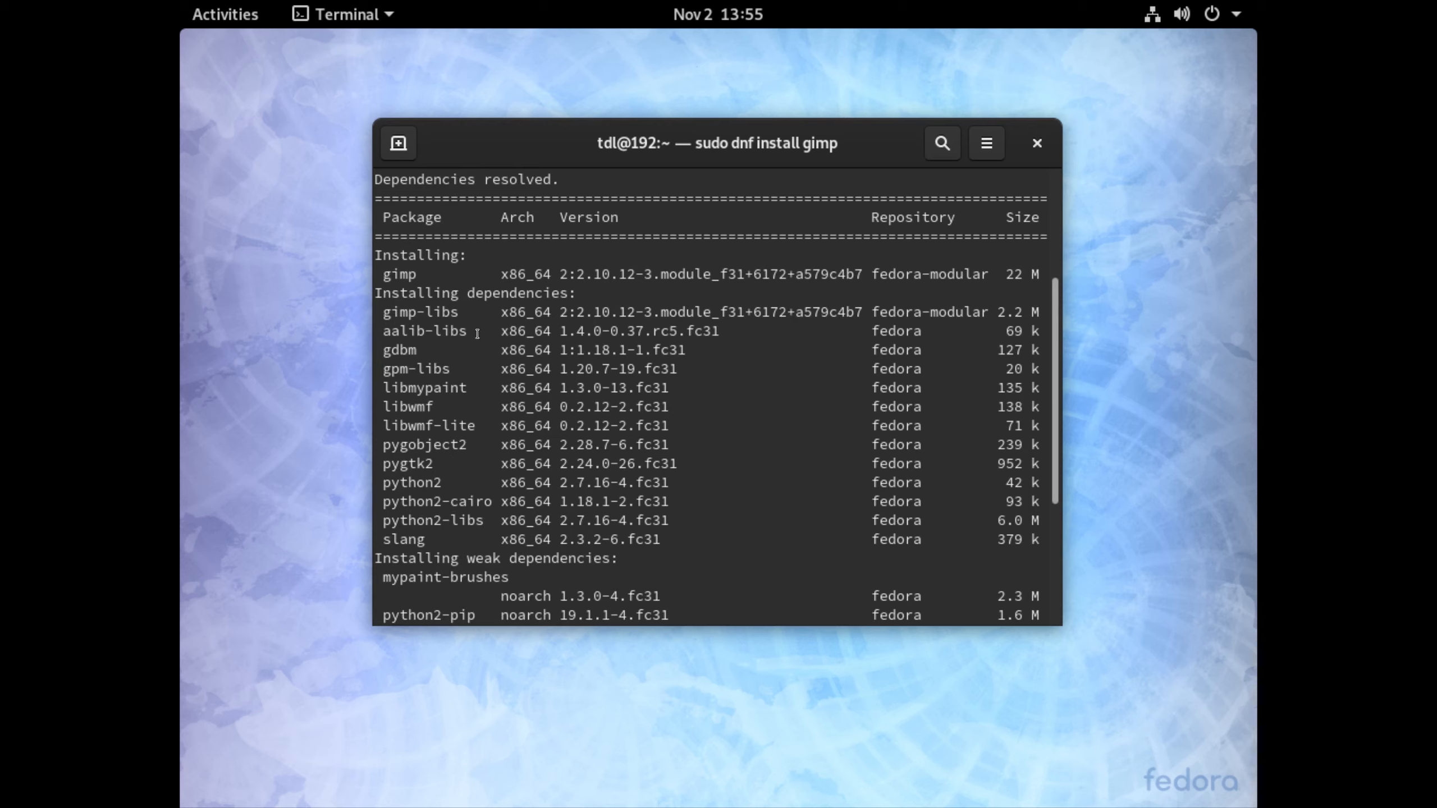
pyautogui.scroll(-3)
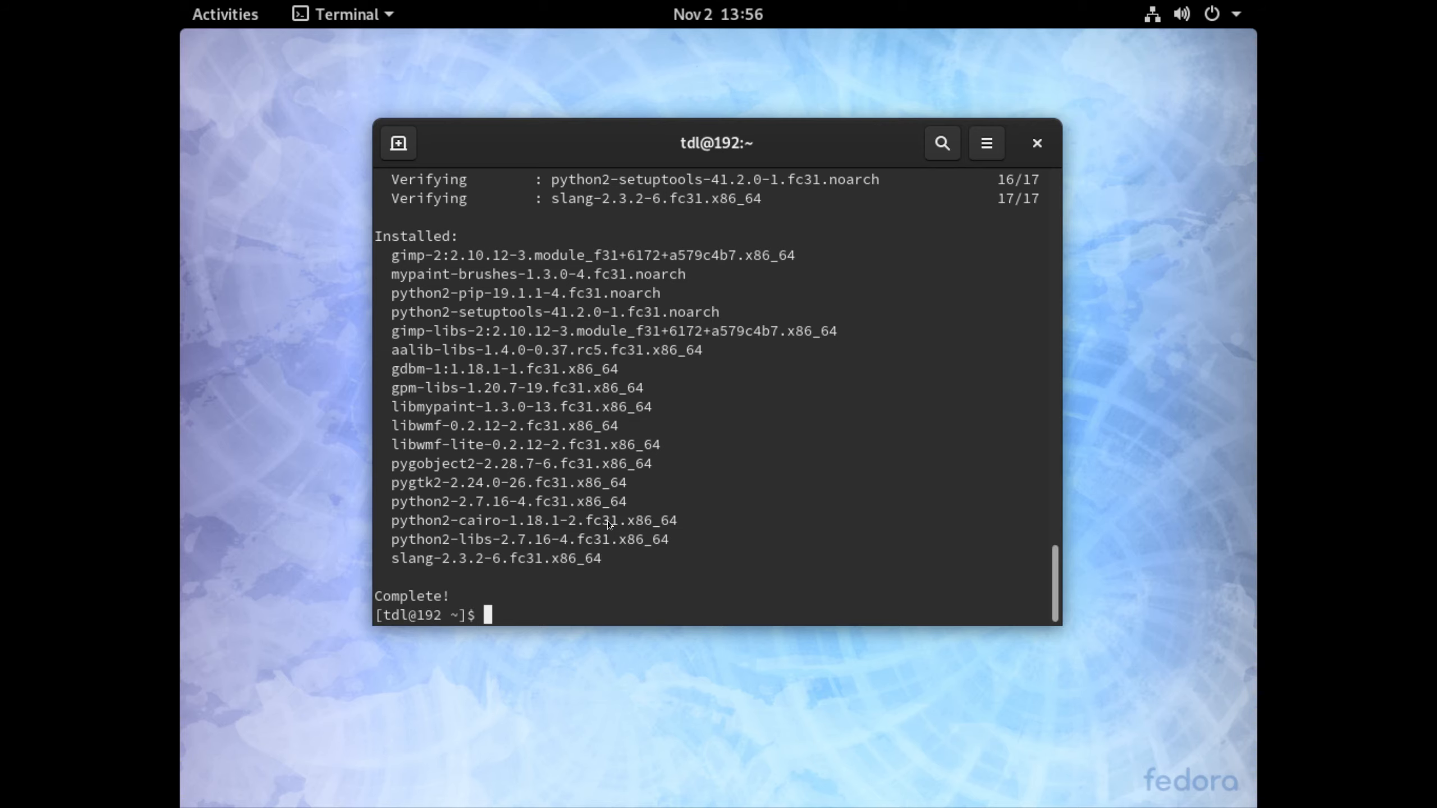
# - Launch GIMP from the app grid, confirm version 2.10.12 in Help > About, then quit
pyautogui.click(225, 14)
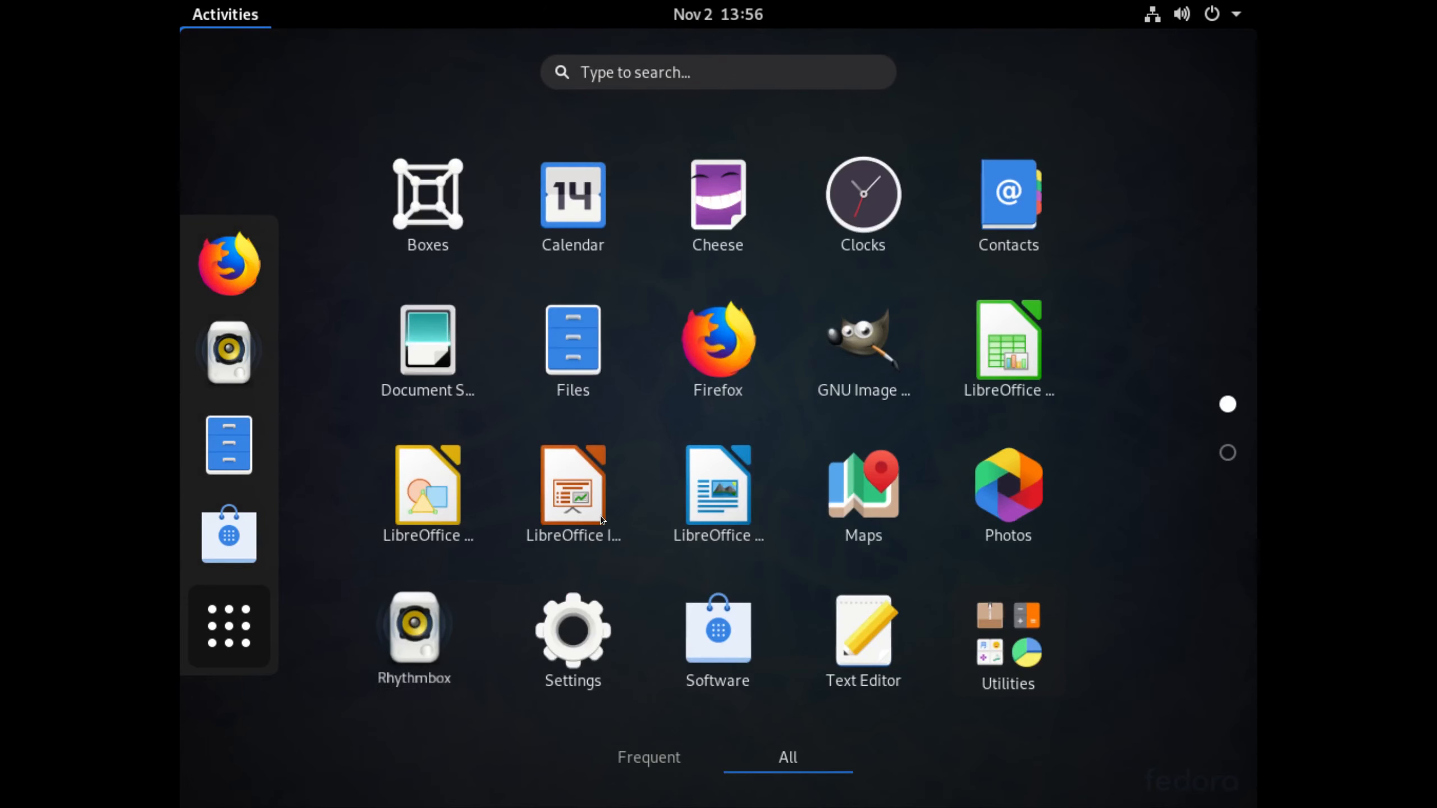
pyautogui.click(862, 344)
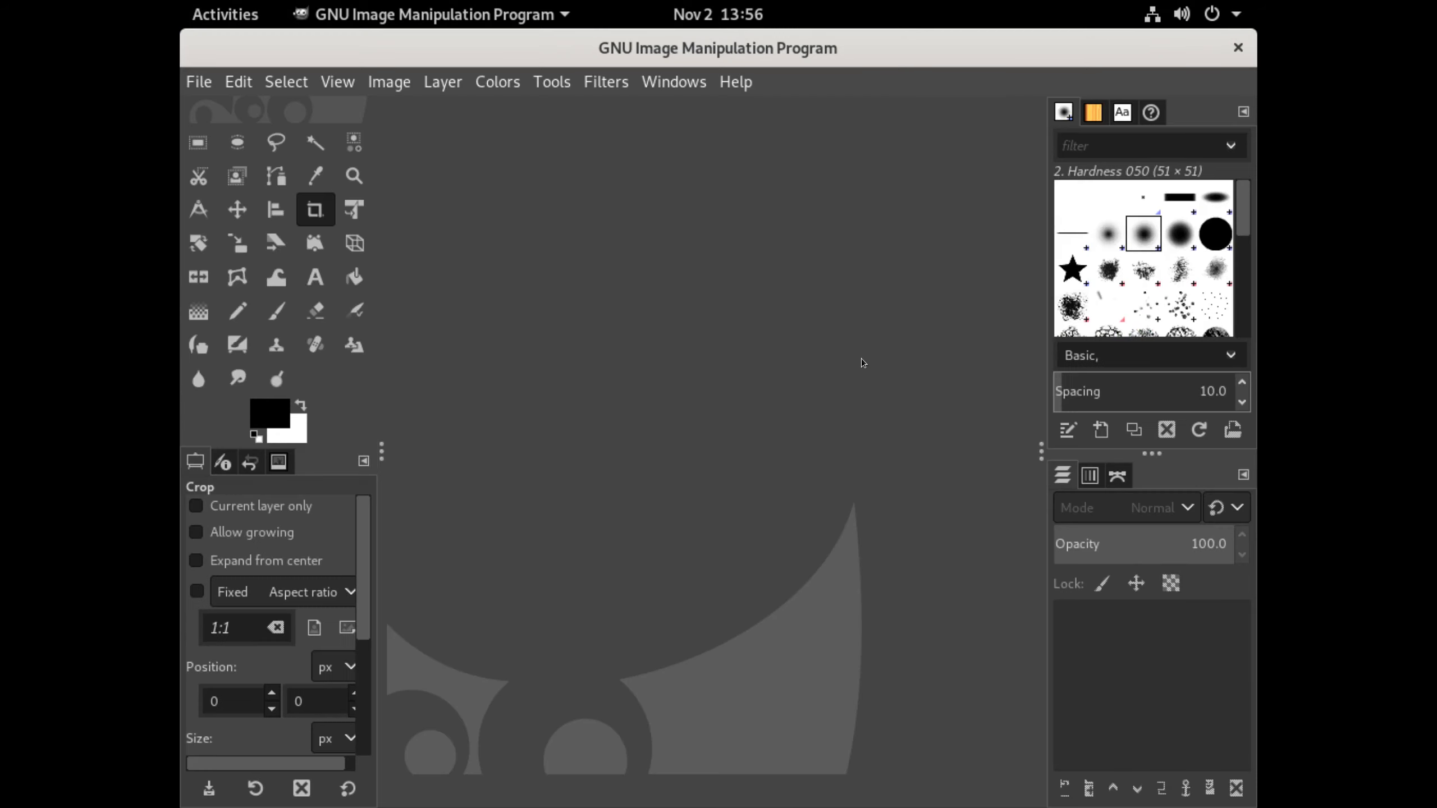
pyautogui.click(735, 81)
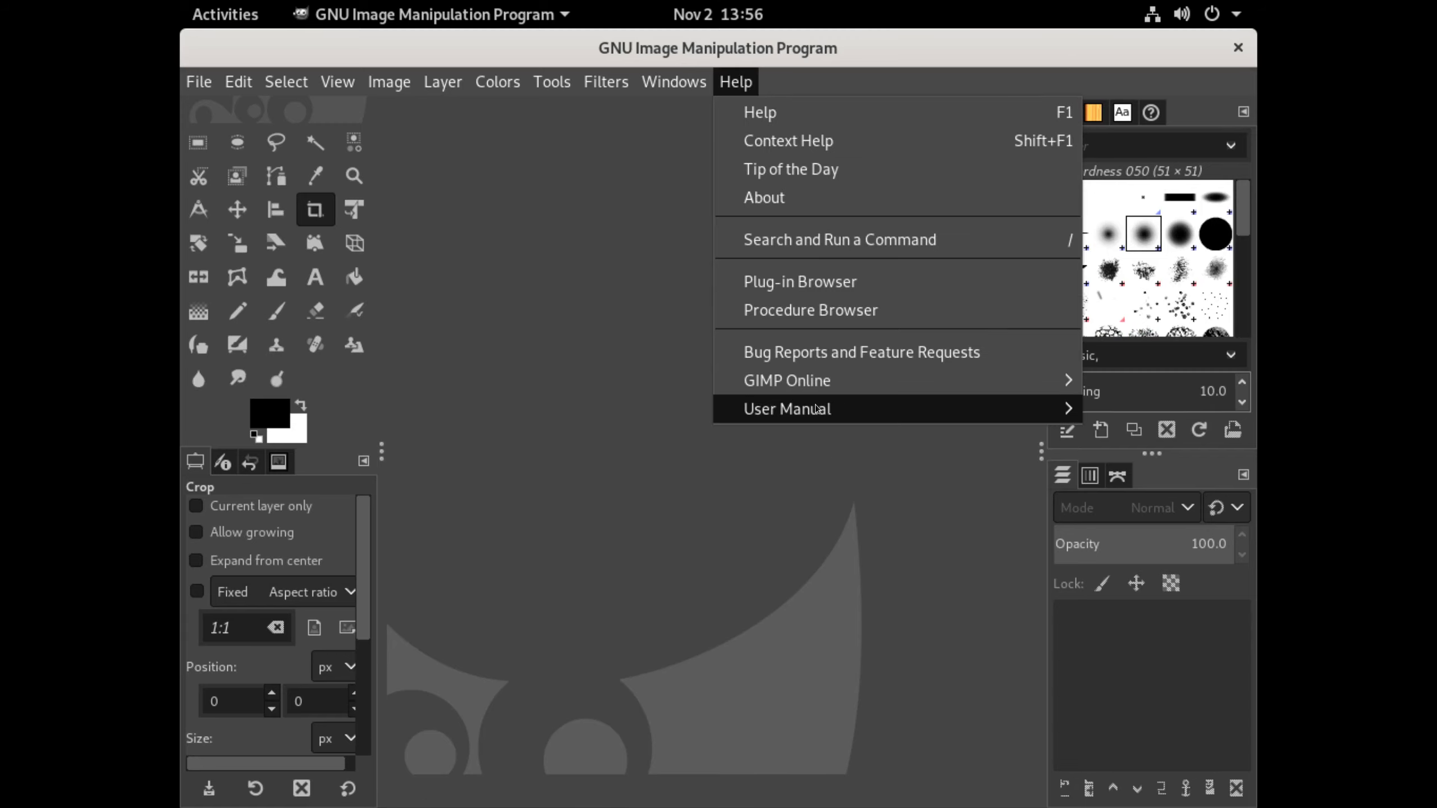
pyautogui.moveTo(764, 197)
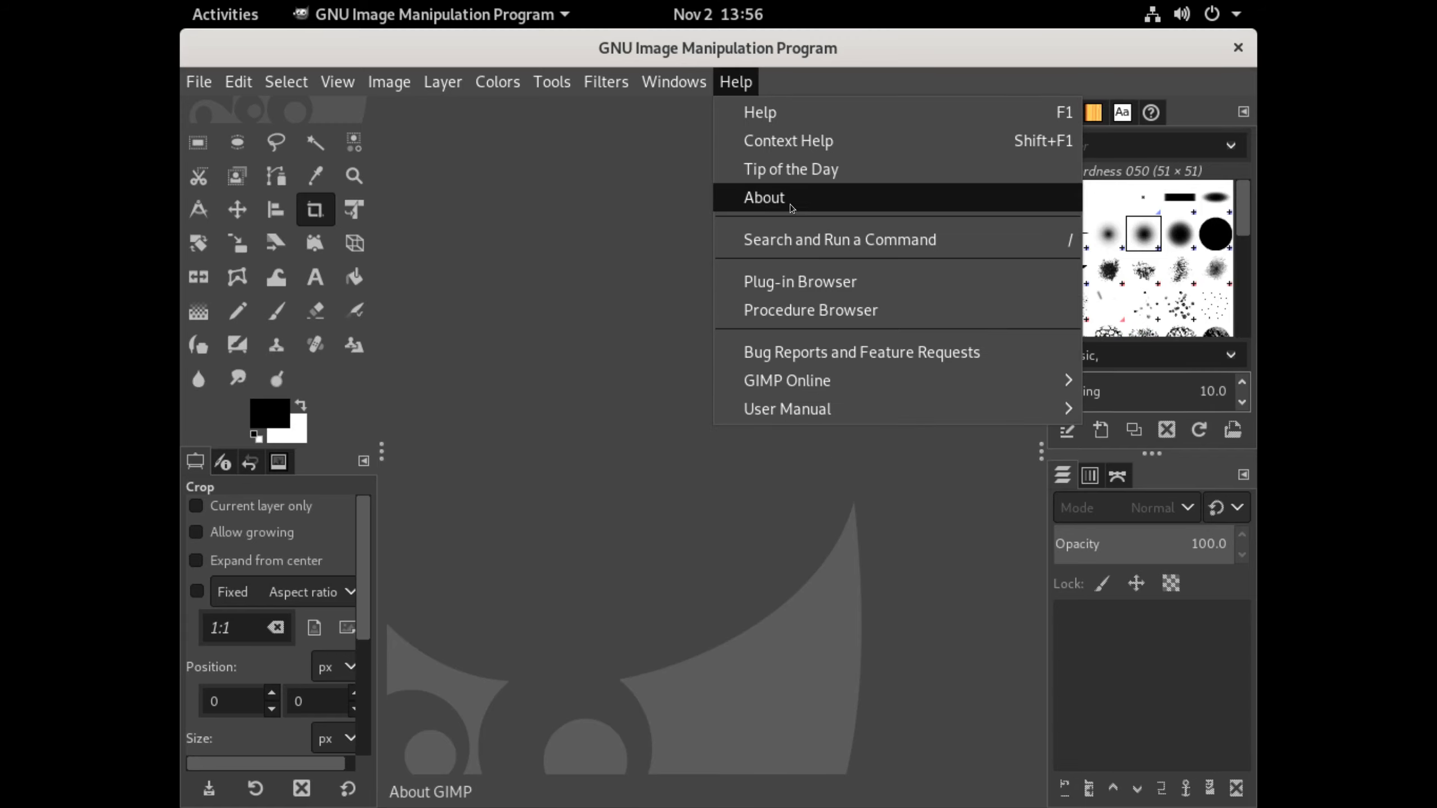
pyautogui.click(764, 197)
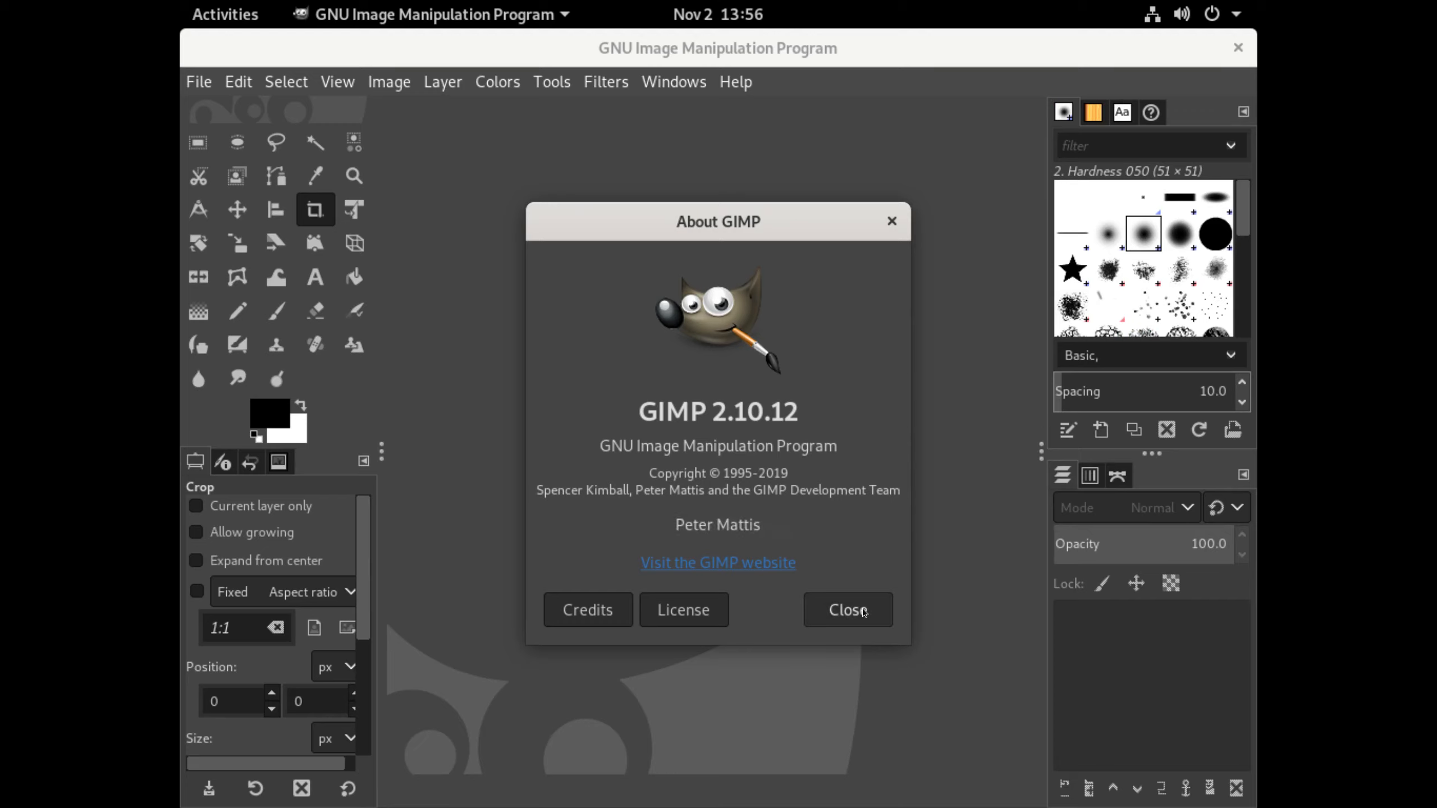
pyautogui.click(845, 610)
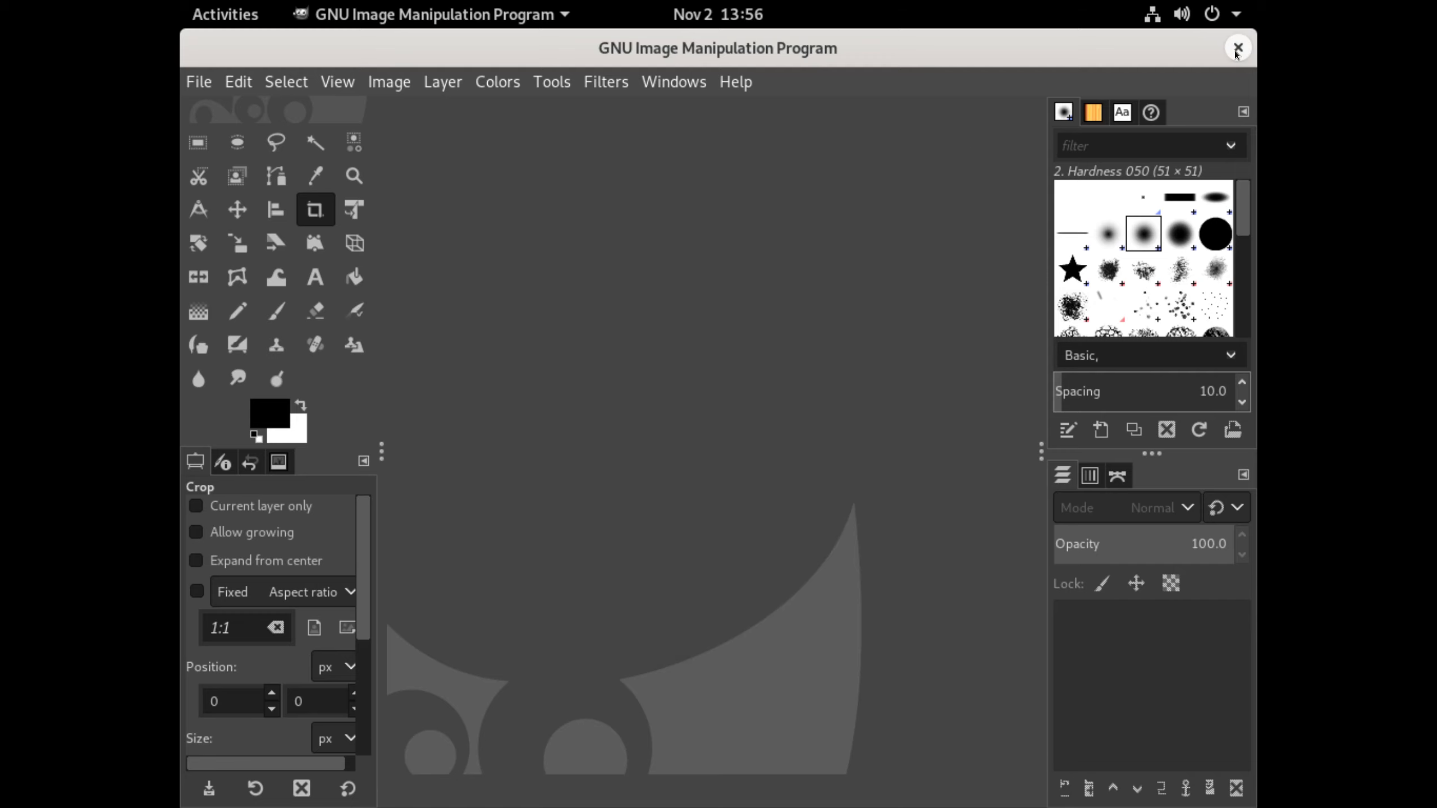
pyautogui.click(1236, 48)
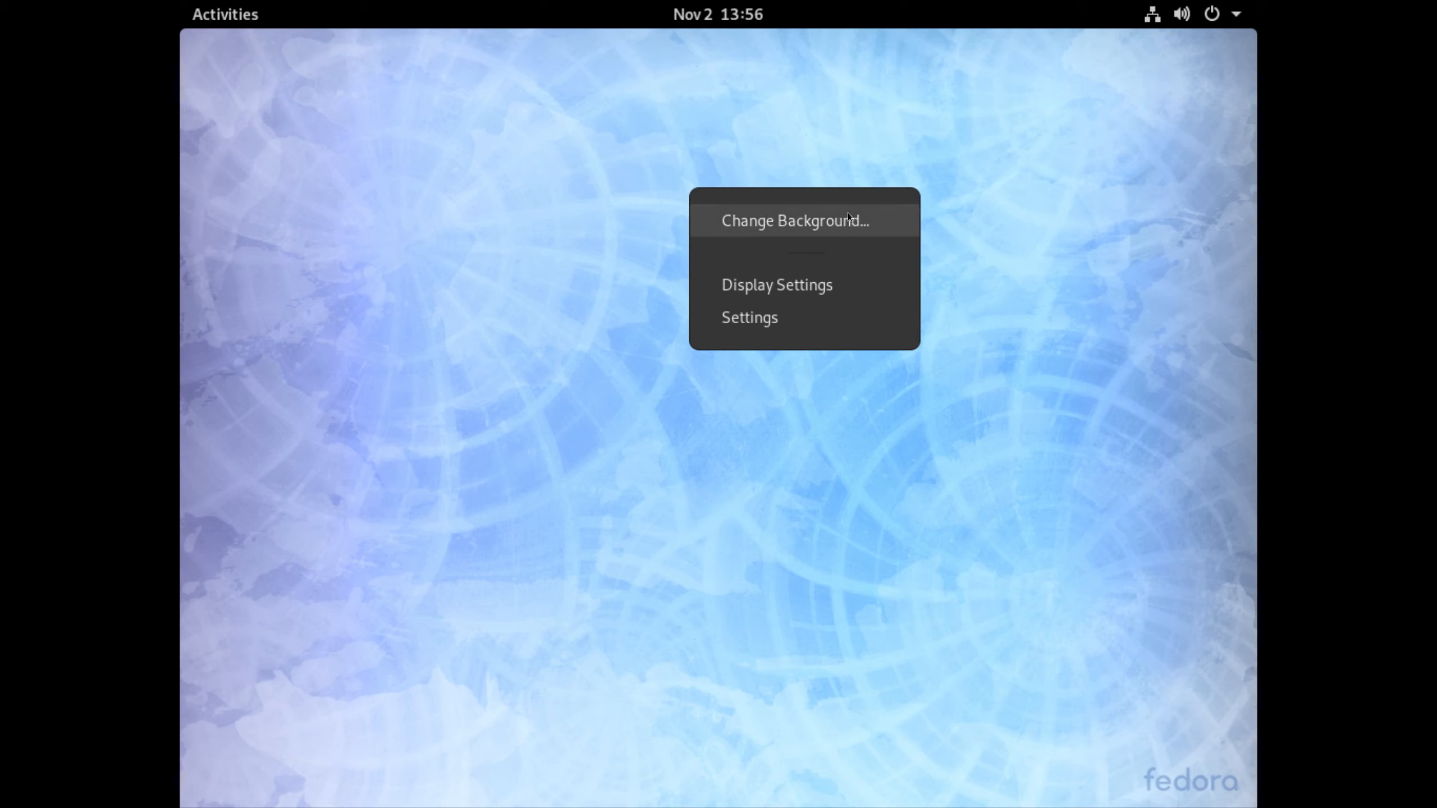
pyautogui.moveTo(776, 285)
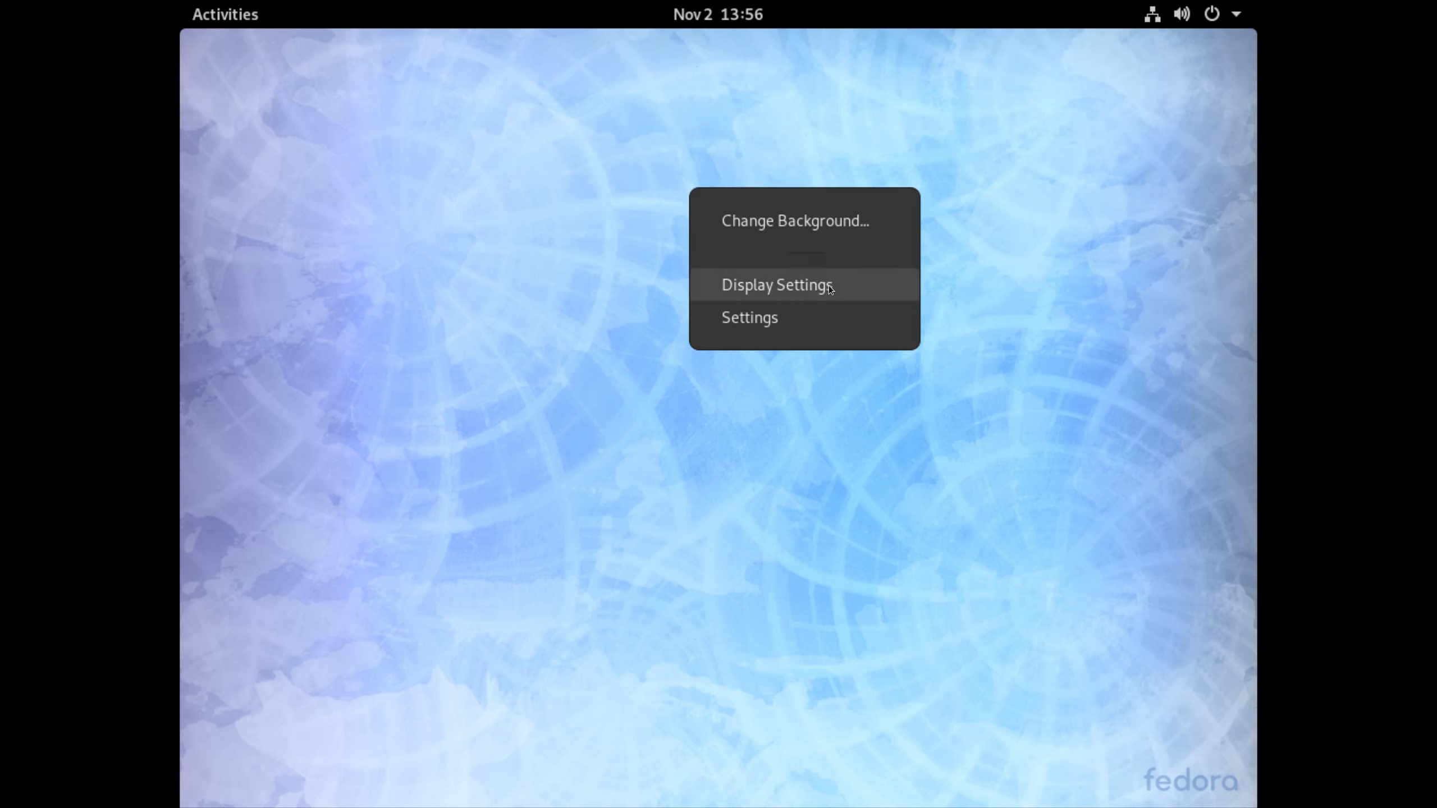
pyautogui.moveTo(794, 220)
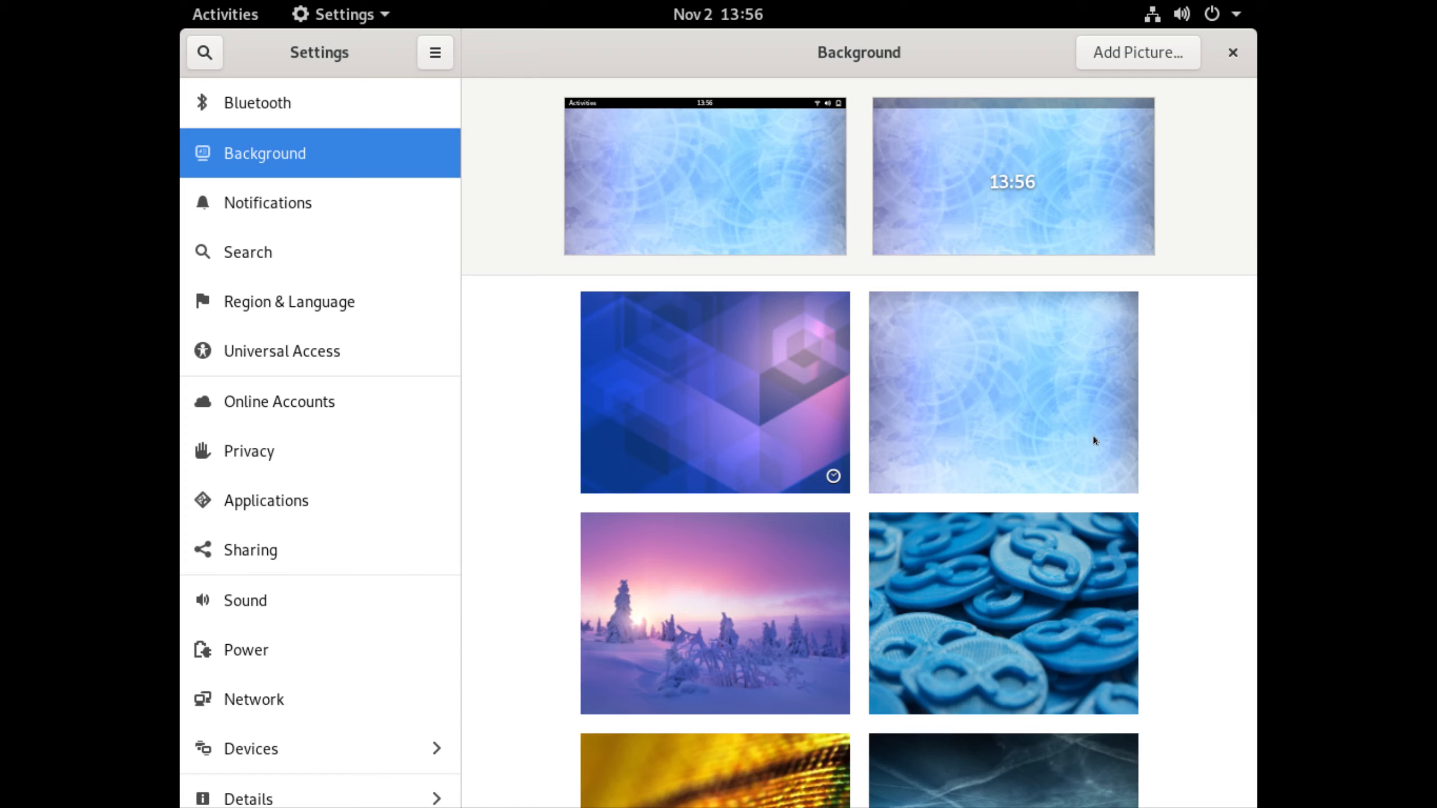
# - Browse the Background wallpaper gallery without changing it, close Settings, and open the overview
pyautogui.scroll(-3)
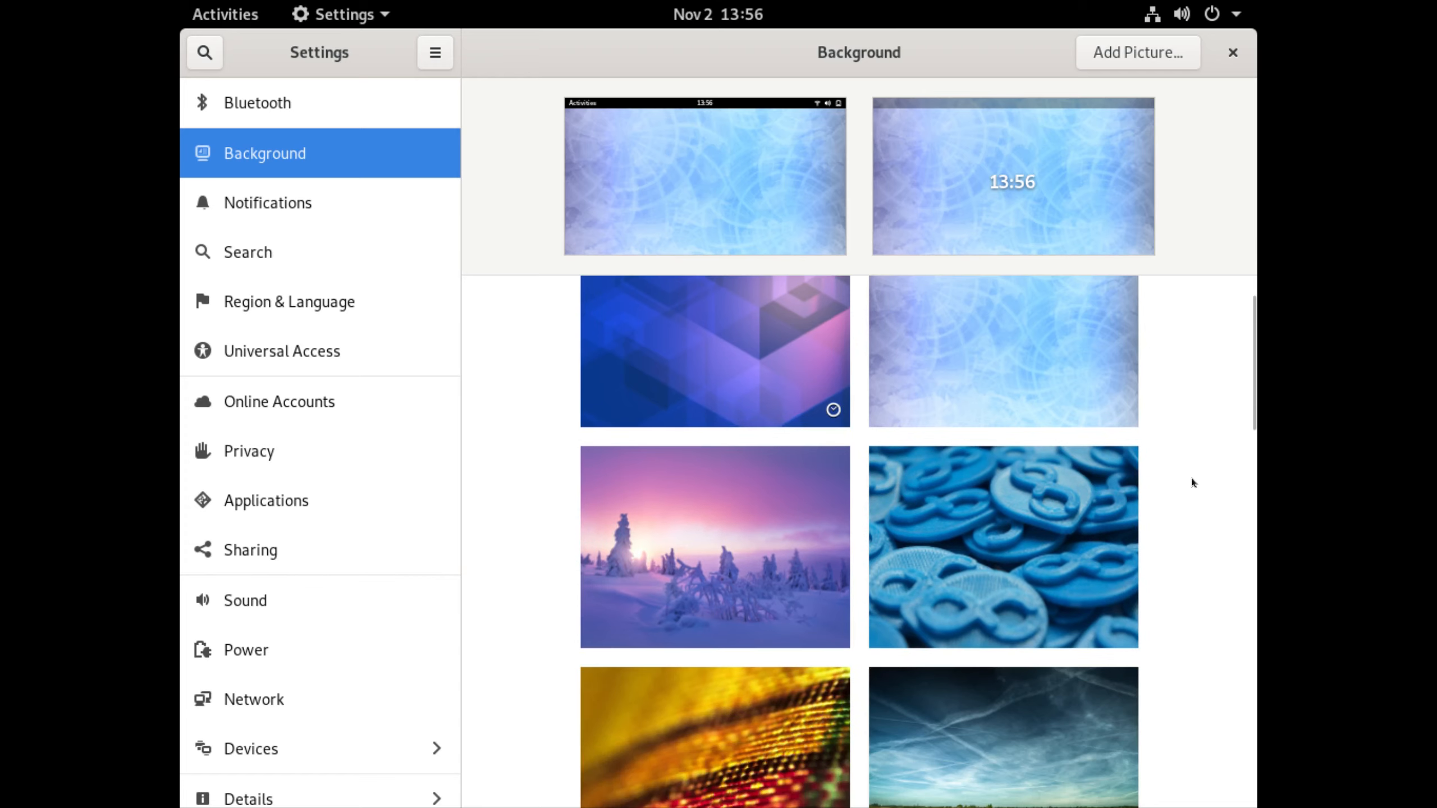
pyautogui.scroll(-3)
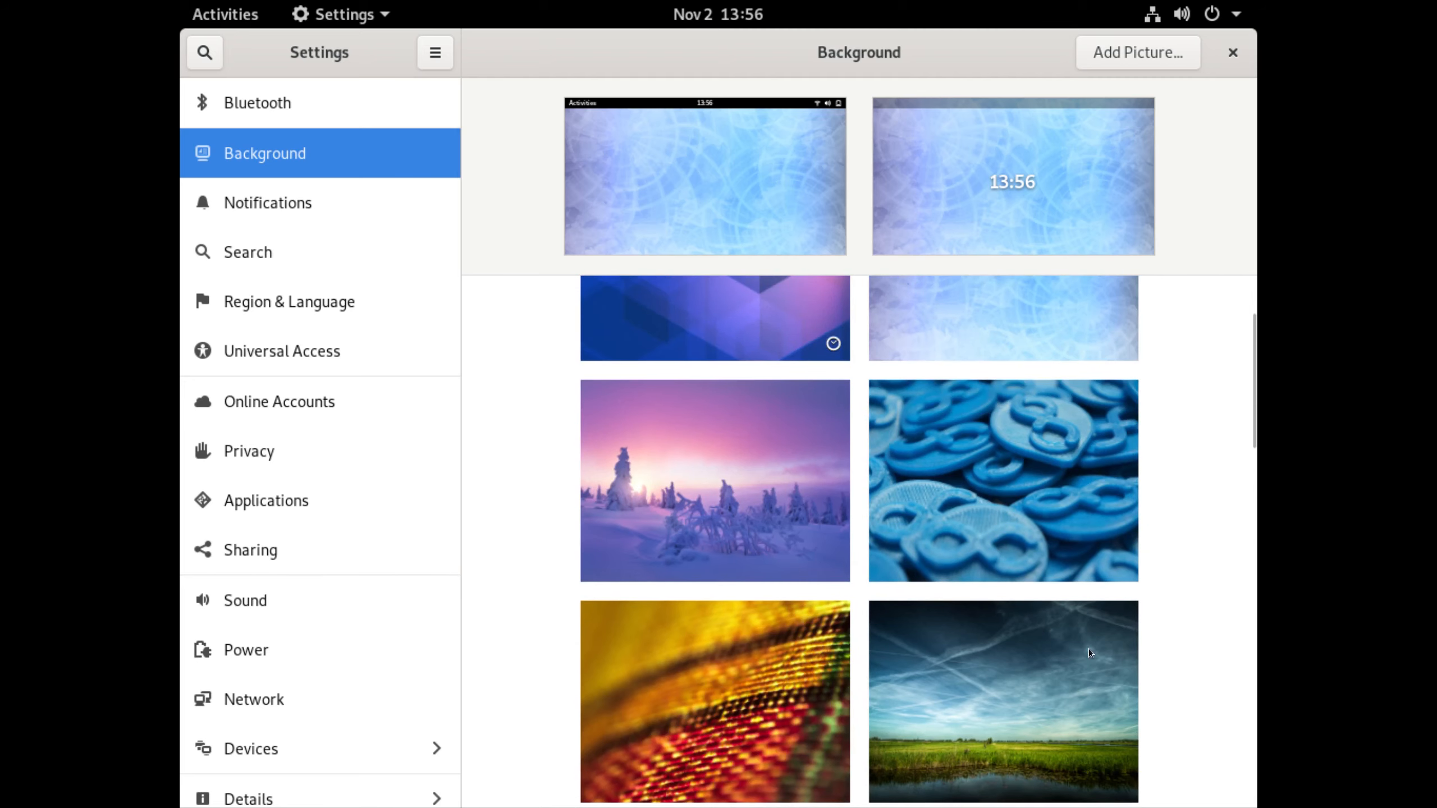
pyautogui.scroll(-3)
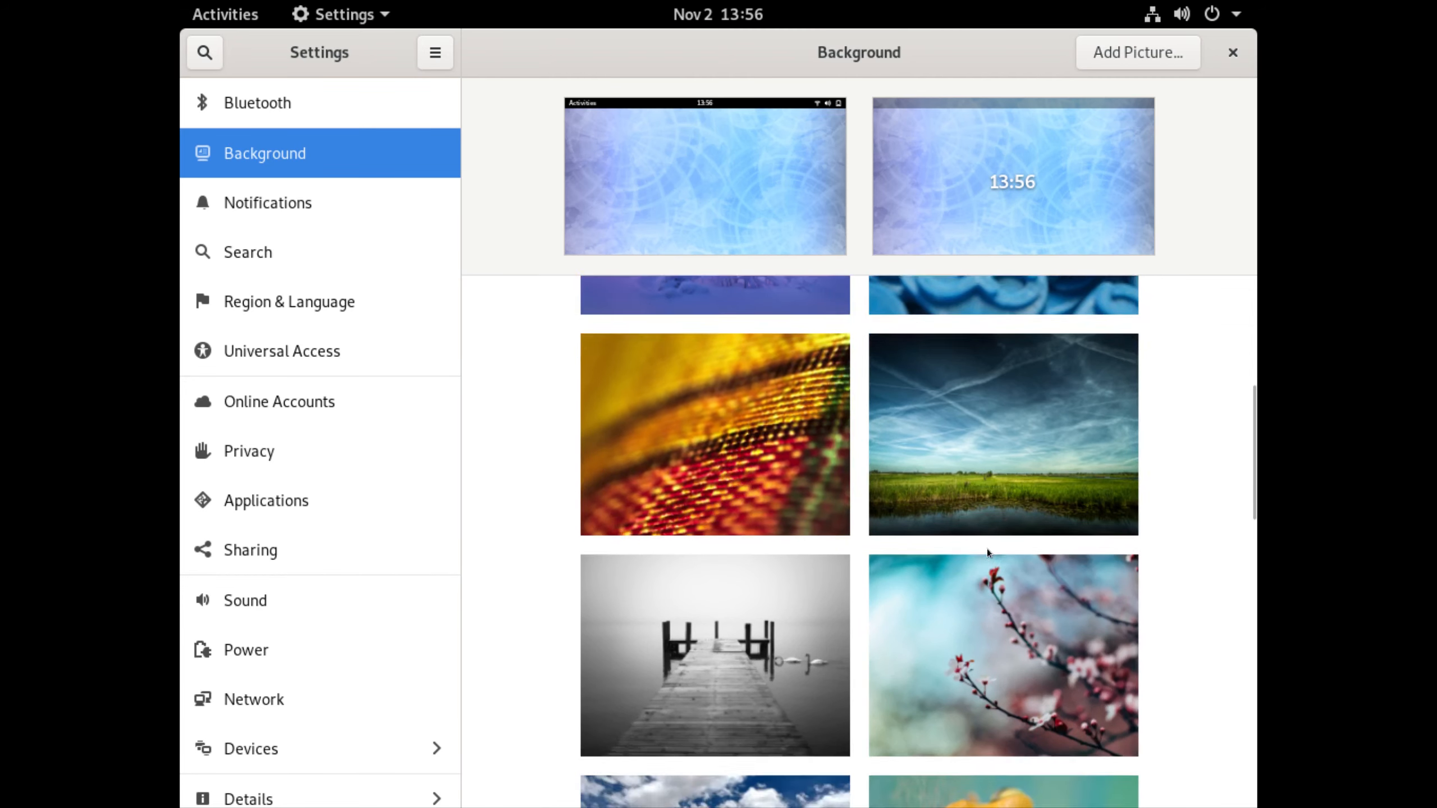
pyautogui.scroll(-3)
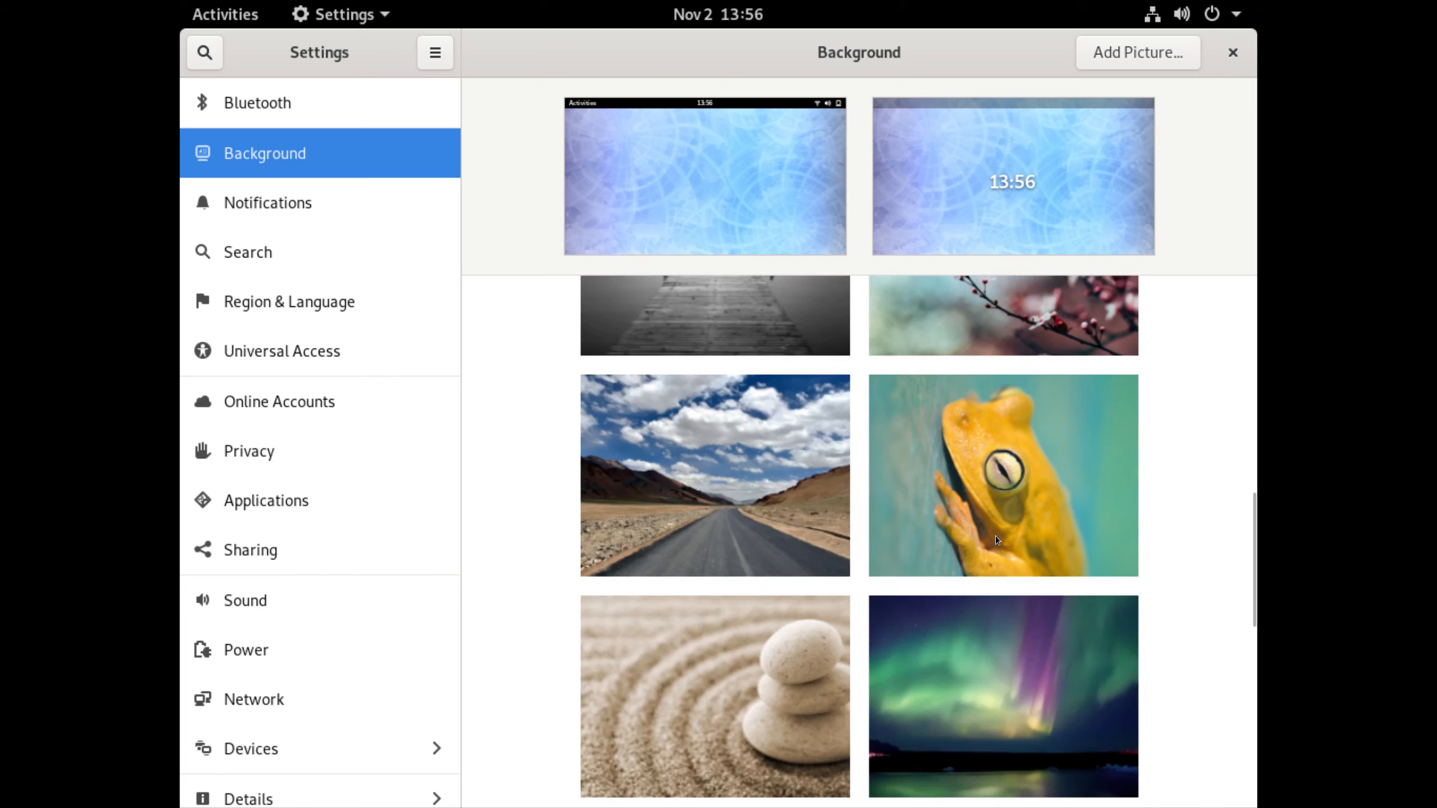
pyautogui.scroll(-3)
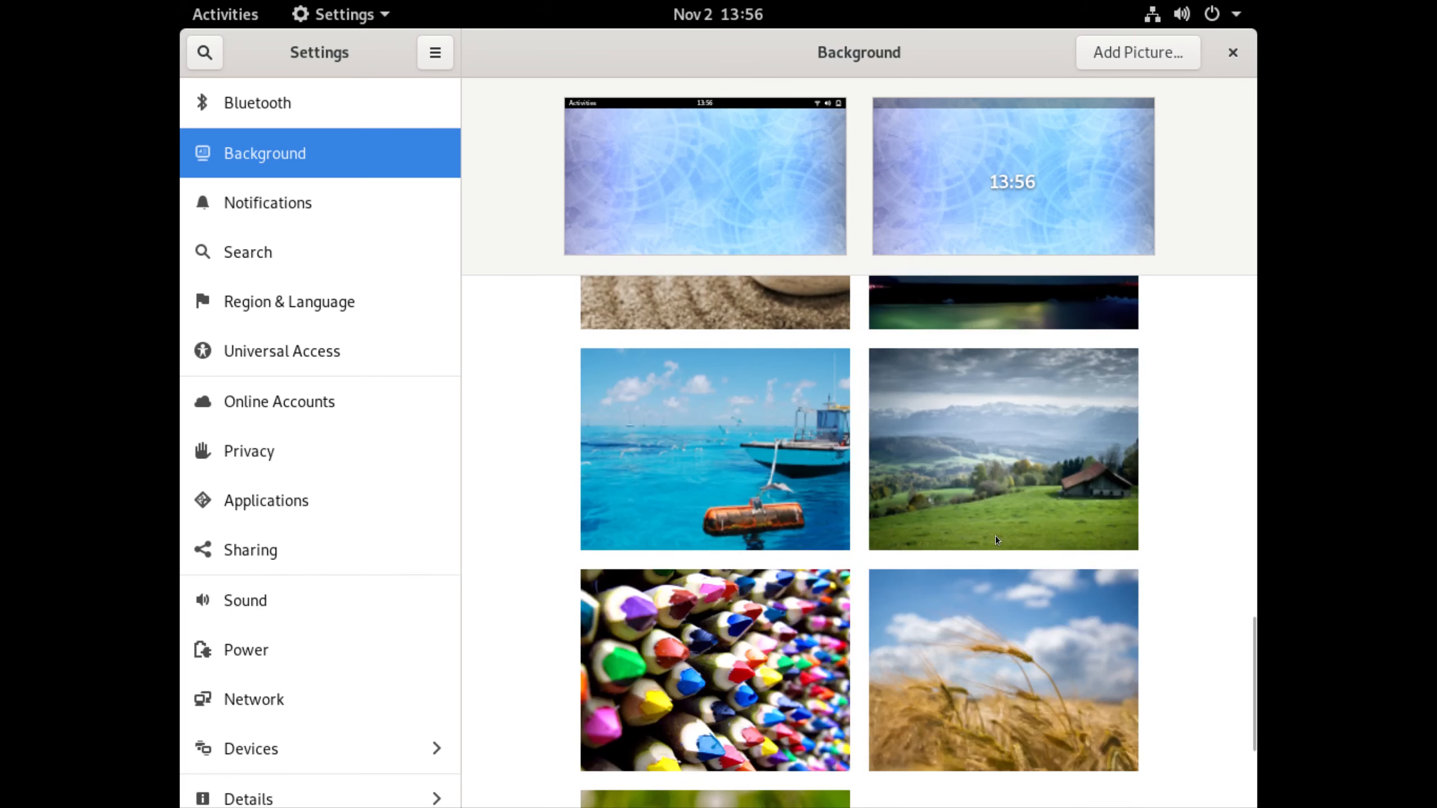
pyautogui.scroll(-3)
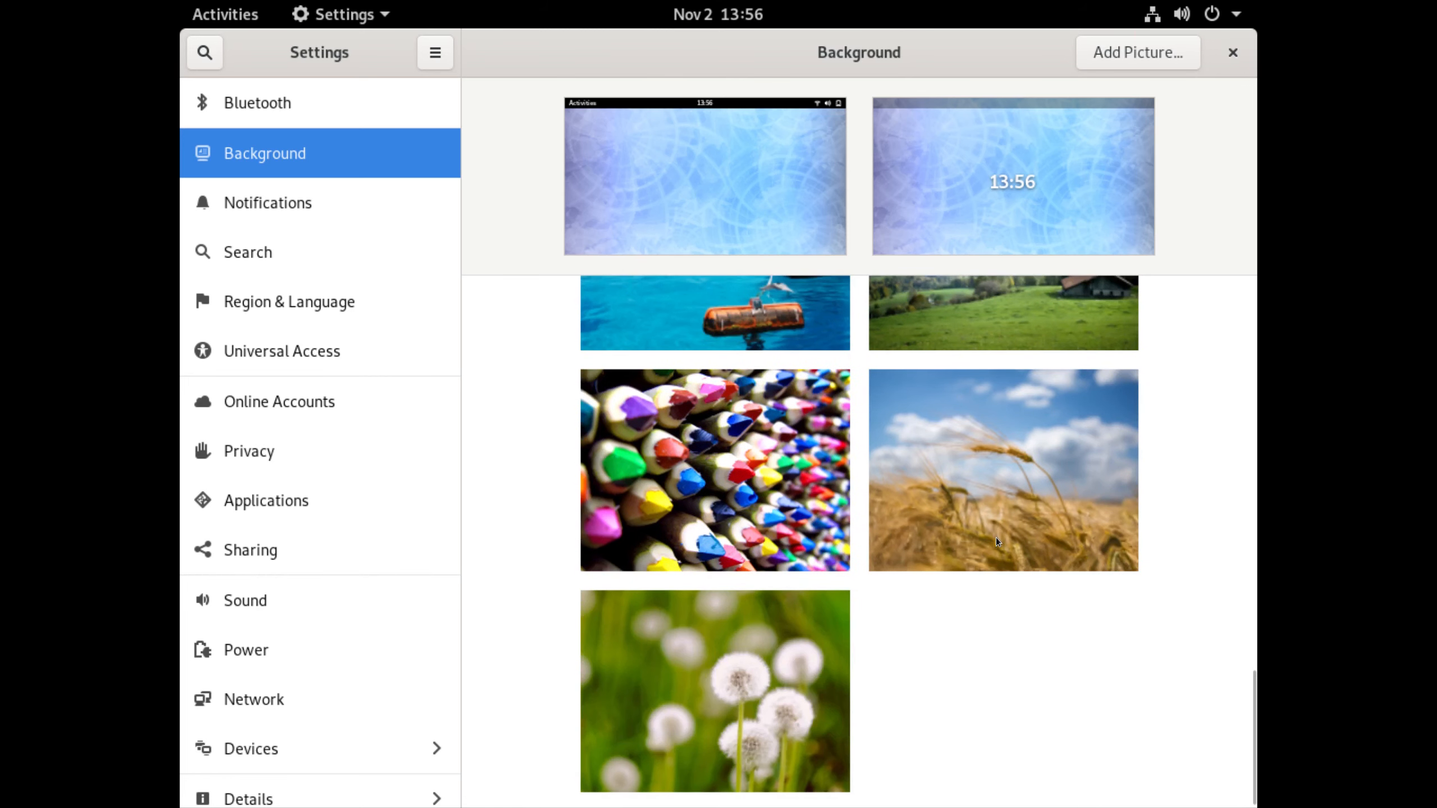
pyautogui.scroll(-3)
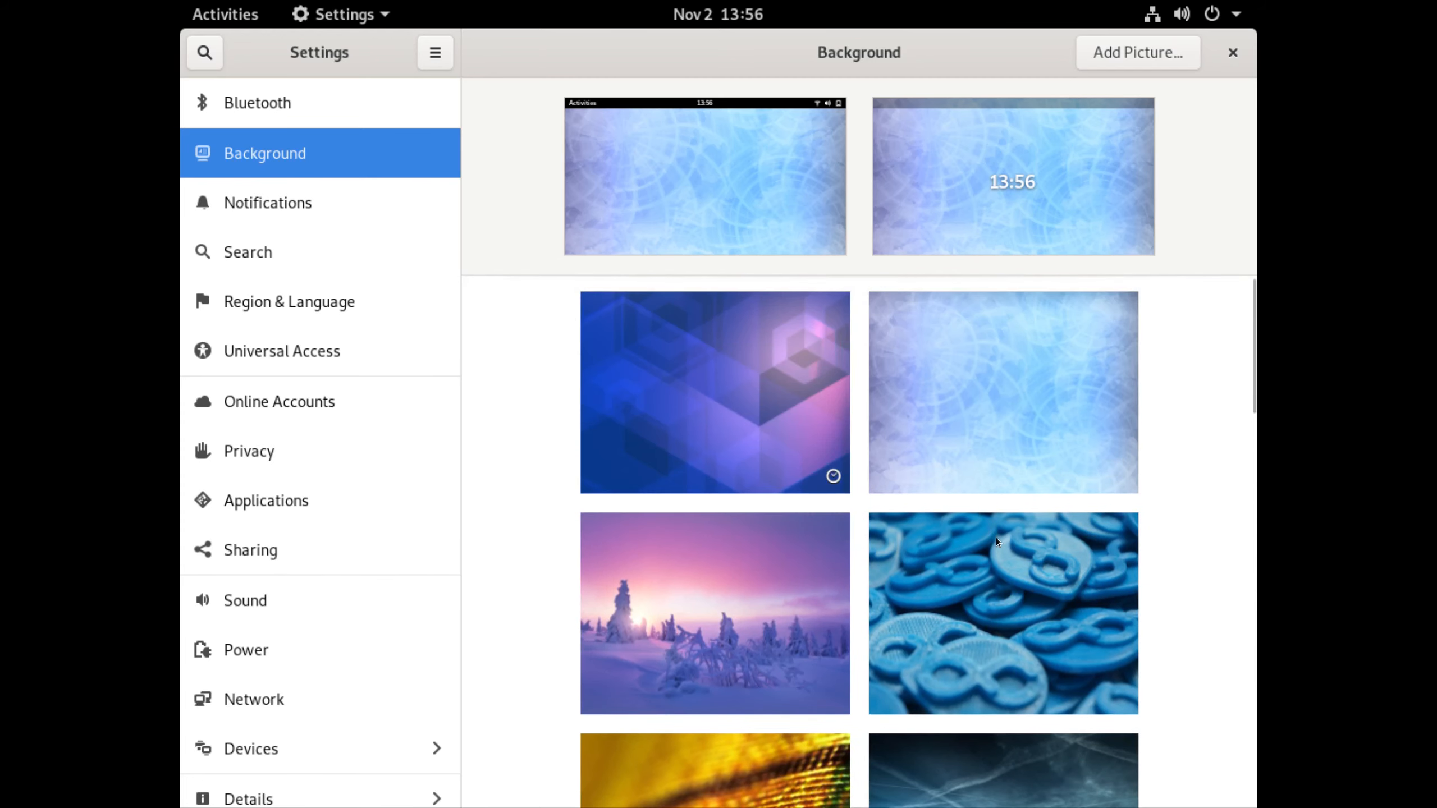
pyautogui.scroll(-3)
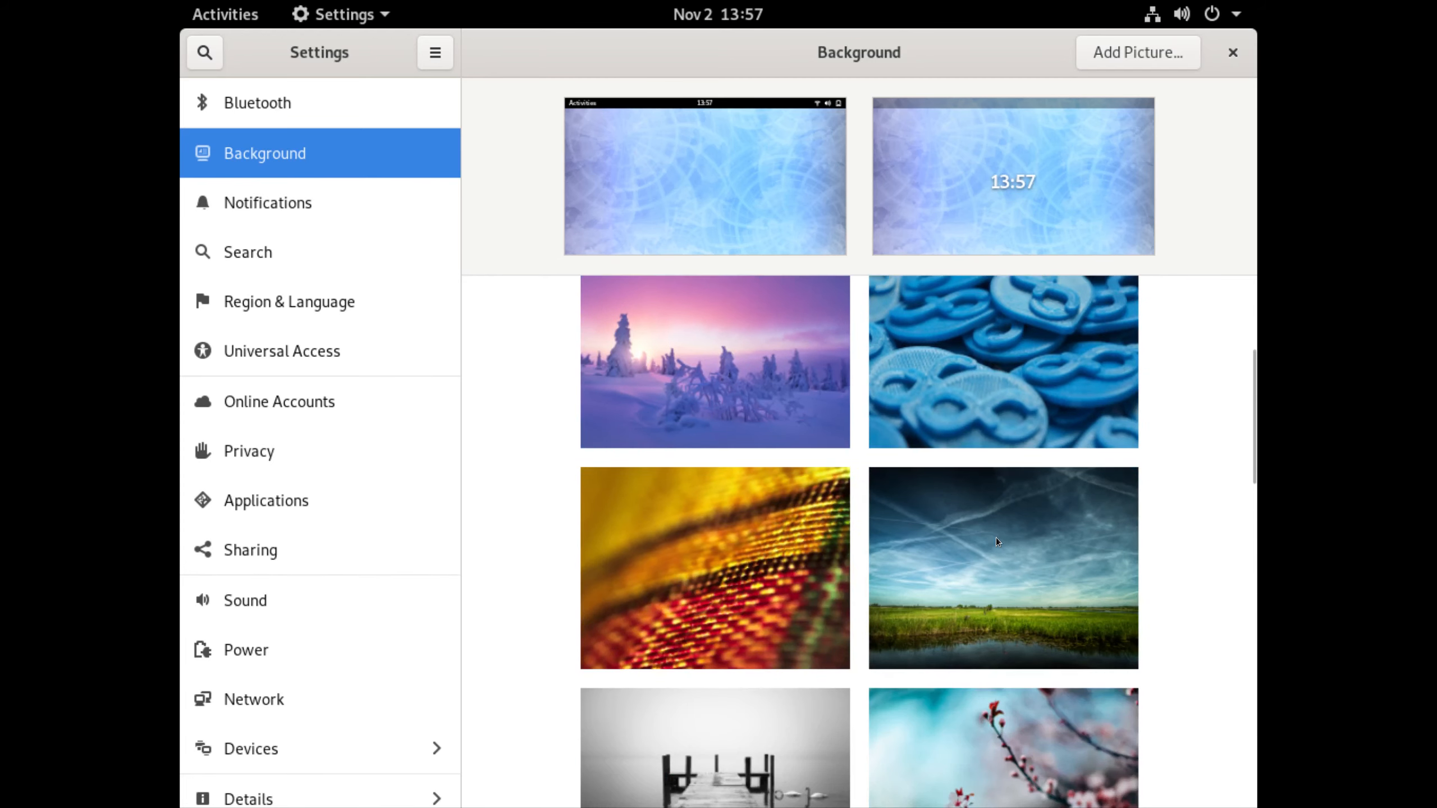
pyautogui.click(1002, 568)
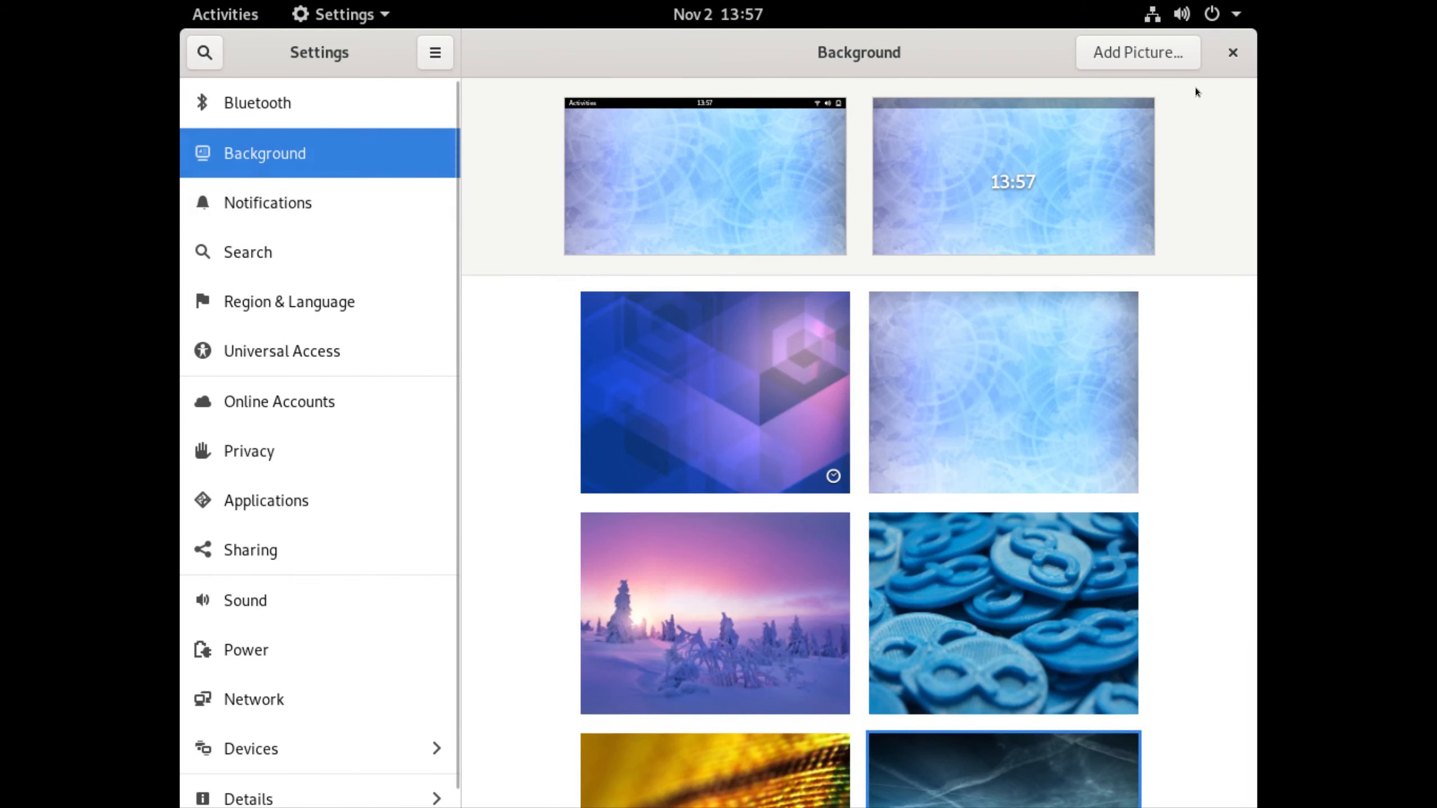
pyautogui.click(224, 13)
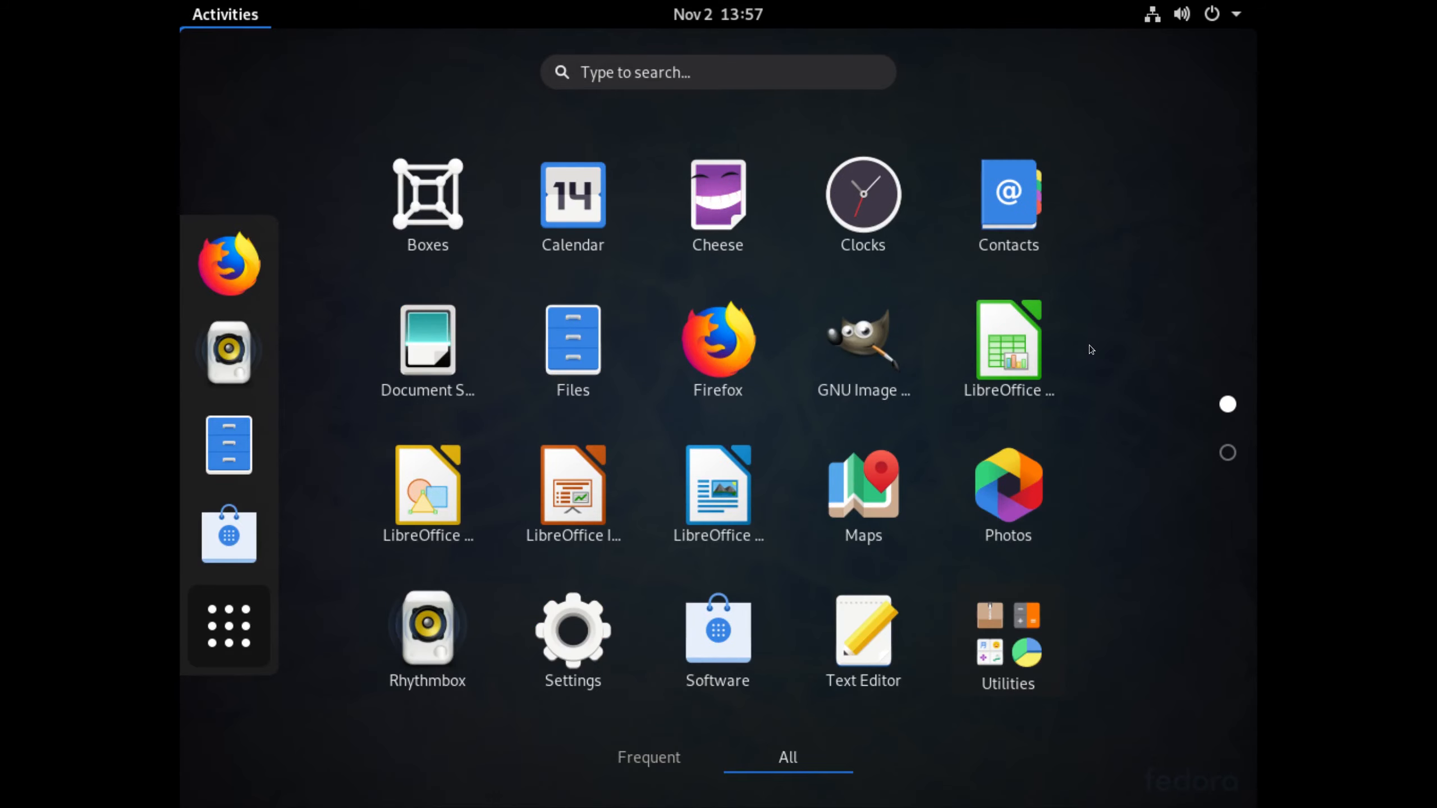
# - Reopen Settings on the Background panel via the top-bar system menu's gear button
pyautogui.click(1210, 13)
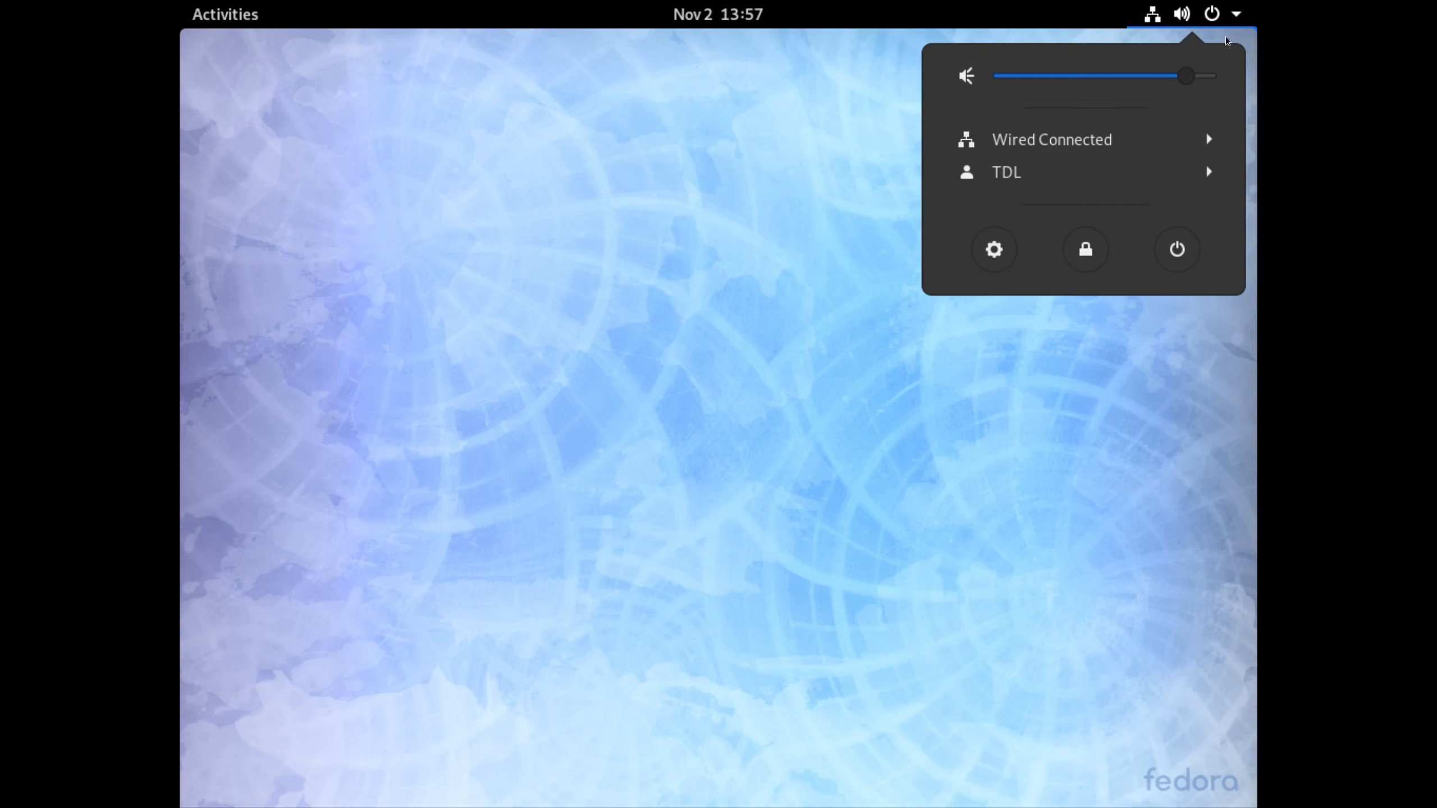
pyautogui.click(993, 249)
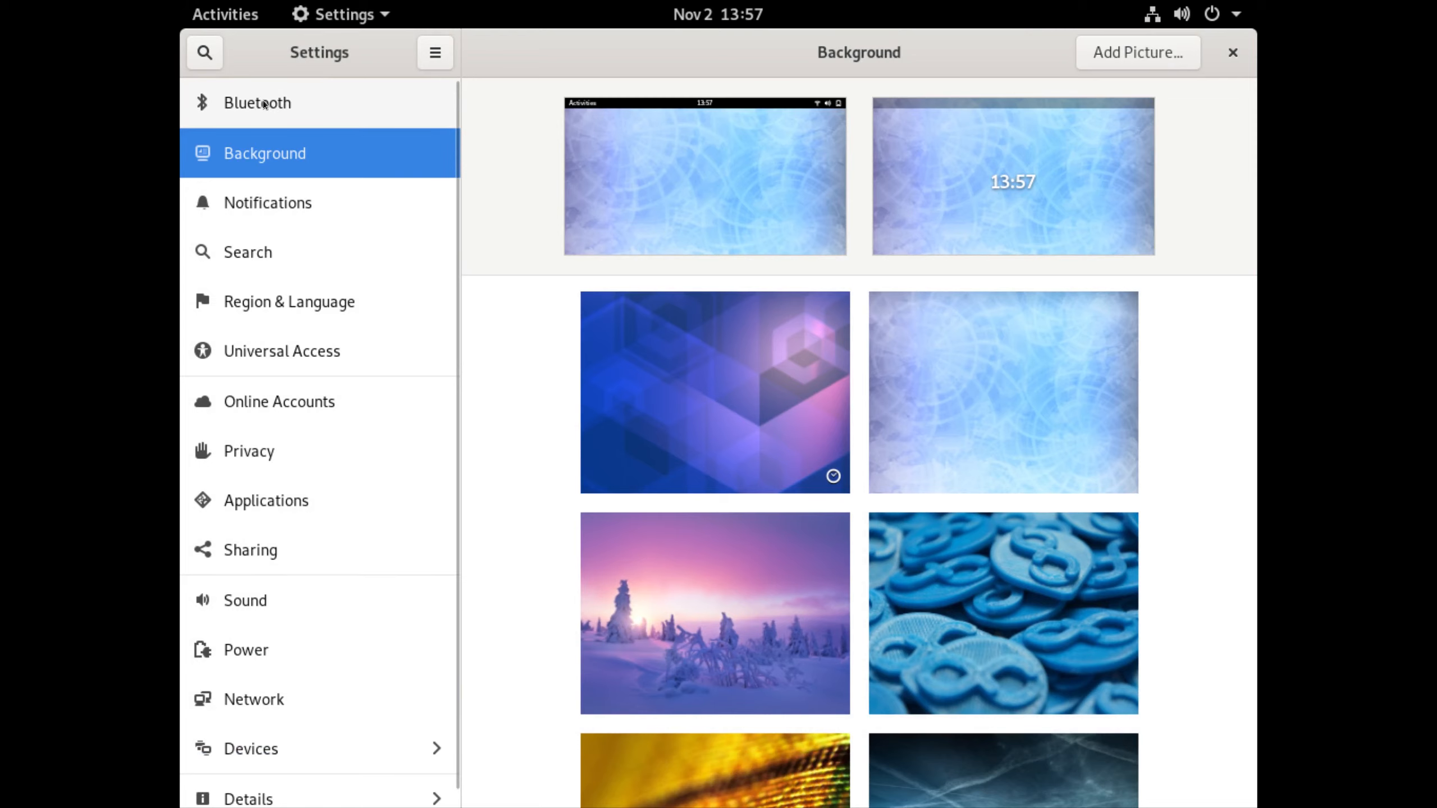
pyautogui.moveTo(291, 217)
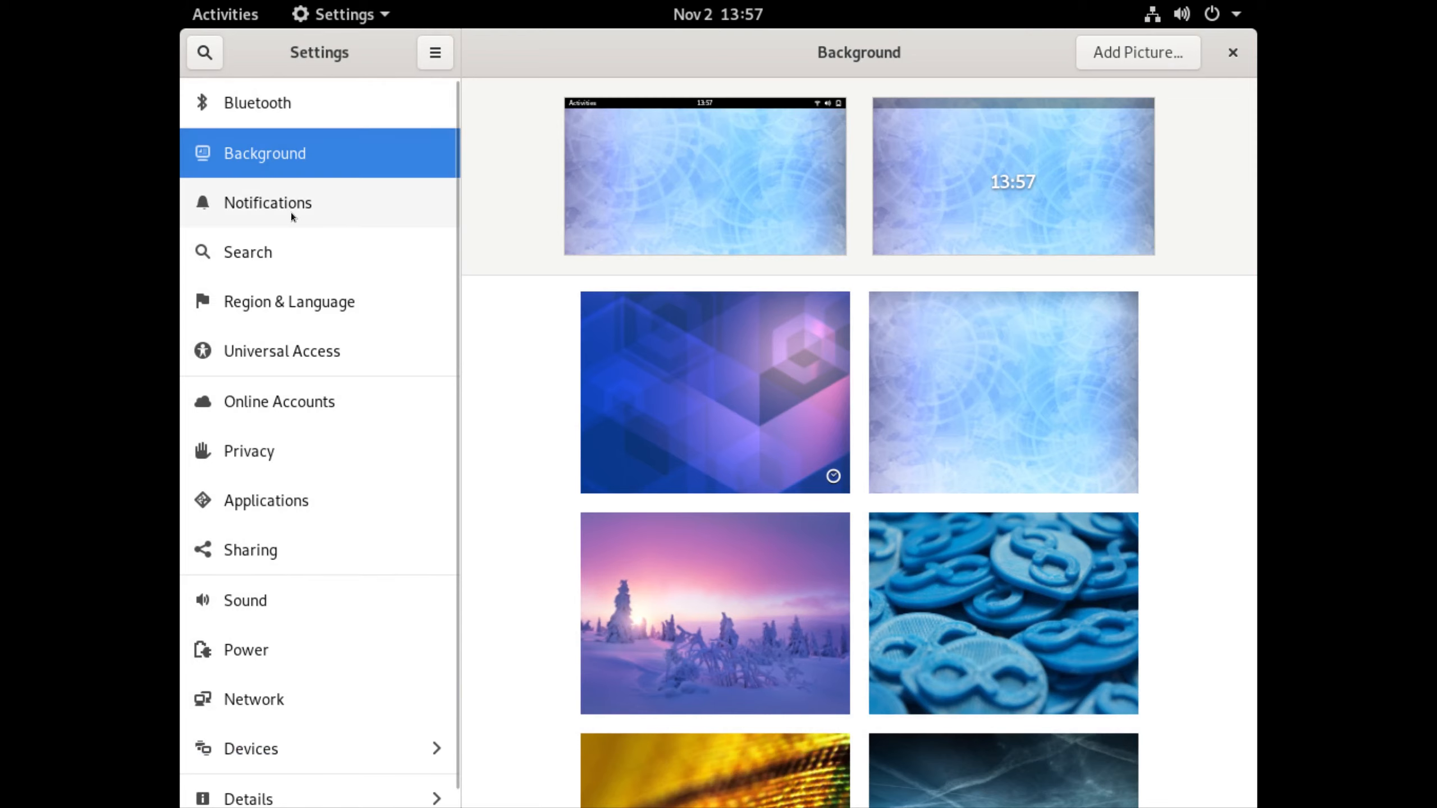
# - Visit Notifications, then set the search results order so Files comes before Contacts
pyautogui.click(267, 203)
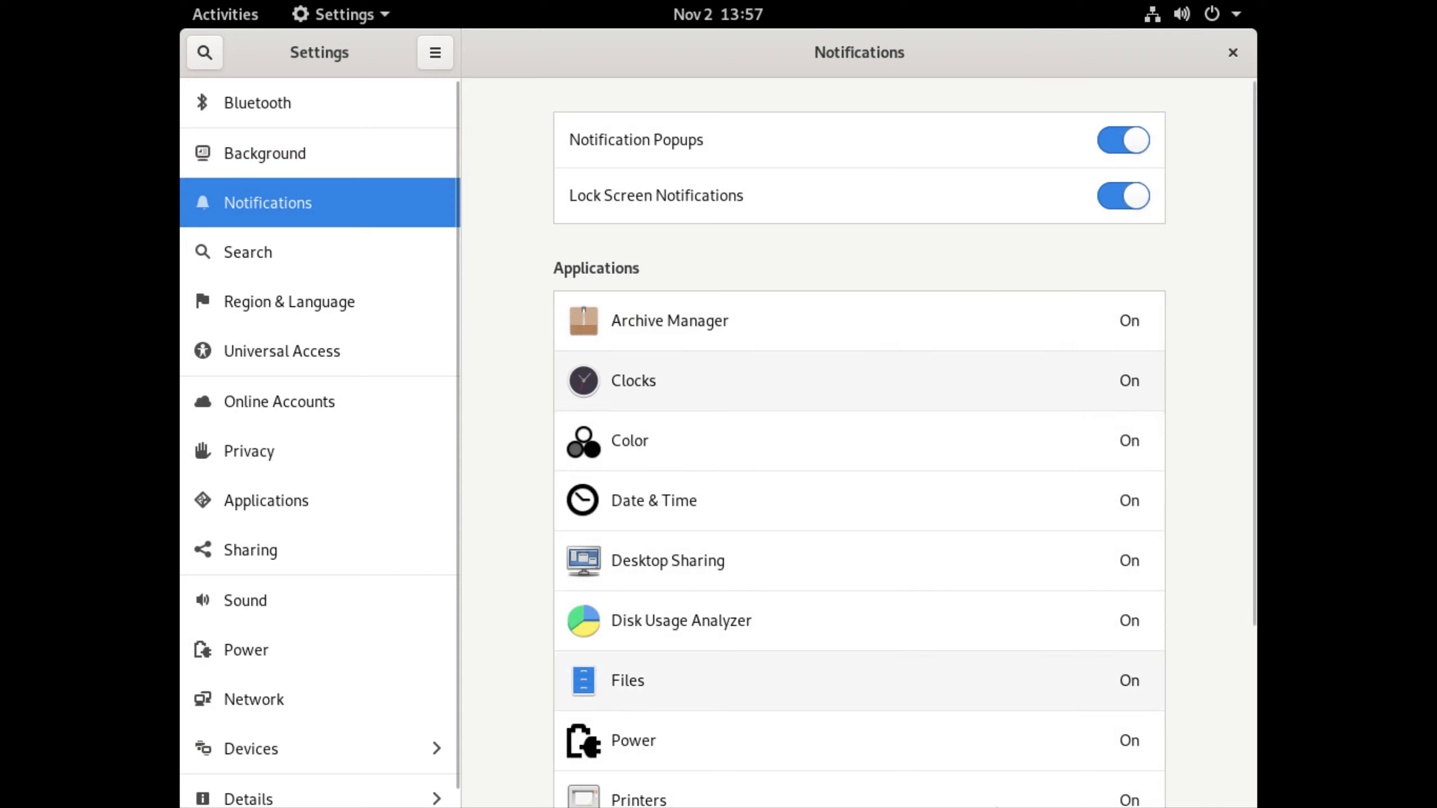
pyautogui.moveTo(268, 256)
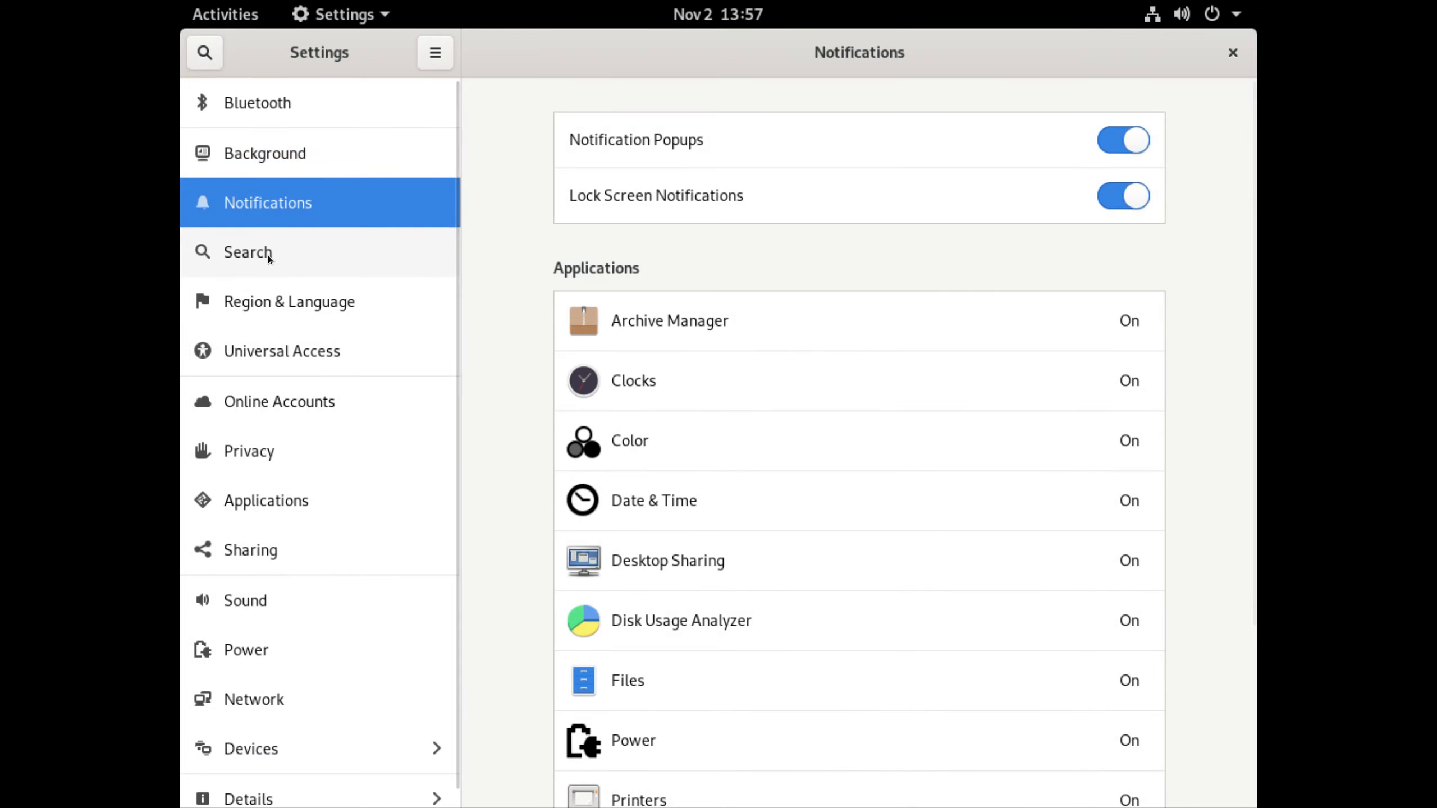
pyautogui.click(248, 252)
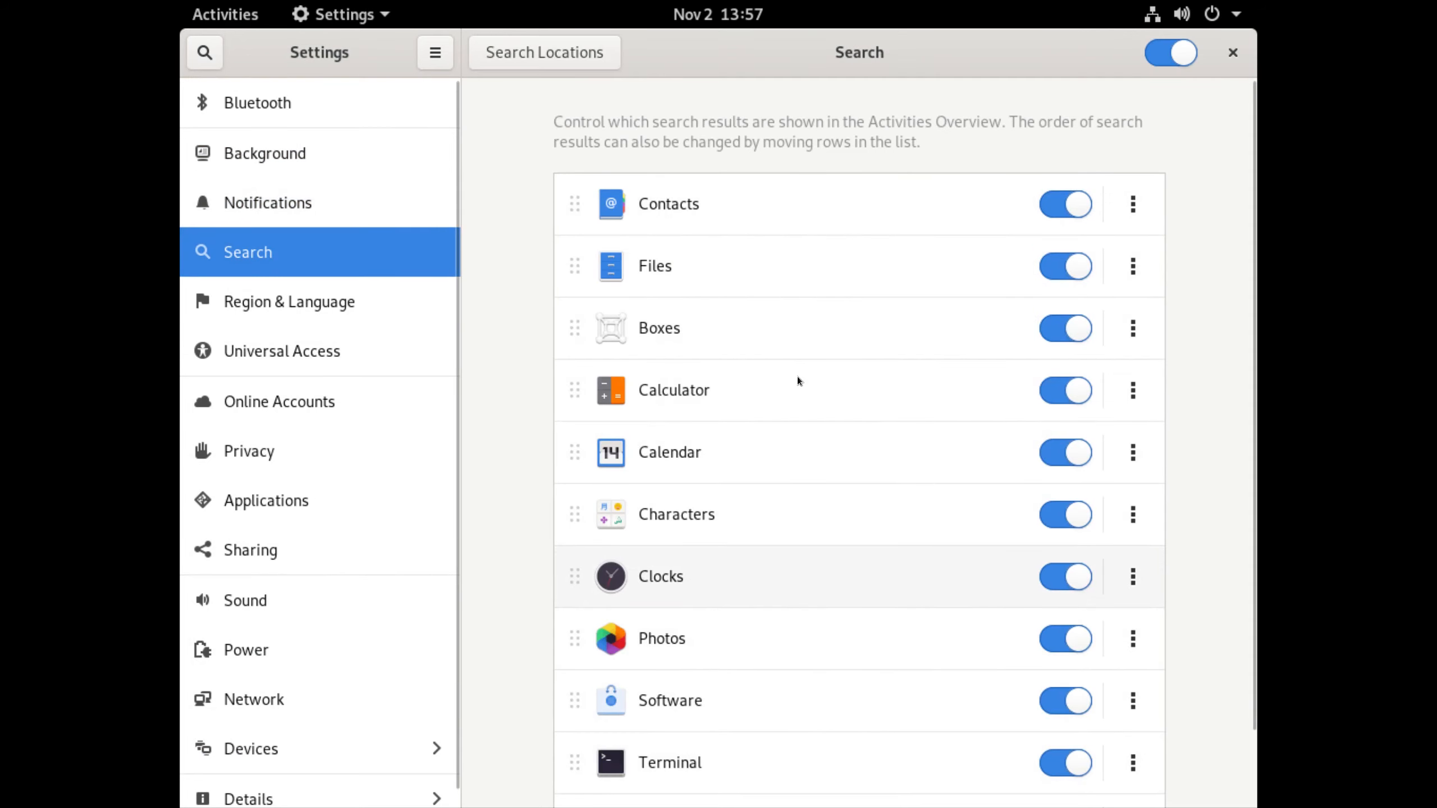
pyautogui.scroll(-3)
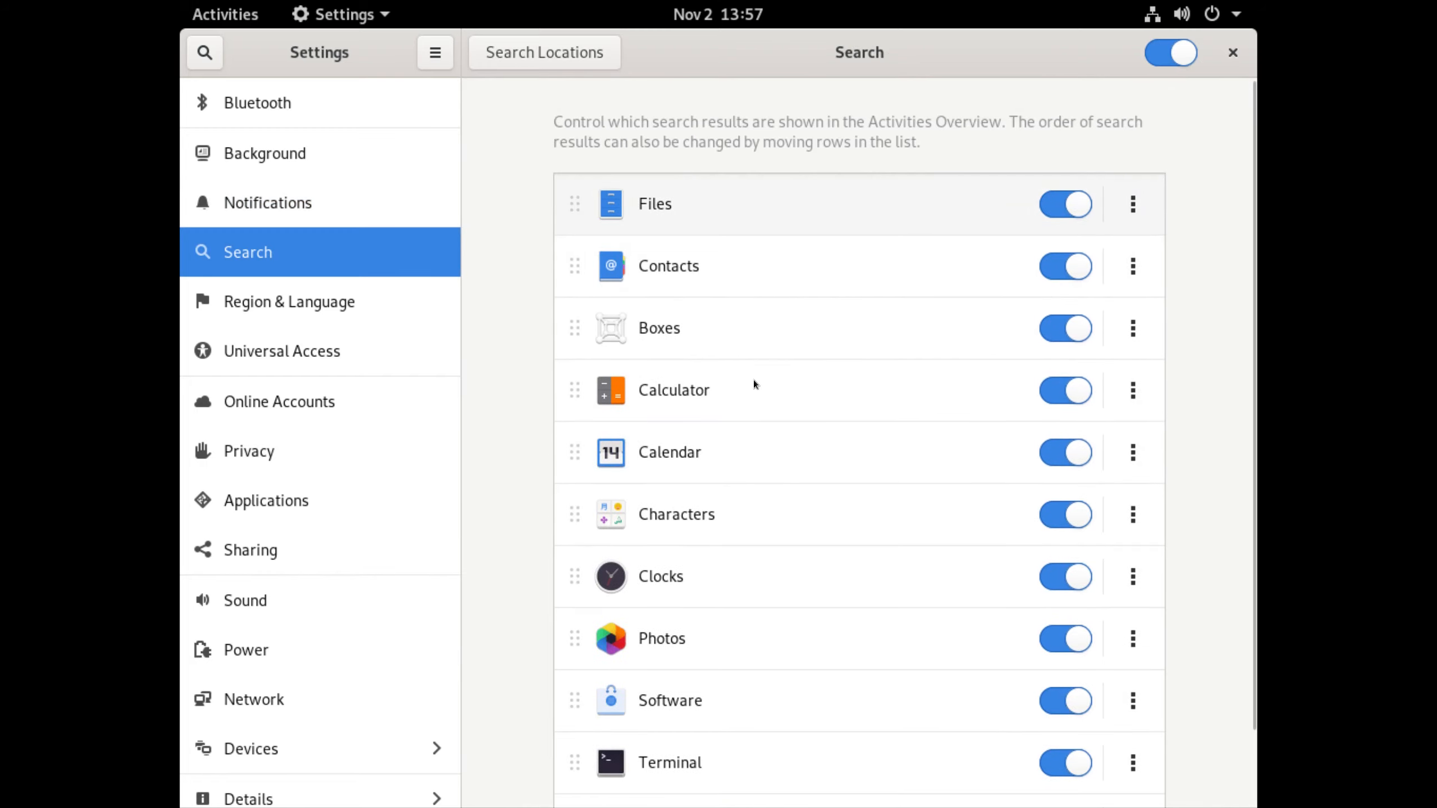
pyautogui.scroll(-3)
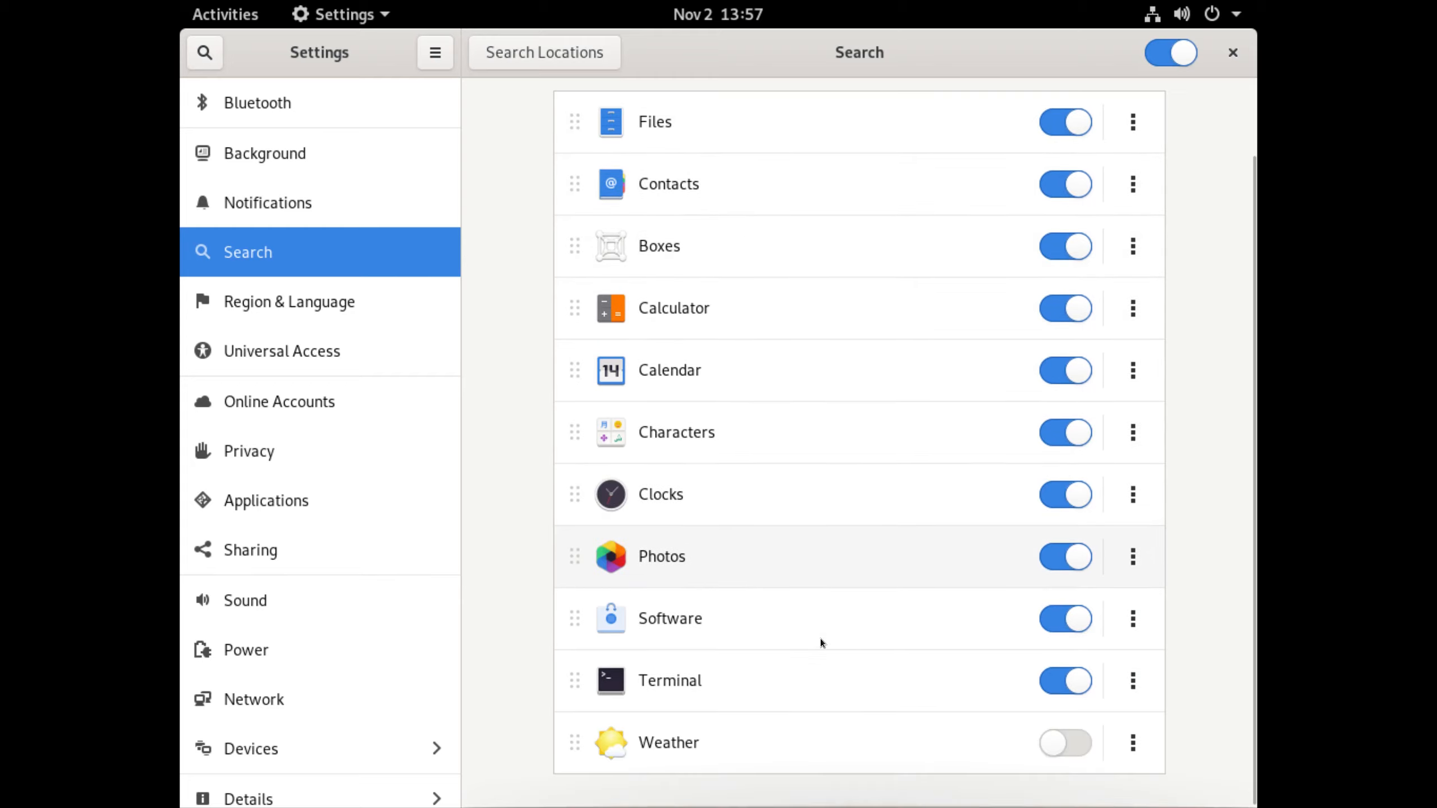
# - Look through Region & Language and Universal Access, ending on Online Accounts
pyautogui.click(288, 301)
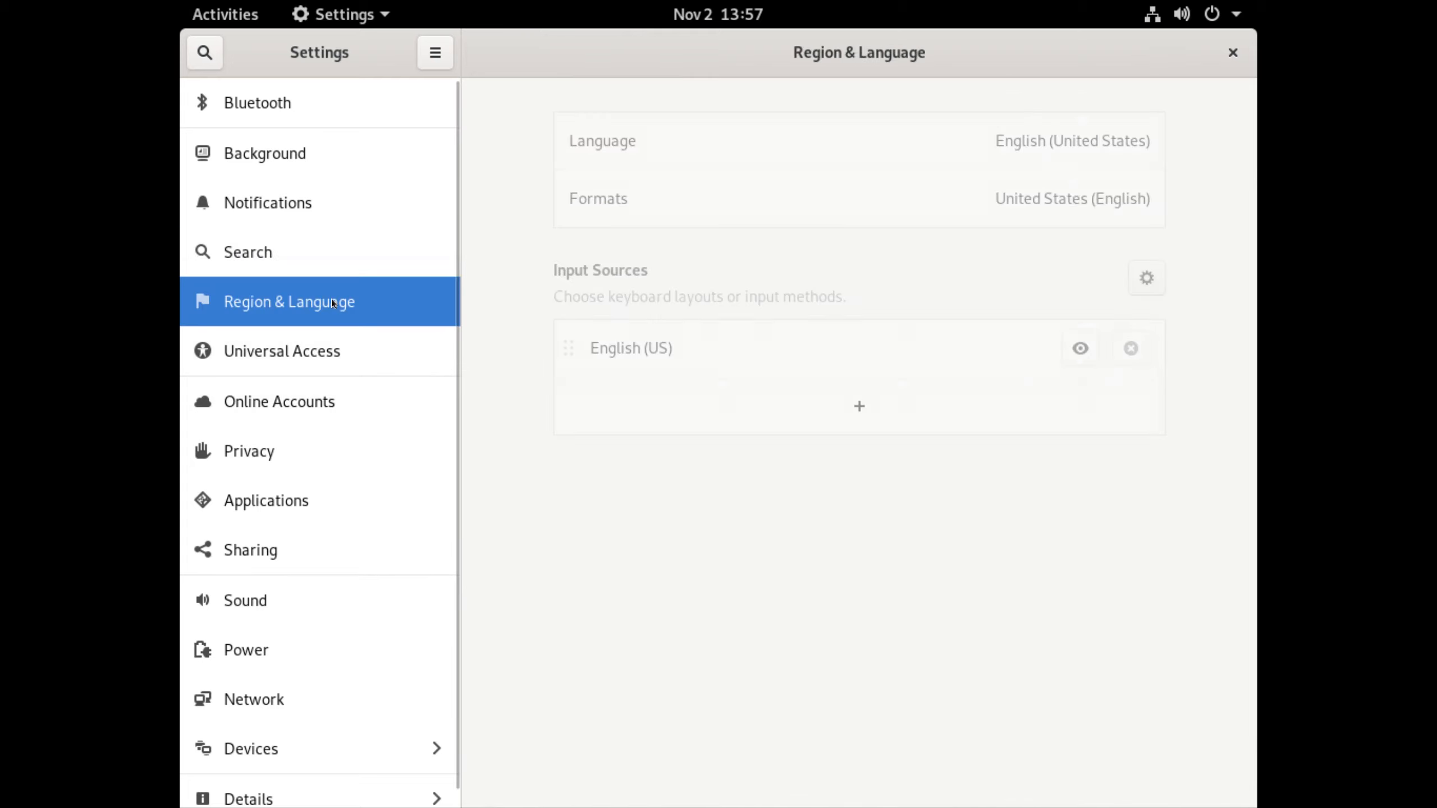
pyautogui.click(281, 351)
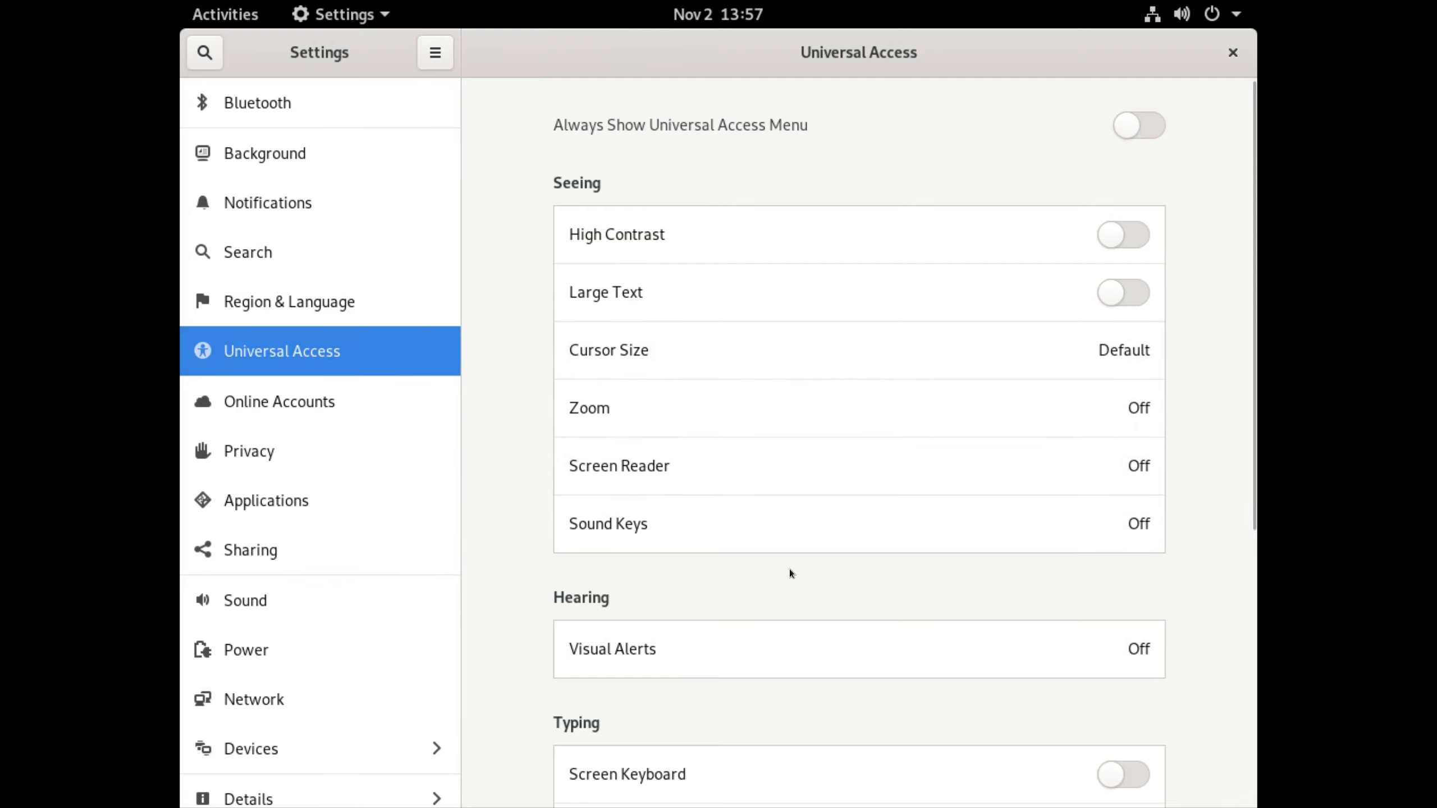
pyautogui.scroll(-3)
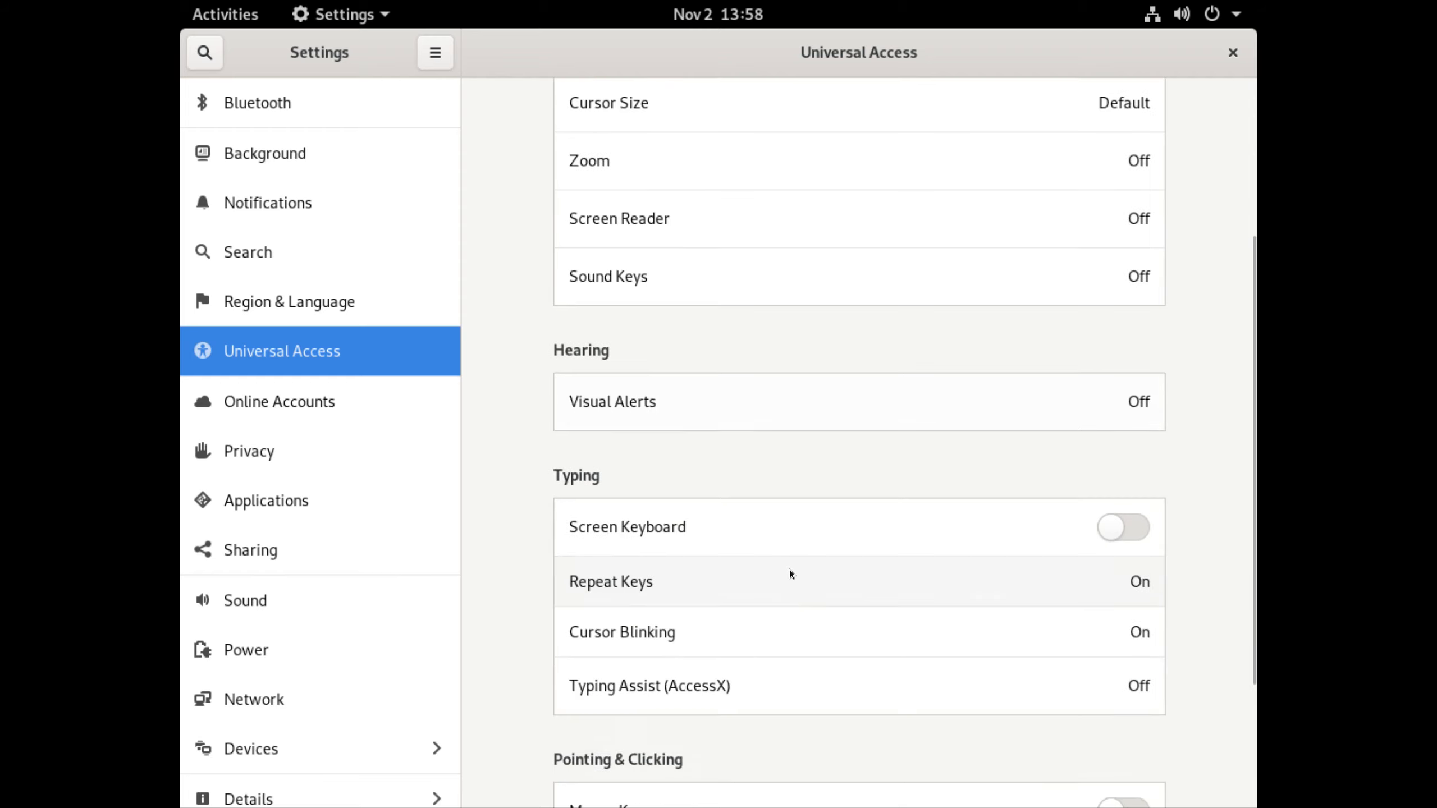
pyautogui.scroll(-3)
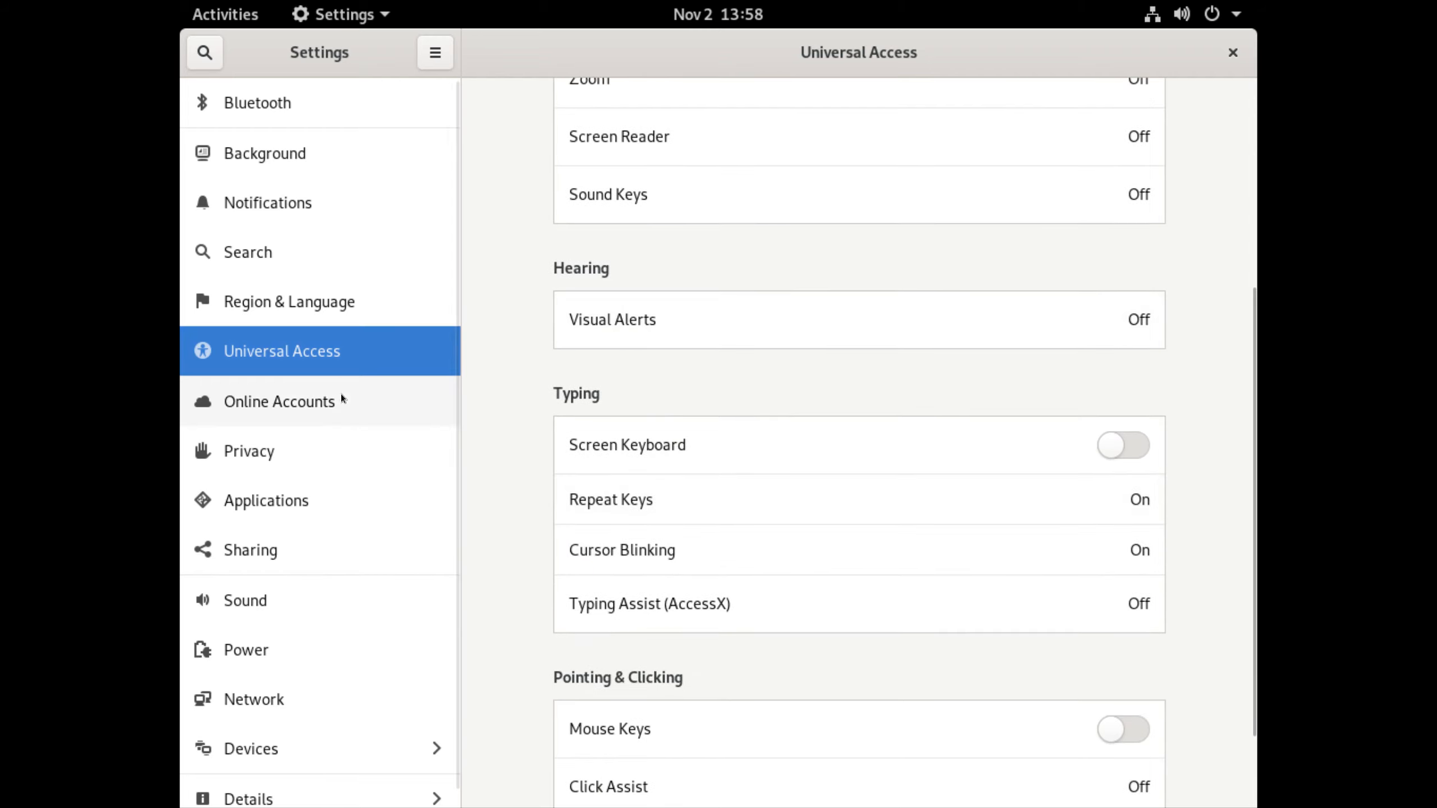
pyautogui.click(279, 401)
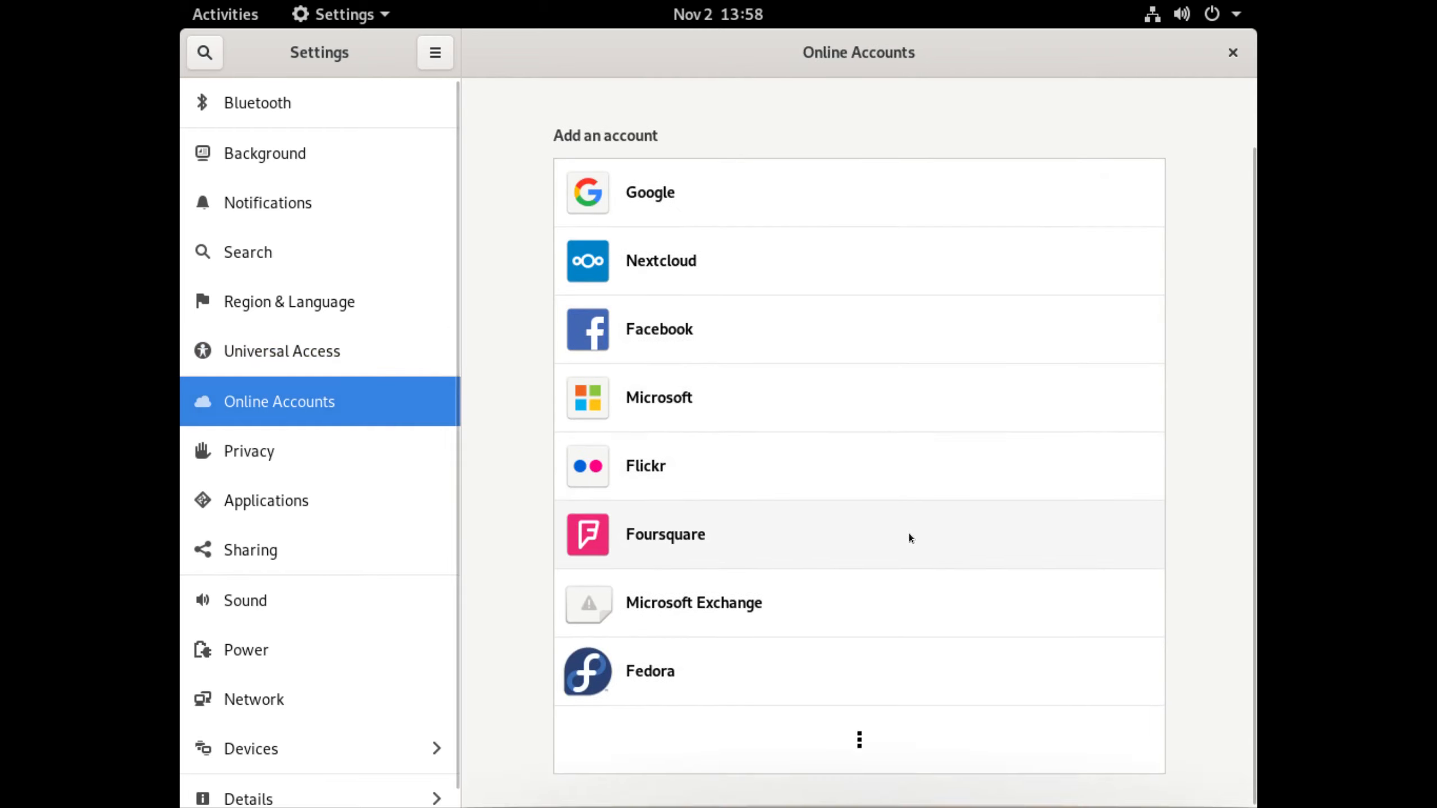
# - View the Privacy panel and per-application settings, then return to the main categories
pyautogui.scroll(-3)
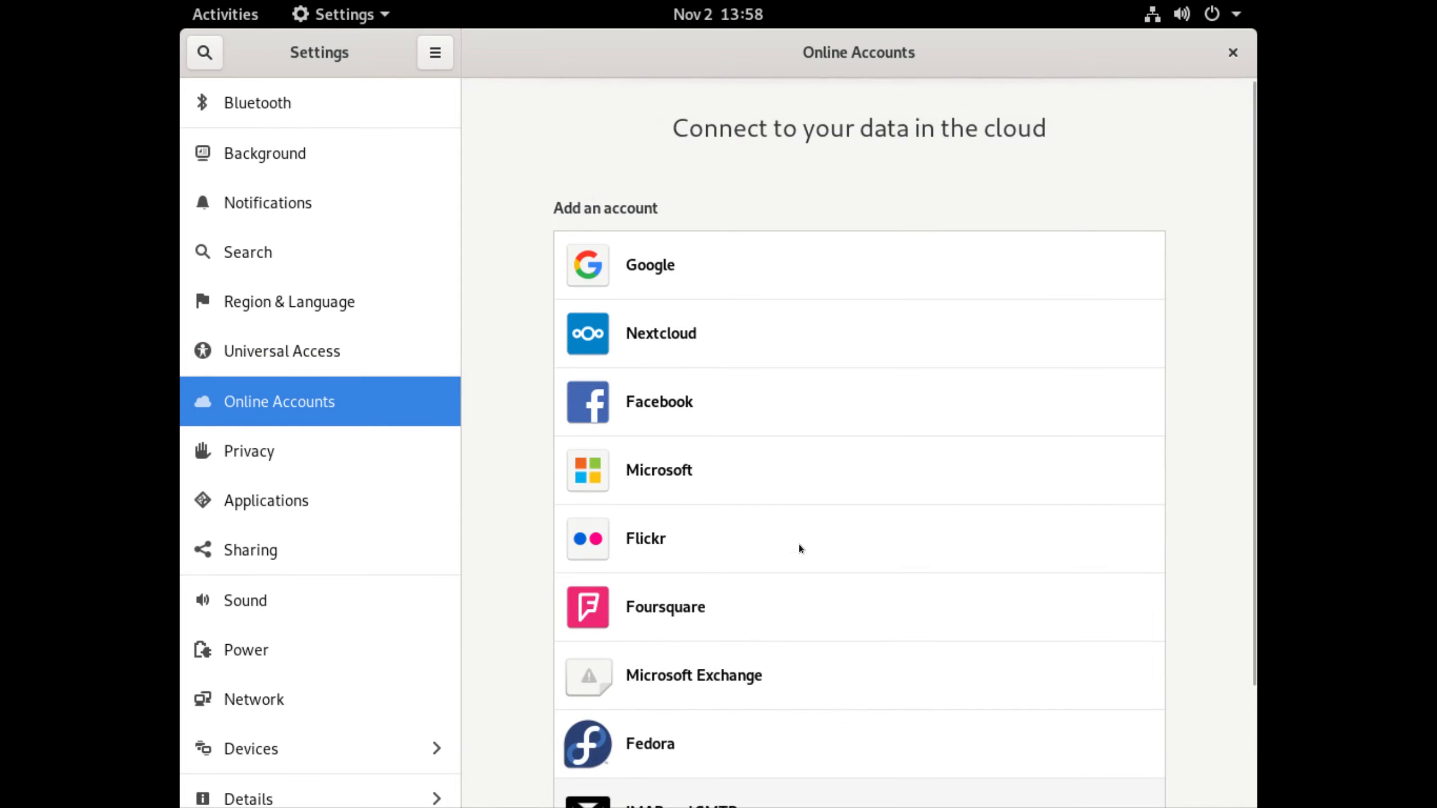
pyautogui.moveTo(248, 451)
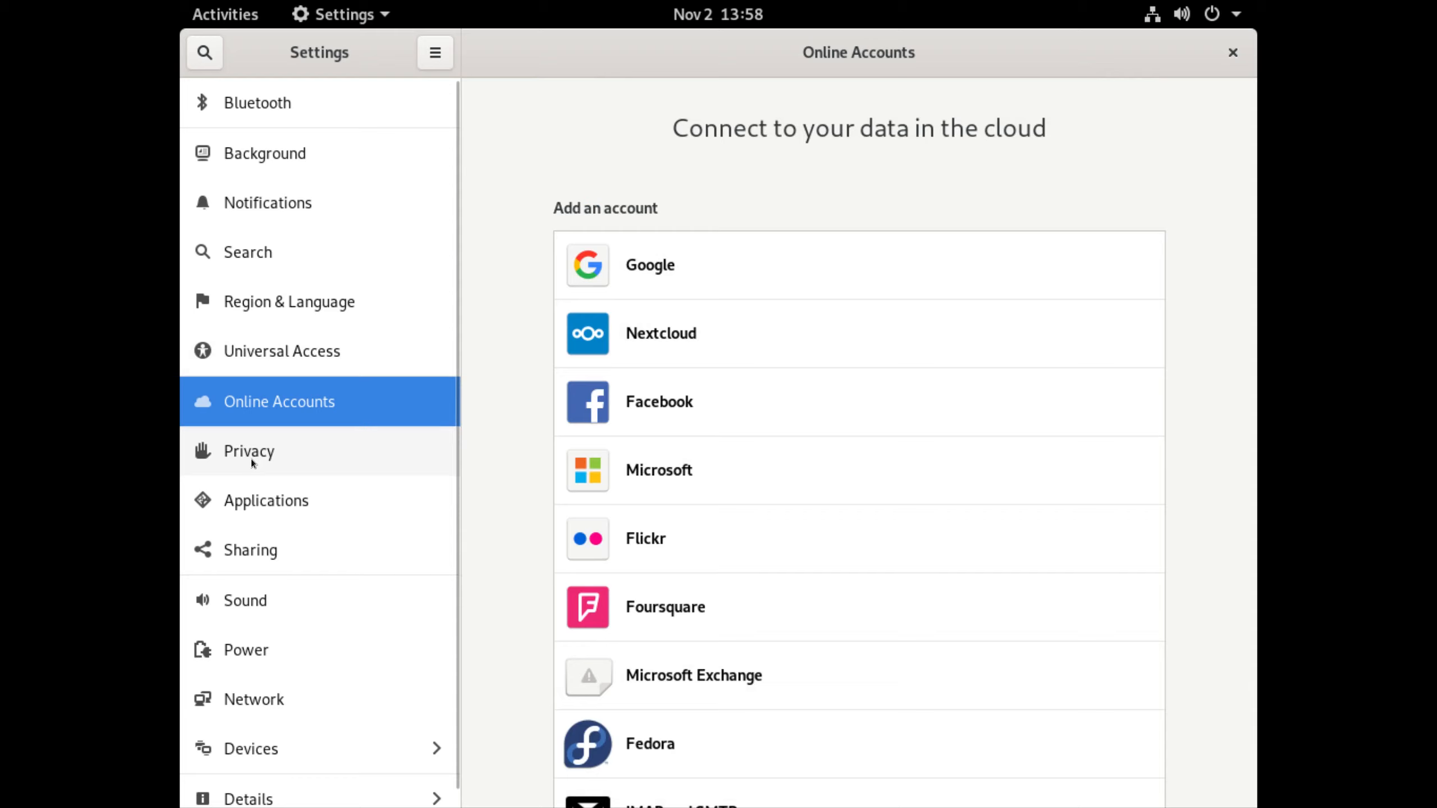
pyautogui.click(248, 450)
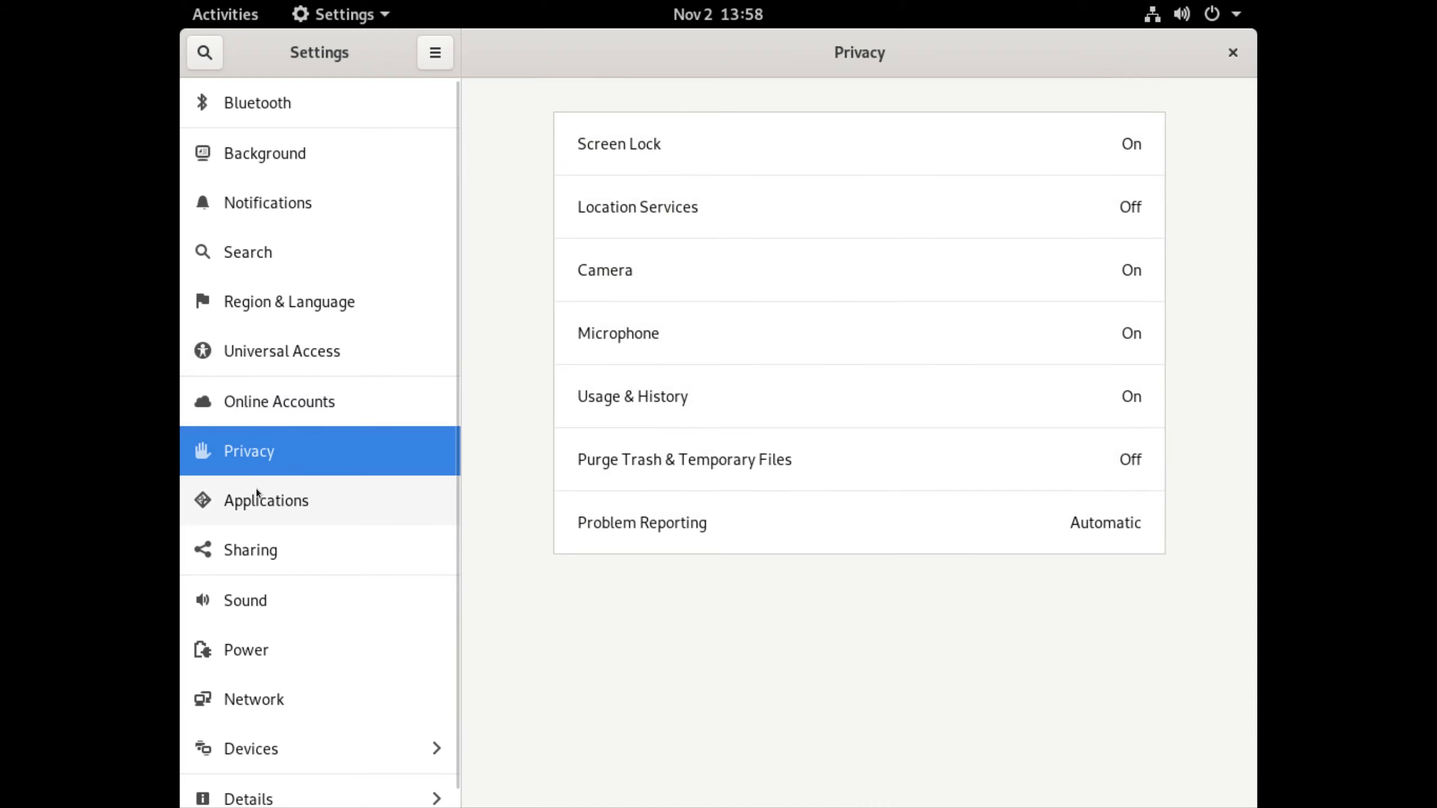
pyautogui.moveTo(306, 512)
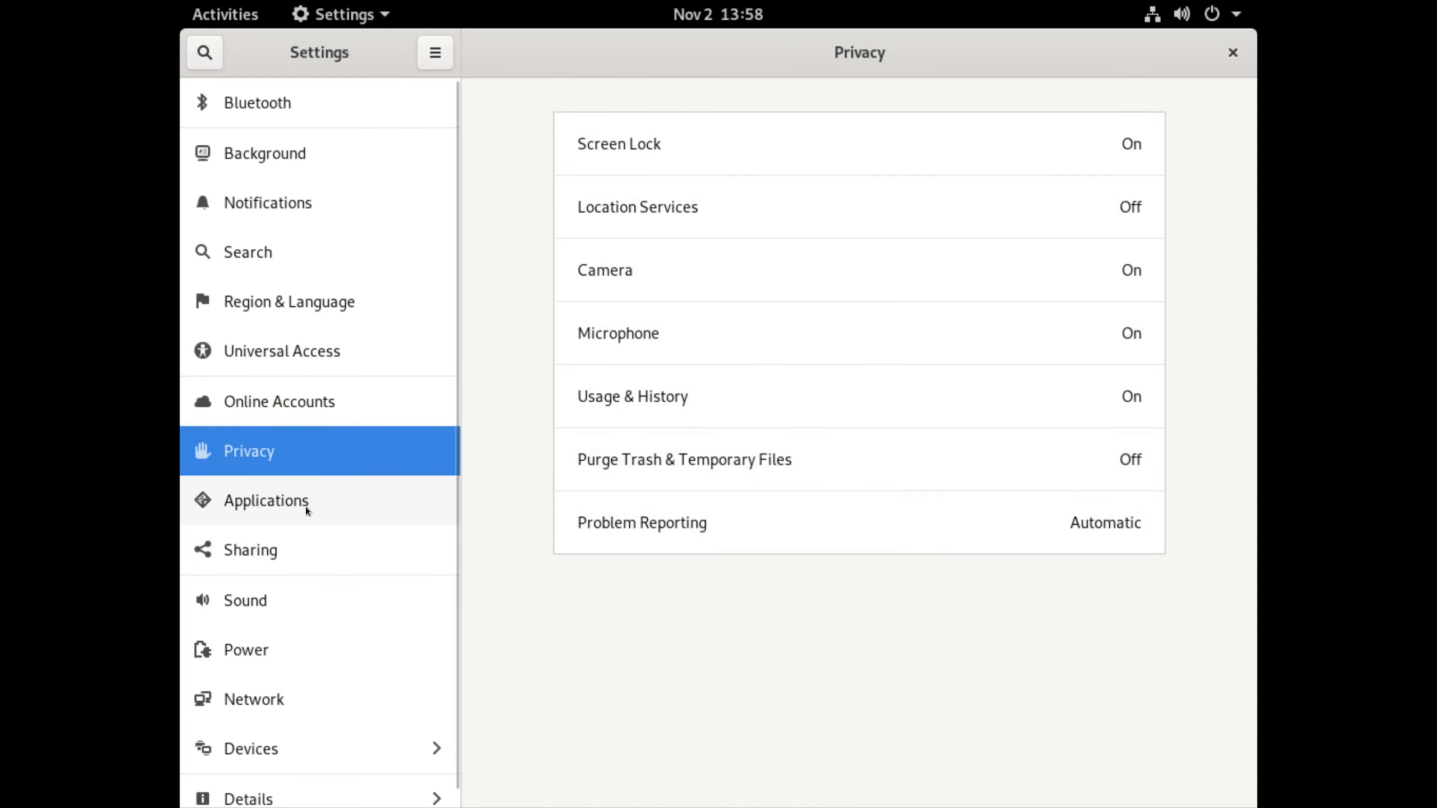
pyautogui.click(266, 500)
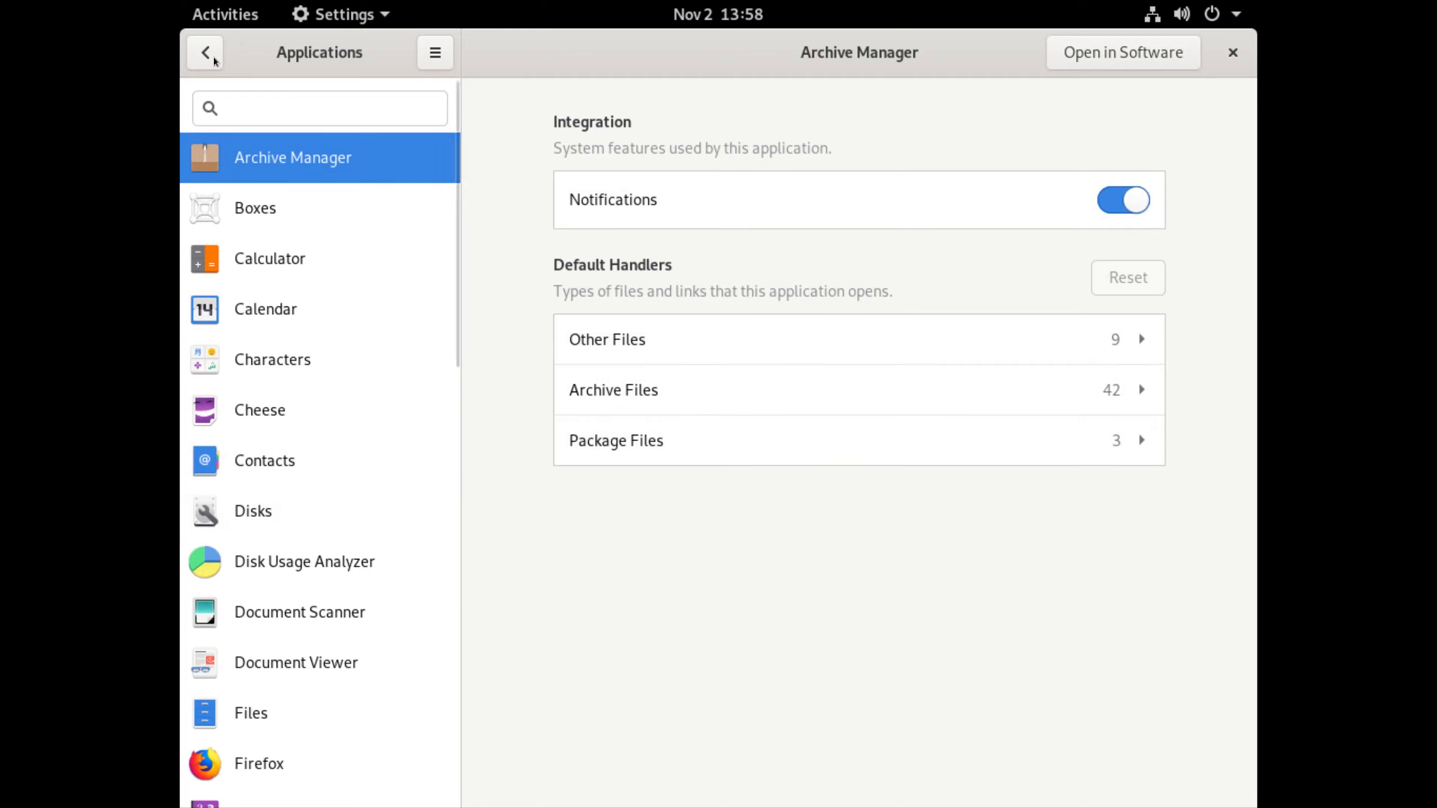
pyautogui.click(205, 53)
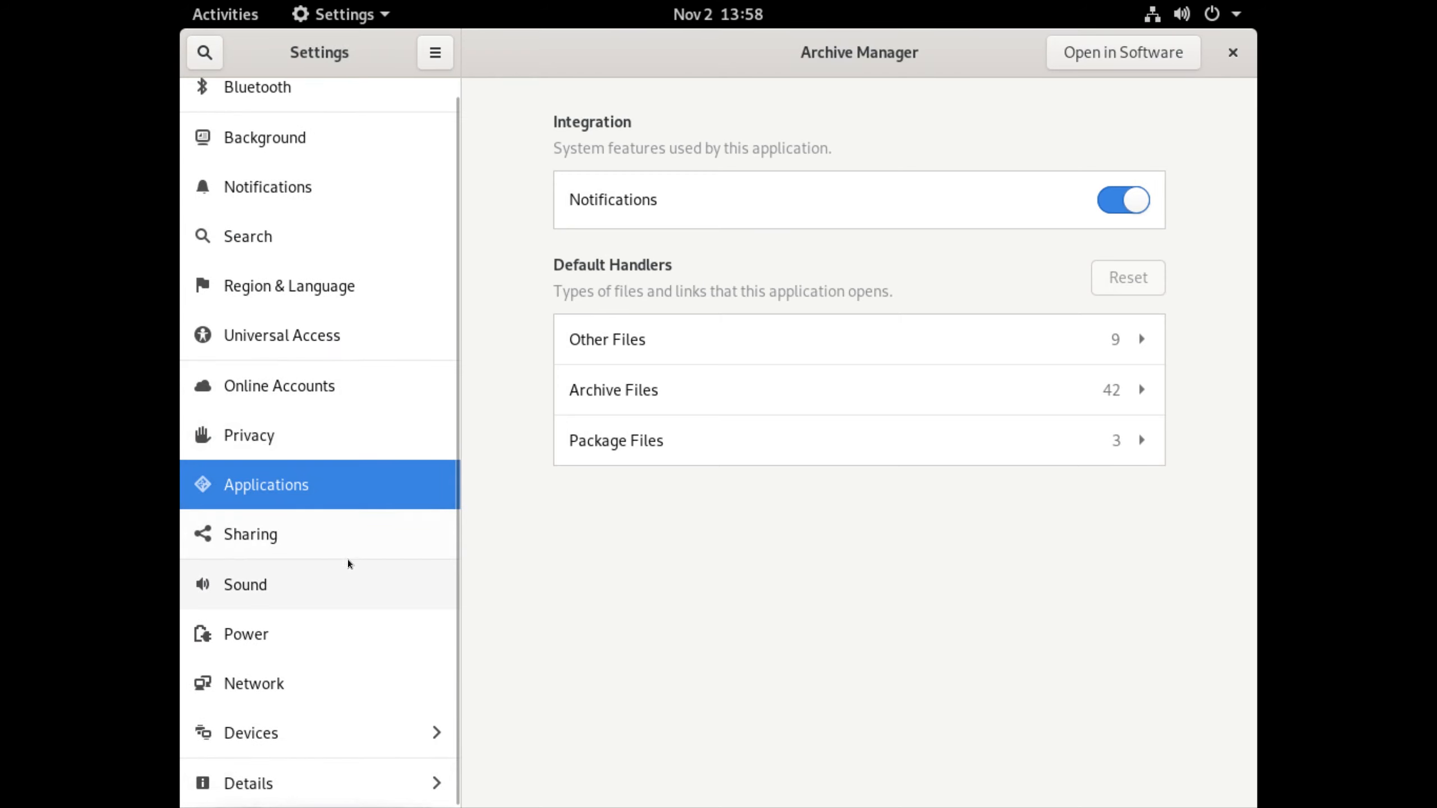
# - Look over the Sharing and Sound panels, finishing on Power settings
pyautogui.click(249, 534)
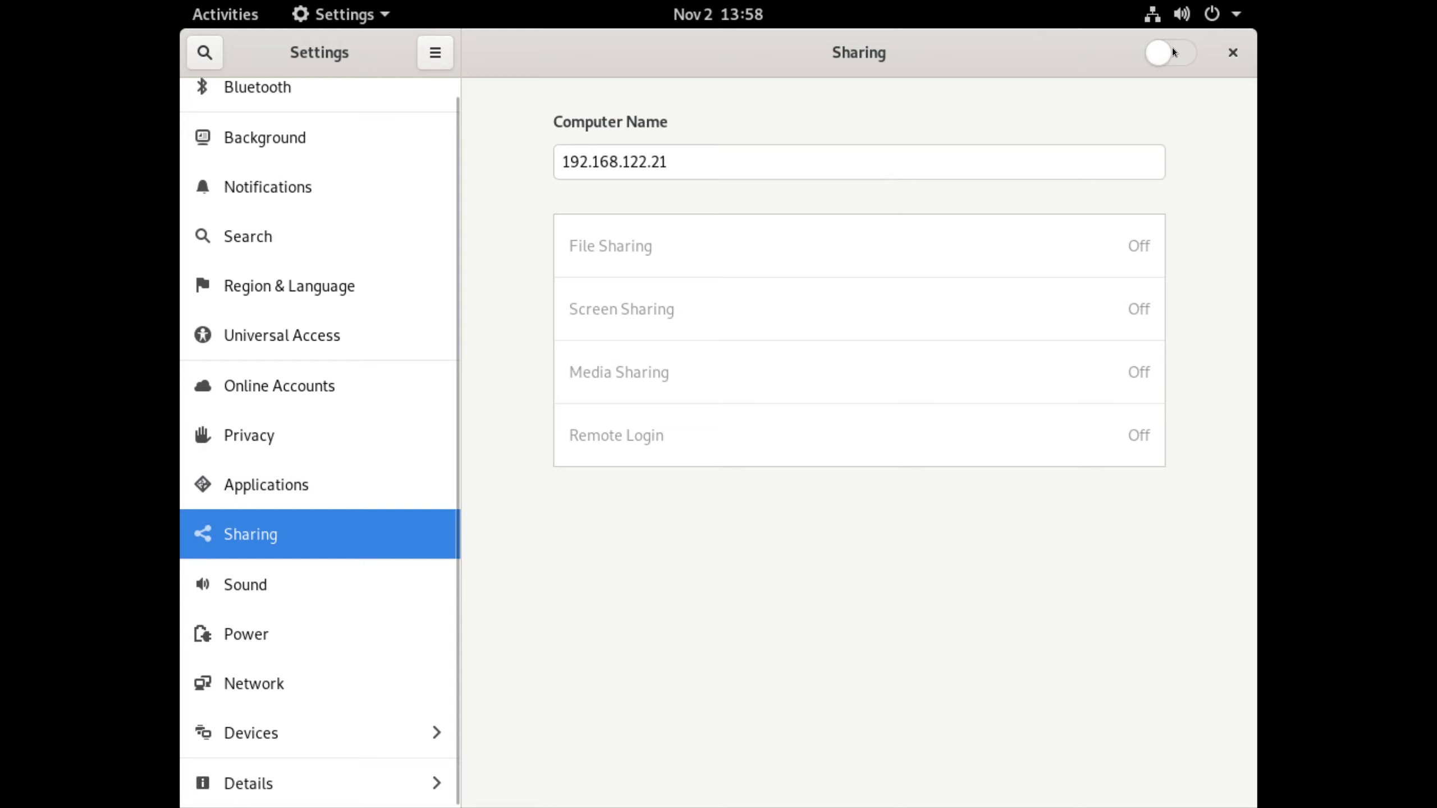
pyautogui.click(1170, 53)
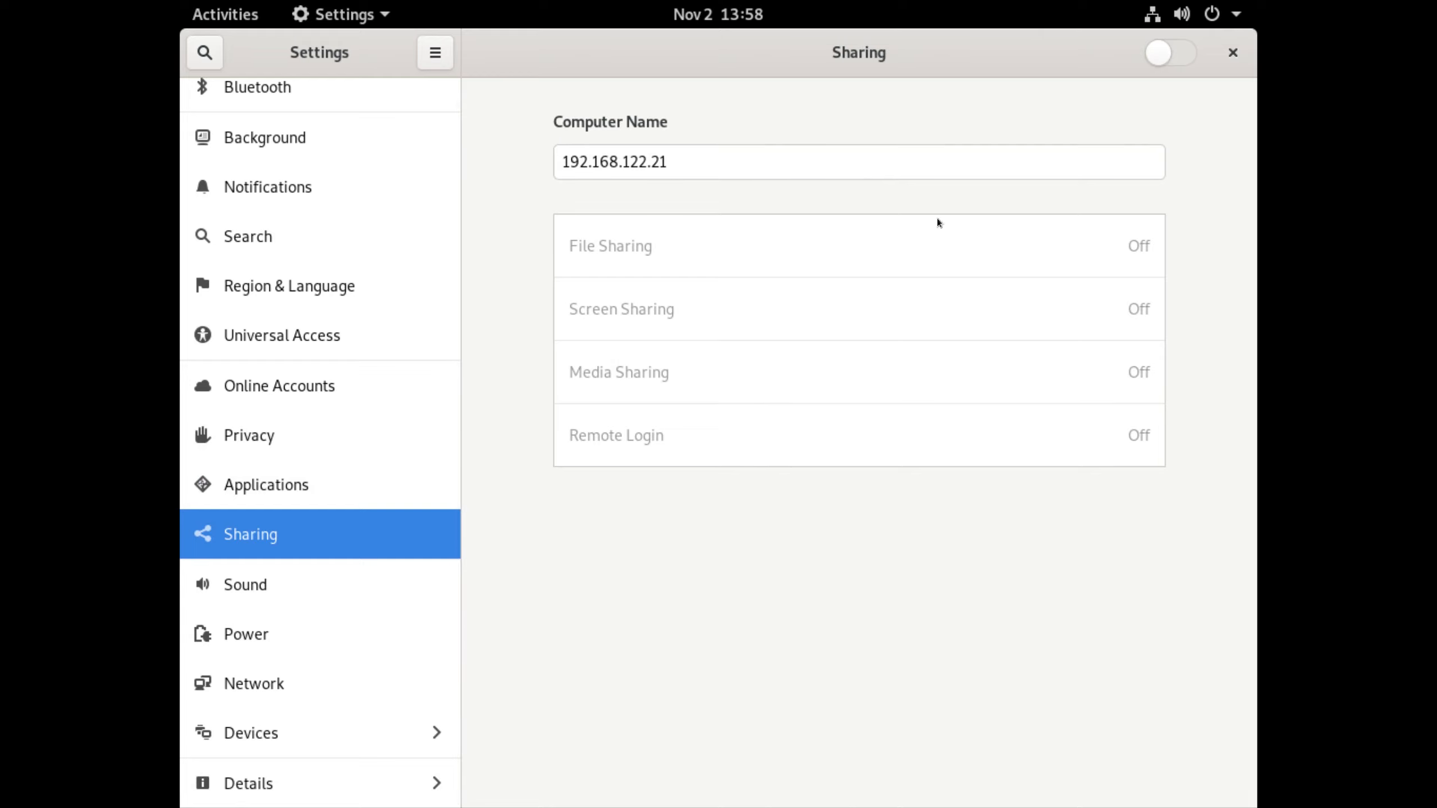
pyautogui.moveTo(650, 358)
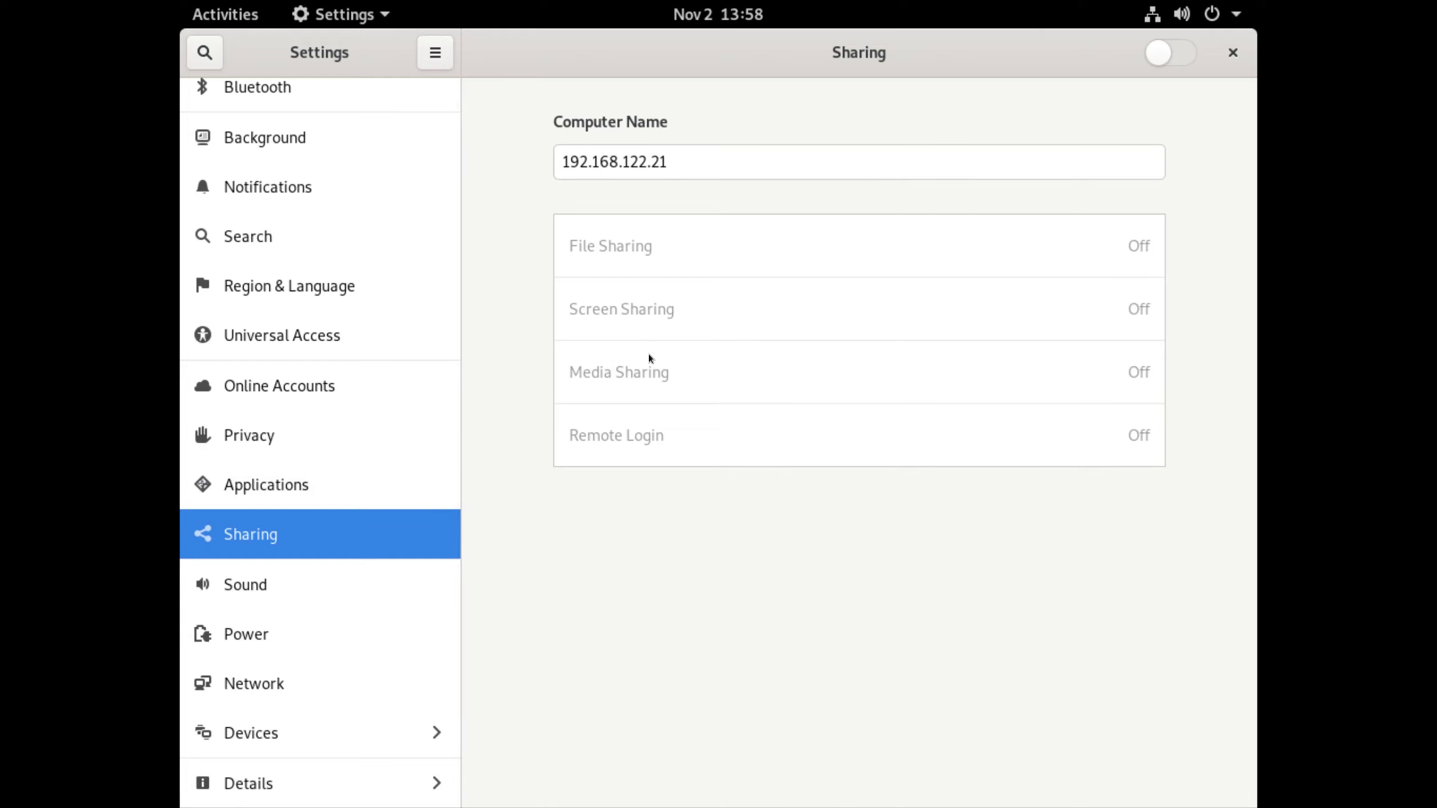
pyautogui.moveTo(827, 461)
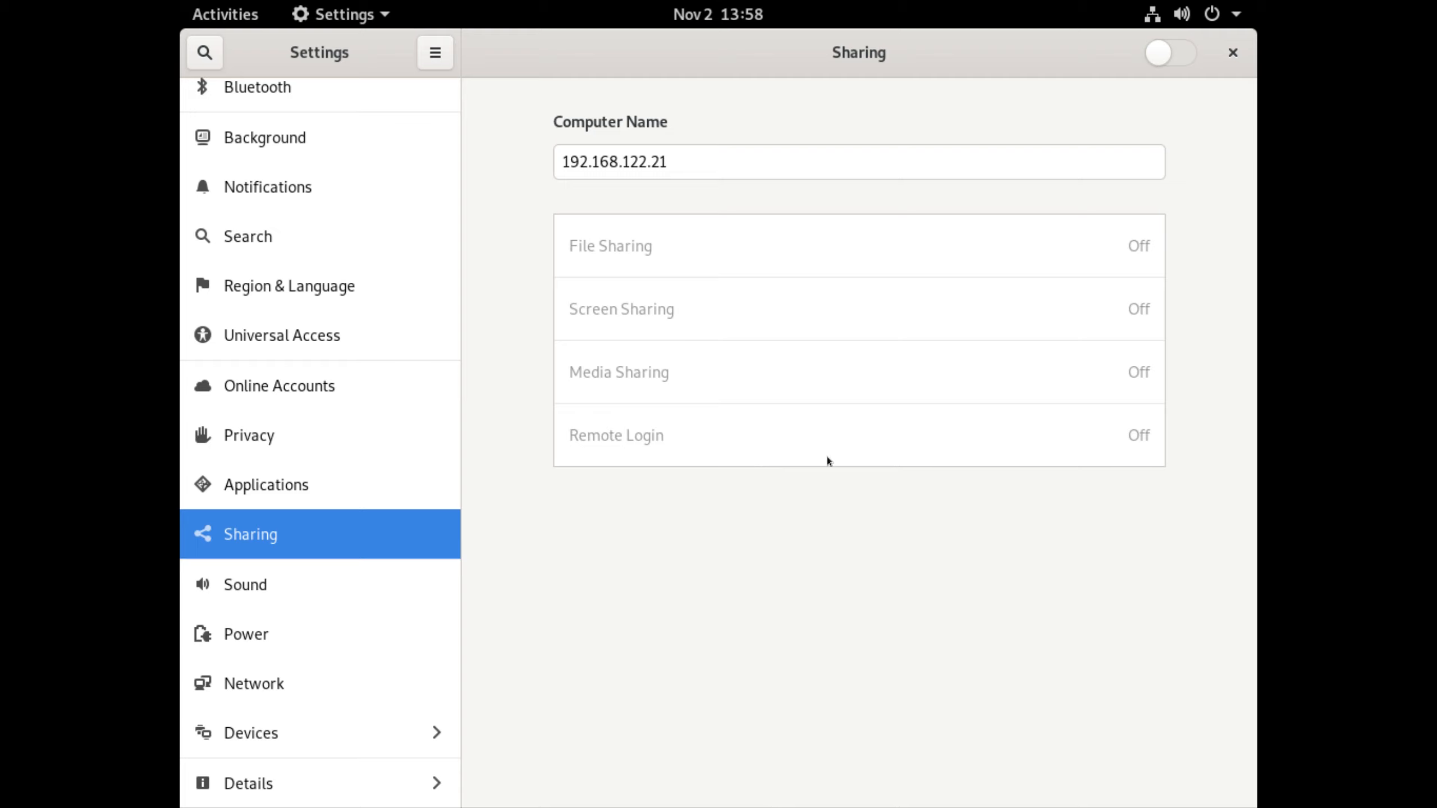
pyautogui.moveTo(278, 592)
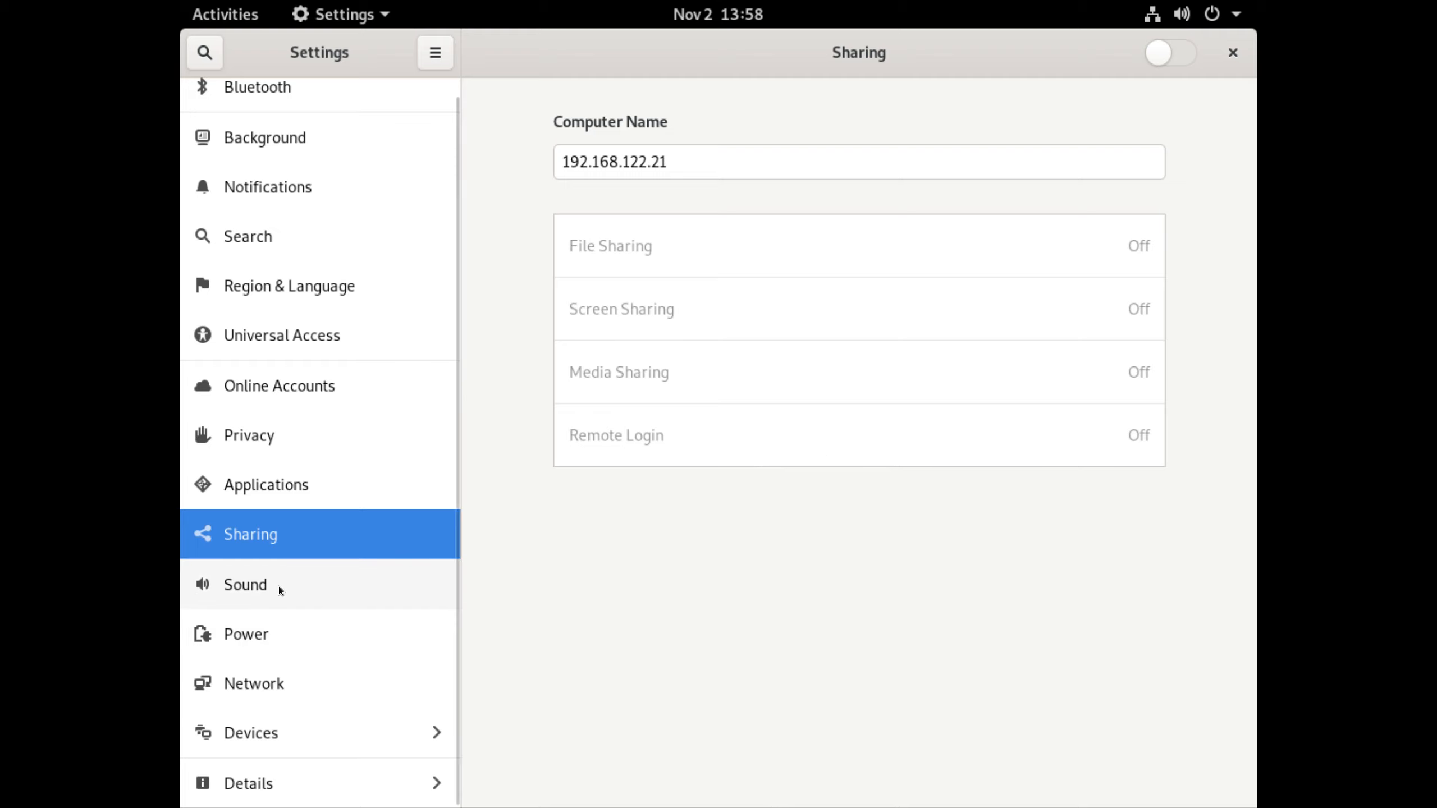
pyautogui.click(244, 585)
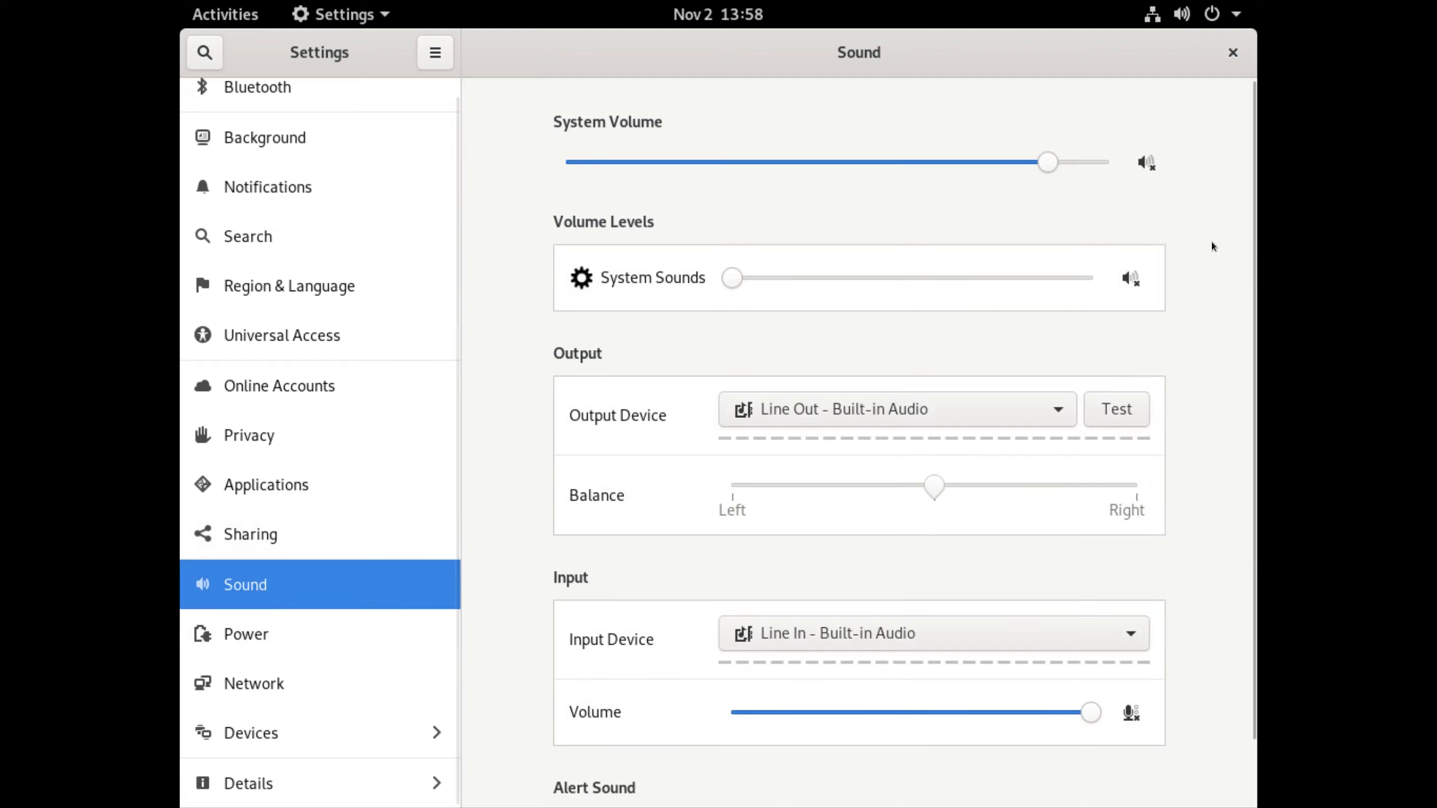
pyautogui.scroll(-3)
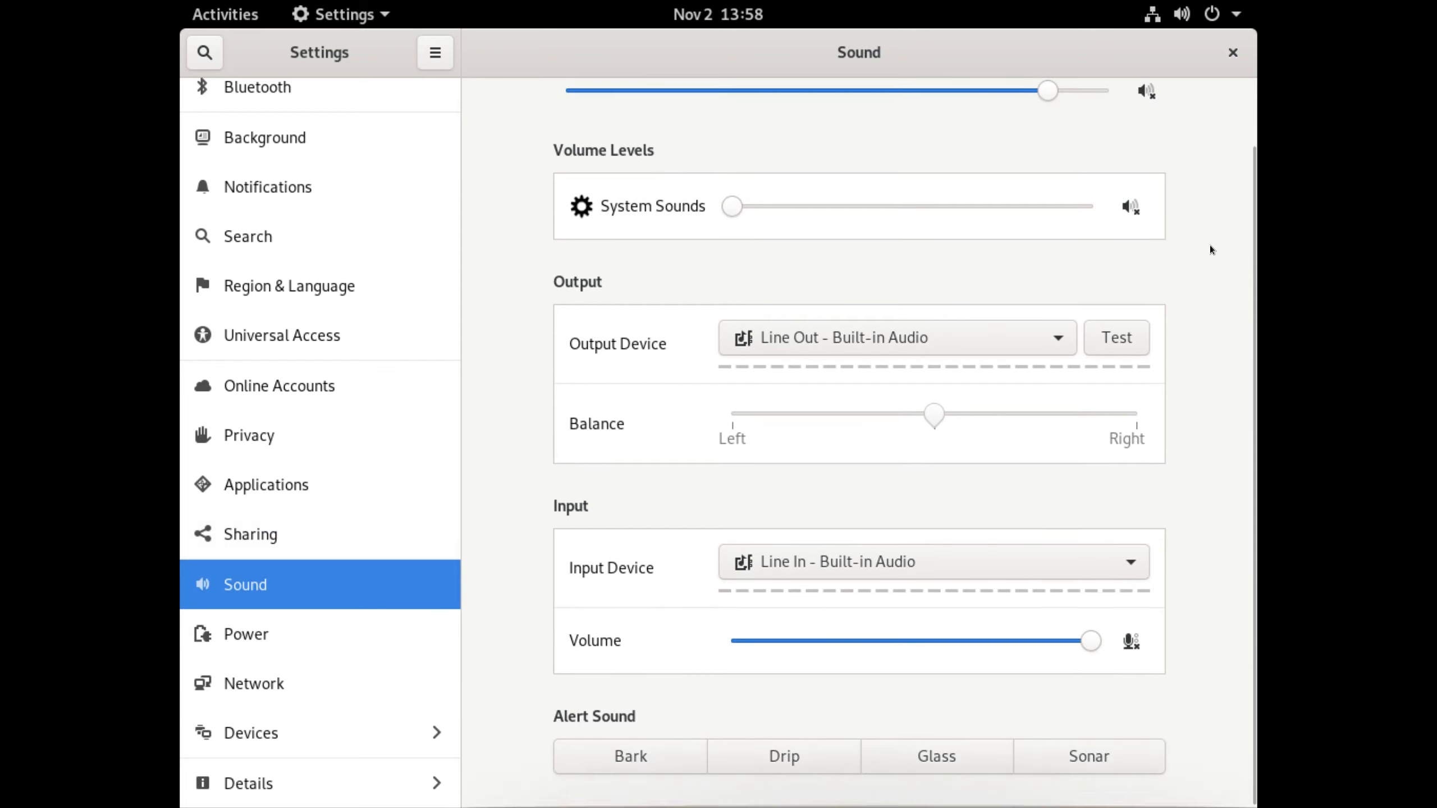
pyautogui.moveTo(449, 458)
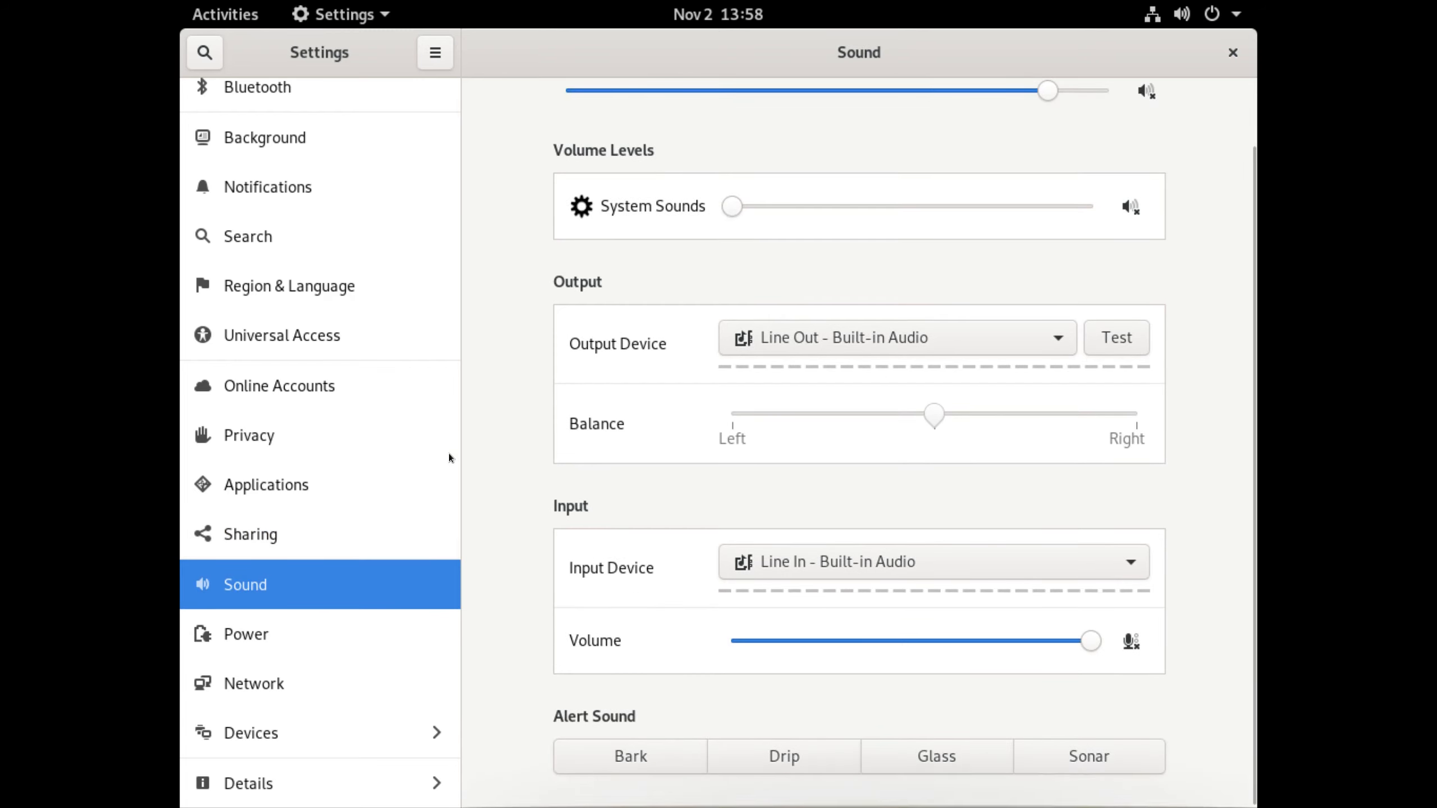
pyautogui.click(245, 634)
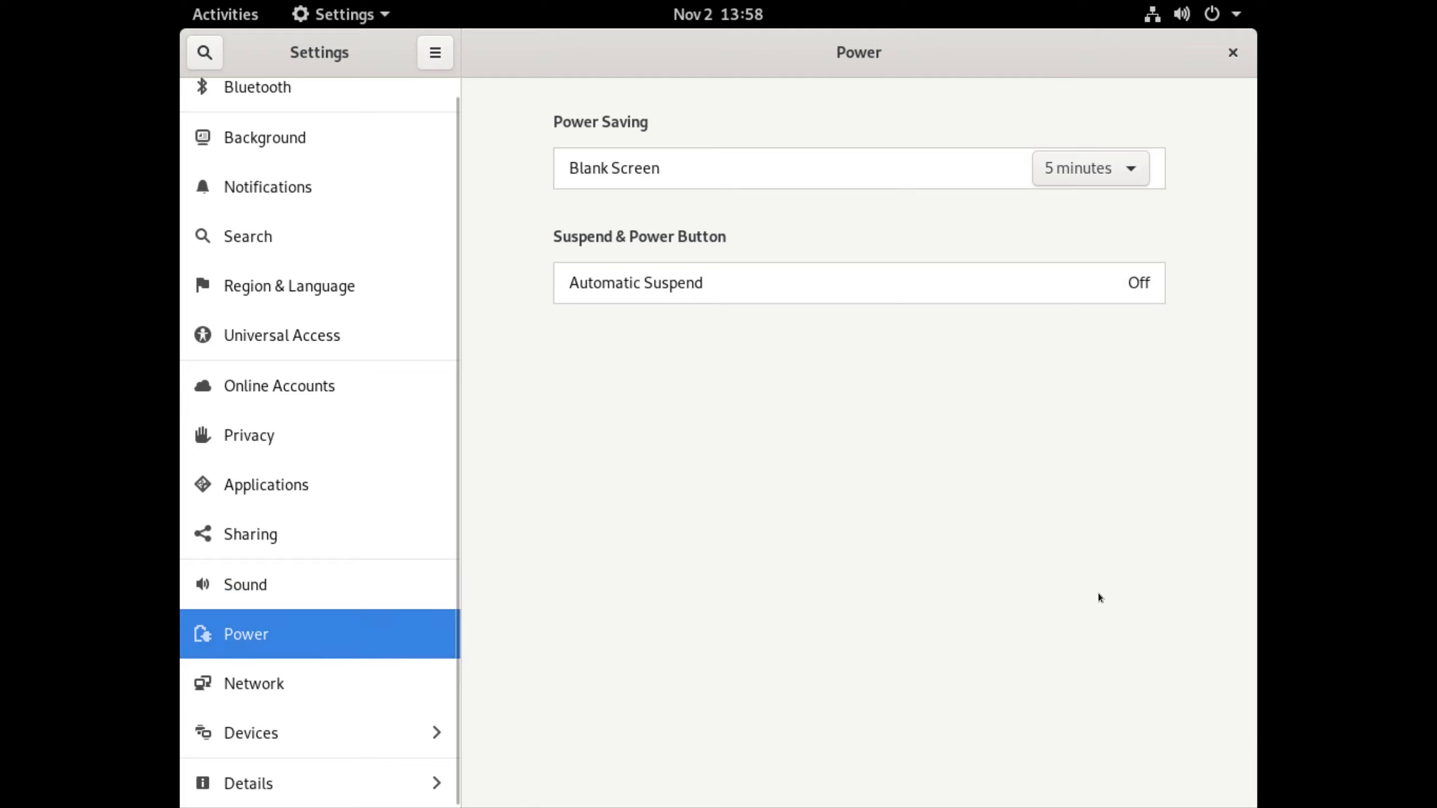
pyautogui.moveTo(1119, 190)
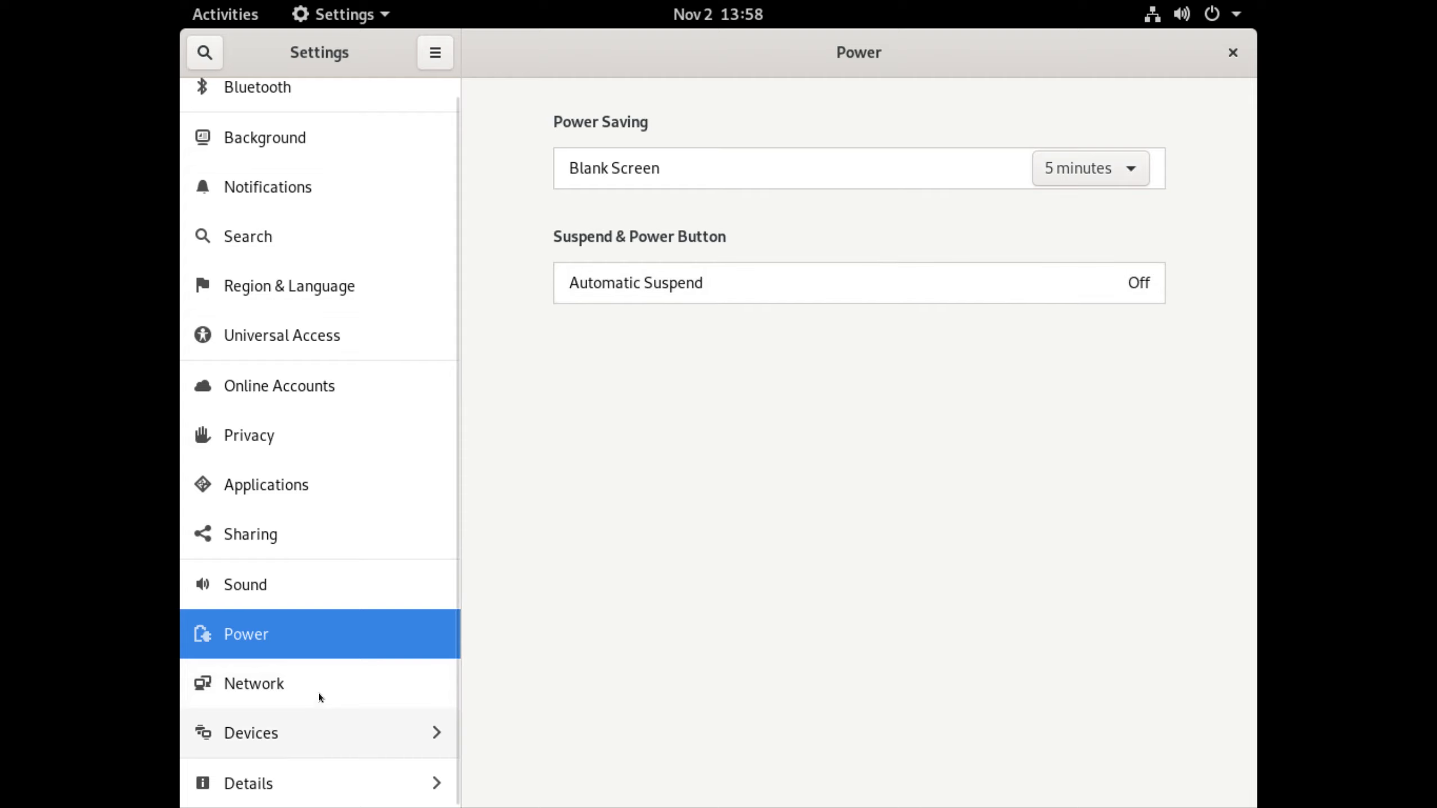
# - Inspect the wired connection's IPv4 and DNS options in Network, then cancel without applying
pyautogui.click(254, 683)
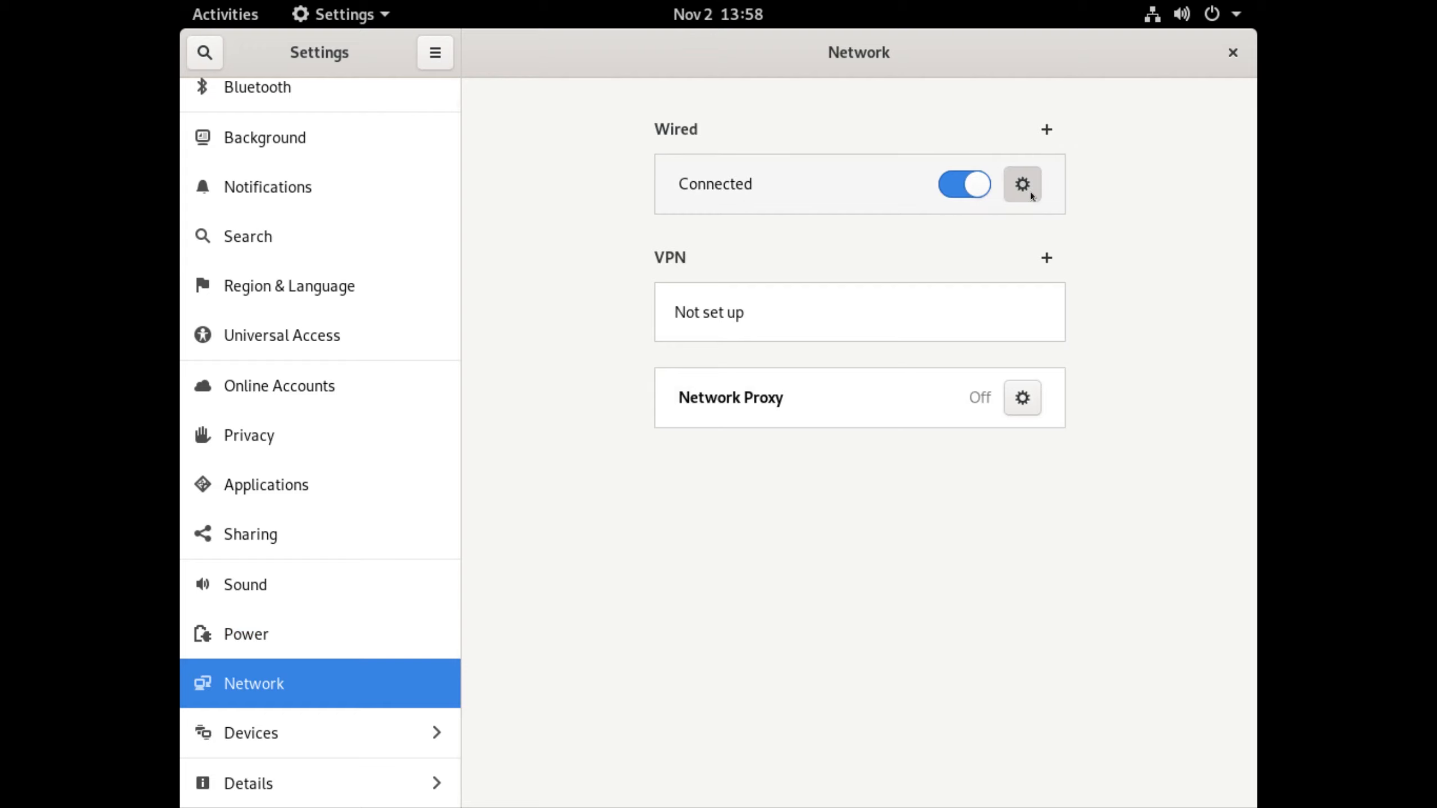
pyautogui.click(1022, 185)
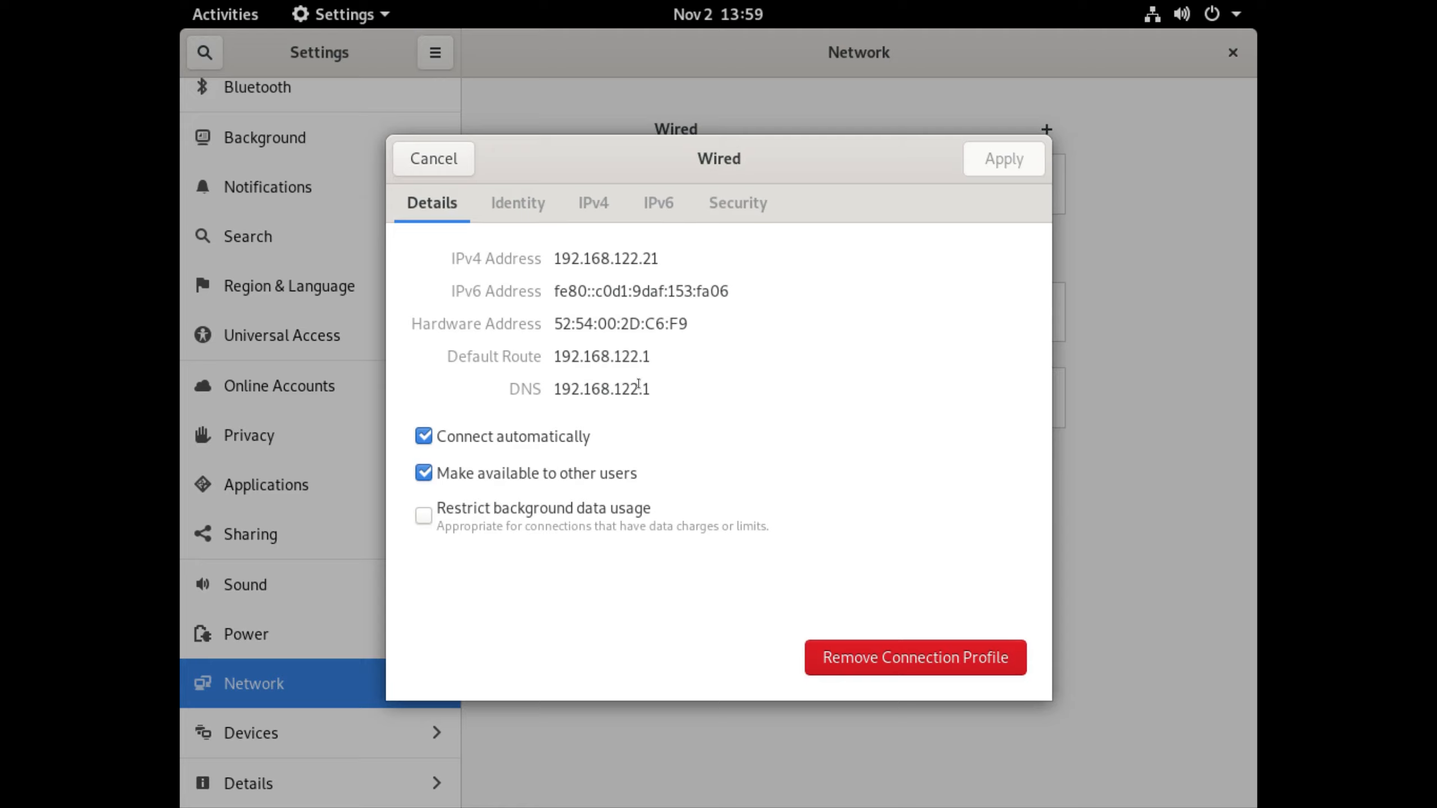
pyautogui.click(593, 202)
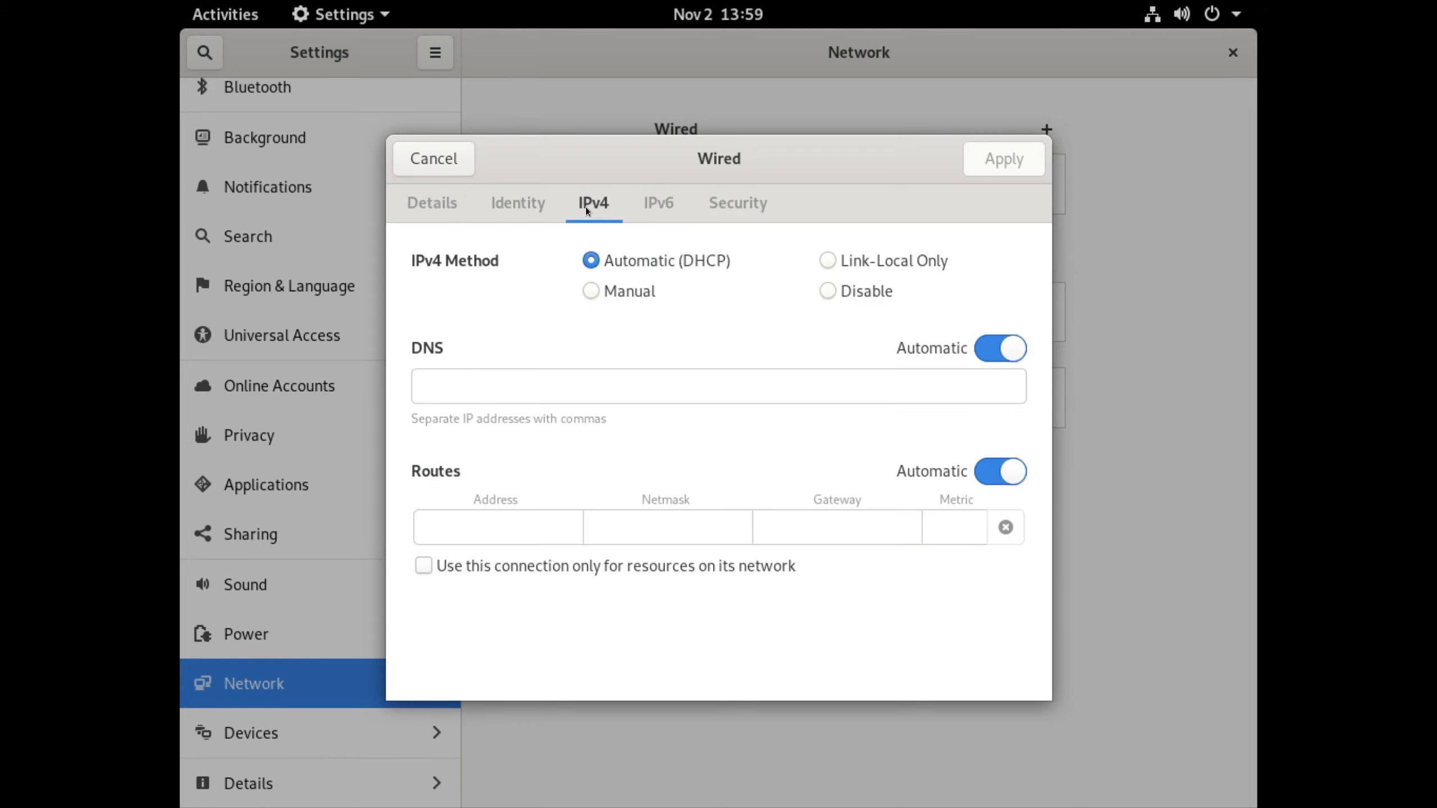
pyautogui.moveTo(933, 375)
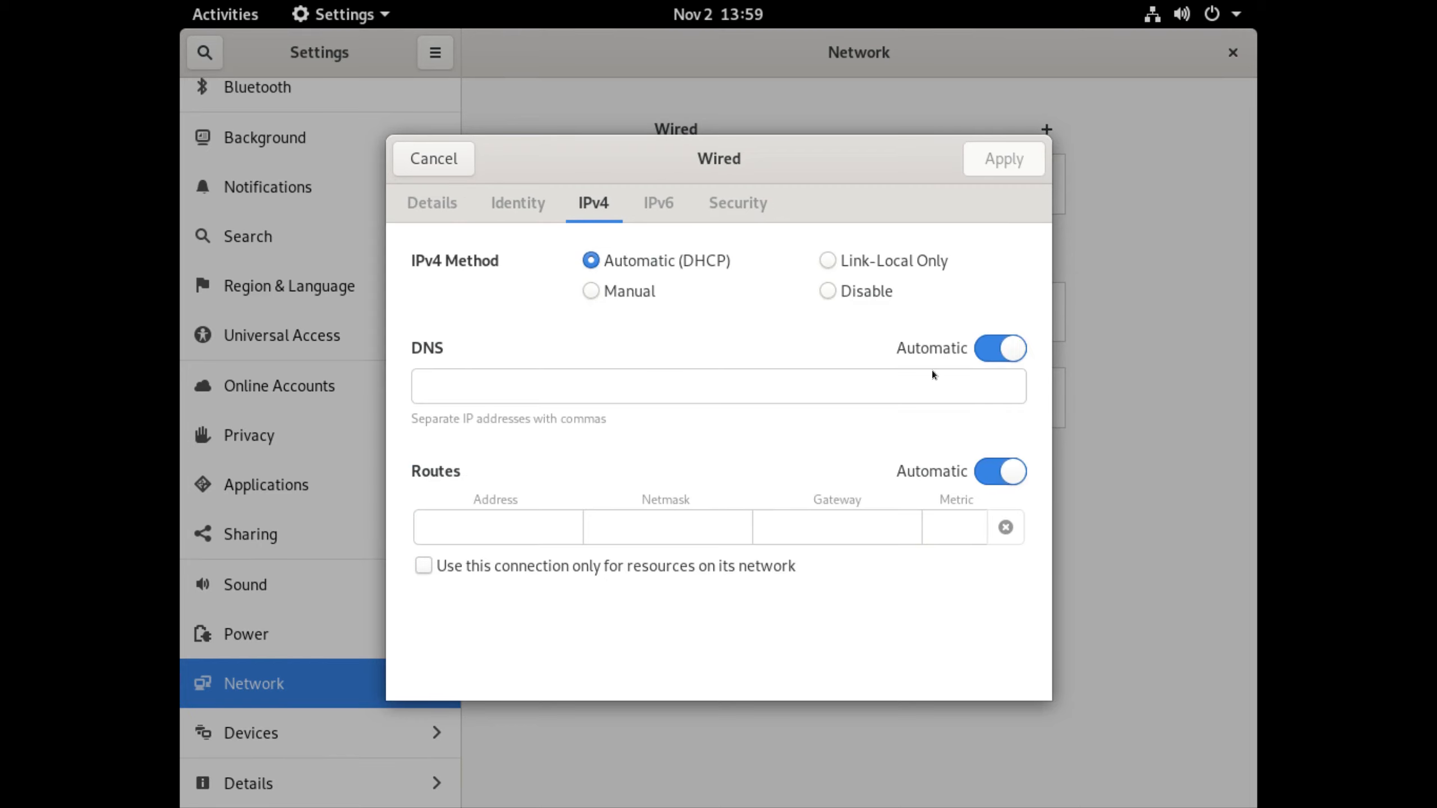
pyautogui.click(1001, 348)
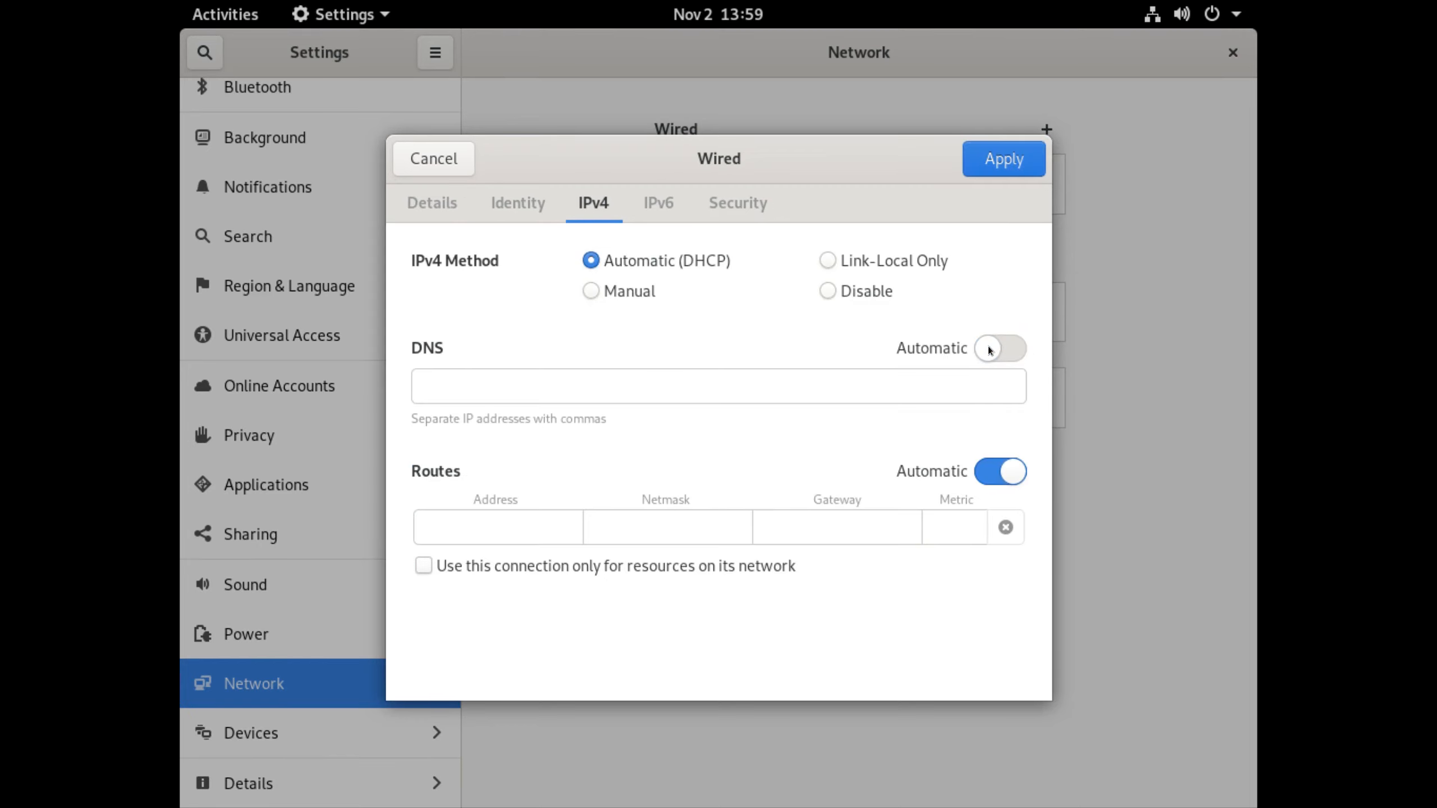
pyautogui.click(718, 385)
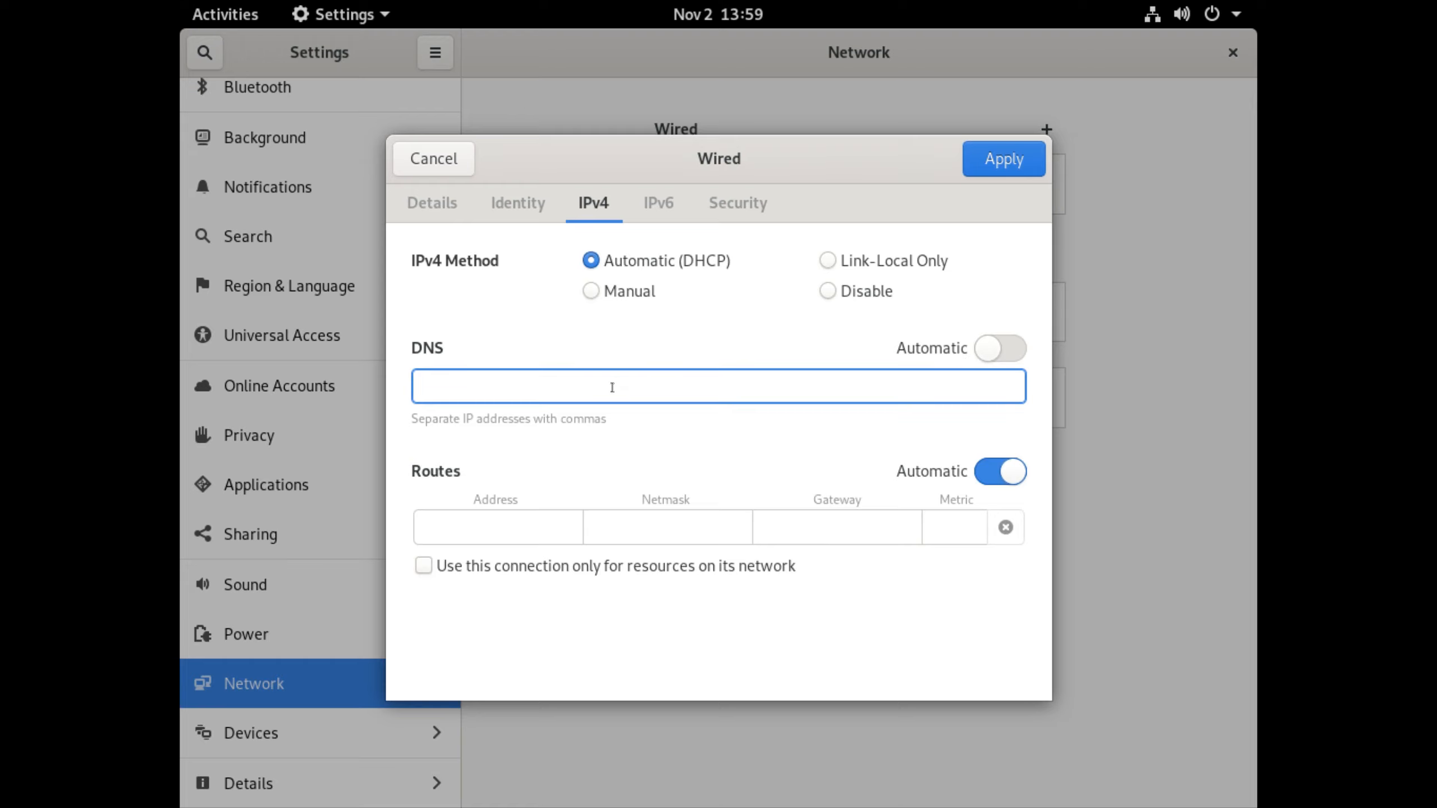
pyautogui.click(998, 348)
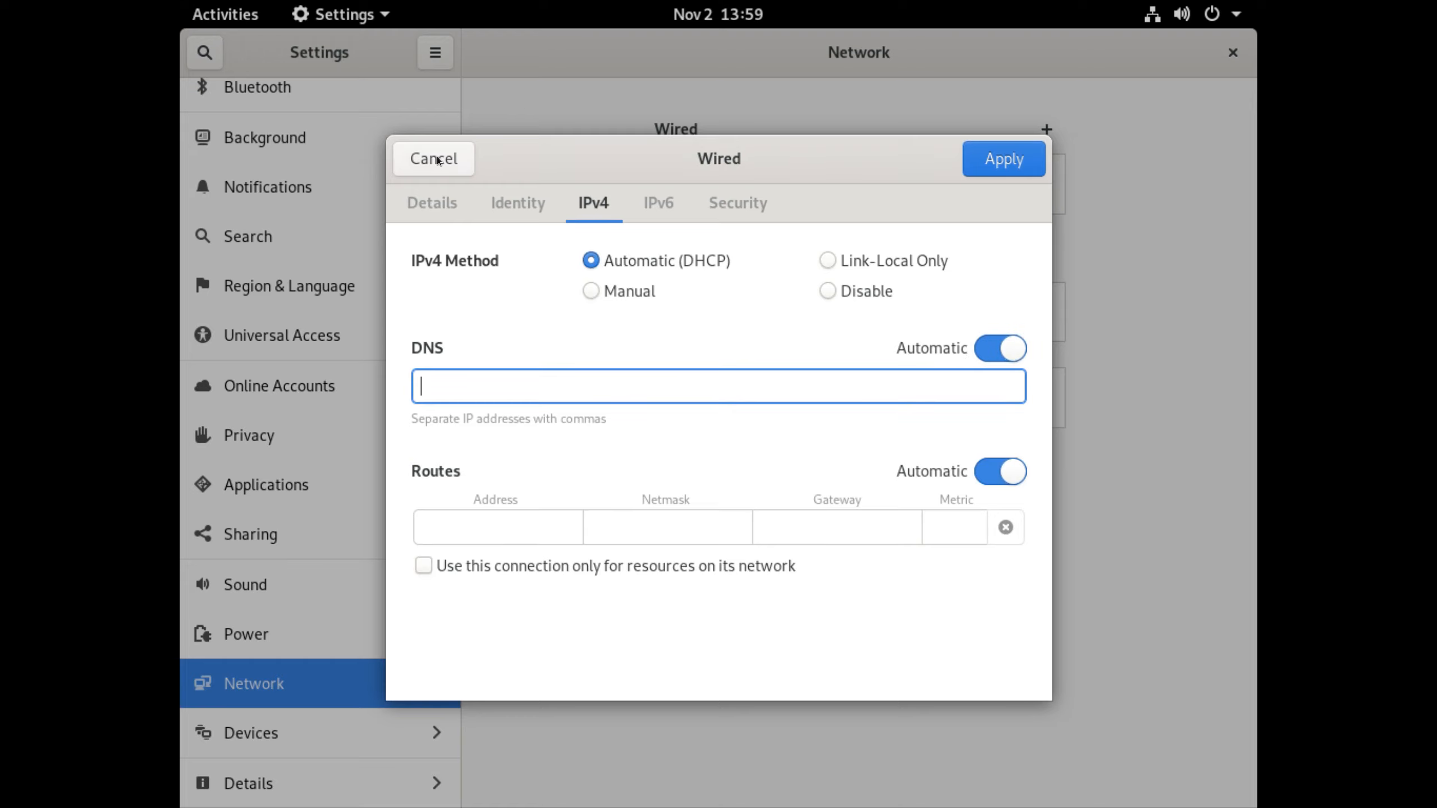
pyautogui.click(433, 159)
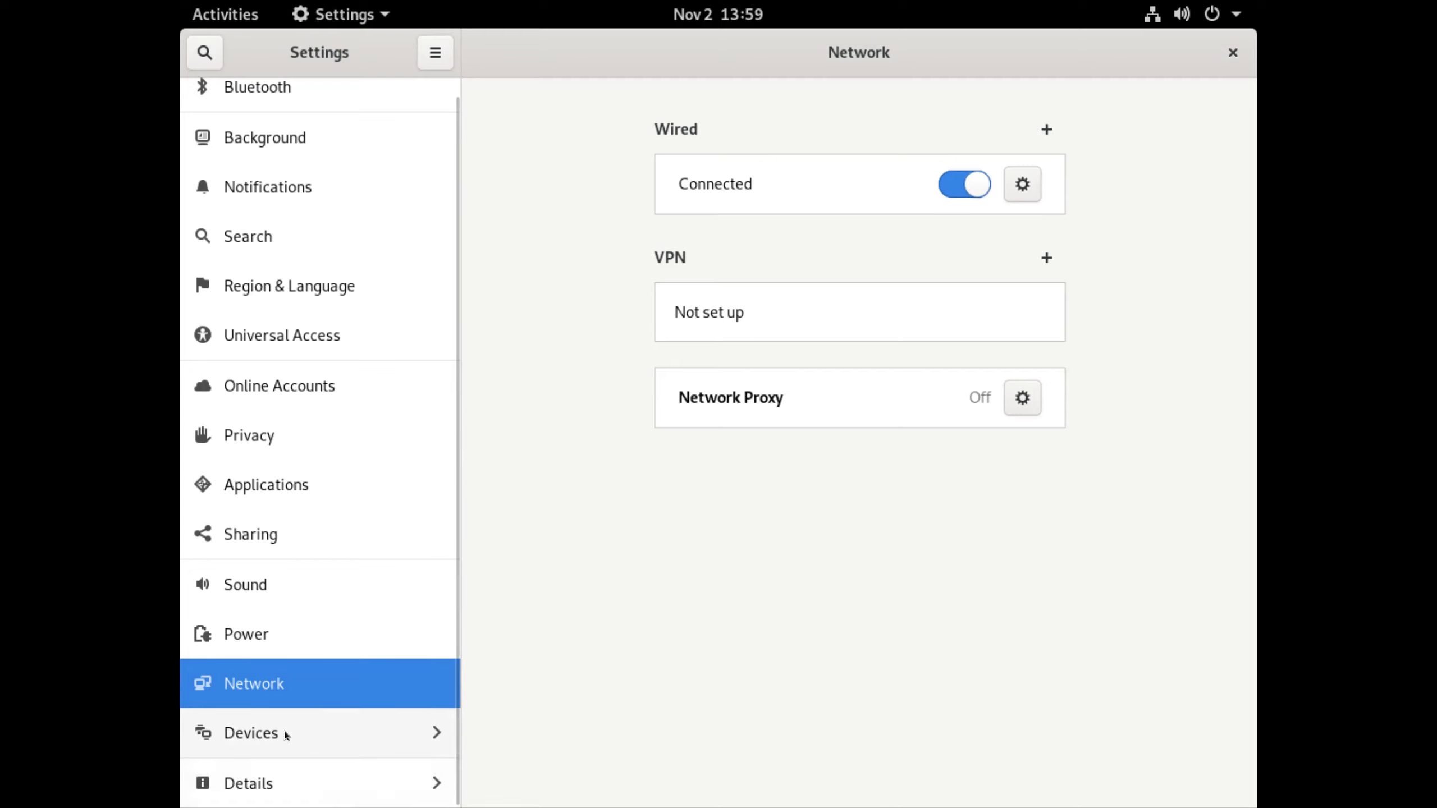
# - Open Devices > Keyboard Shortcuts and scroll through the first part of the list
pyautogui.click(251, 732)
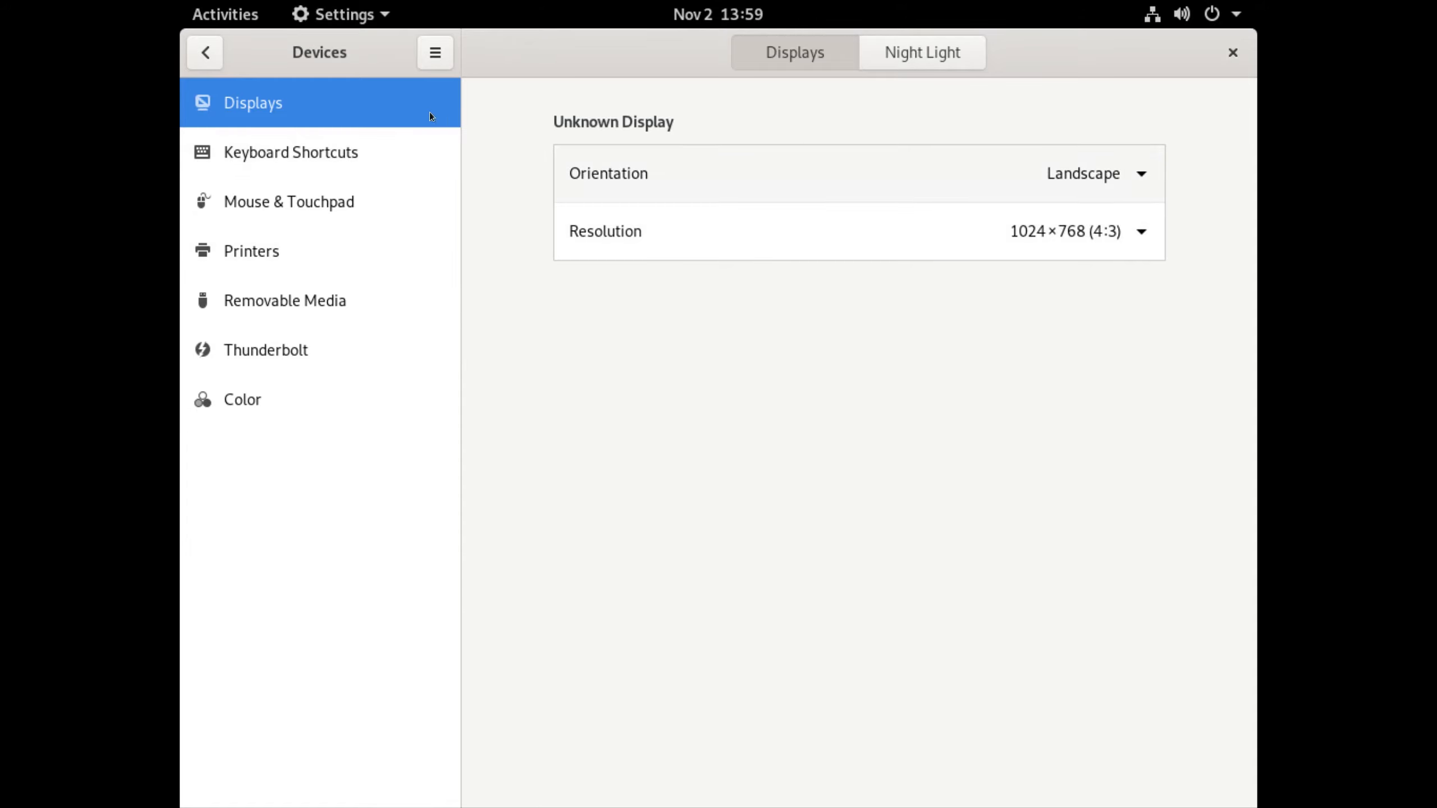
pyautogui.click(291, 152)
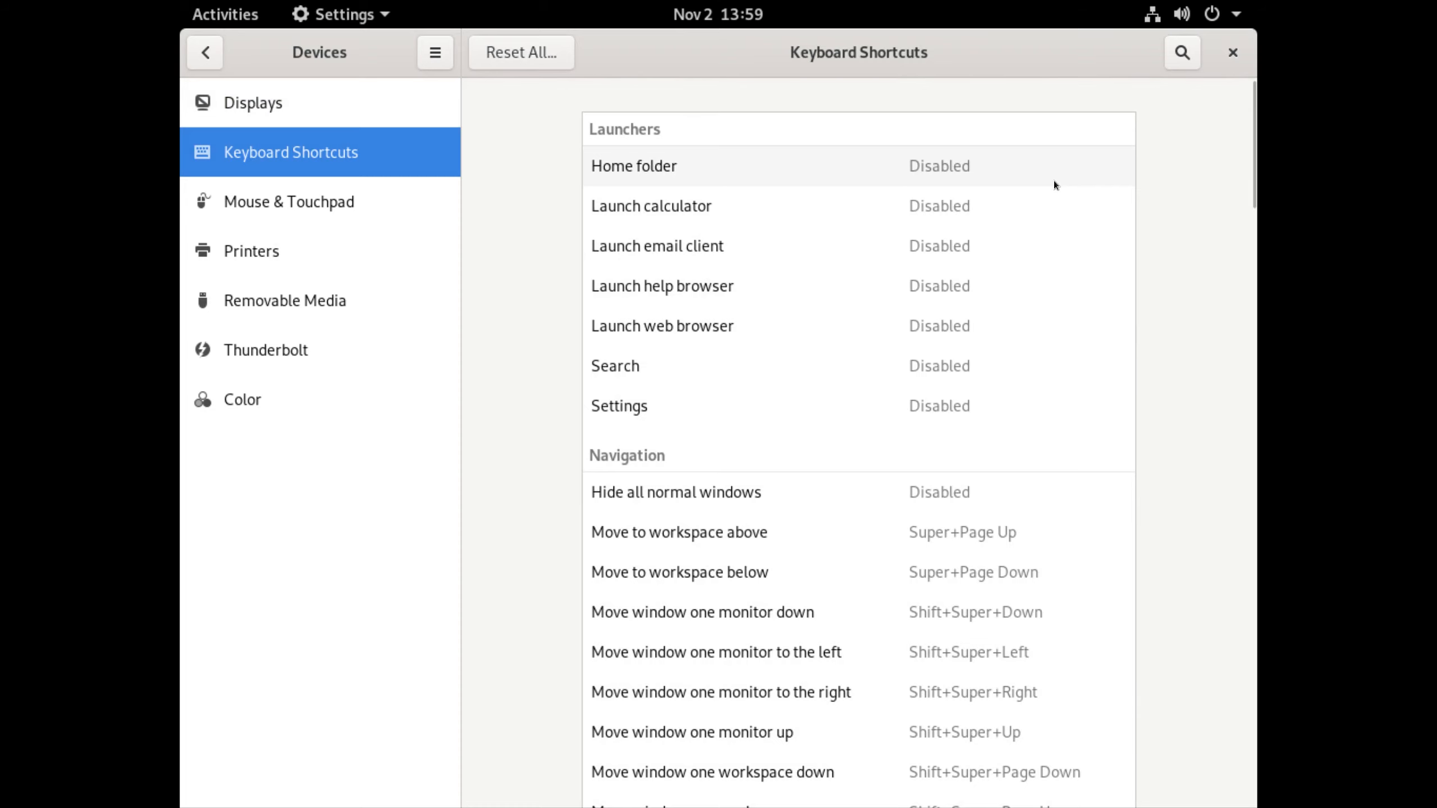
pyautogui.scroll(-3)
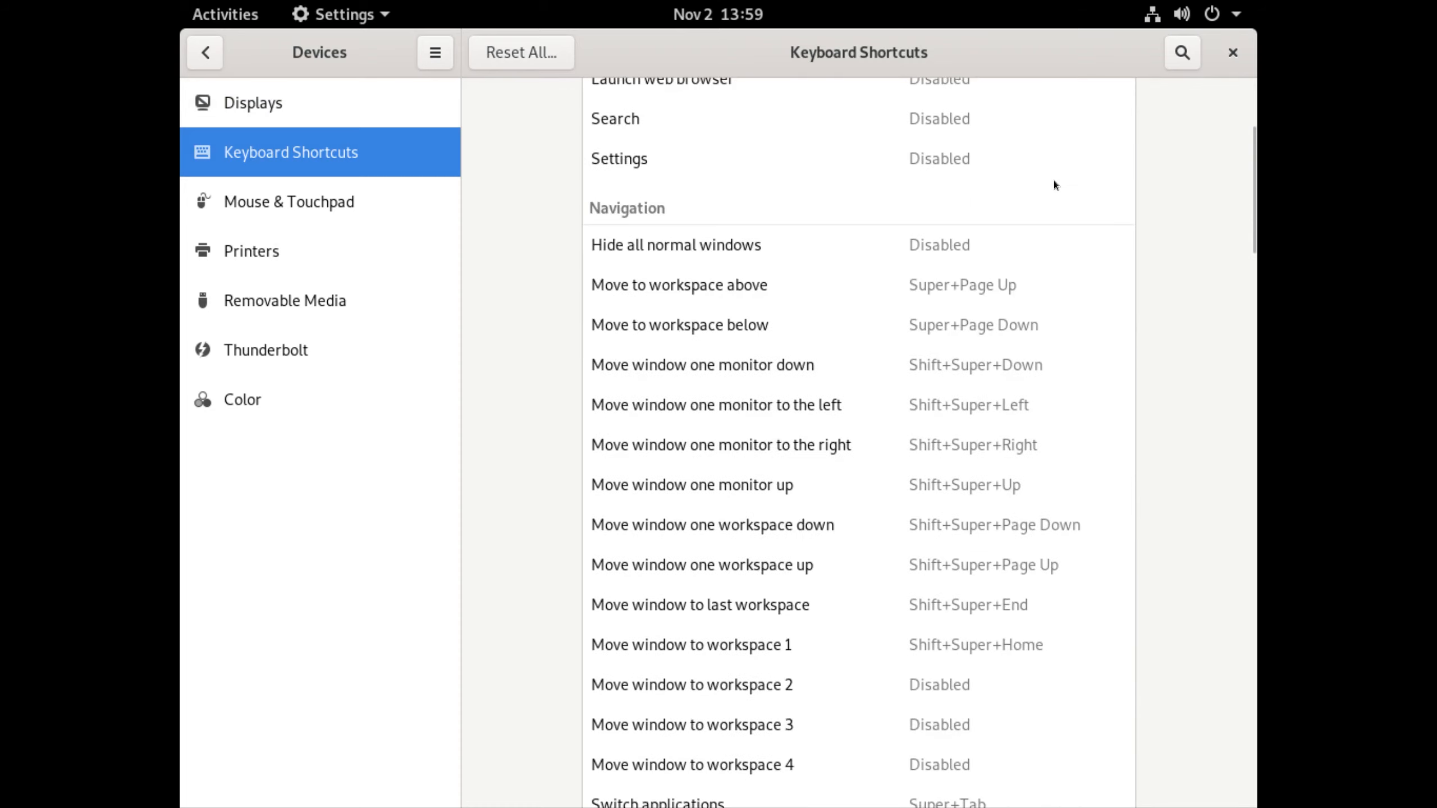
pyautogui.scroll(-3)
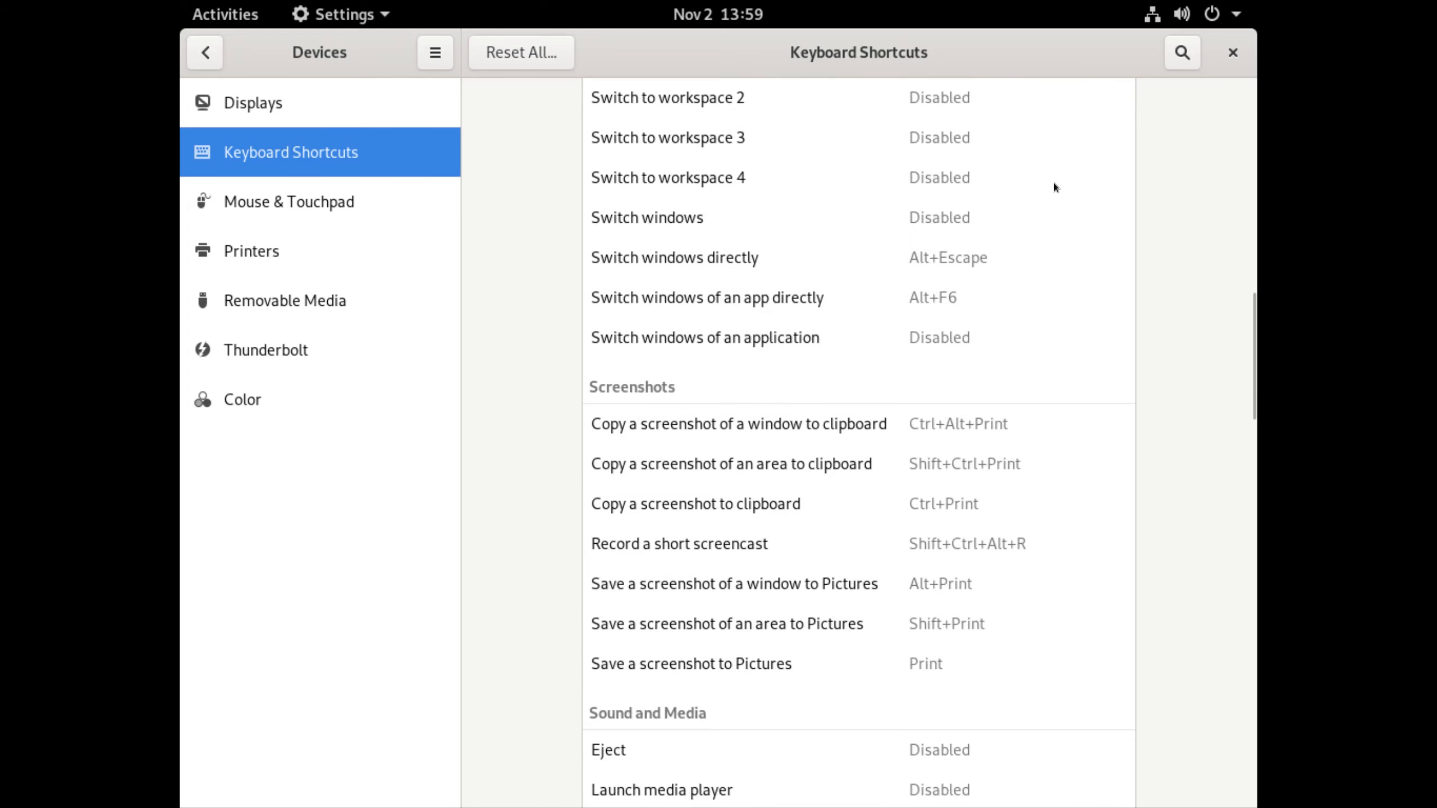
pyautogui.scroll(-3)
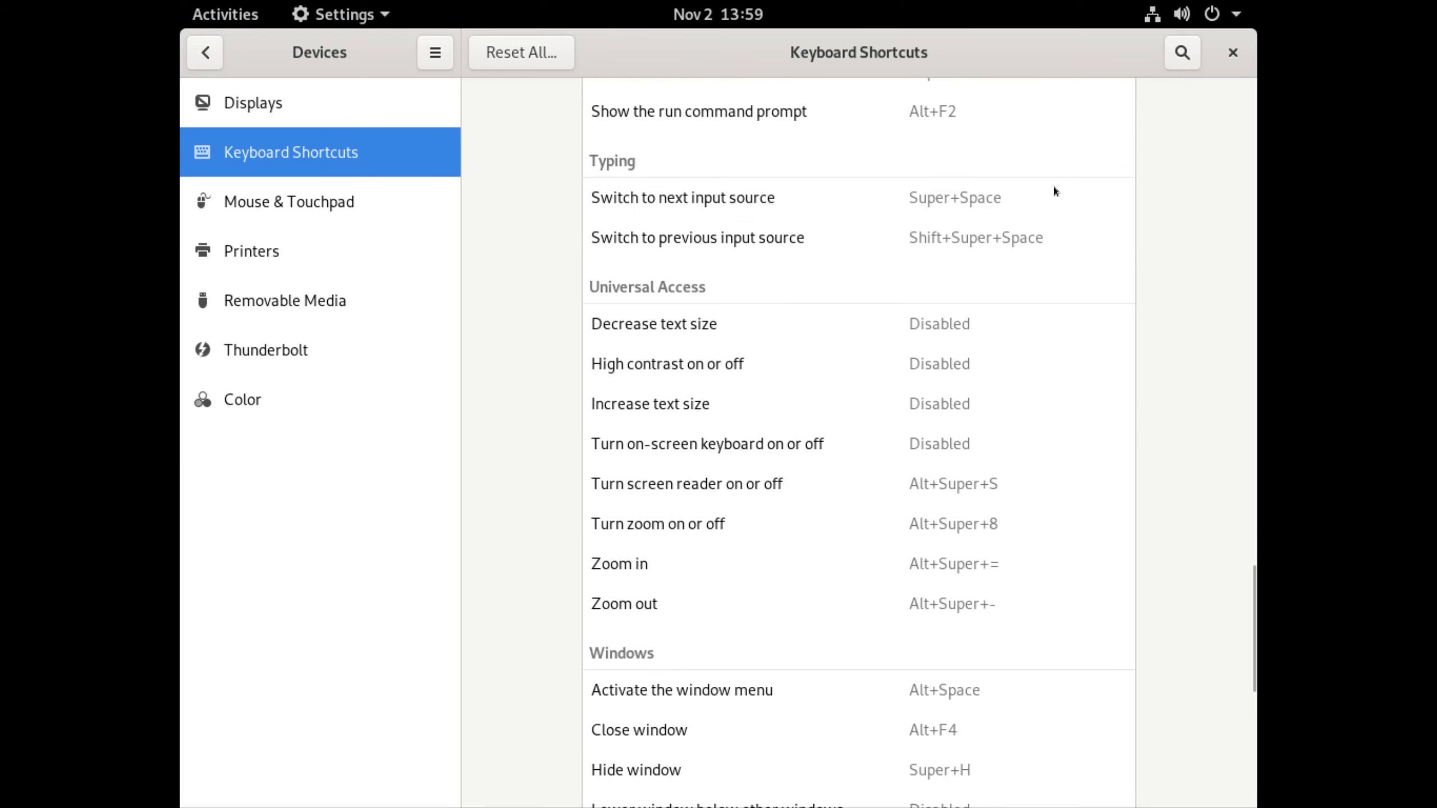
pyautogui.scroll(-3)
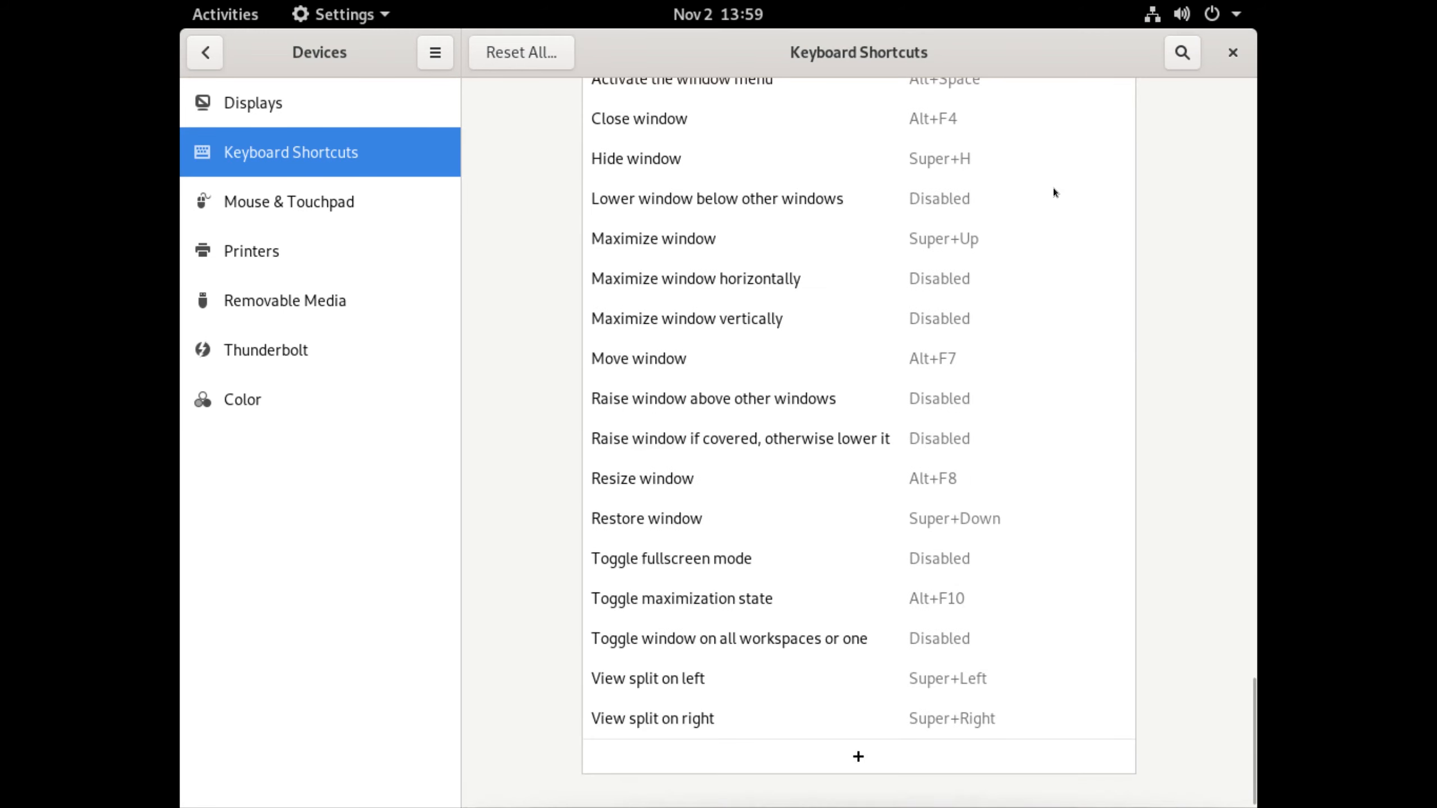
pyautogui.scroll(-3)
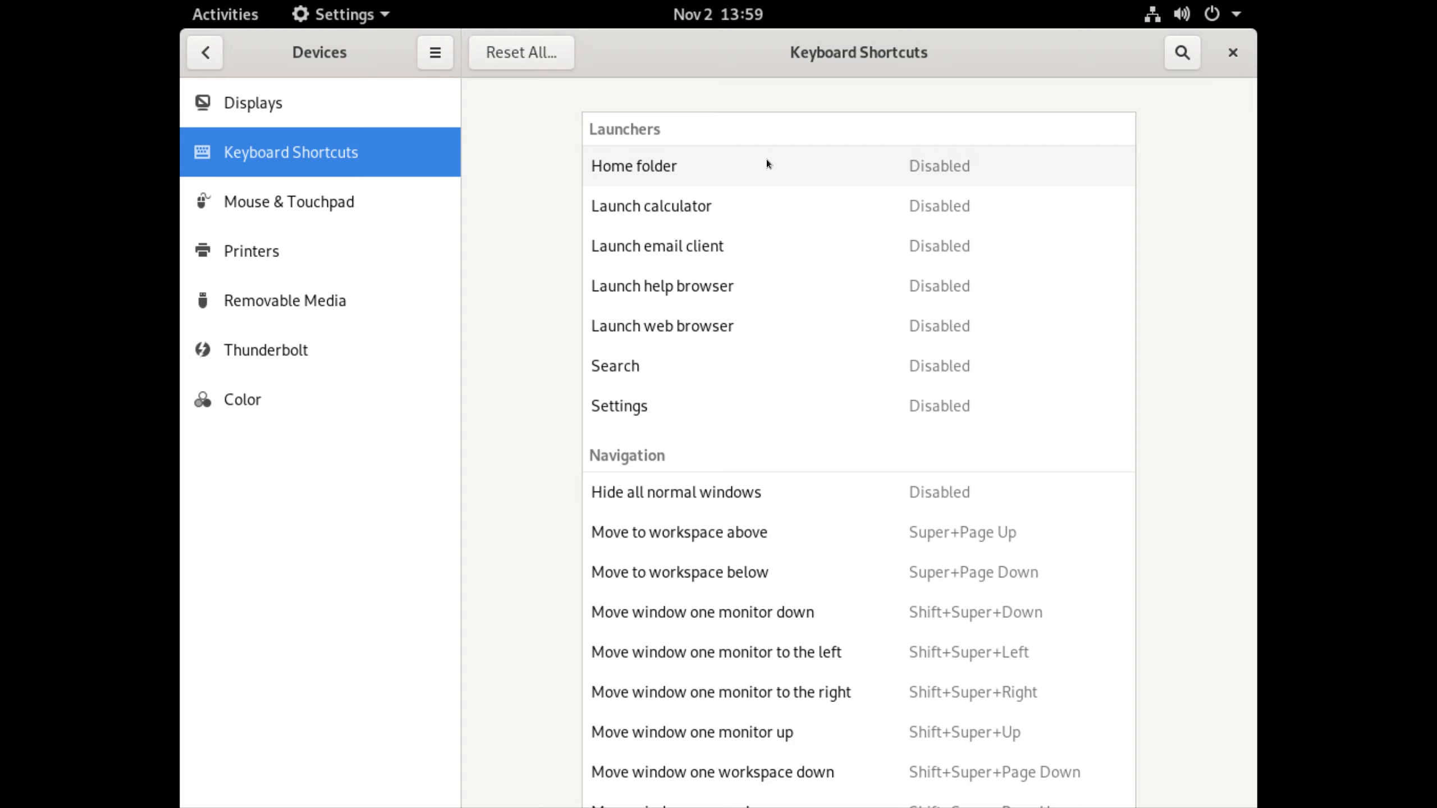
pyautogui.moveTo(767, 172)
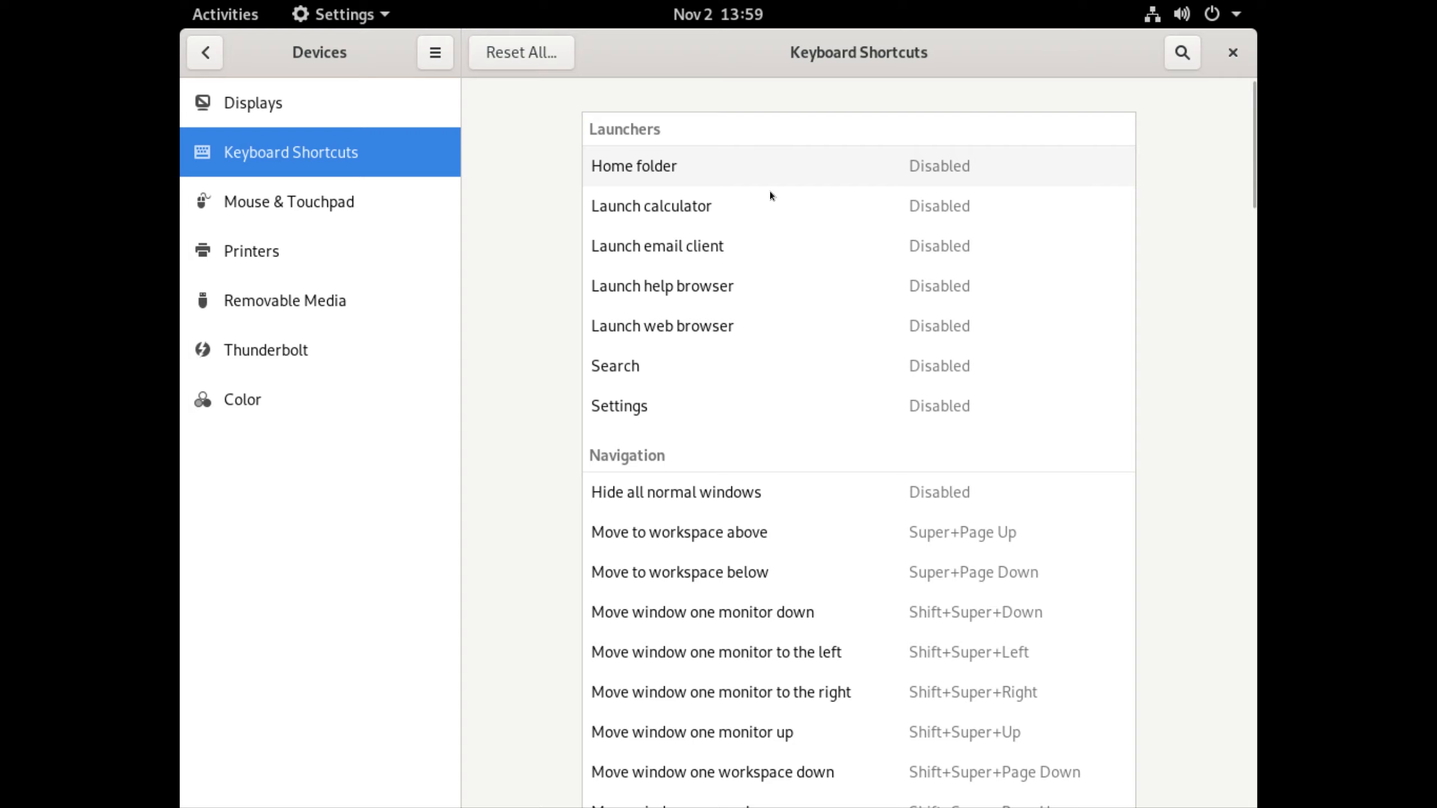
pyautogui.moveTo(772, 330)
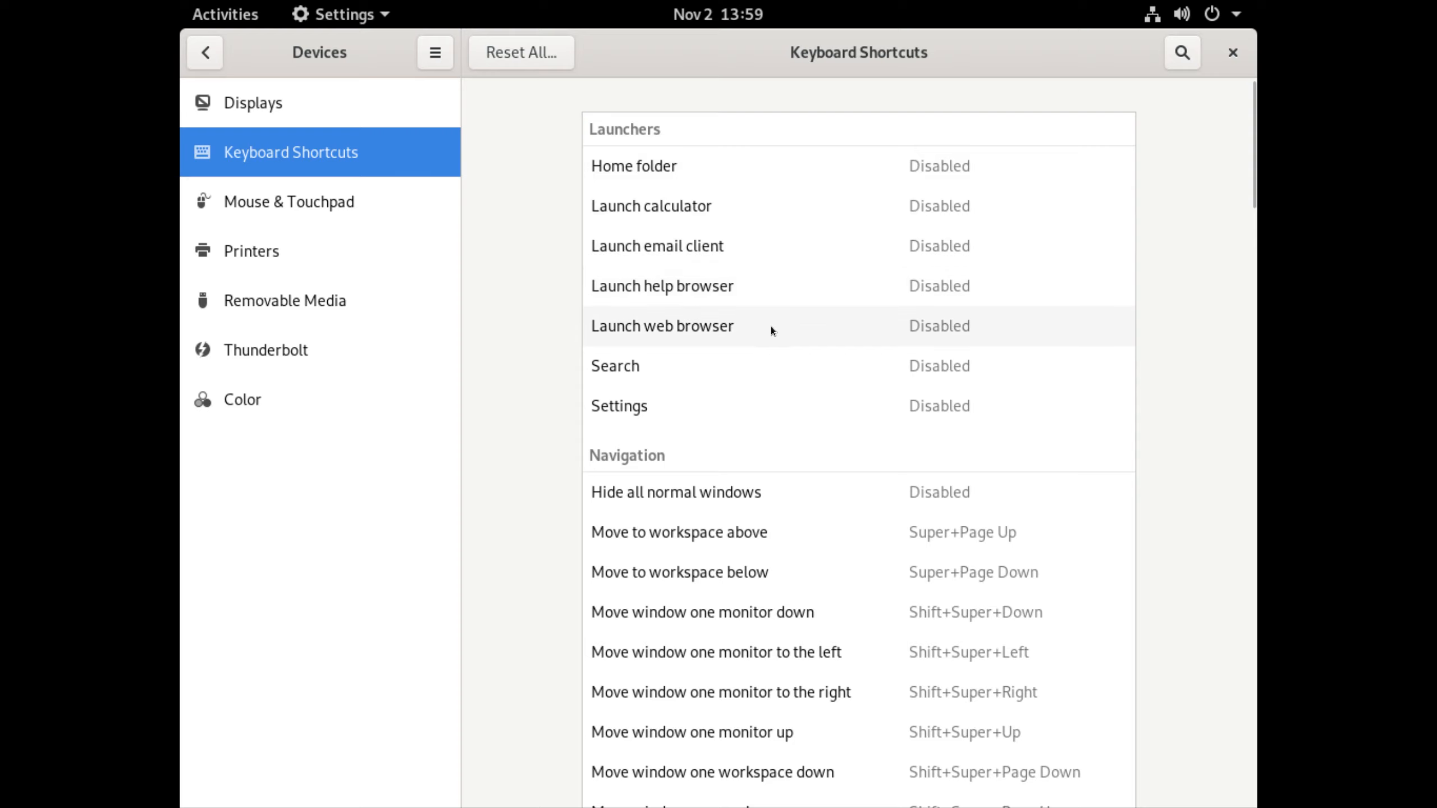
pyautogui.moveTo(882, 338)
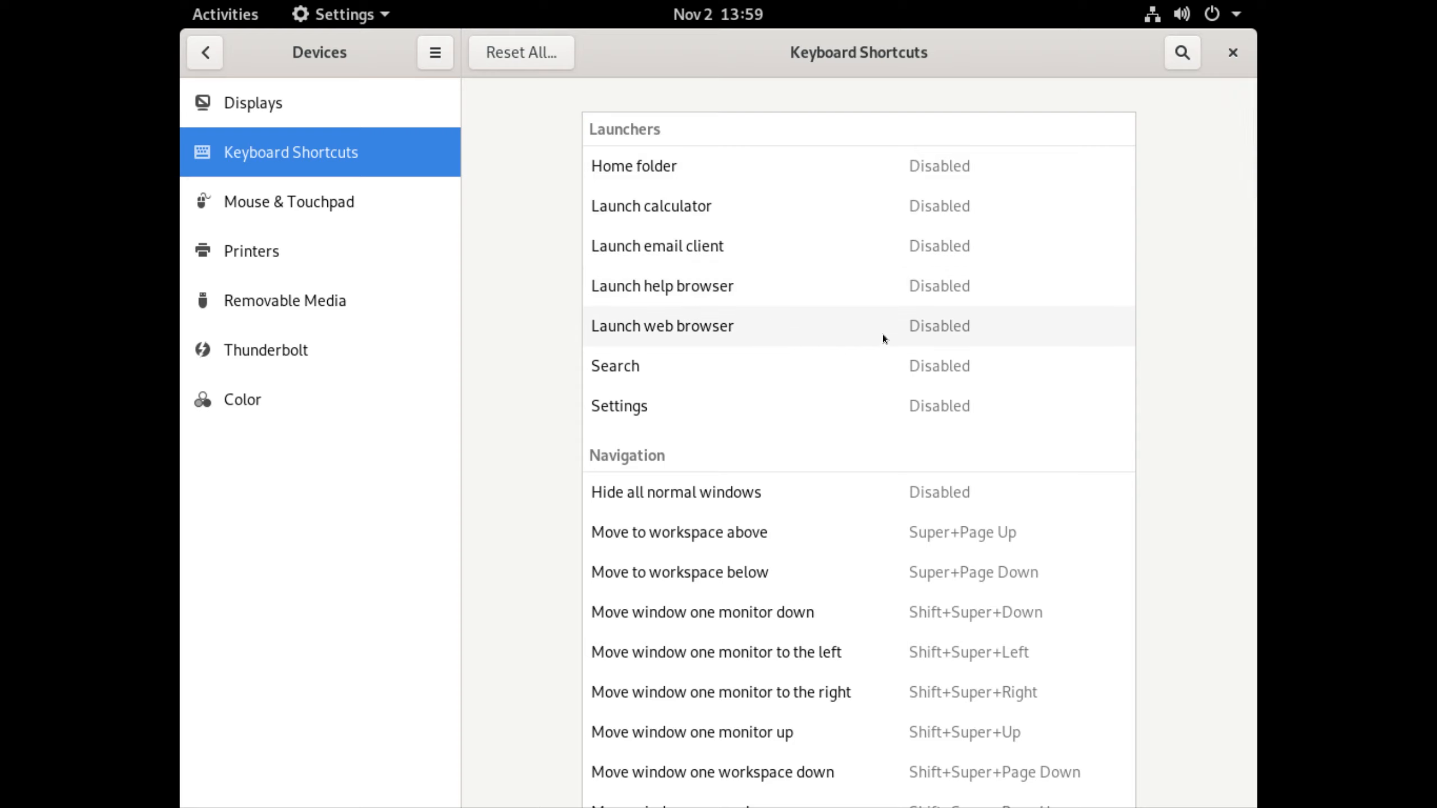
# - Scroll to the end of the shortcuts list and open Mouse & Touchpad
pyautogui.scroll(-3)
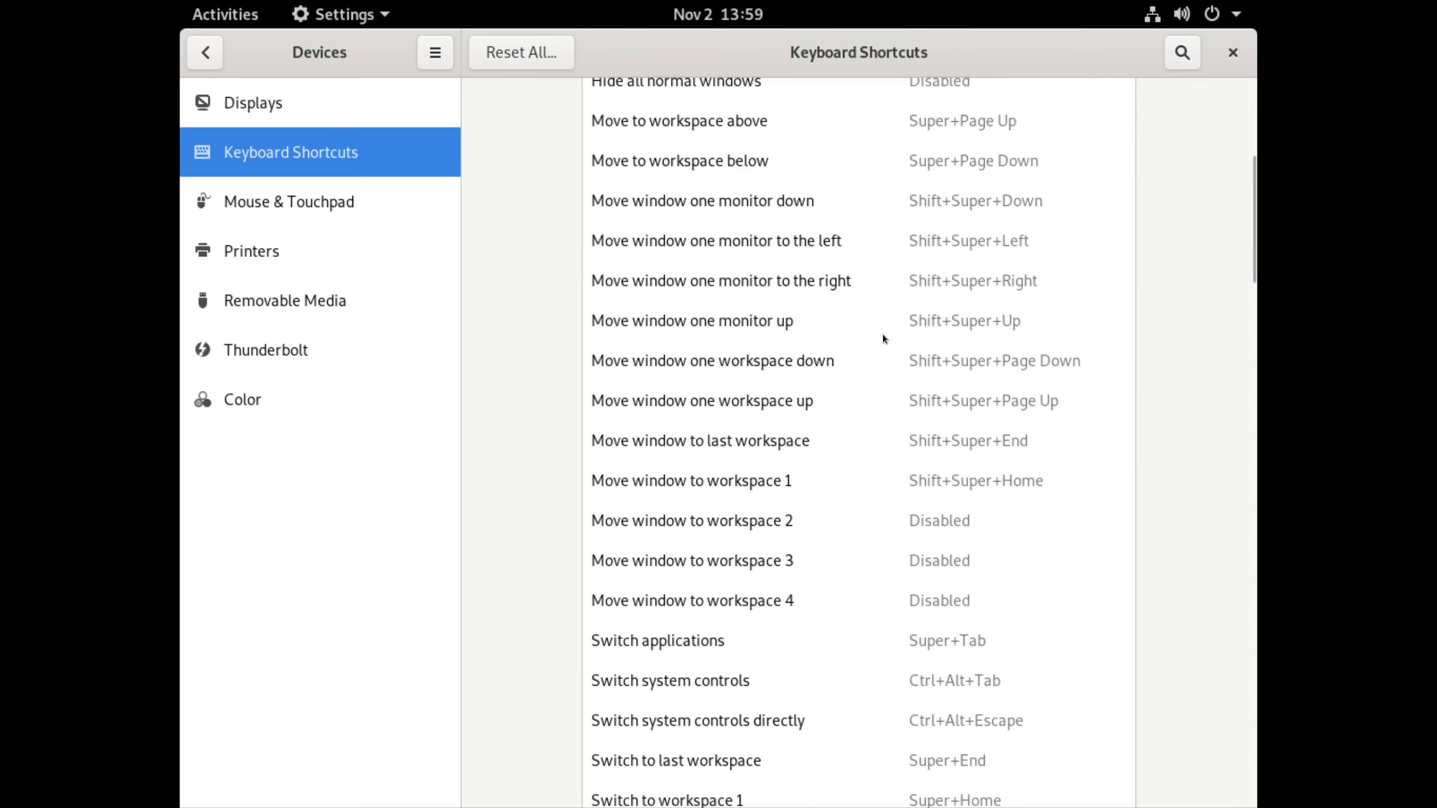
pyautogui.moveTo(883, 338)
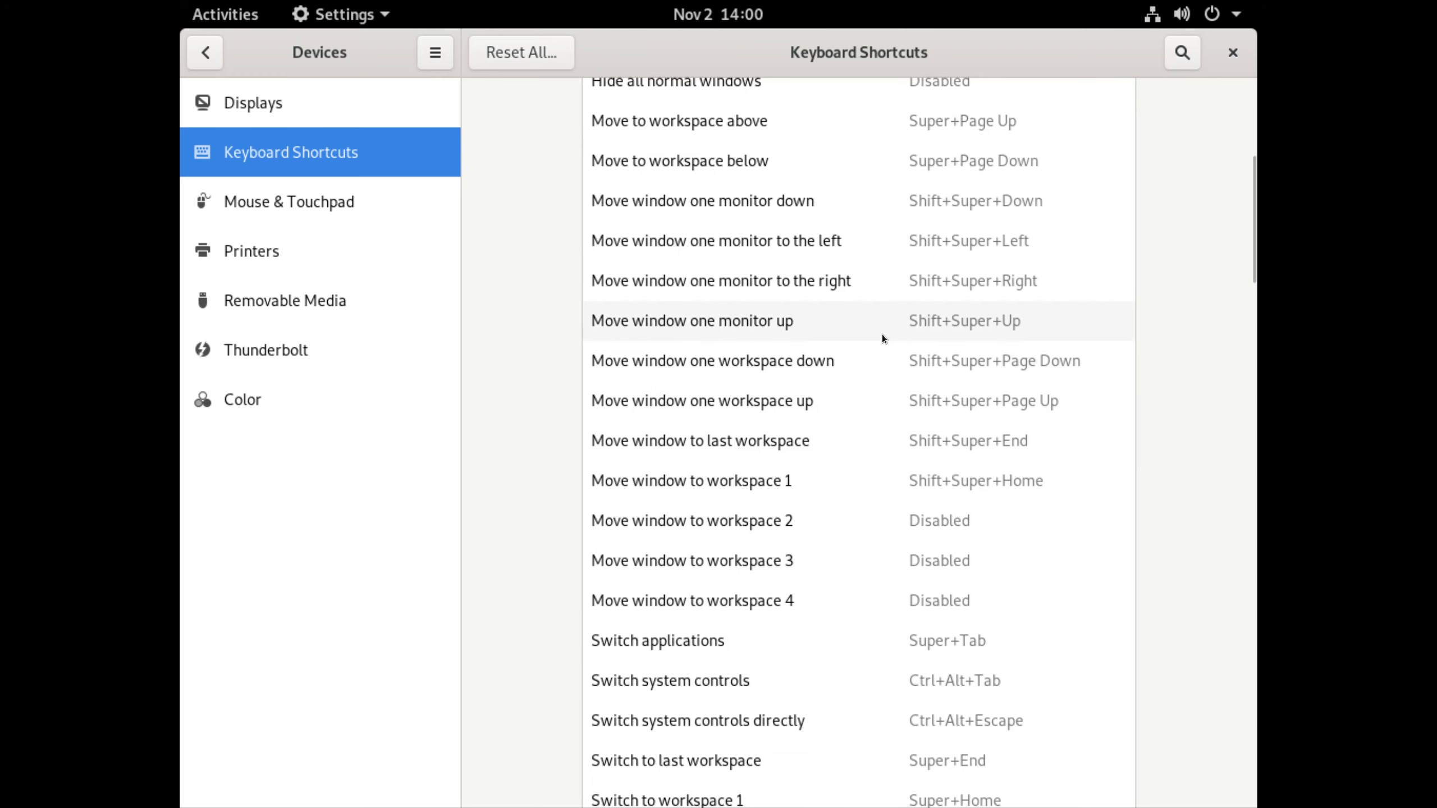
pyautogui.scroll(-3)
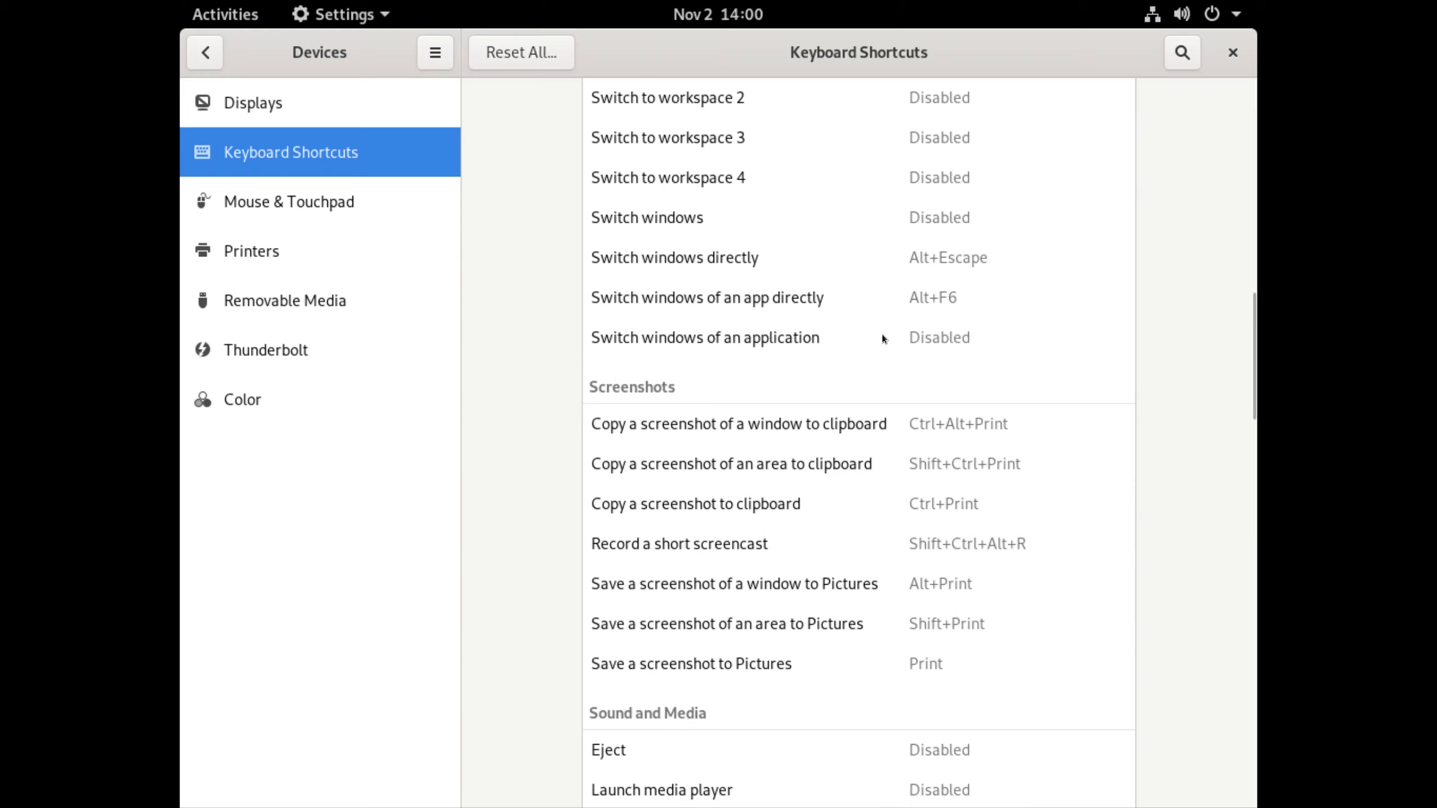
pyautogui.scroll(-3)
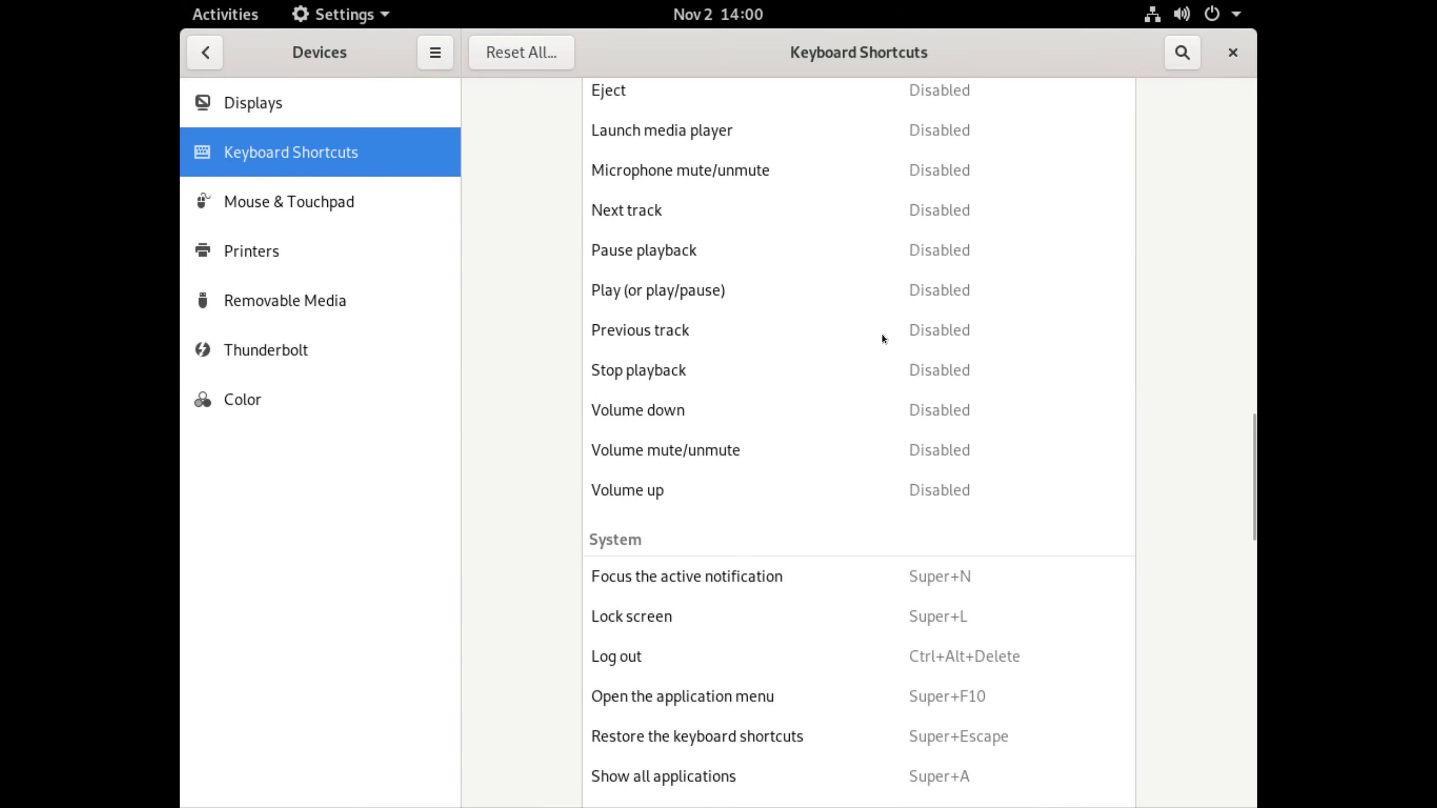
pyautogui.scroll(-3)
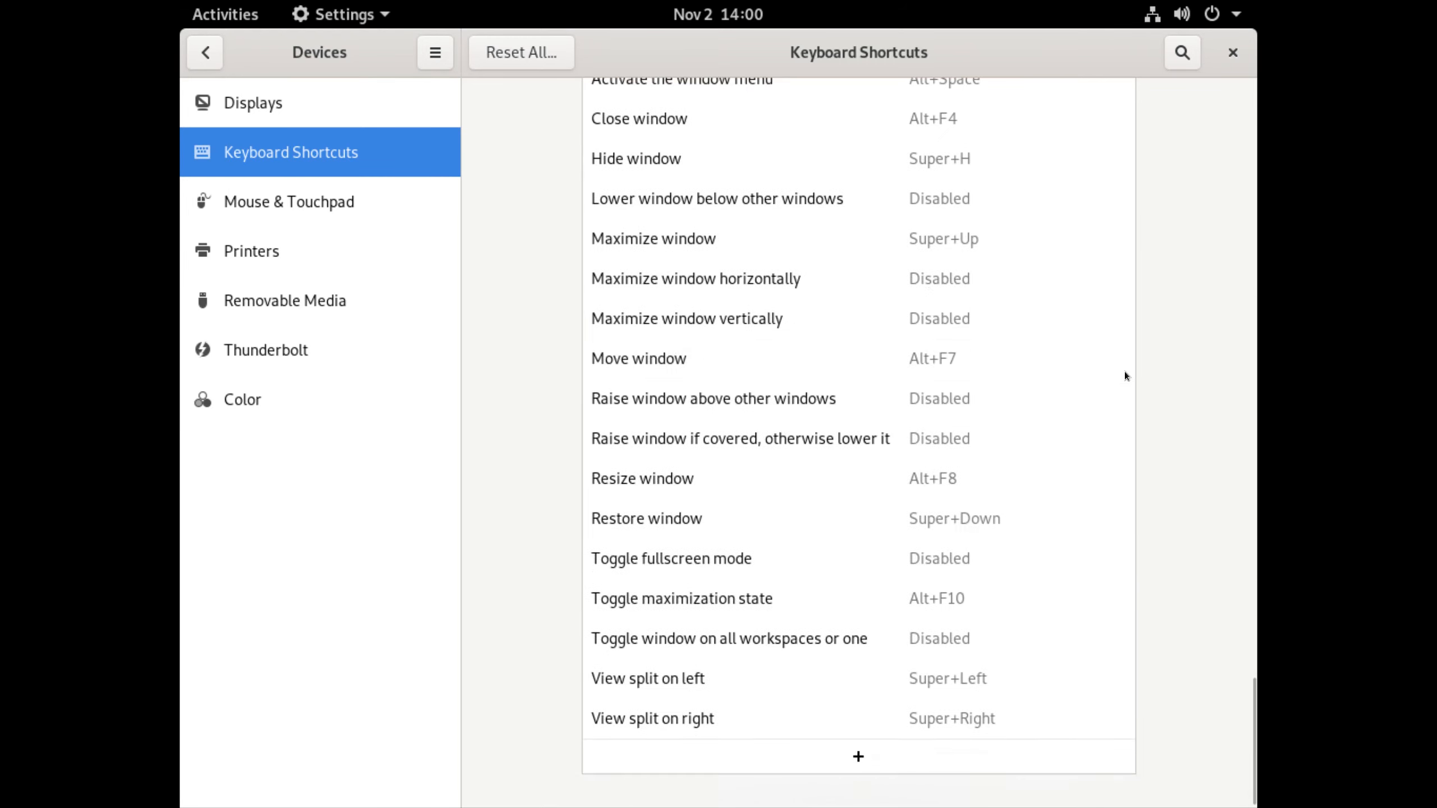
pyautogui.click(288, 202)
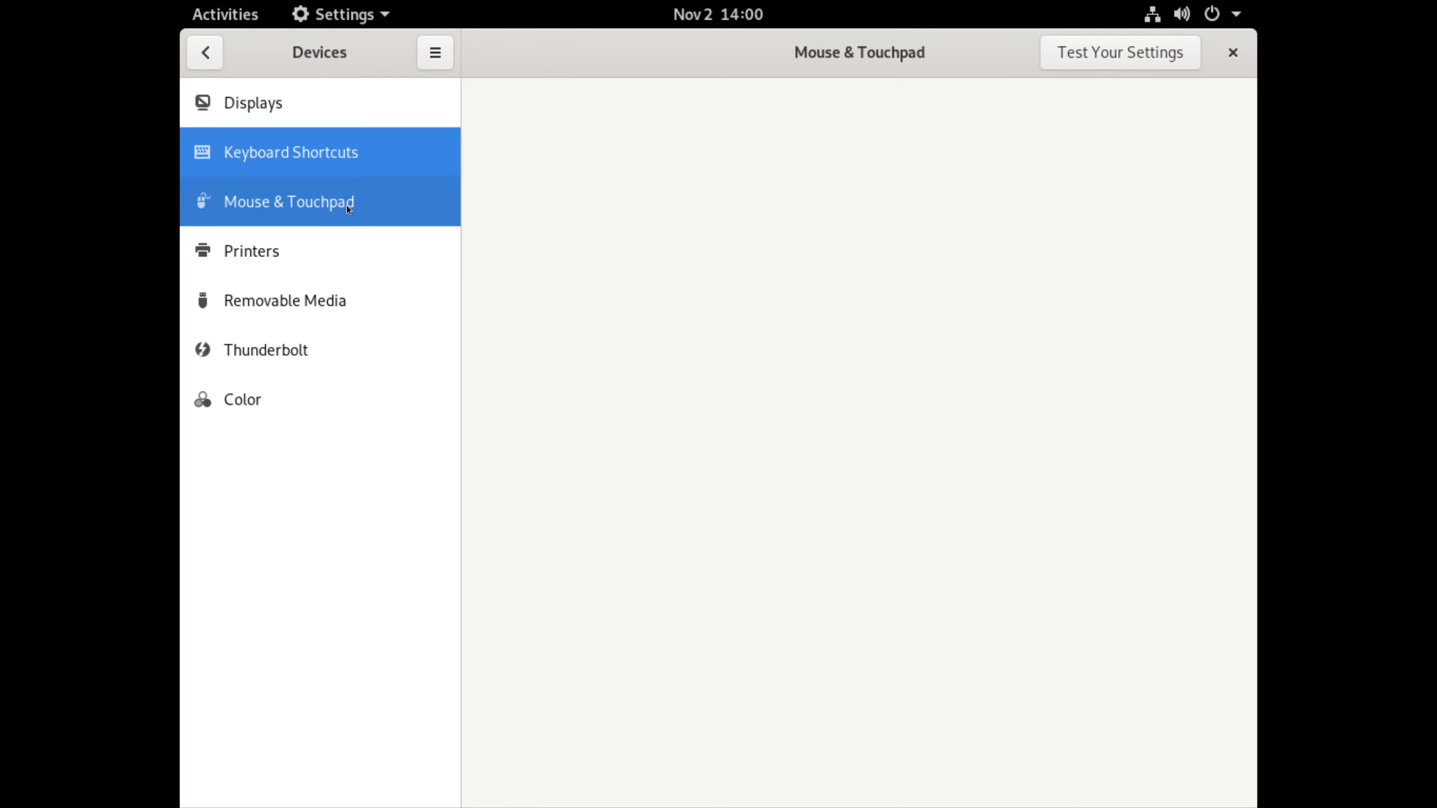
# - View the Mouse & Touchpad, Printers, Removable Media and Thunderbolt panels, ending on Color
pyautogui.click(288, 201)
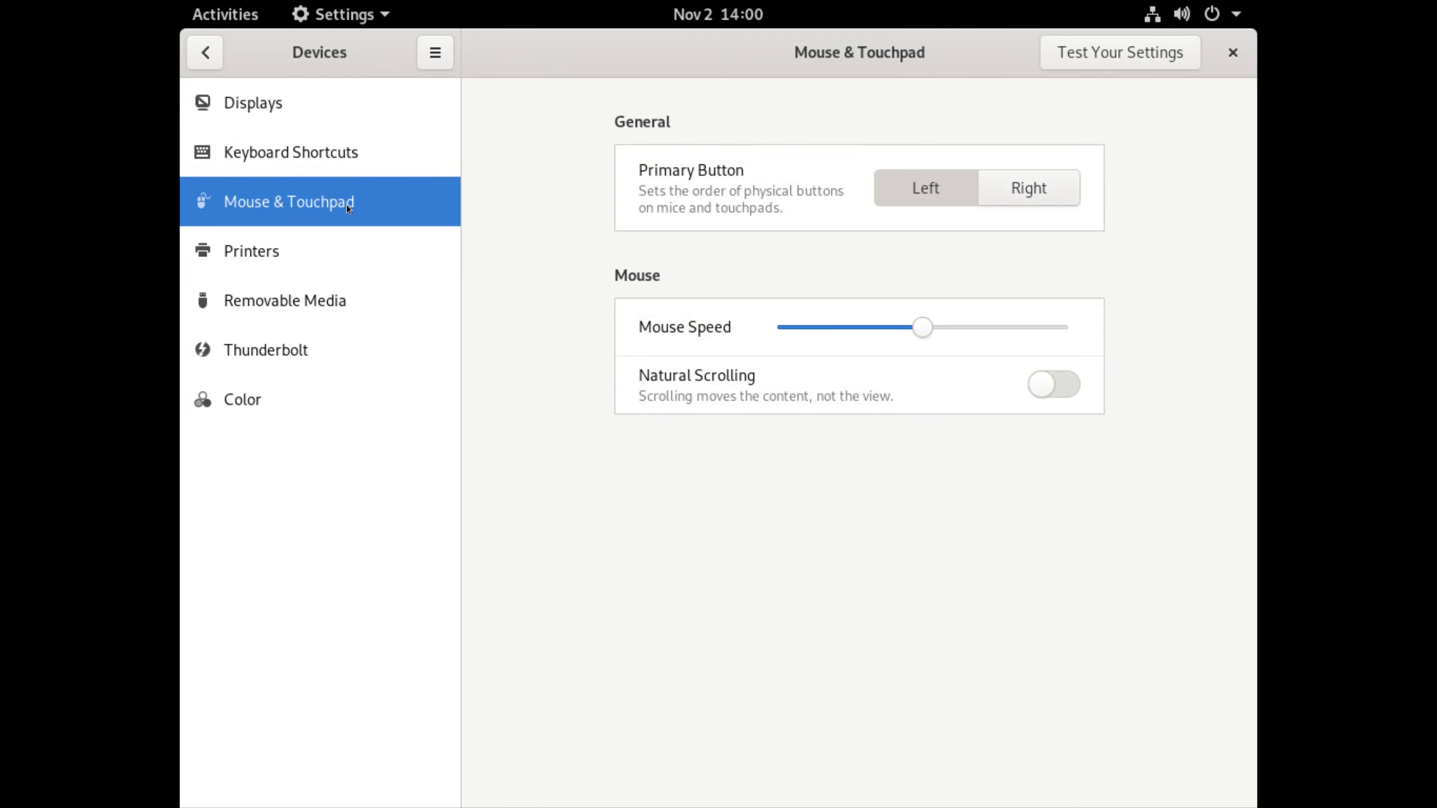
pyautogui.moveTo(862, 200)
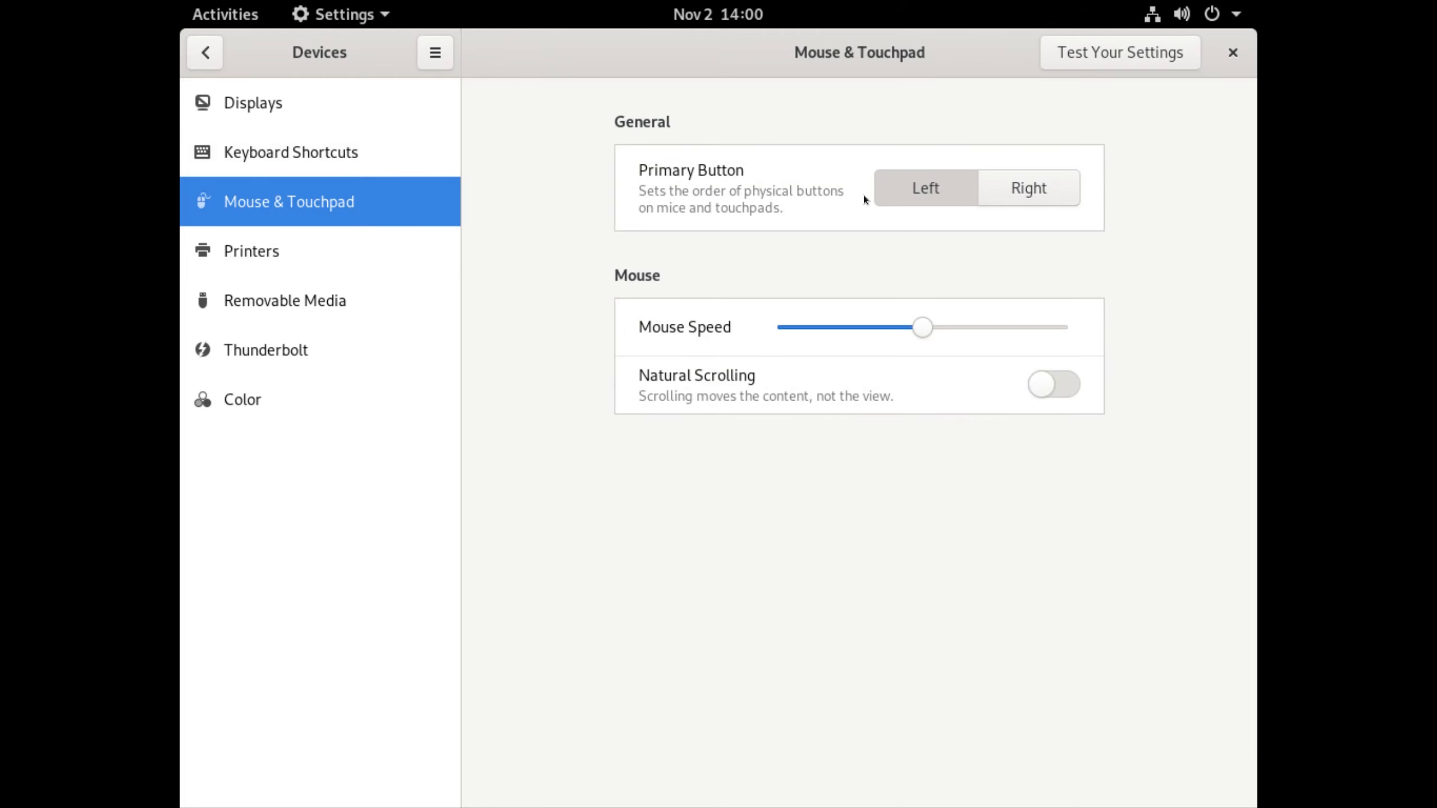
pyautogui.moveTo(1160, 399)
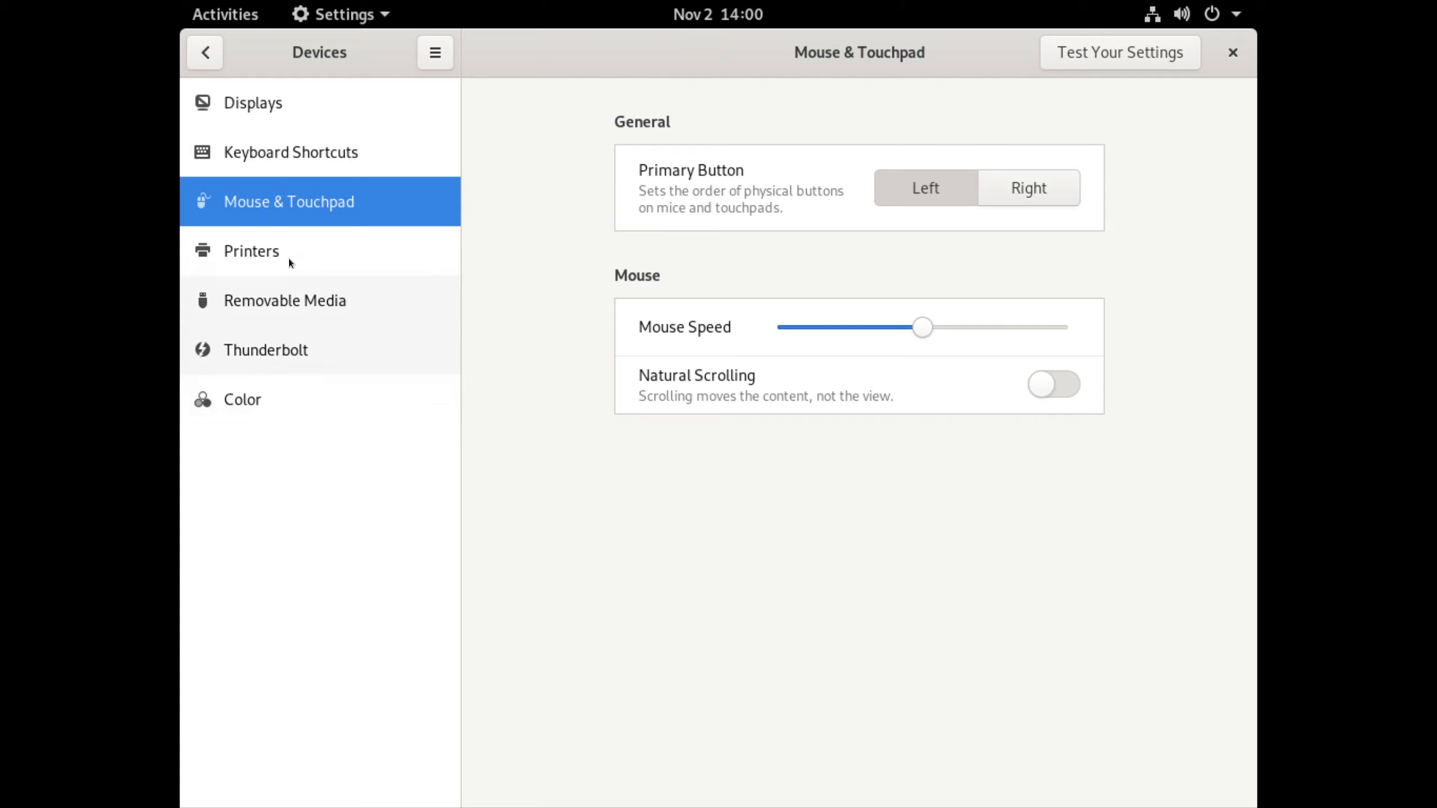
pyautogui.click(251, 251)
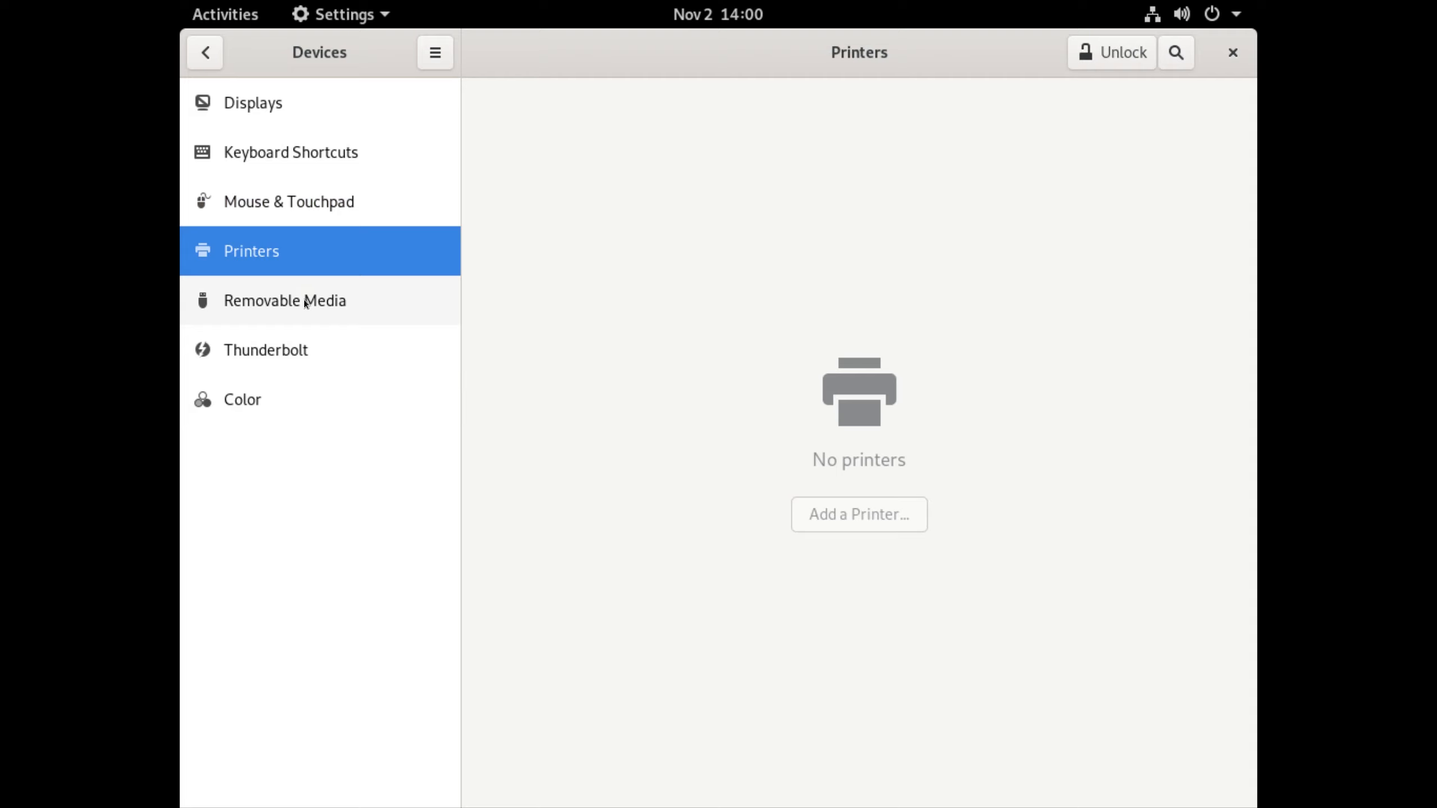
pyautogui.click(285, 300)
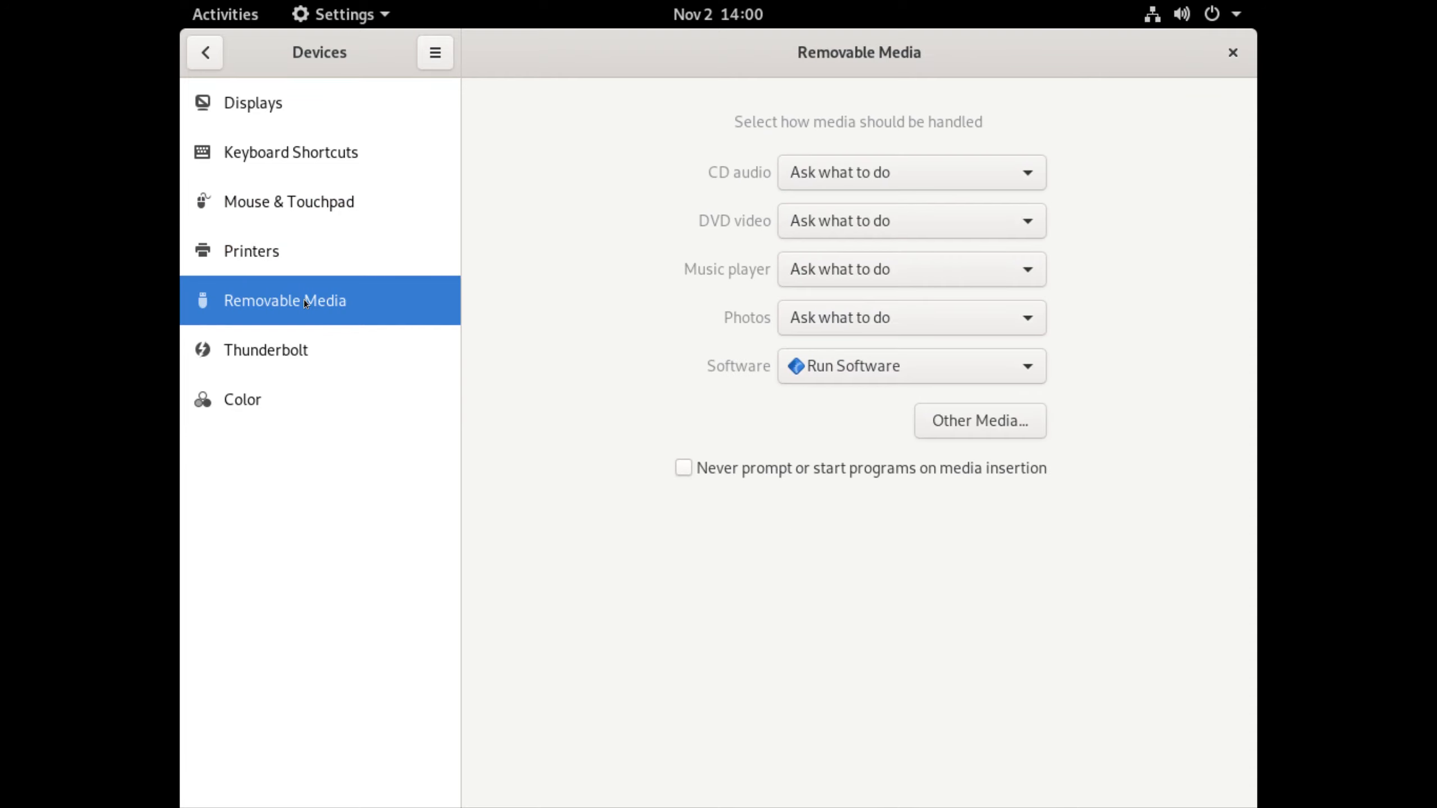
pyautogui.moveTo(303, 356)
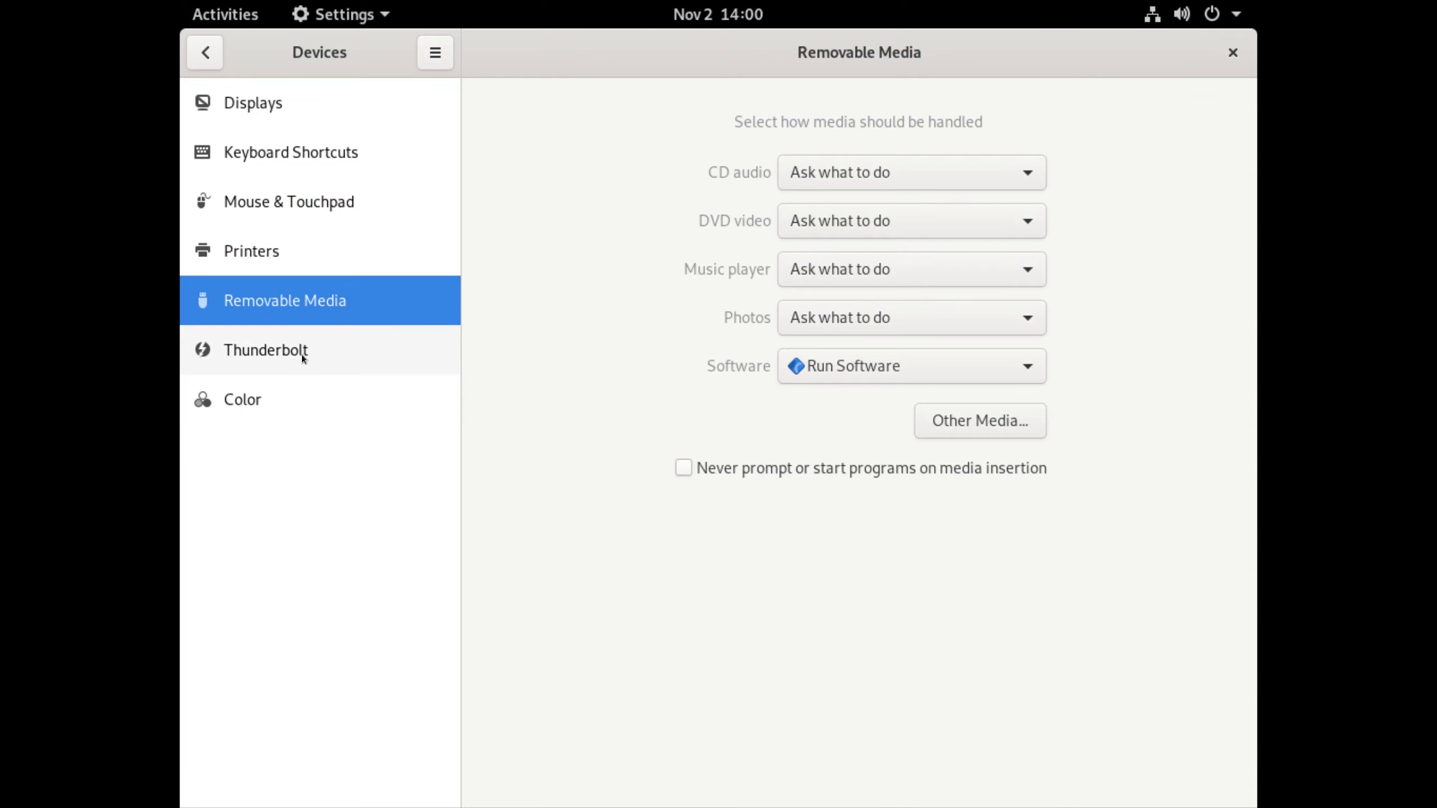
pyautogui.click(242, 399)
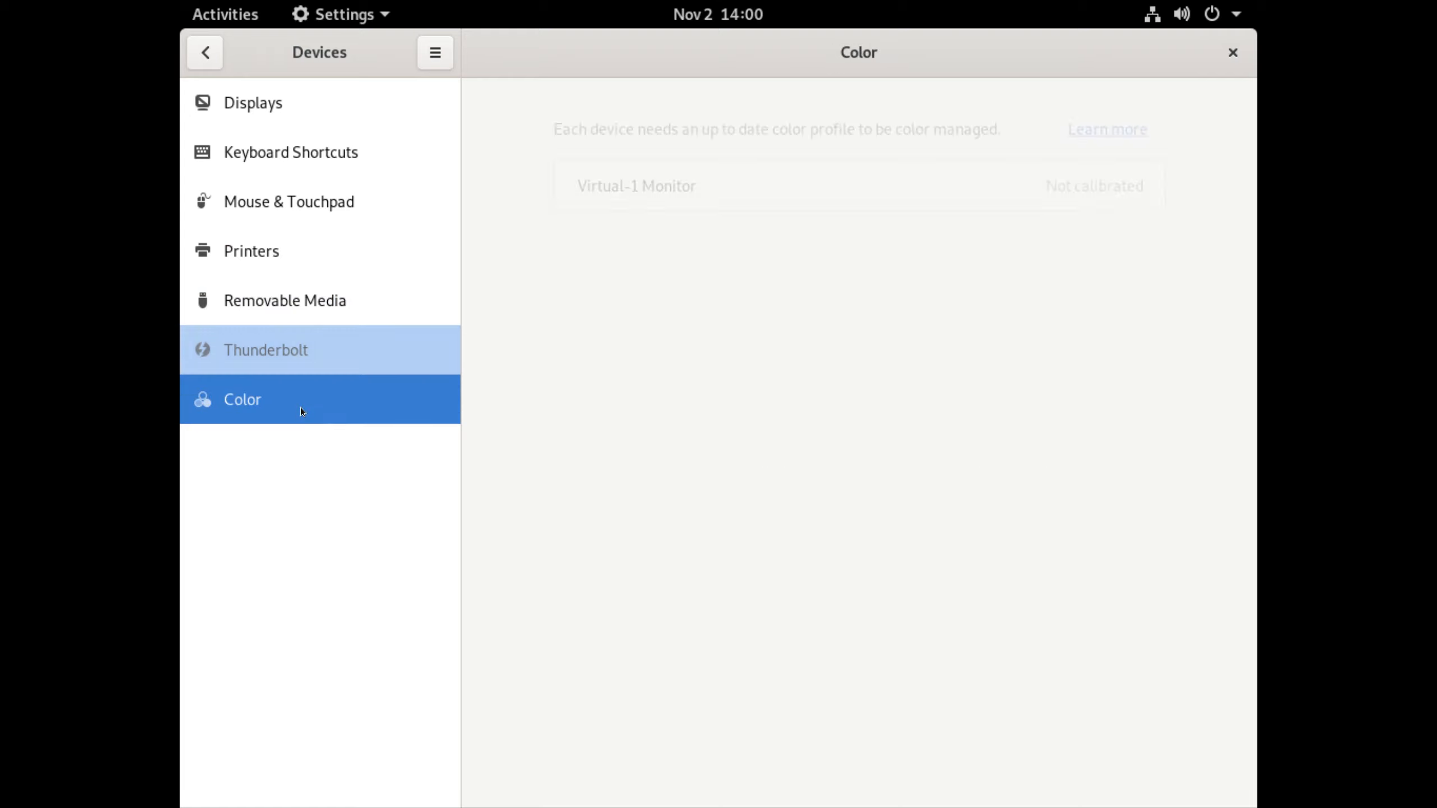
pyautogui.click(242, 400)
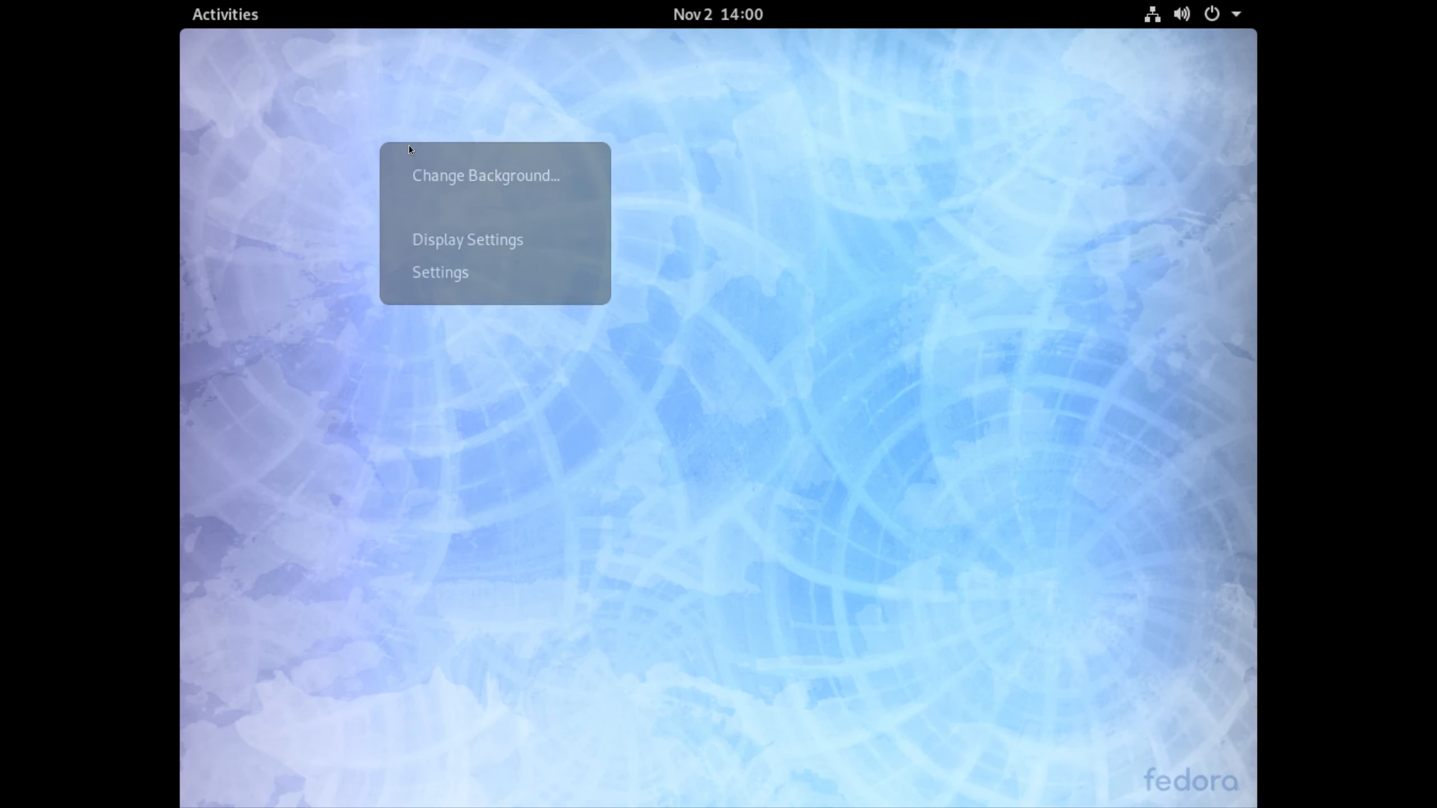
pyautogui.moveTo(486, 277)
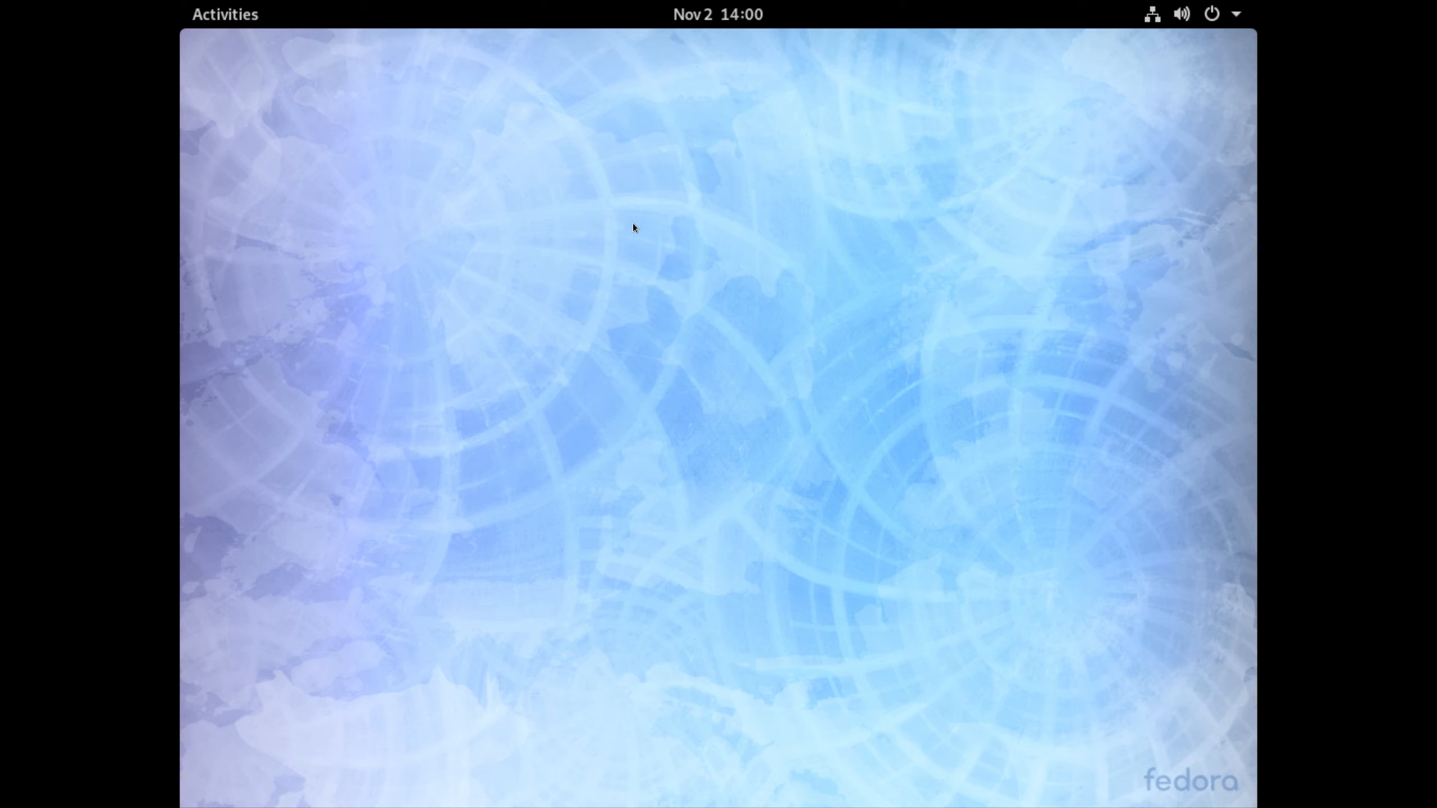
pyautogui.moveTo(630, 223)
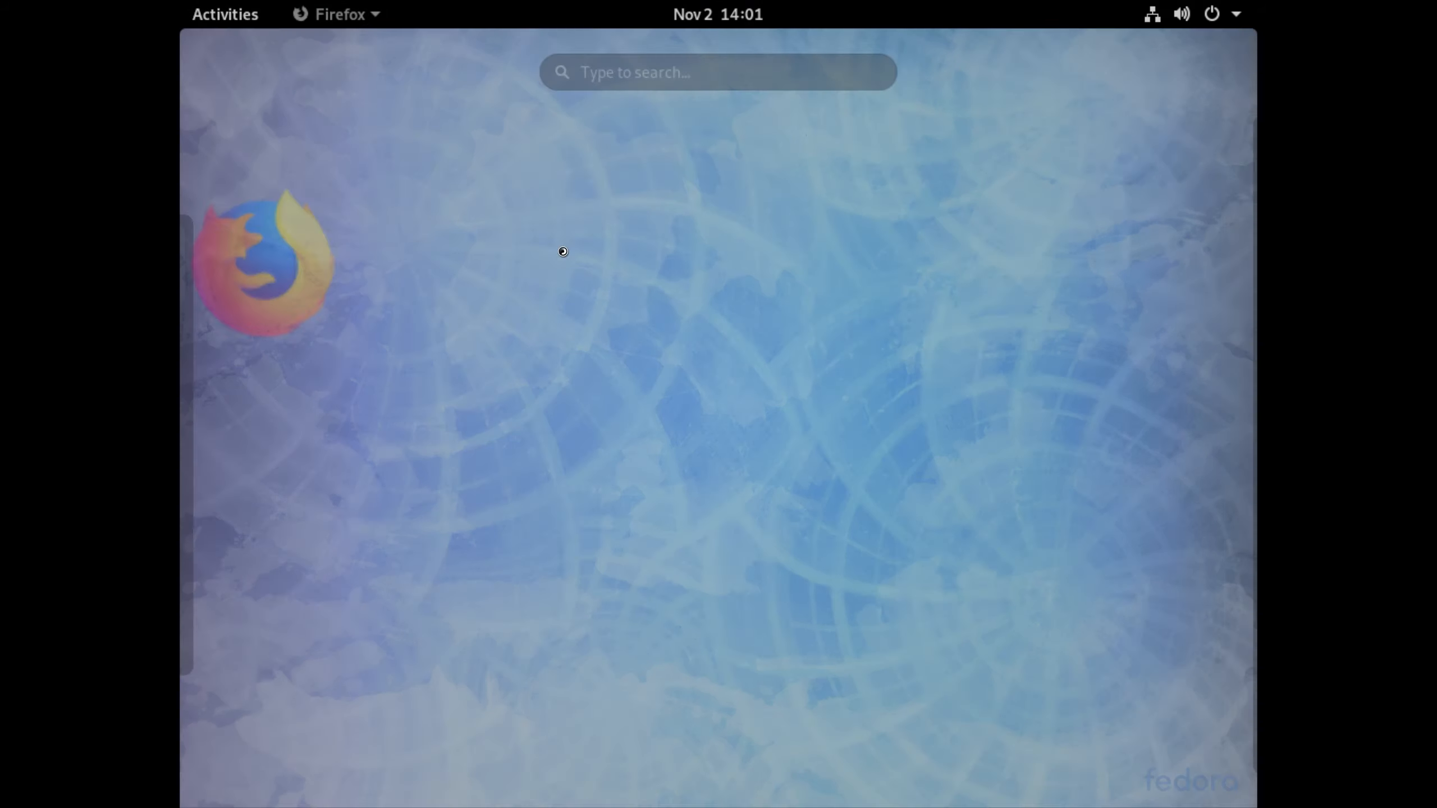
# - Go from start.fedoraproject.org to spins.fedoraproject.org and scroll the Spins page
pyautogui.click(261, 261)
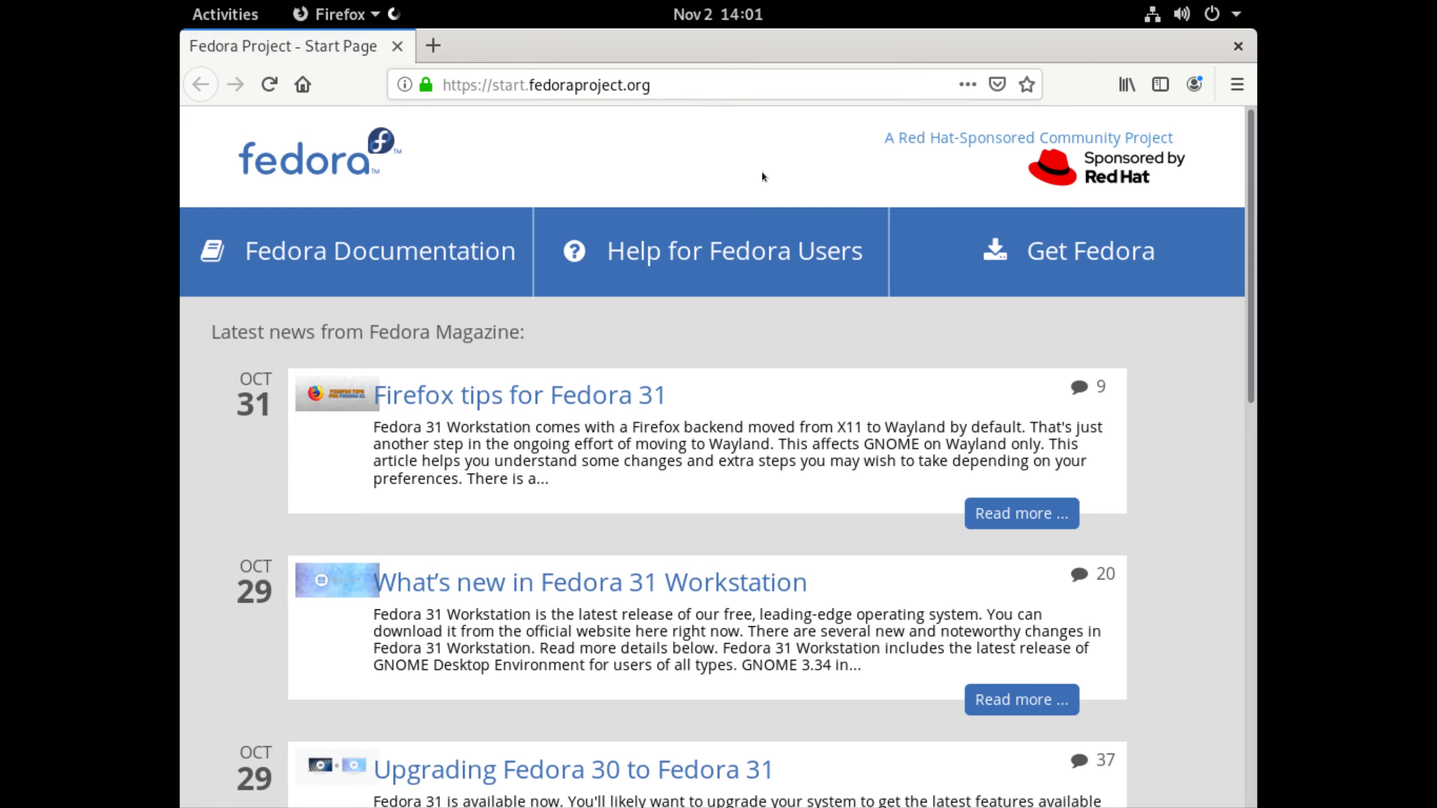
pyautogui.scroll(-3)
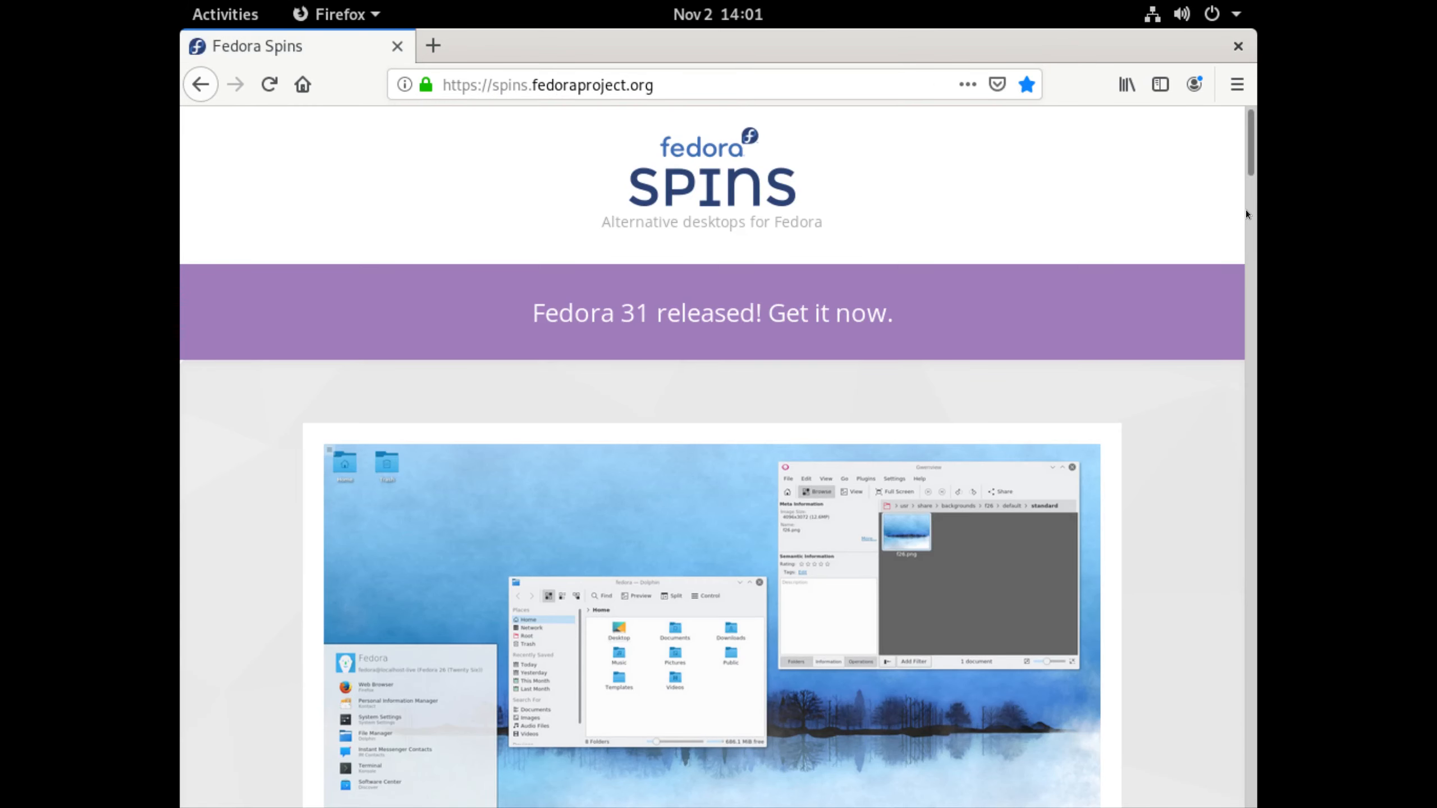
# - Scroll the Fedora Spins page past the Xfce and LXQt entries to MATE-Compiz
pyautogui.scroll(-3)
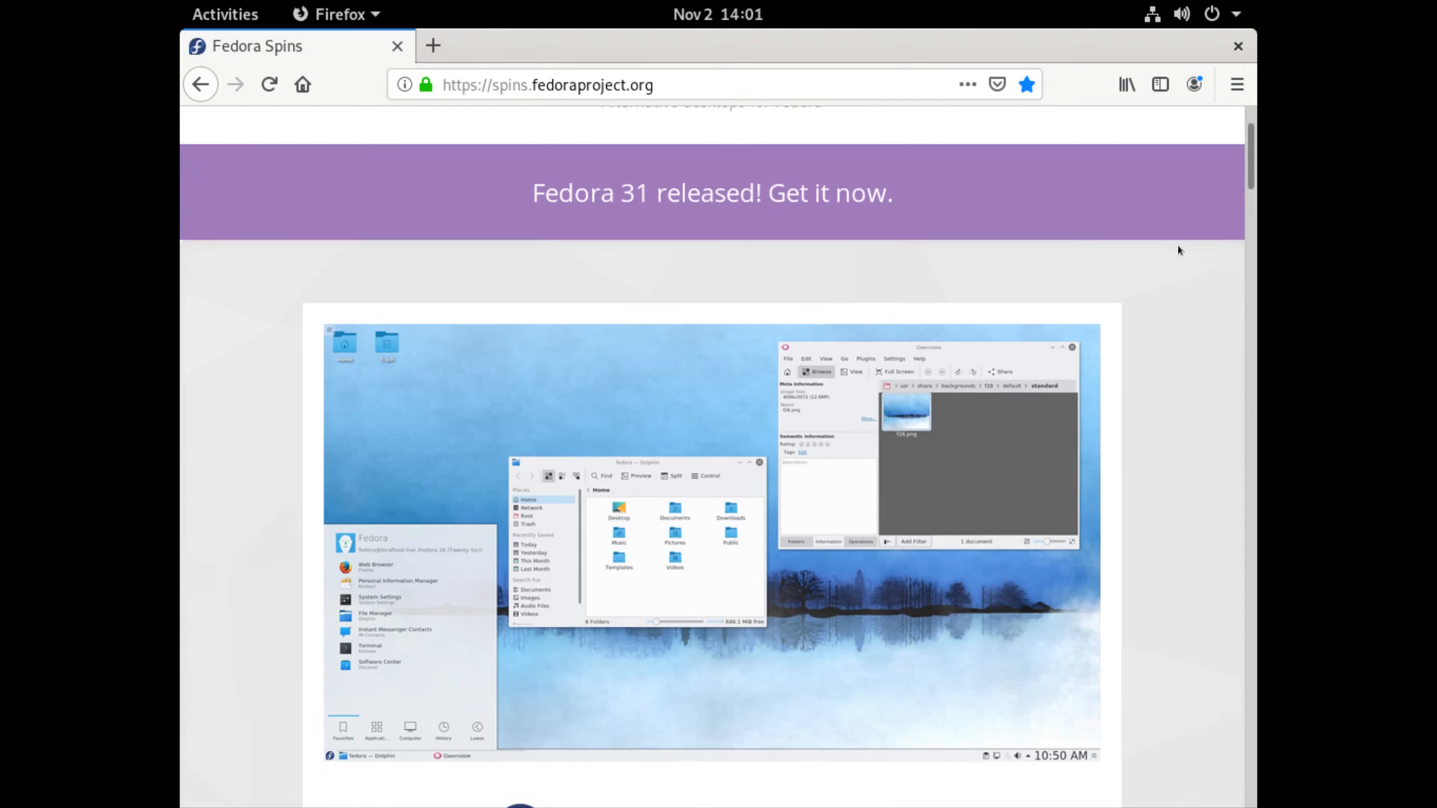
pyautogui.scroll(-3)
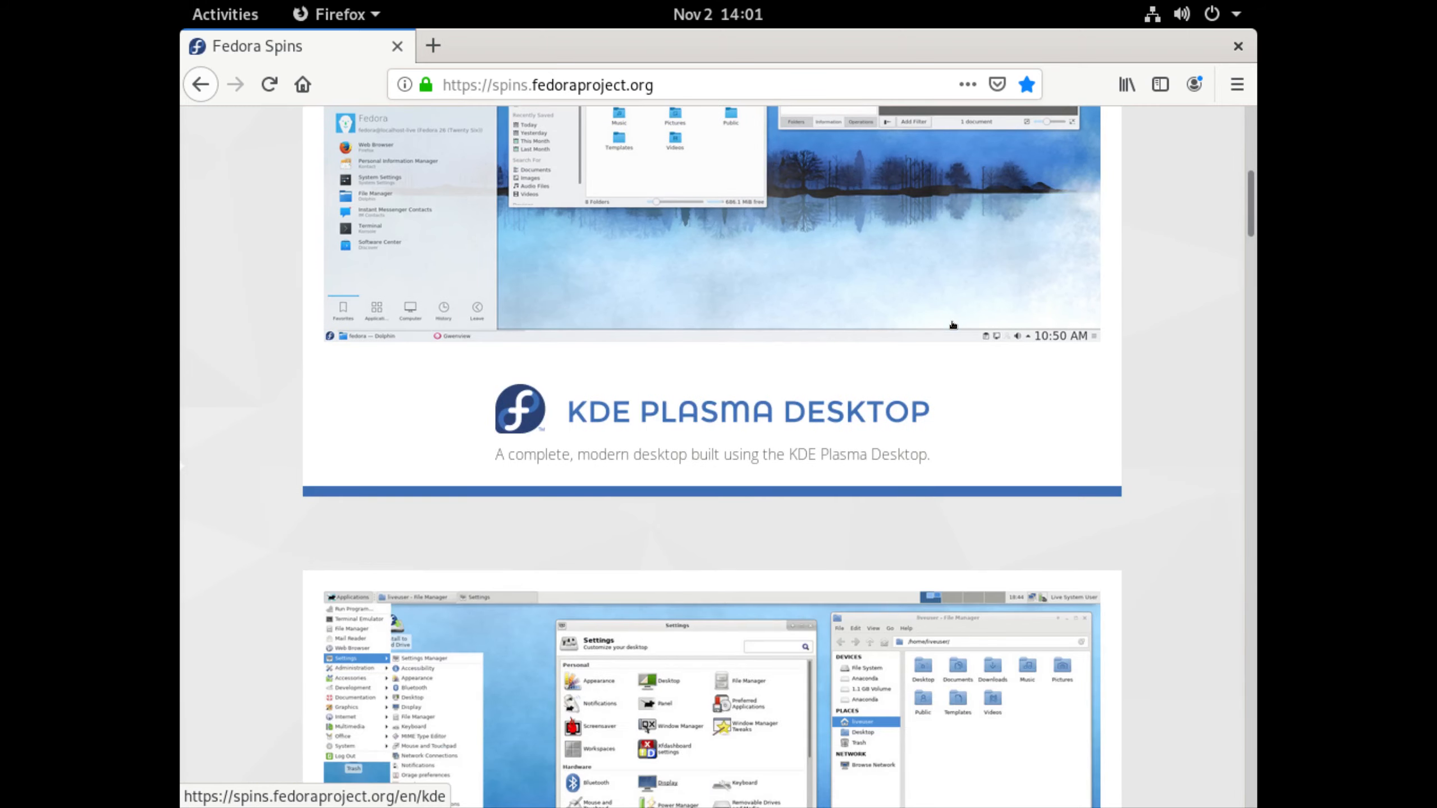
pyautogui.scroll(-3)
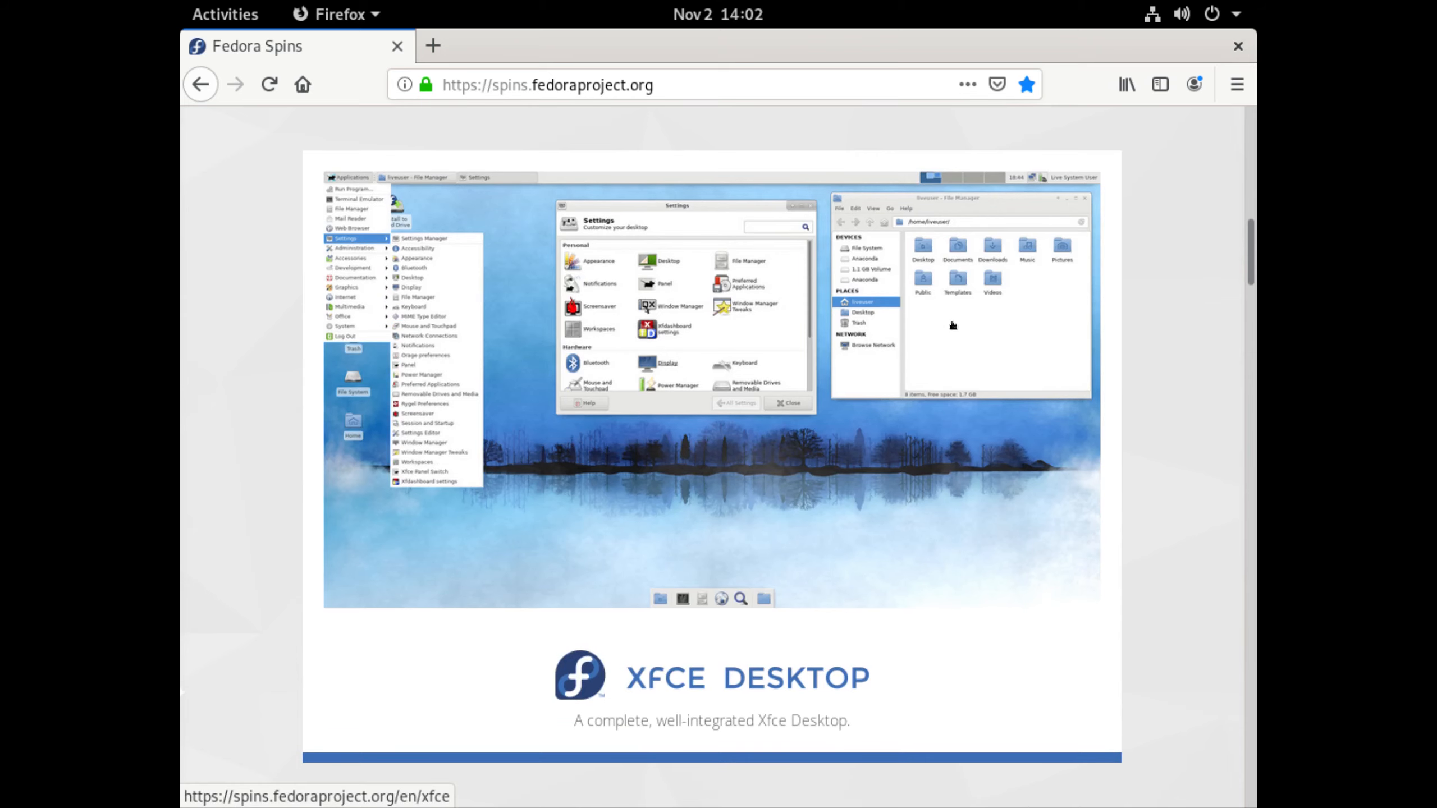
pyautogui.moveTo(668, 331)
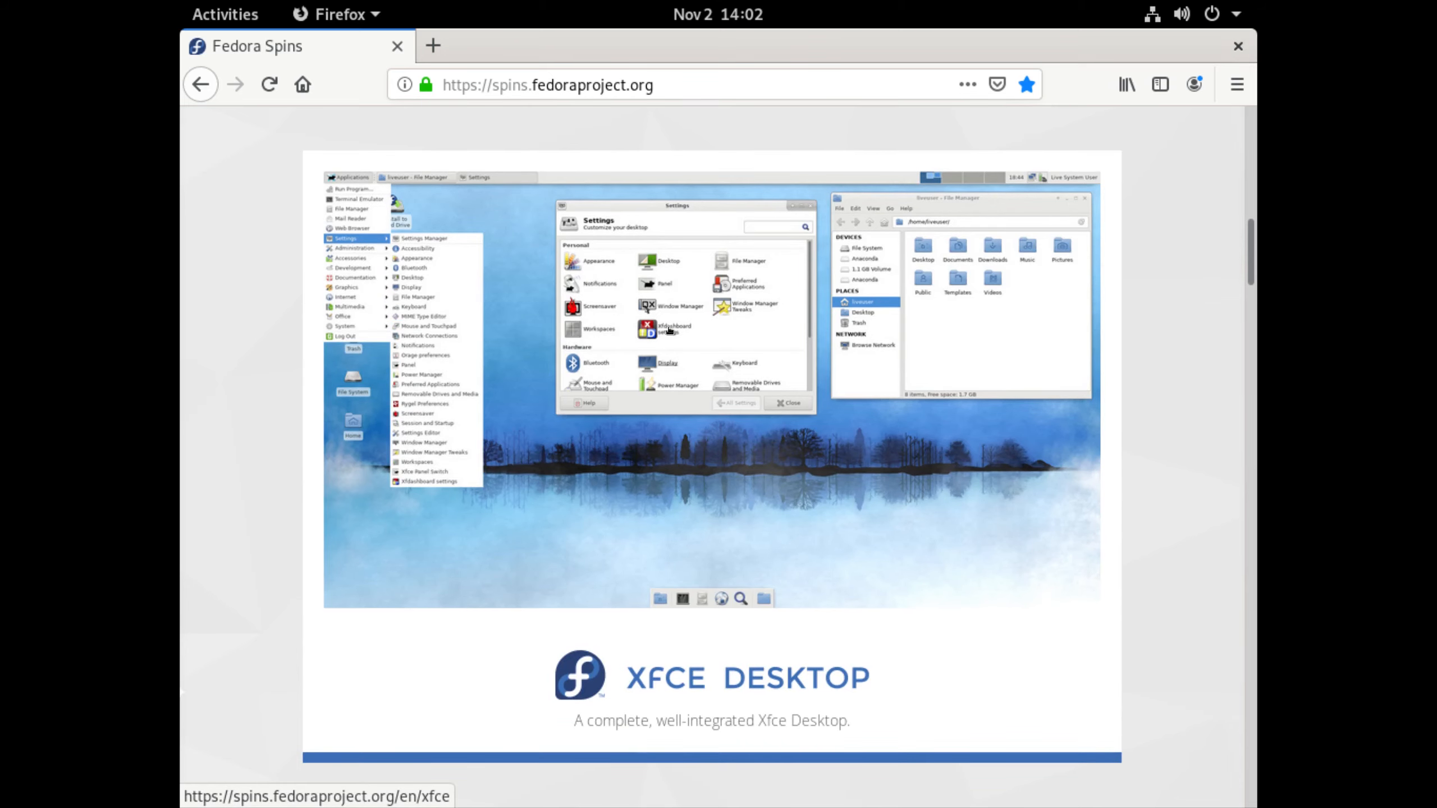
pyautogui.scroll(-3)
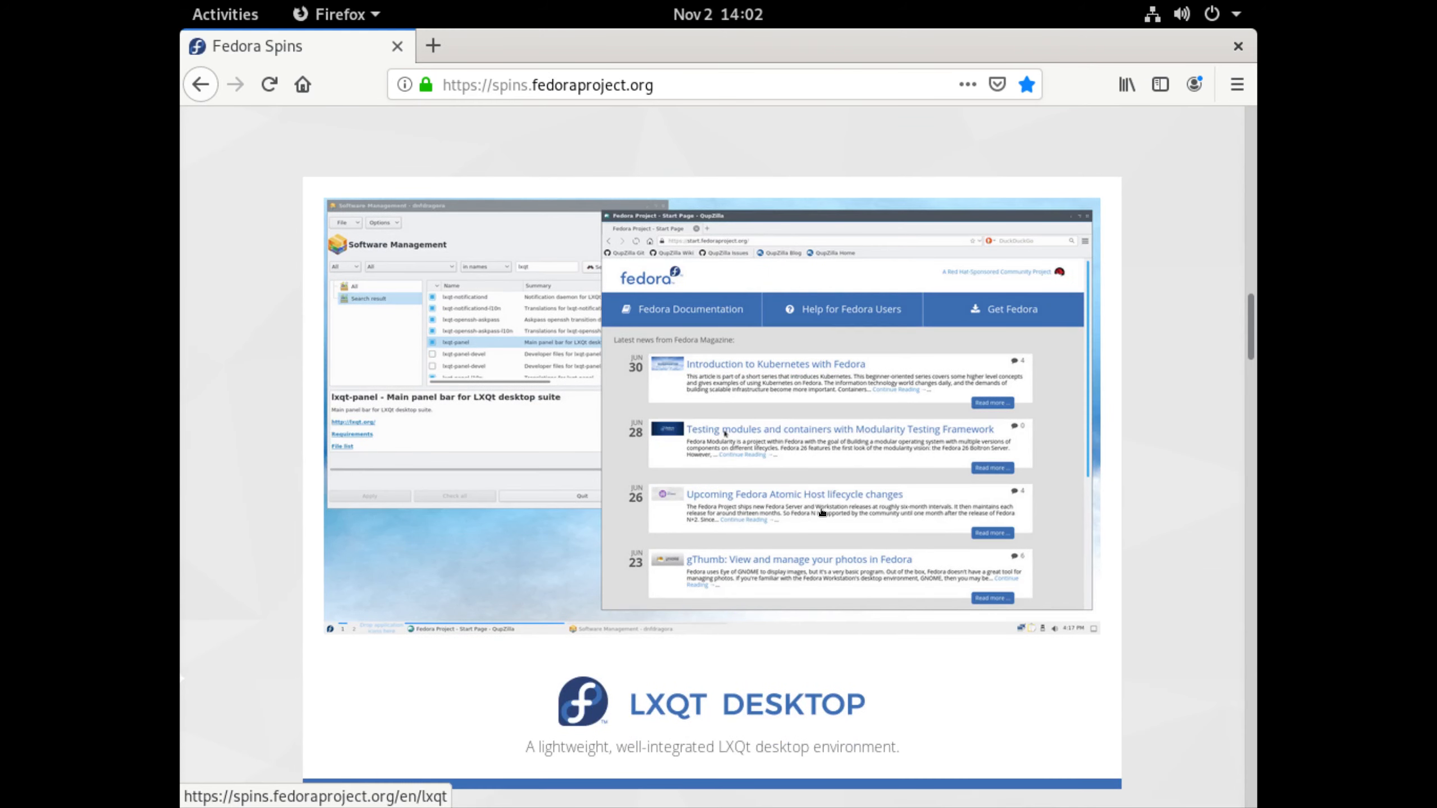
pyautogui.scroll(-3)
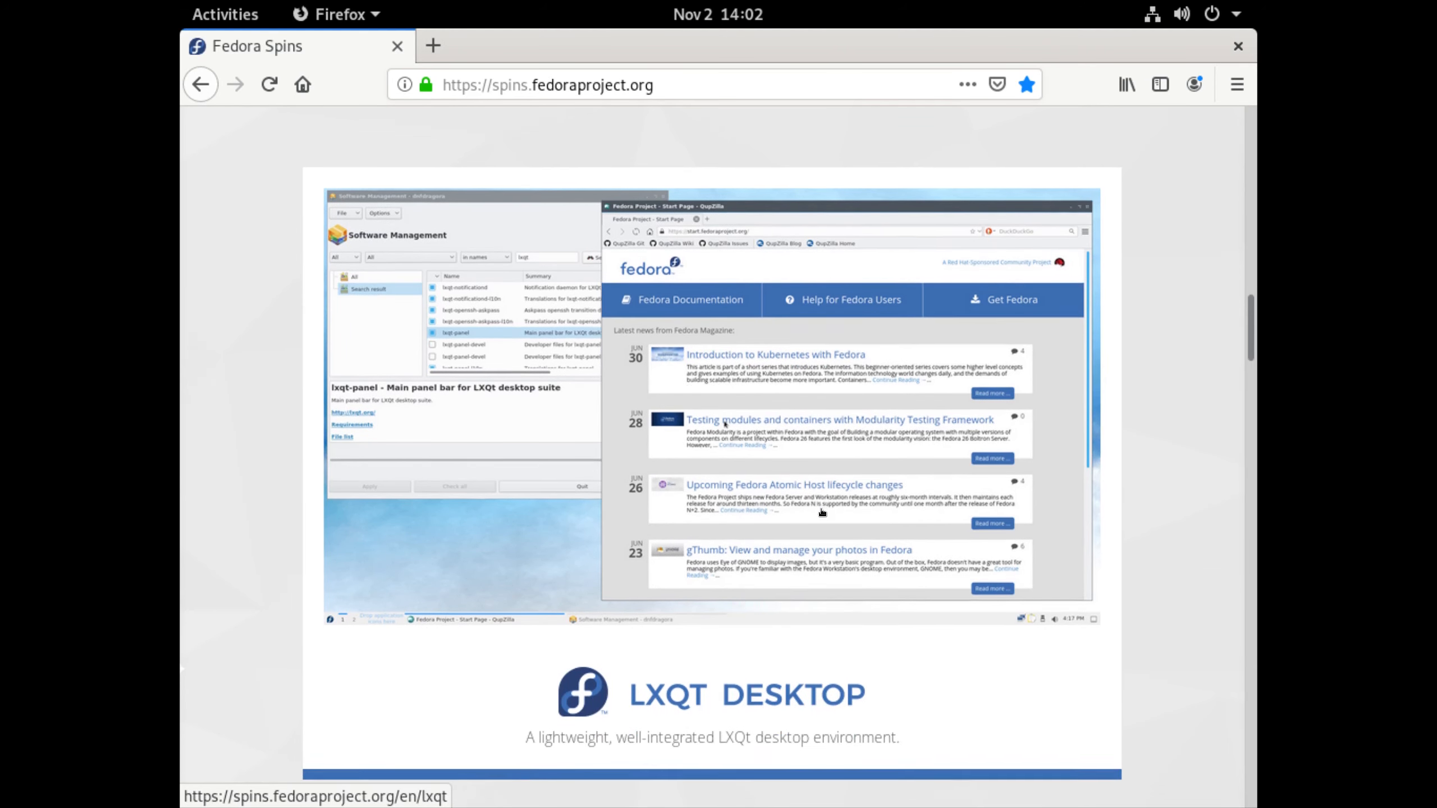
pyautogui.scroll(-3)
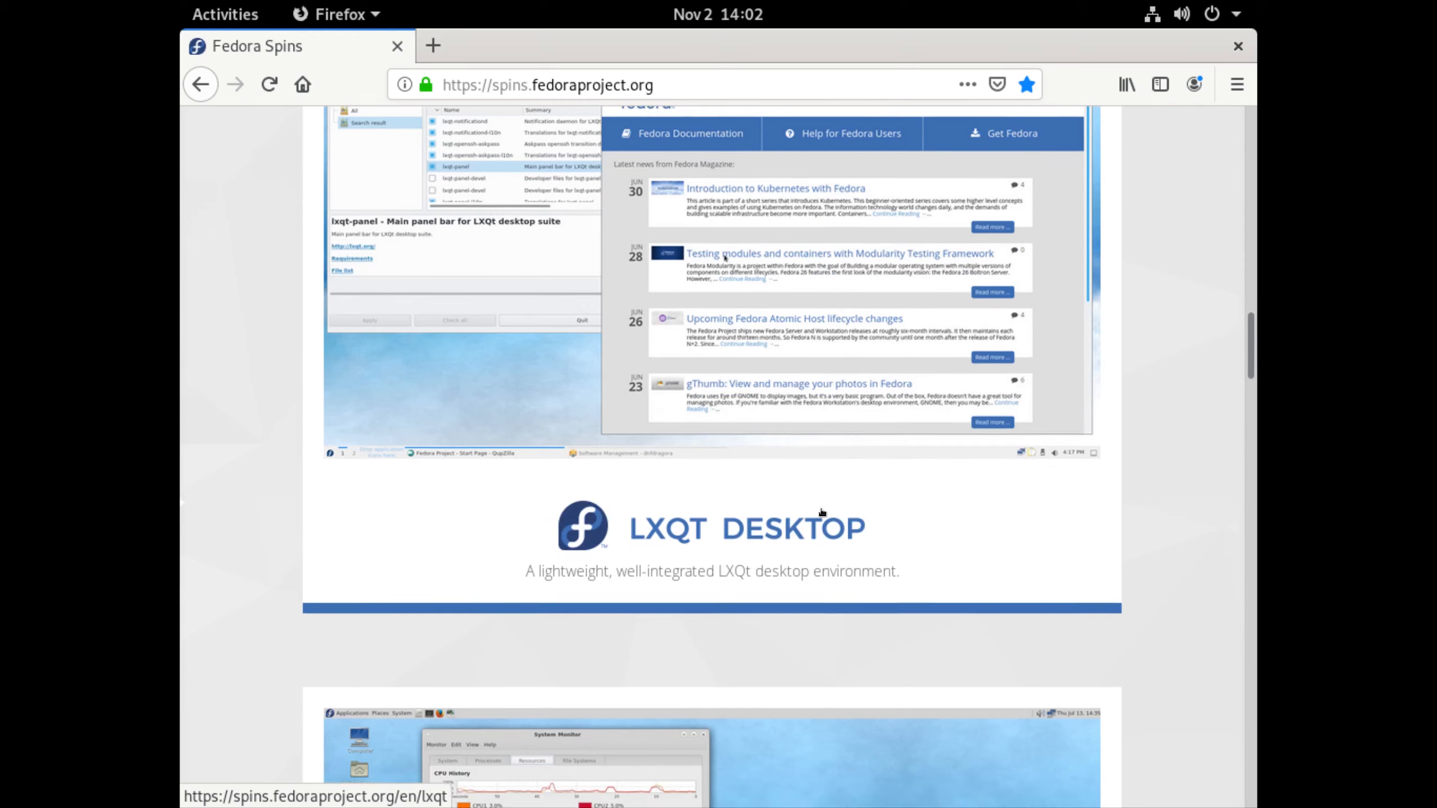
pyautogui.scroll(-3)
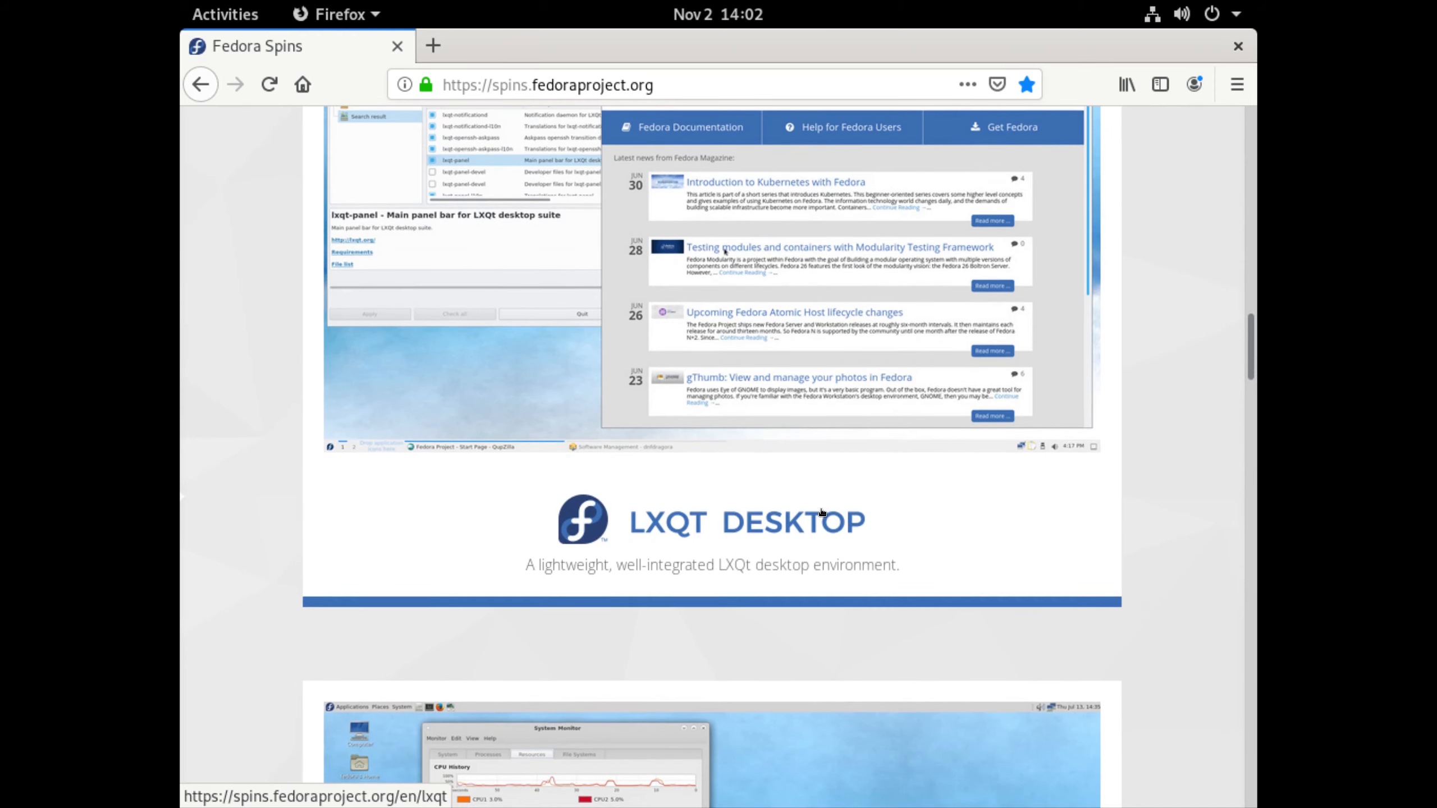
pyautogui.scroll(-3)
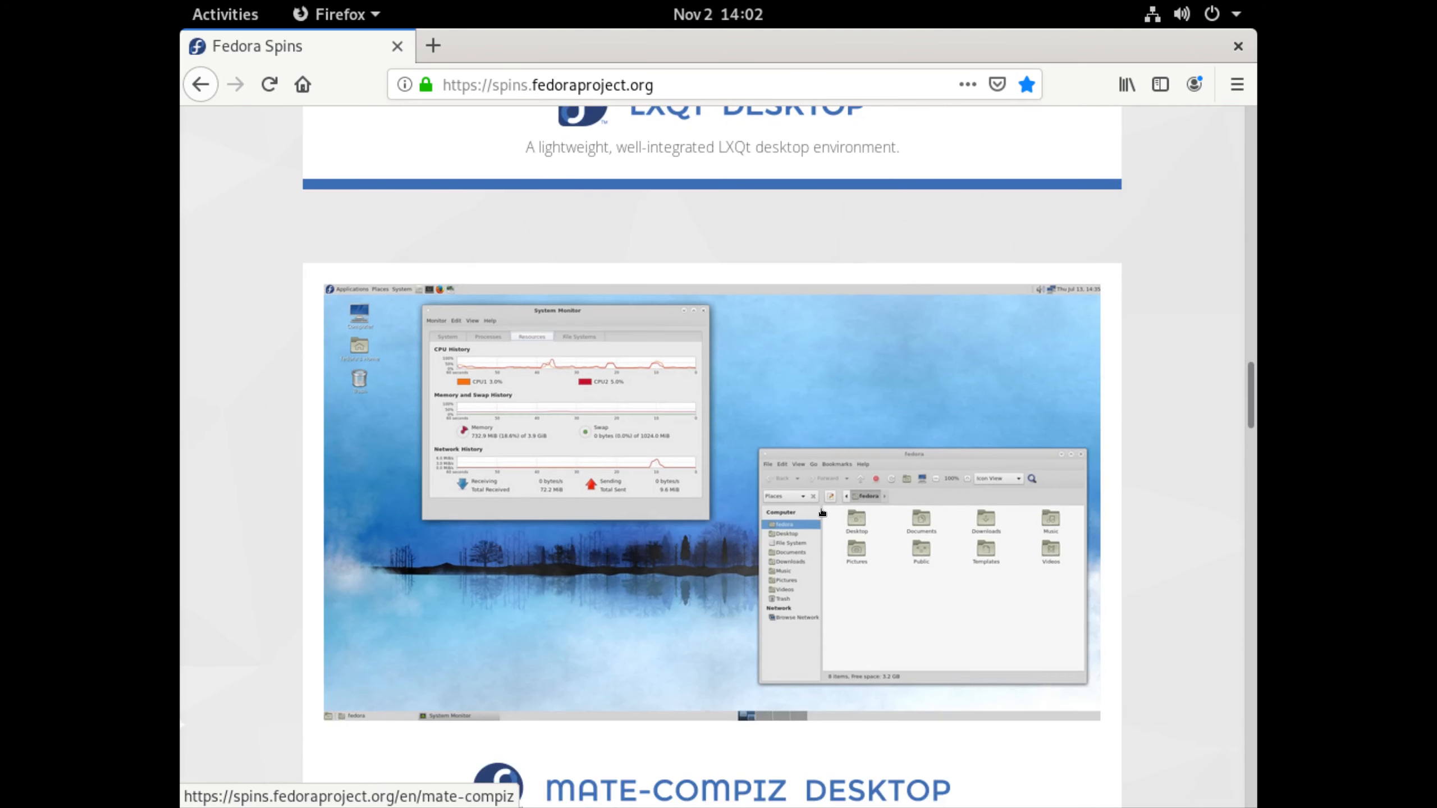
pyautogui.scroll(-3)
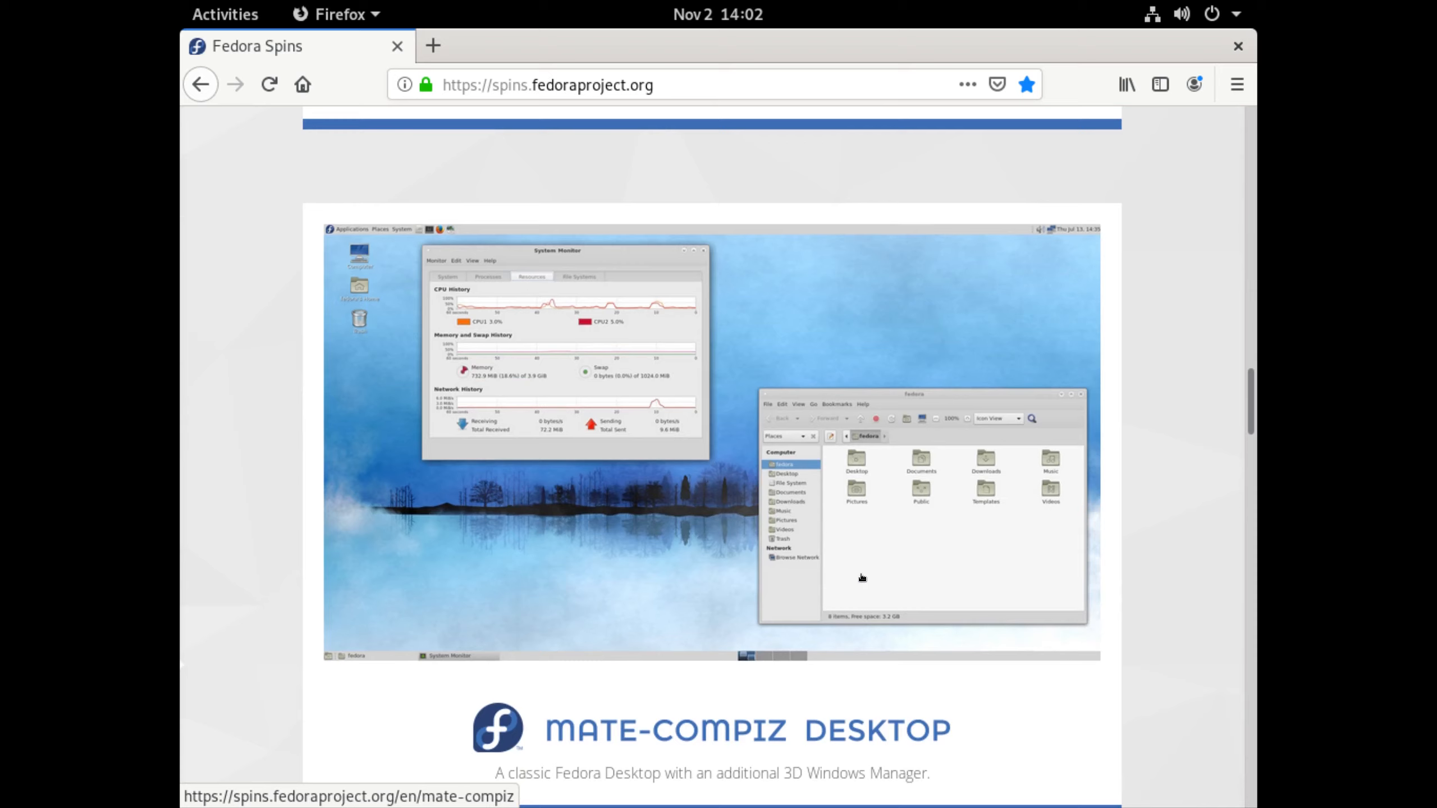
pyautogui.moveTo(859, 316)
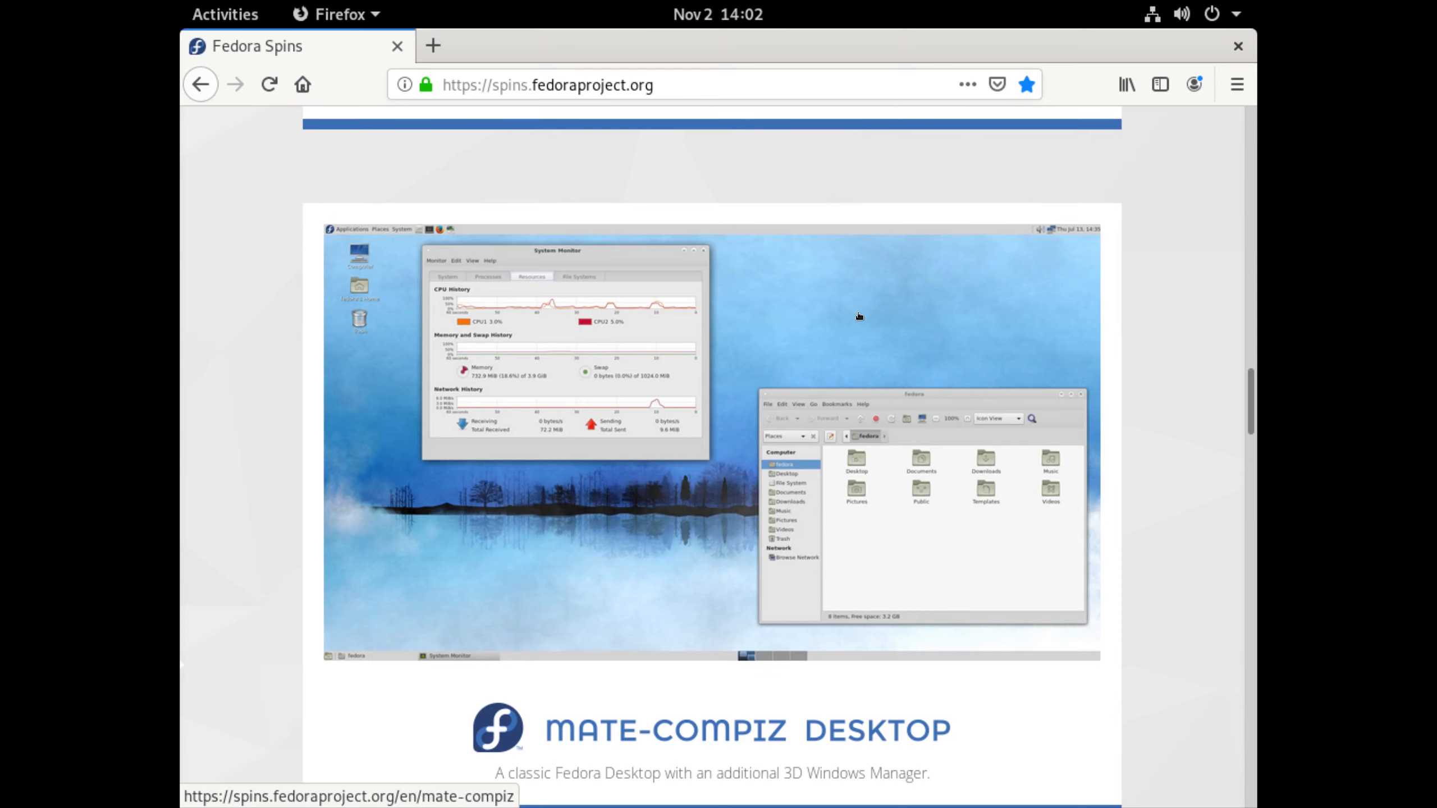
pyautogui.moveTo(801, 319)
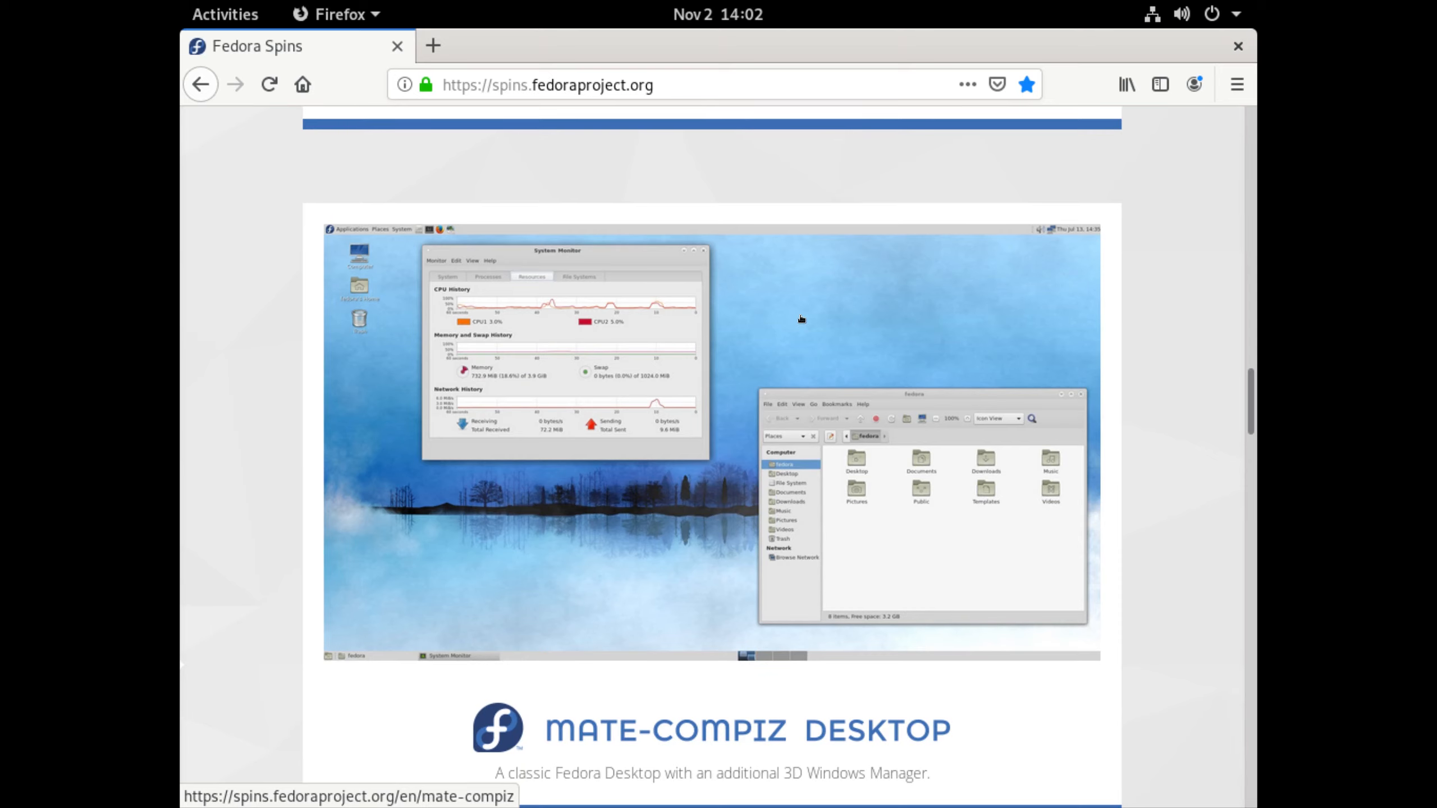
pyautogui.scroll(-3)
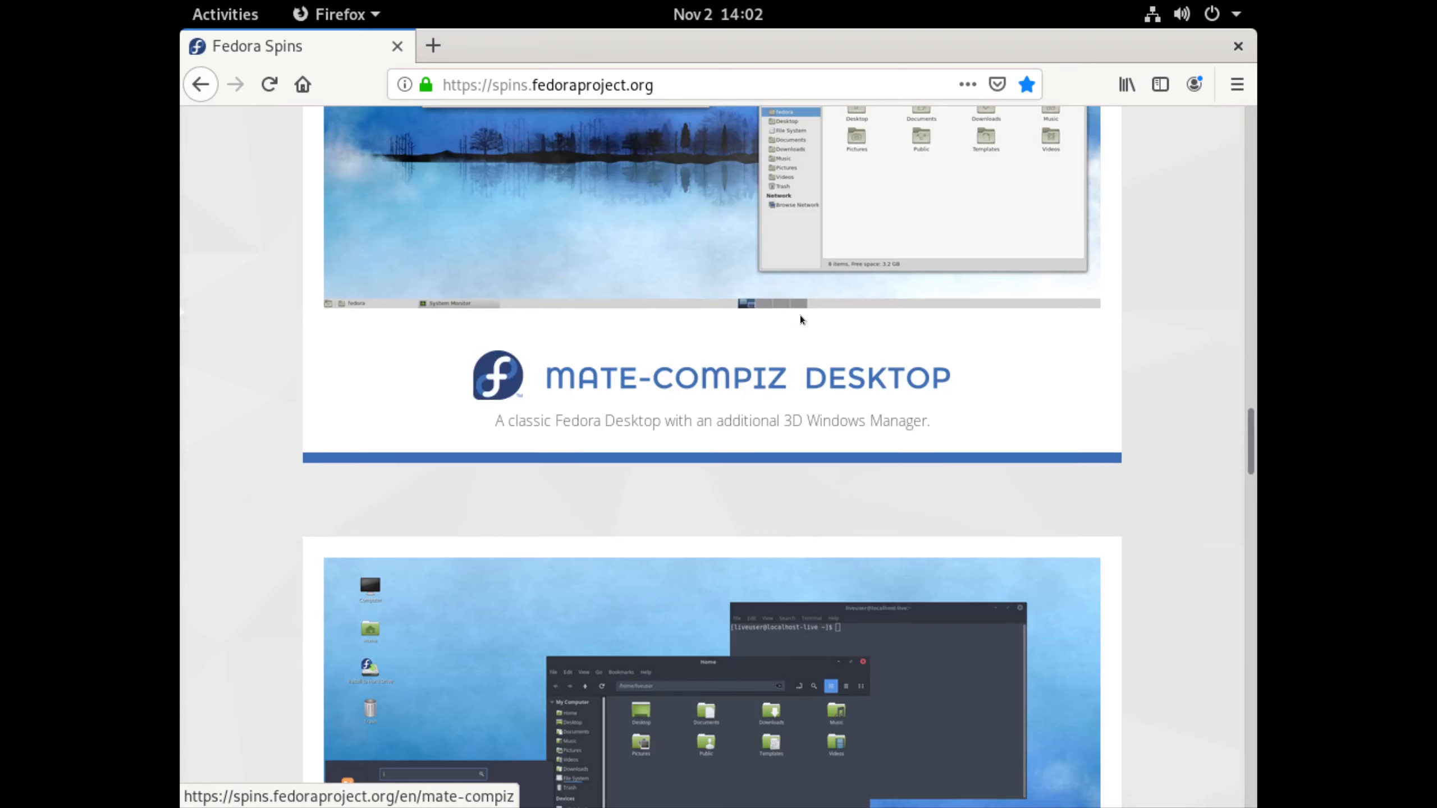
# - Scroll through the Cinnamon and LXDE spin entries
pyautogui.scroll(-3)
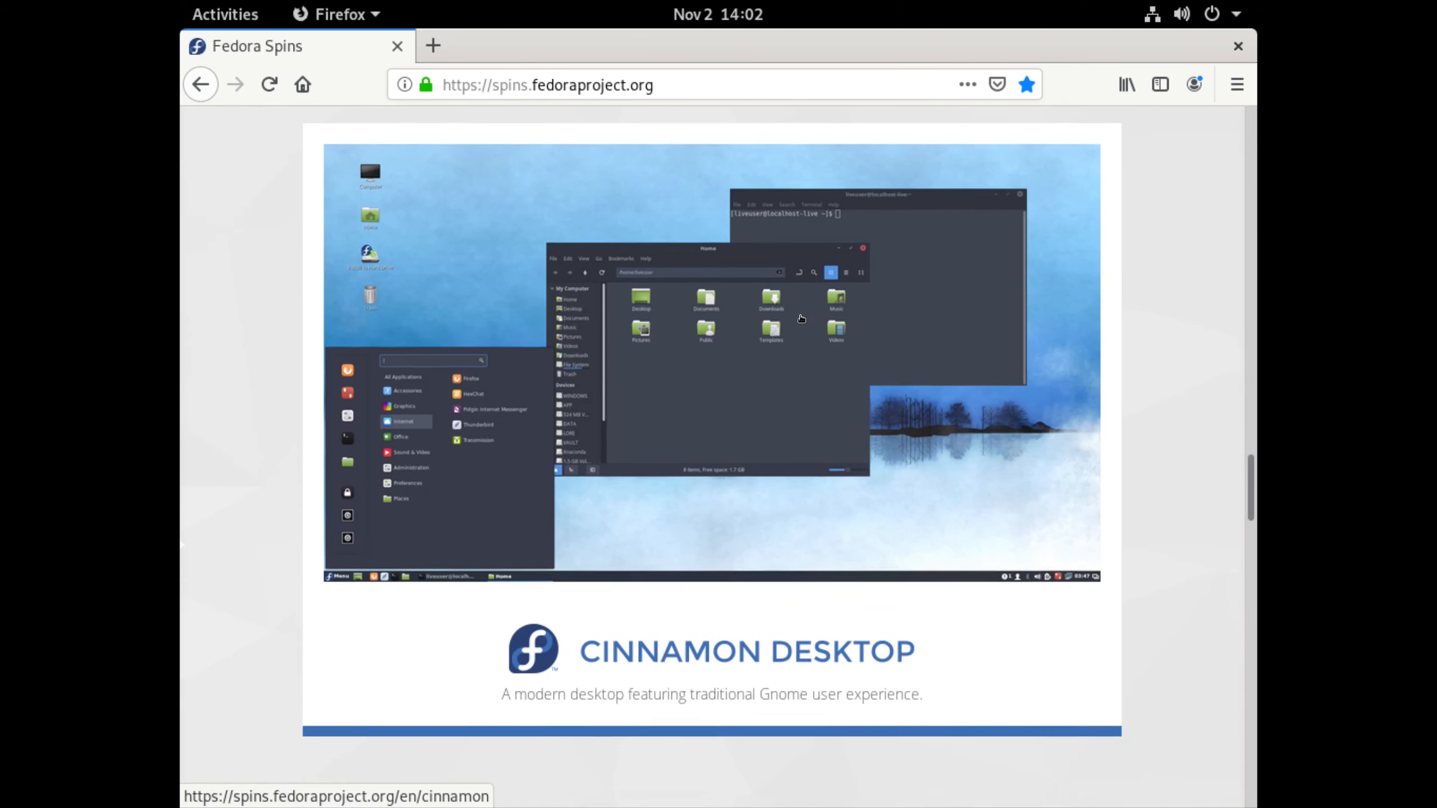
pyautogui.scroll(-3)
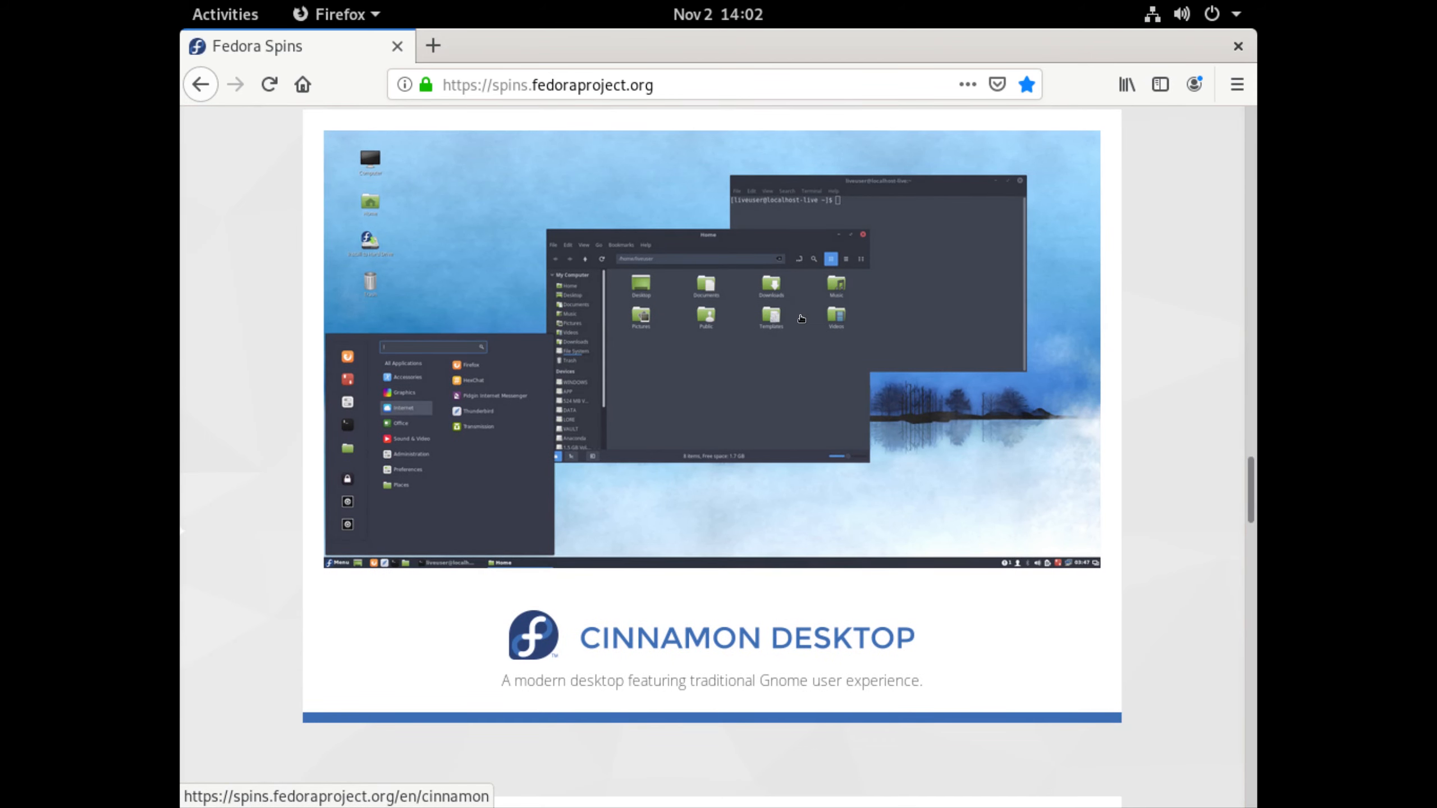
pyautogui.moveTo(1064, 396)
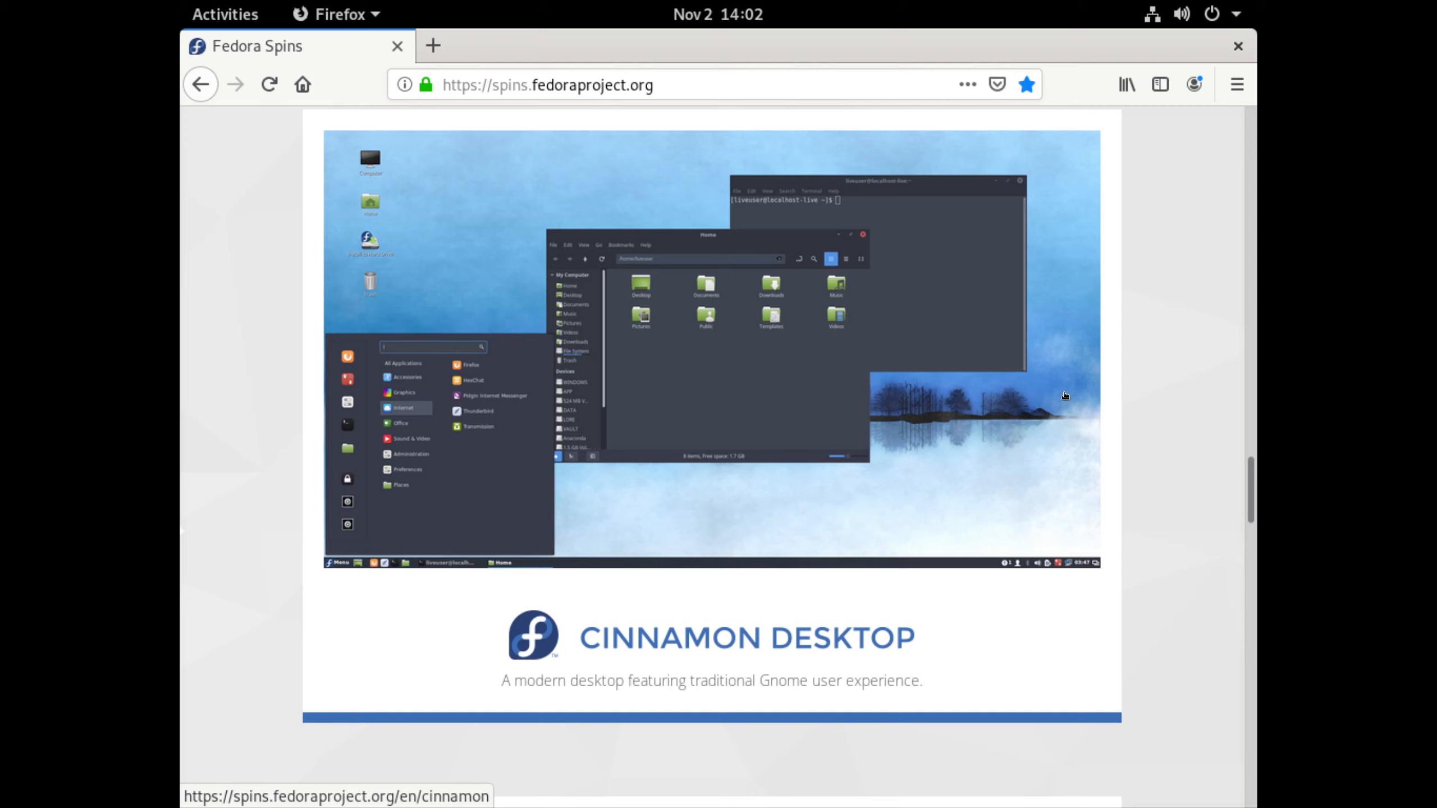
pyautogui.moveTo(931, 307)
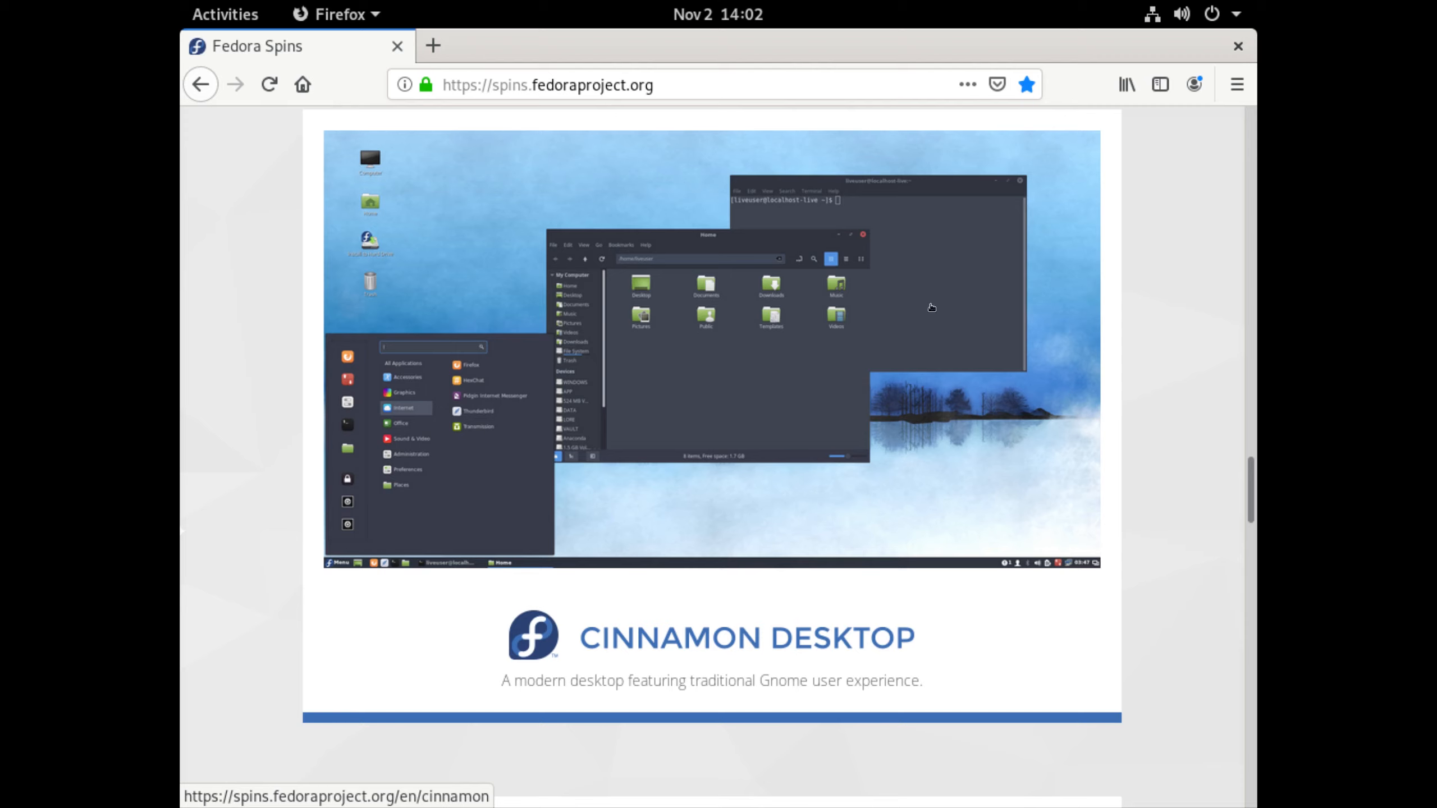
pyautogui.scroll(-3)
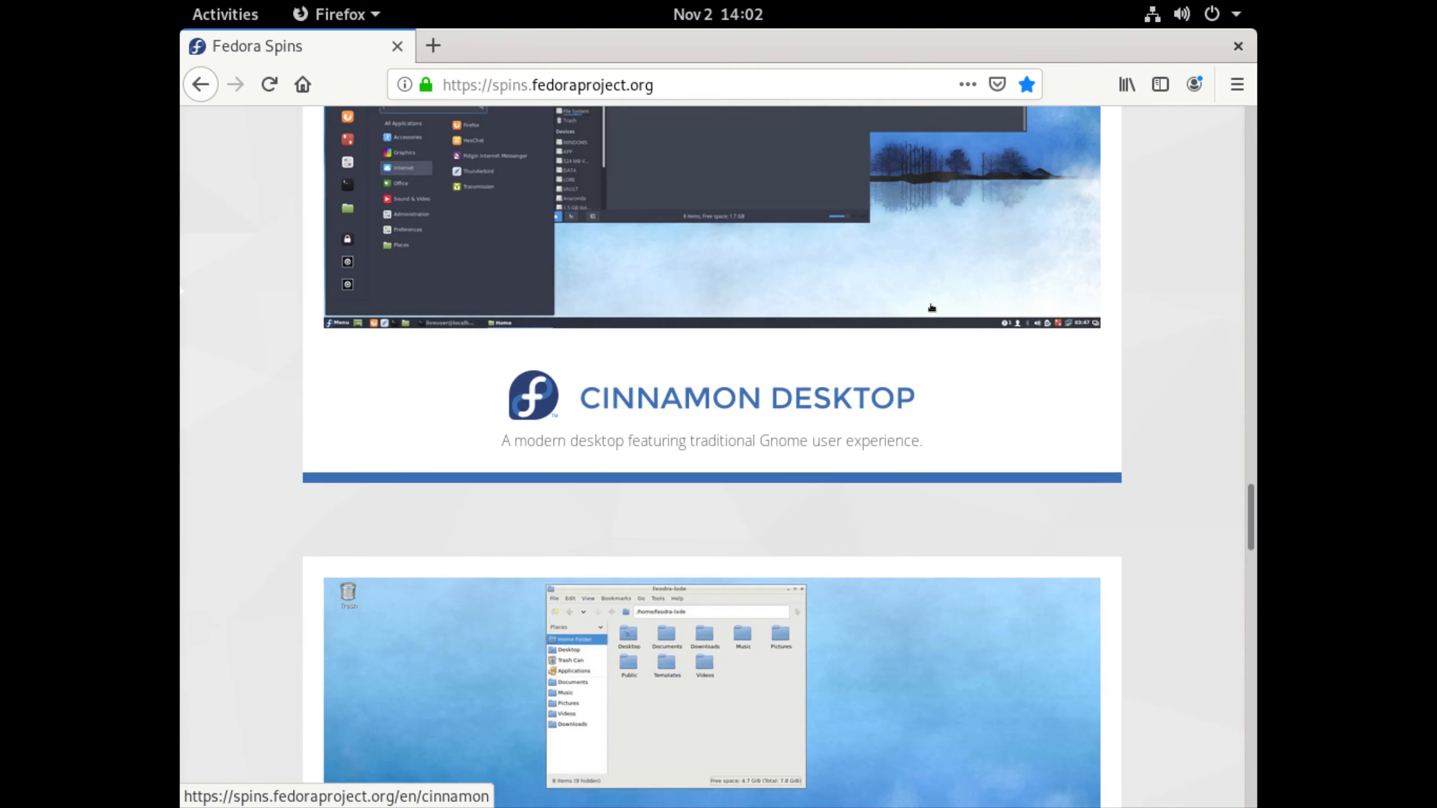
pyautogui.scroll(-3)
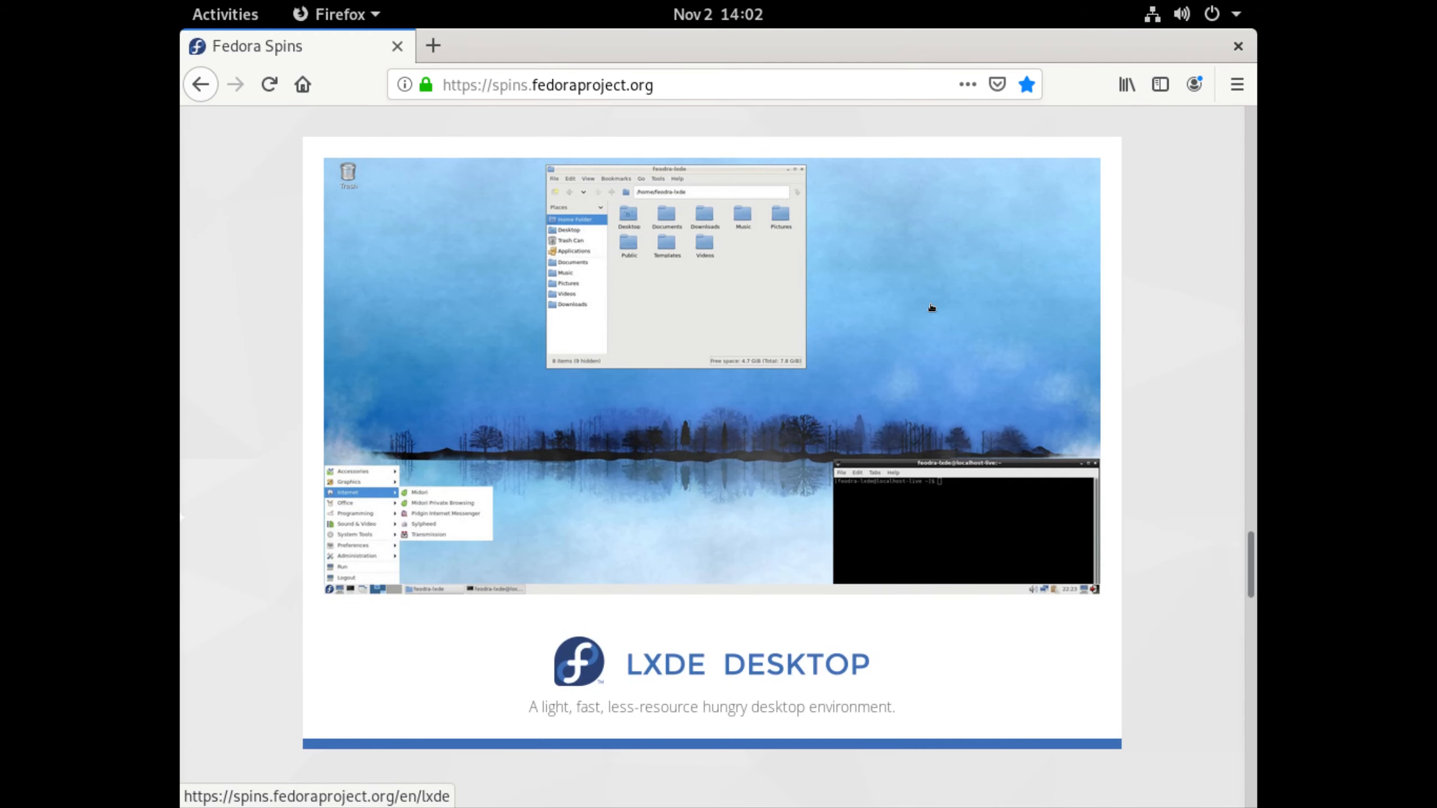
pyautogui.scroll(-3)
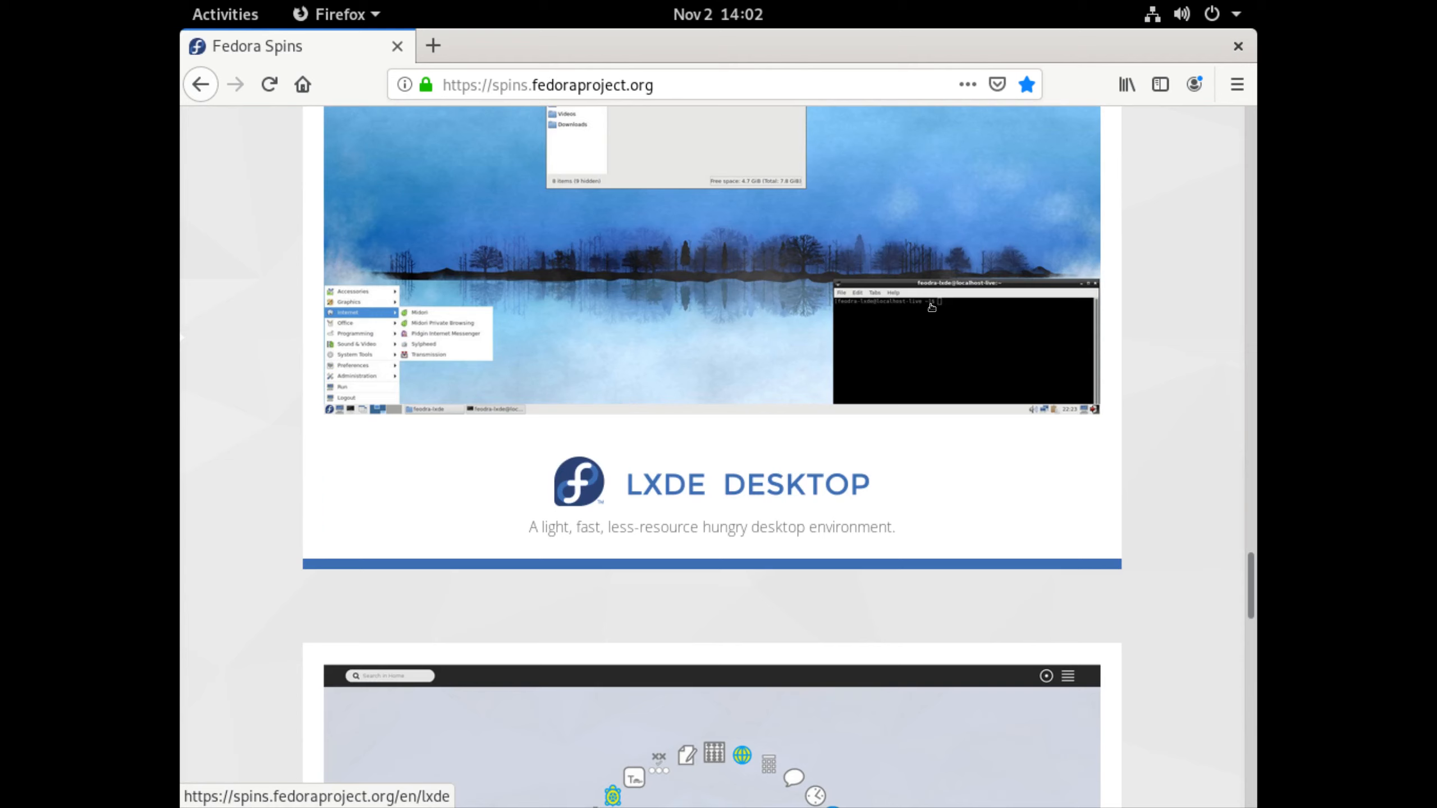
pyautogui.scroll(-3)
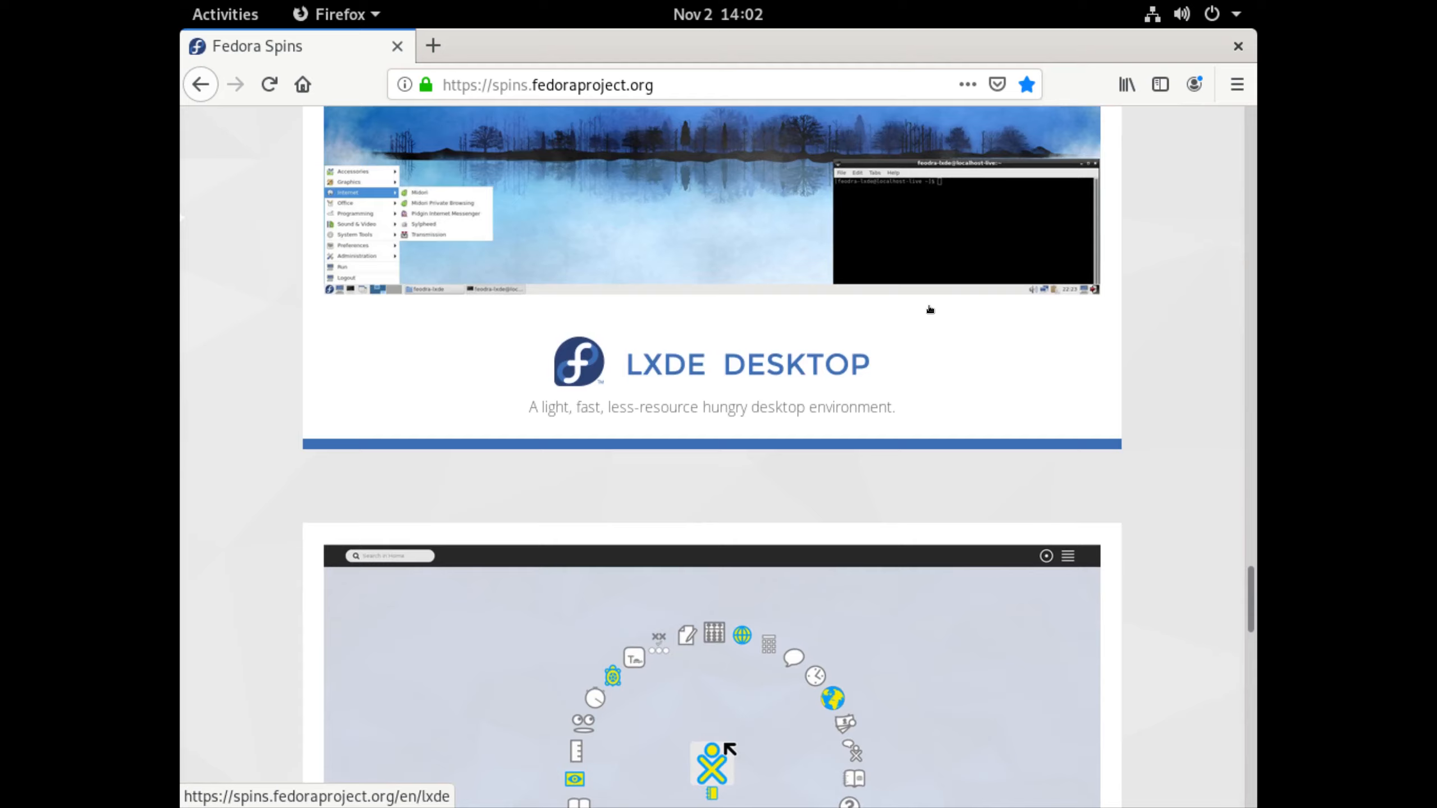
# - Scroll back to the top of the Spins page and close Firefox
pyautogui.scroll(-3)
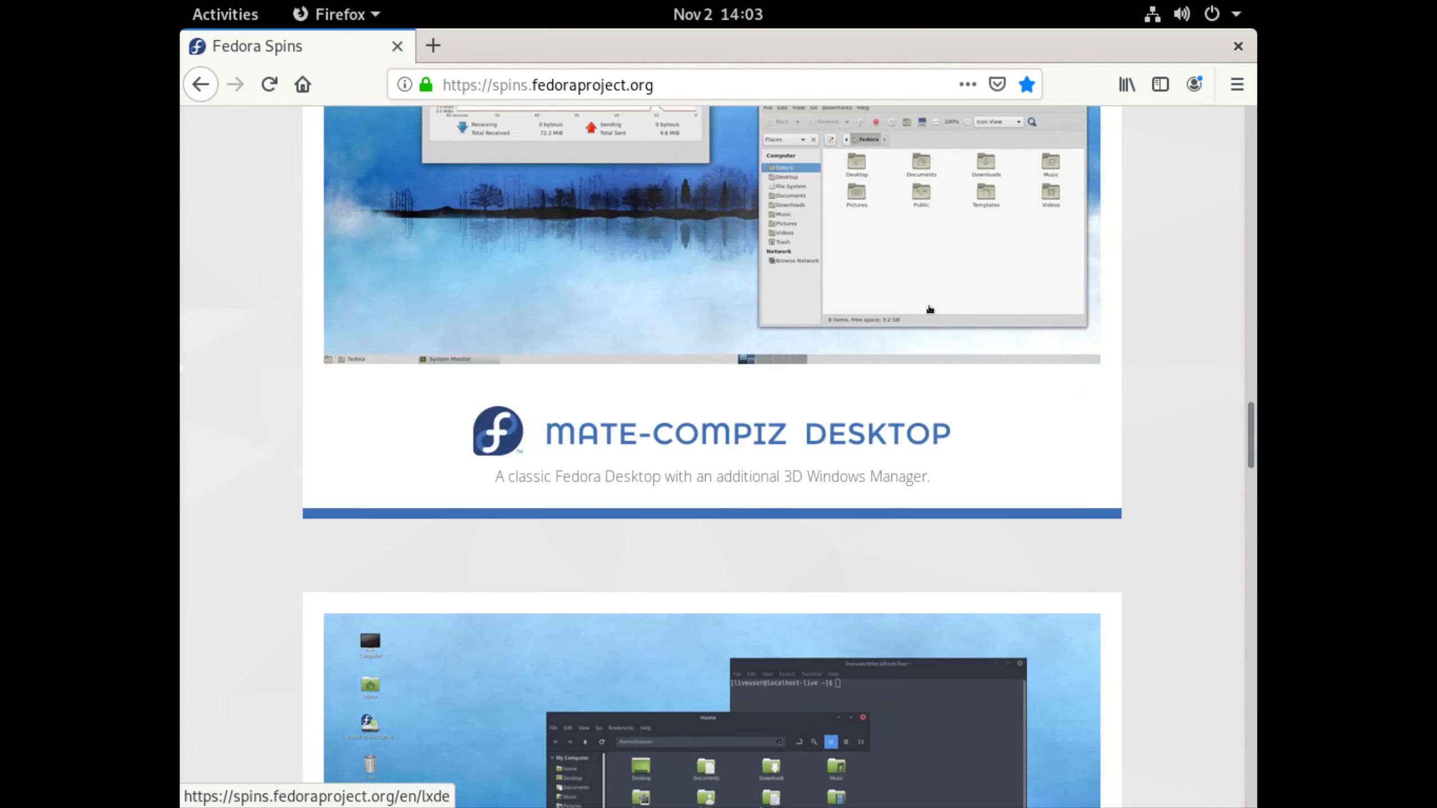
pyautogui.scroll(-3)
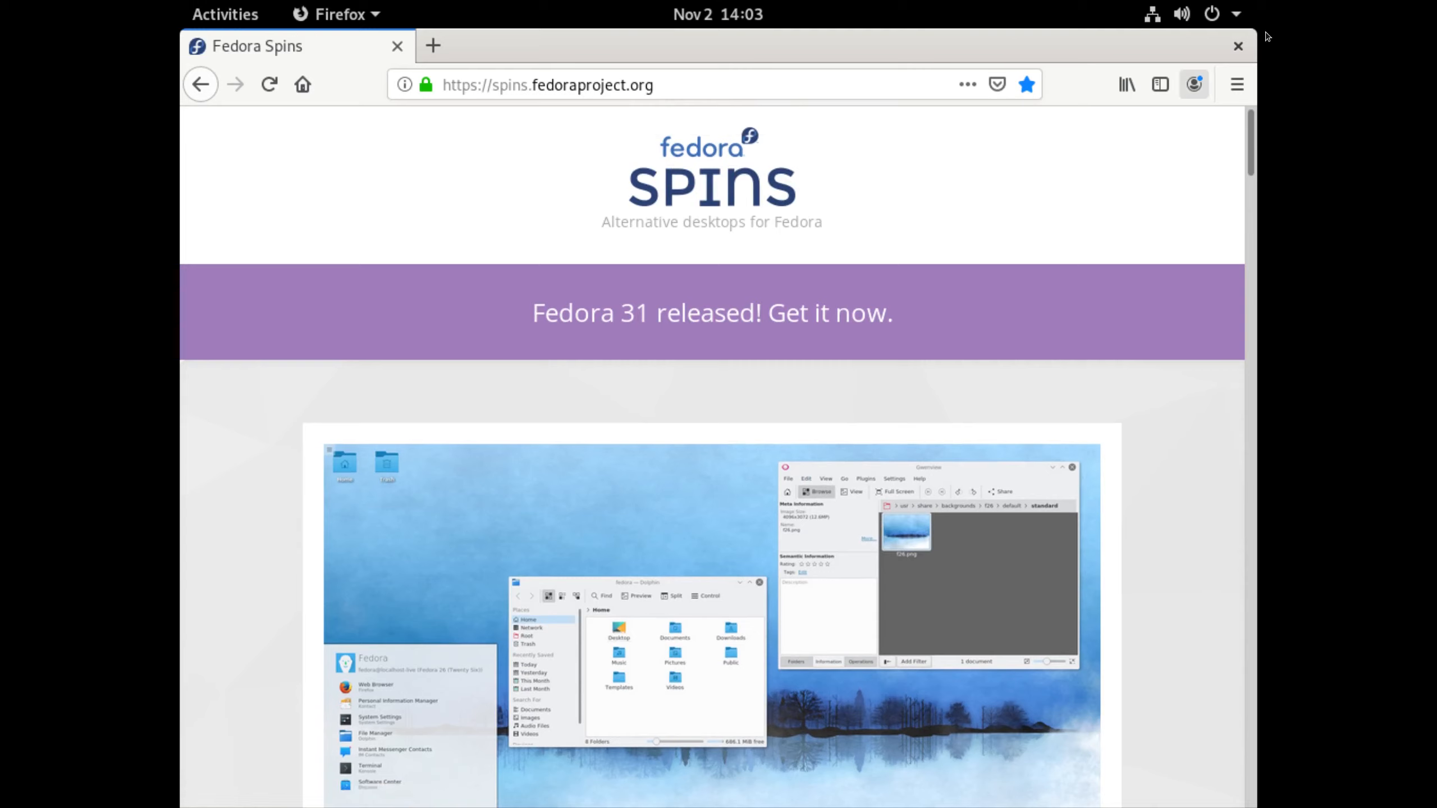
pyautogui.click(1237, 46)
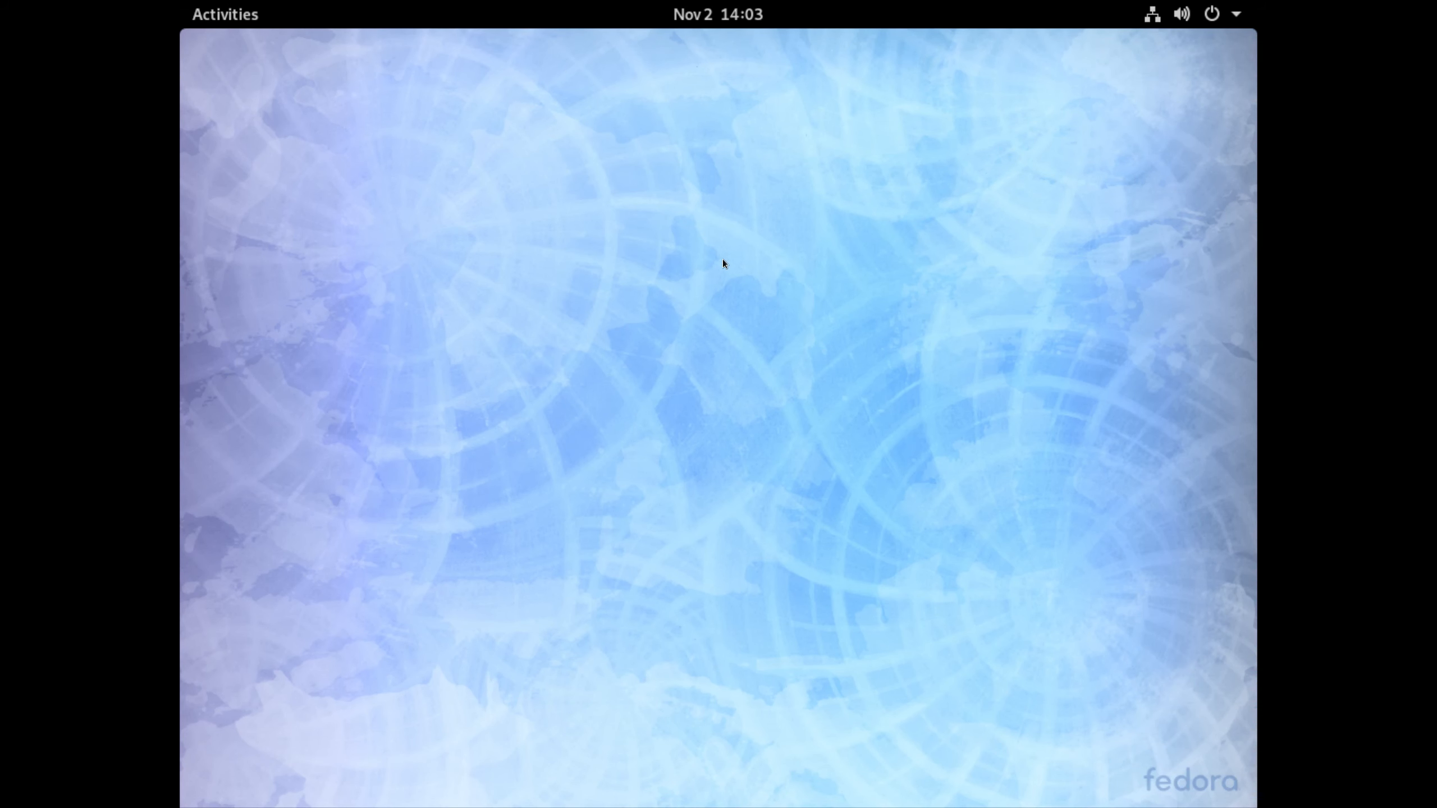
pyautogui.moveTo(700, 219)
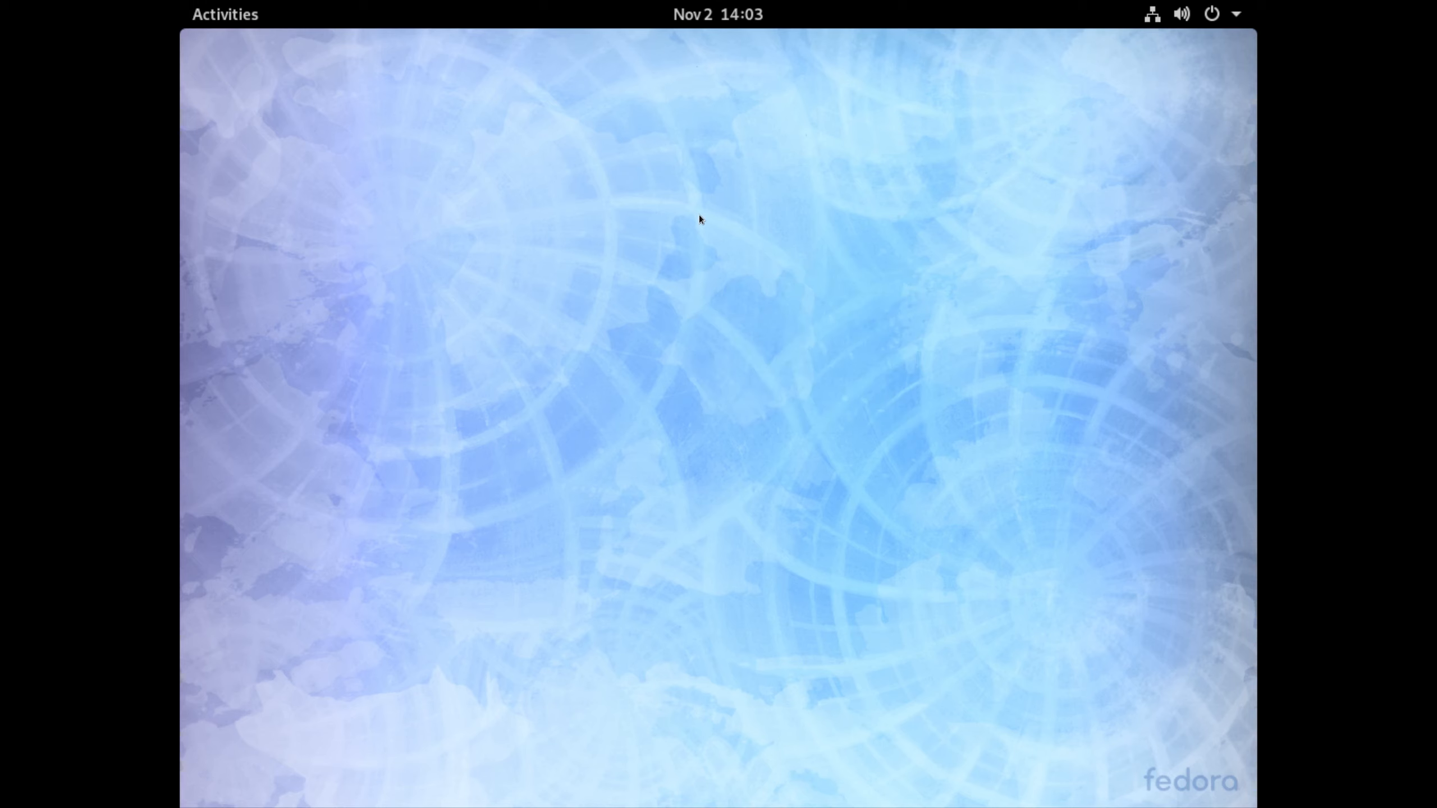